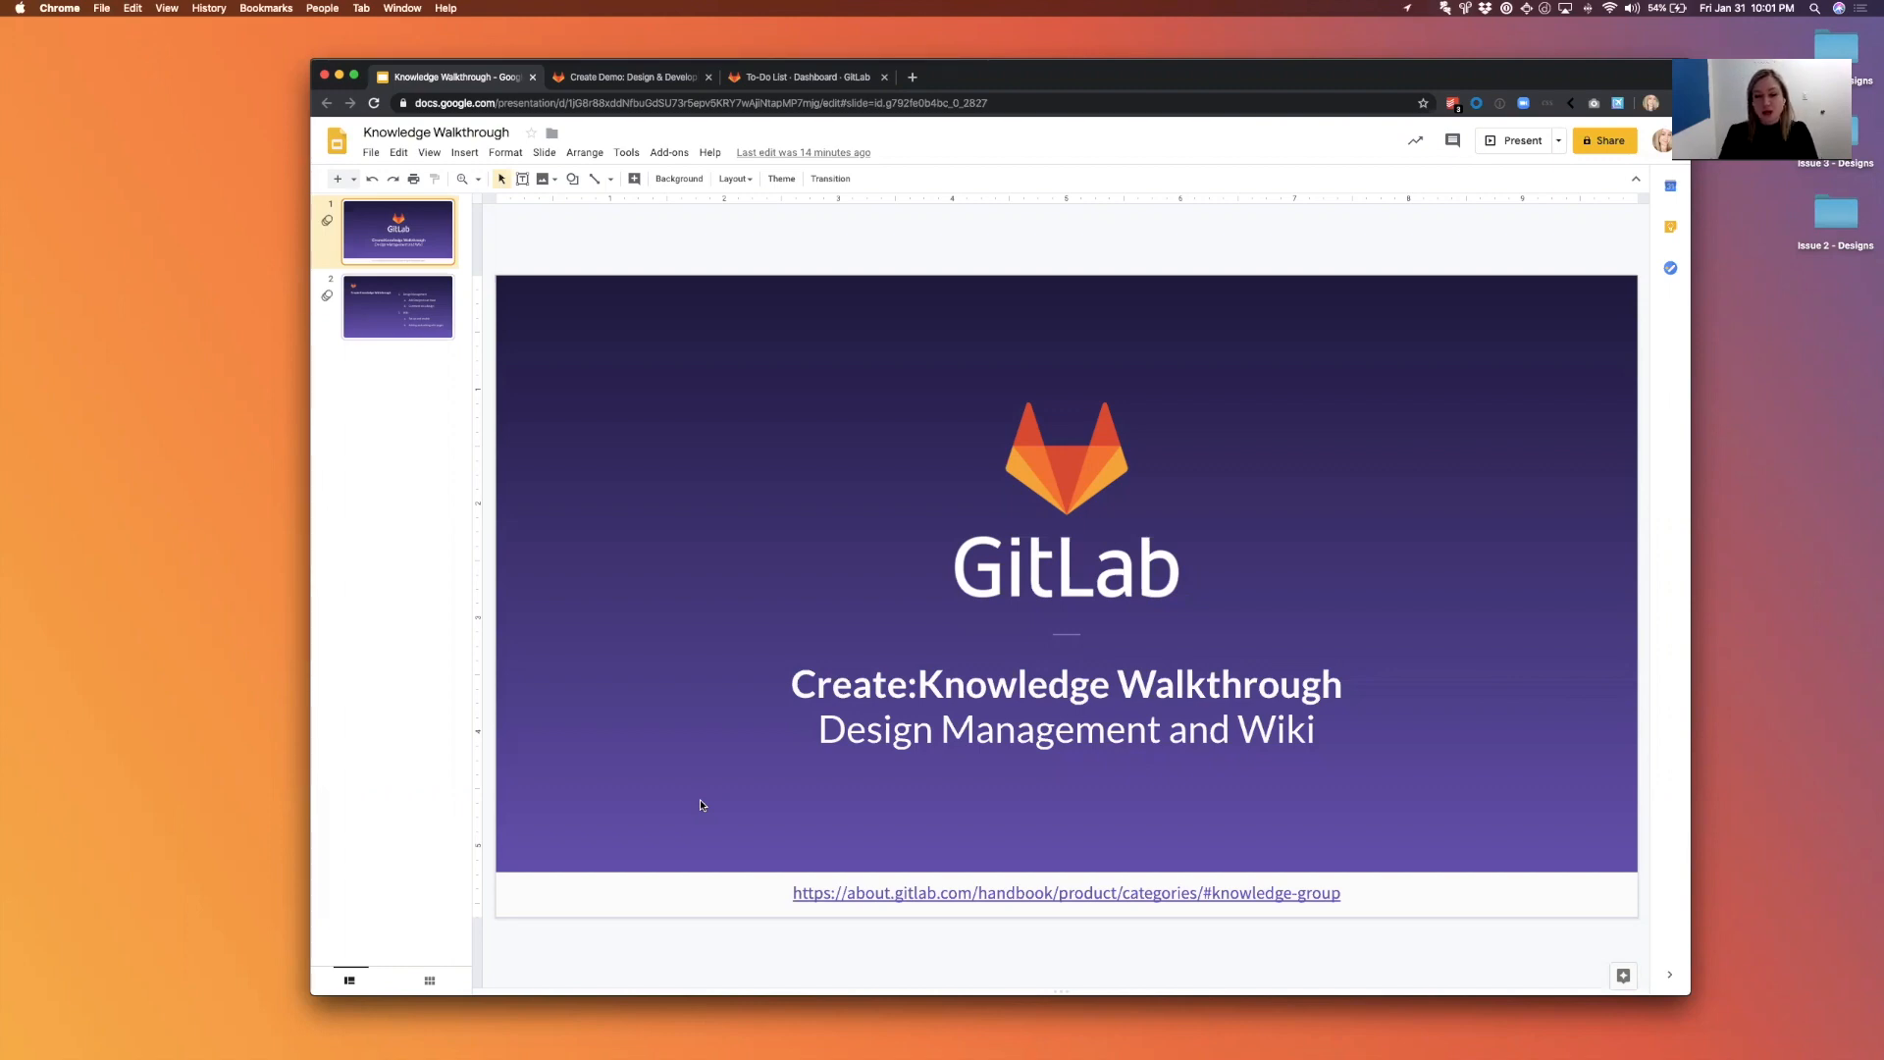
{"action": "mouse_move", "coordinate": [1002, 818]}
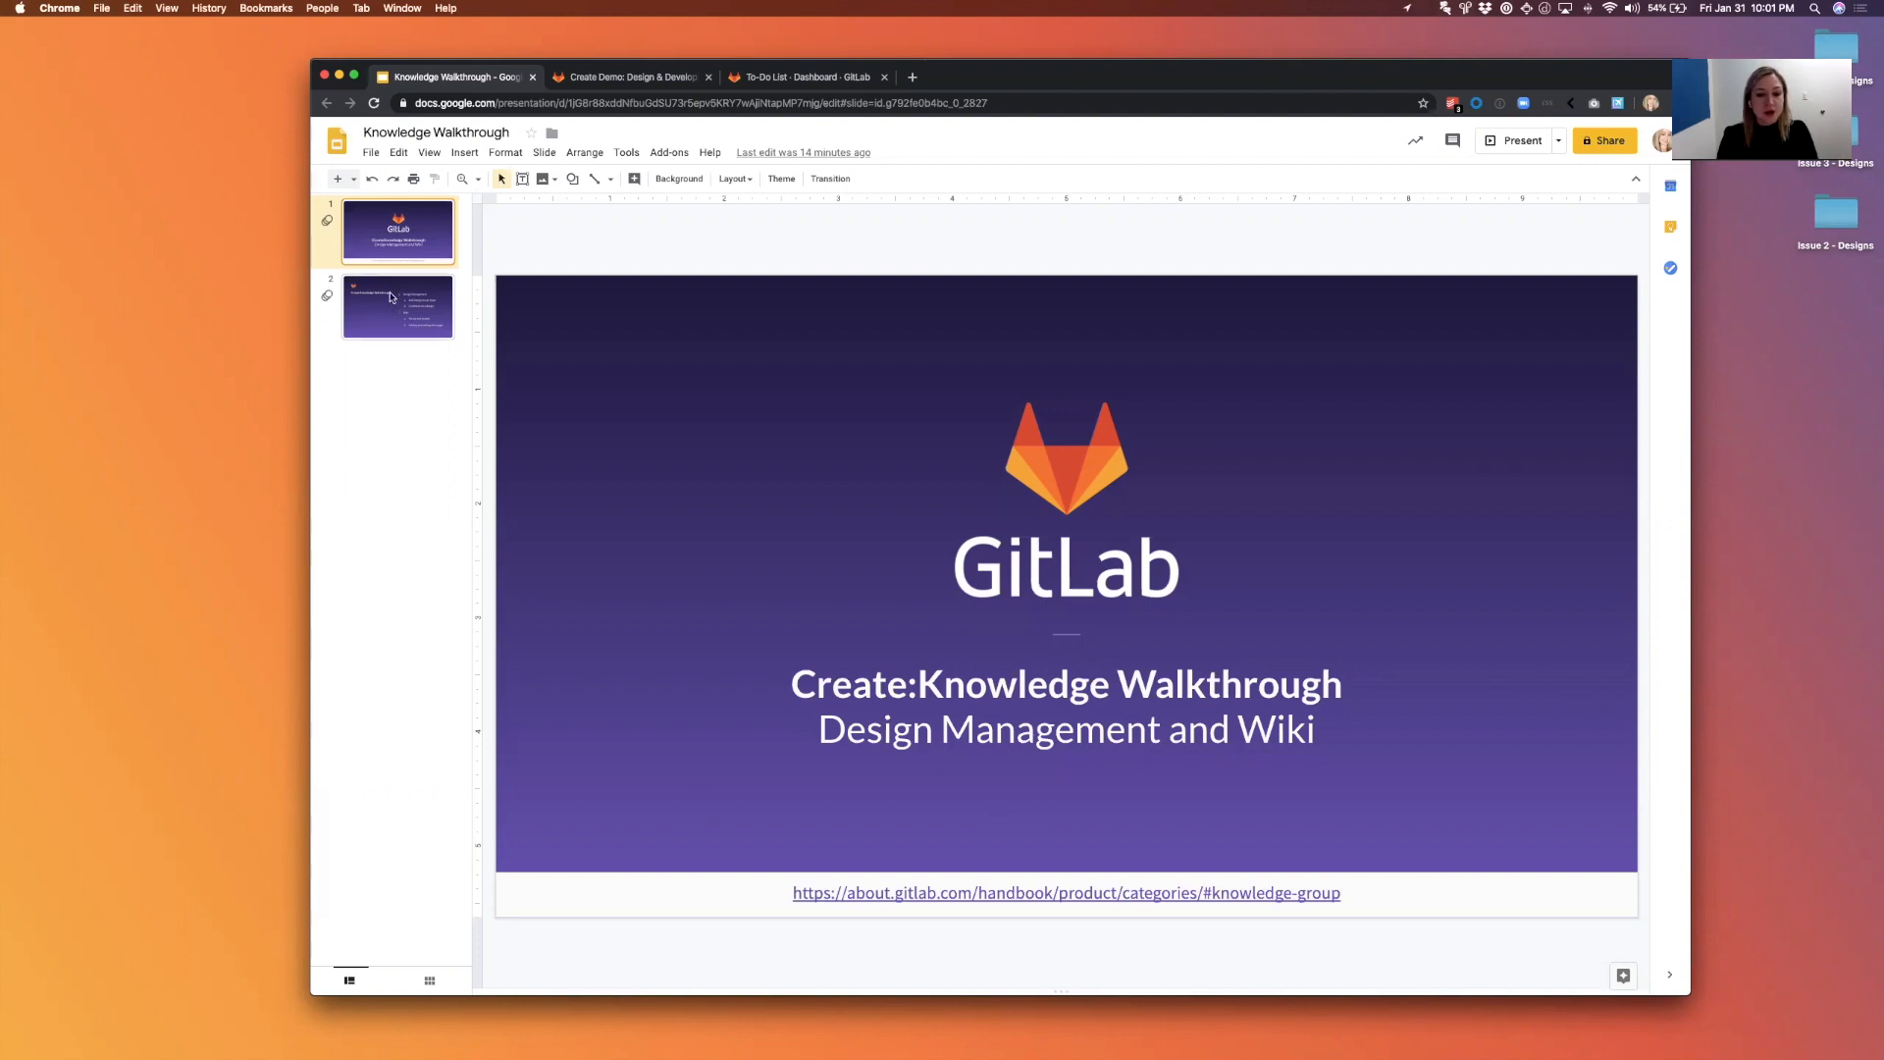
Step: Show the agenda slide listing the Design Management and Wiki topics
{"action": "left_click", "coordinate": [397, 306]}
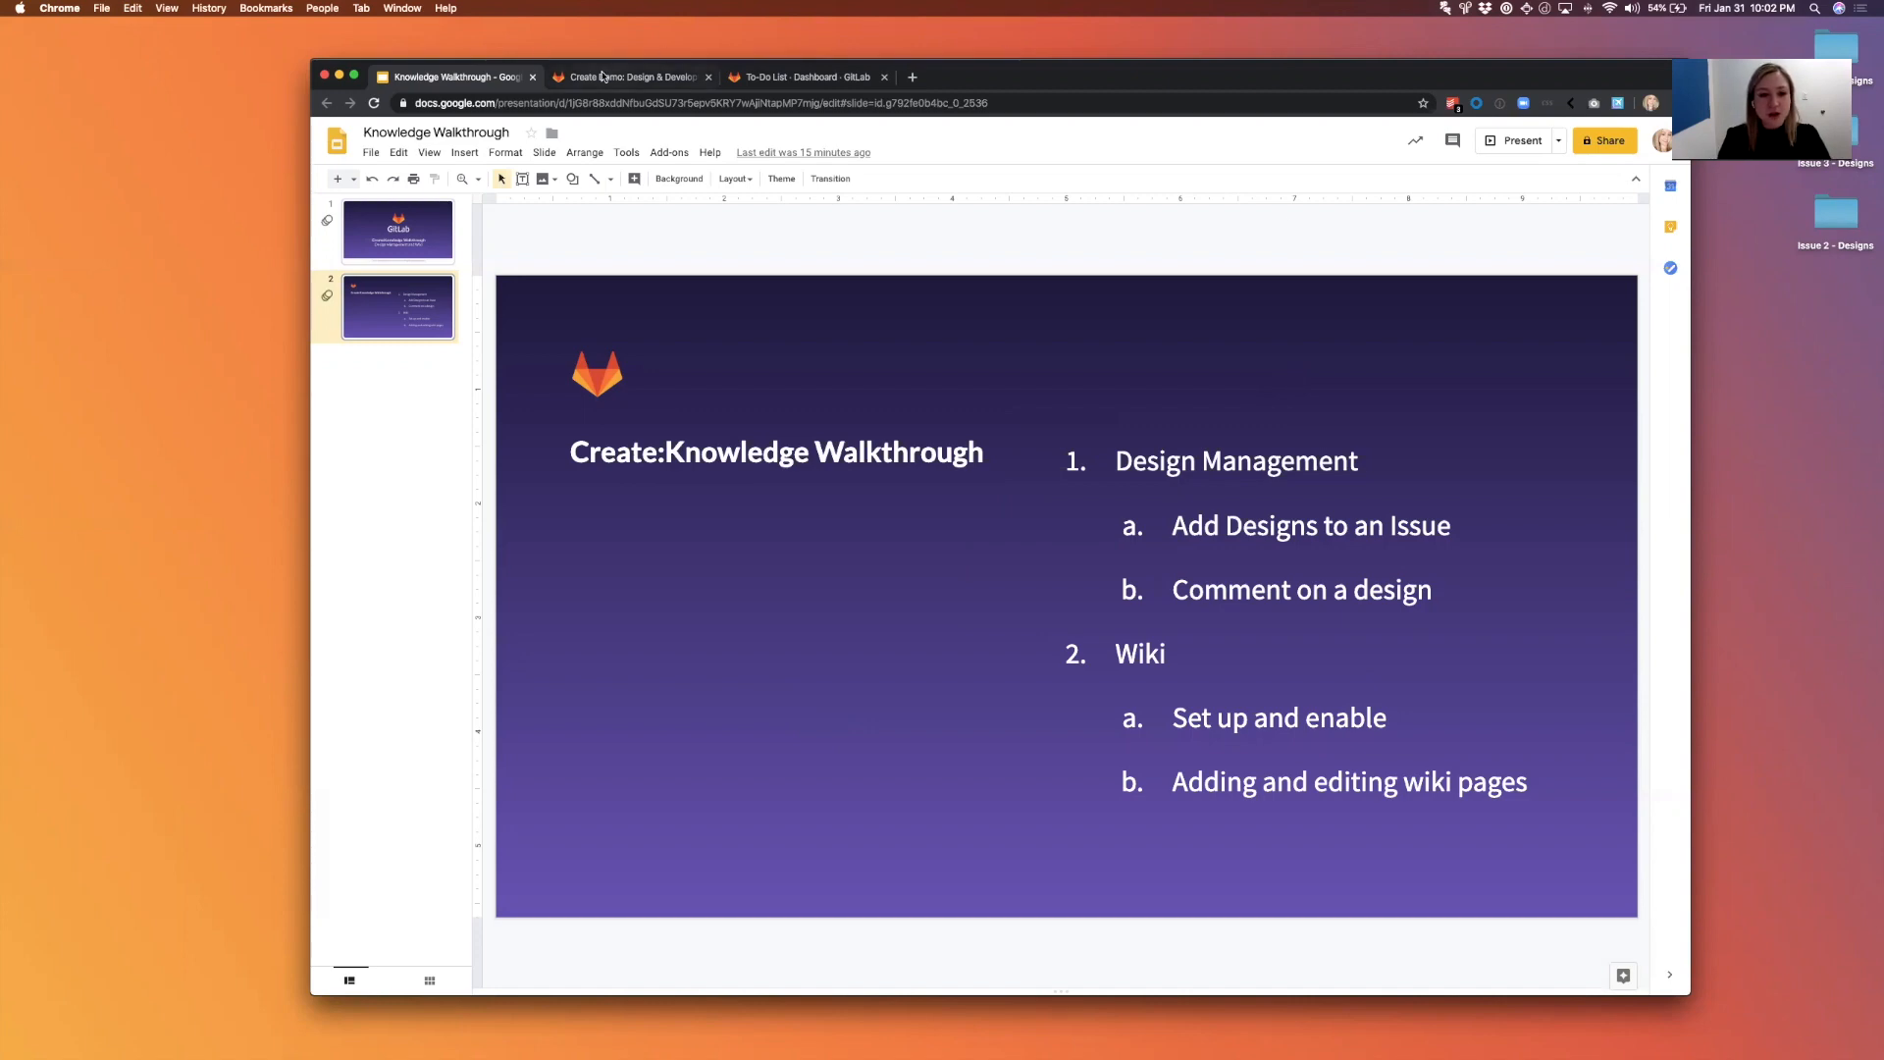
Step: Open the 'Update the GitLab header image to show a link to Forrester Wave' issue
{"action": "left_click", "coordinate": [624, 77]}
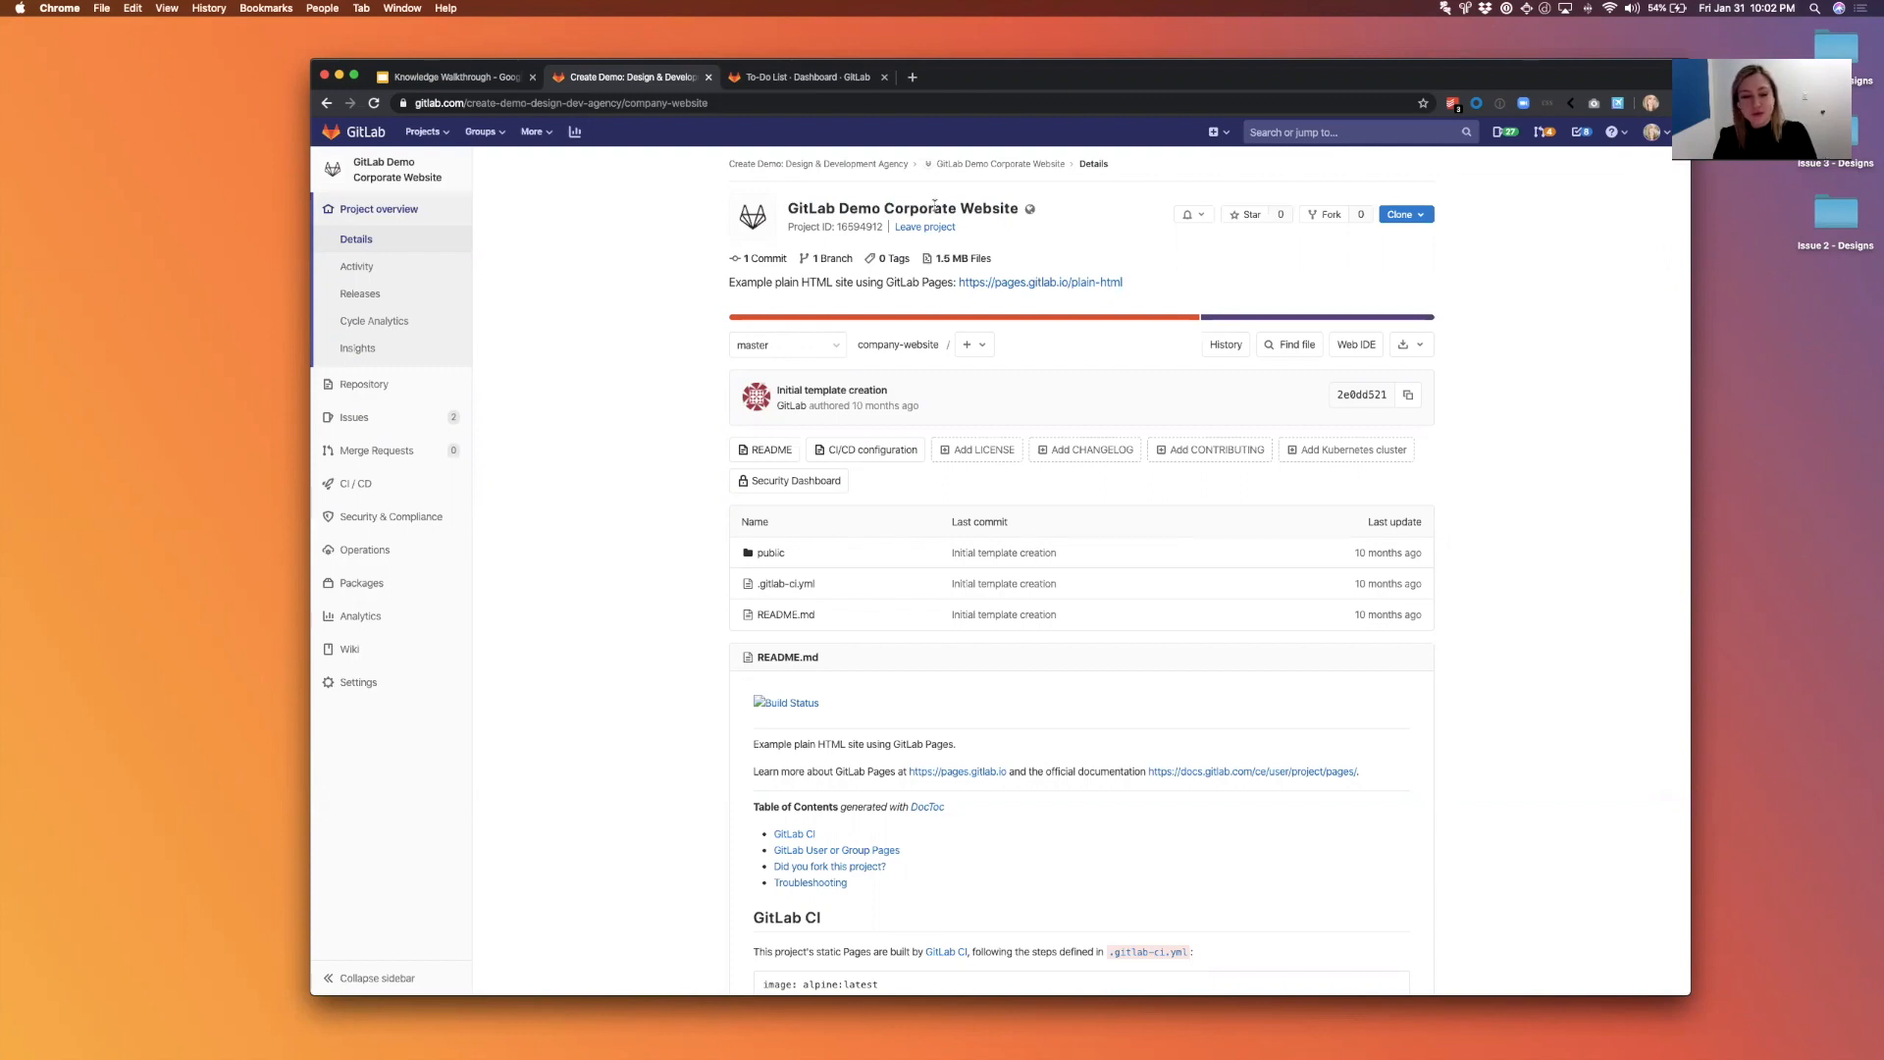
{"action": "mouse_move", "coordinate": [355, 237]}
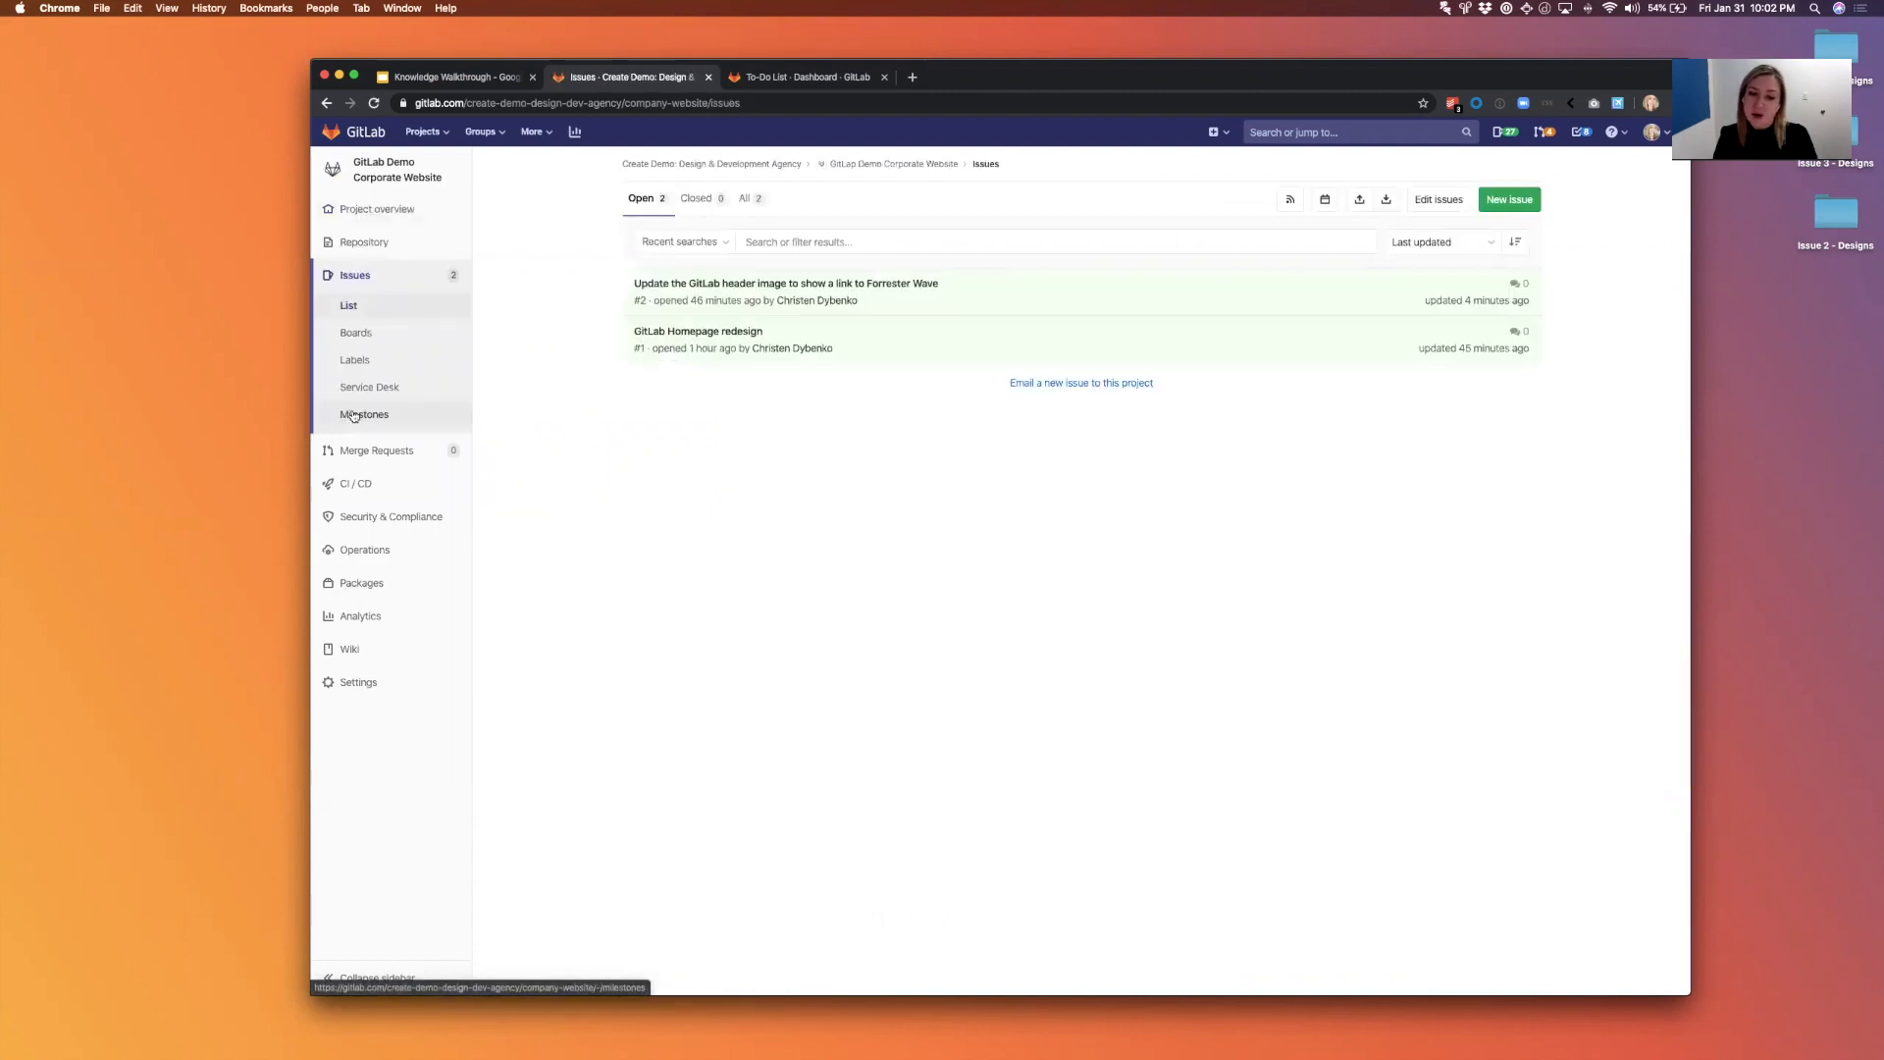
{"action": "mouse_move", "coordinate": [602, 299]}
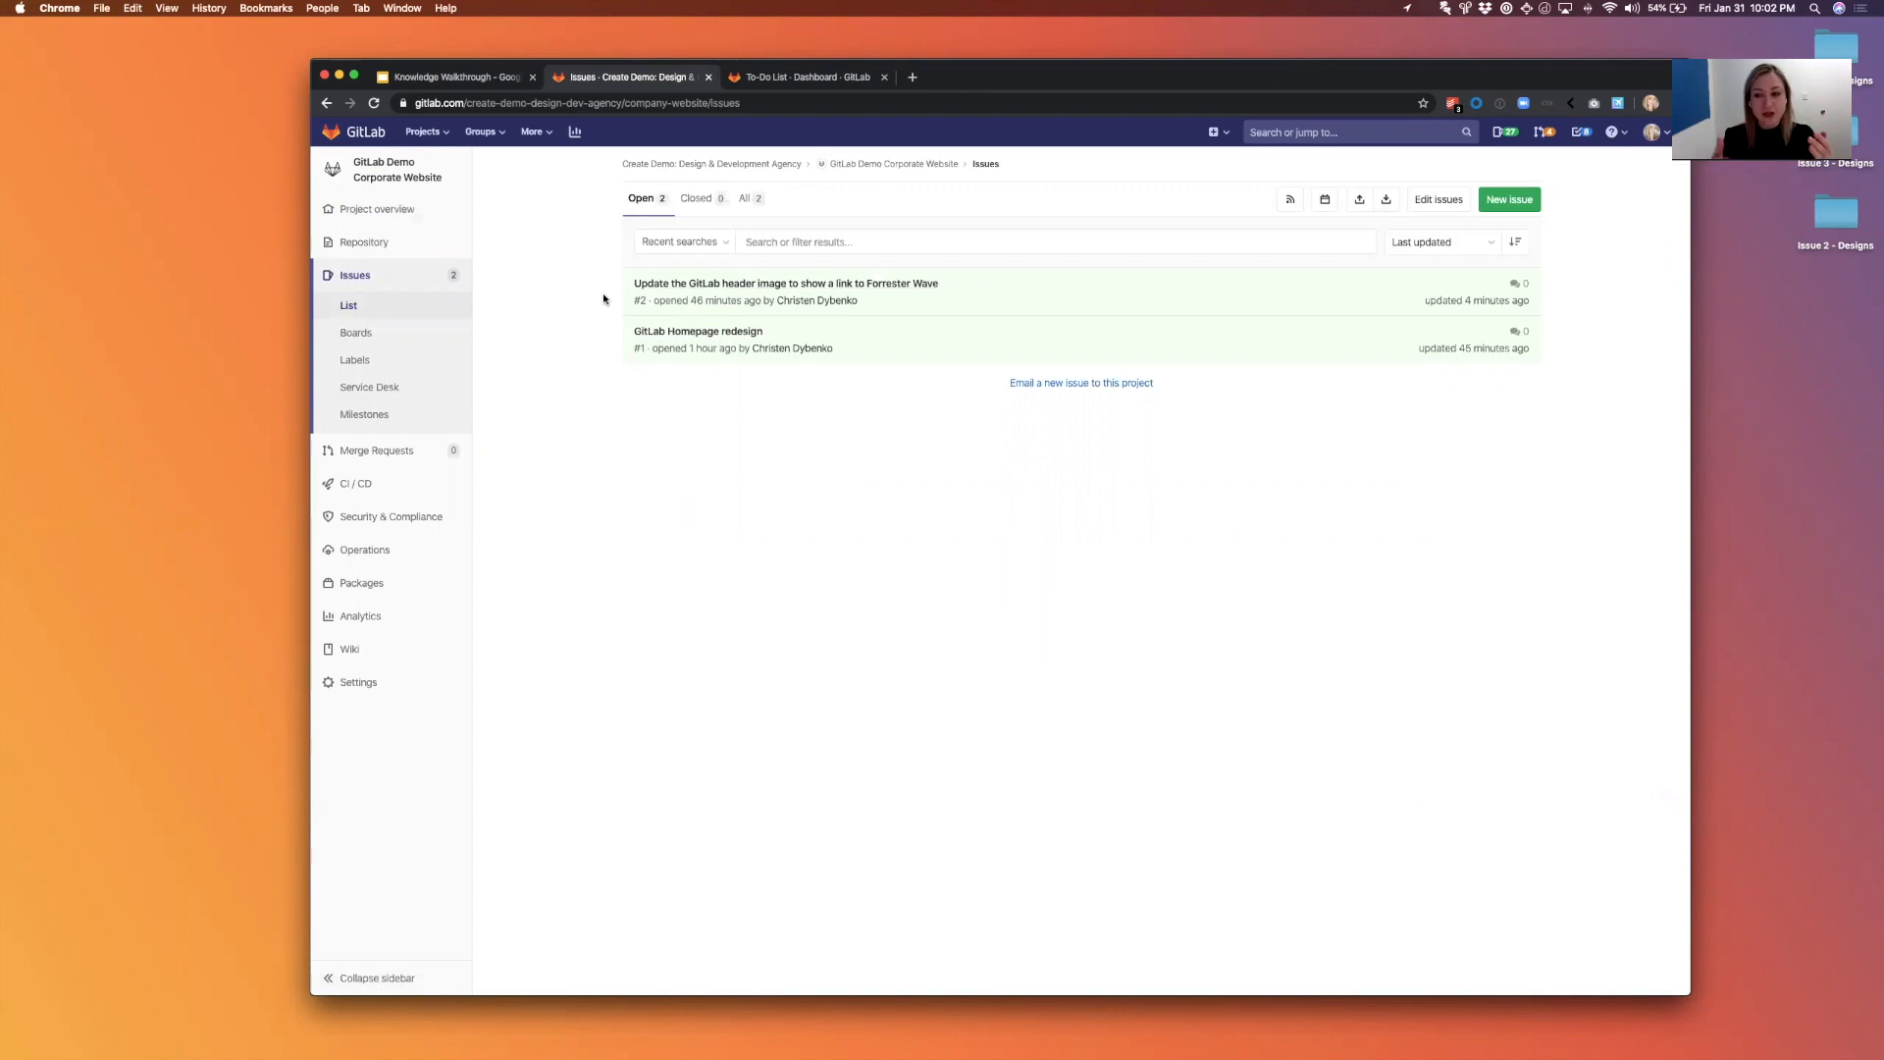
{"action": "mouse_move", "coordinate": [591, 298]}
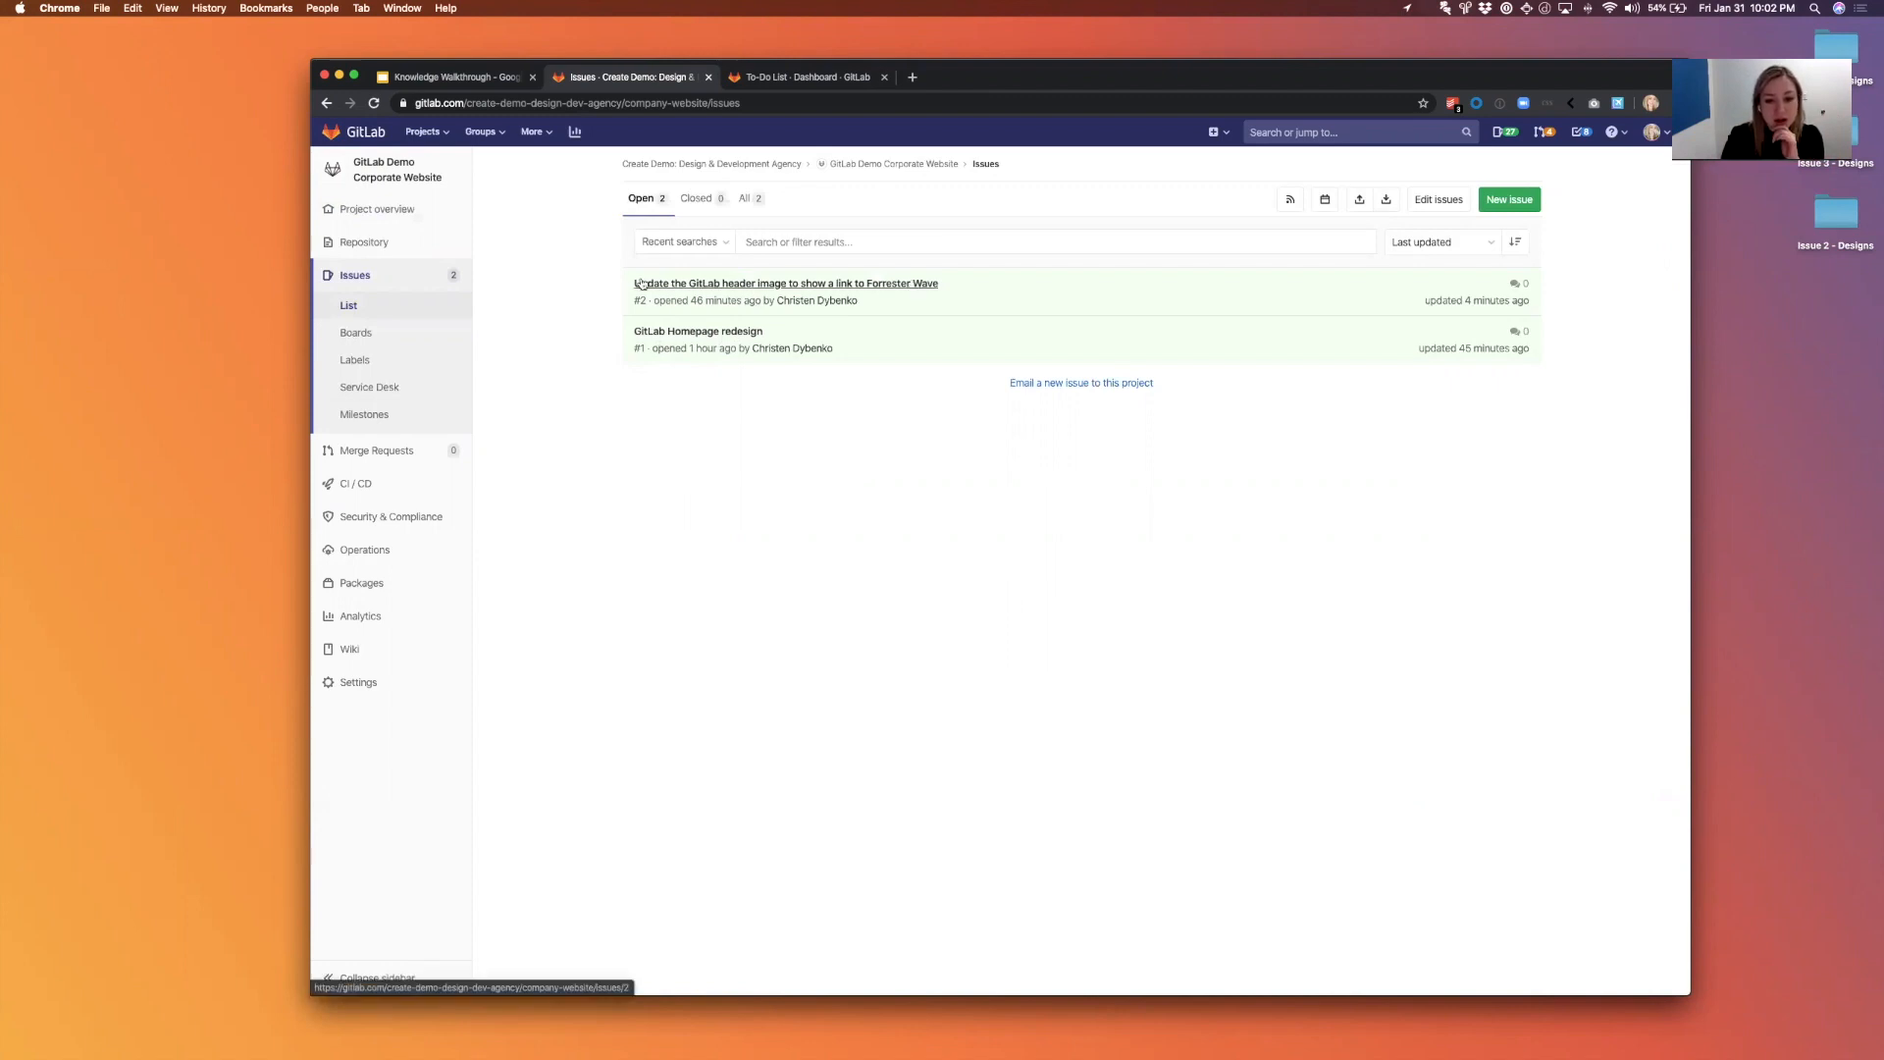
{"action": "left_click", "coordinate": [785, 283]}
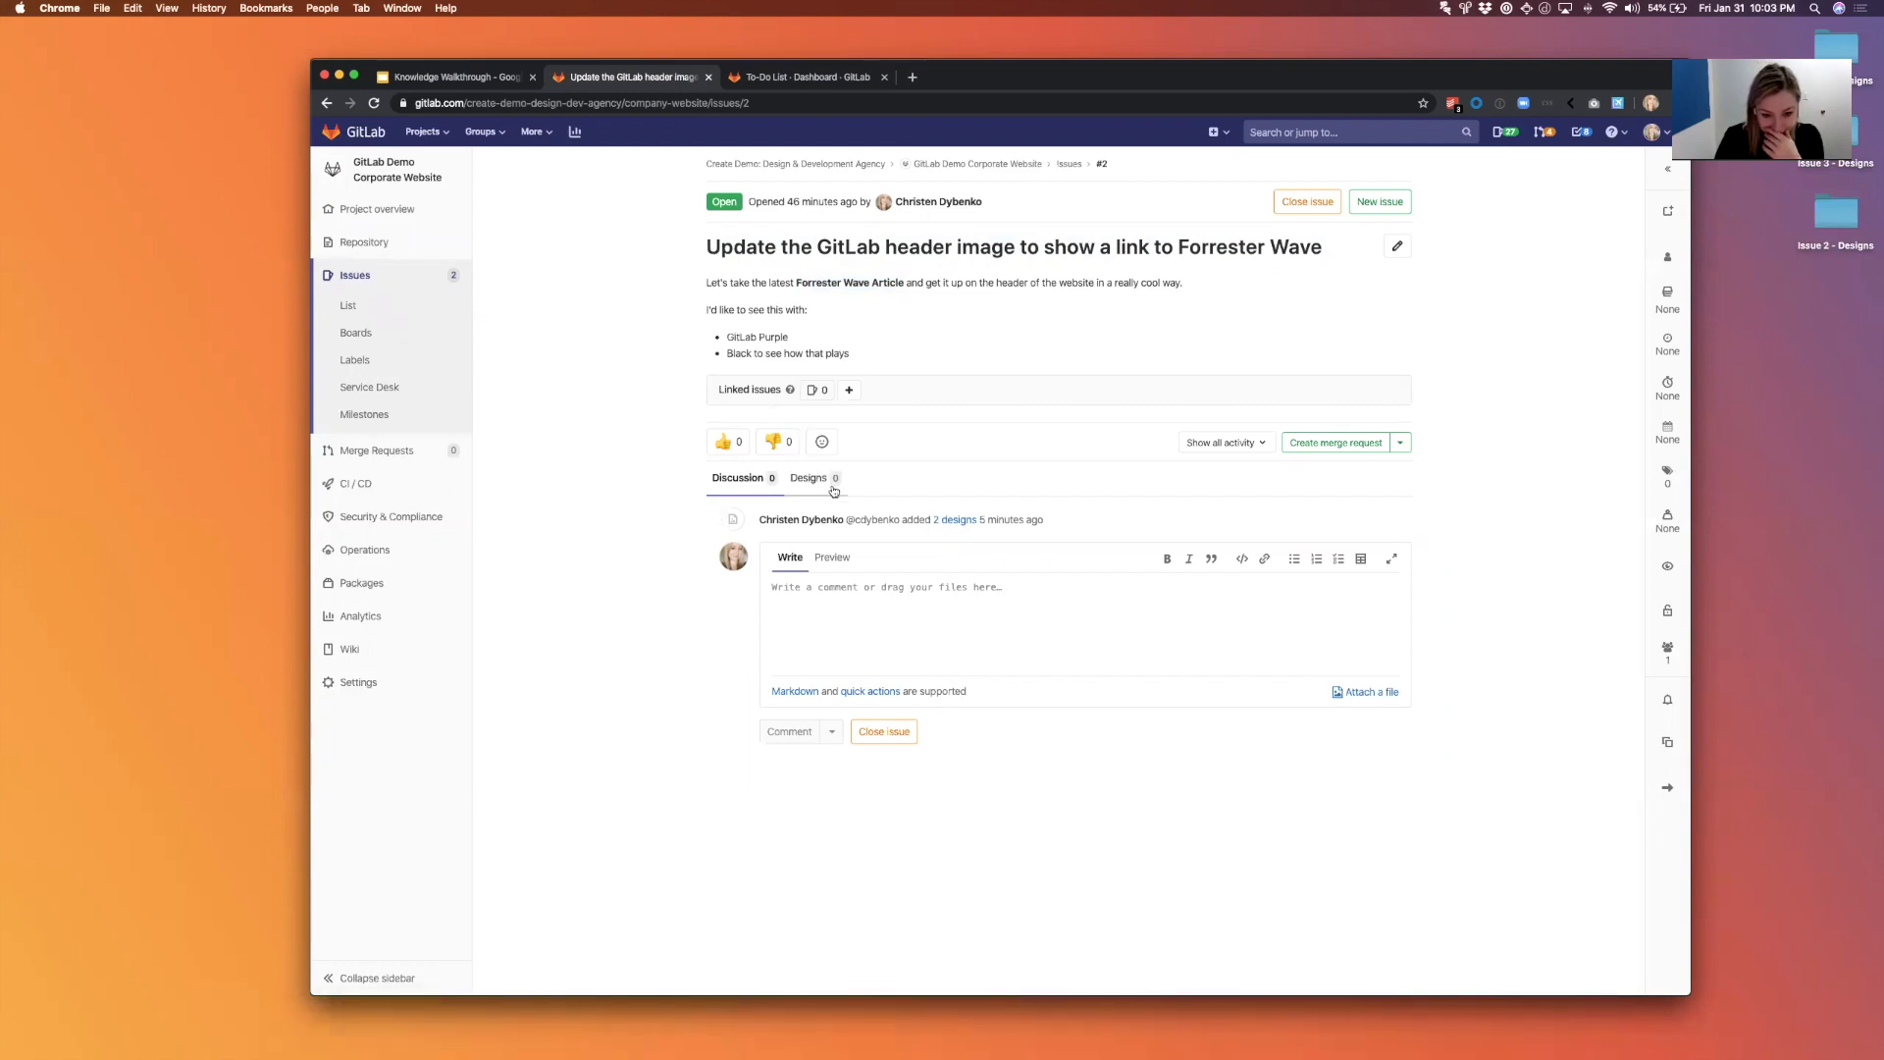
Step: Show the issue's empty Designs section, briefly visiting Discussion on the way
{"action": "left_click", "coordinate": [807, 477]}
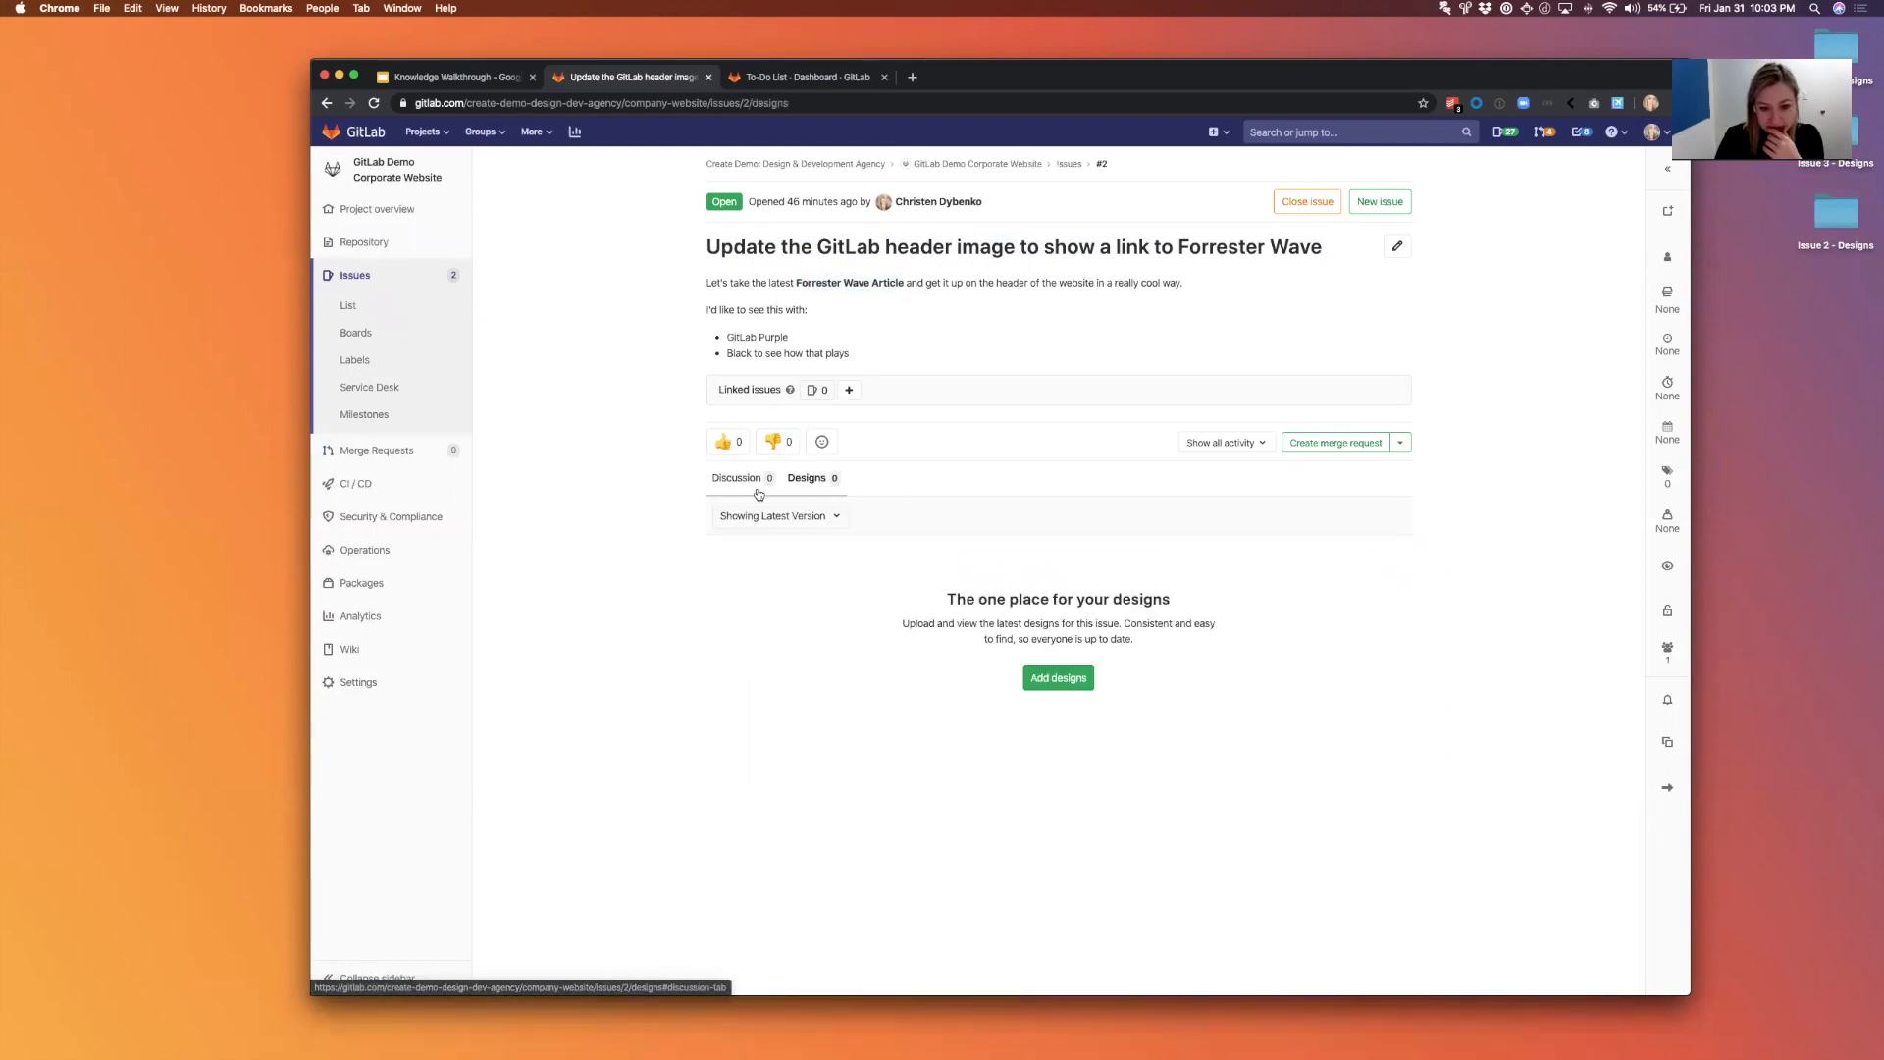
{"action": "left_click", "coordinate": [736, 477]}
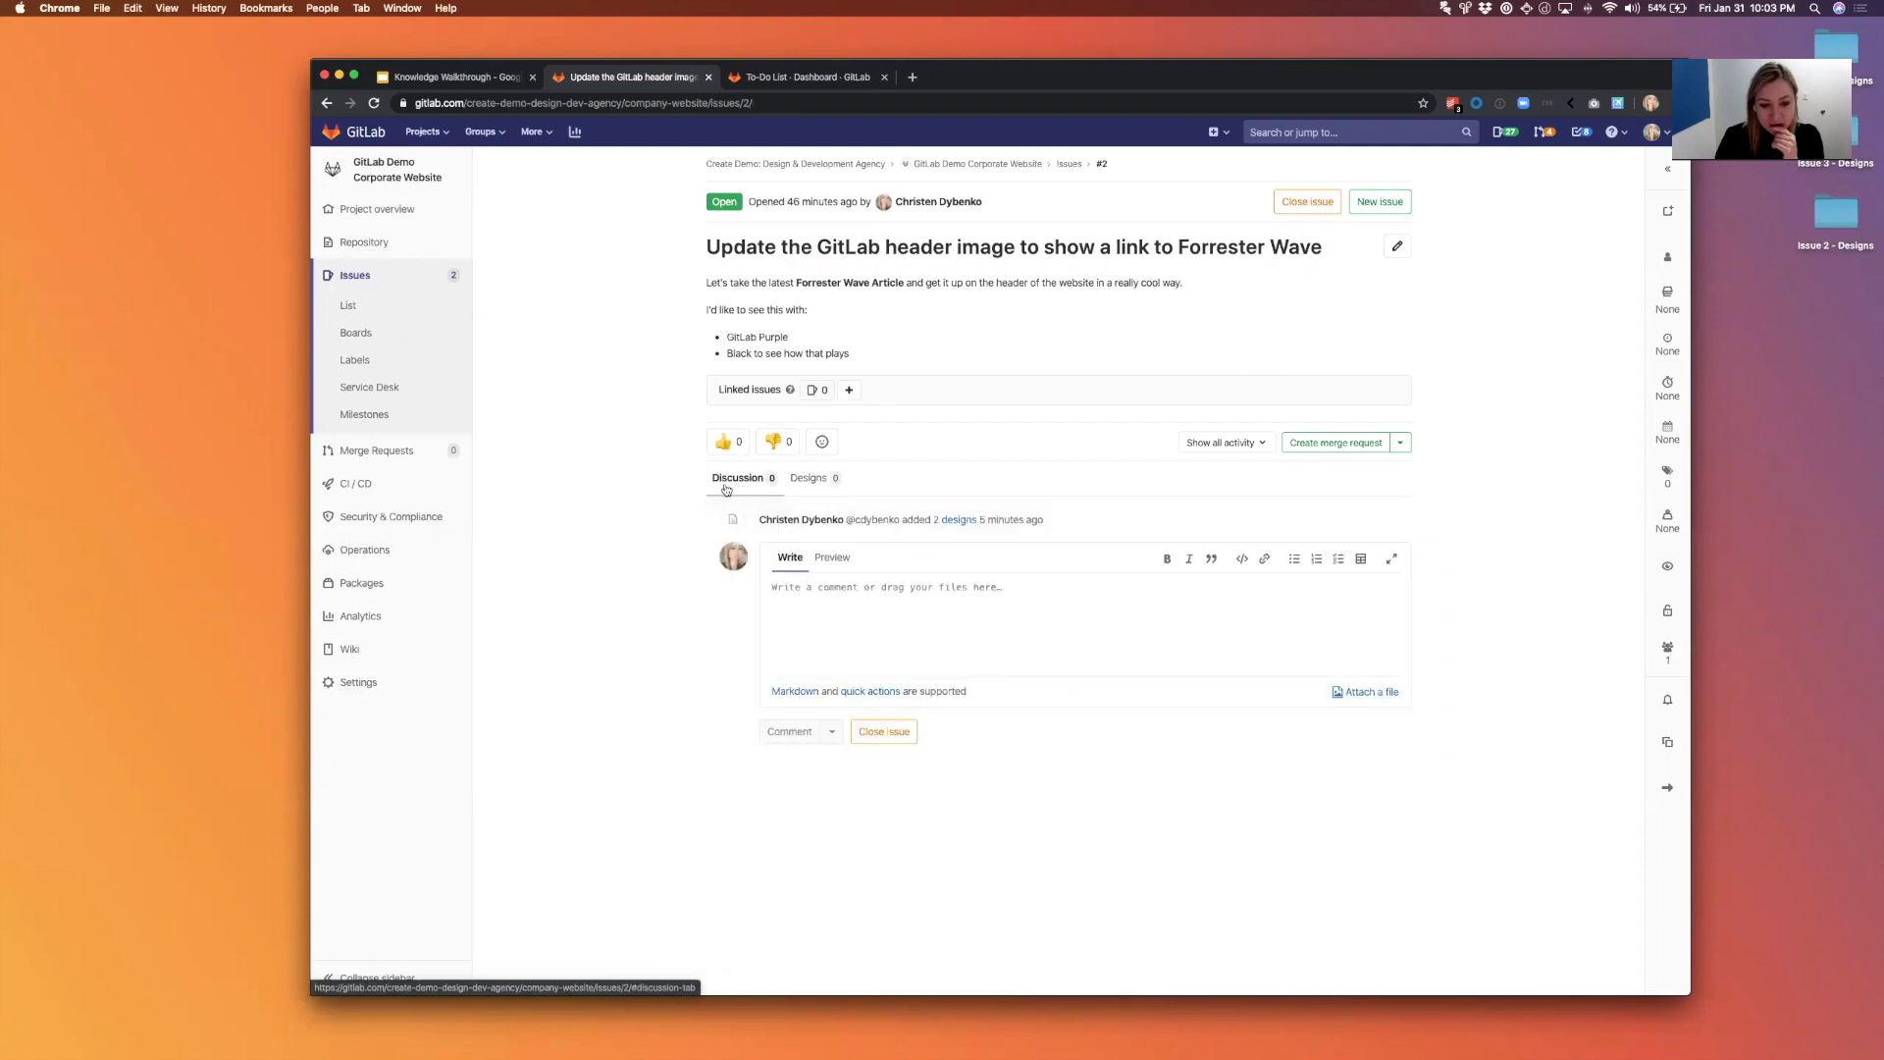
{"action": "mouse_move", "coordinate": [734, 481]}
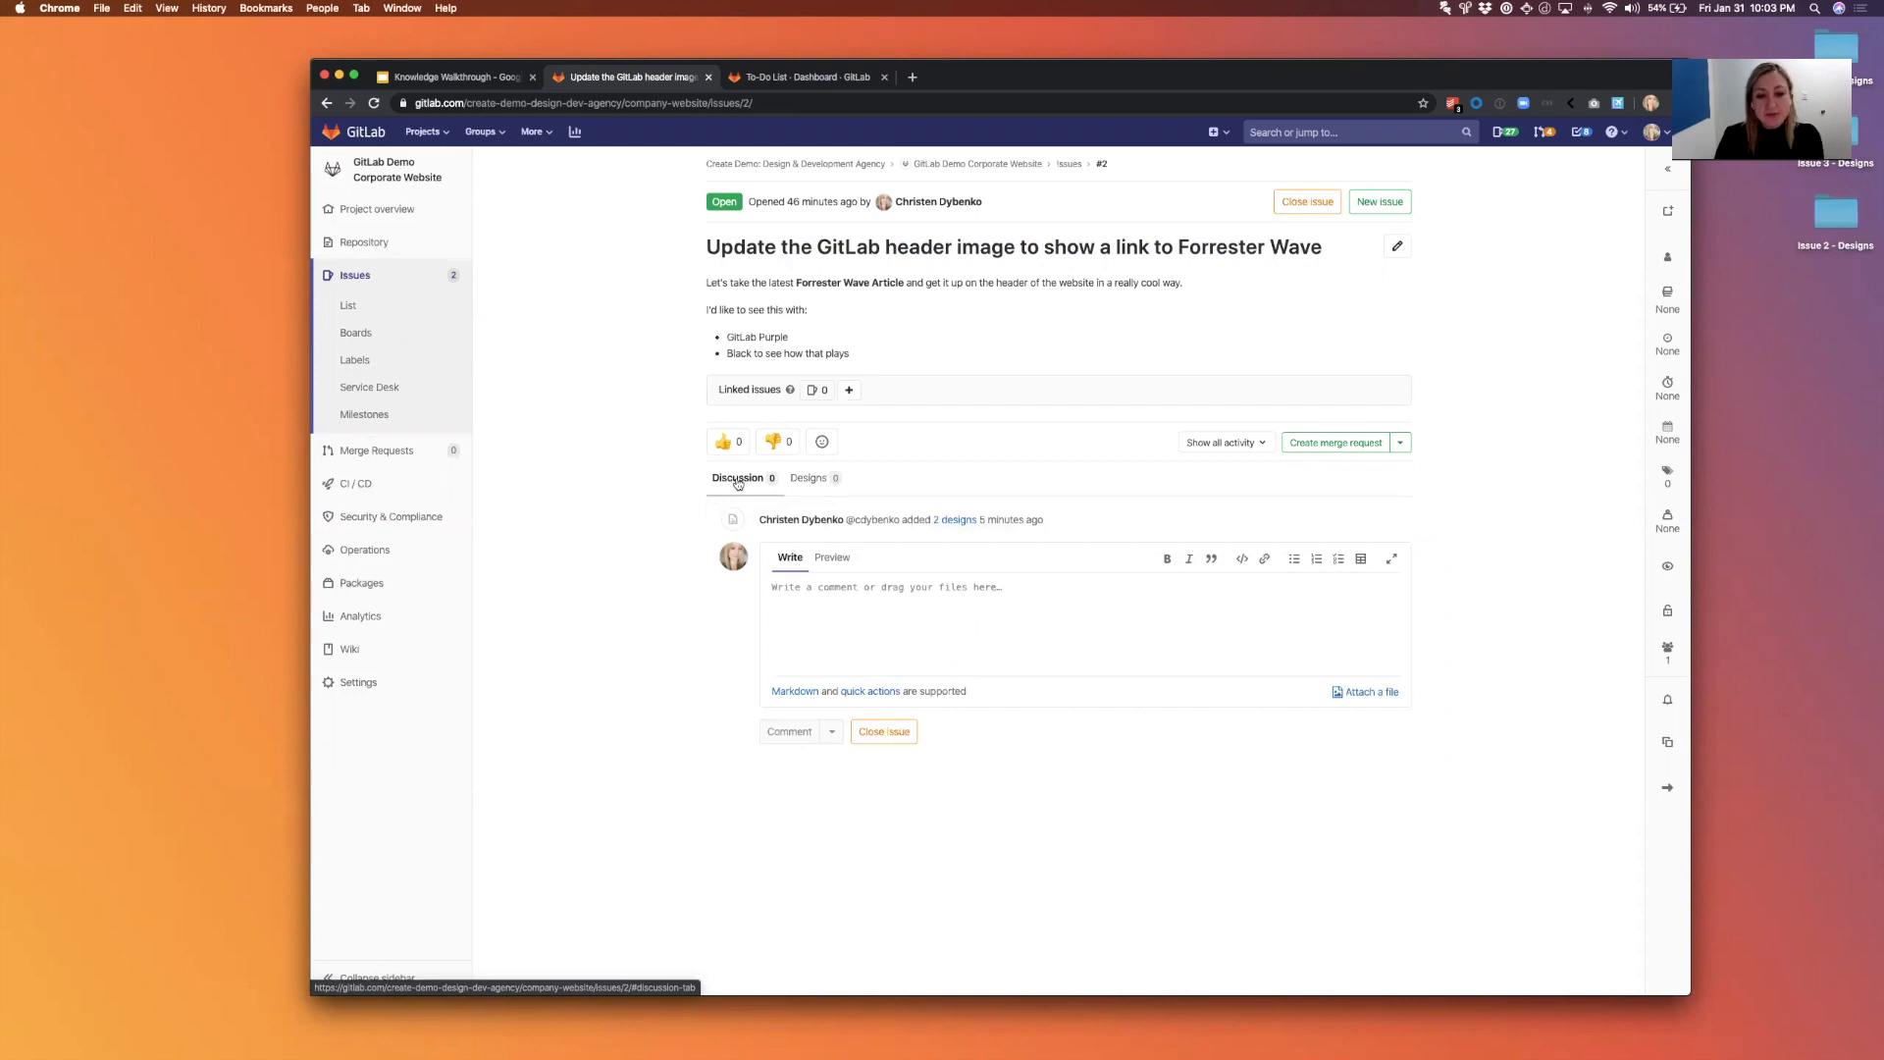
{"action": "left_click", "coordinate": [807, 477]}
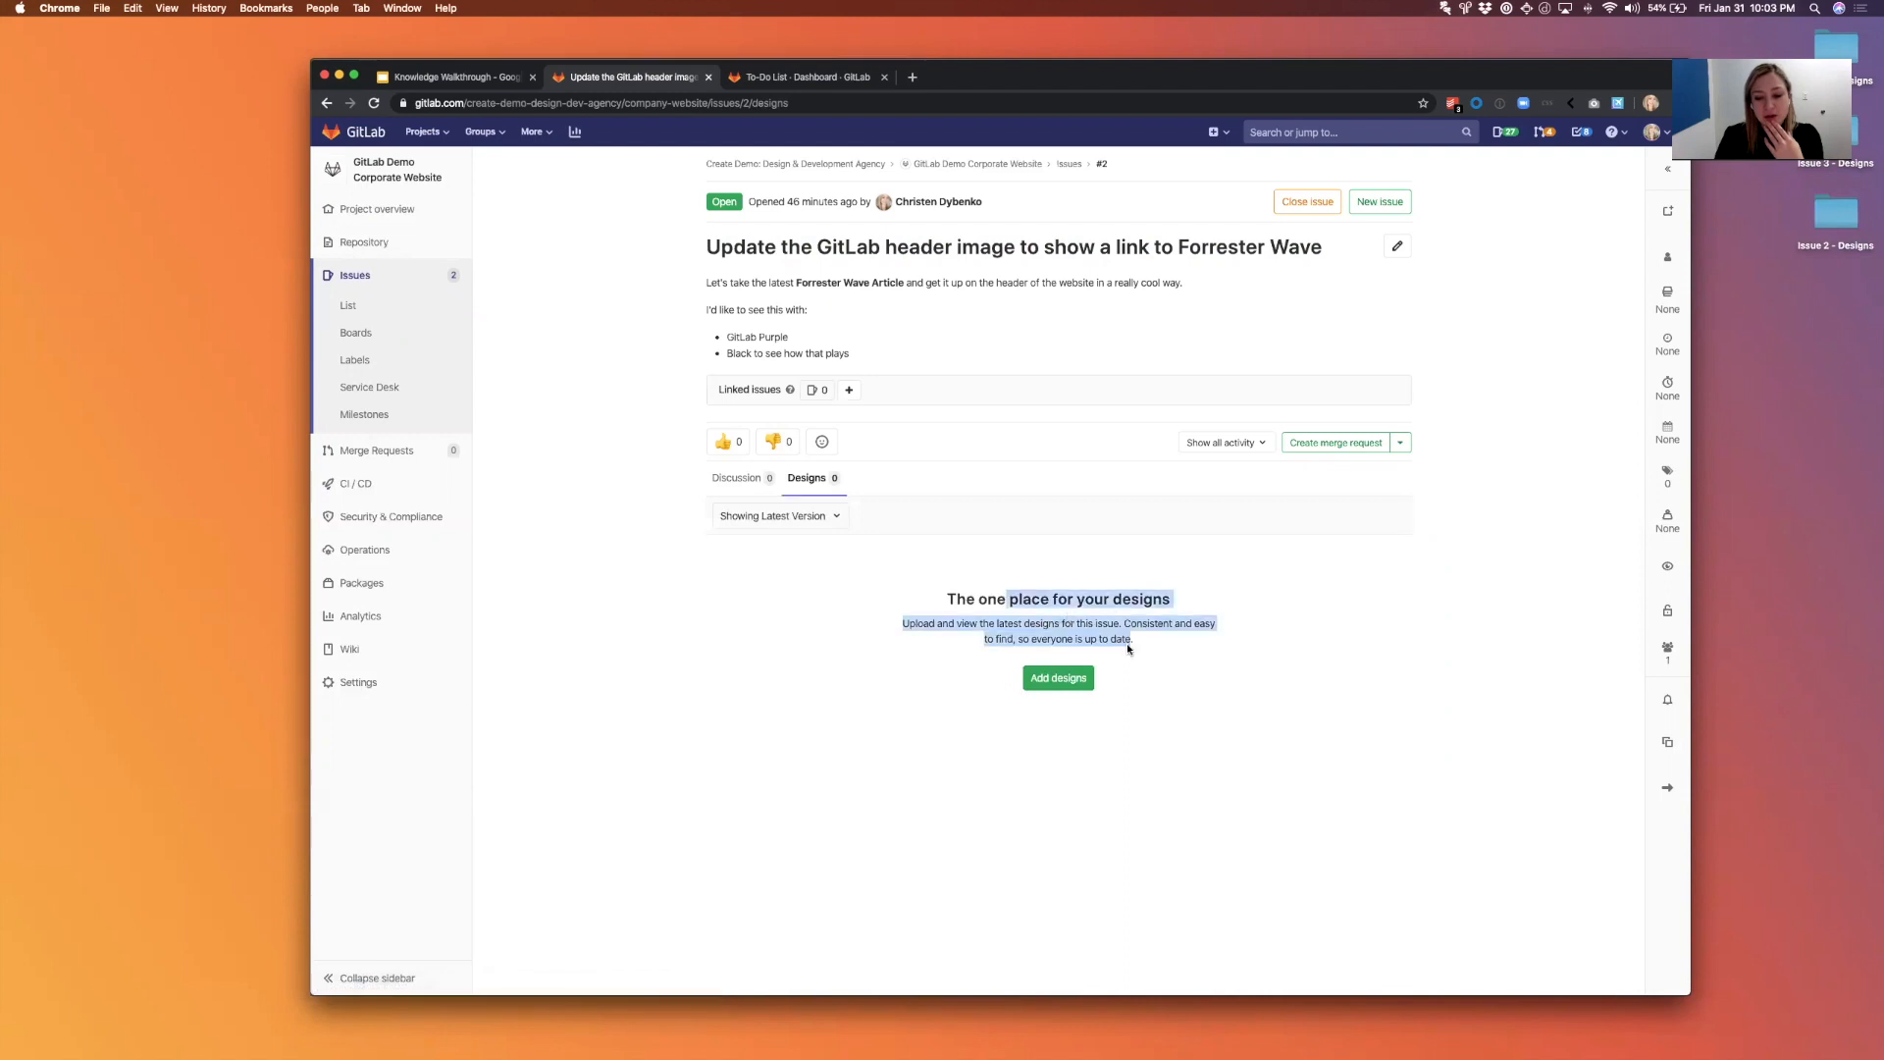
{"action": "mouse_move", "coordinate": [1056, 677]}
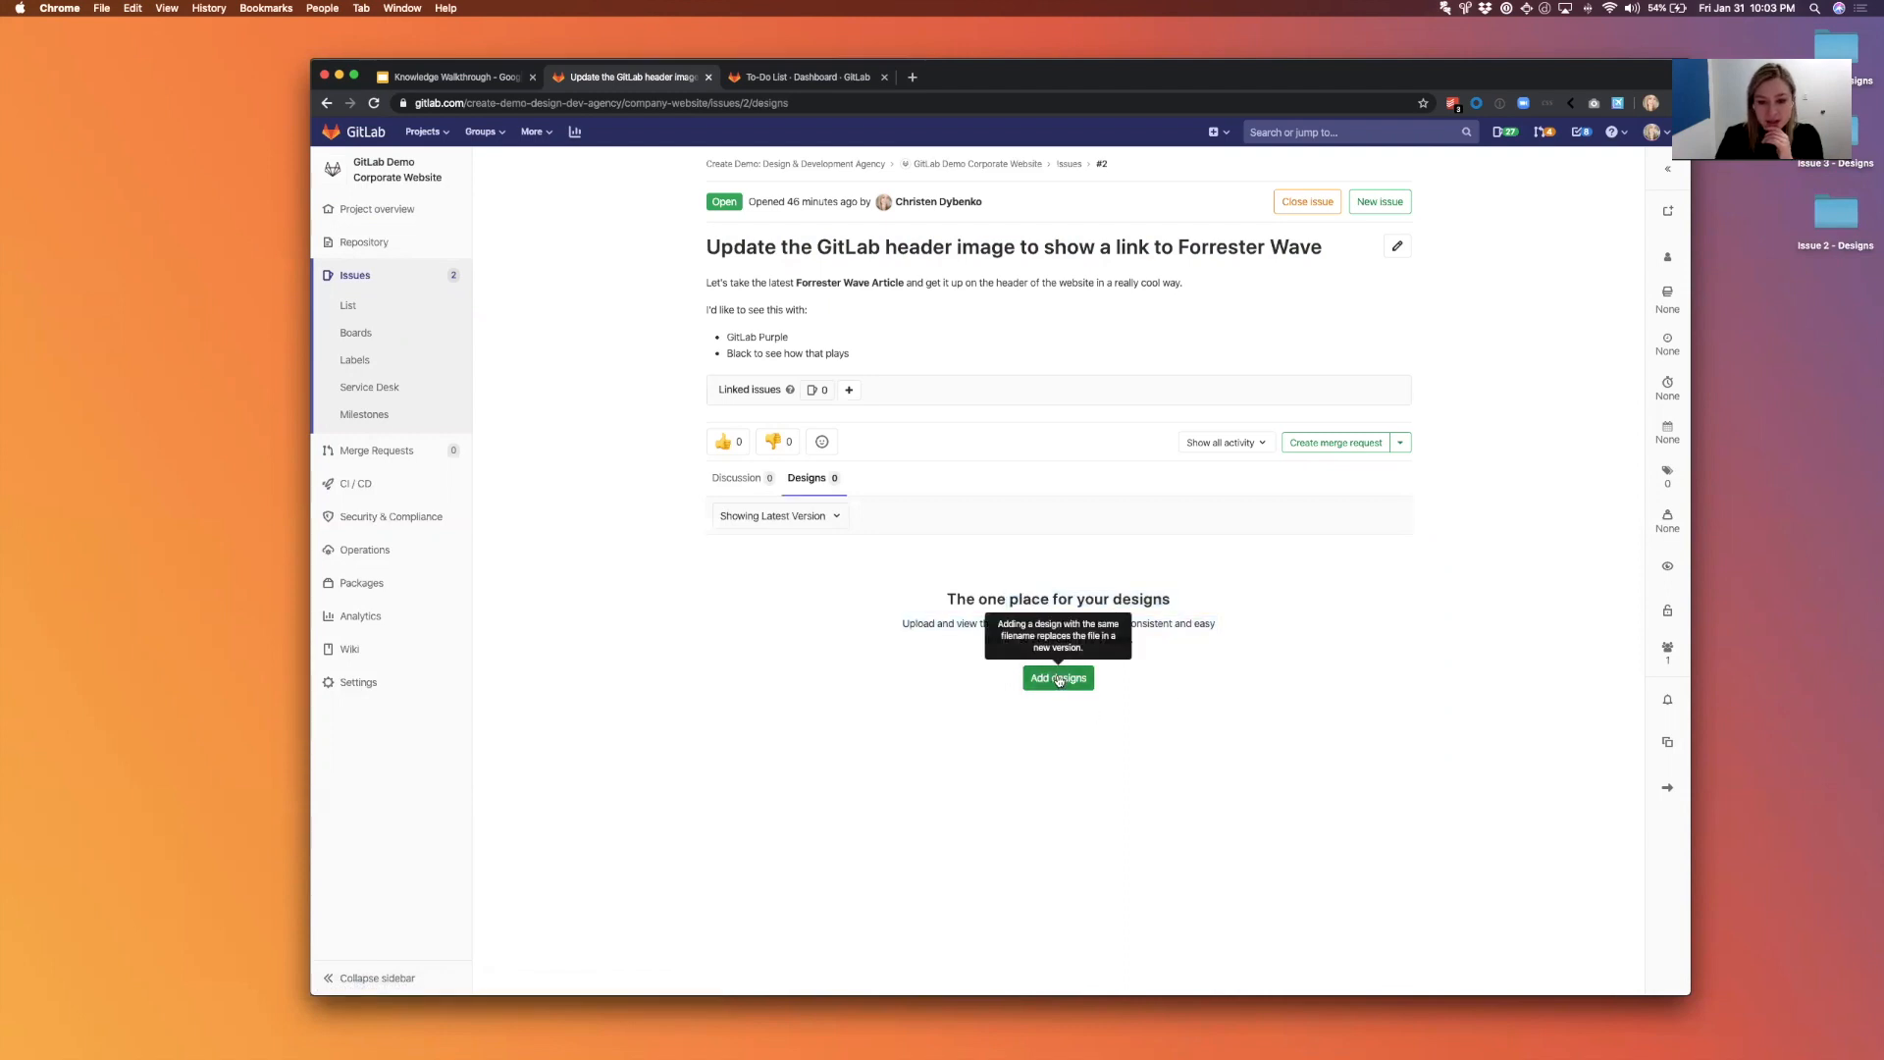
{"action": "mouse_move", "coordinate": [1223, 1035]}
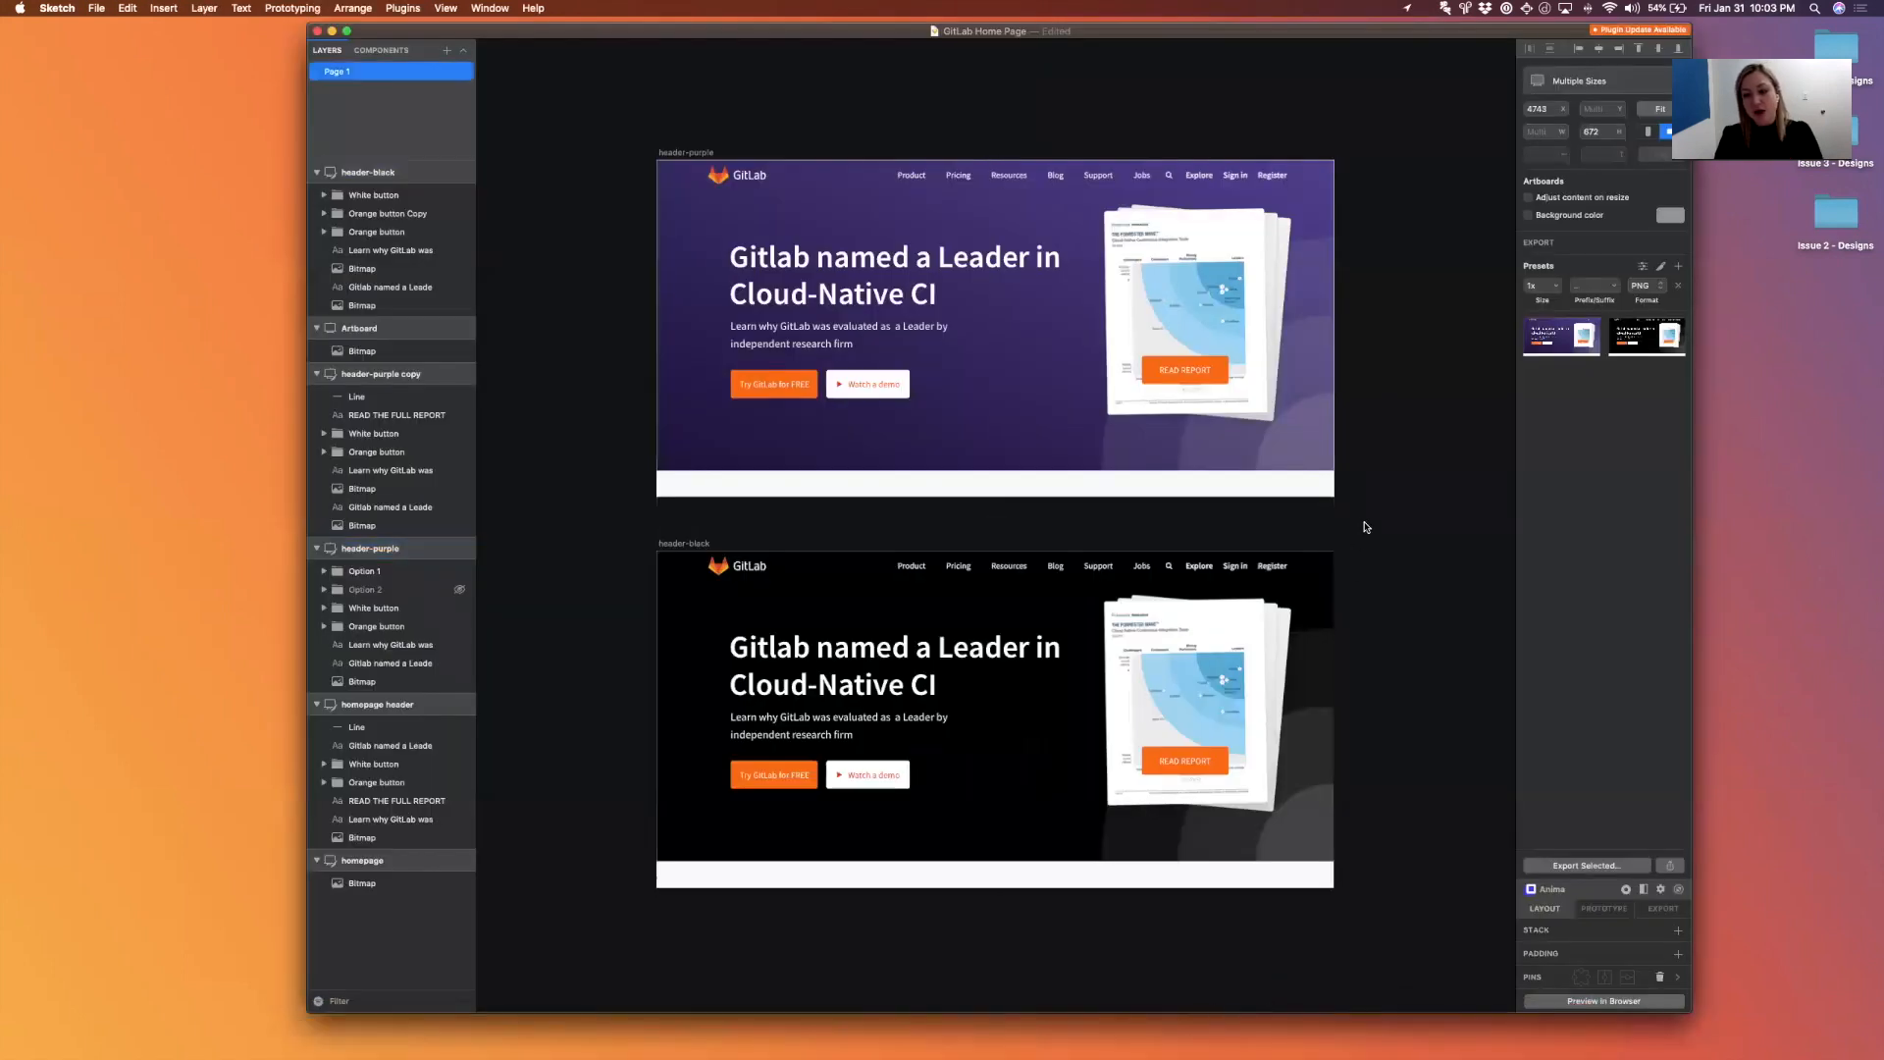
Step: Export the header-purple and header-black artboards as PNGs into the Issue 2 - Designs folder
{"action": "left_click", "coordinate": [568, 153]}
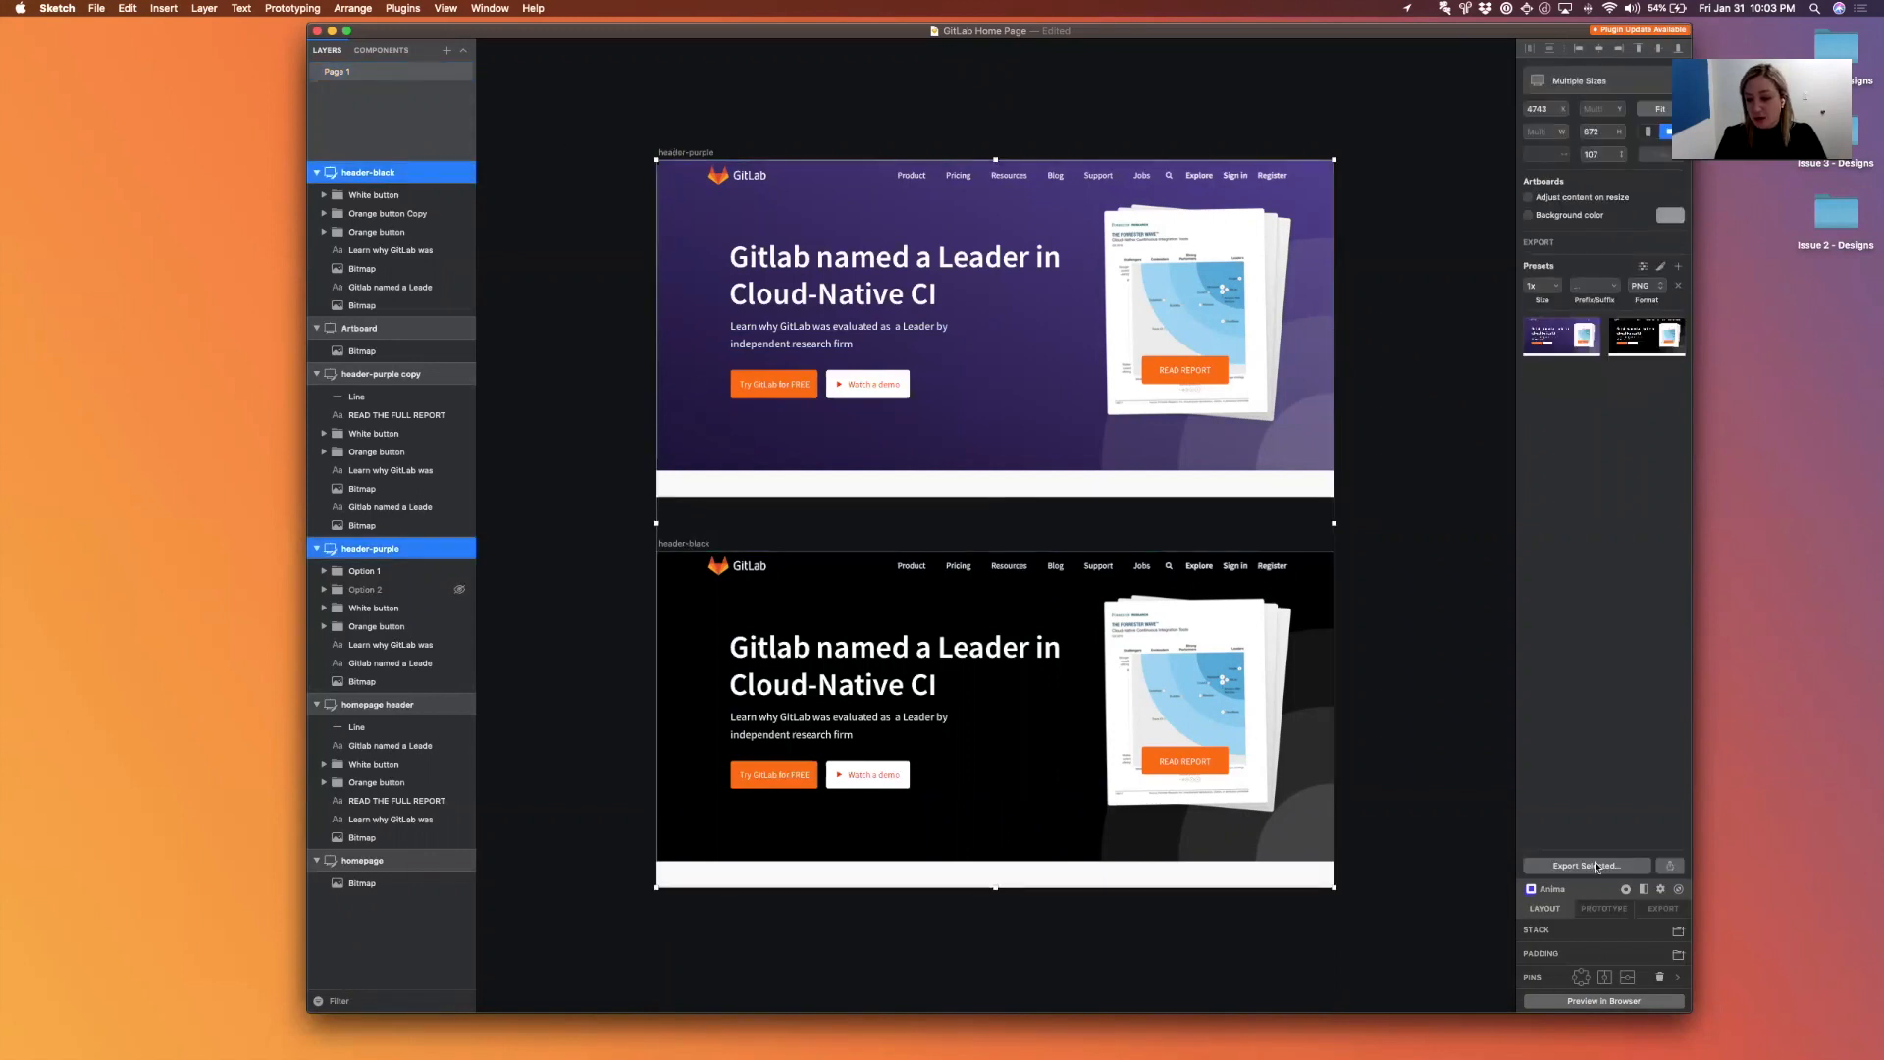
{"action": "left_click", "coordinate": [1586, 866]}
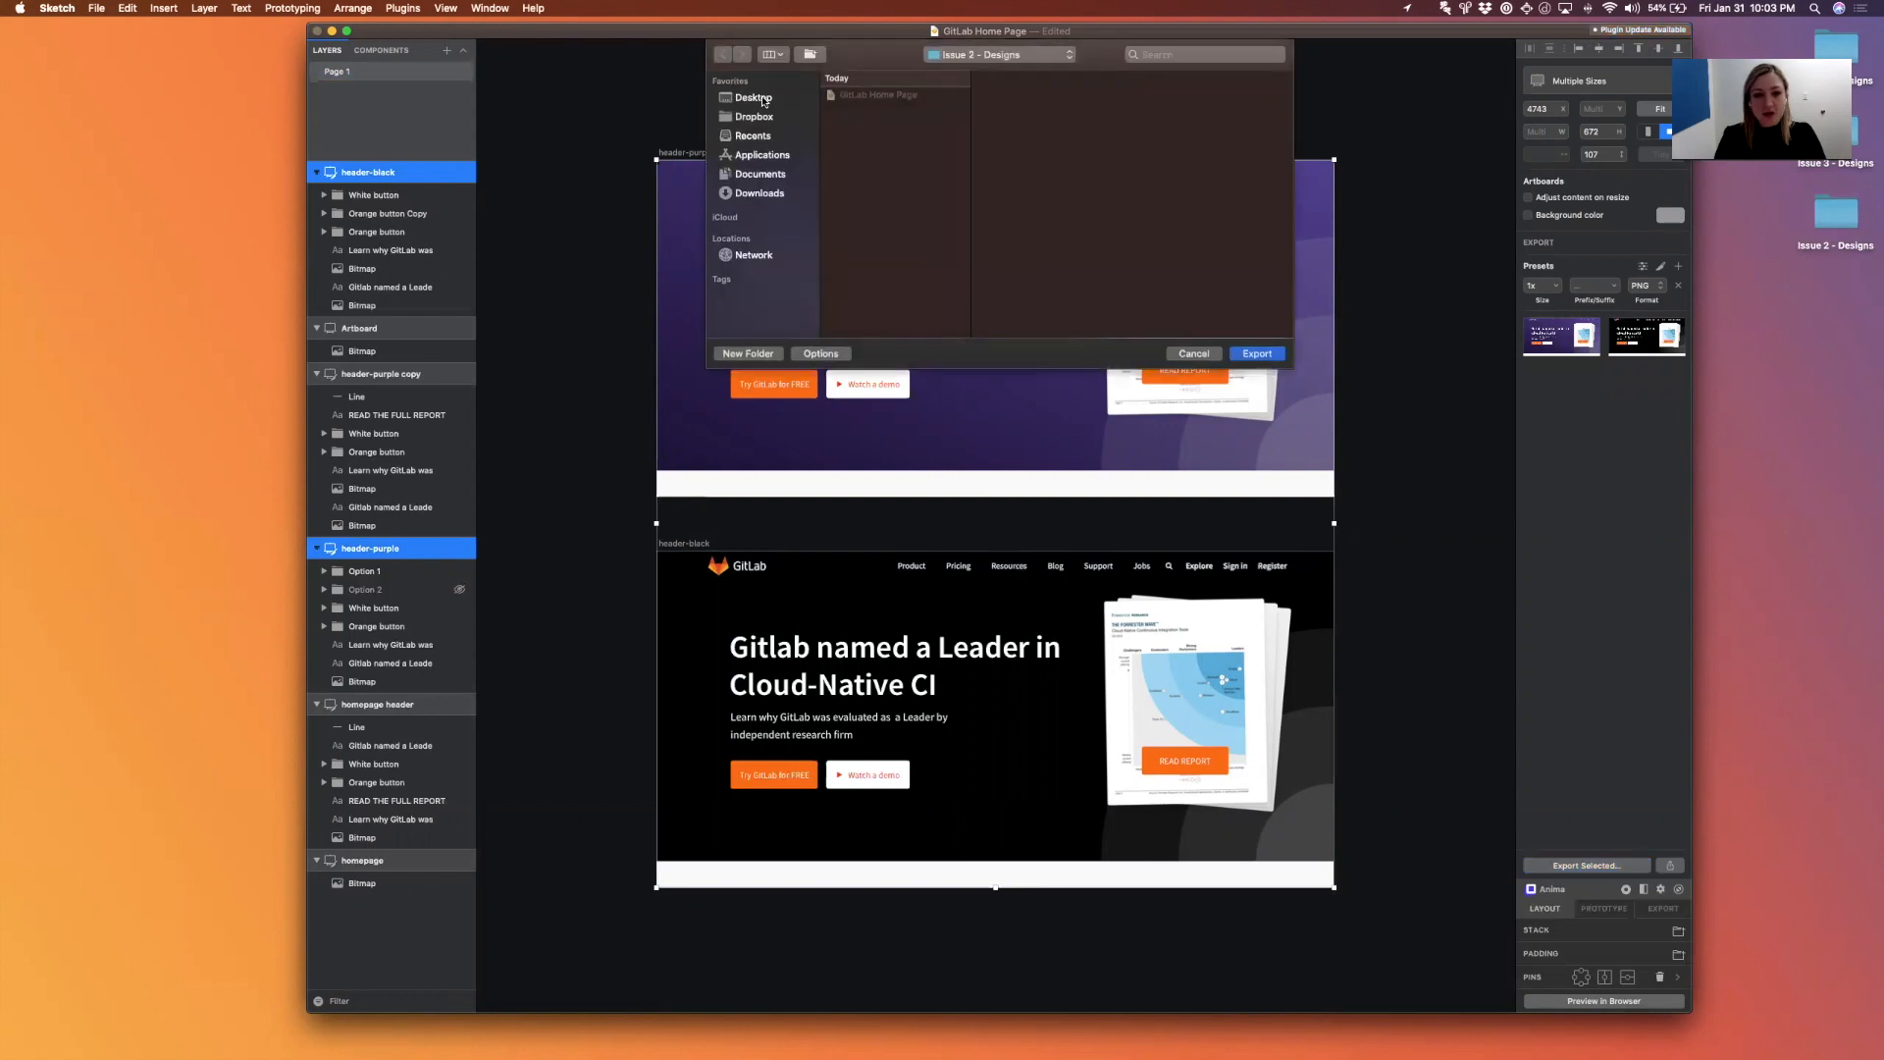
{"action": "left_click", "coordinate": [752, 98]}
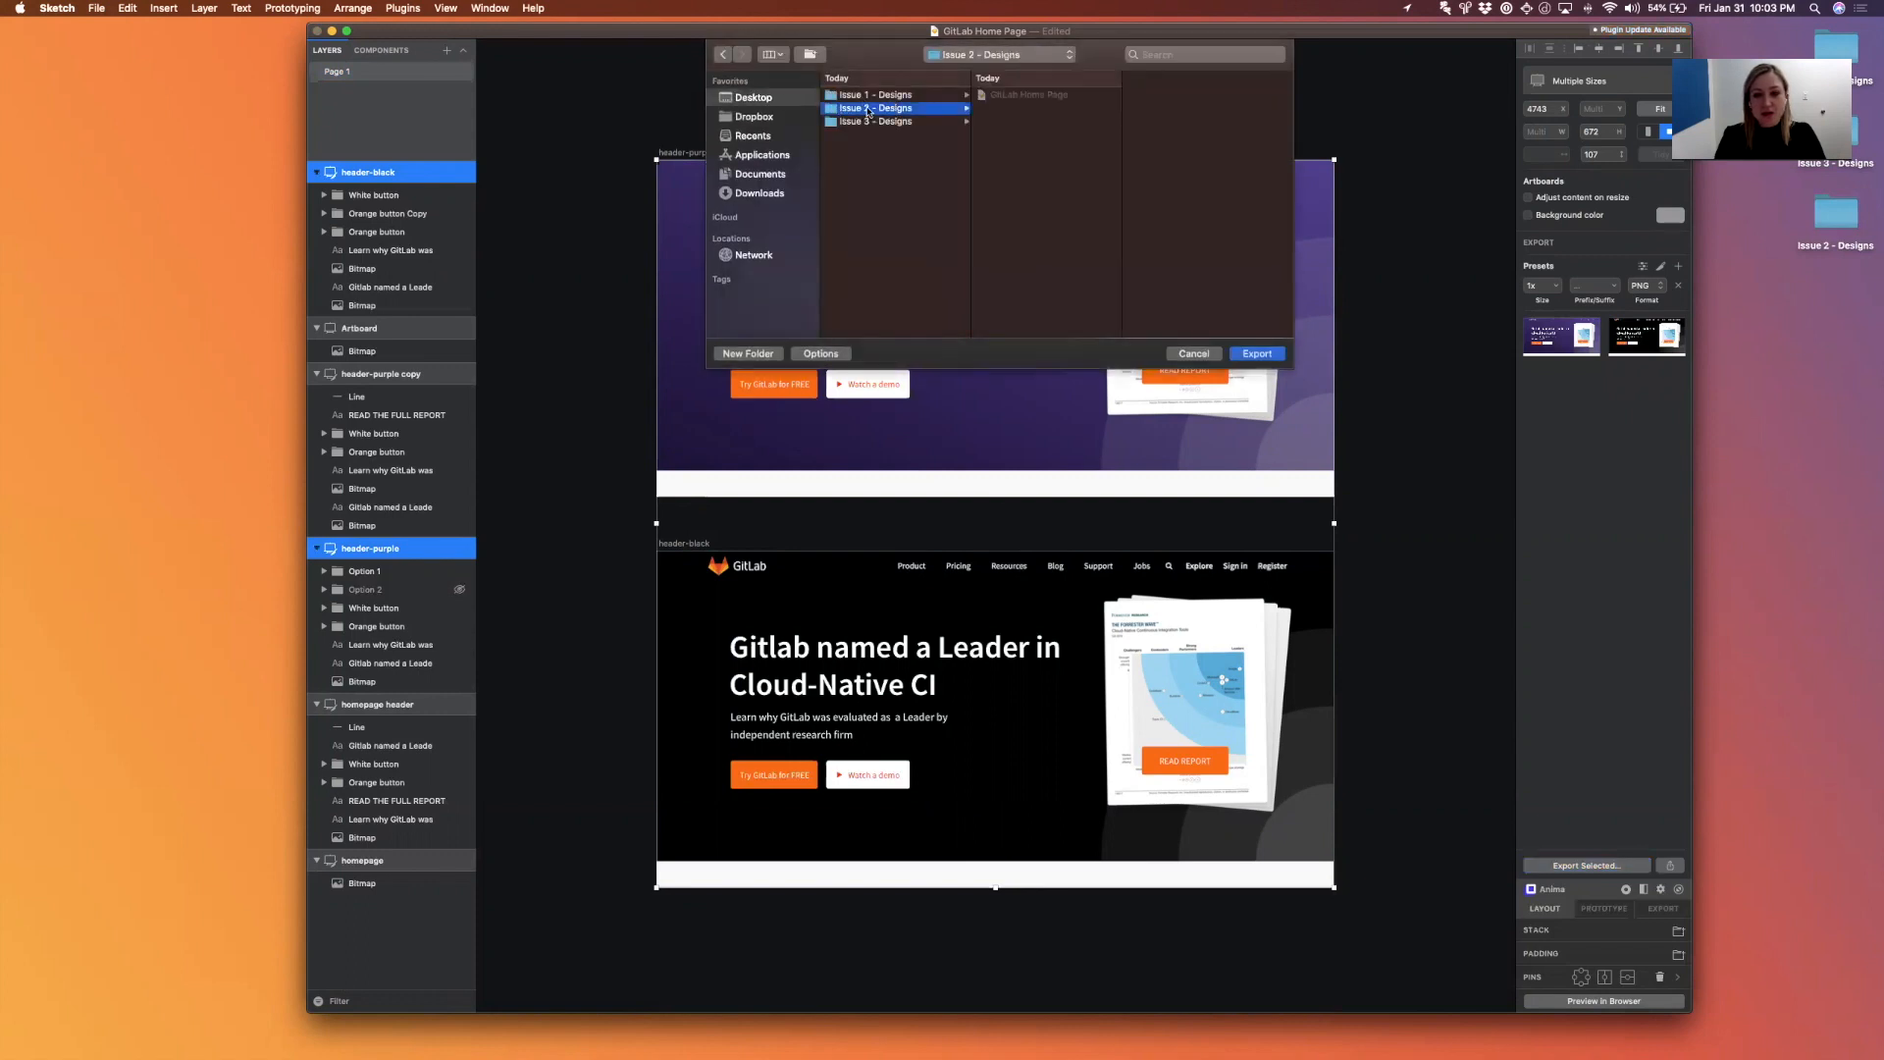
{"action": "left_click", "coordinate": [1256, 354]}
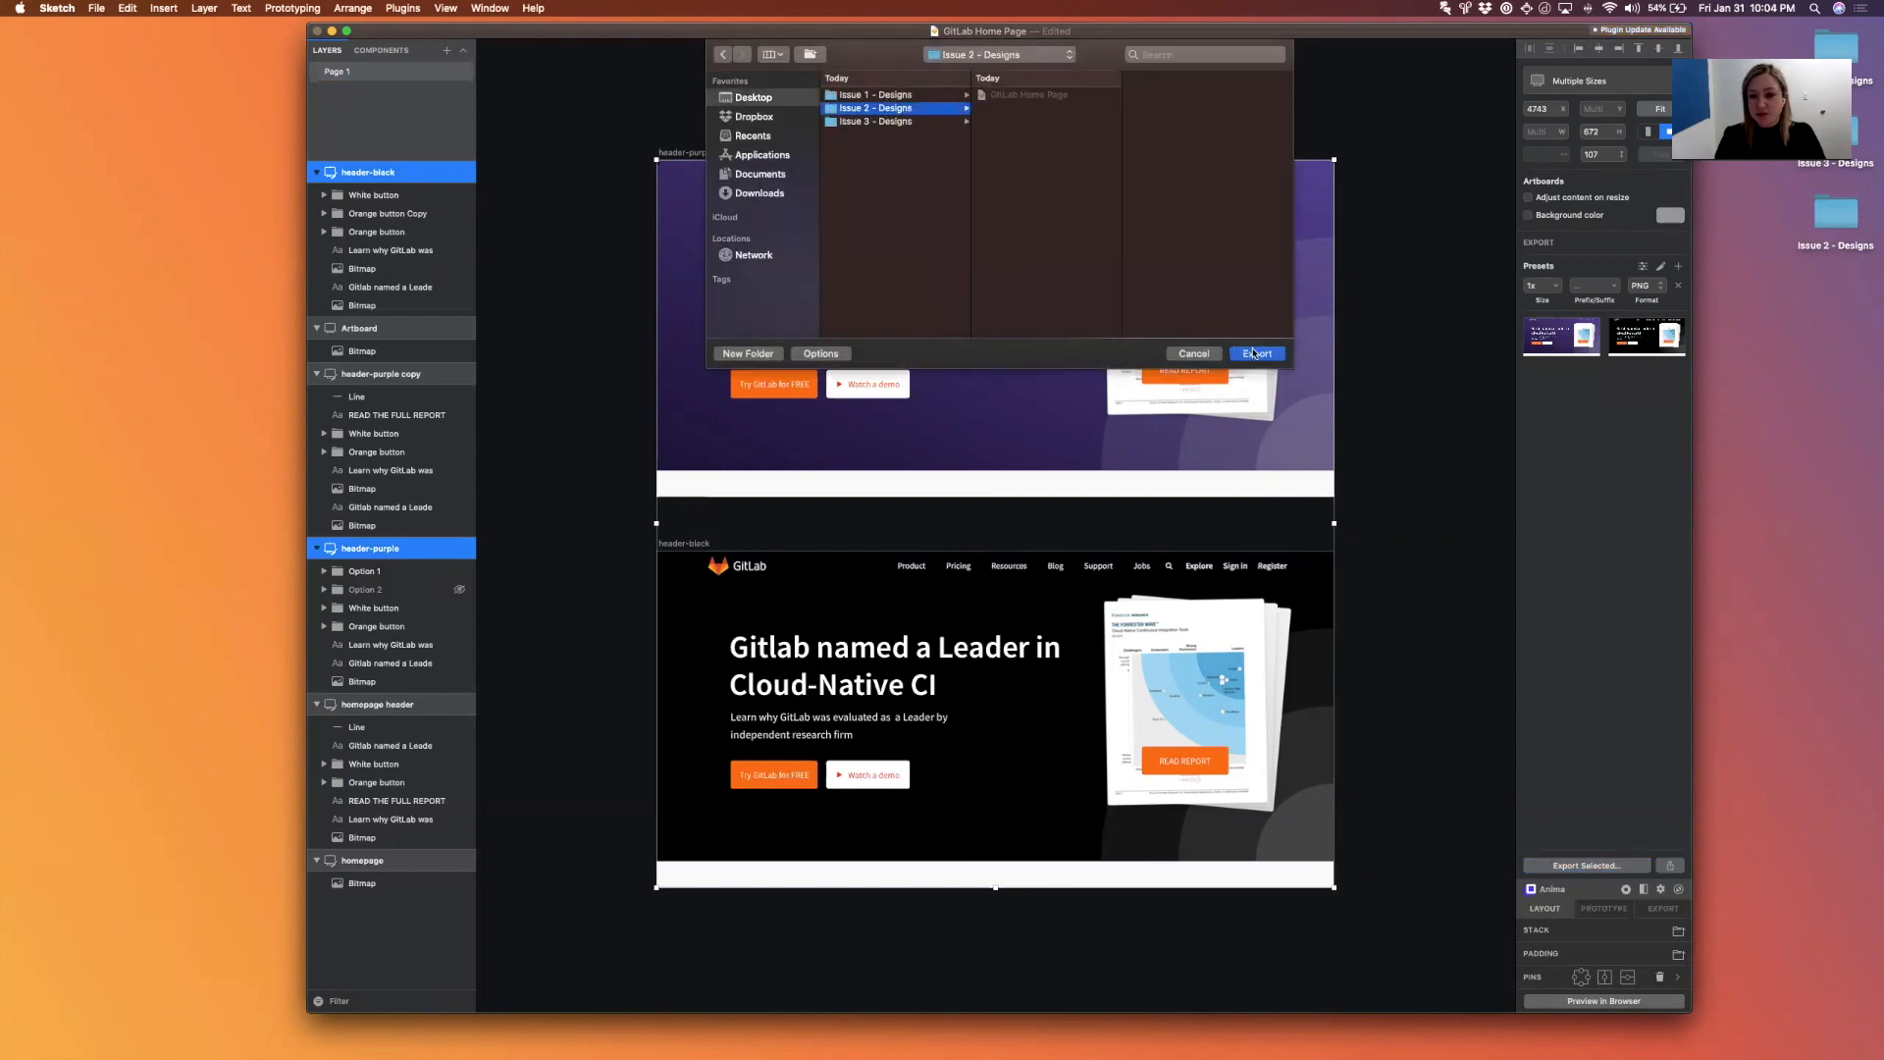
{"action": "left_click", "coordinate": [1257, 353]}
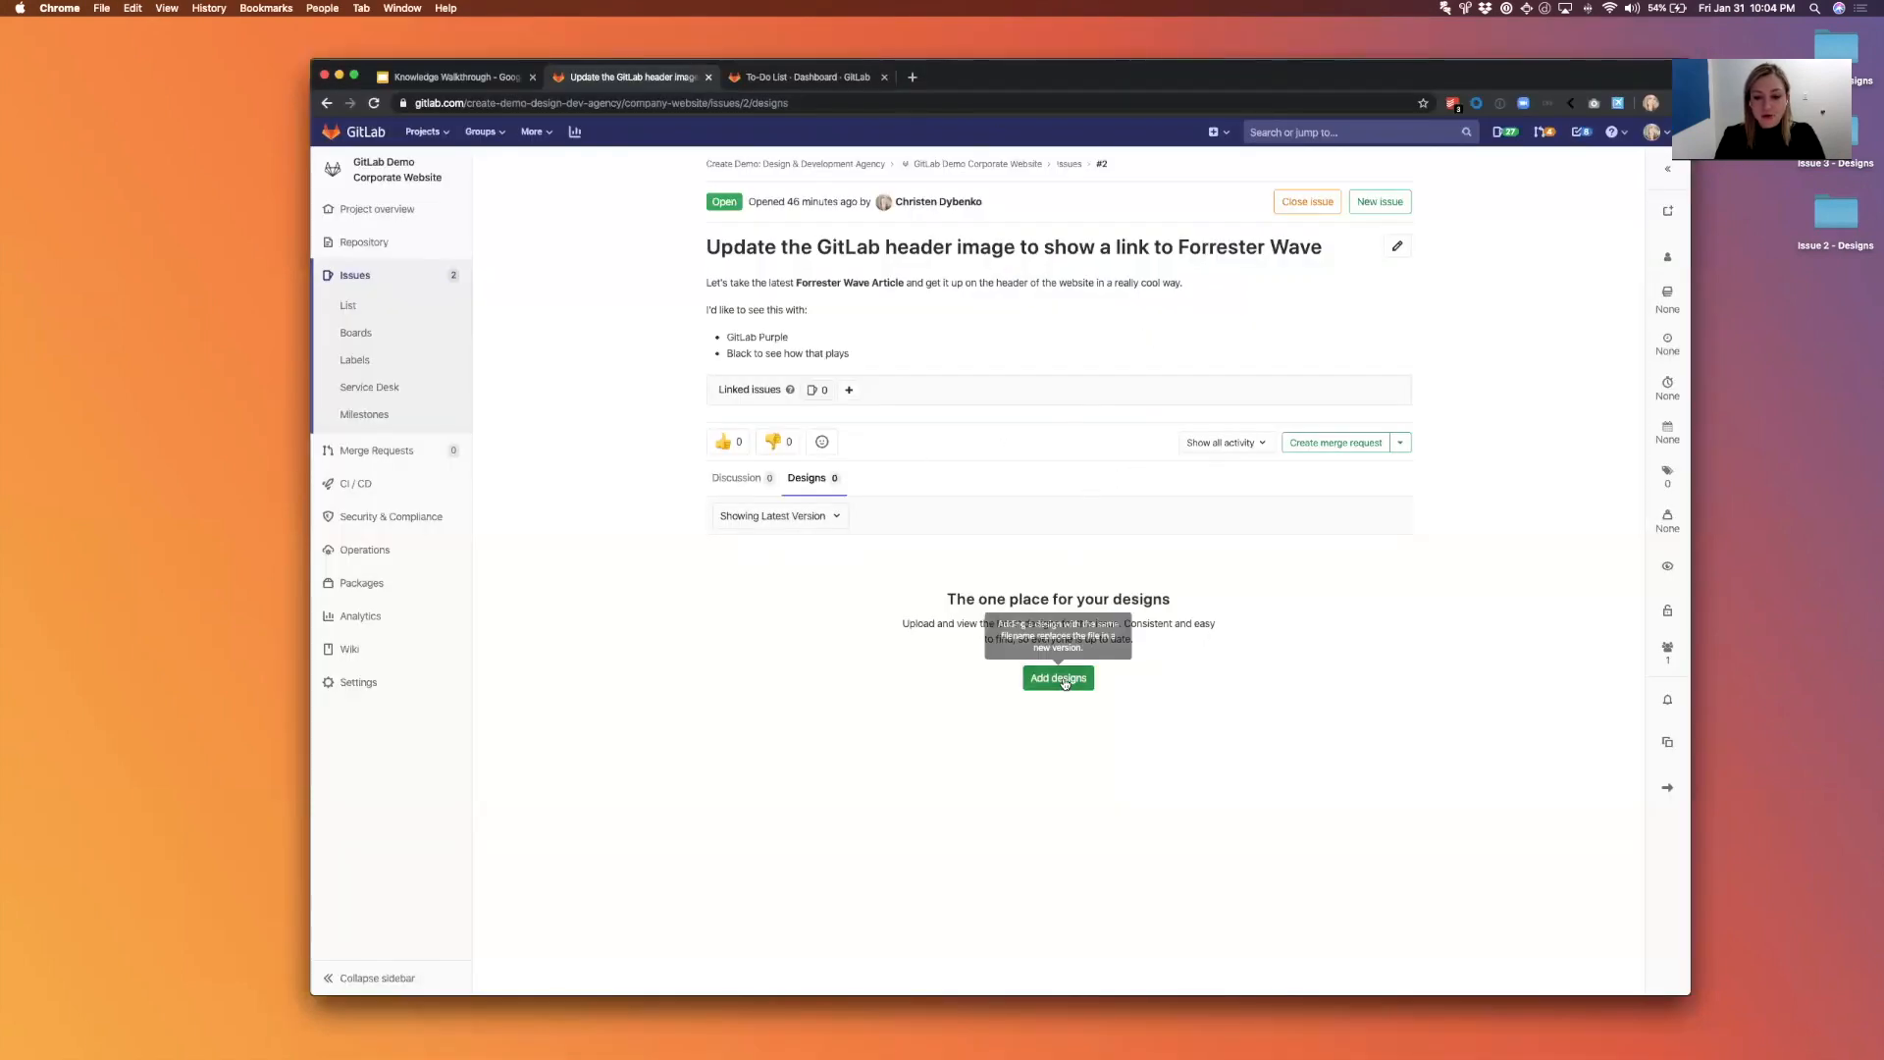
Step: Upload header-black.png and header-purple.png as designs on the issue
{"action": "left_click", "coordinate": [1056, 677]}
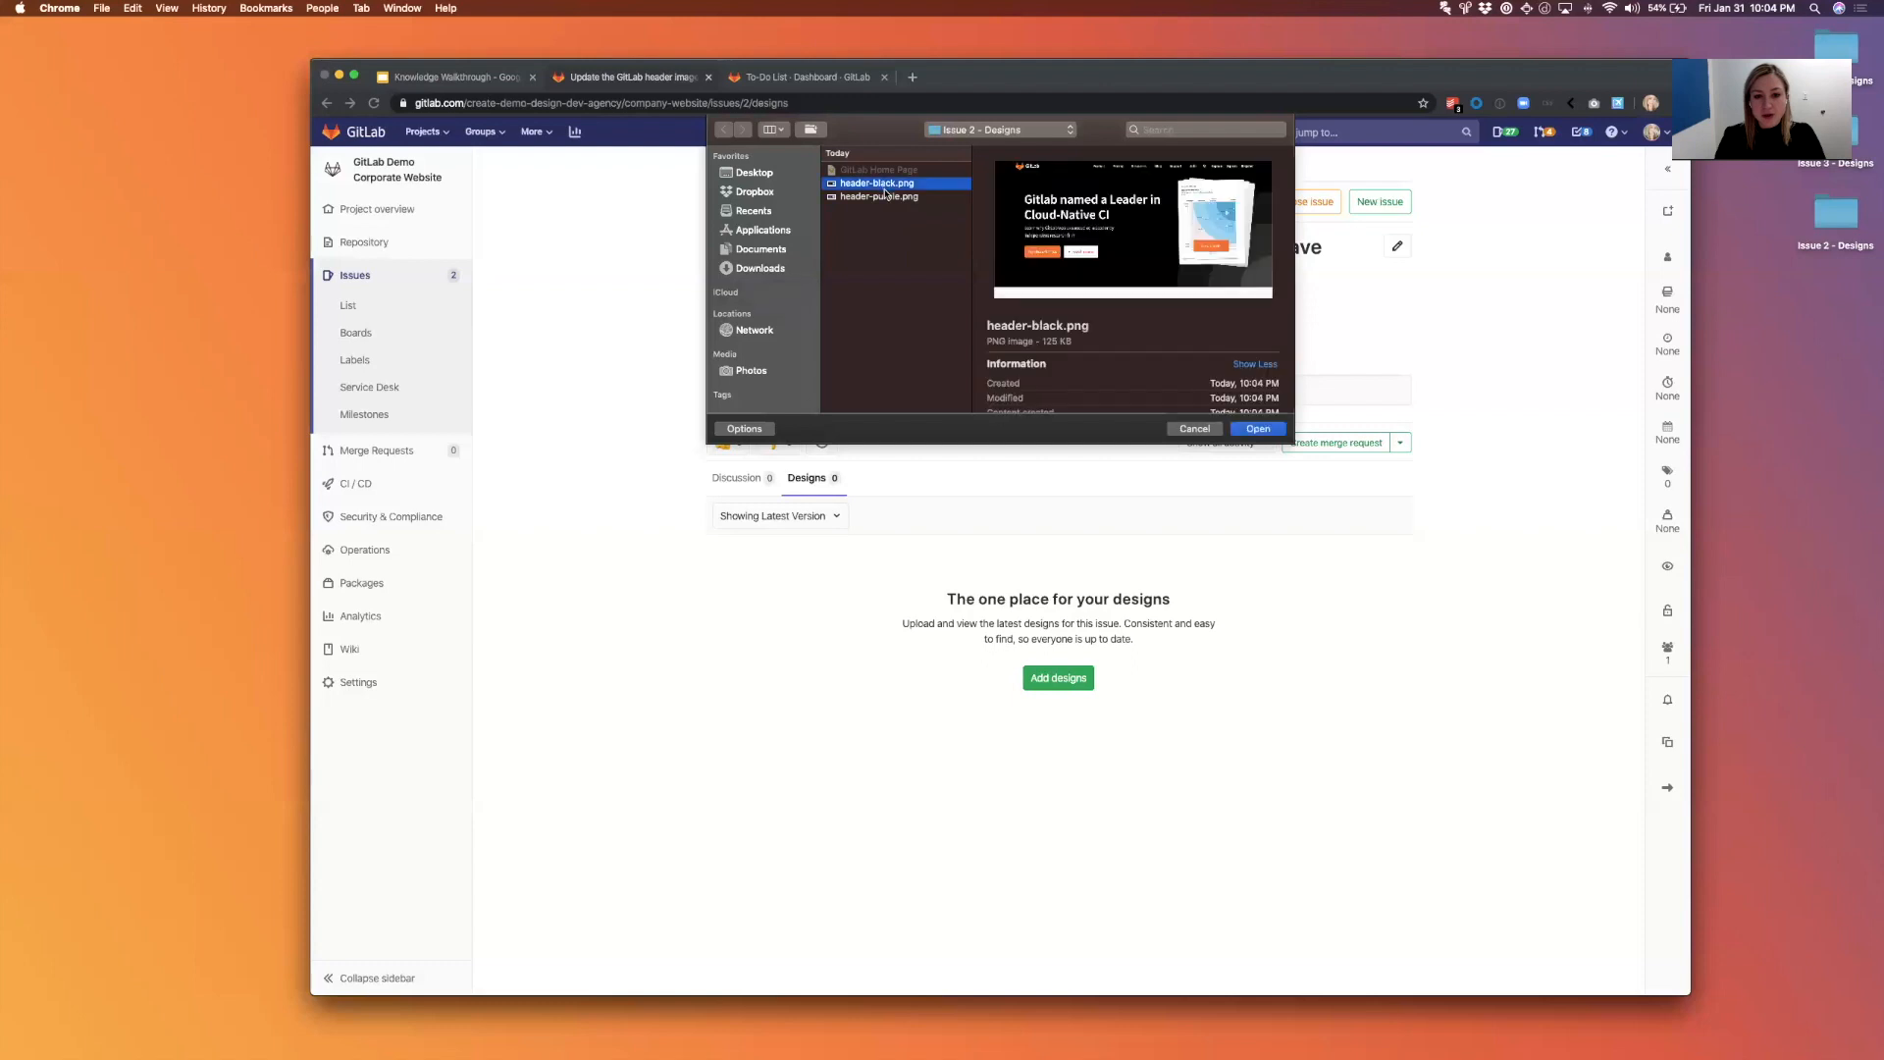
{"action": "left_click", "coordinate": [1257, 430]}
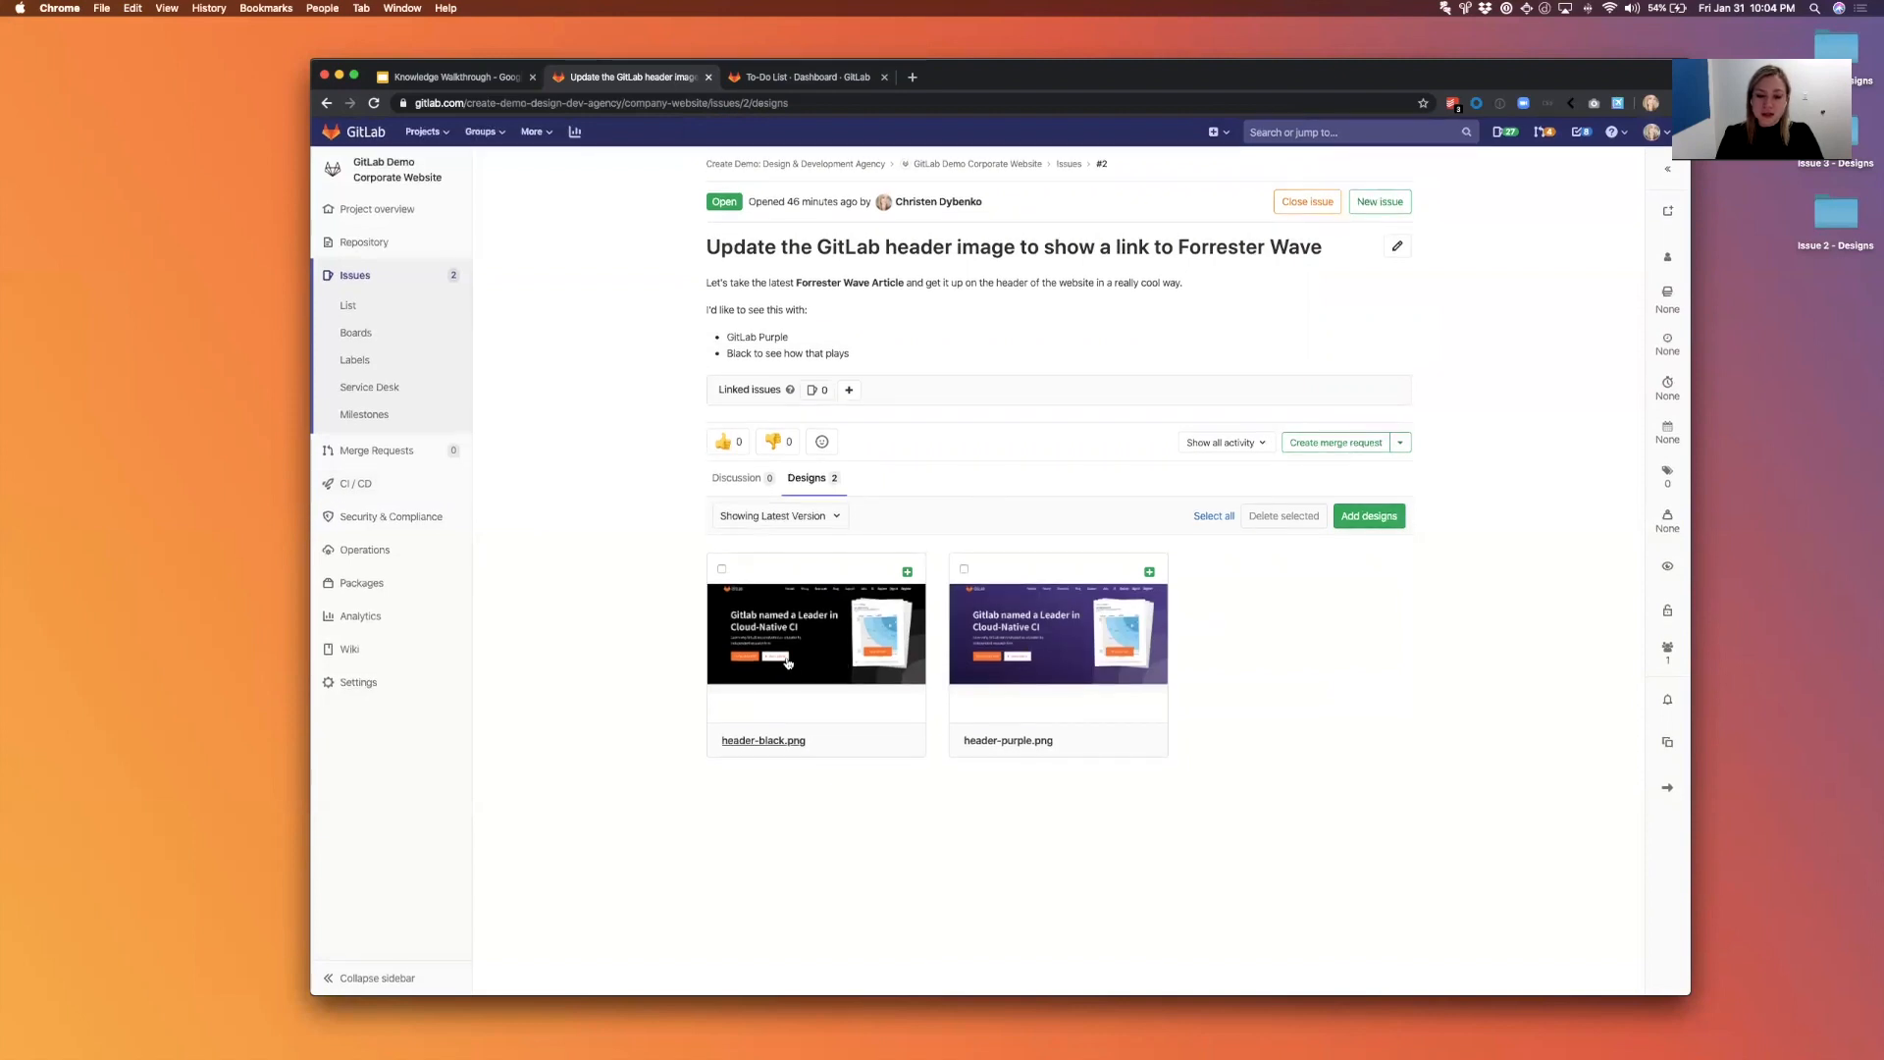
{"action": "mouse_move", "coordinate": [793, 673]}
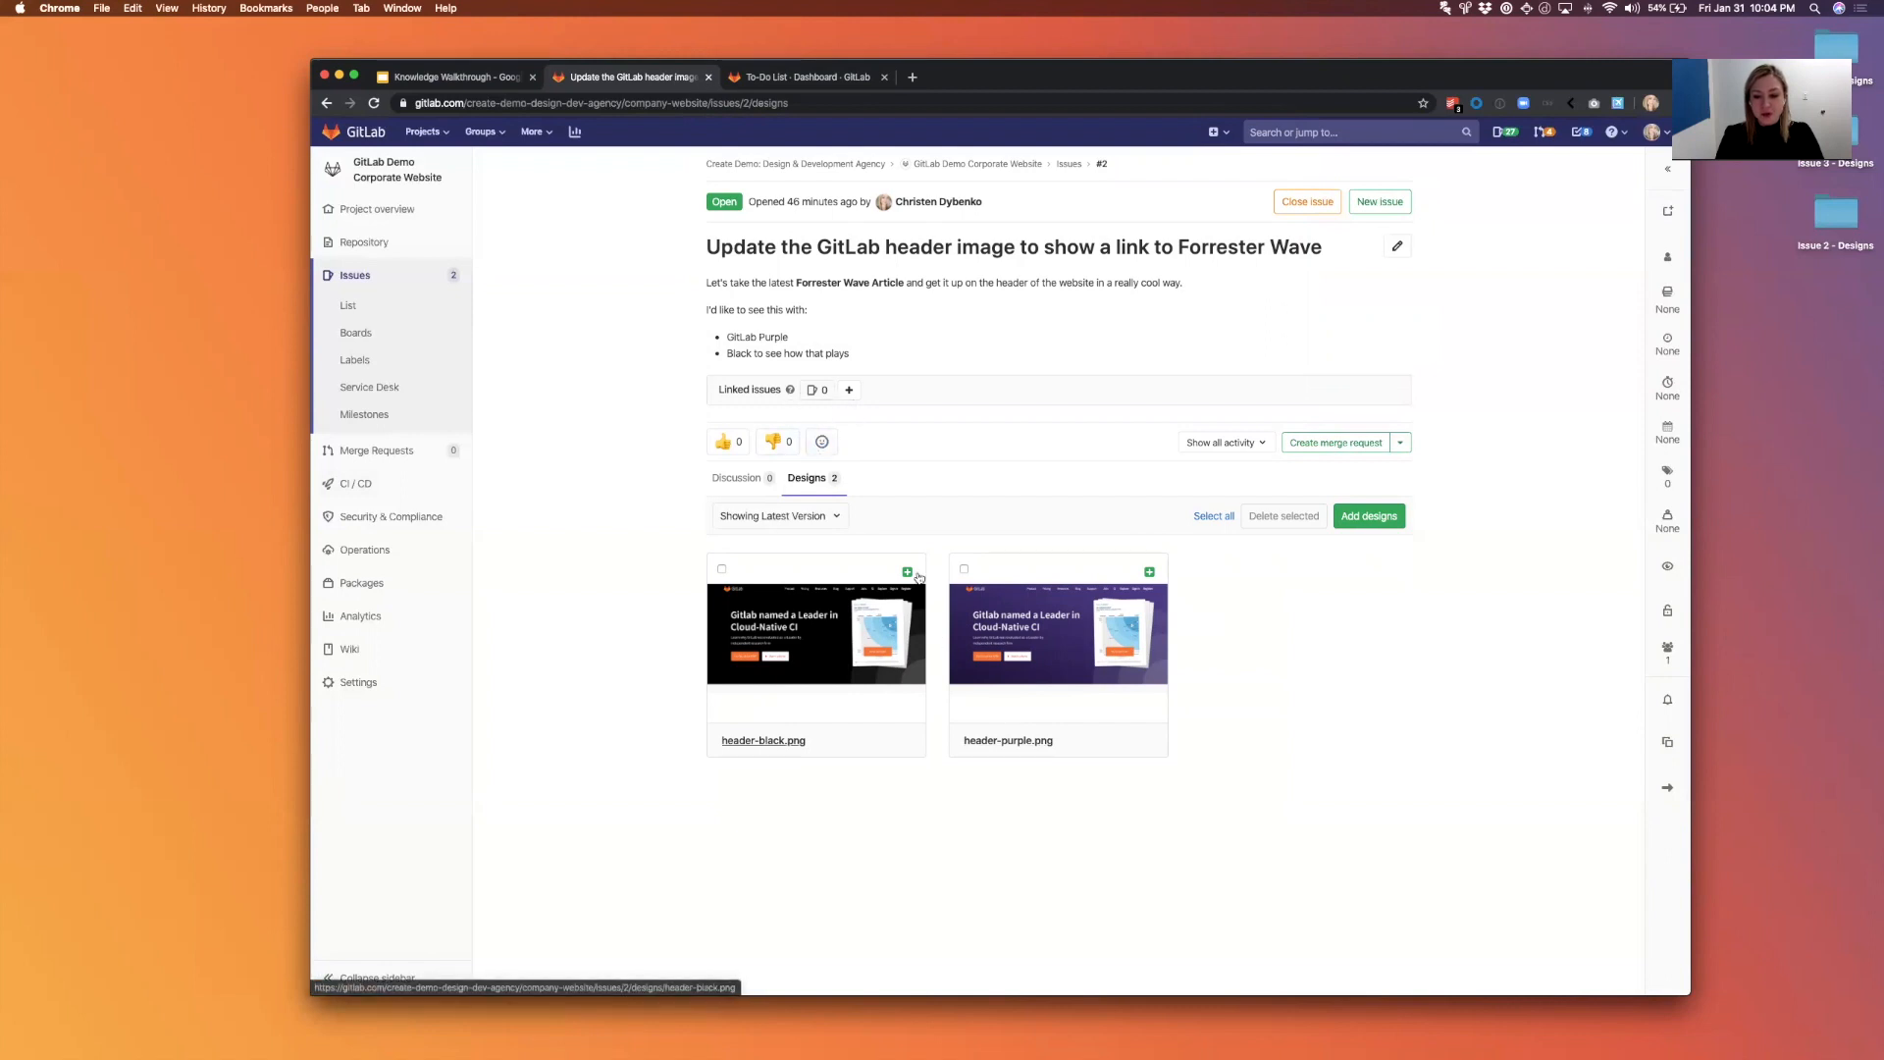
{"action": "mouse_move", "coordinate": [1139, 585]}
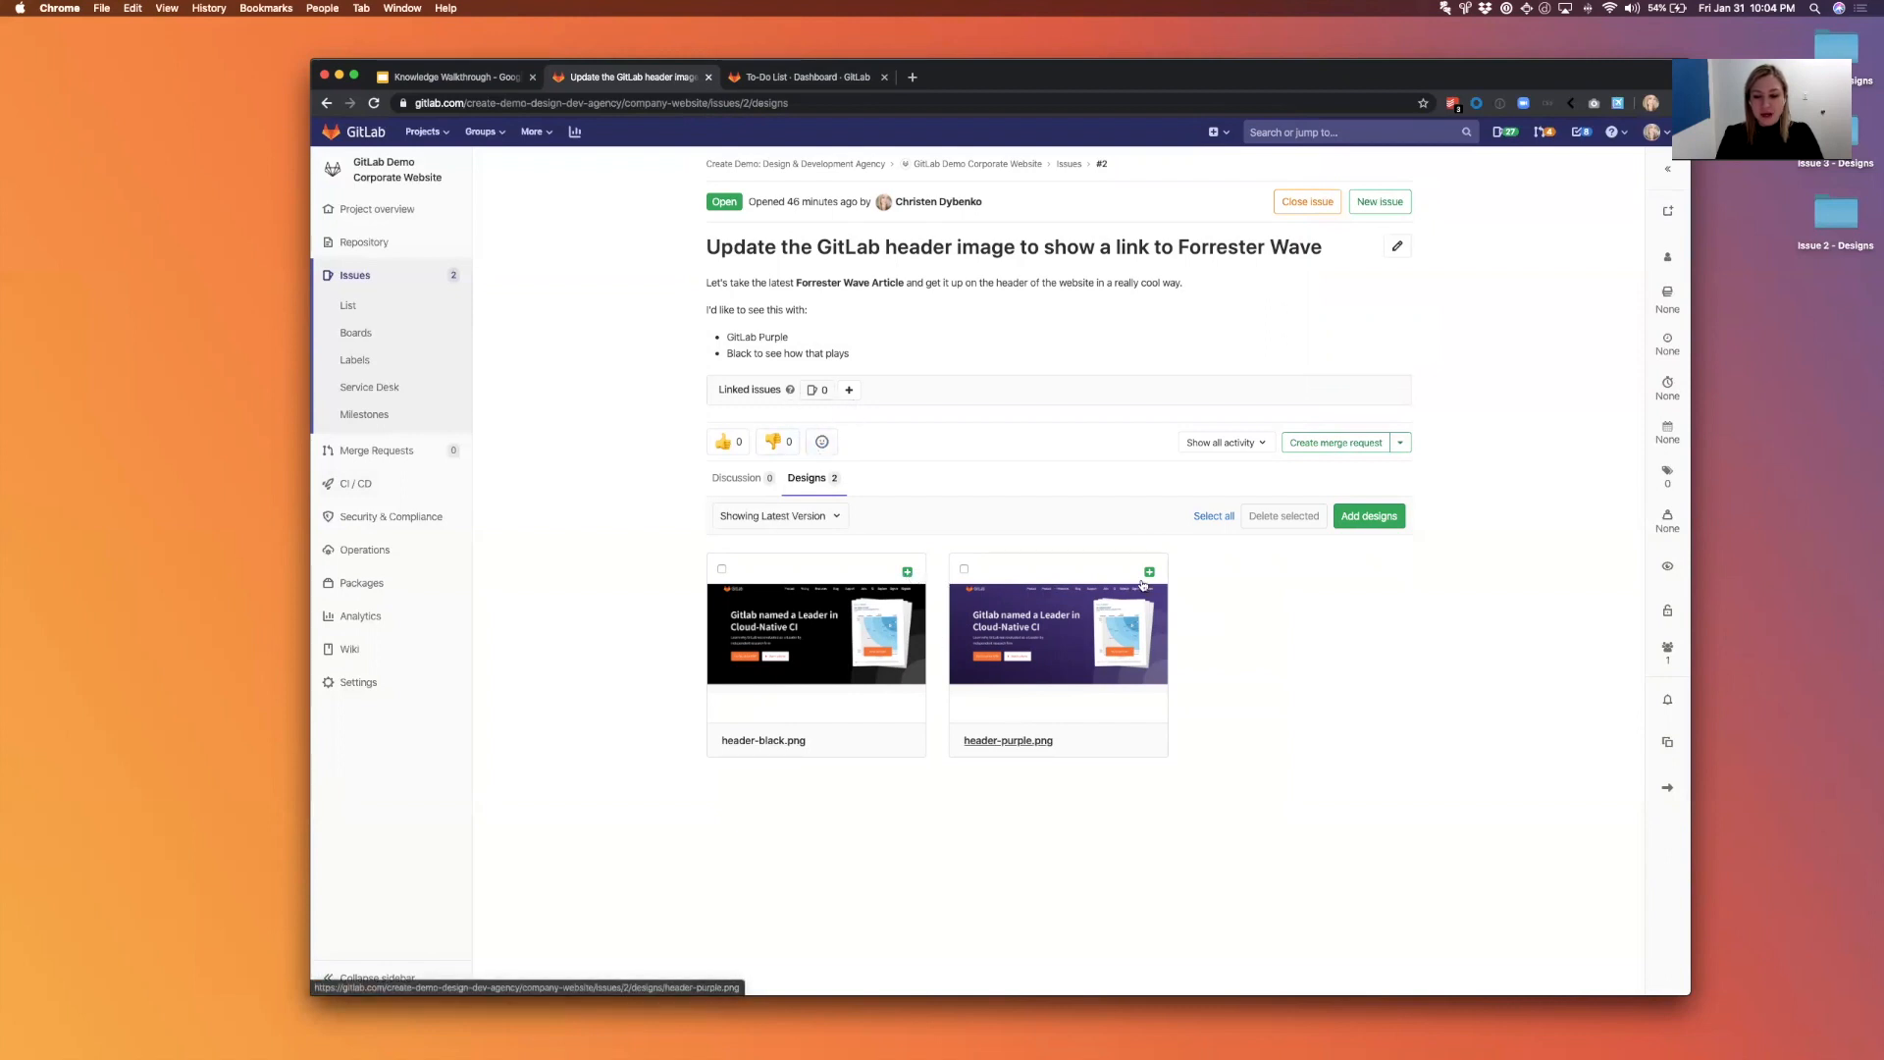
{"action": "mouse_move", "coordinate": [1003, 581]}
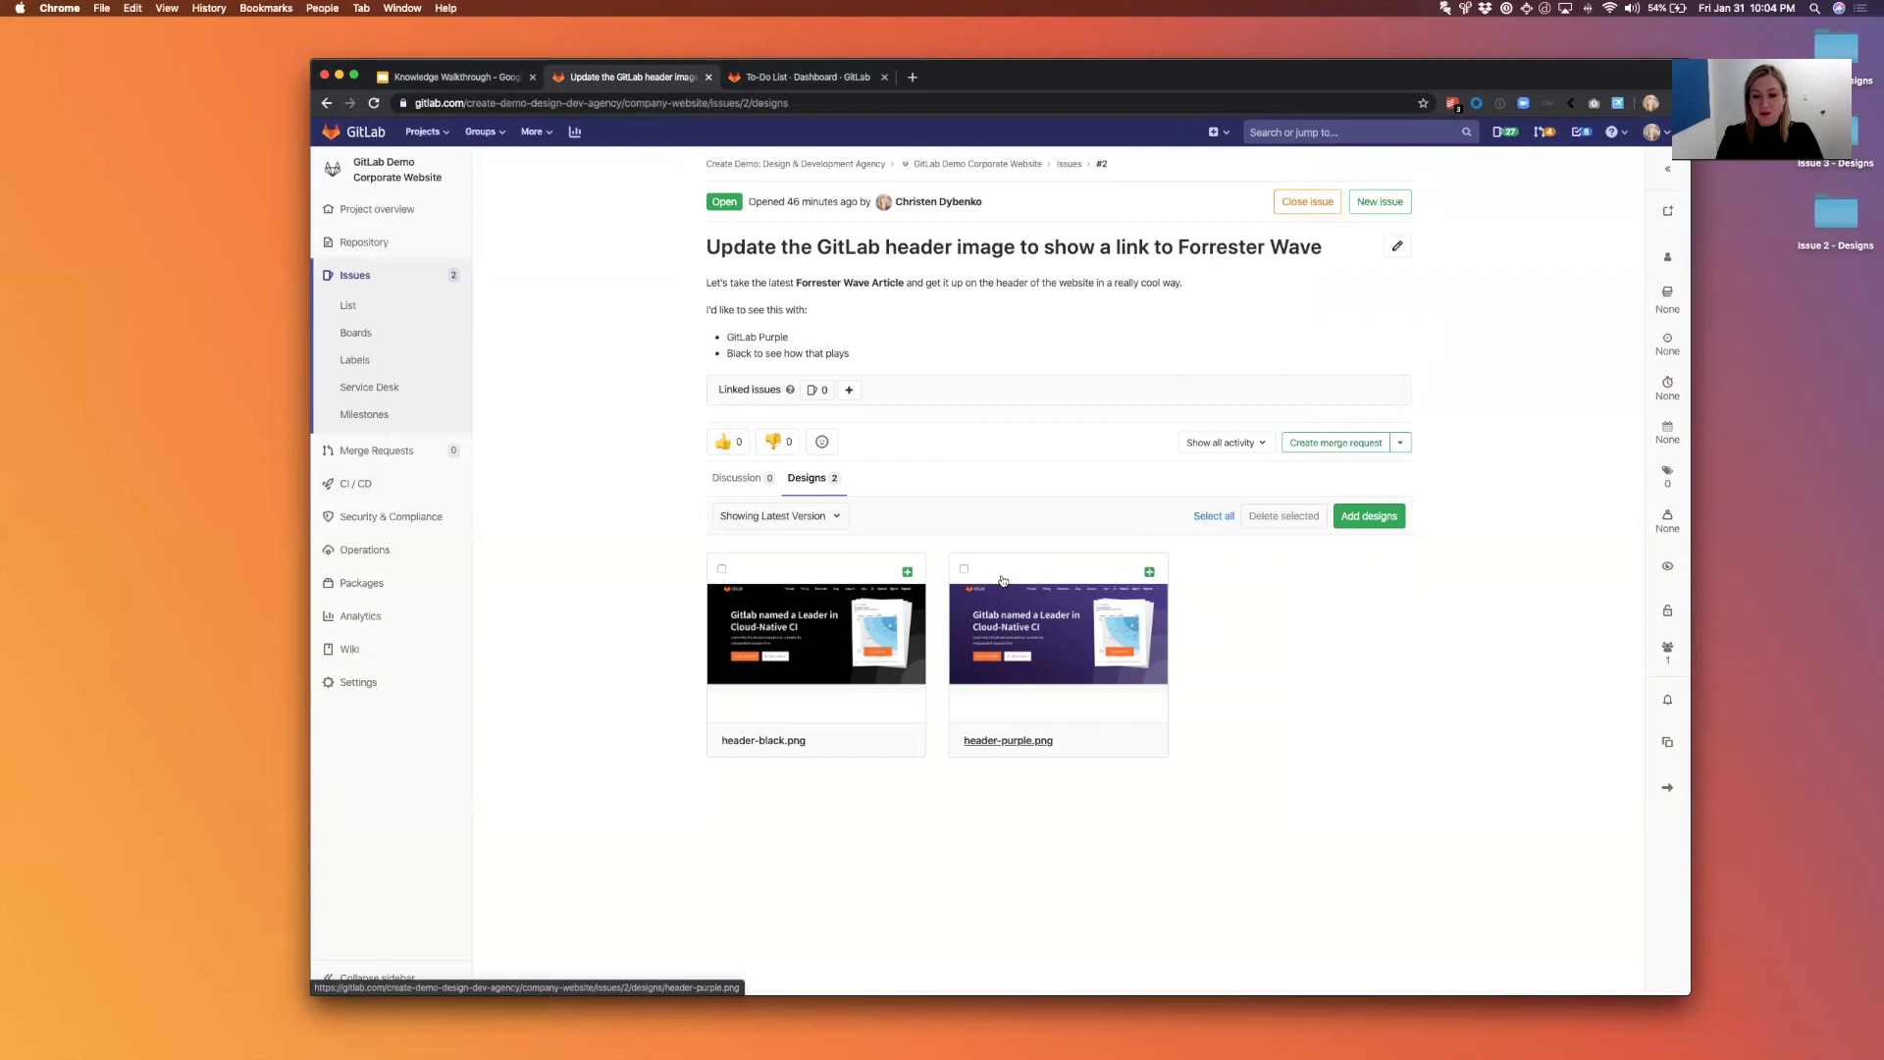
{"action": "mouse_move", "coordinate": [907, 573]}
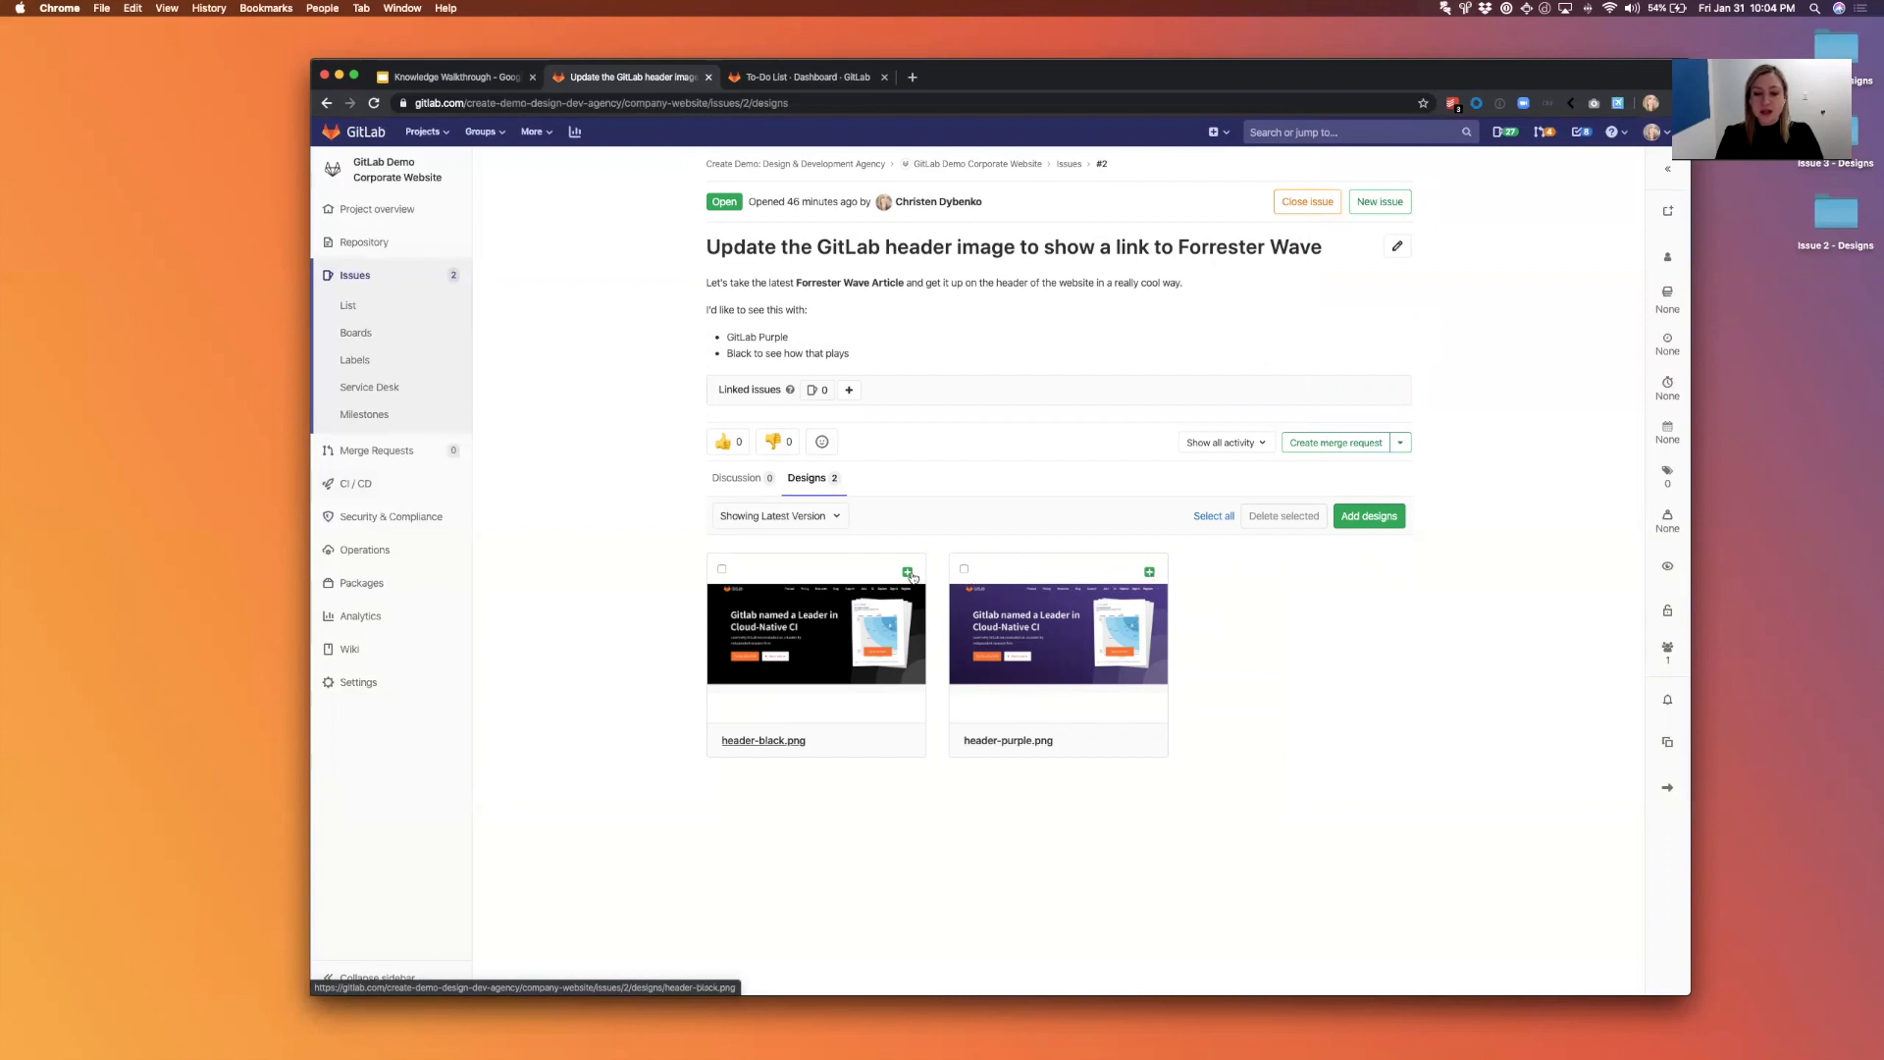
{"action": "mouse_move", "coordinate": [907, 571]}
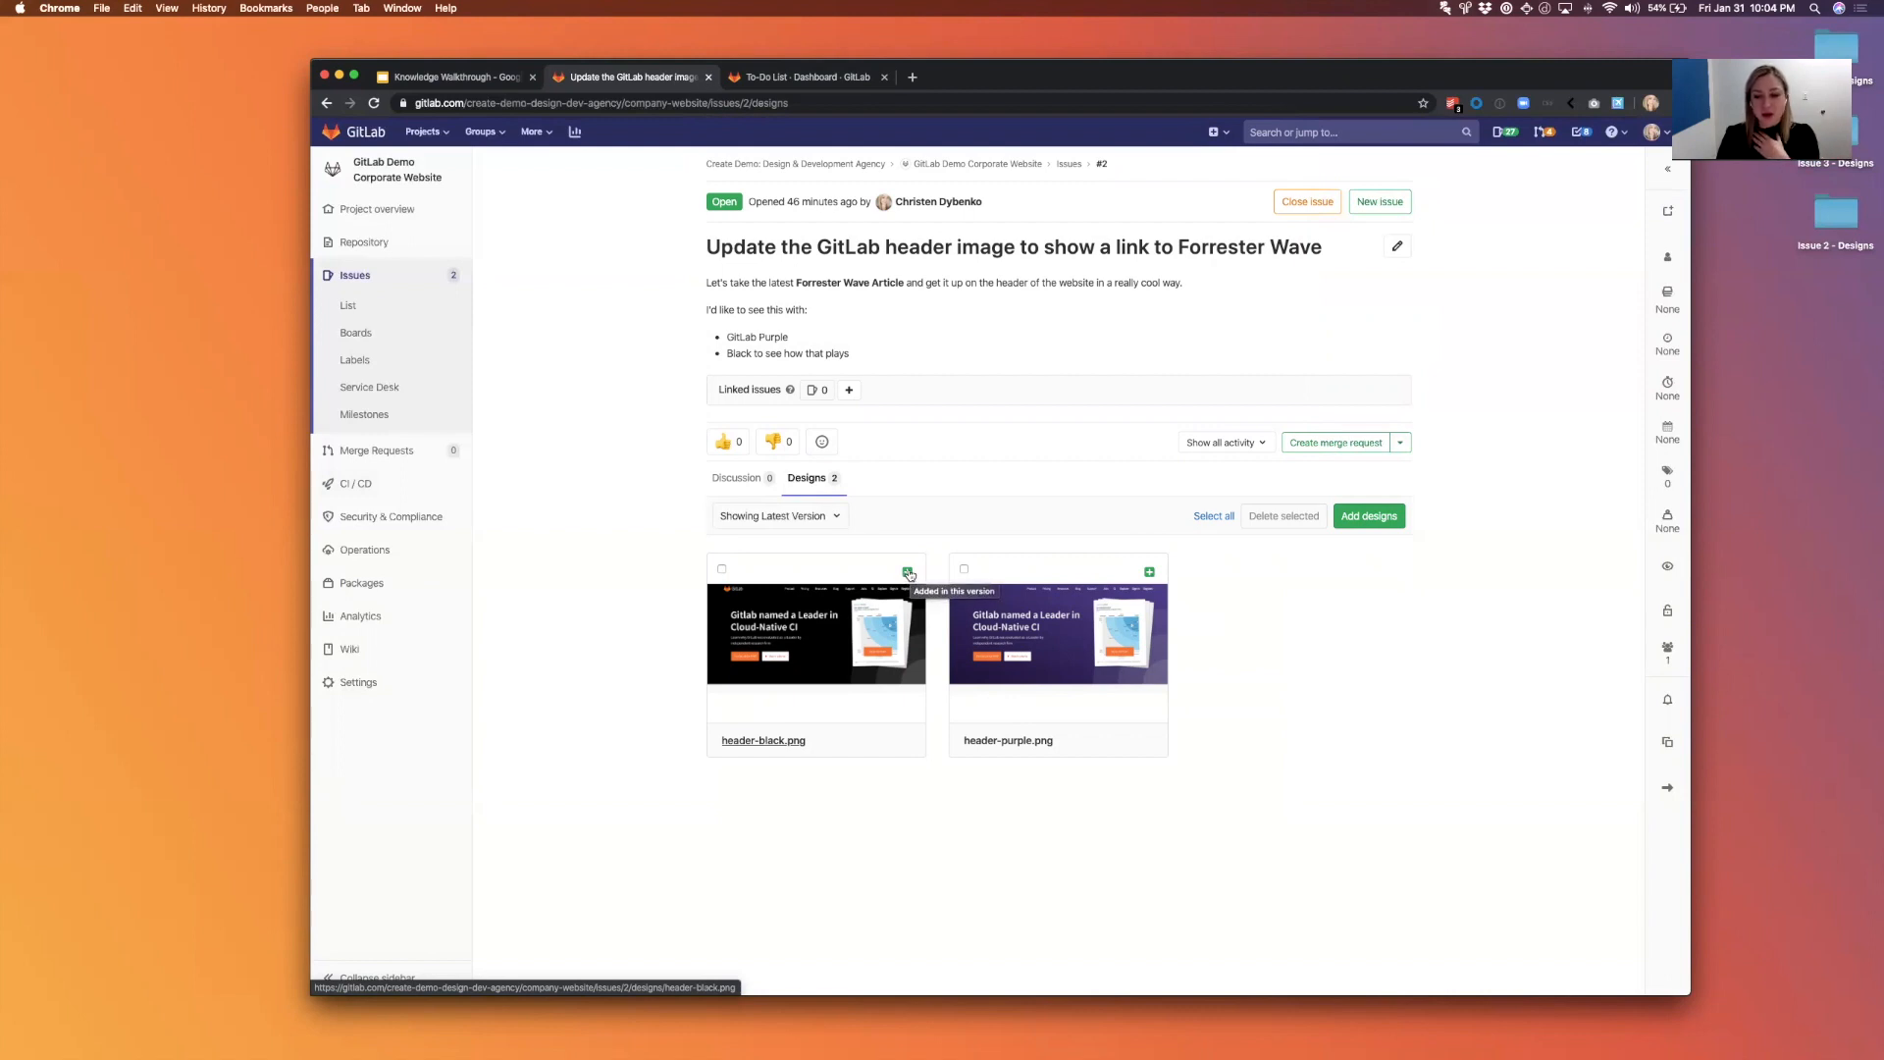
{"action": "mouse_move", "coordinate": [1389, 534]}
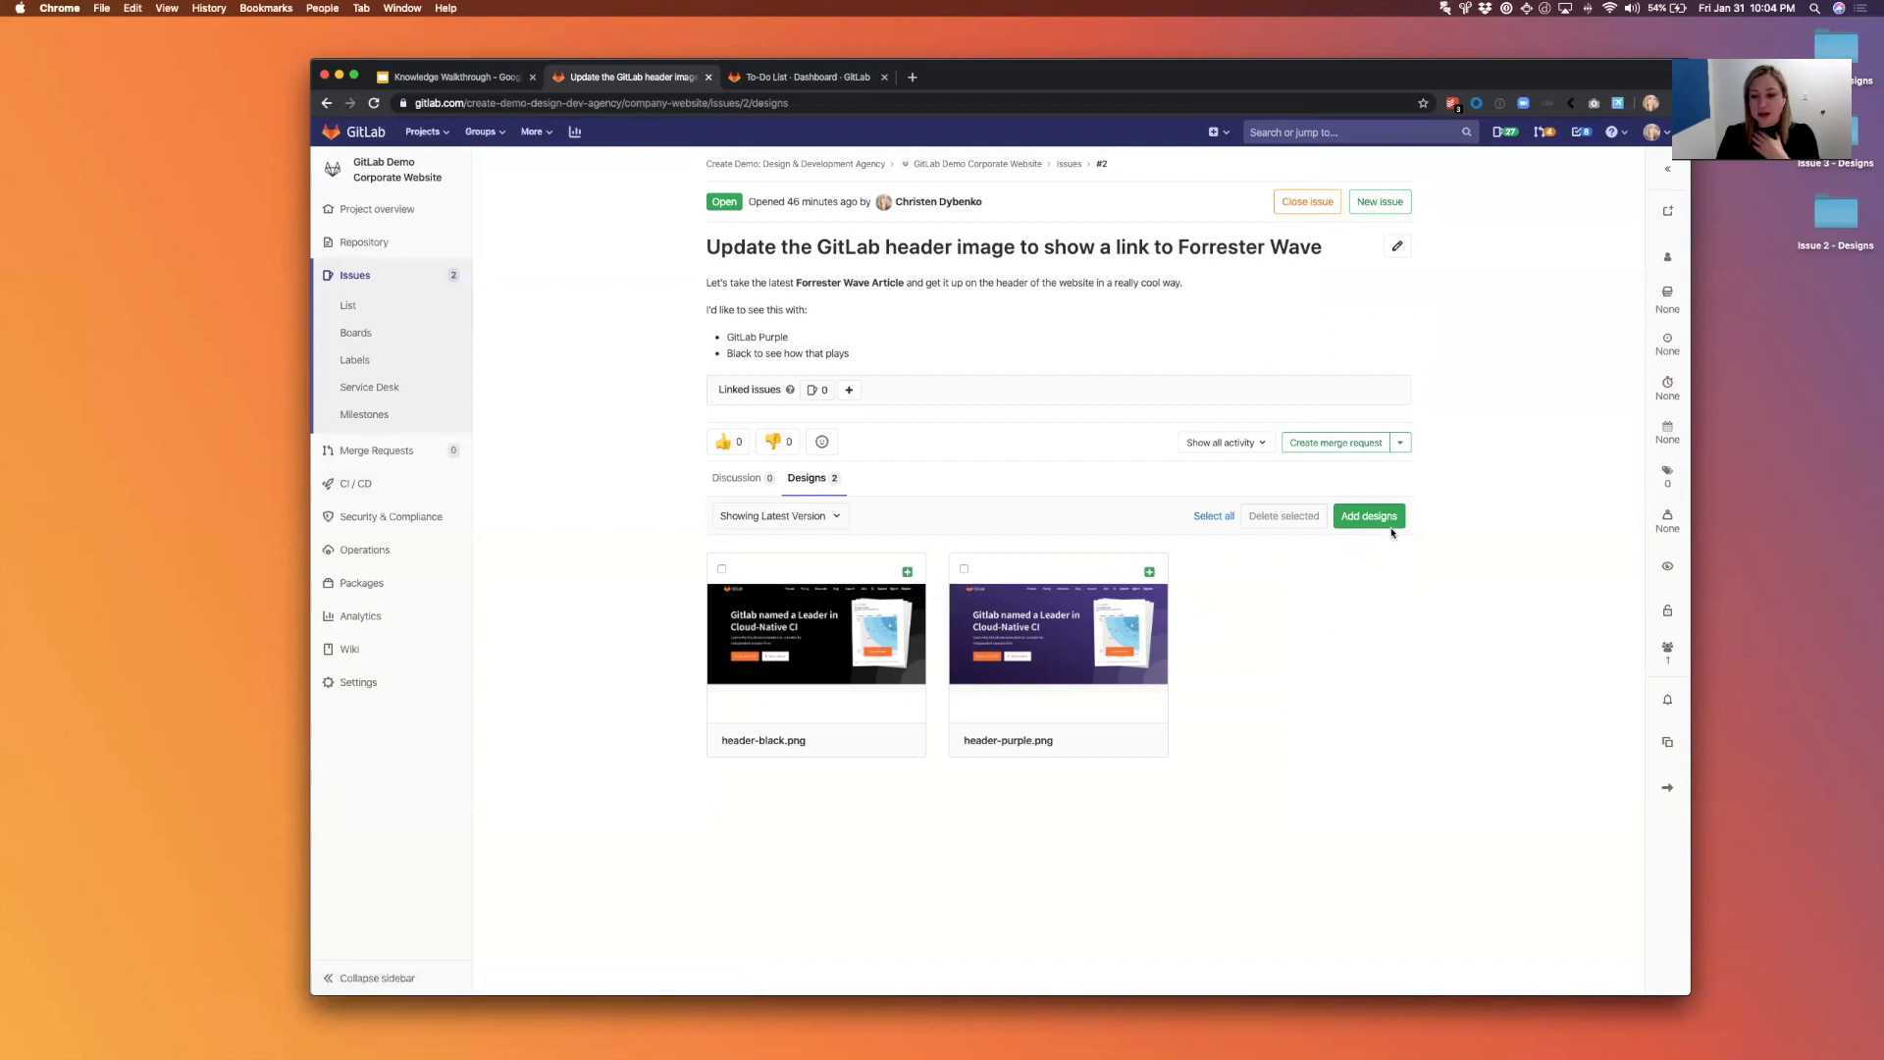
{"action": "left_click", "coordinate": [1368, 516]}
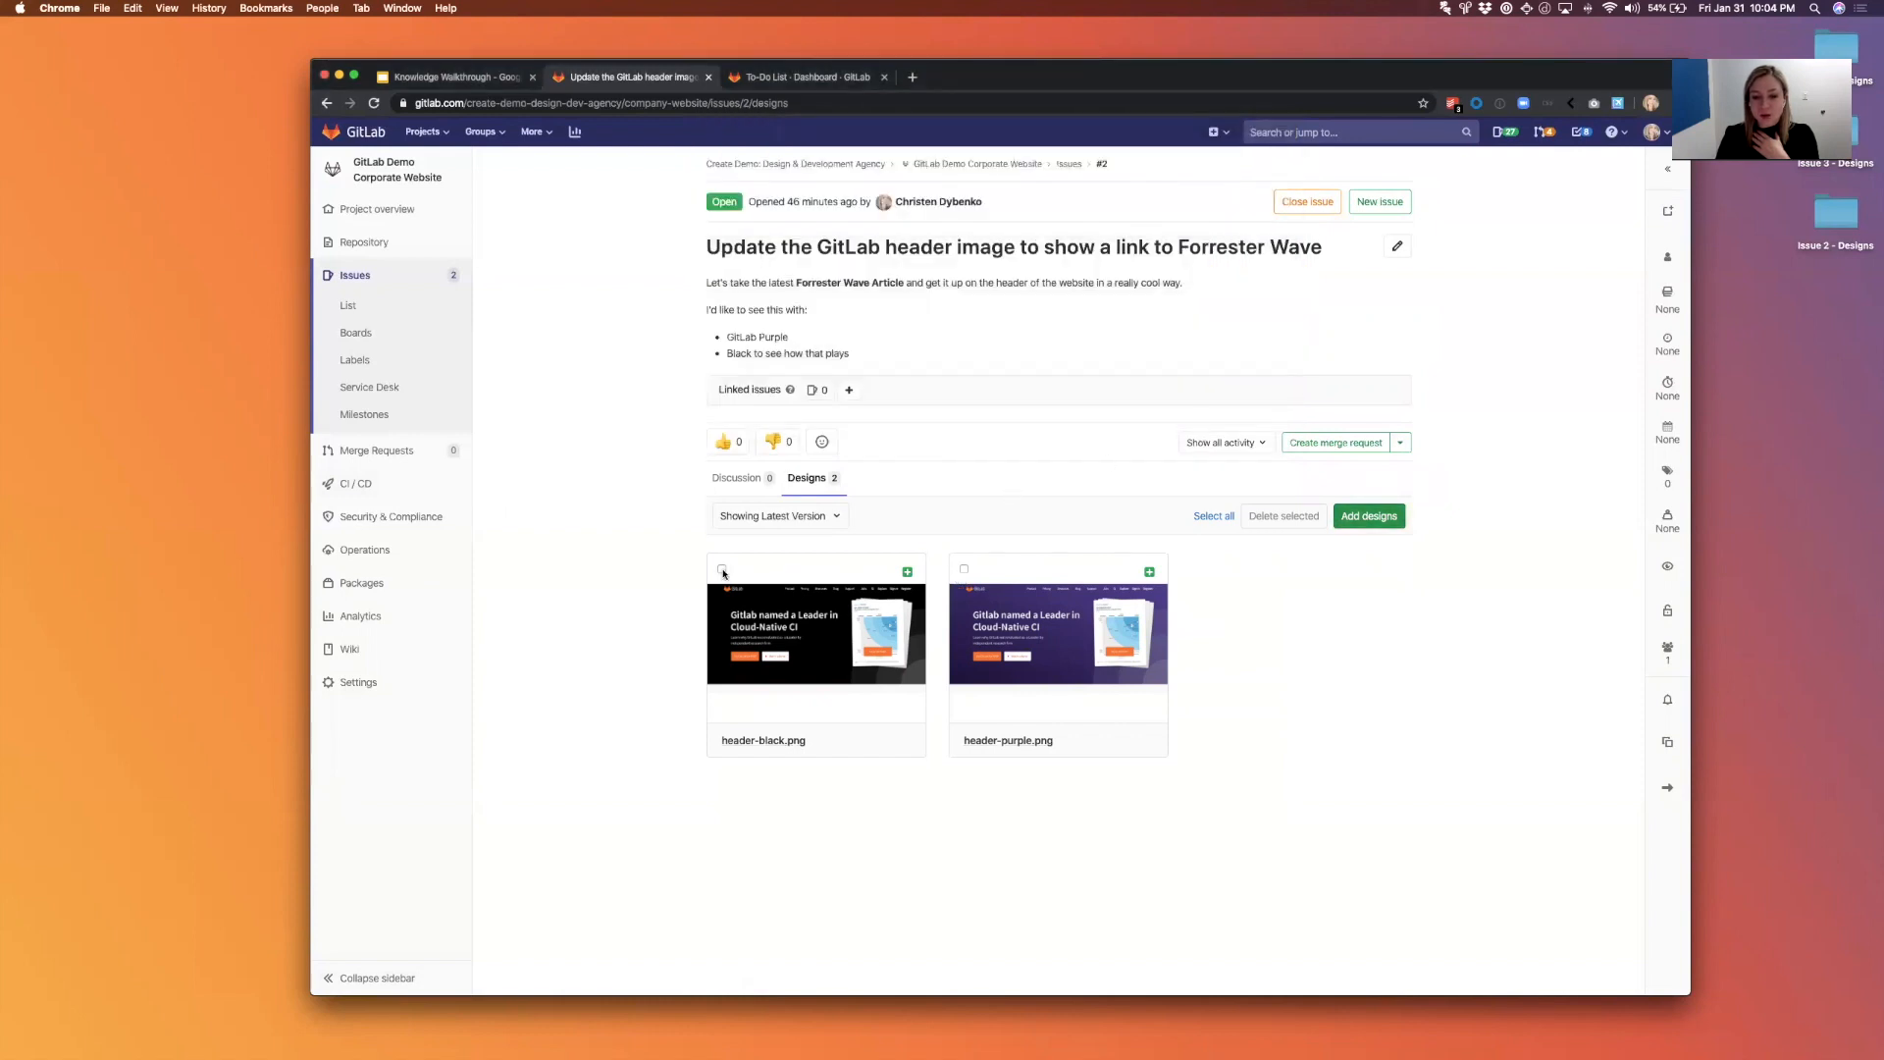
Step: Select both header designs and keep the latest design version showing
{"action": "left_click", "coordinate": [721, 569]}
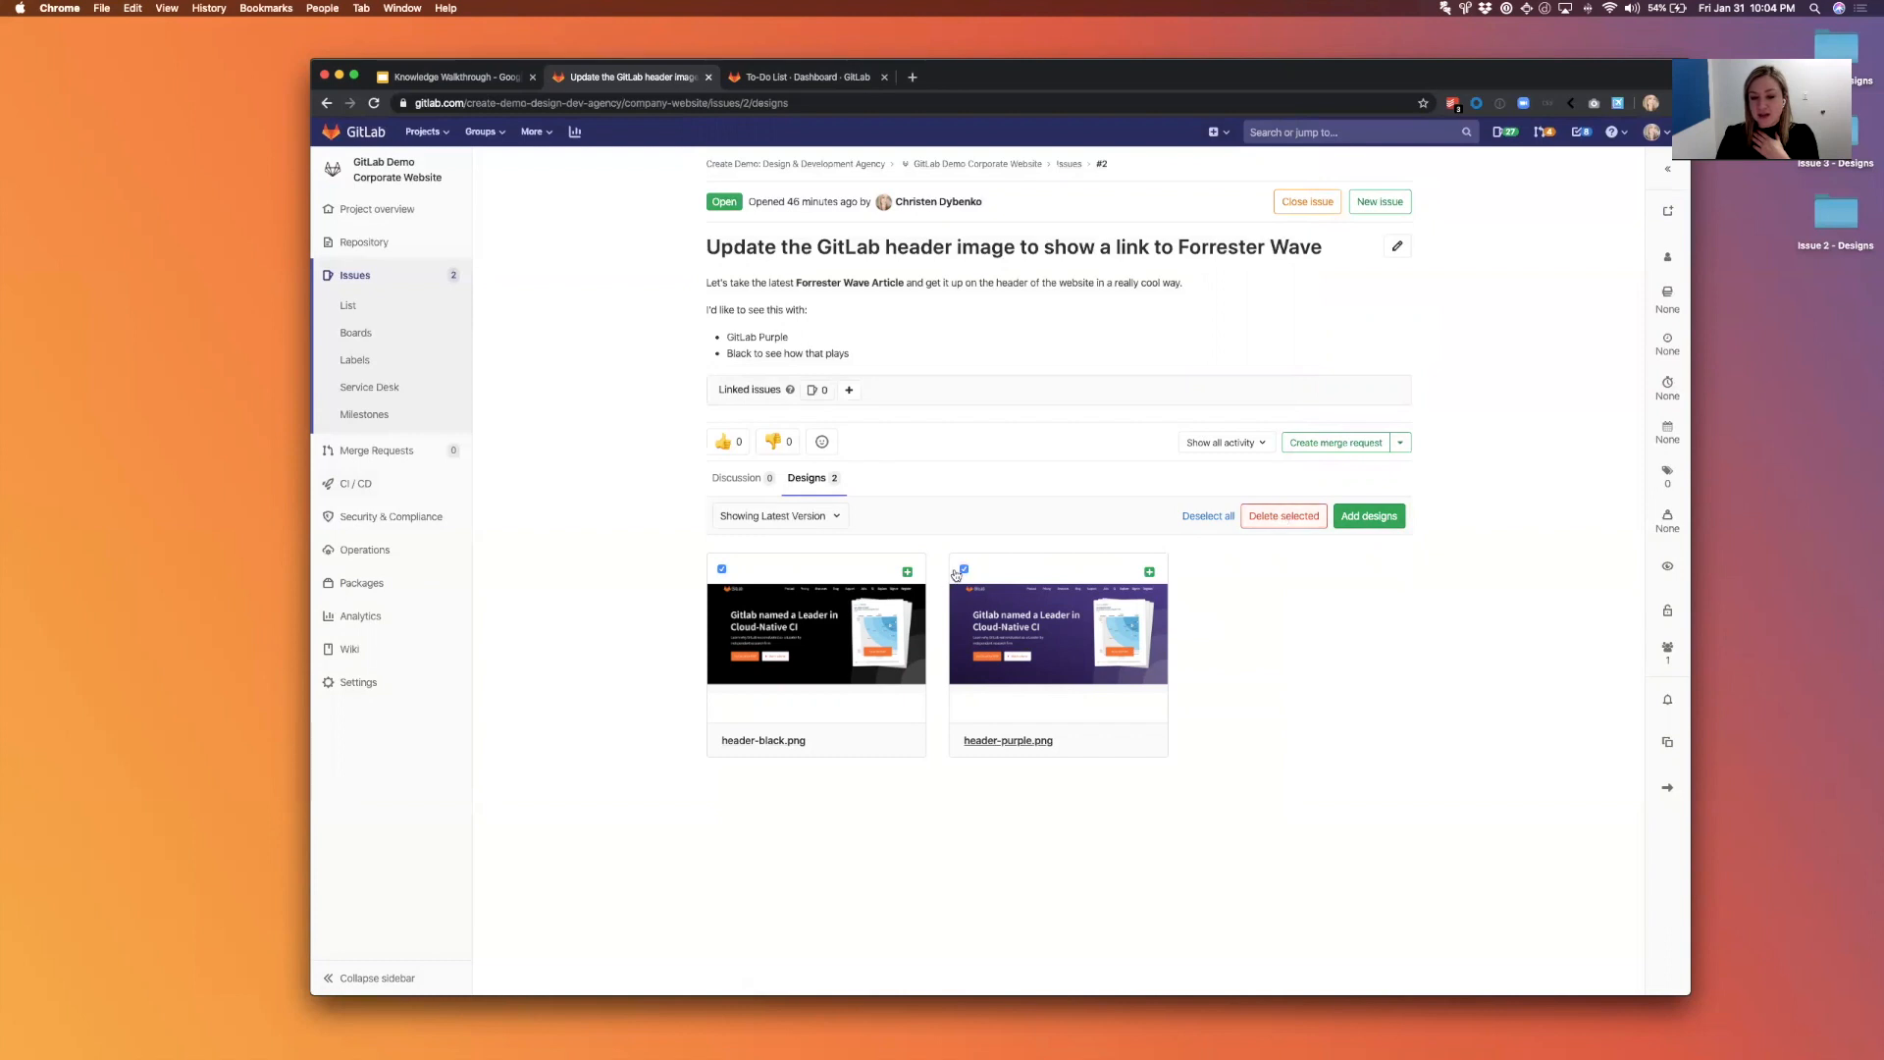
{"action": "left_click", "coordinate": [962, 570]}
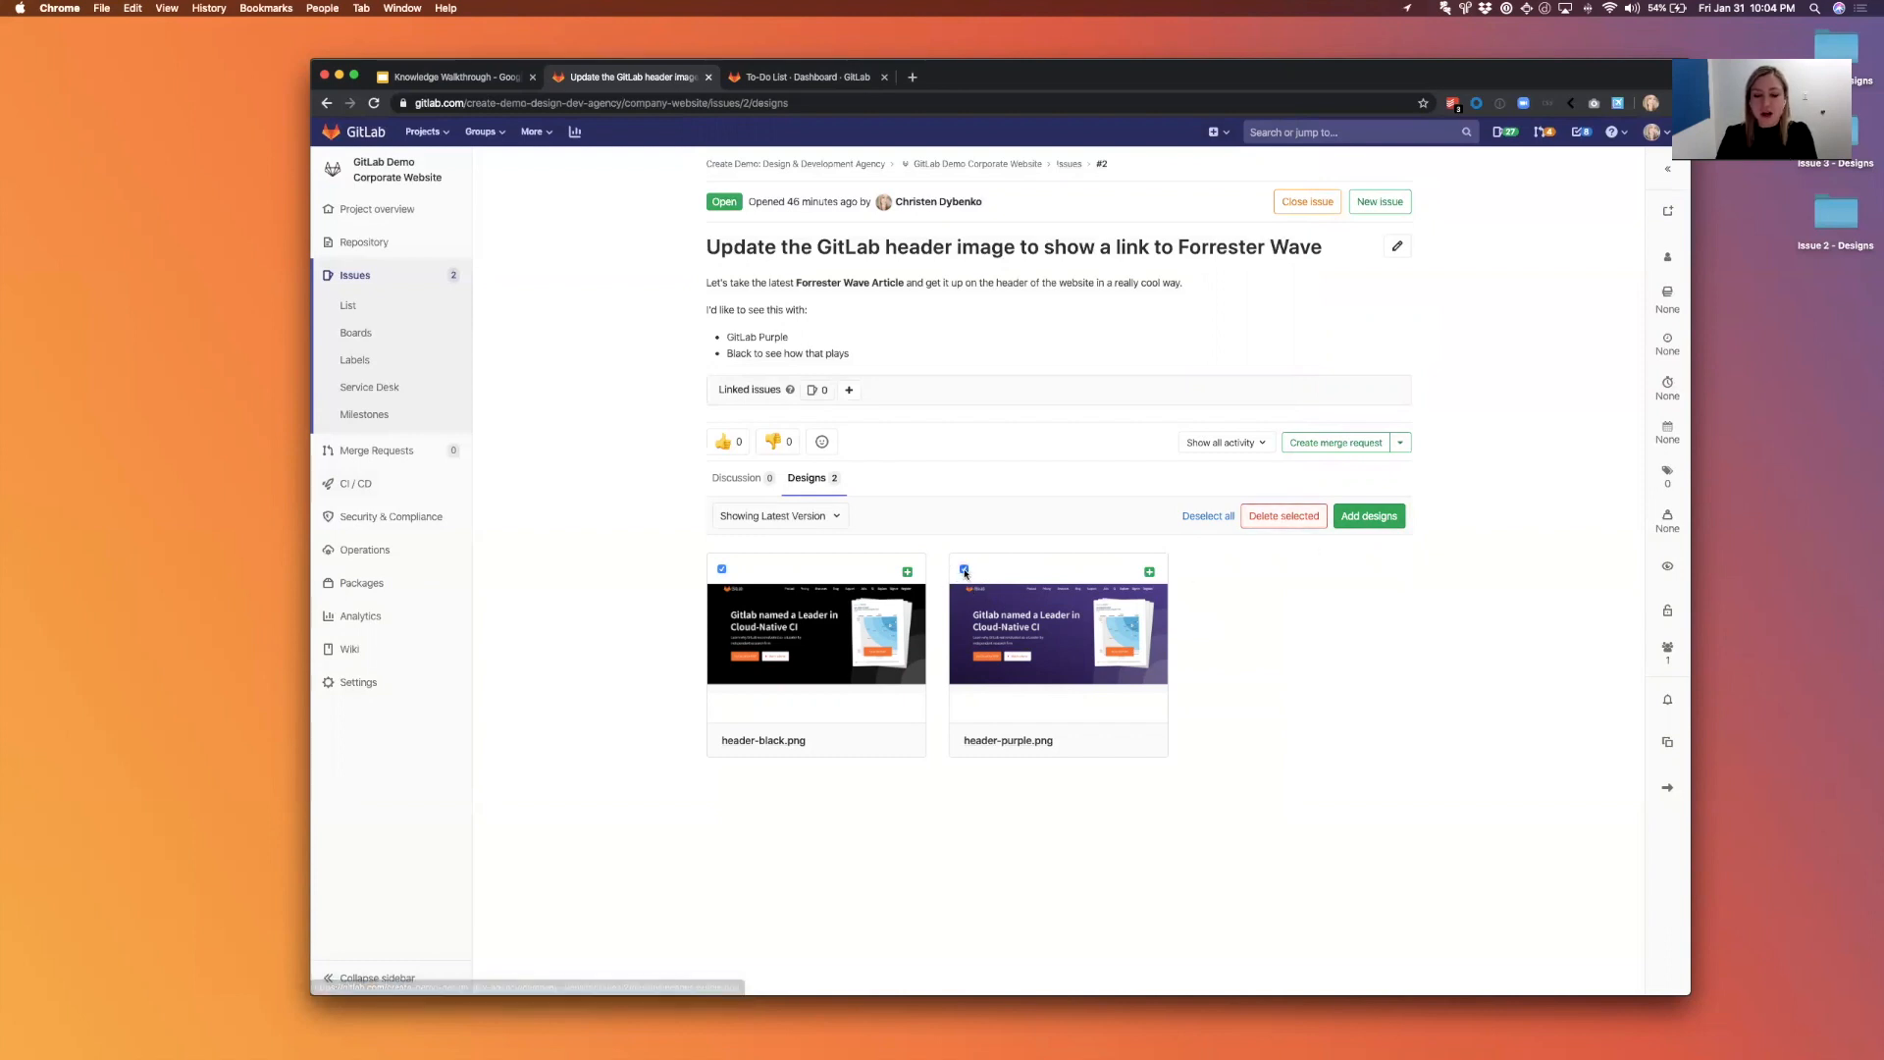
{"action": "left_click", "coordinate": [780, 516]}
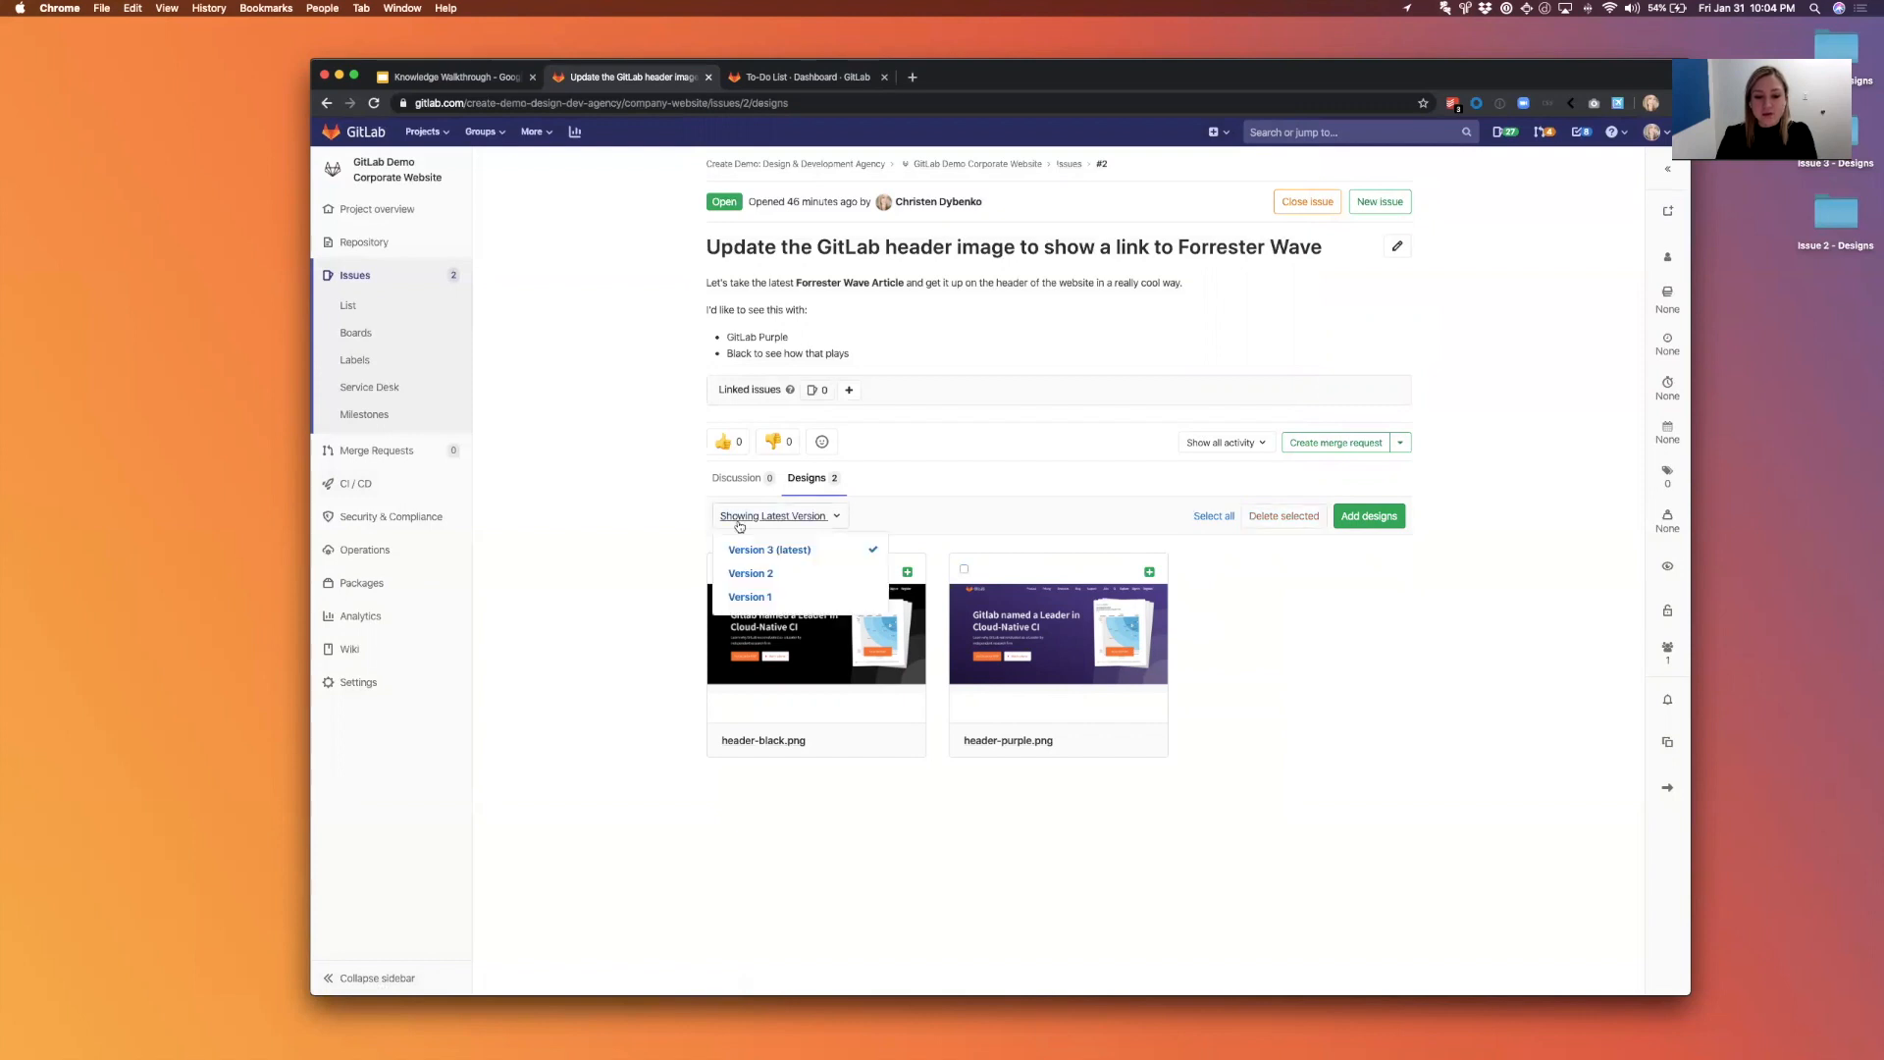
{"action": "left_click", "coordinate": [581, 587]}
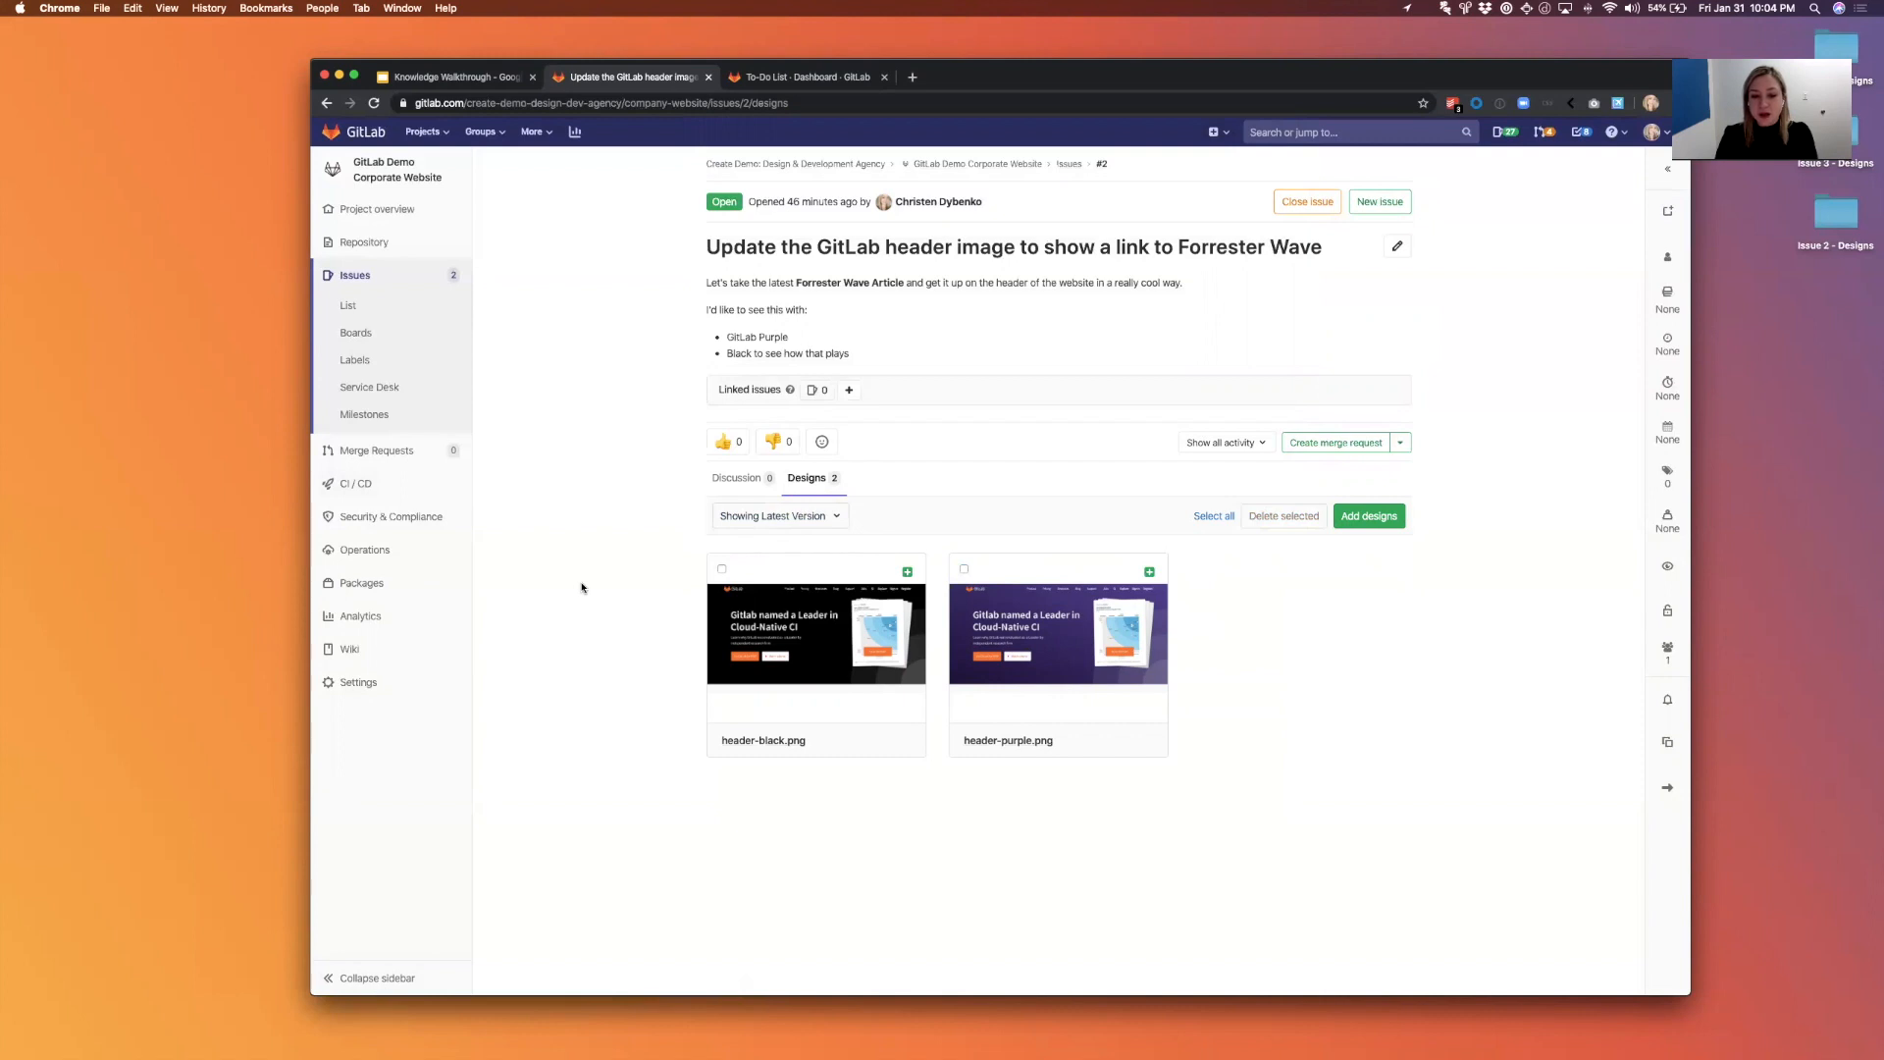
{"action": "mouse_move", "coordinate": [652, 665]}
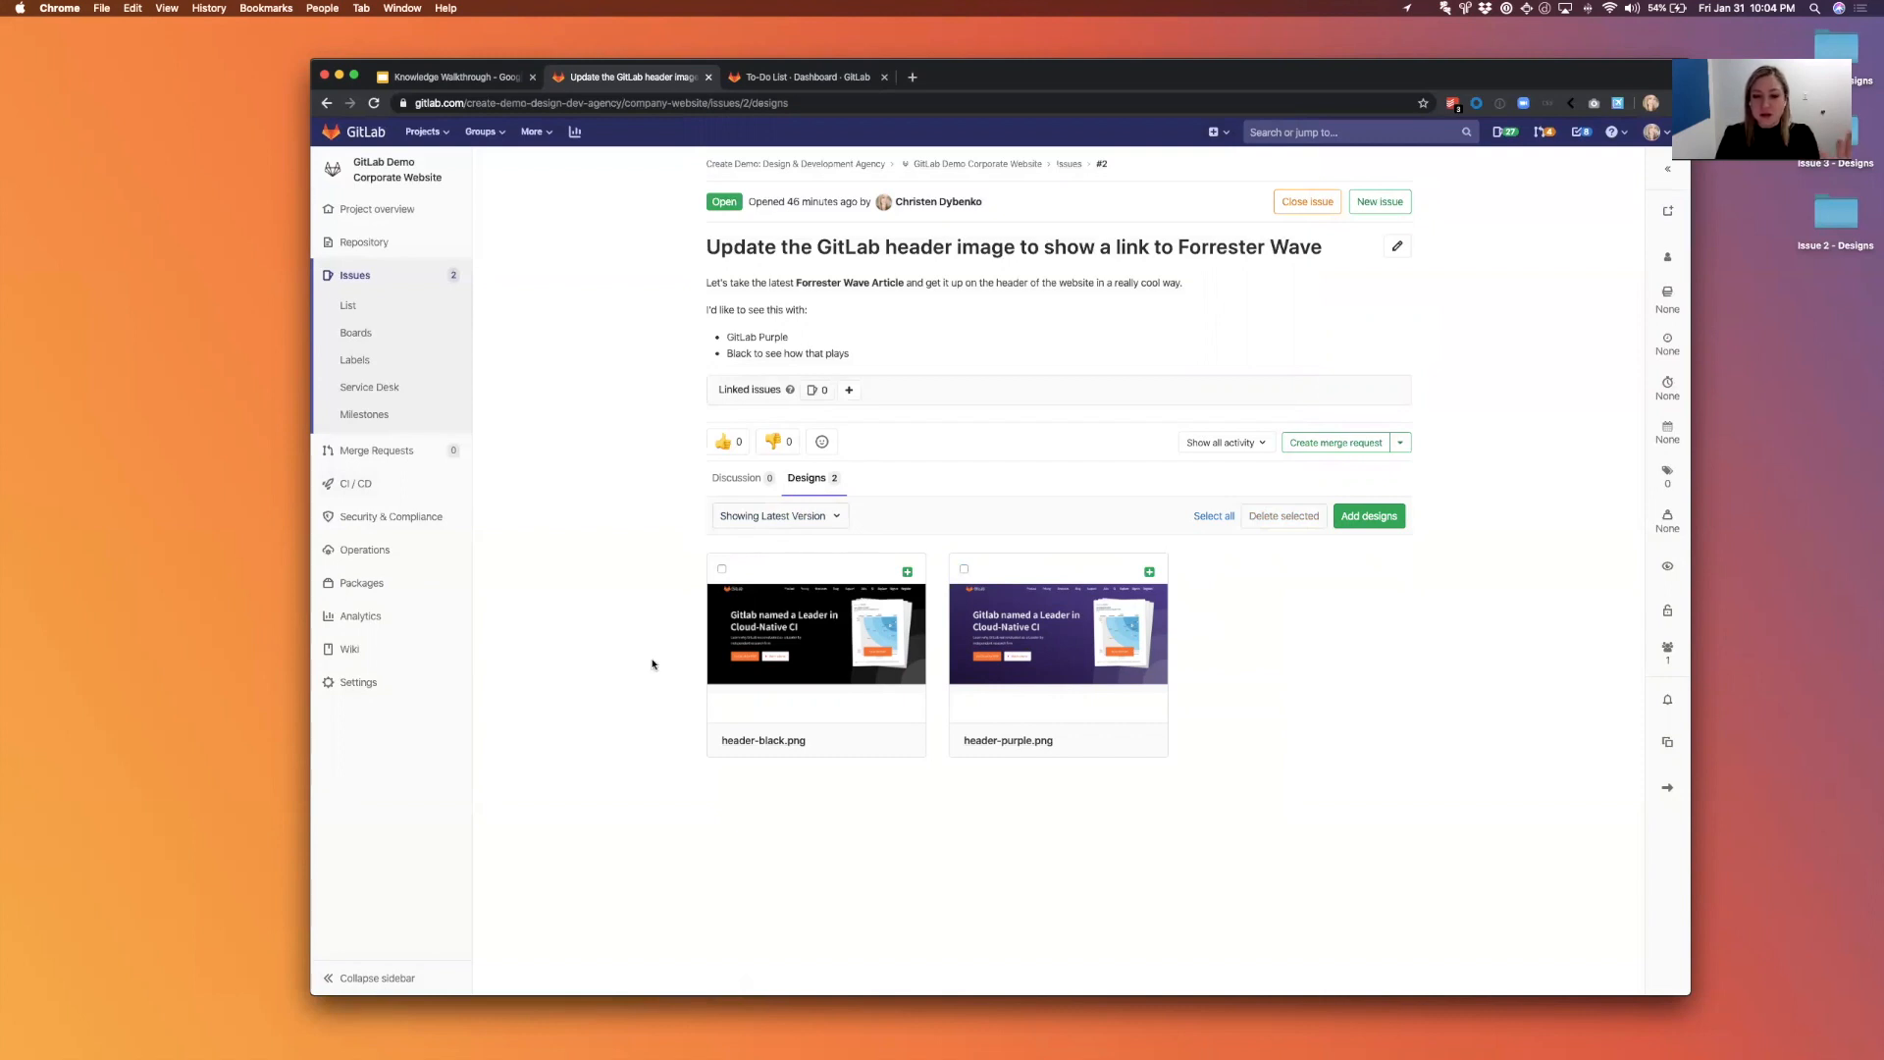
{"action": "left_click", "coordinate": [817, 634]}
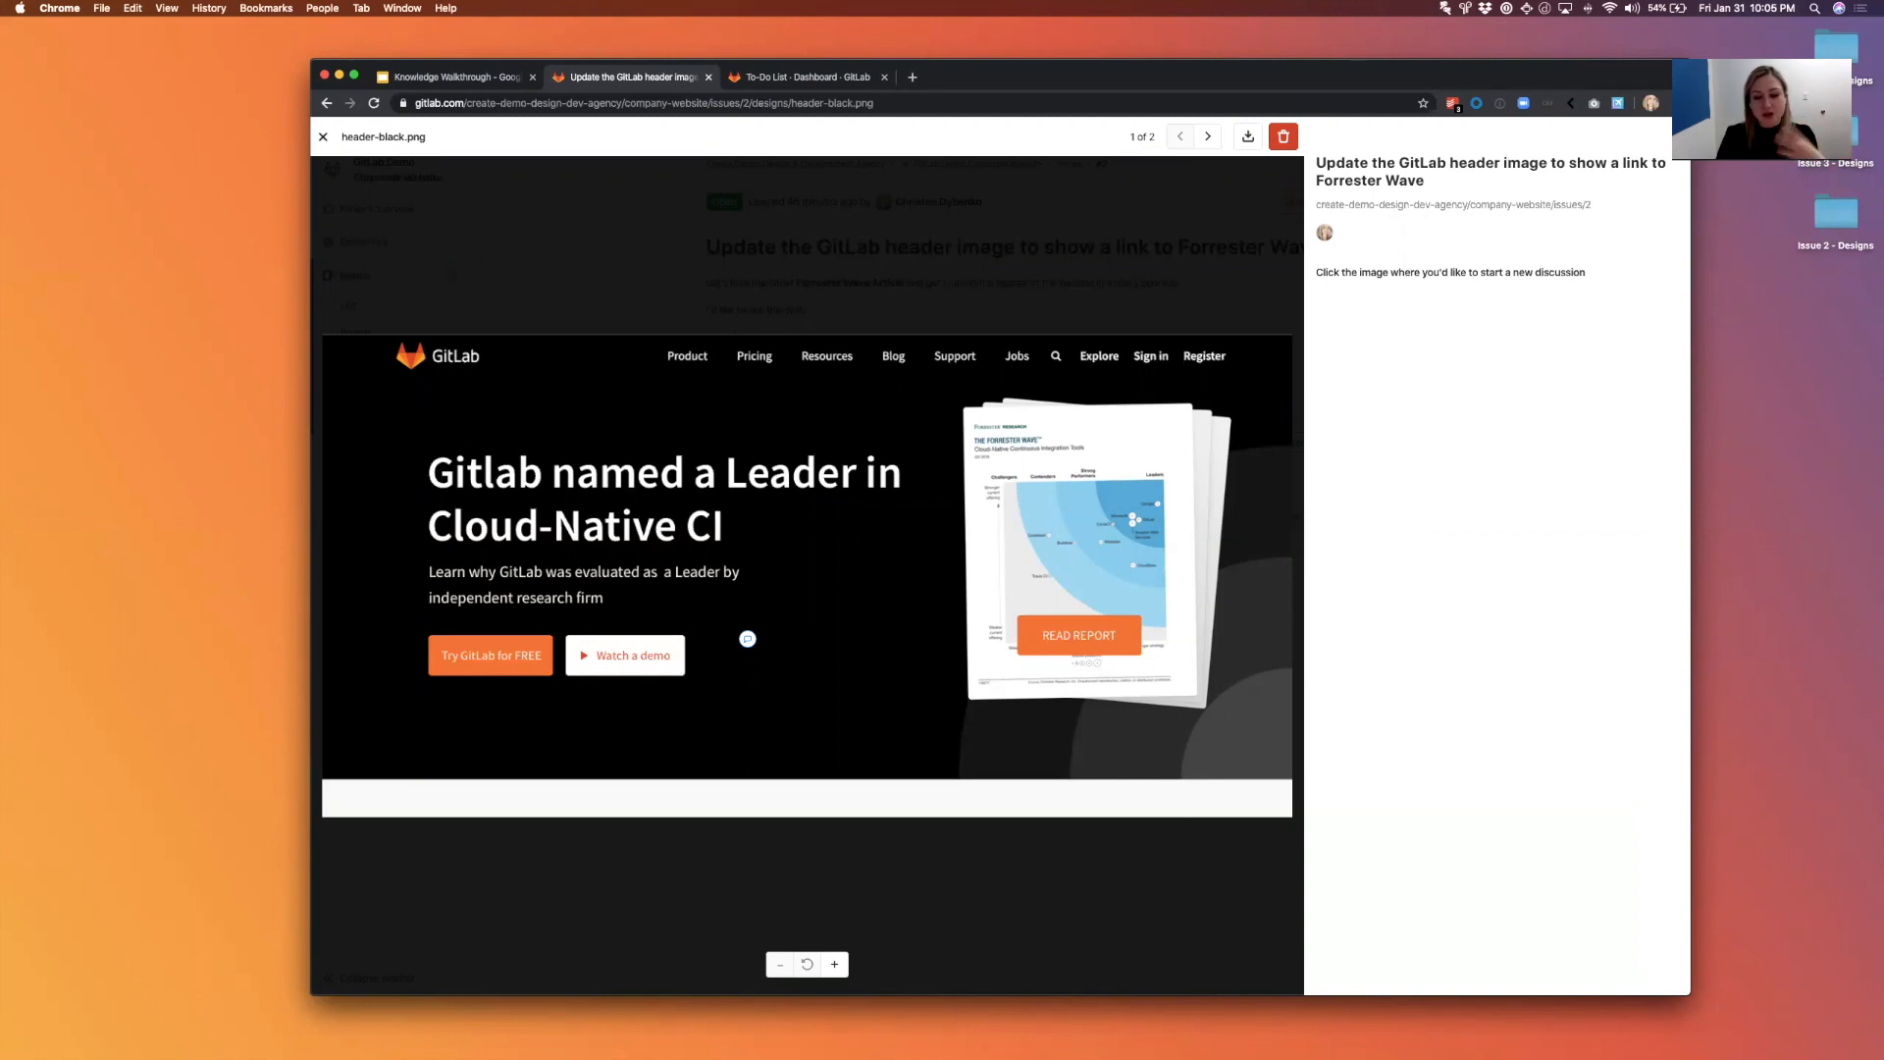
{"action": "mouse_move", "coordinate": [640, 452]}
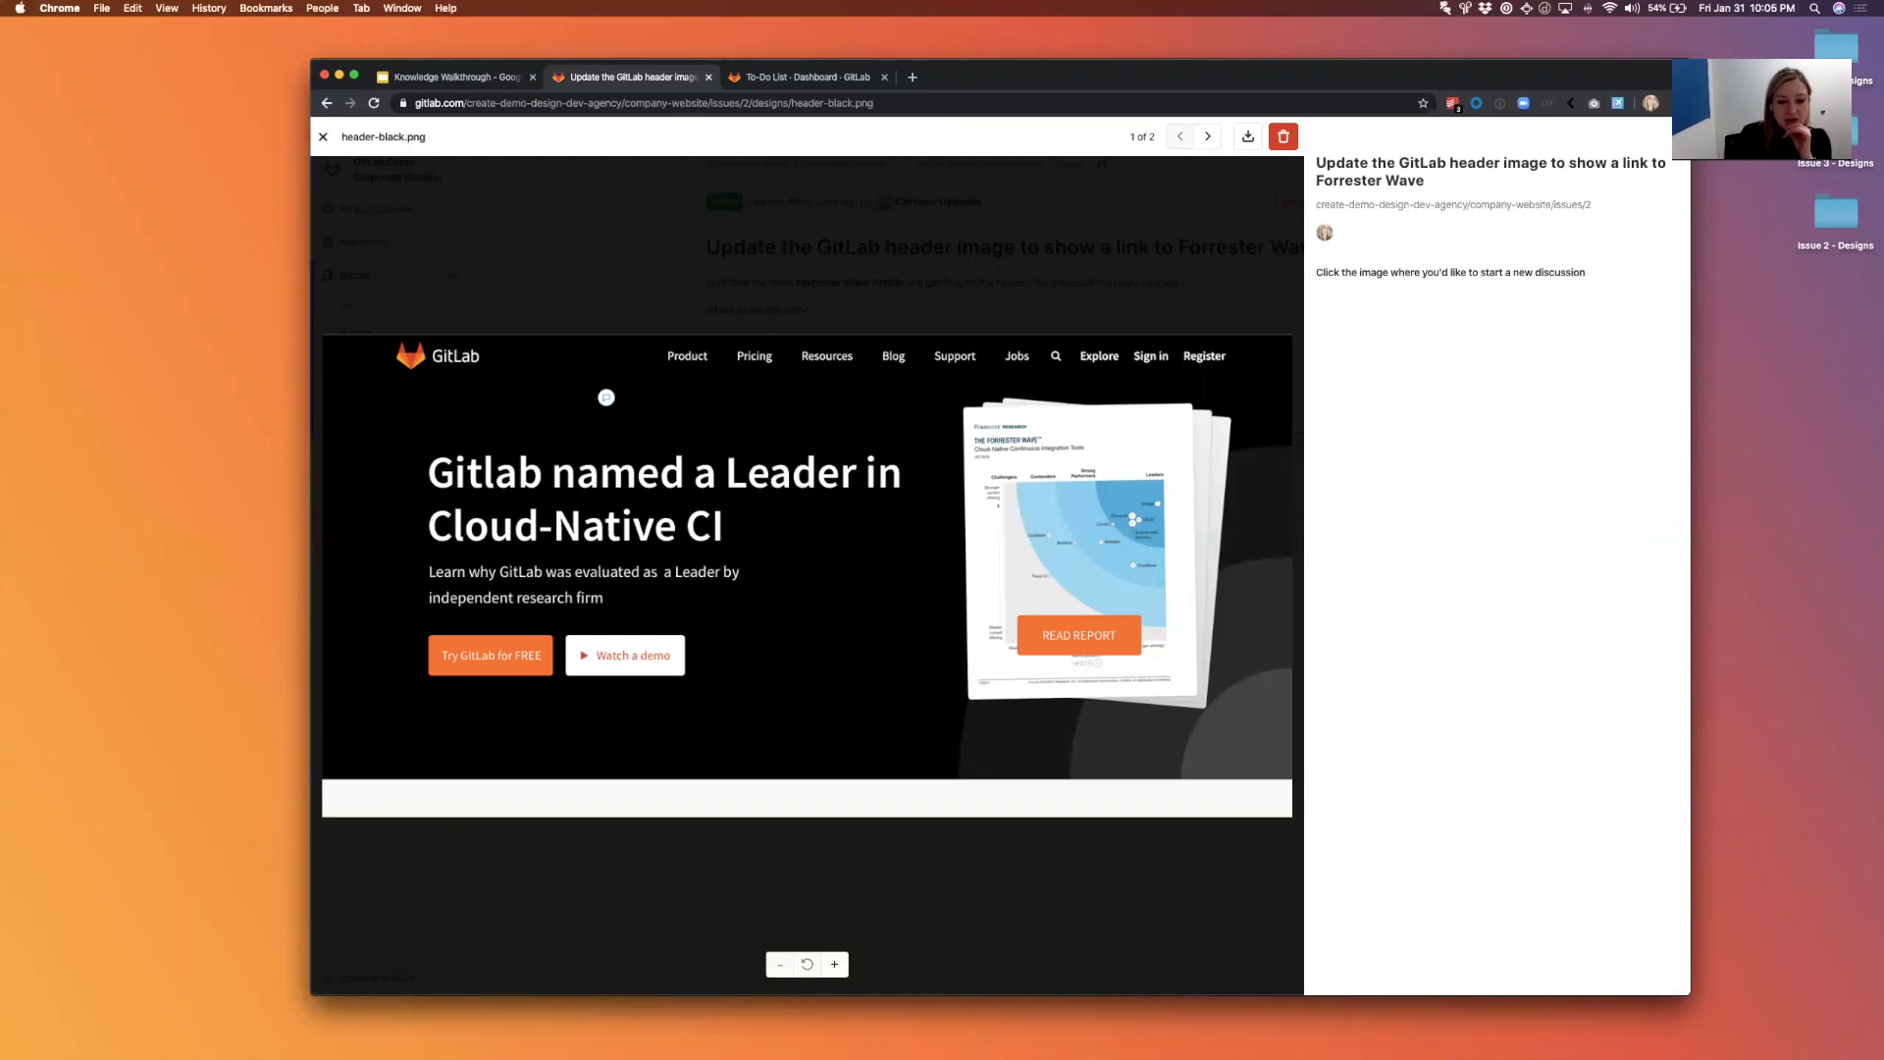
{"action": "left_click", "coordinate": [607, 398]}
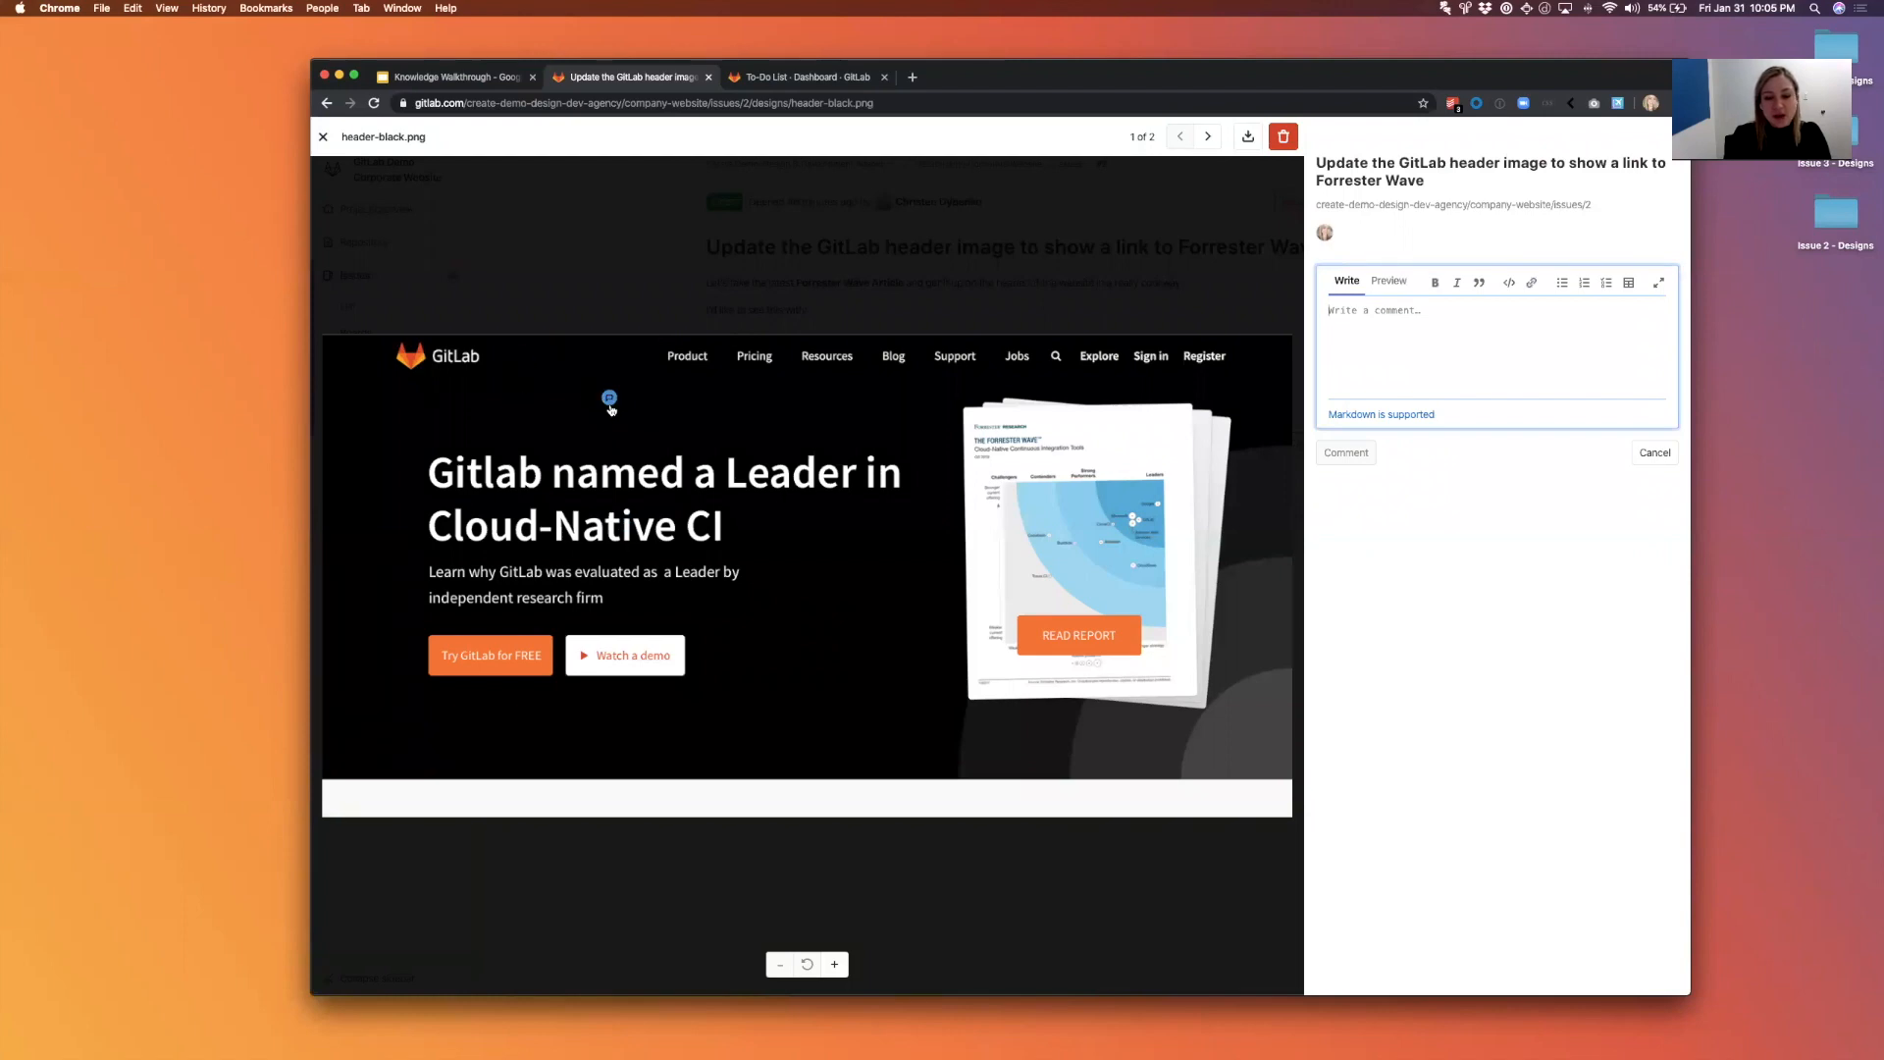
{"action": "mouse_move", "coordinate": [608, 399]}
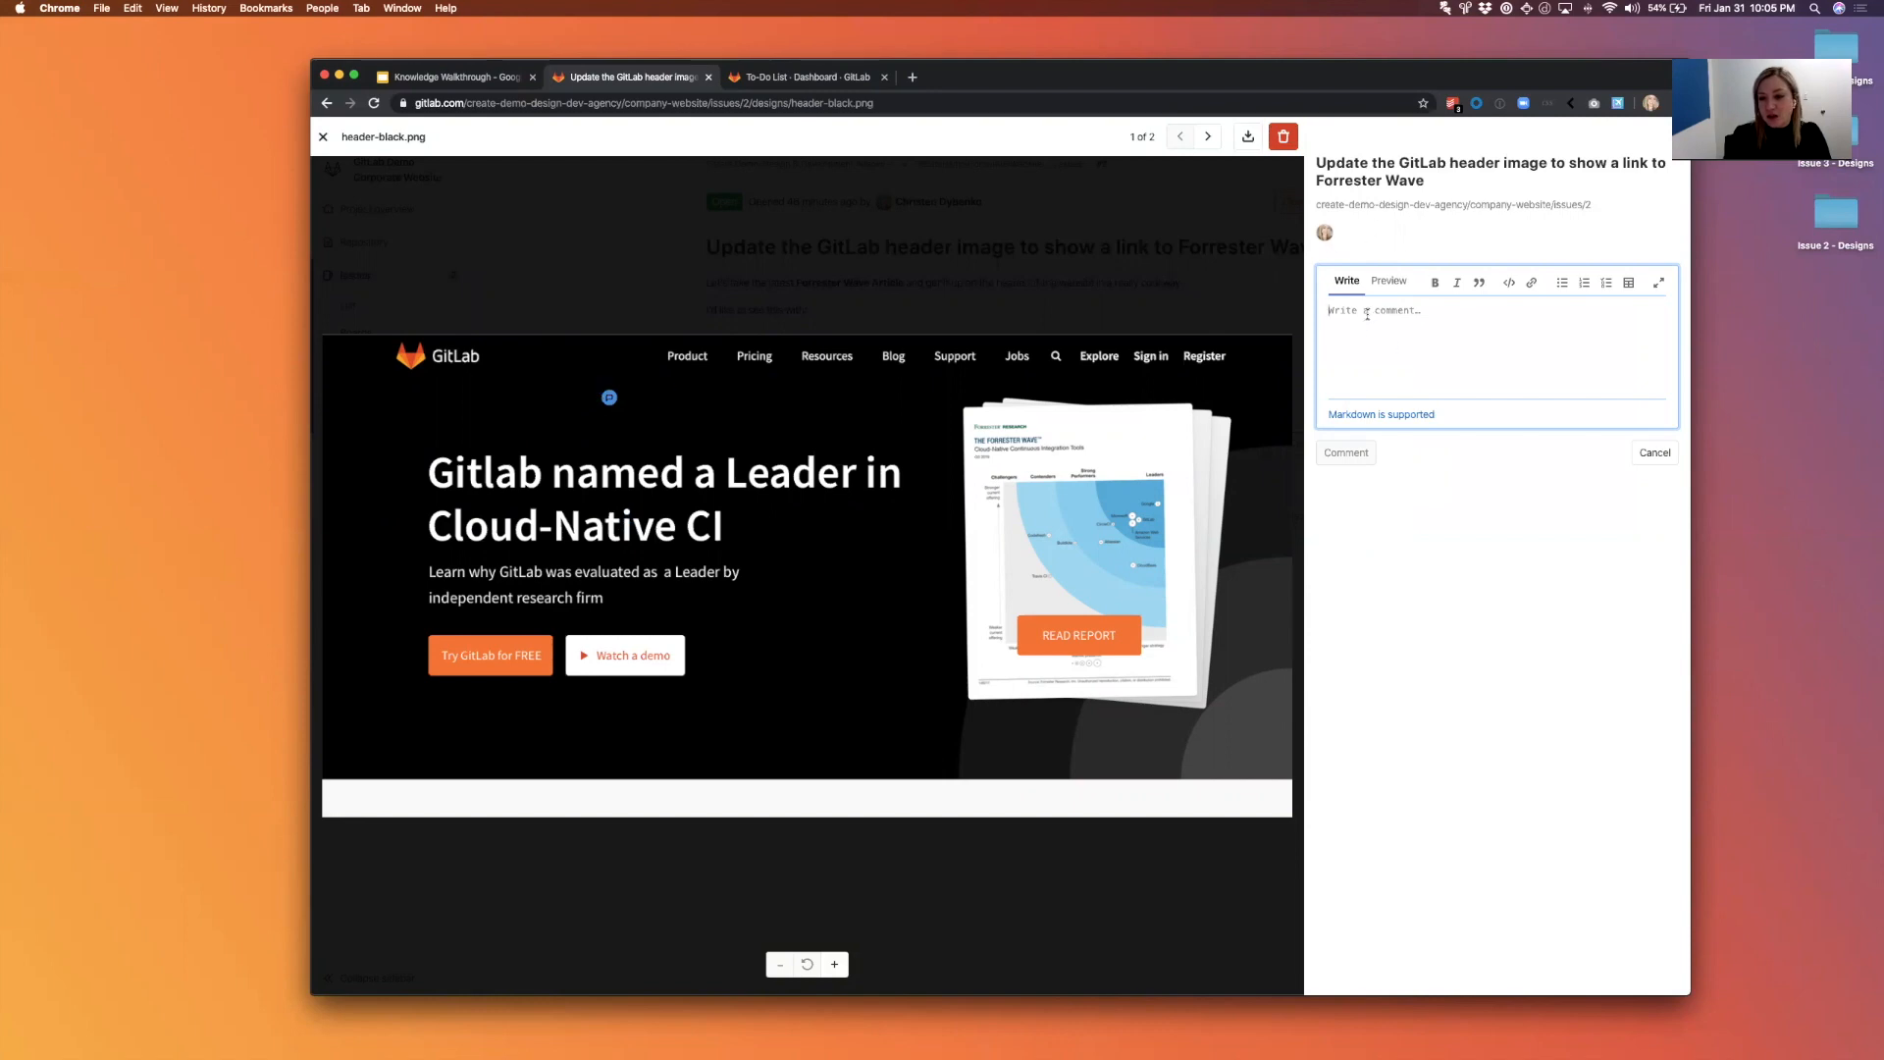
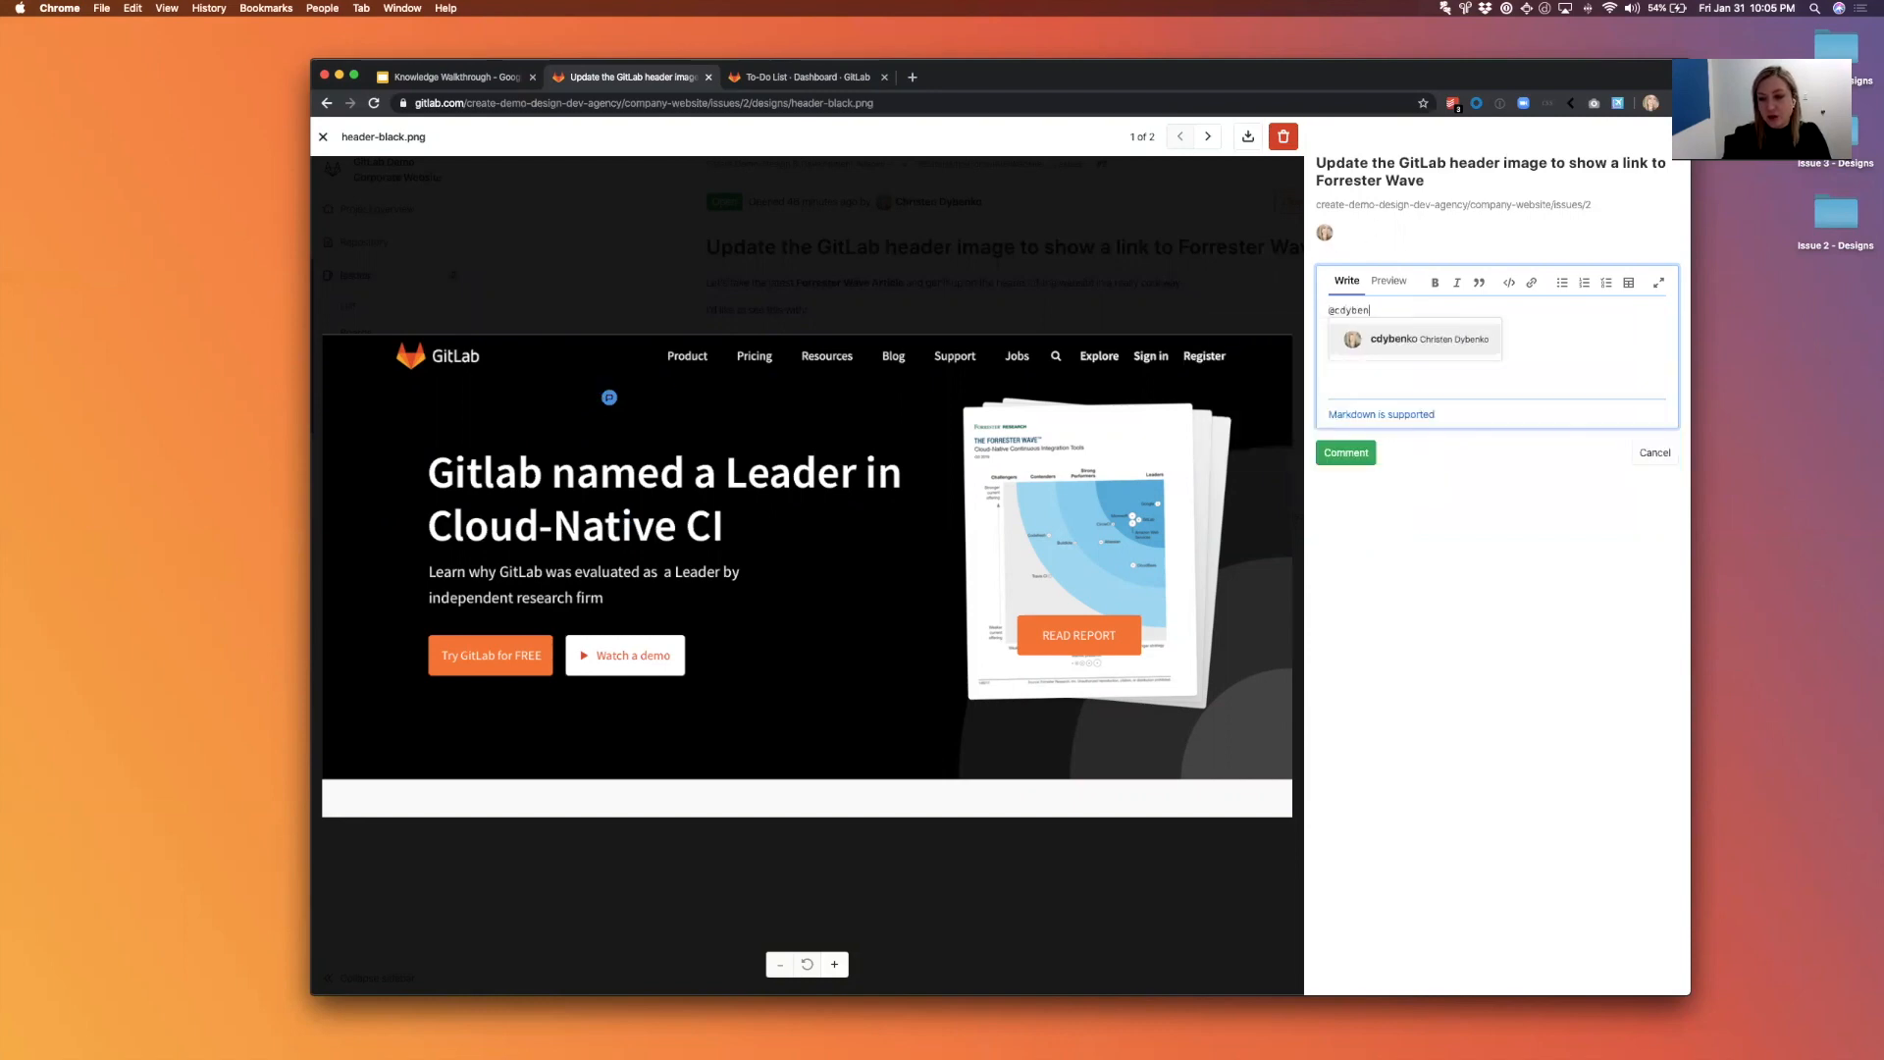
{"action": "left_click", "coordinate": [1416, 337]}
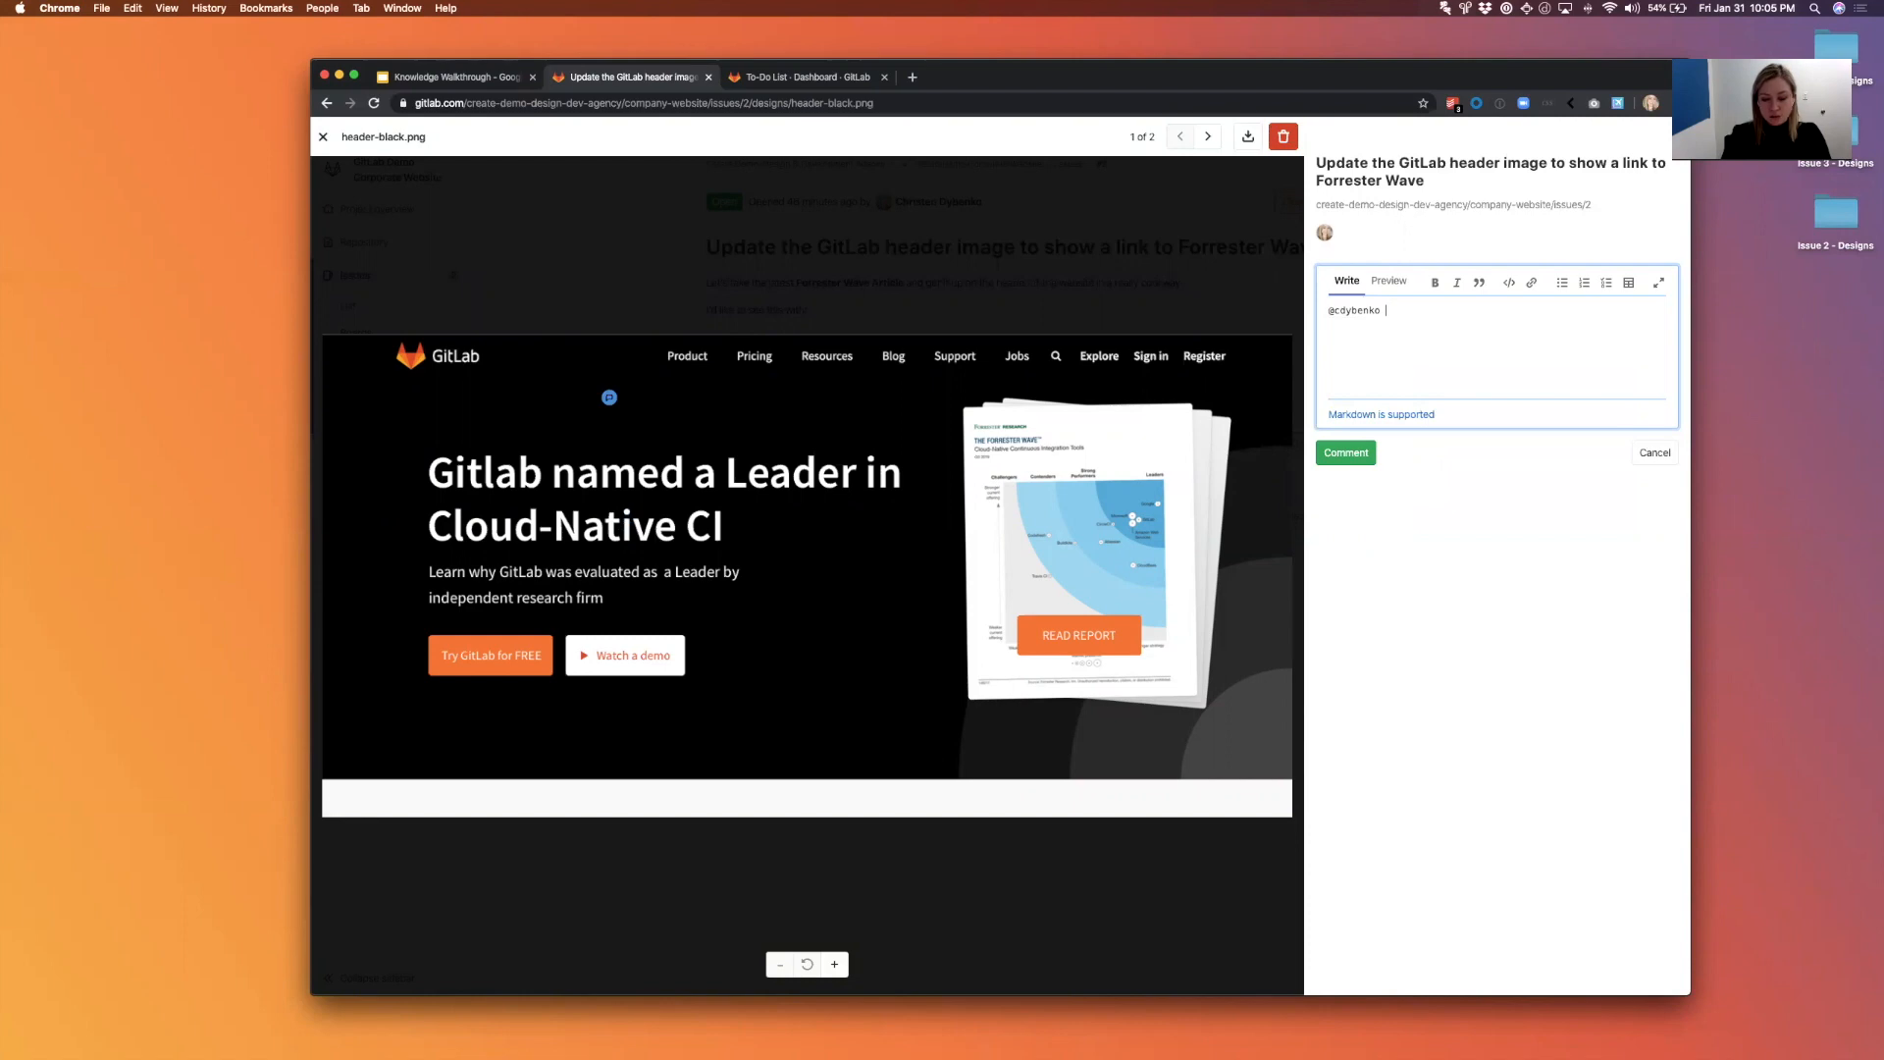
Step: Post the comment asking how the black option compares to the purple
{"action": "type", "text": "Here is st"}
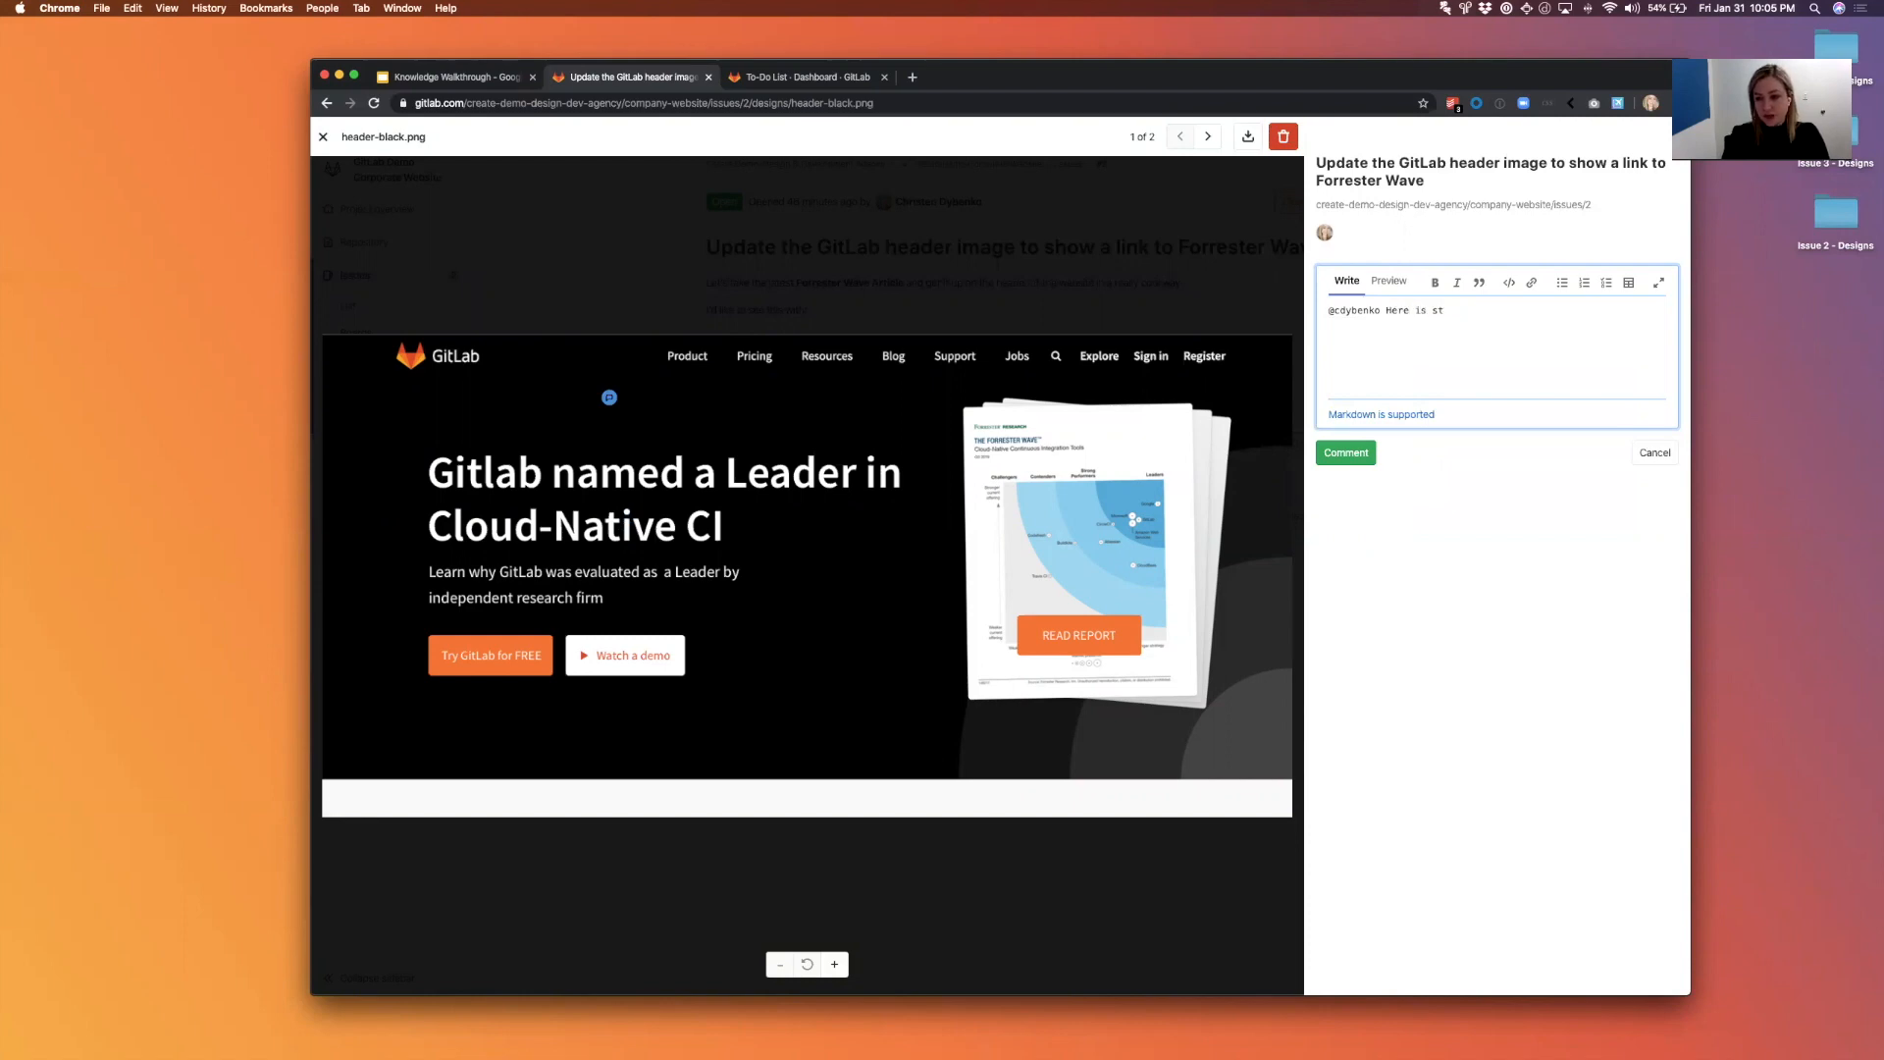
{"action": "type", "text": "he"}
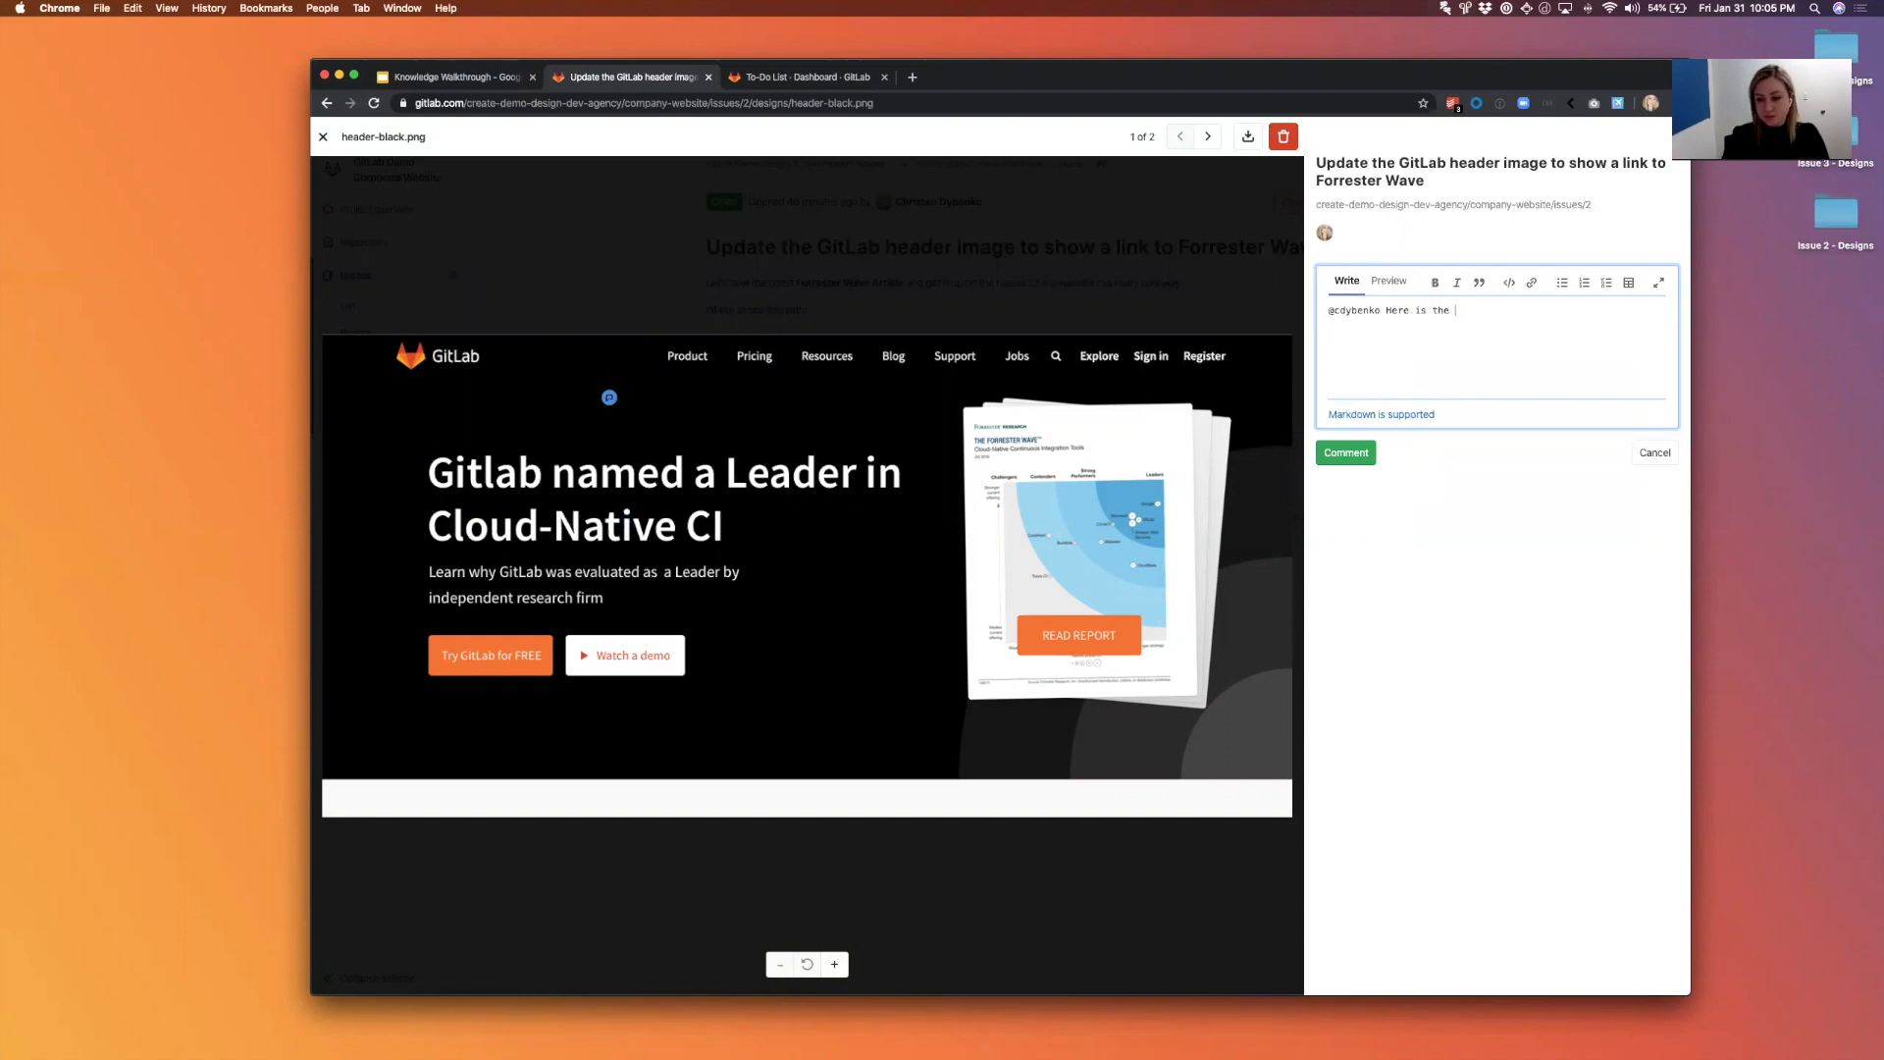
{"action": "type", "text": "black option, what d"}
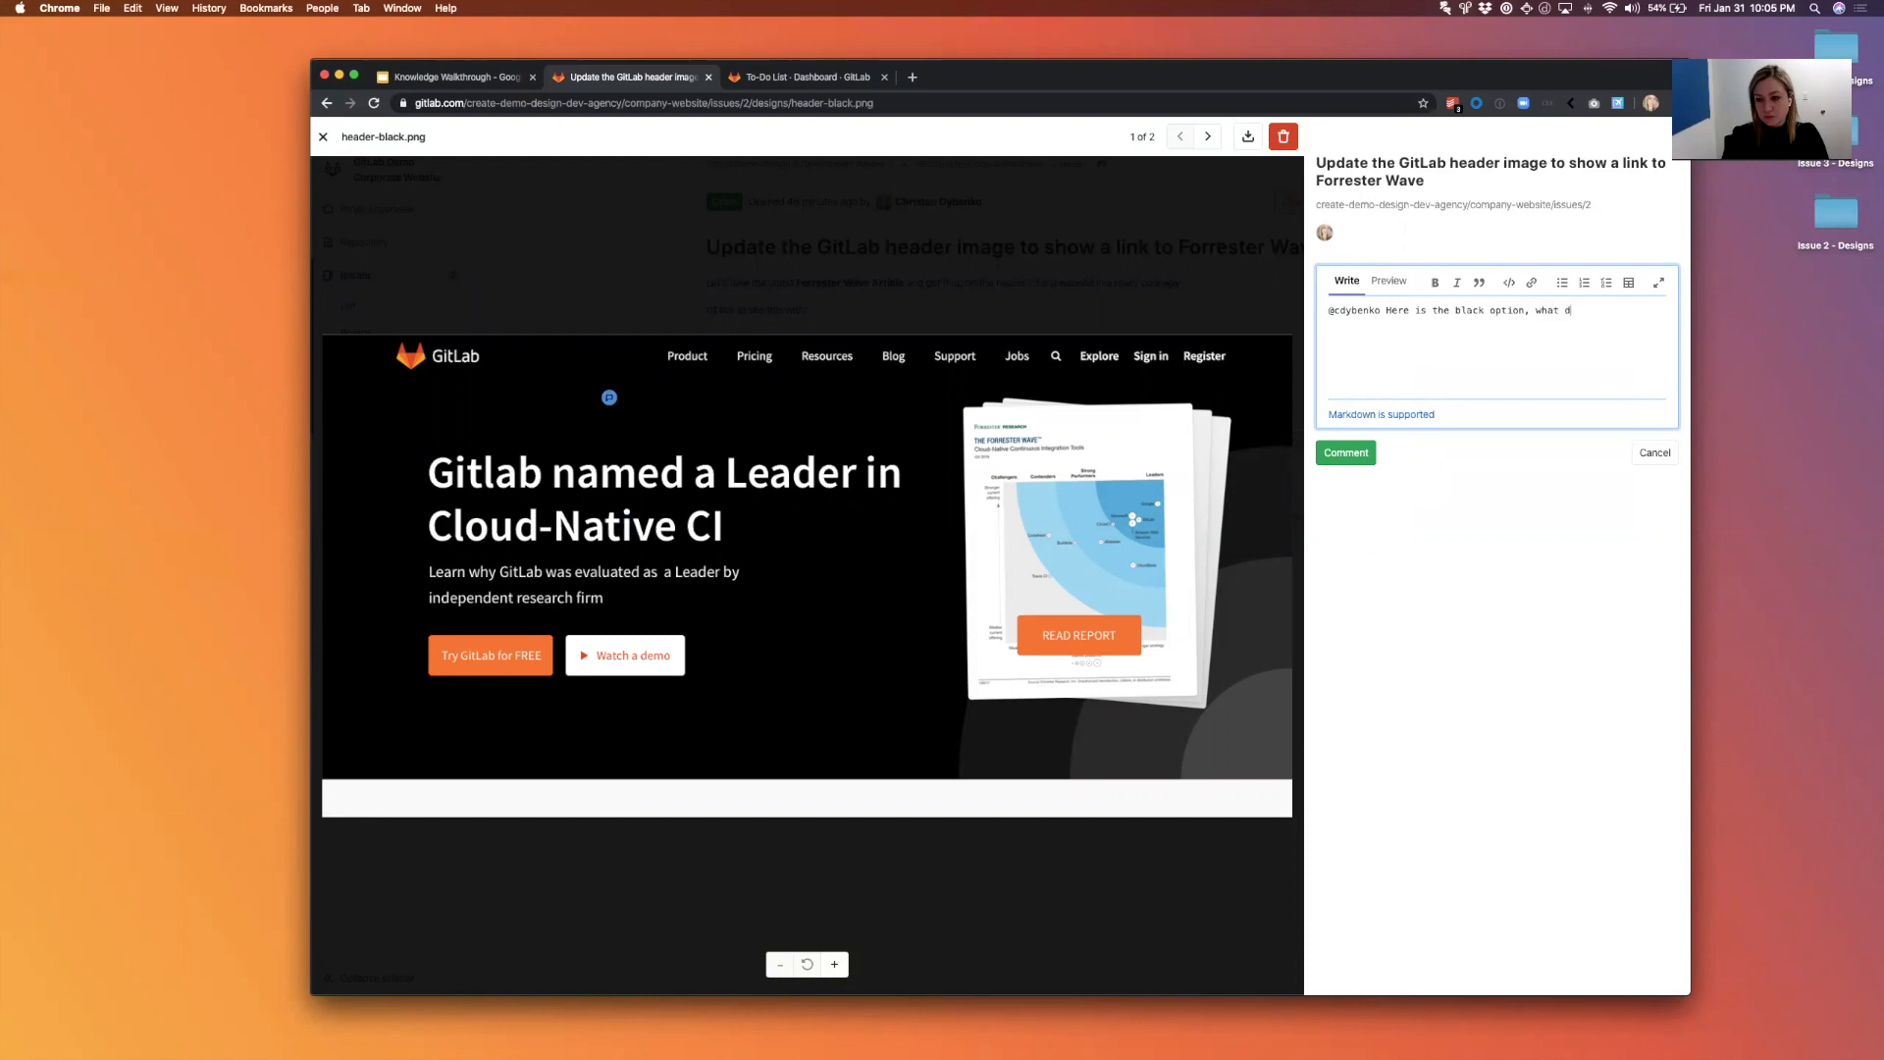
{"action": "type", "text": "o you think compari"}
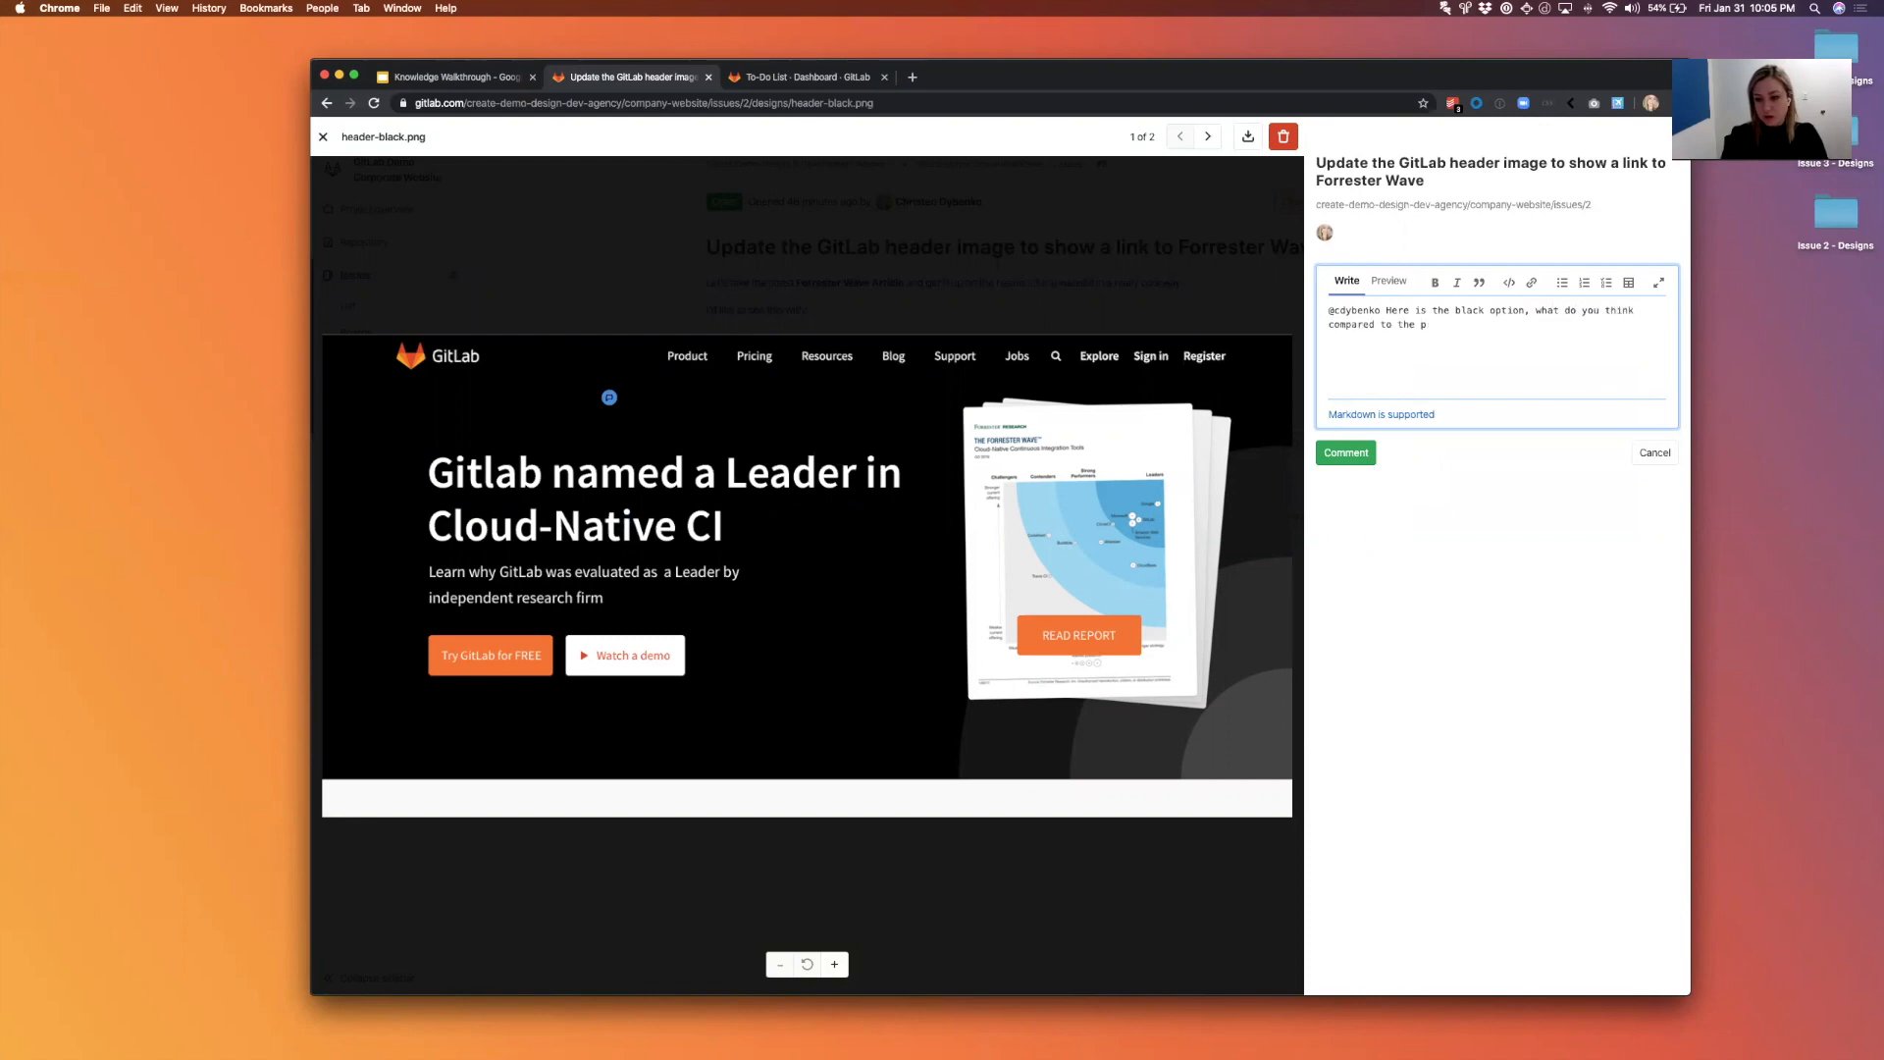
{"action": "type", "text": "urple?"}
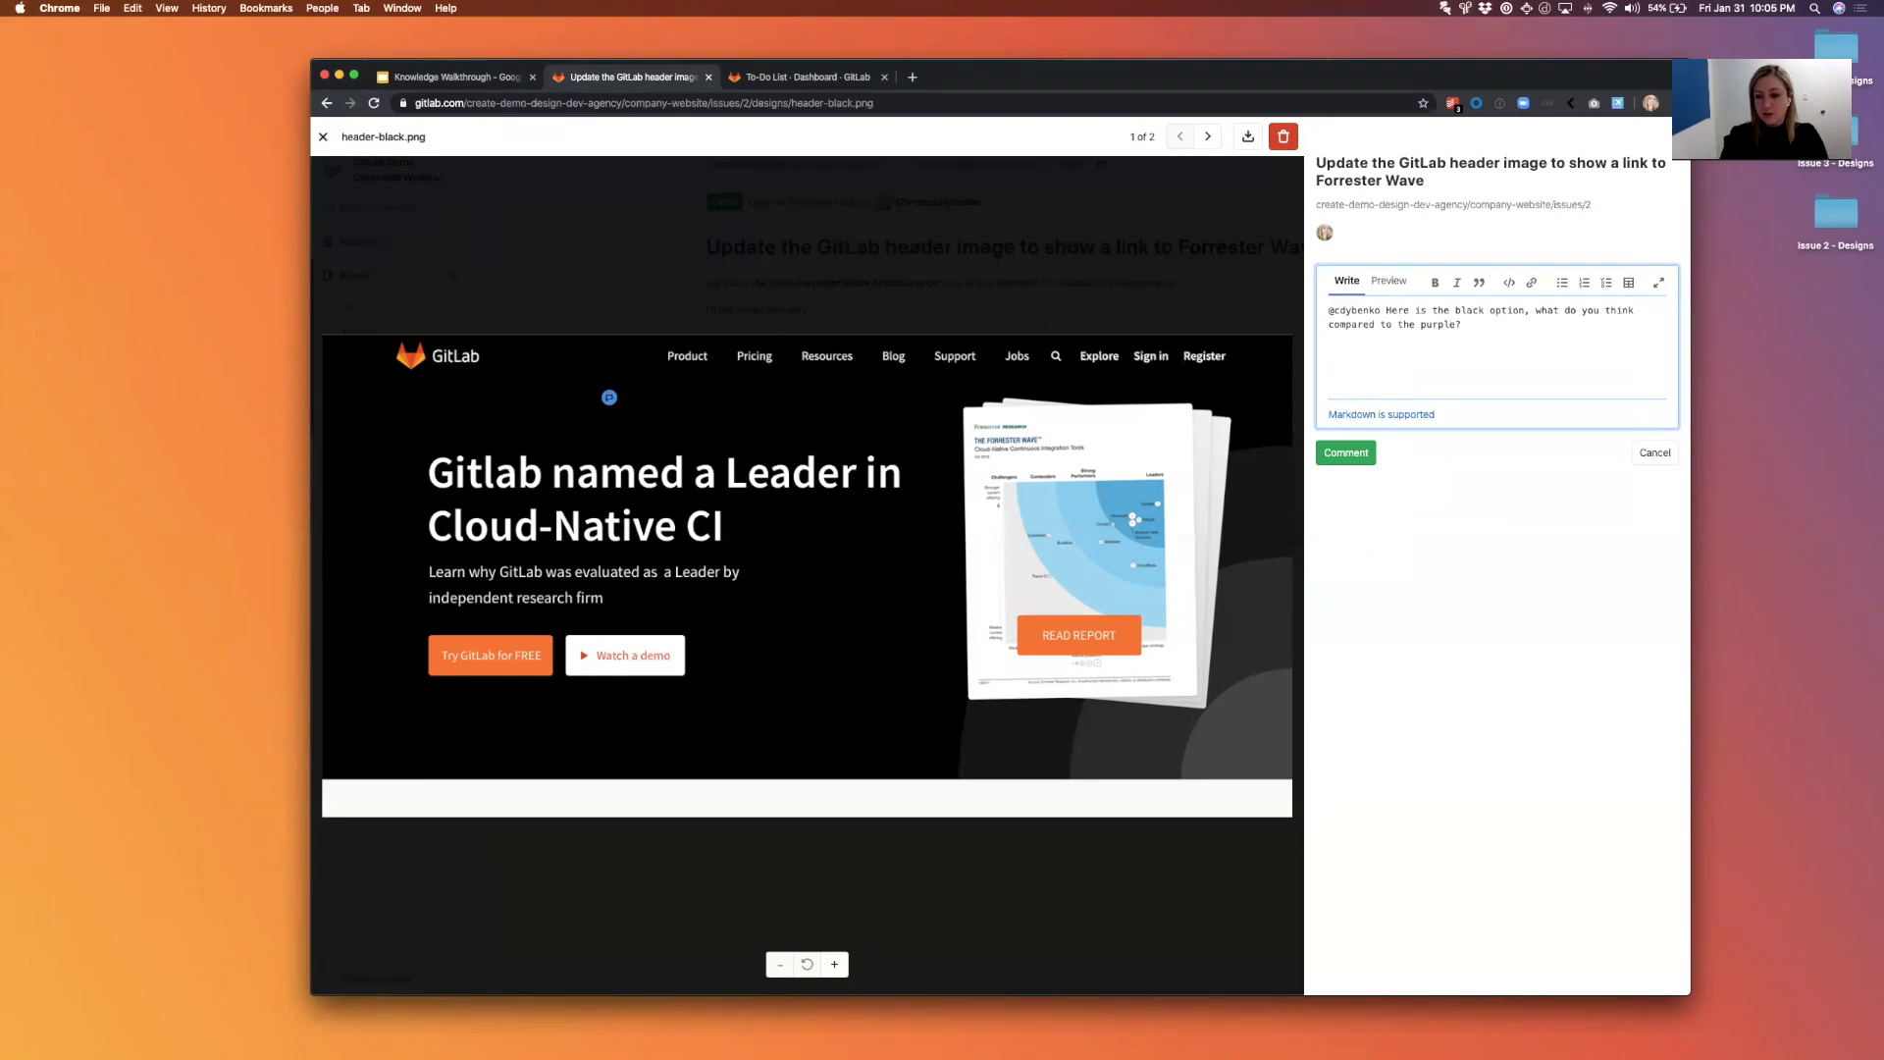
{"action": "left_click", "coordinate": [1347, 454]}
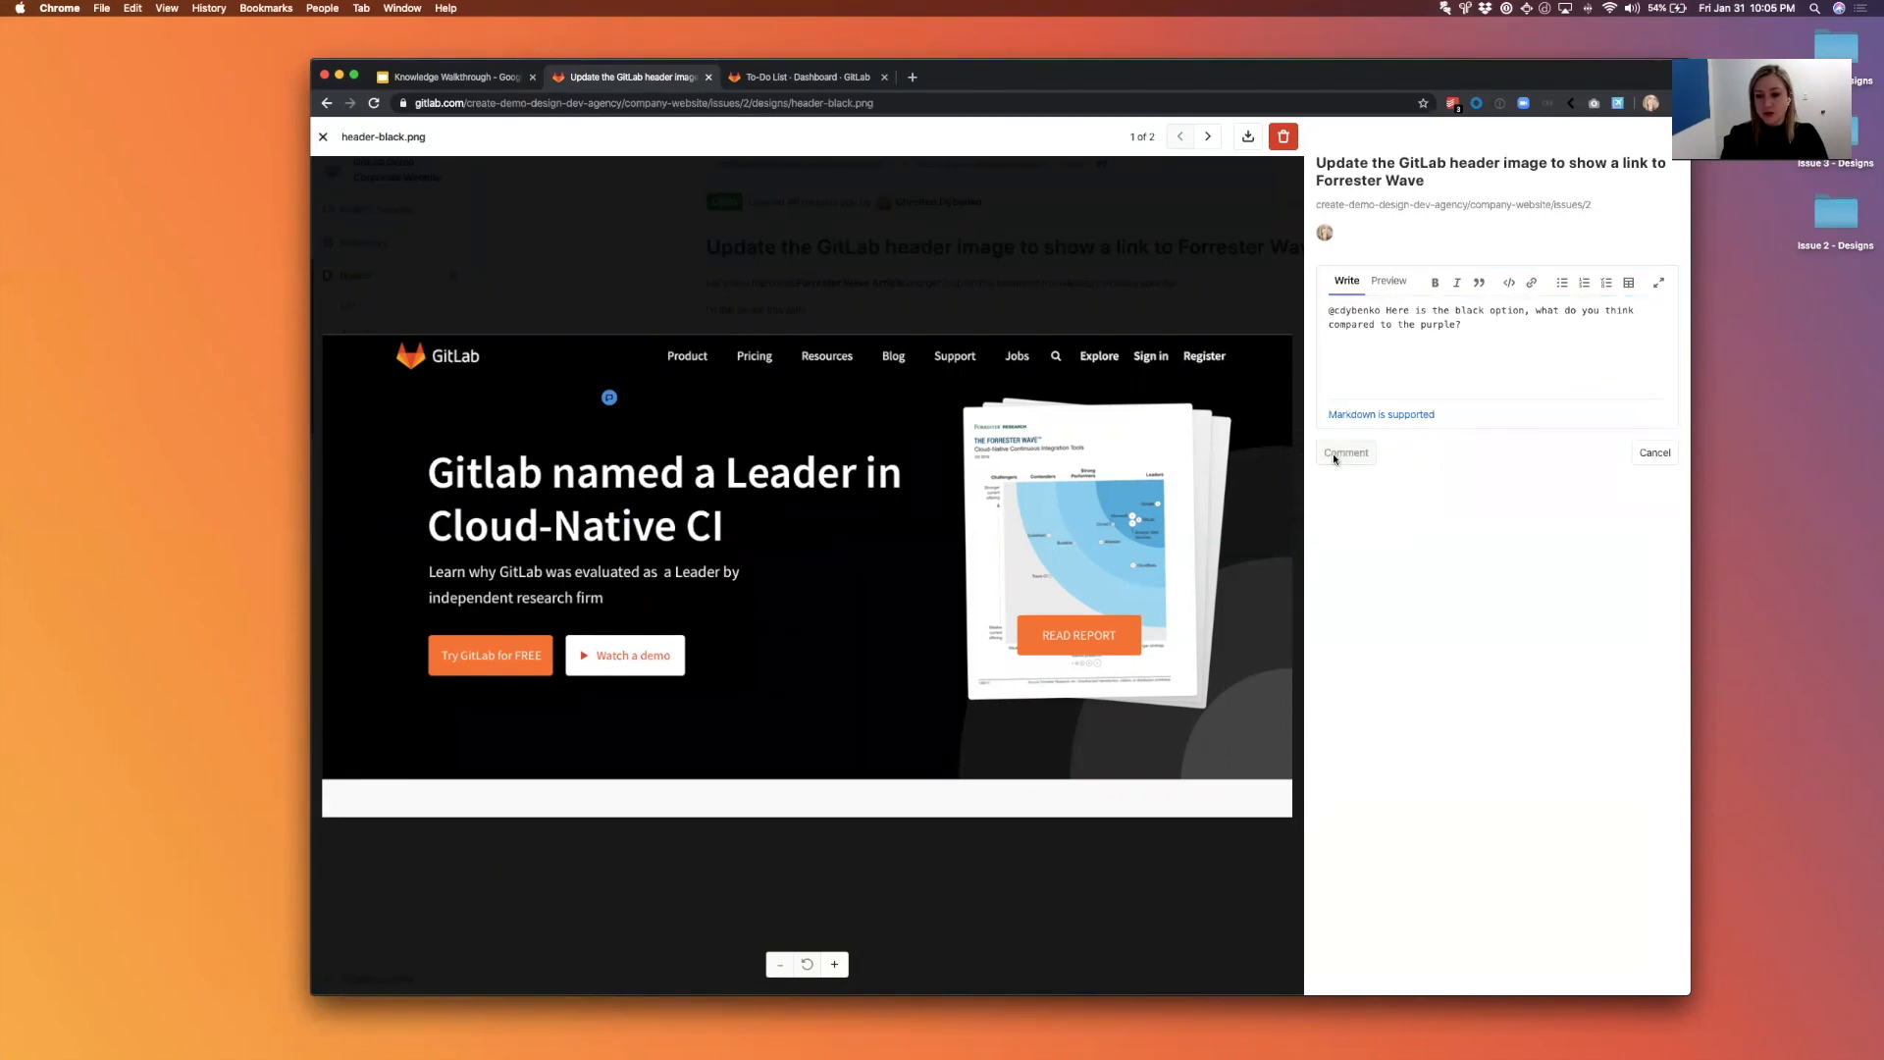
{"action": "left_click", "coordinate": [1344, 454]}
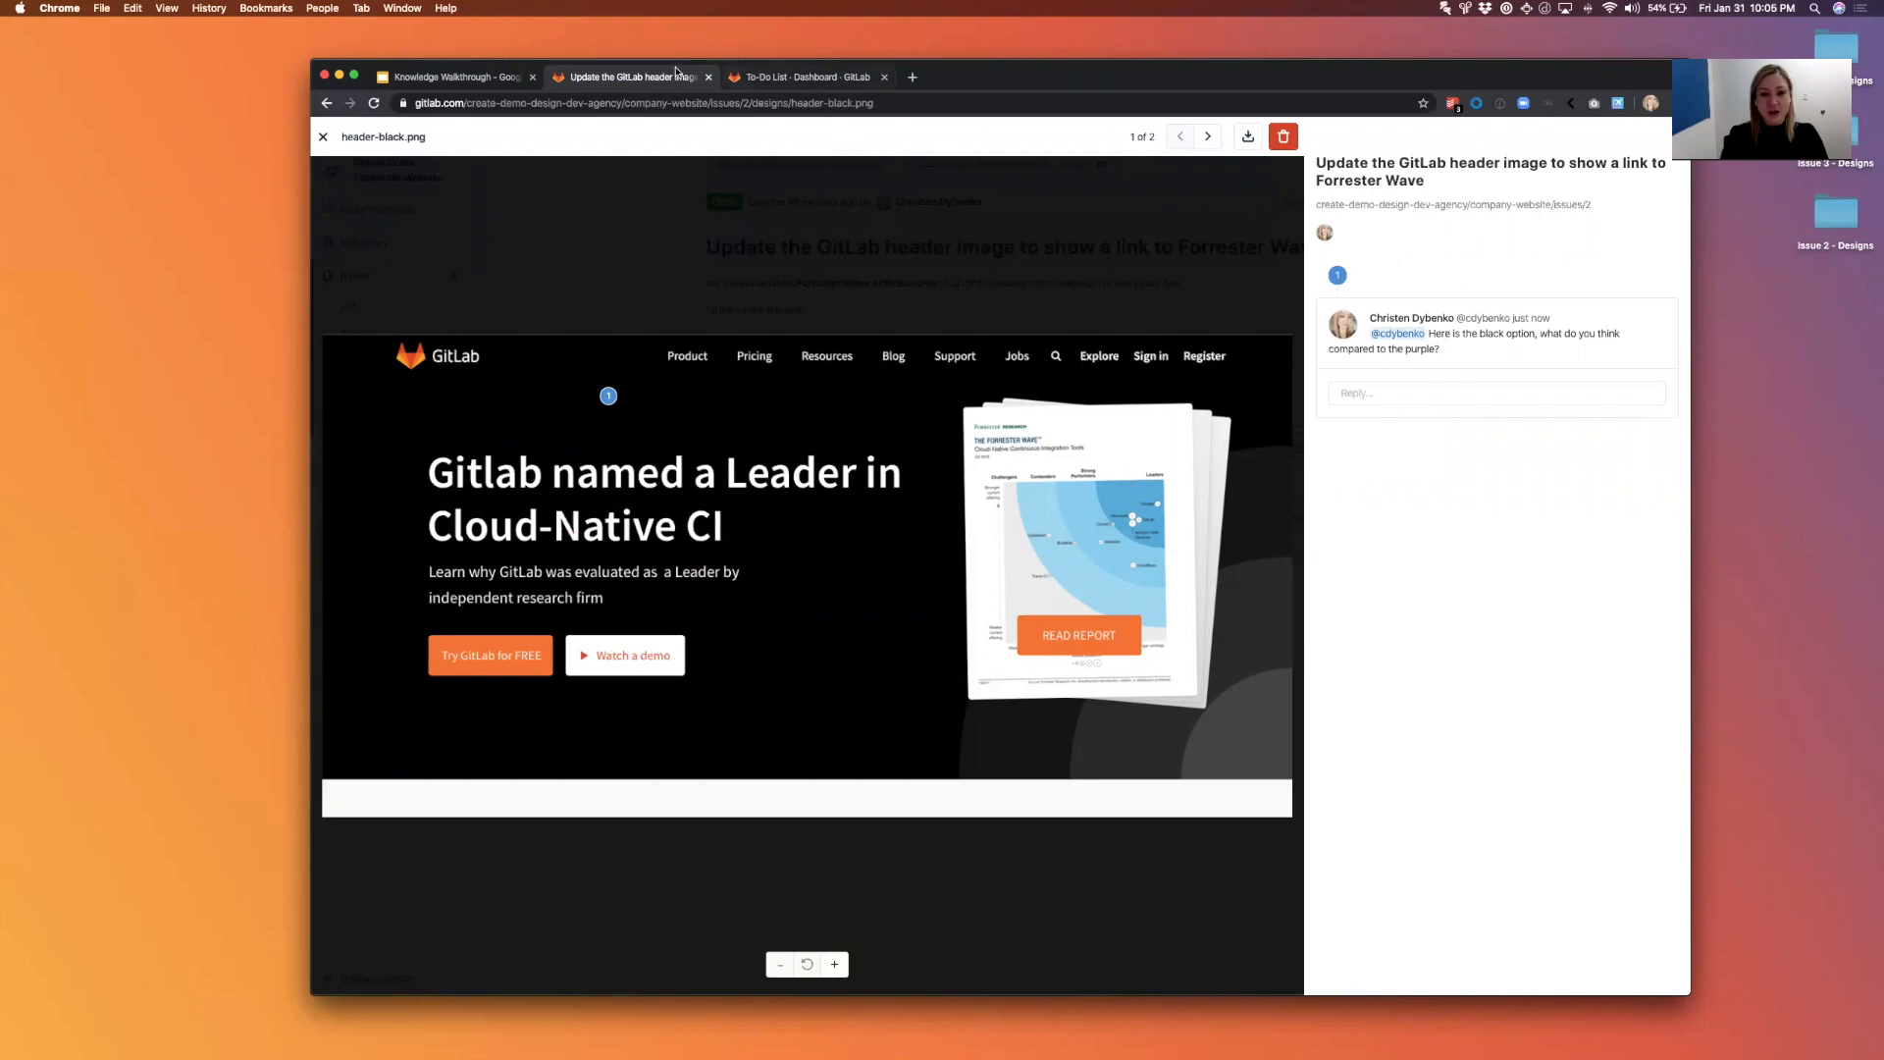
Step: View the To-Do List and open the design link from the new header-black.png mention
{"action": "left_click", "coordinate": [806, 76]}
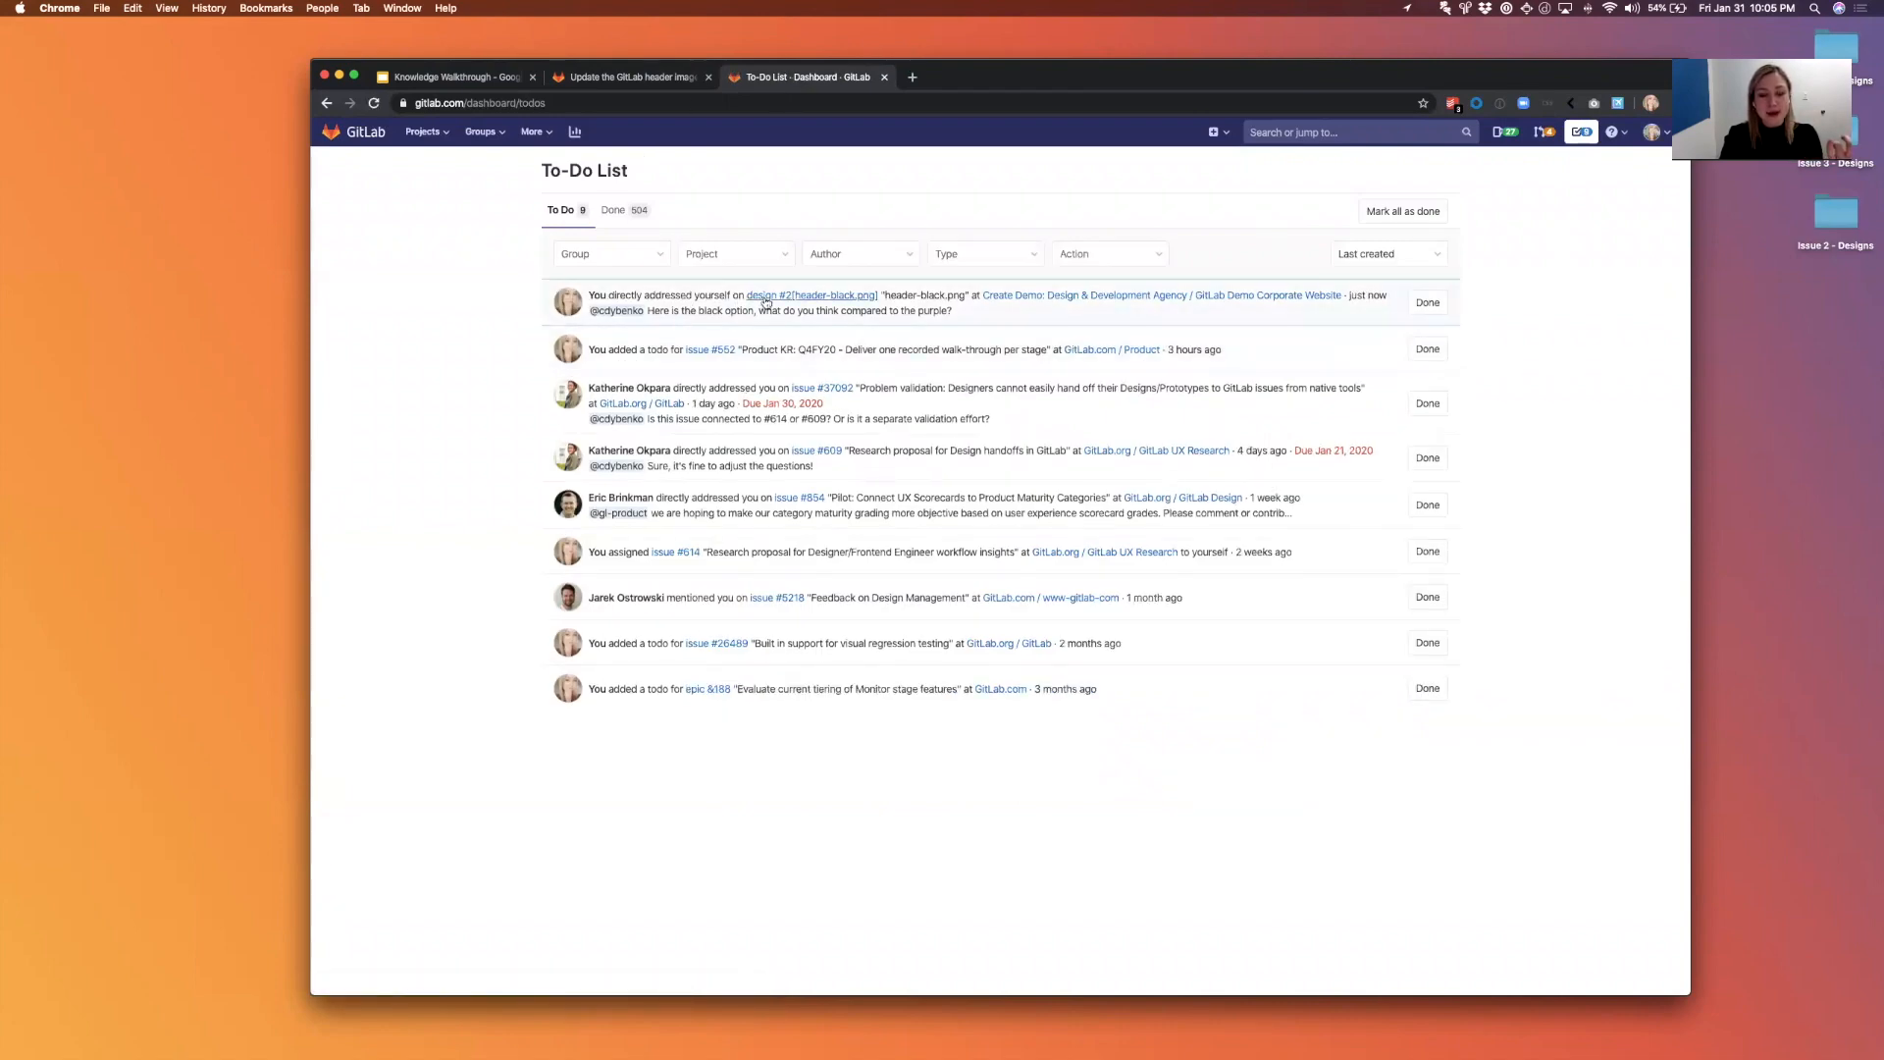
{"action": "mouse_move", "coordinate": [762, 312]}
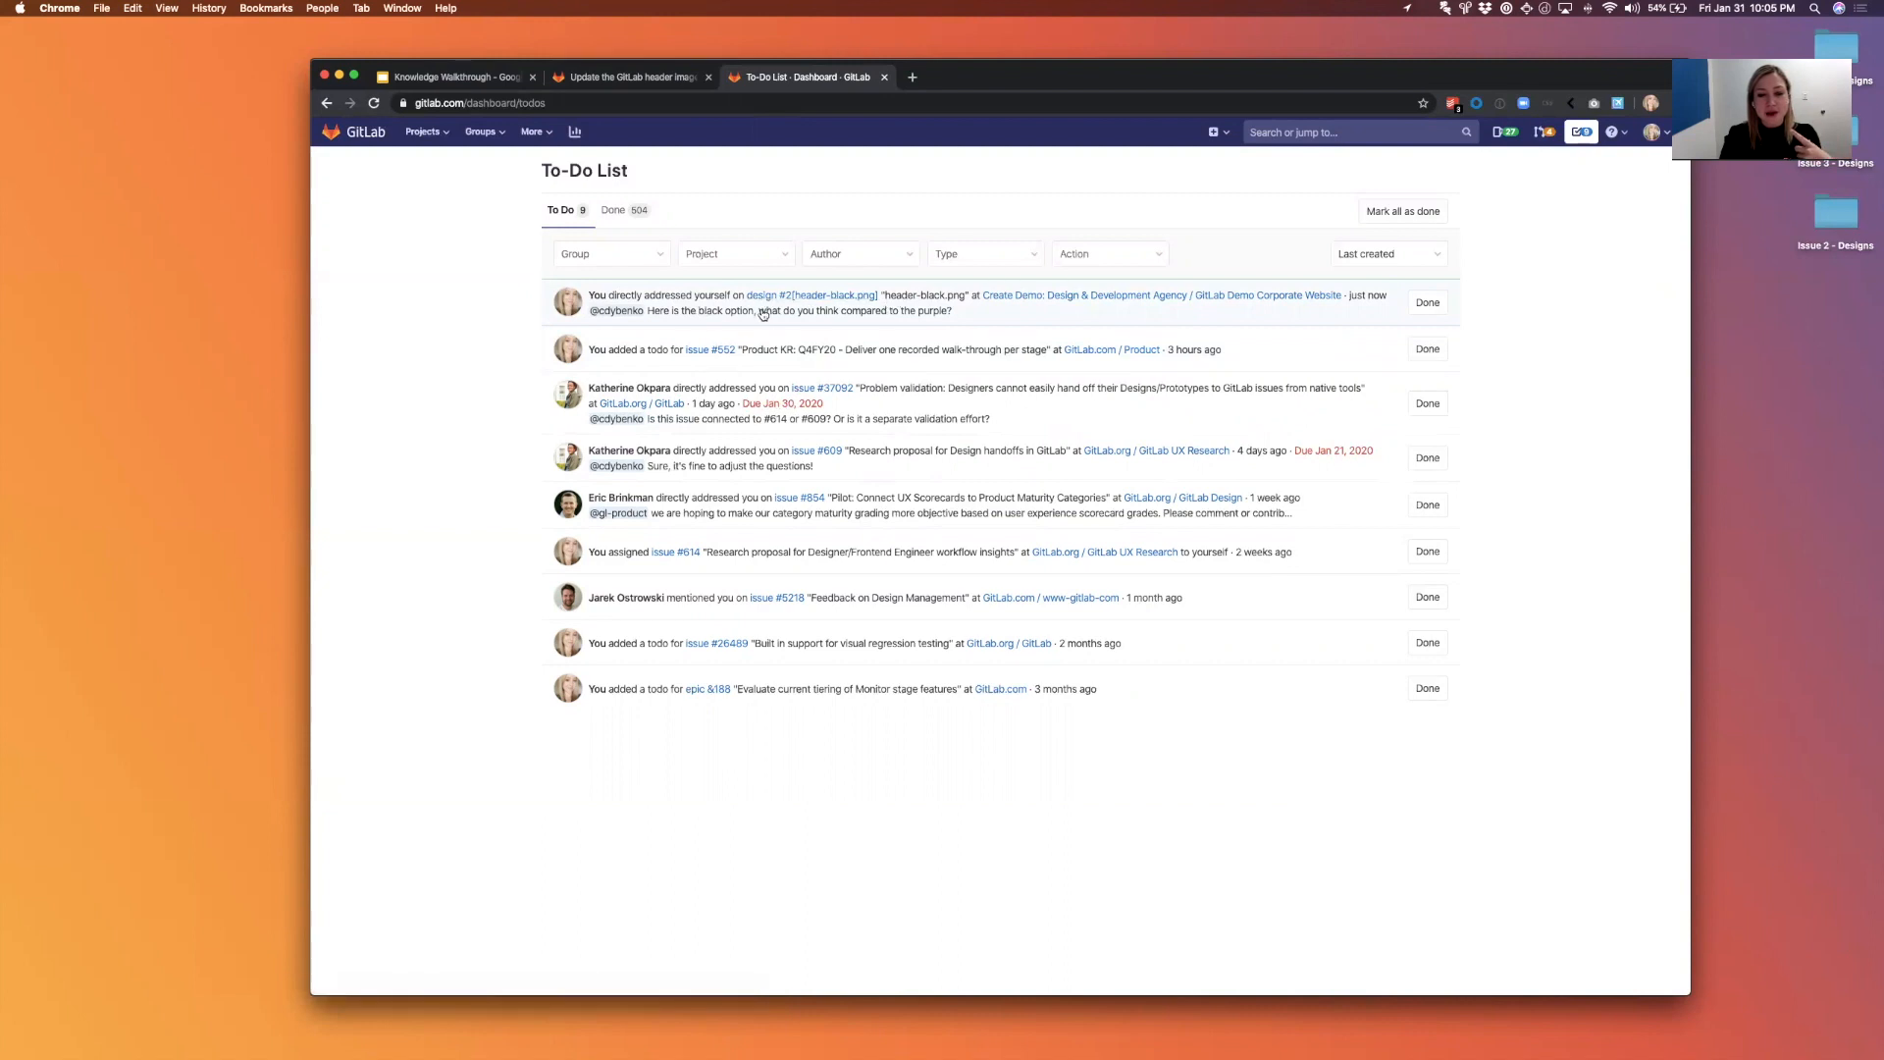
{"action": "mouse_move", "coordinate": [1368, 297]}
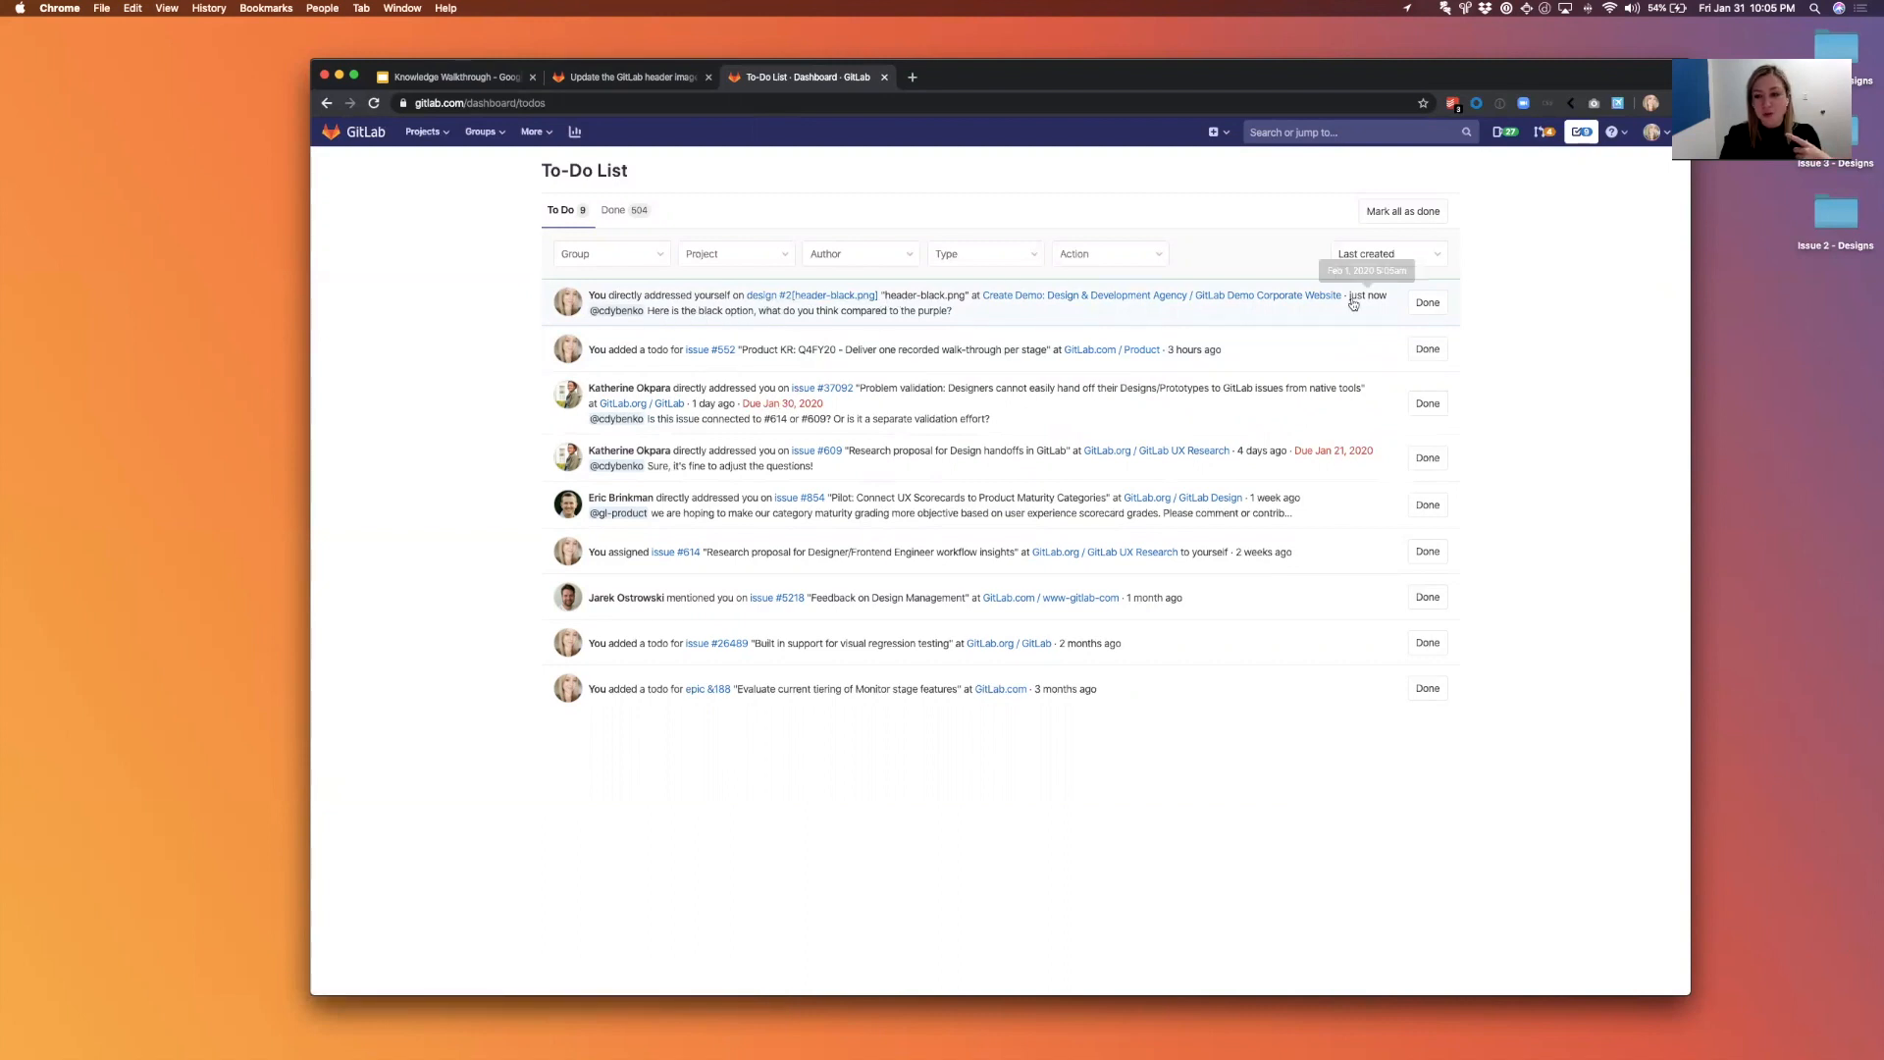
{"action": "left_click", "coordinate": [811, 295]}
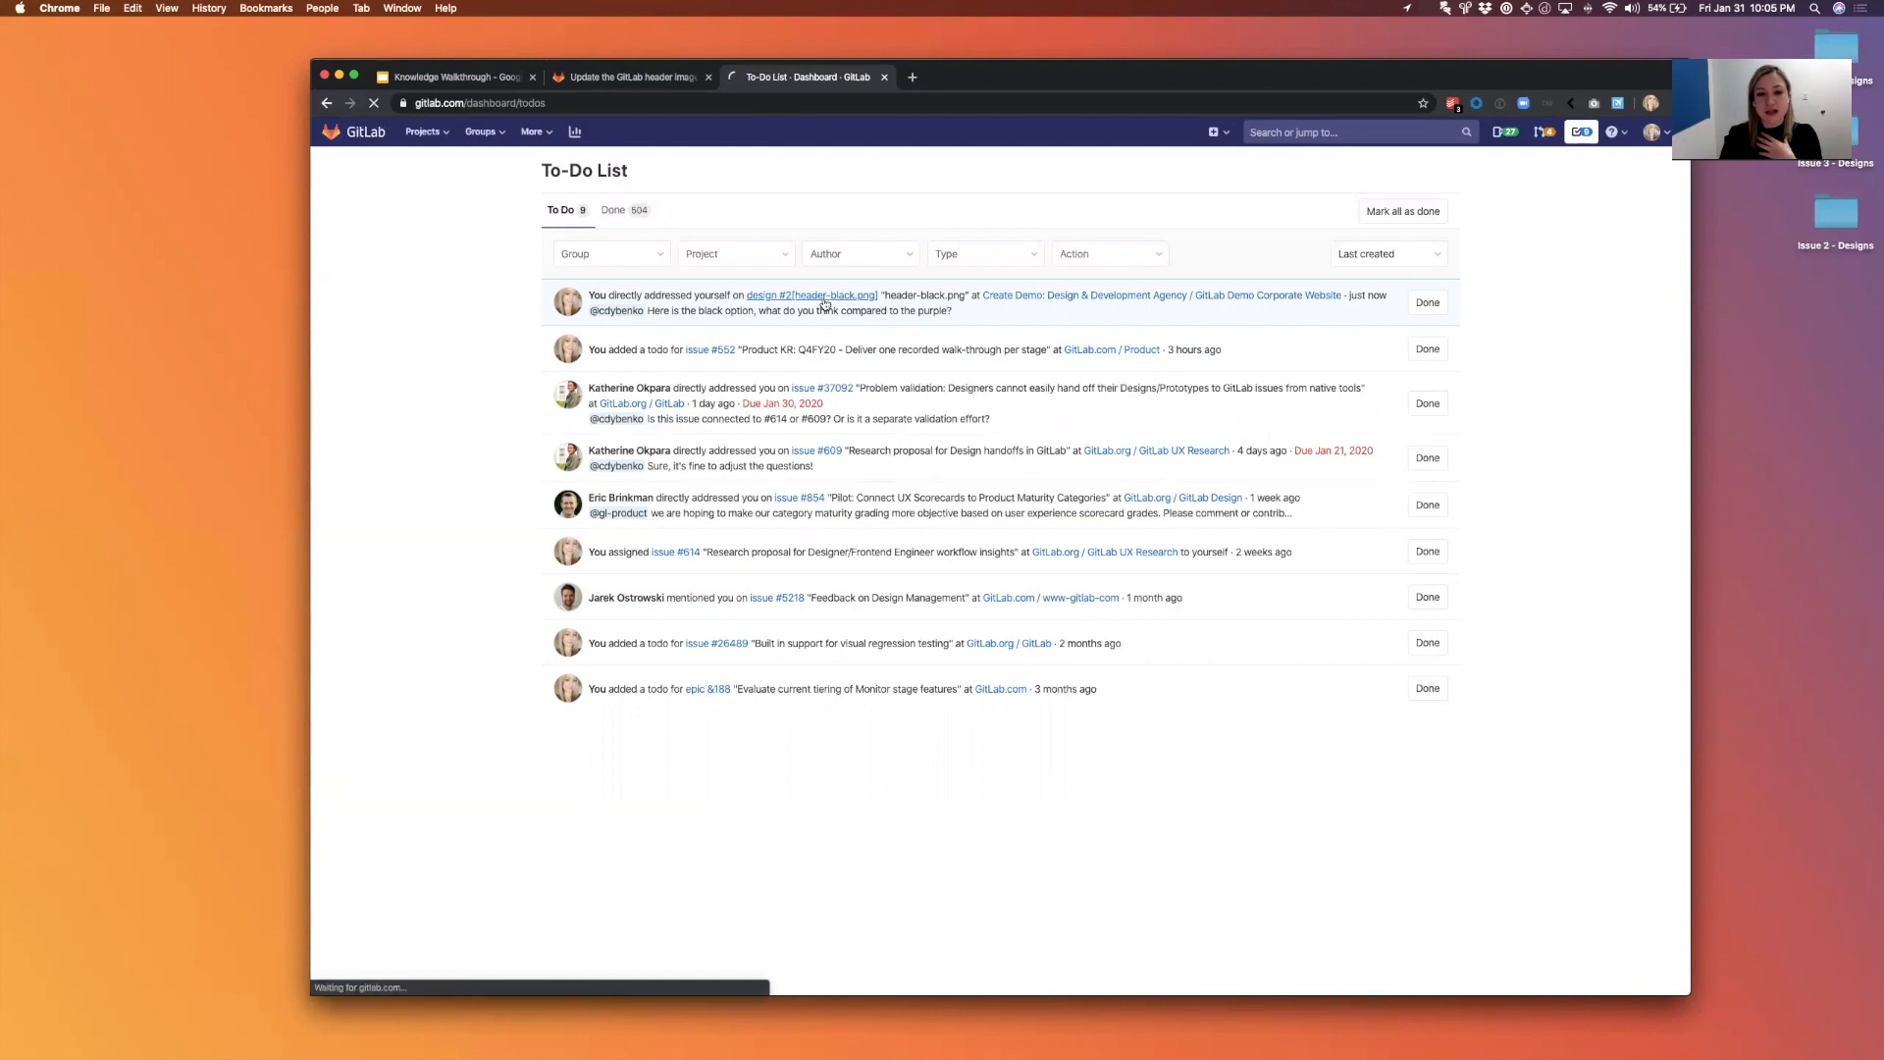
{"action": "left_click", "coordinate": [811, 295]}
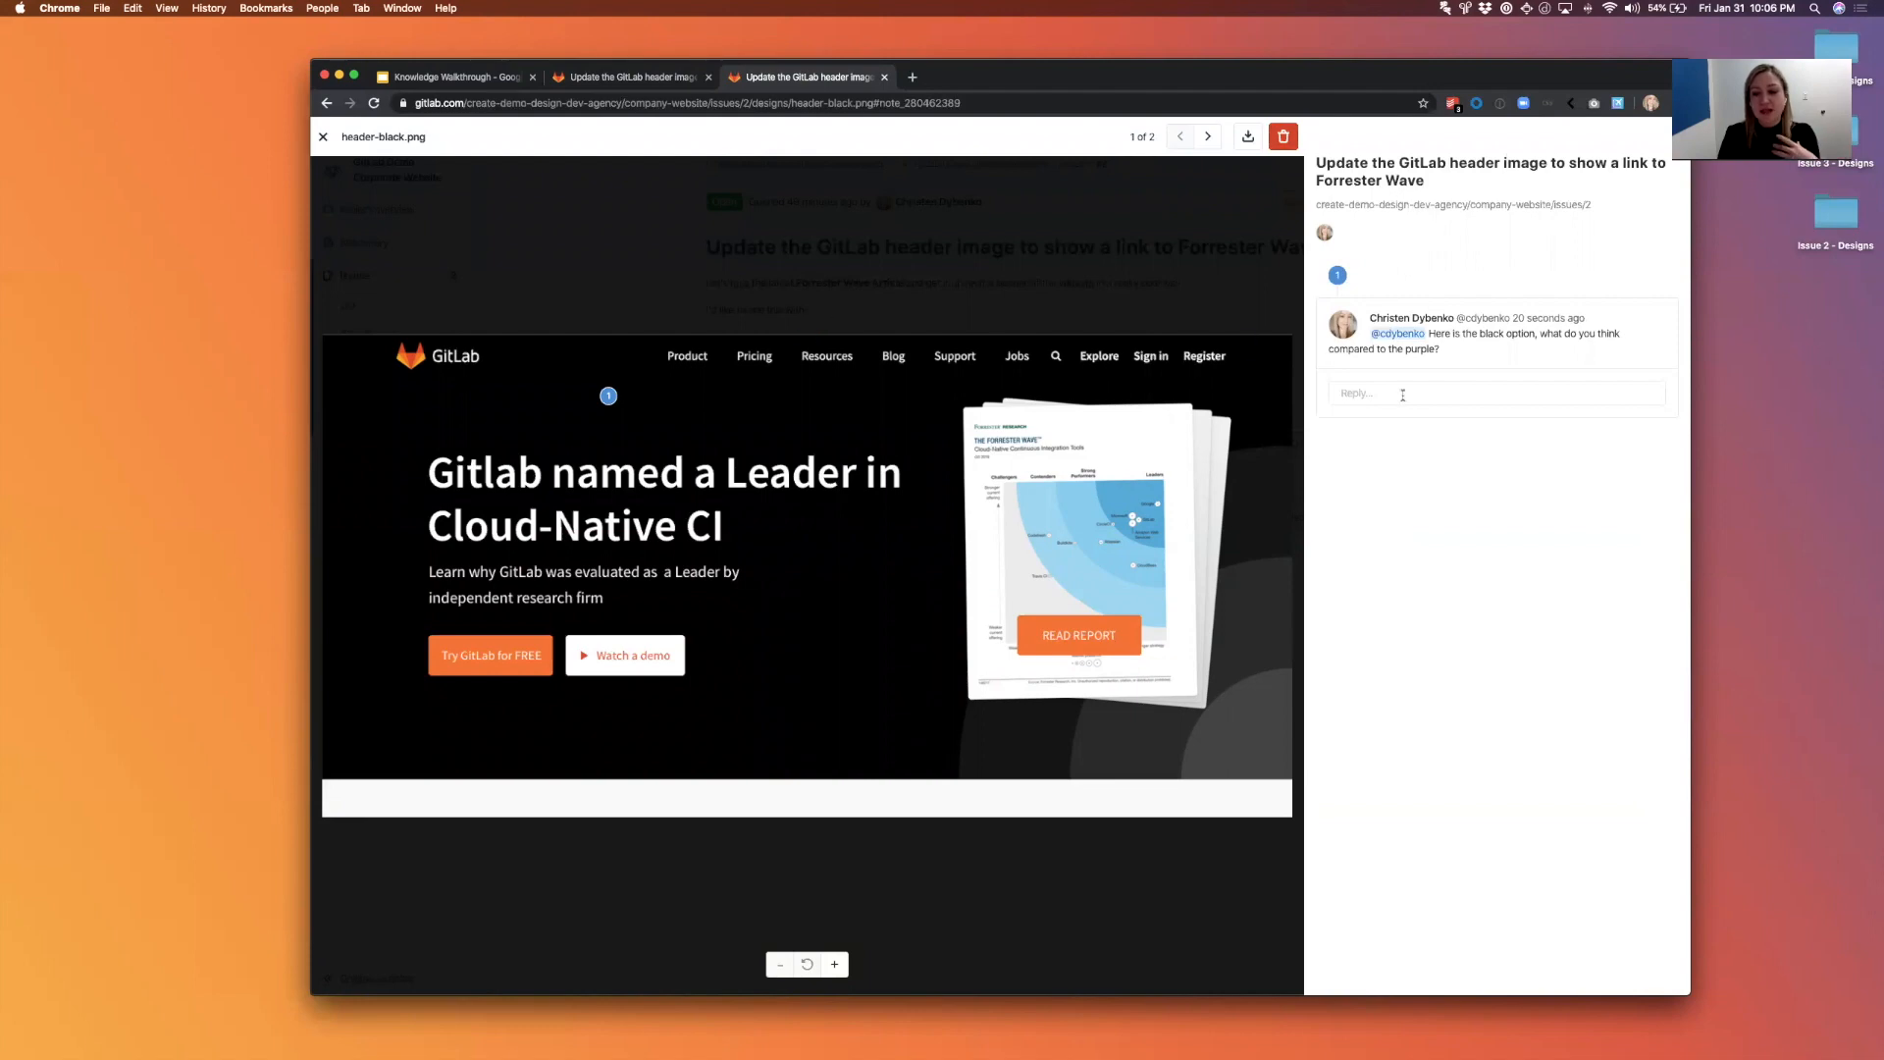
{"action": "mouse_move", "coordinate": [1400, 392]}
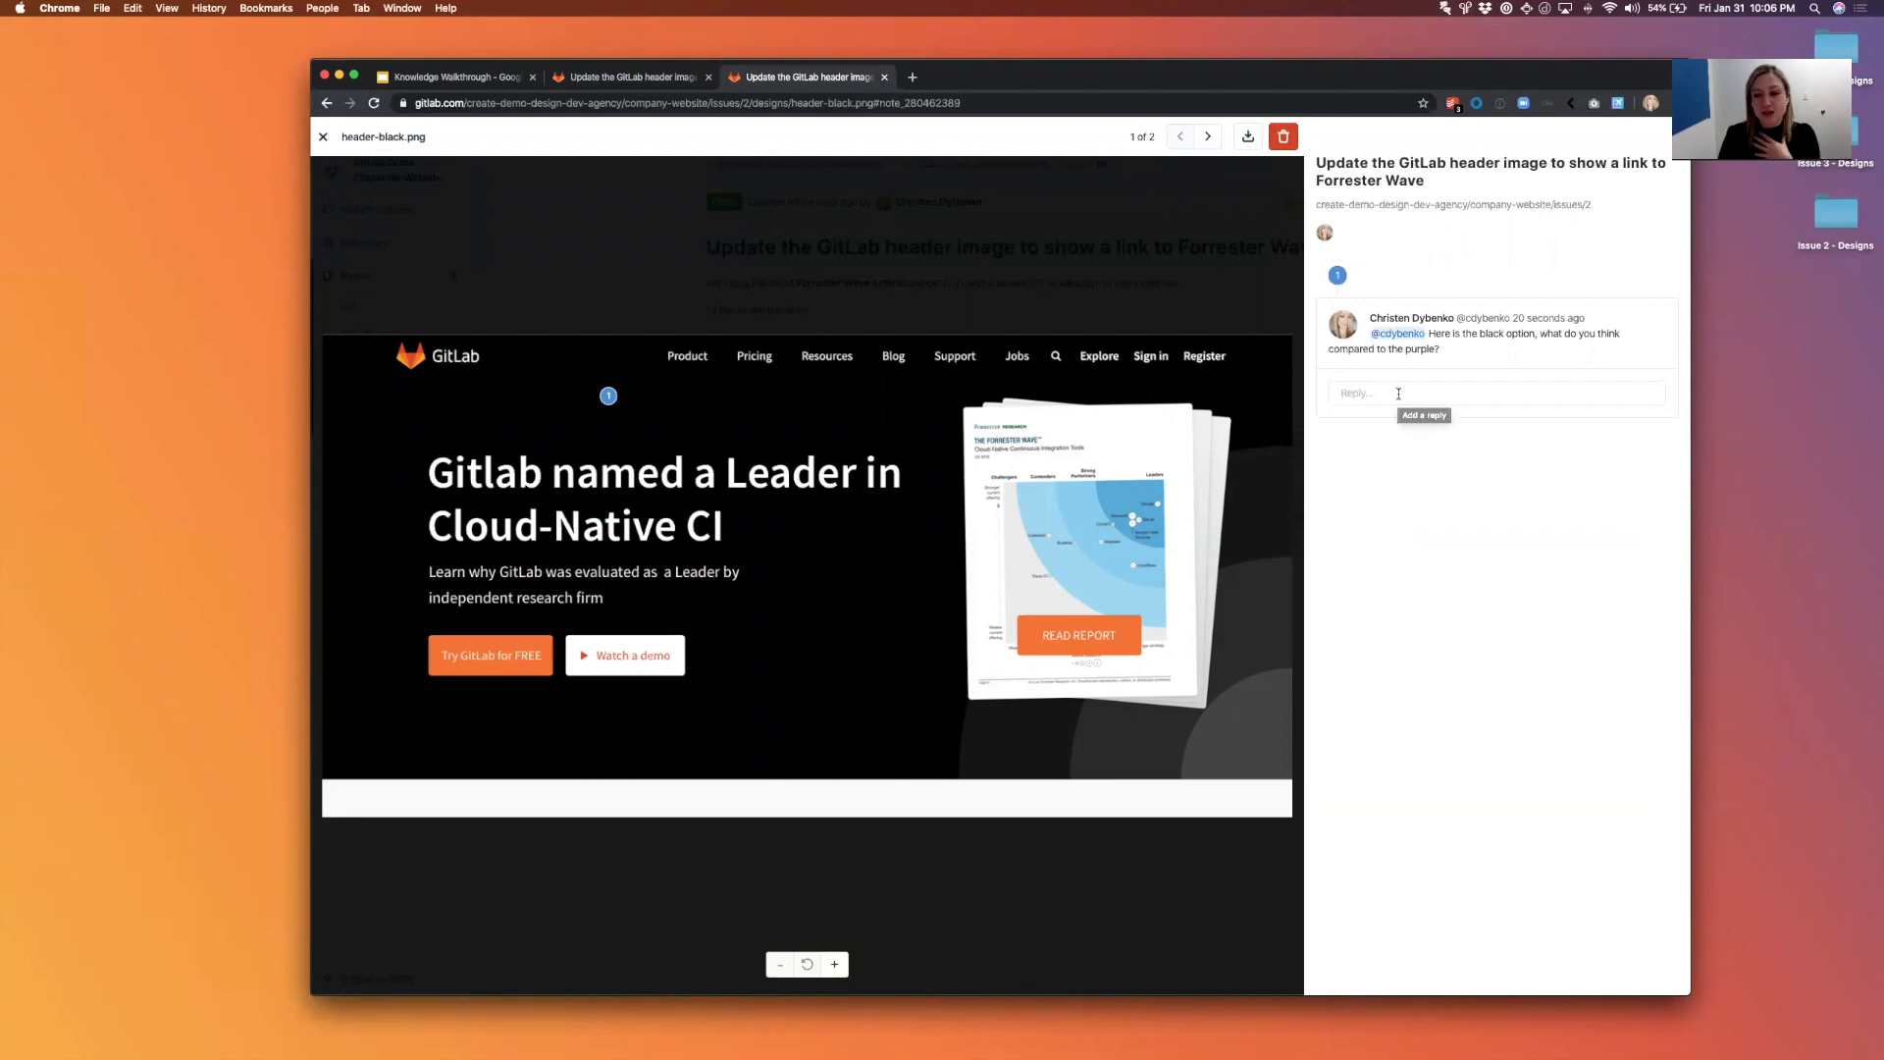
{"action": "mouse_move", "coordinate": [1184, 269]}
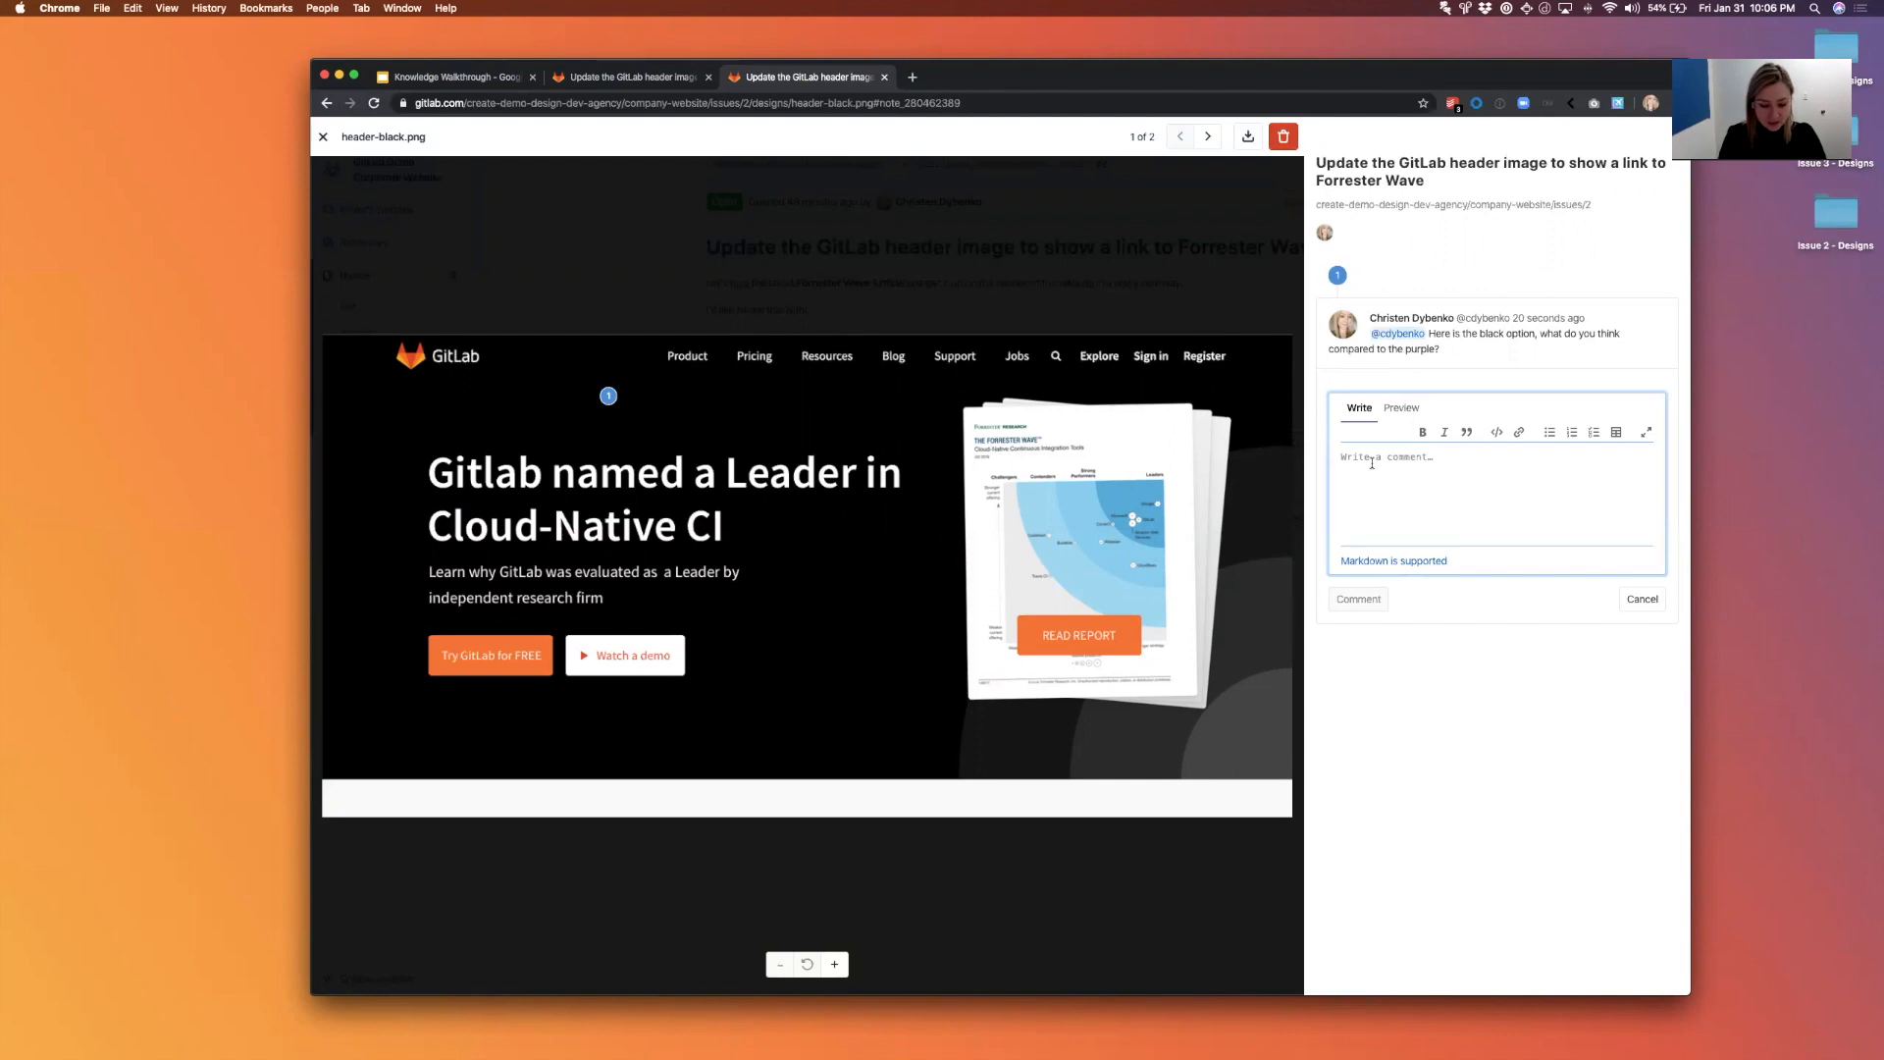
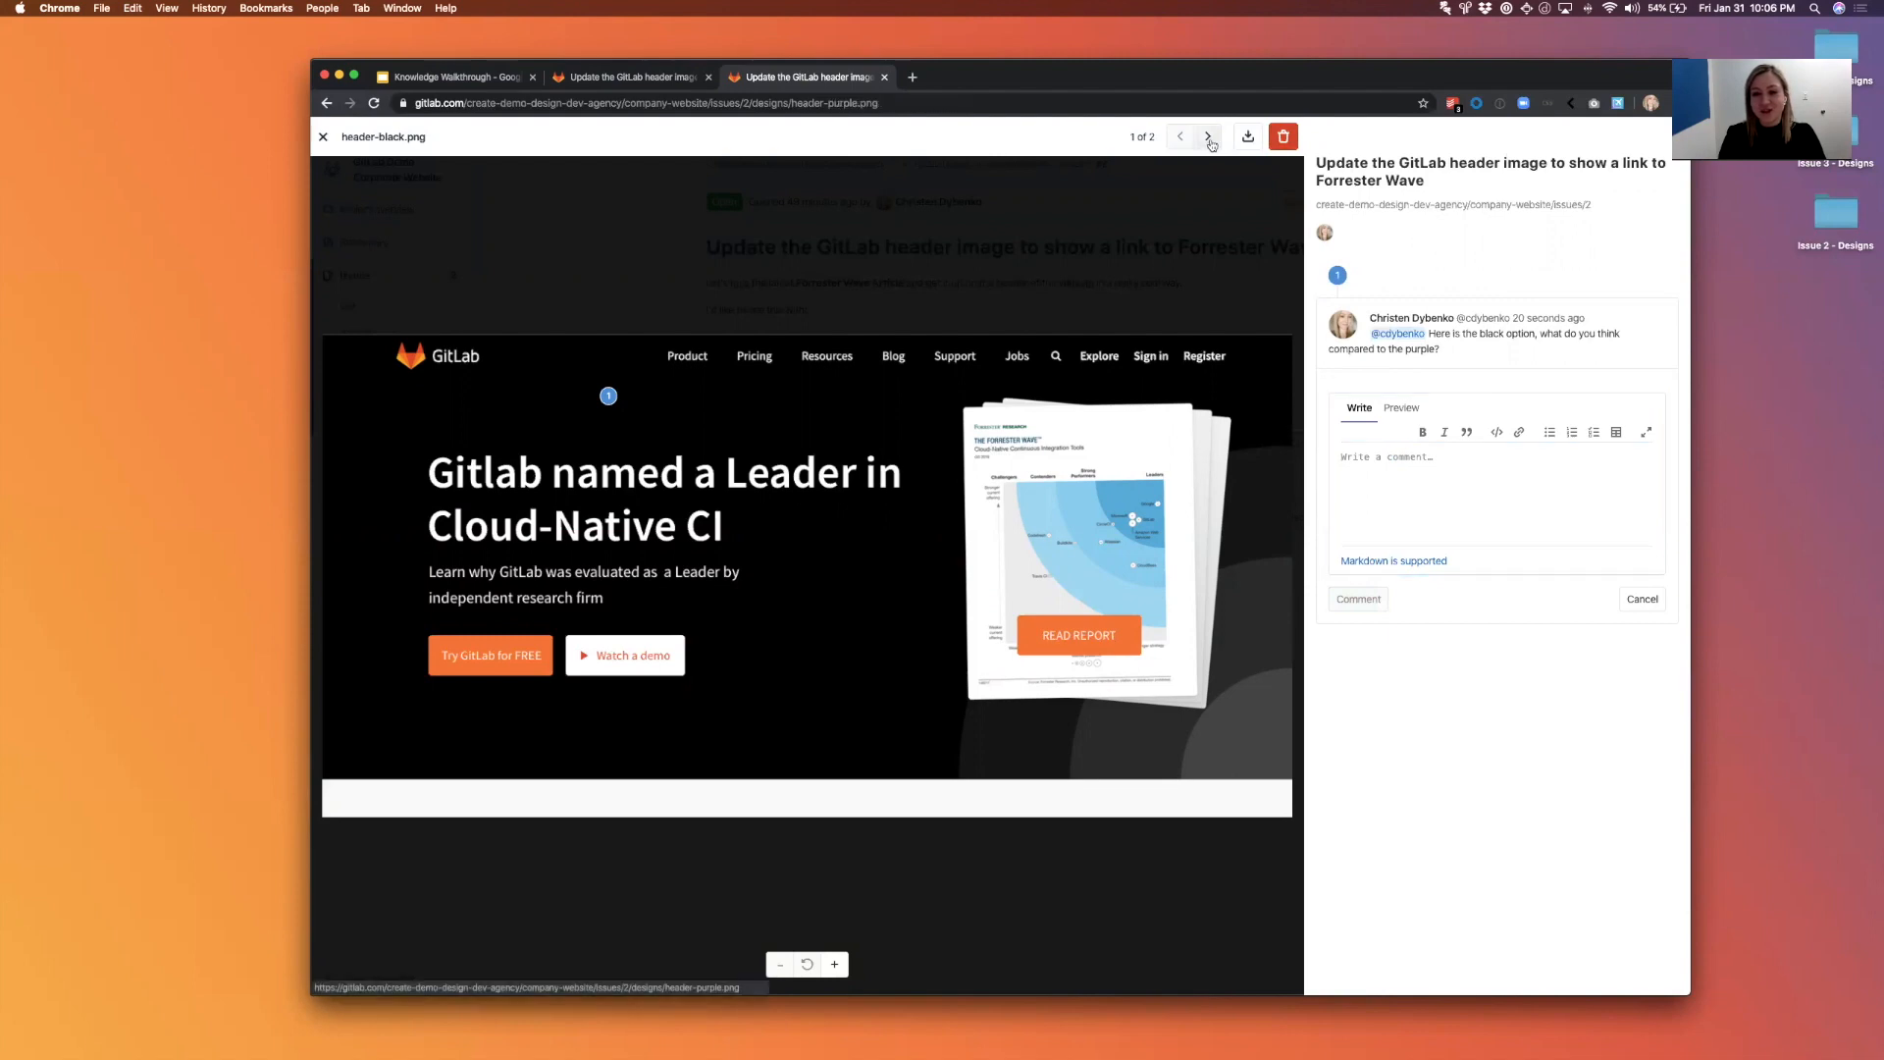
Step: Flip between the black and purple header designs, then return to the issue's Designs list
{"action": "left_click", "coordinate": [1207, 135]}
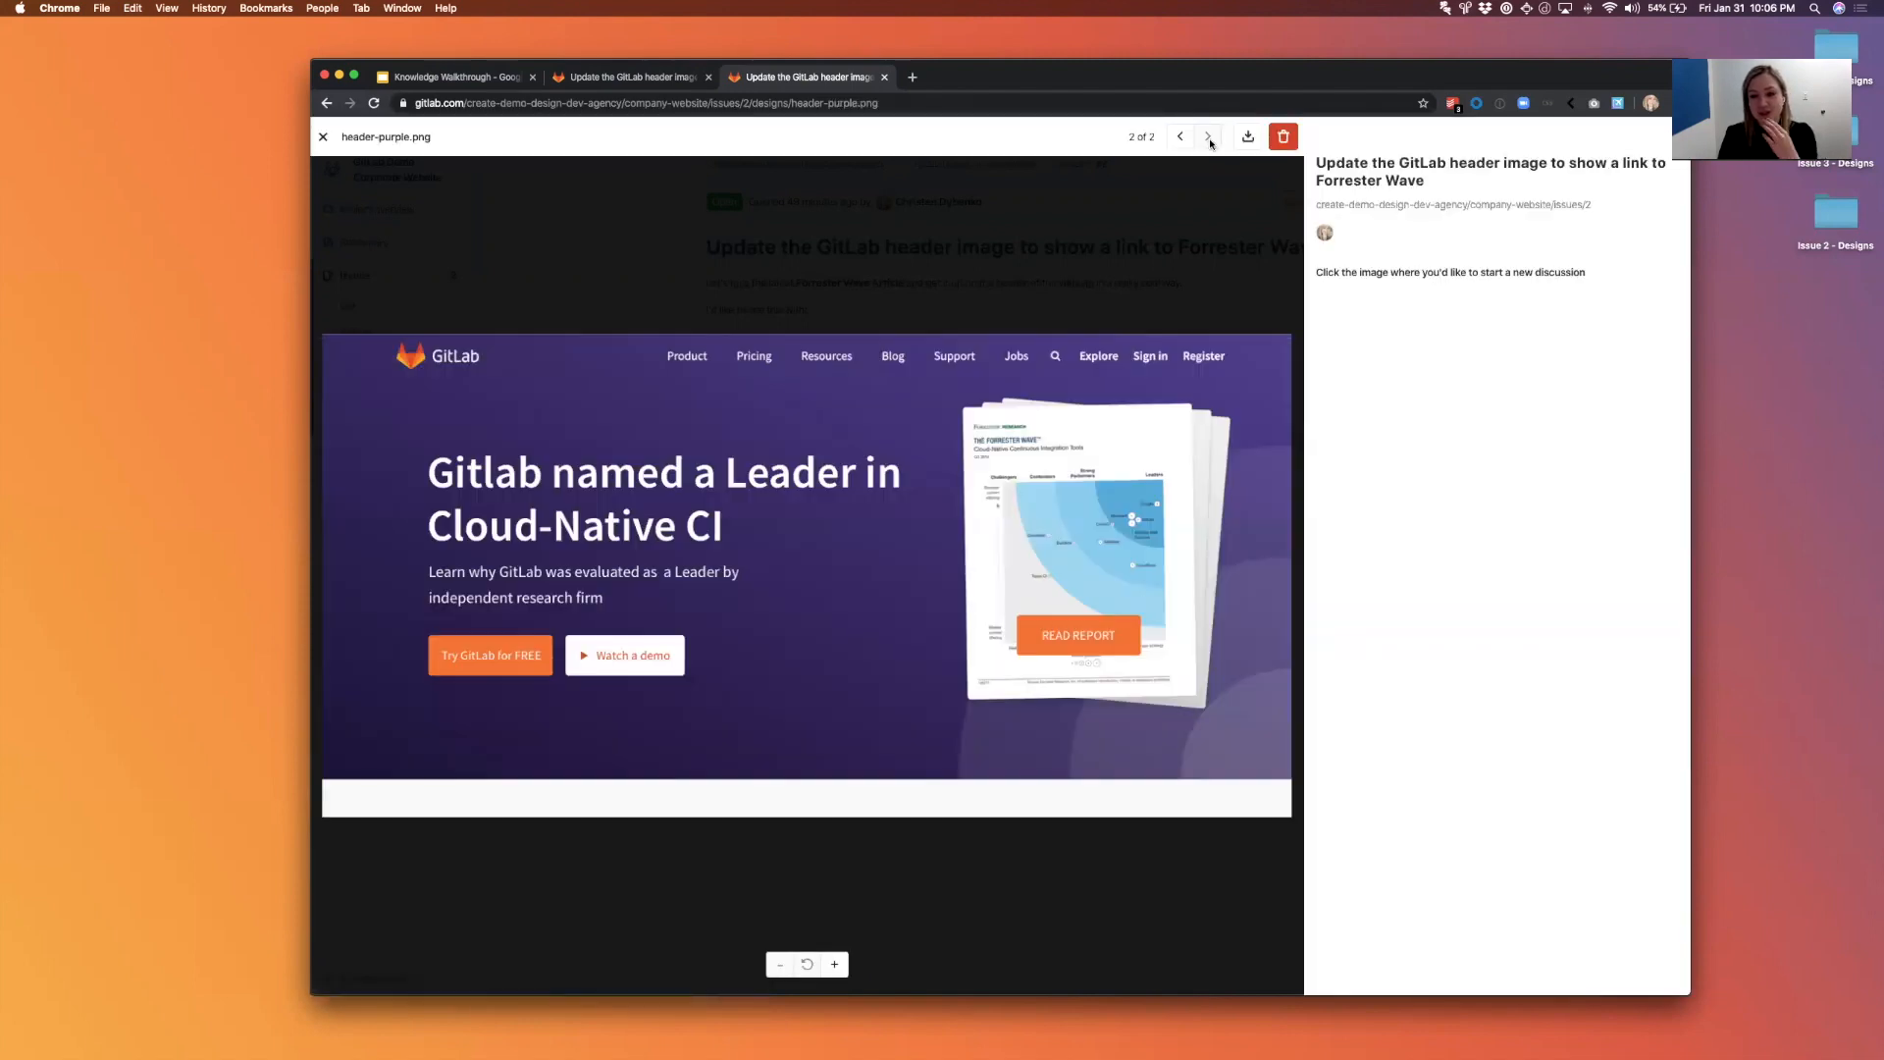
{"action": "left_click", "coordinate": [1180, 135]}
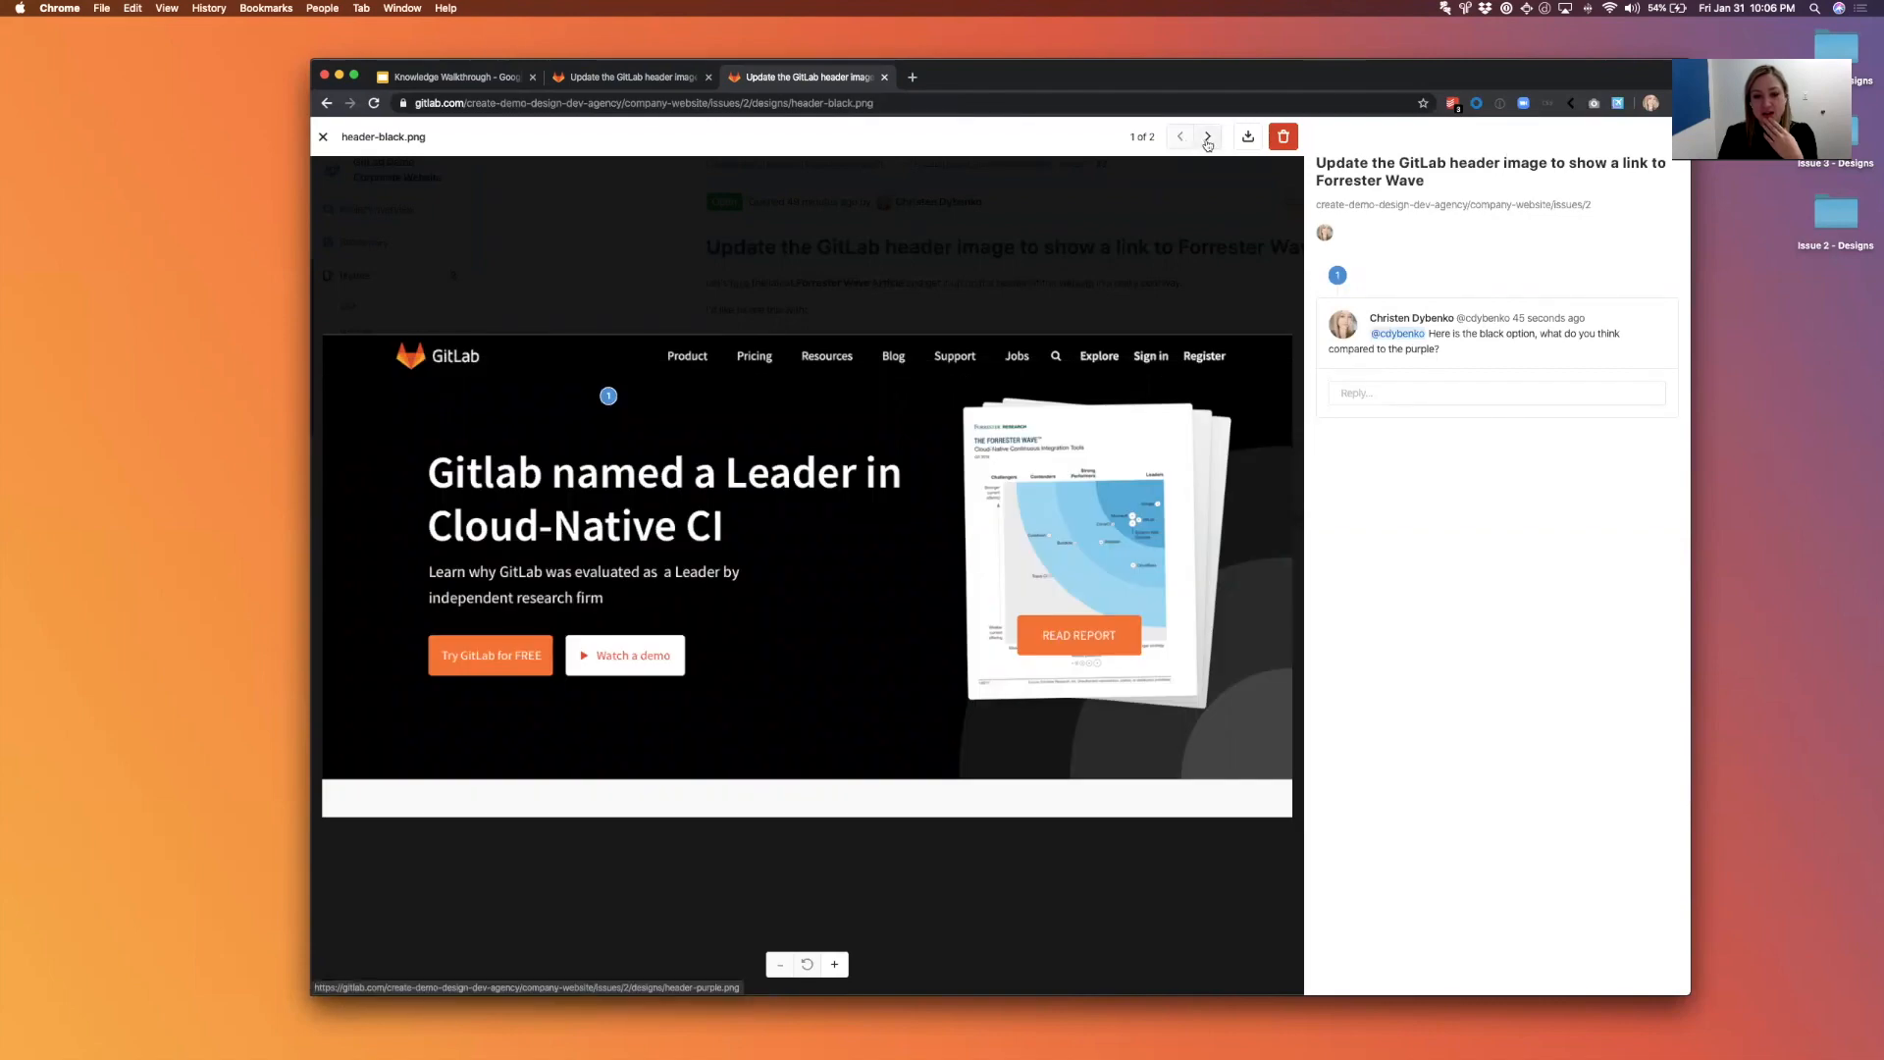
{"action": "left_click", "coordinate": [1207, 136]}
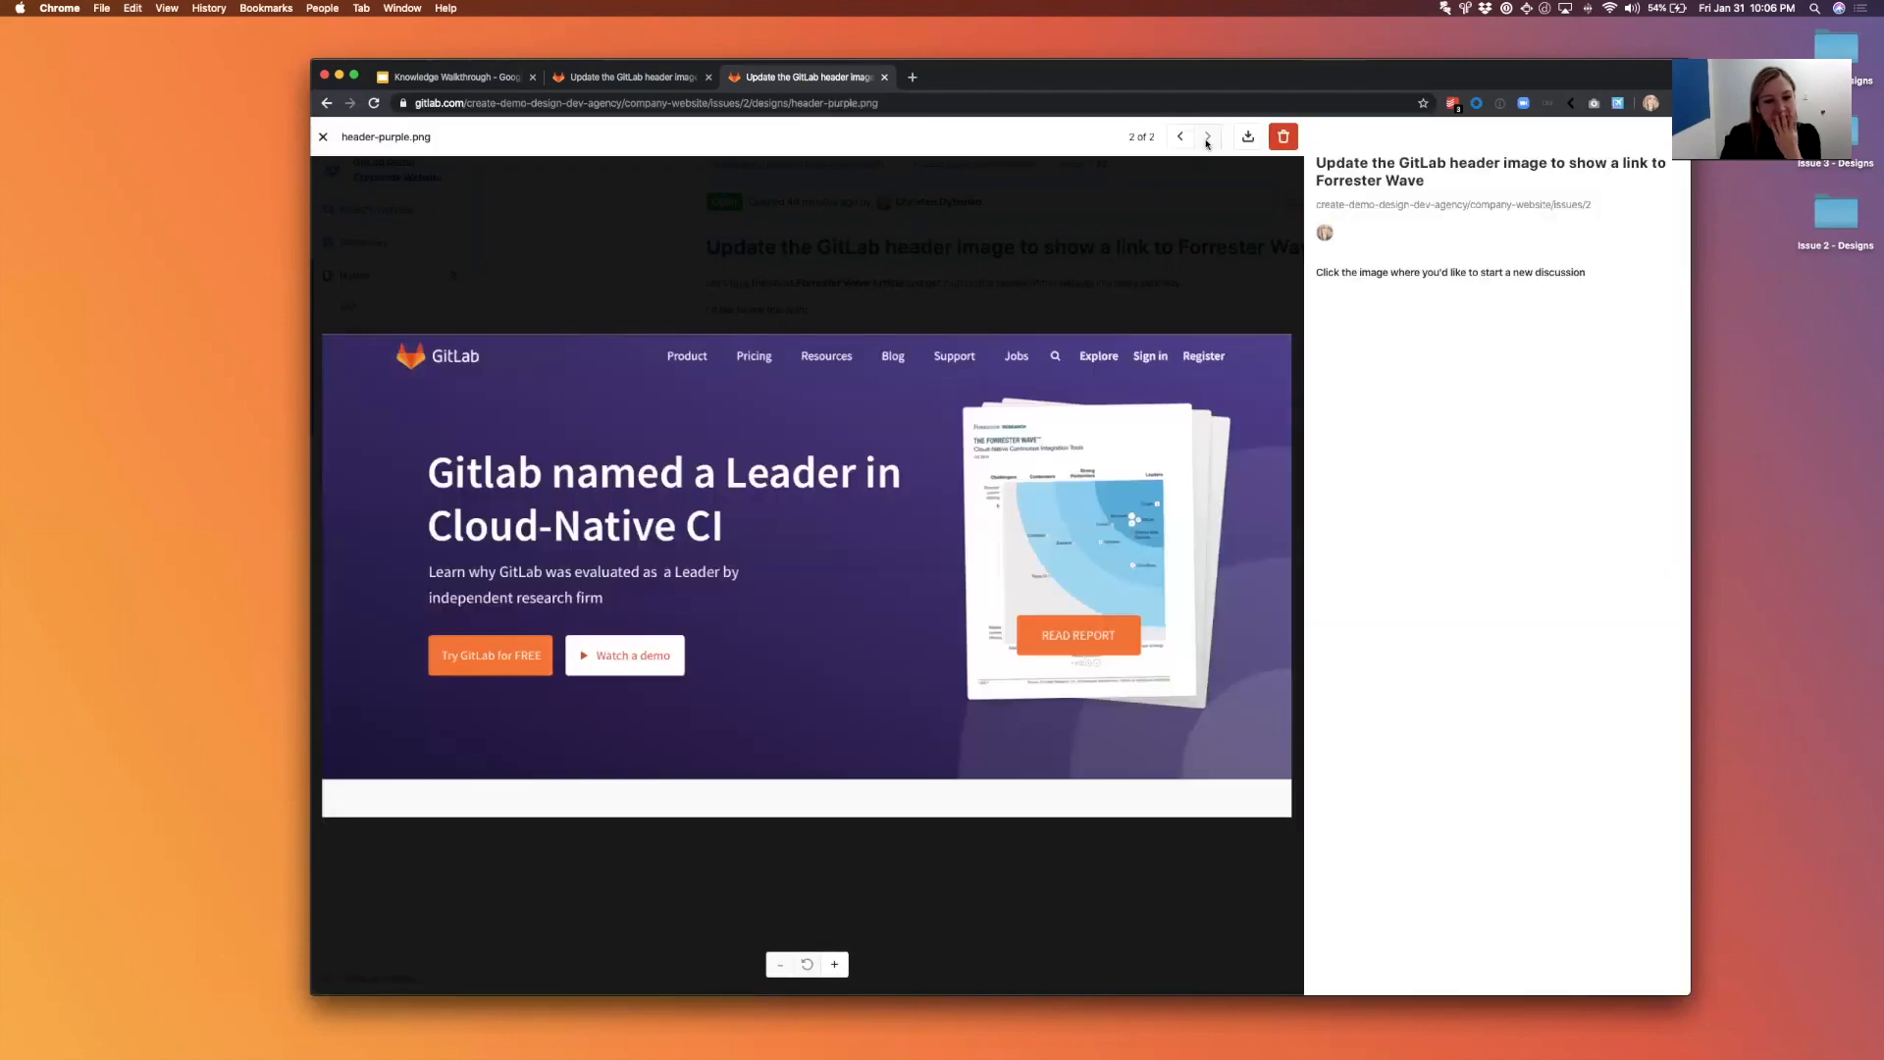
{"action": "left_click", "coordinate": [321, 135]}
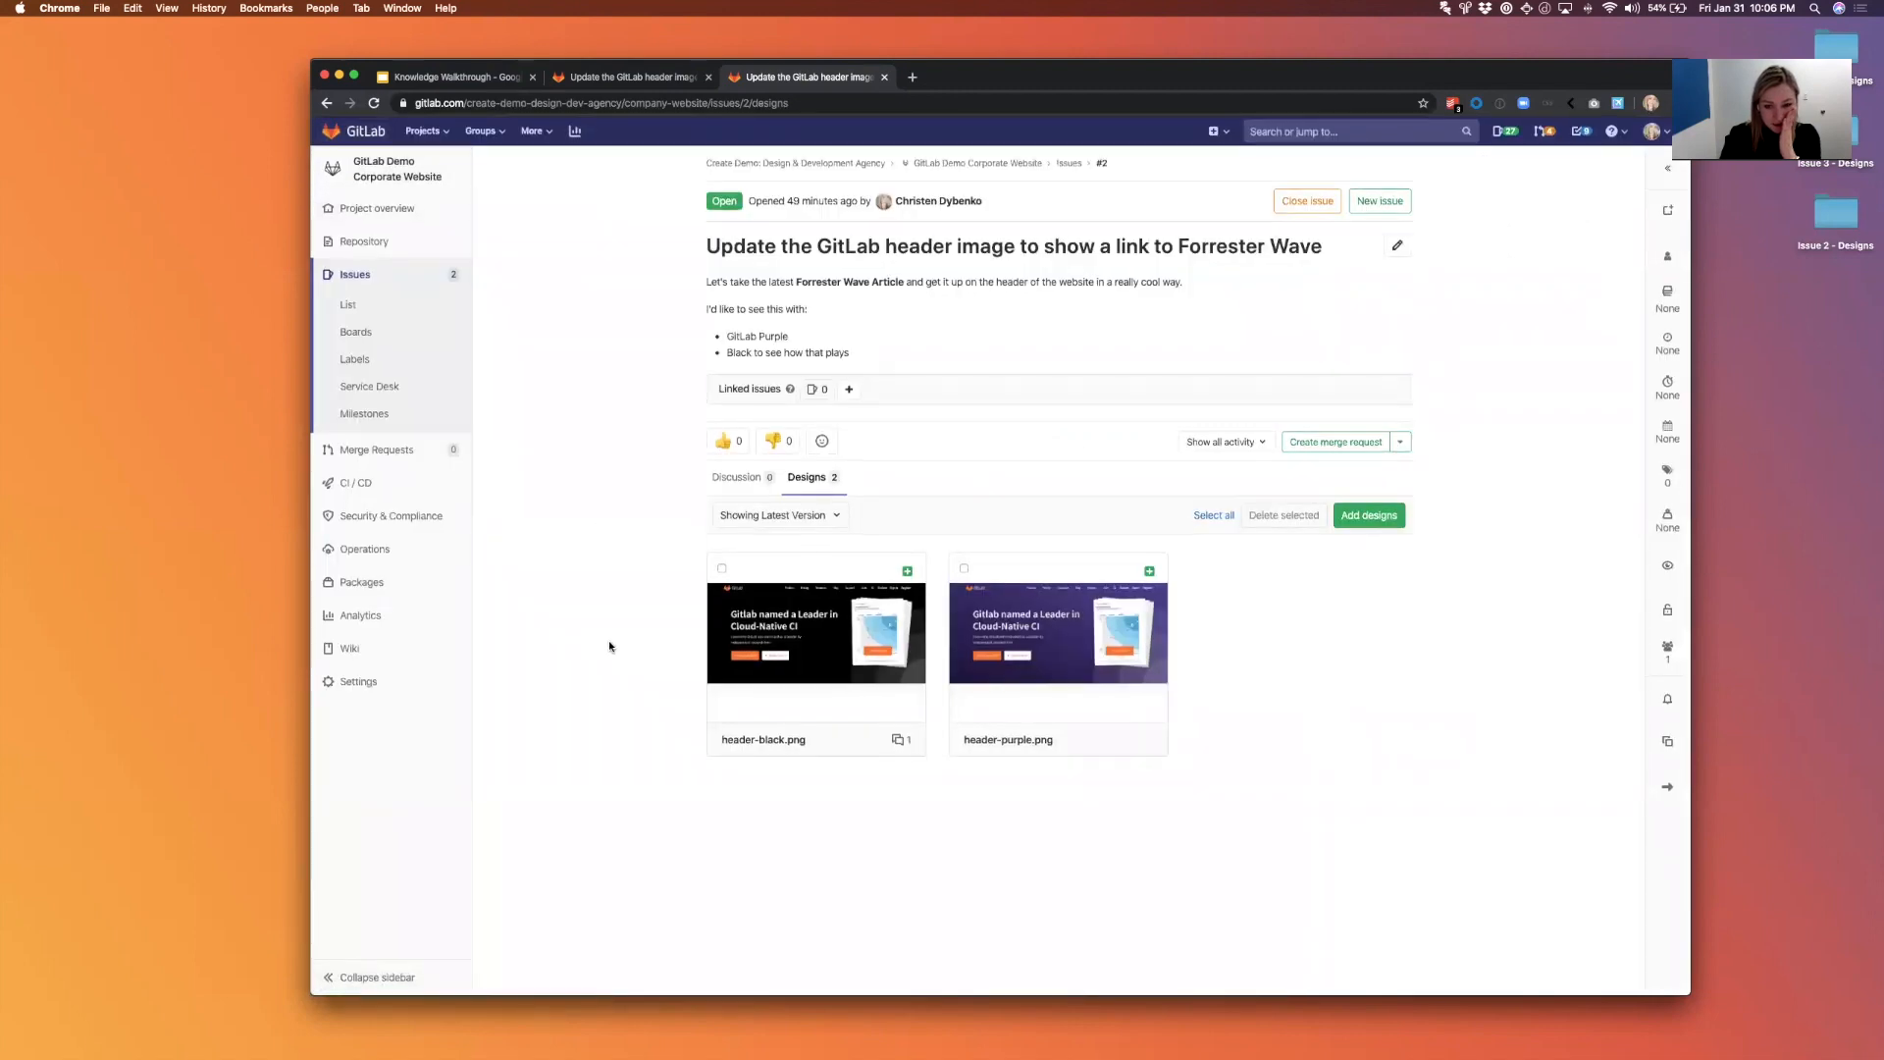
{"action": "mouse_move", "coordinate": [1058, 630]}
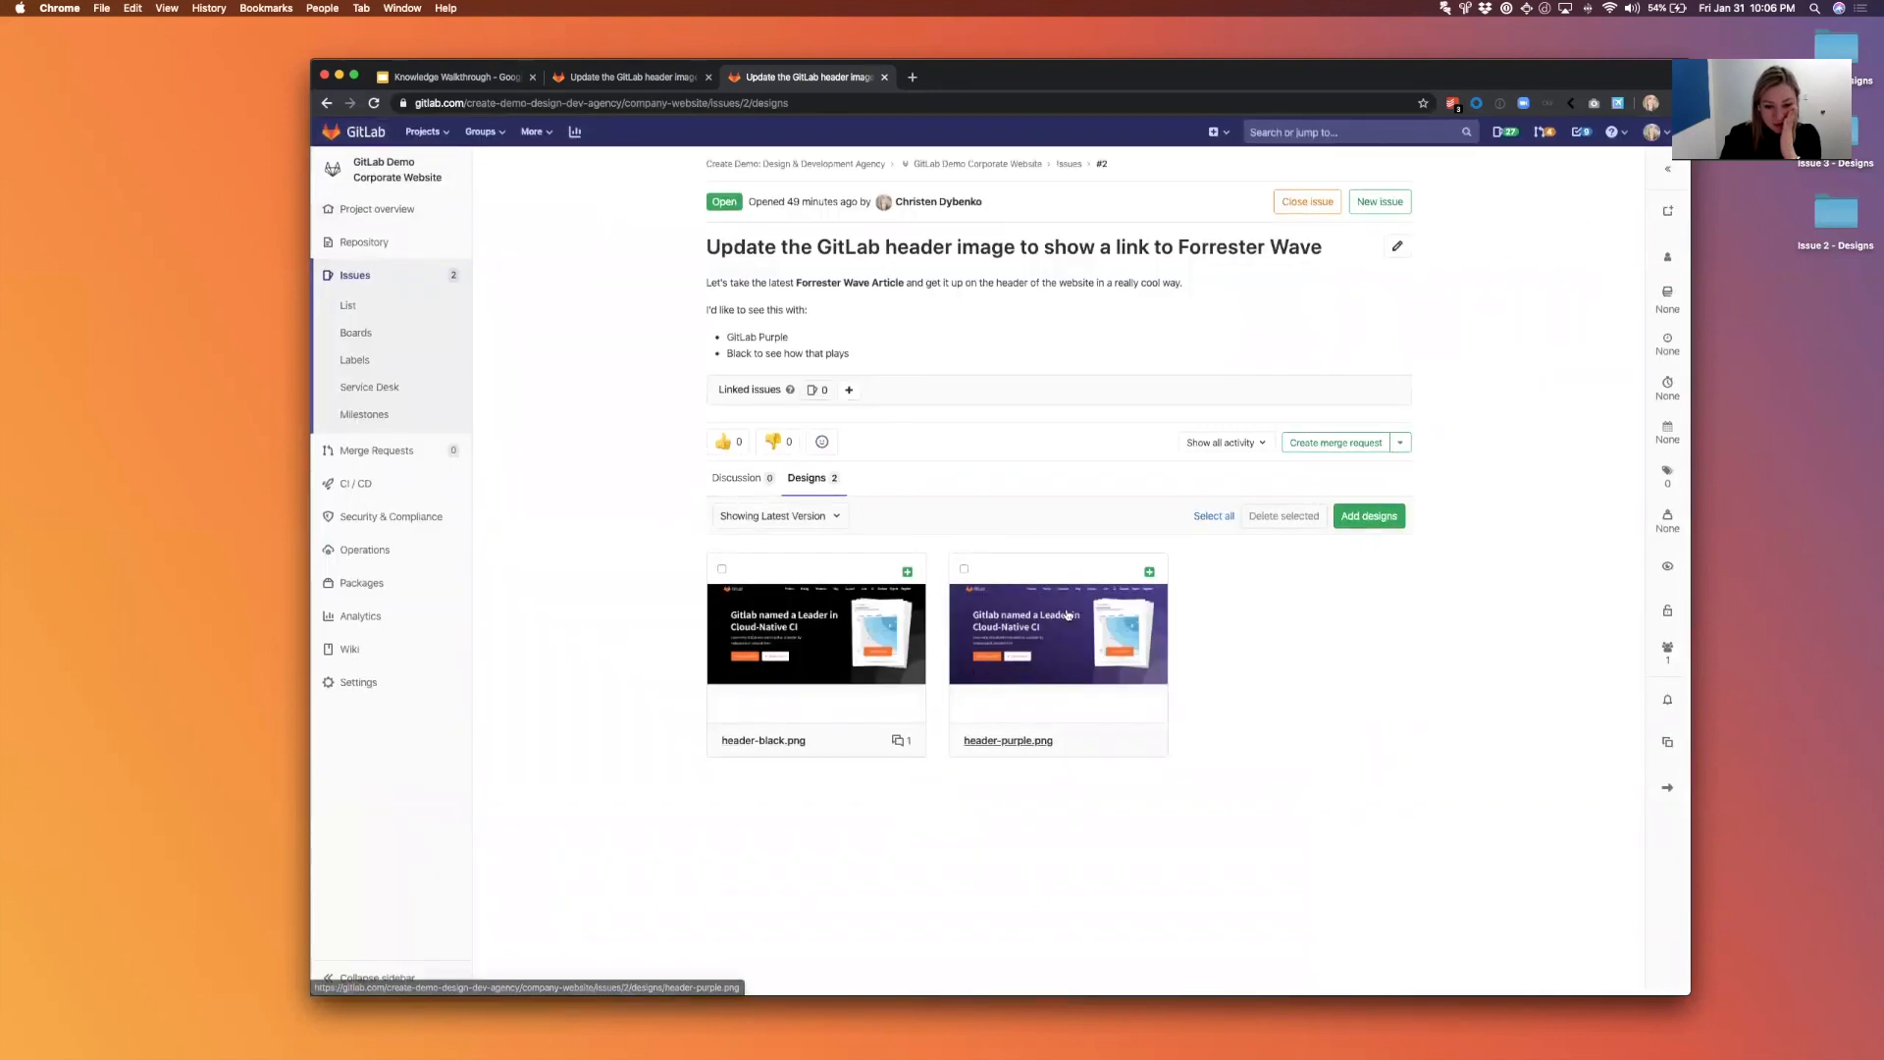
{"action": "mouse_move", "coordinate": [649, 622]}
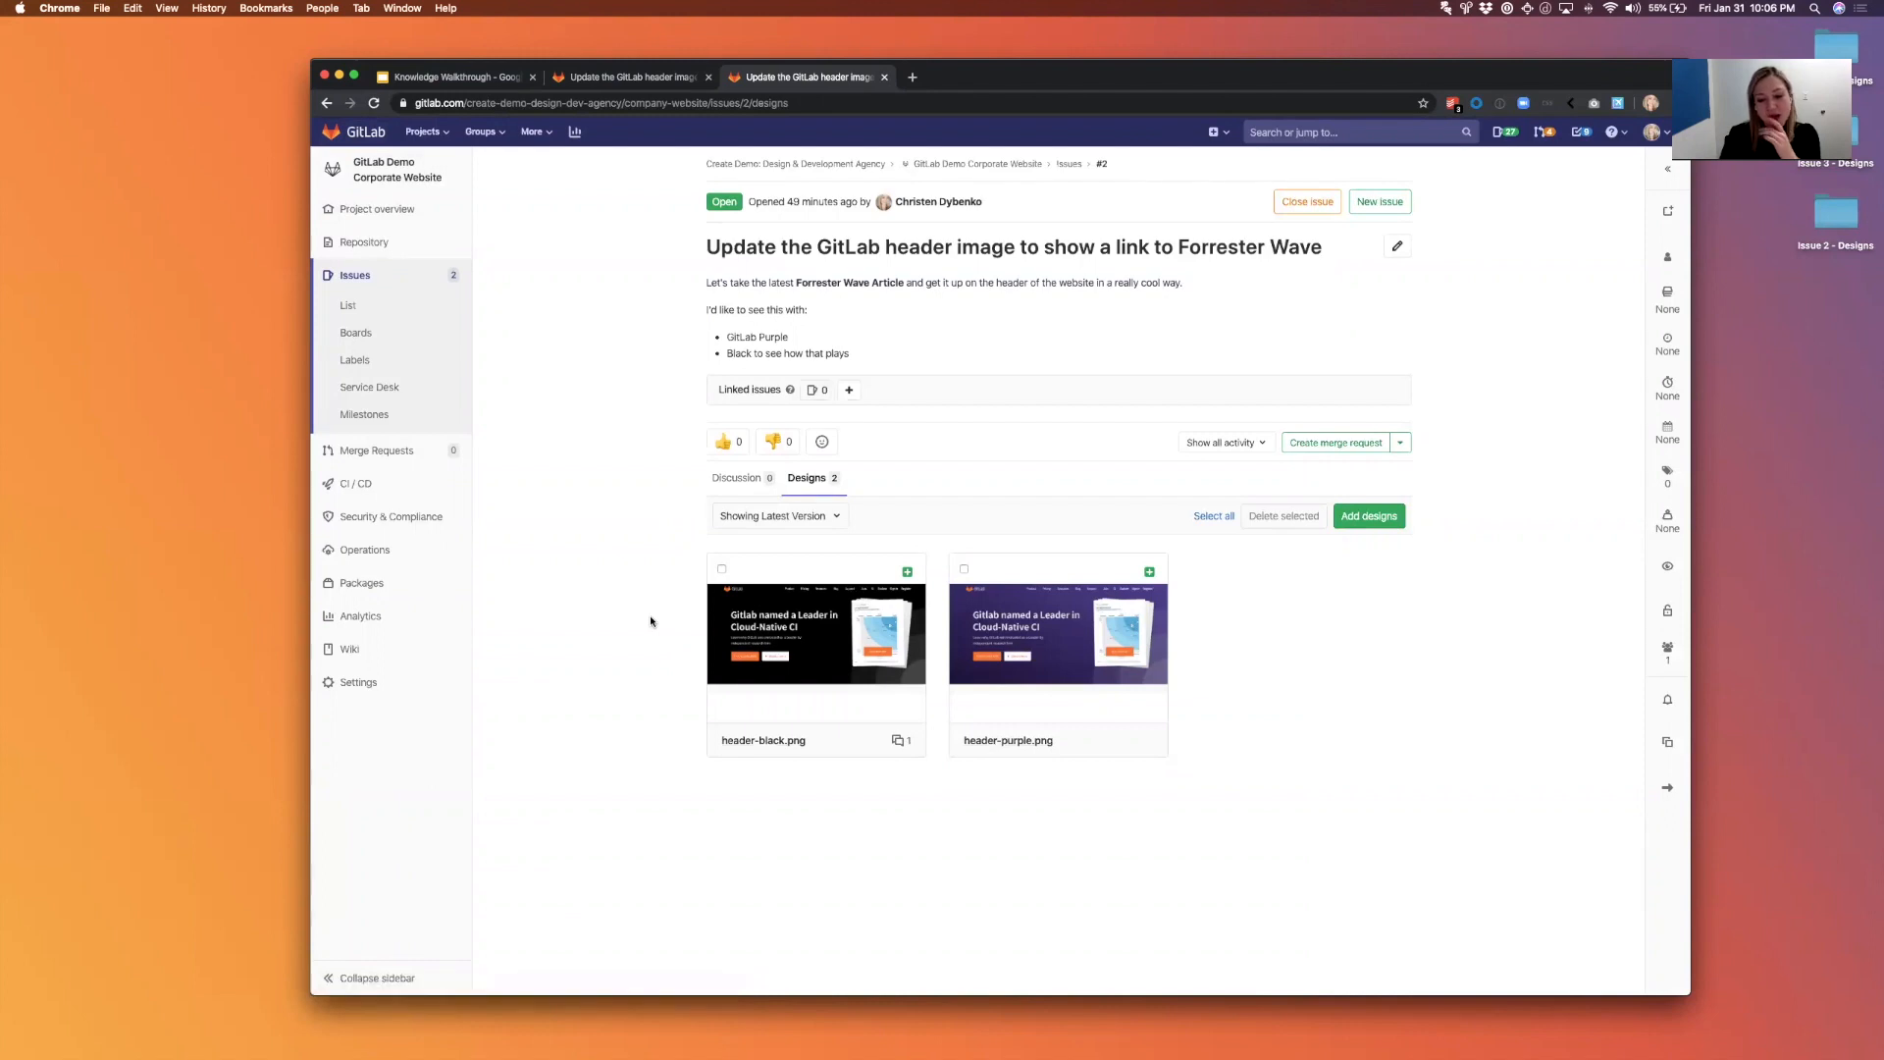
{"action": "left_click", "coordinate": [817, 634]}
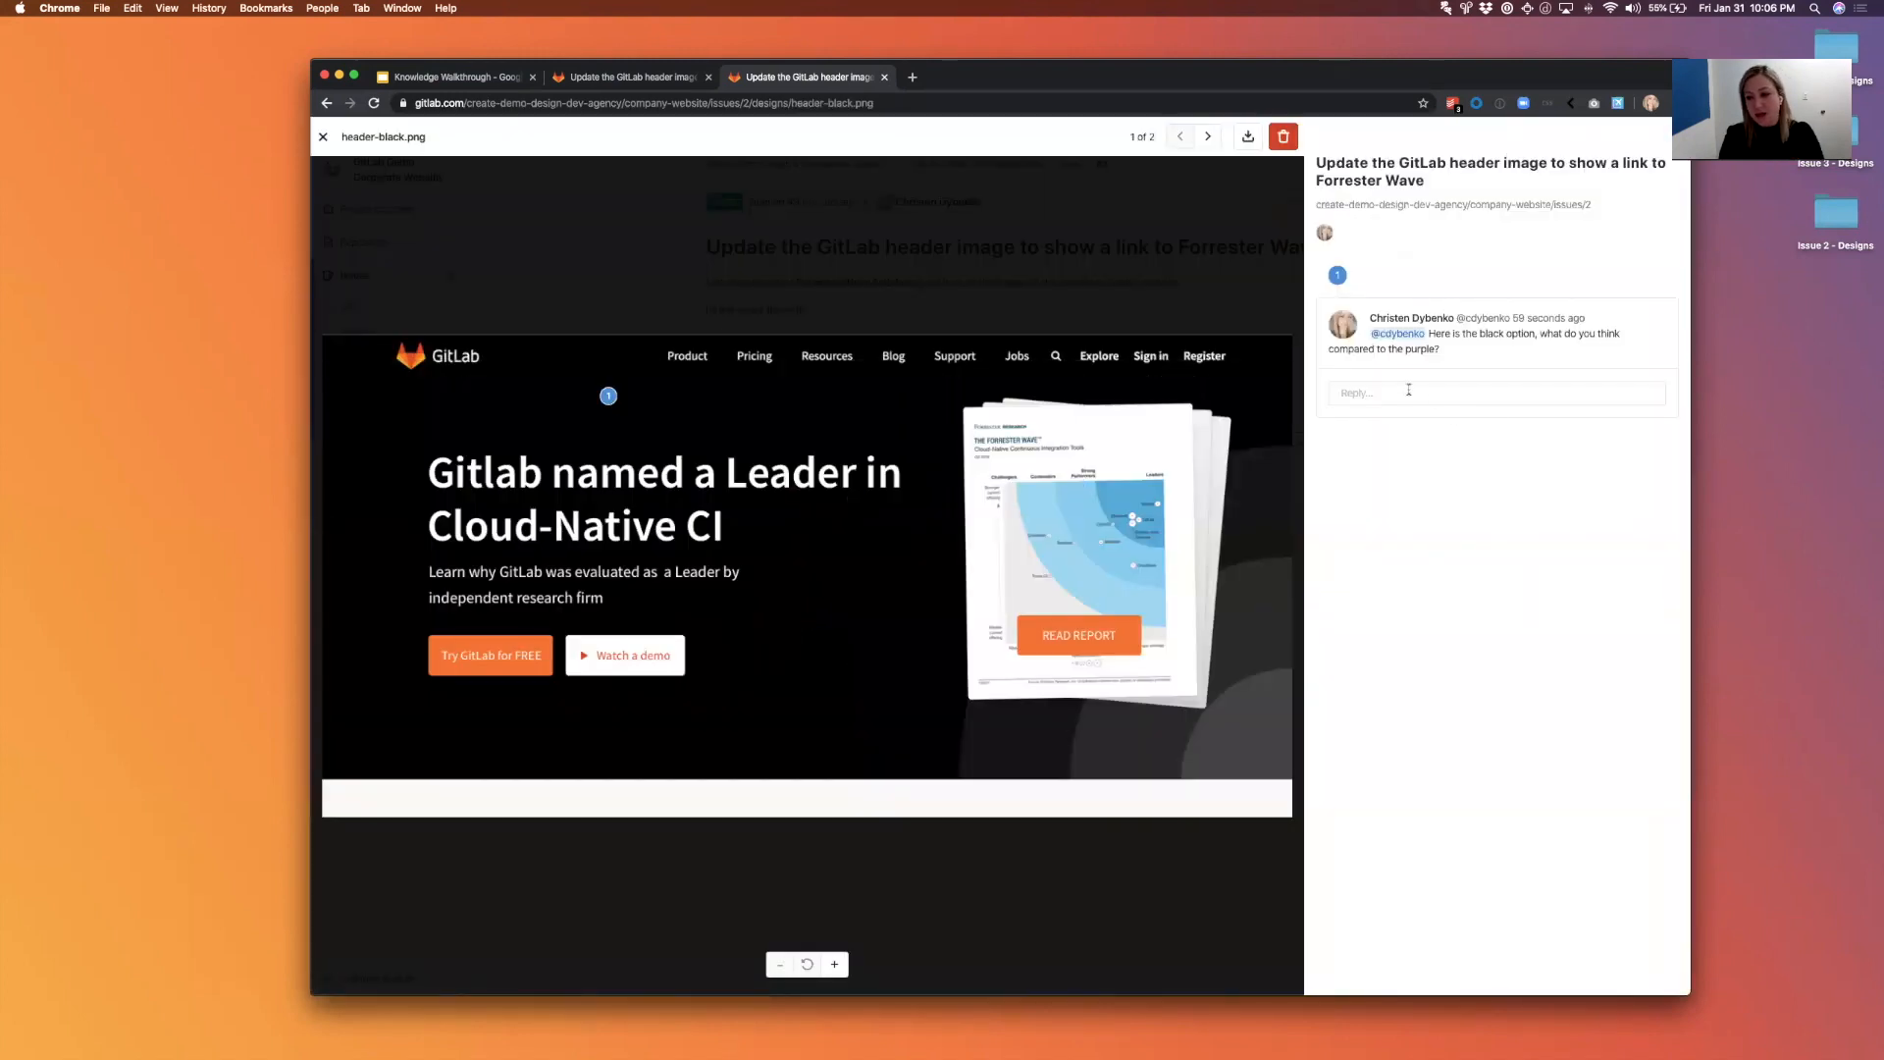
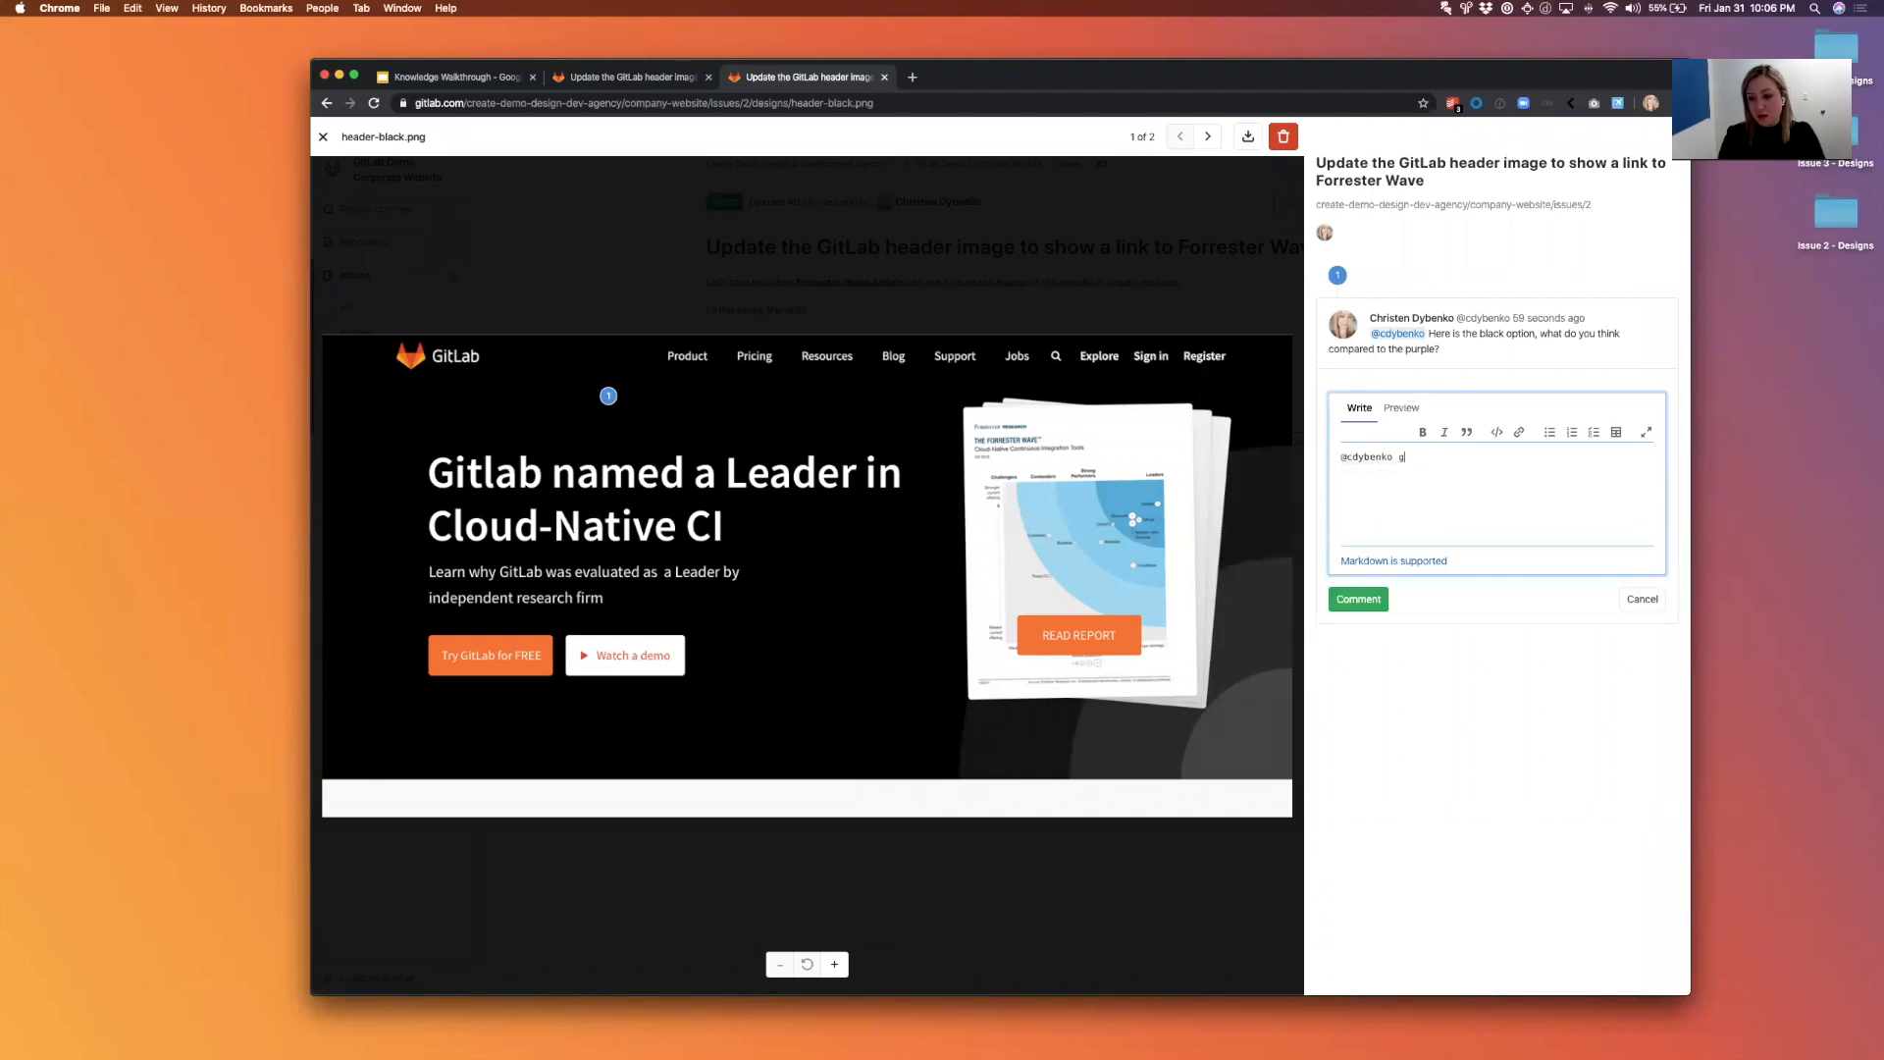
{"action": "type", "text": "o ahead and d"}
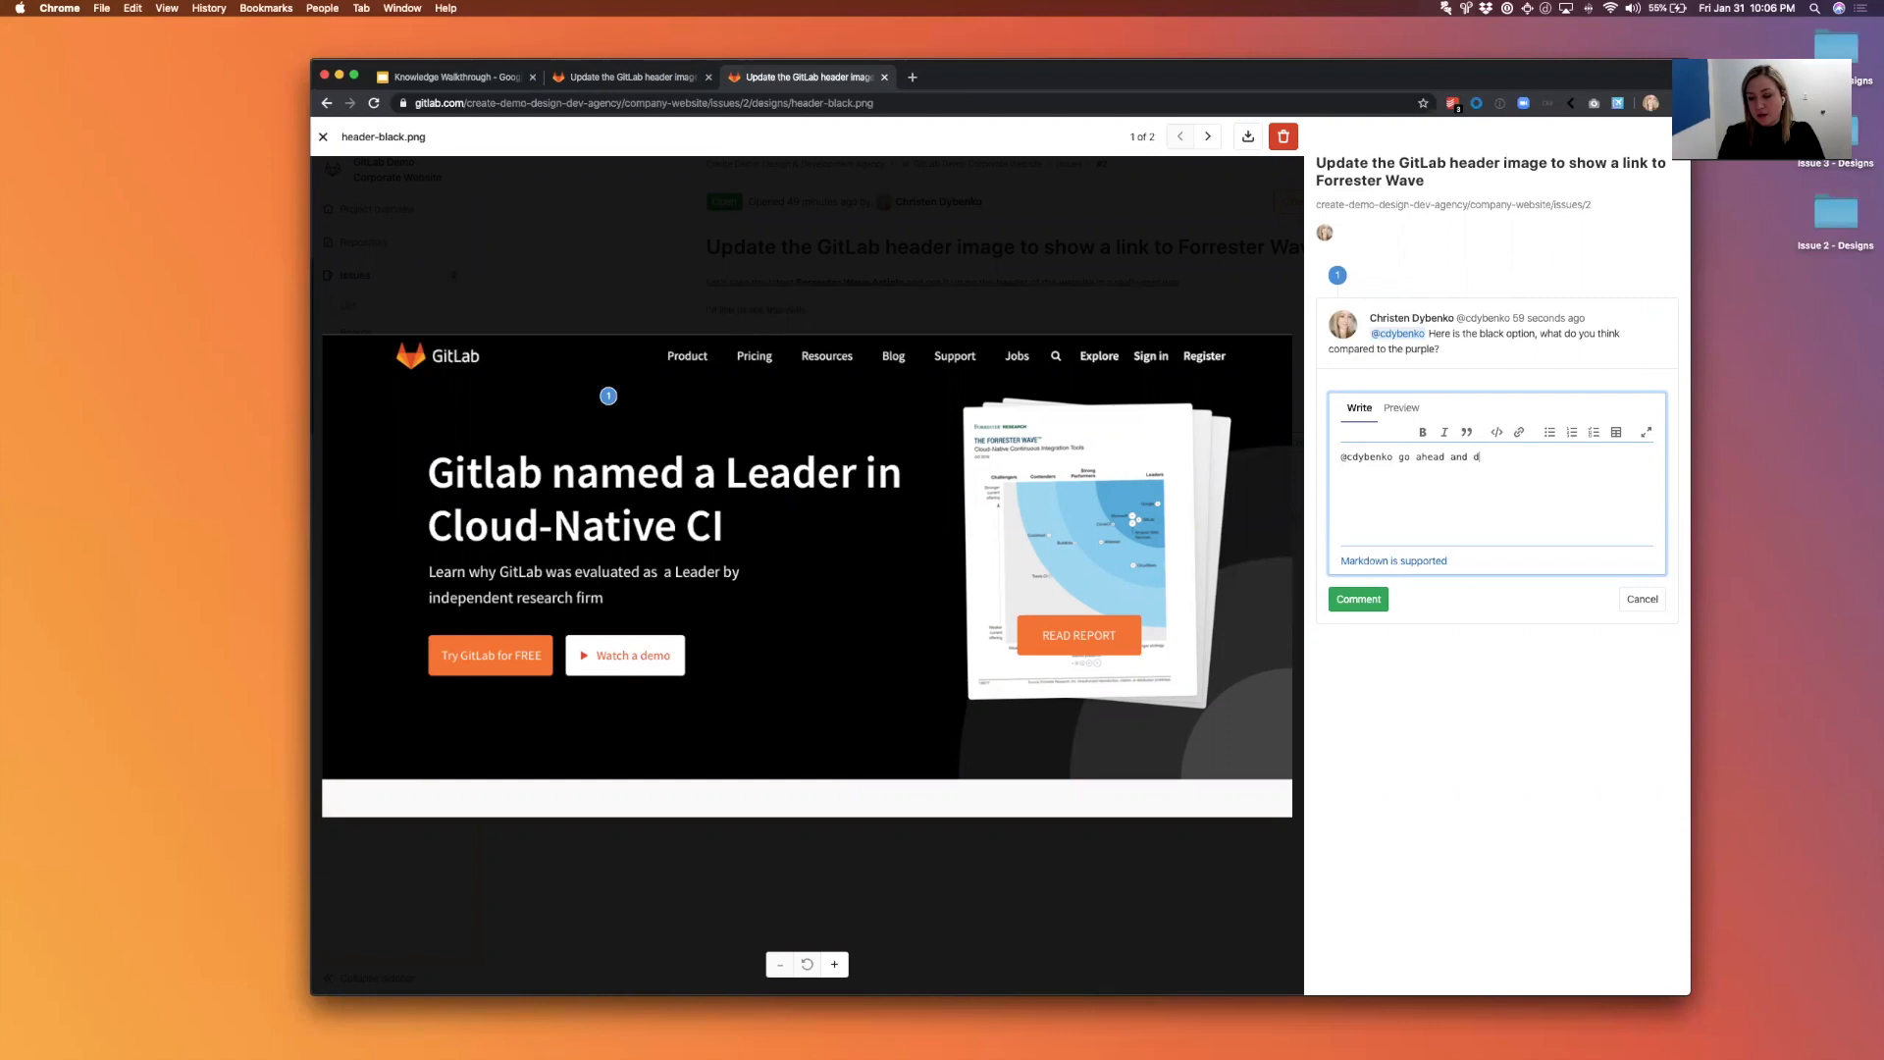
{"action": "type", "text": "elete wit"}
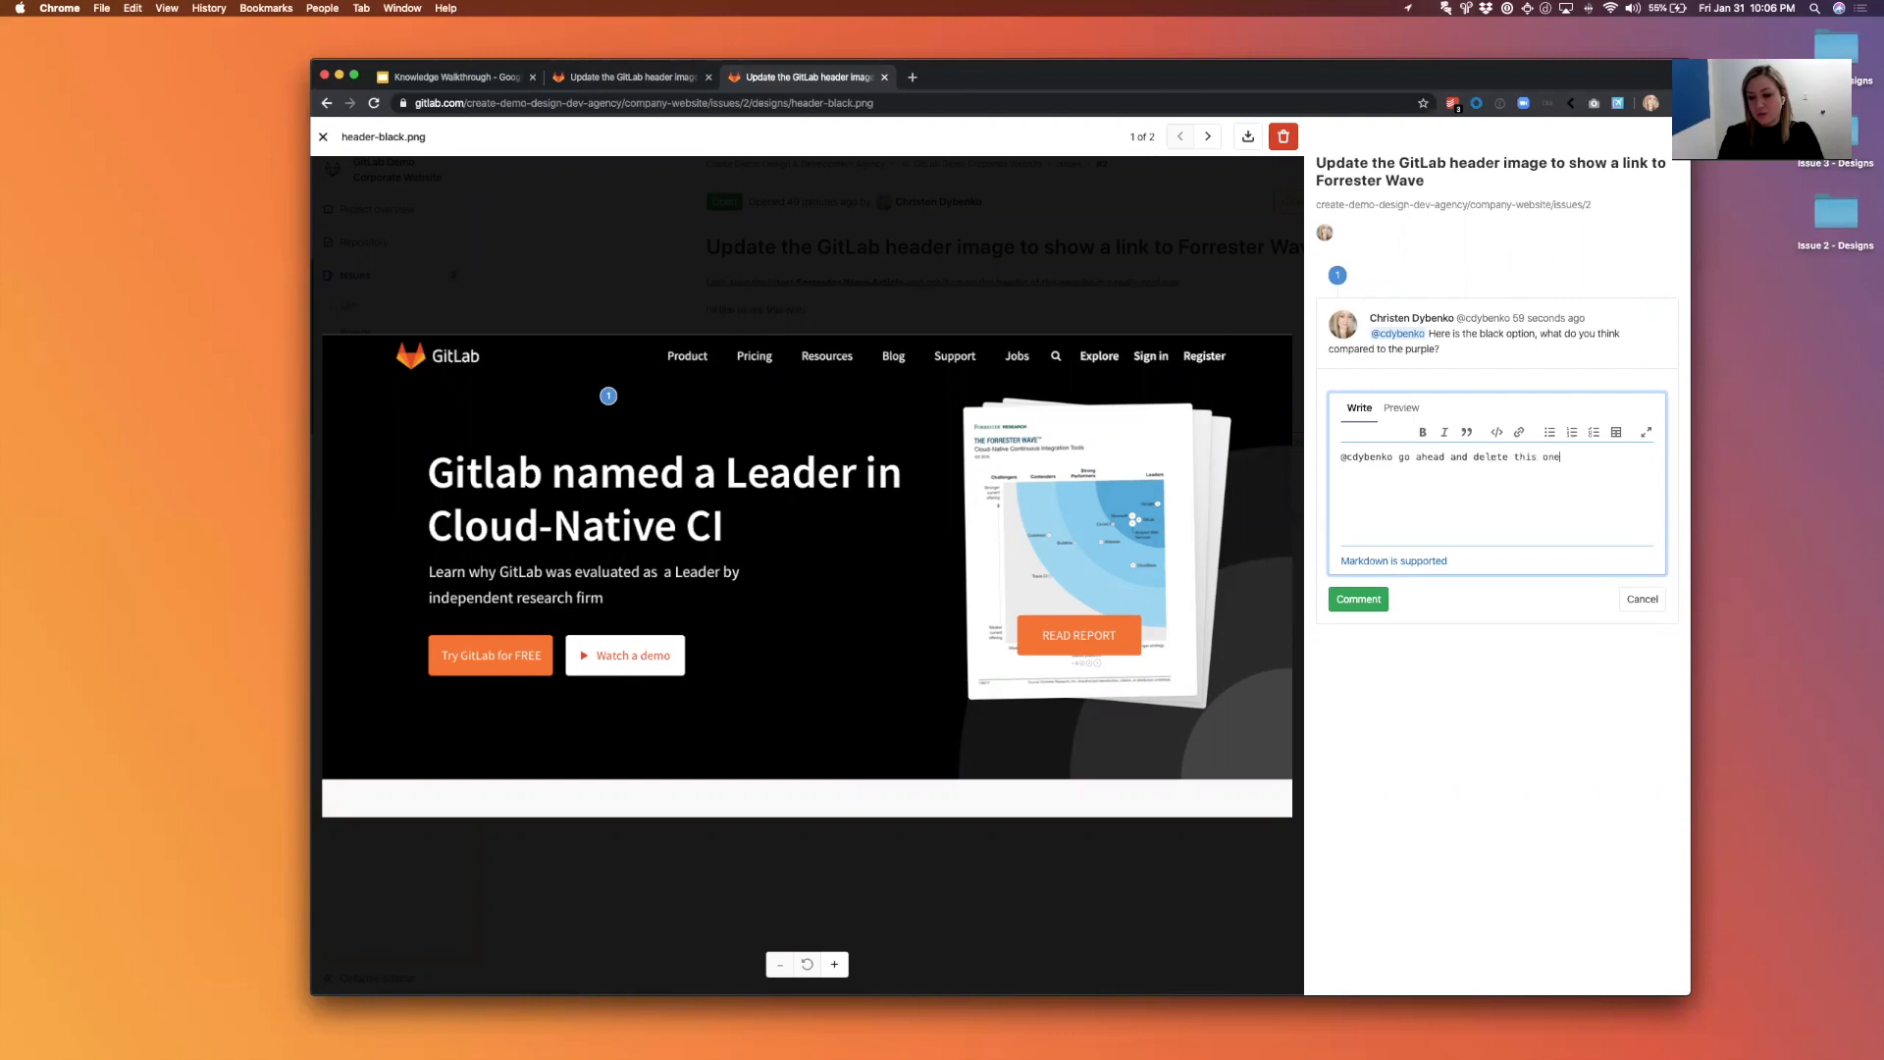
{"action": "type", "text": ", let's stay w"}
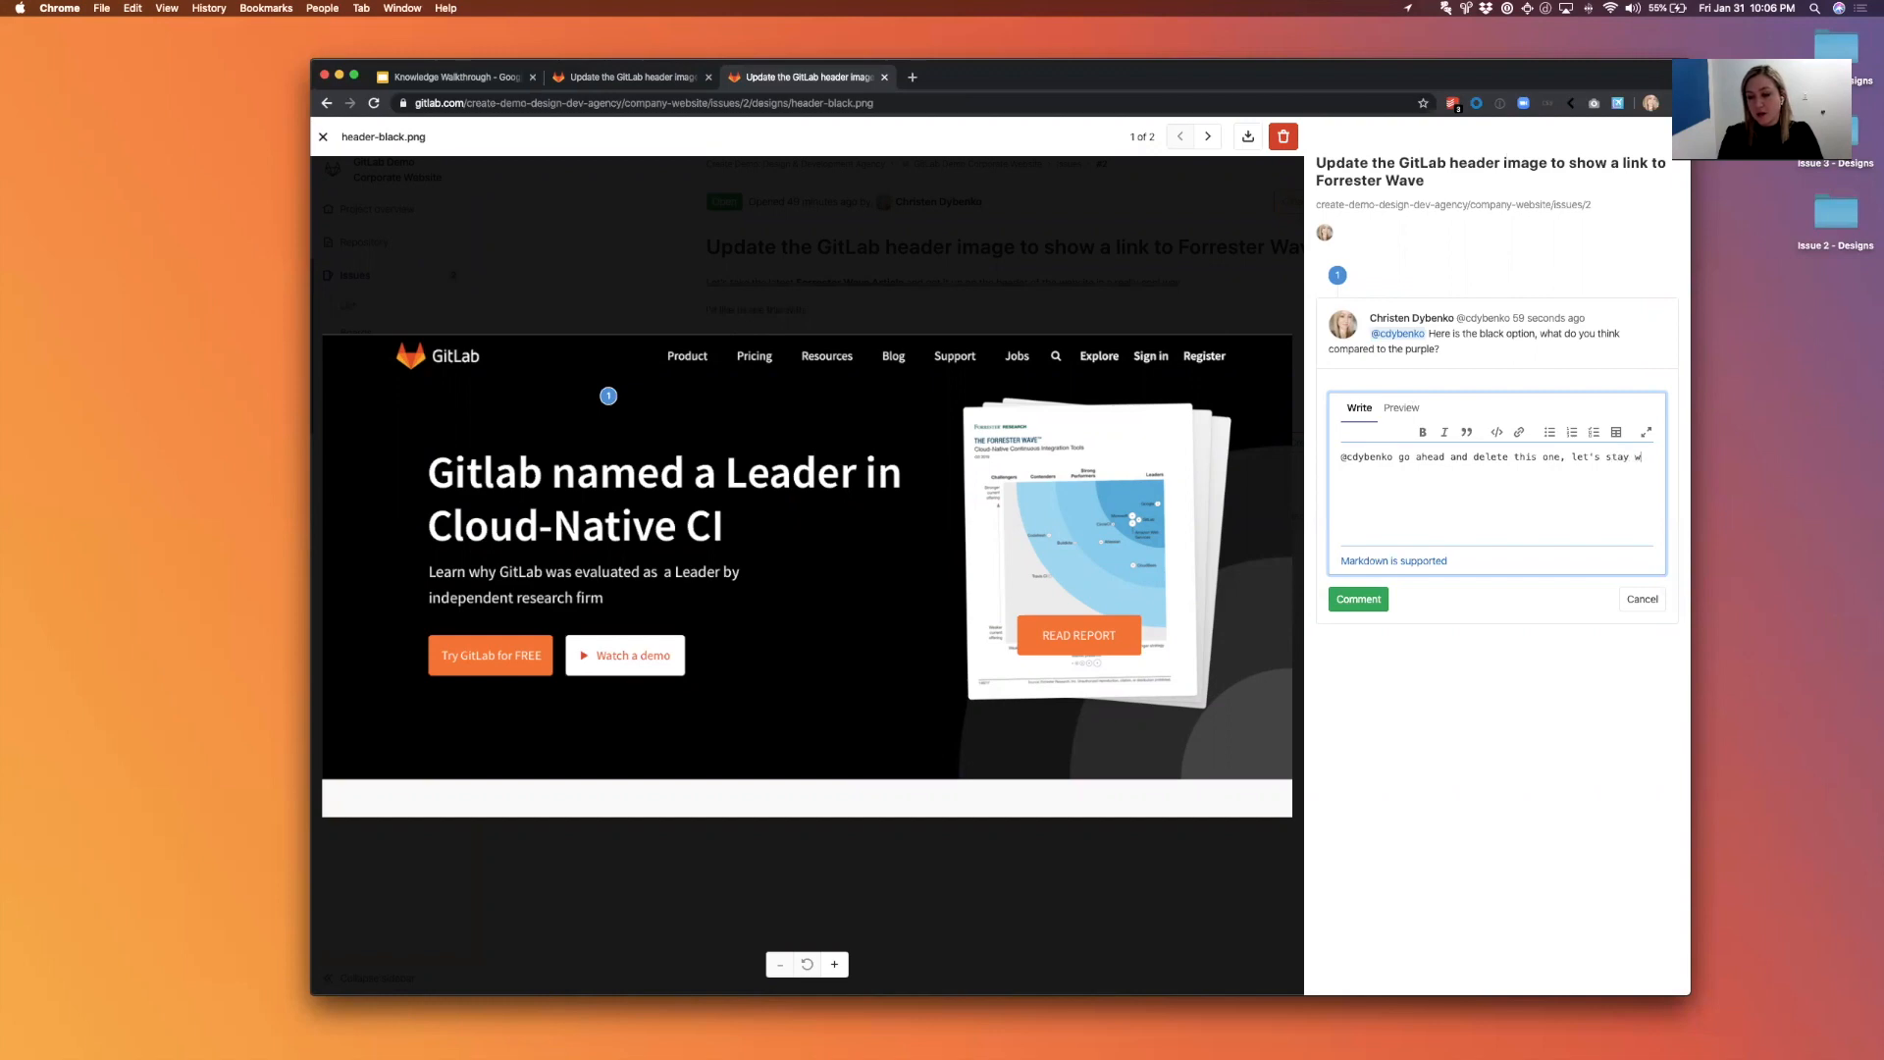
{"action": "type", "text": "with purple!"}
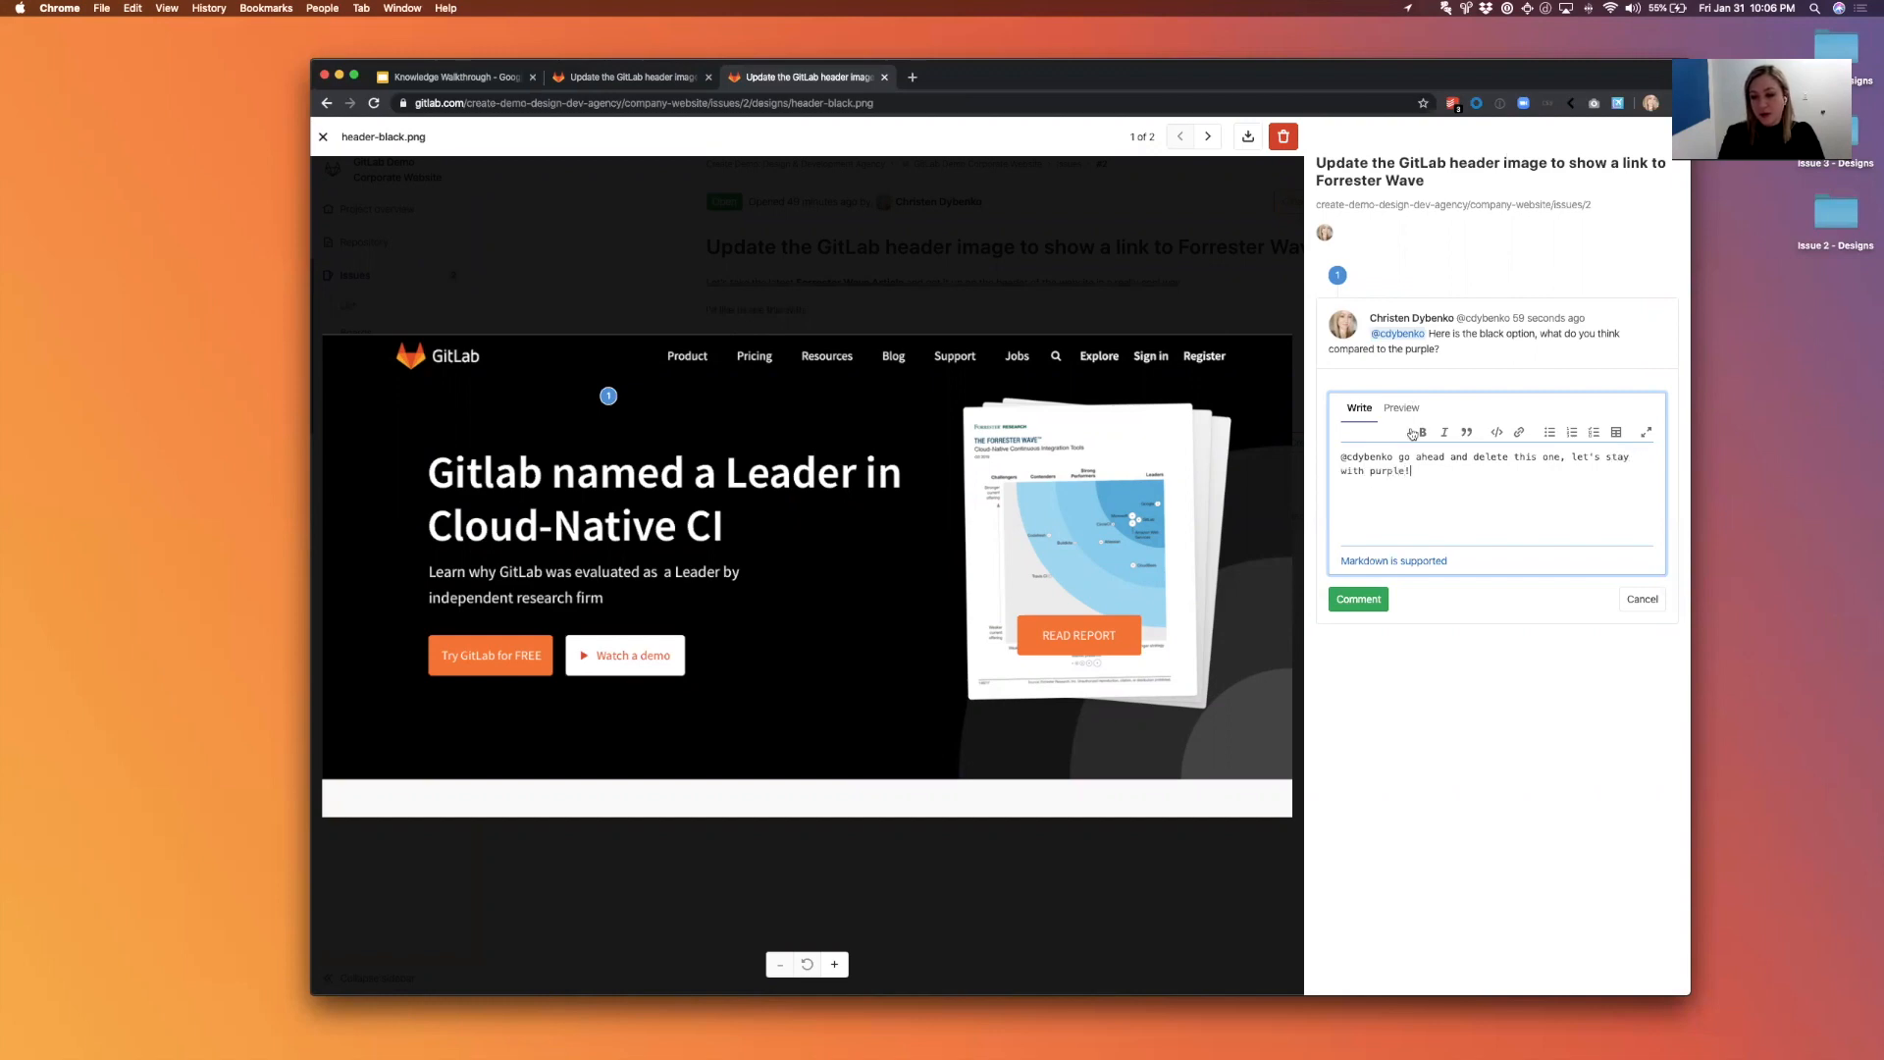
{"action": "left_click", "coordinate": [1358, 599]}
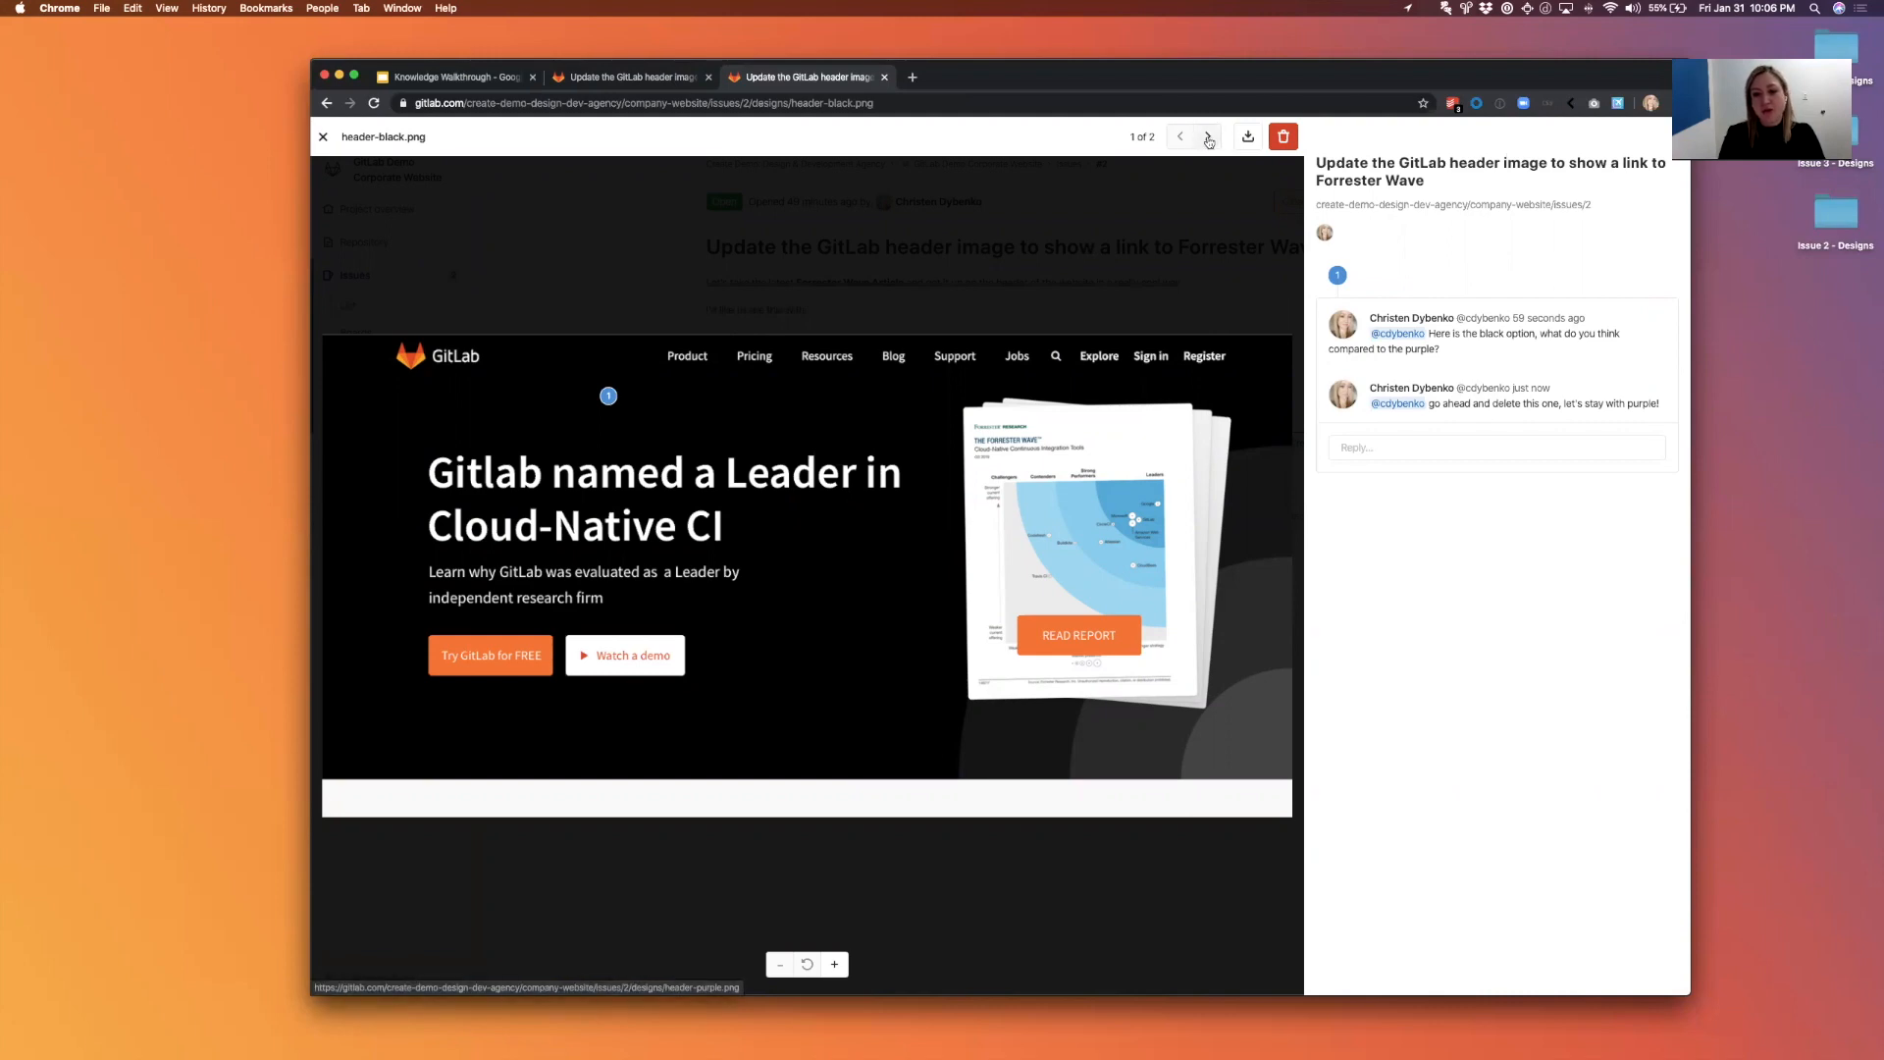
{"action": "left_click", "coordinate": [1208, 136]}
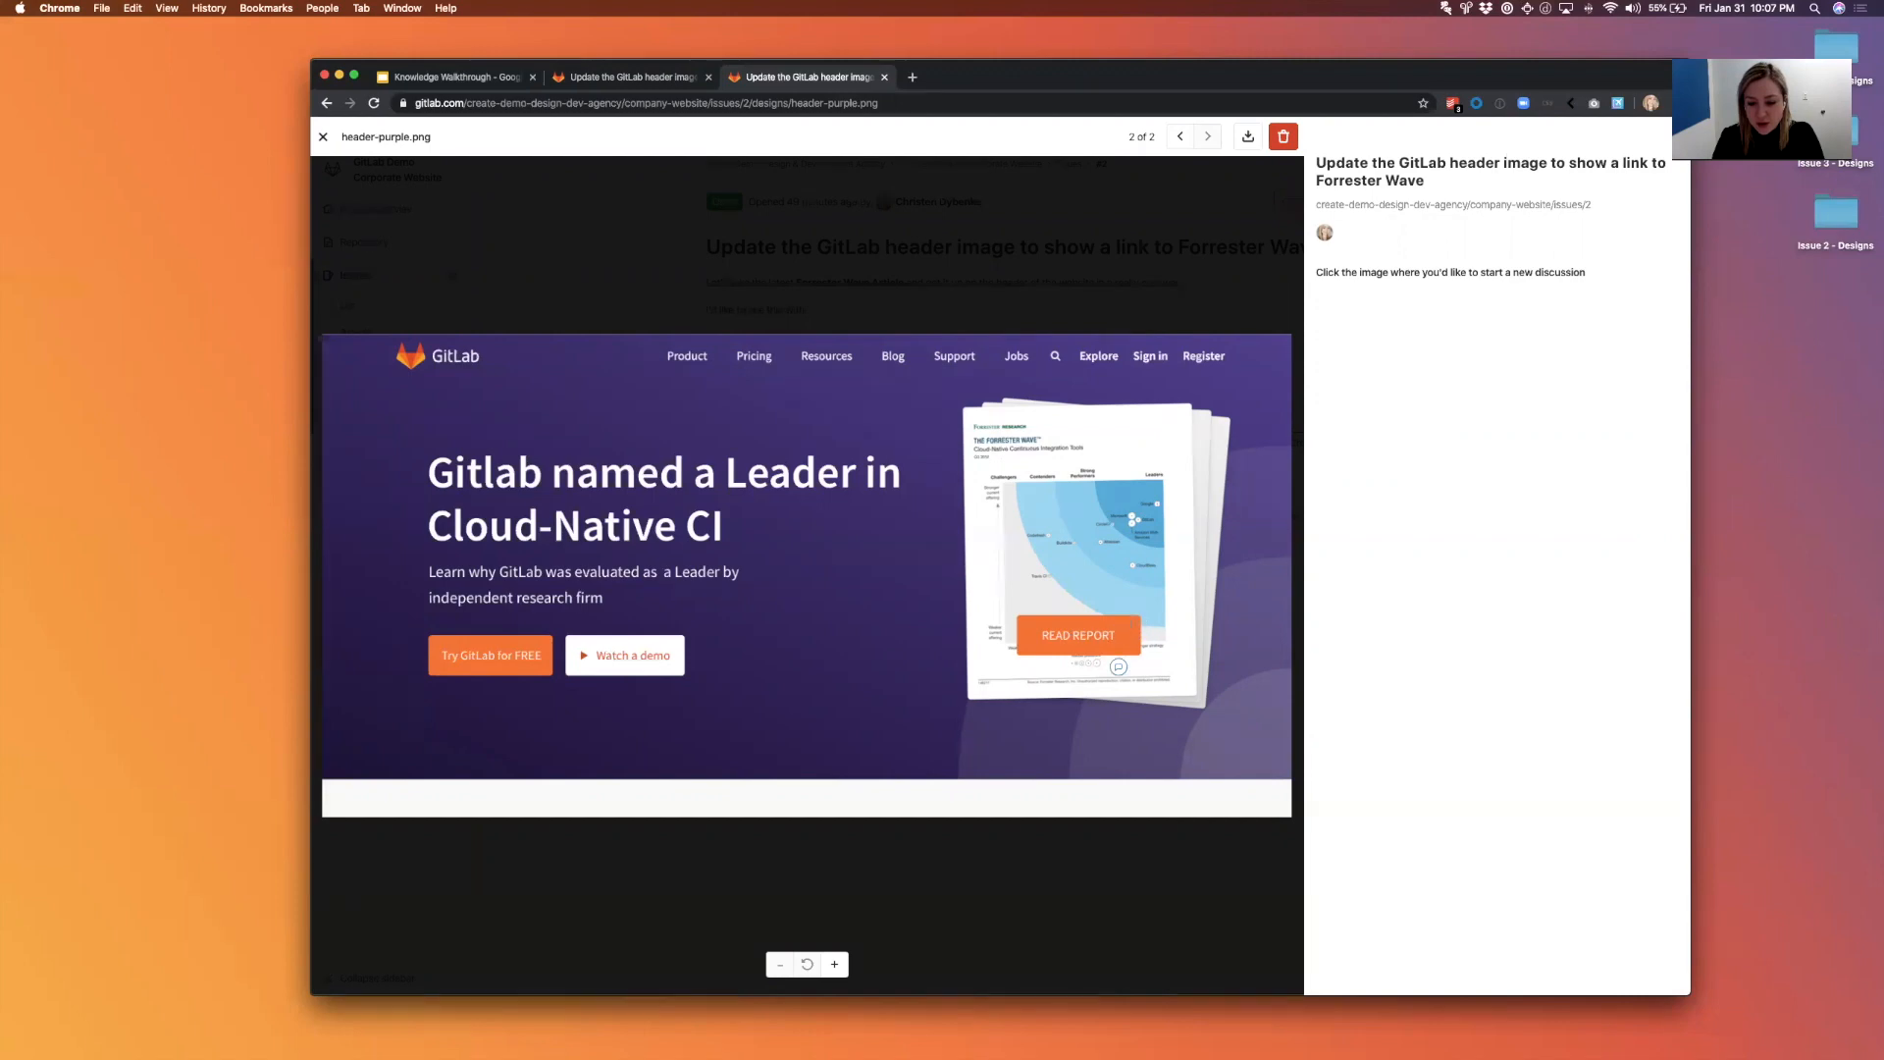
Step: Pin a comment near Read Report on header-purple.png: 'This looks like two CTAs — can you fix?'
{"action": "left_click", "coordinate": [1137, 628]}
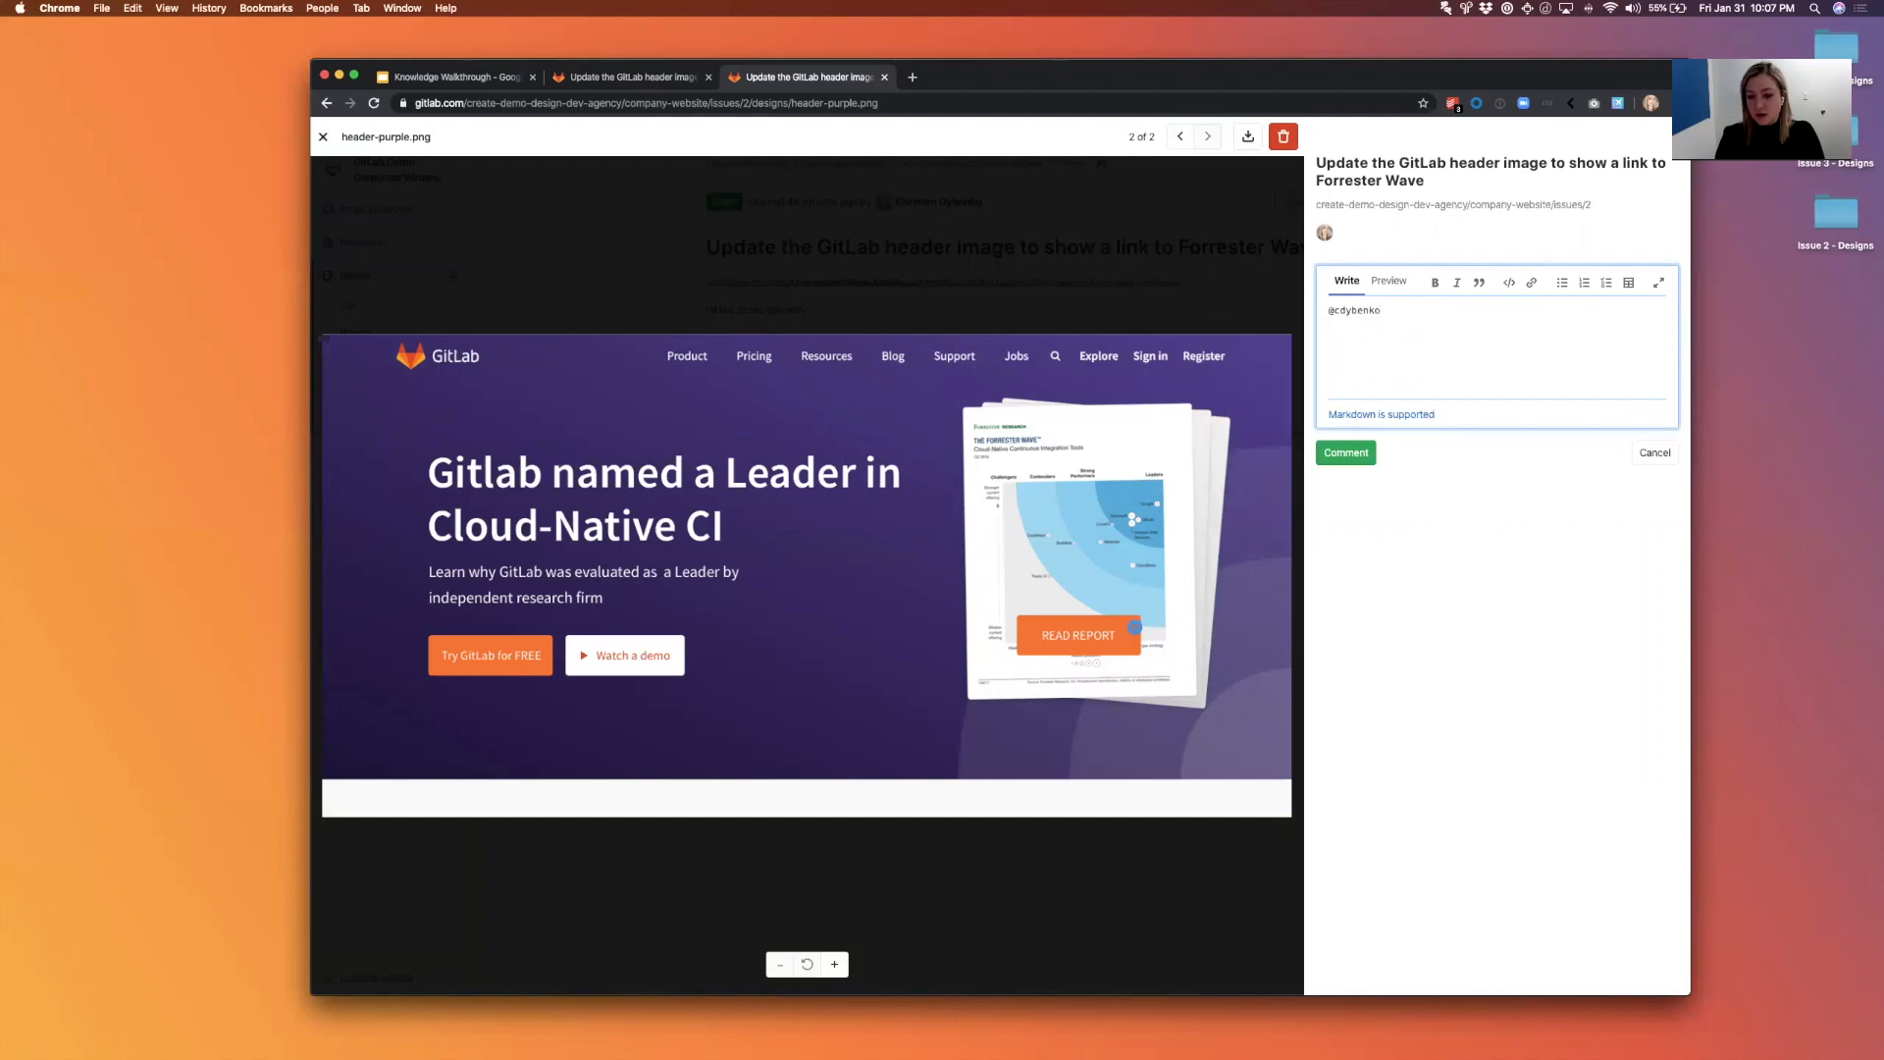
{"action": "type", "text": "This looks"}
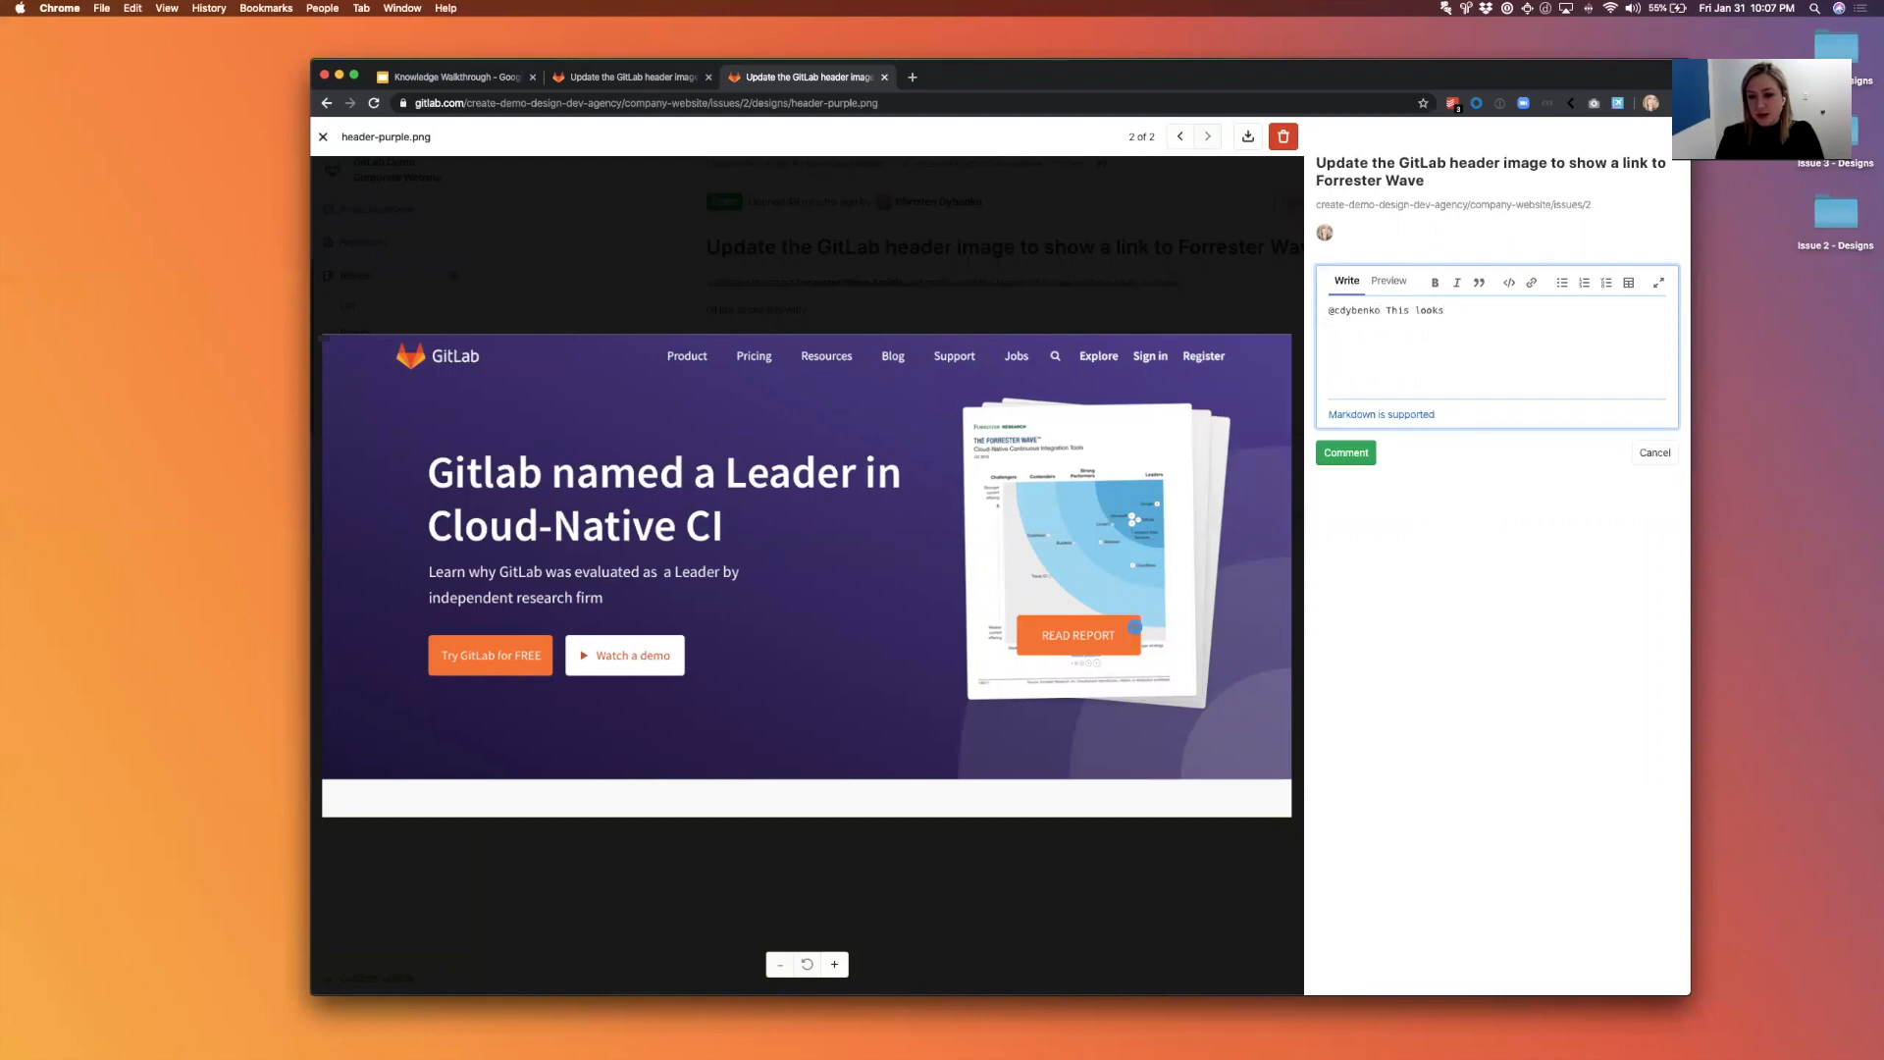
{"action": "type", "text": "like two"}
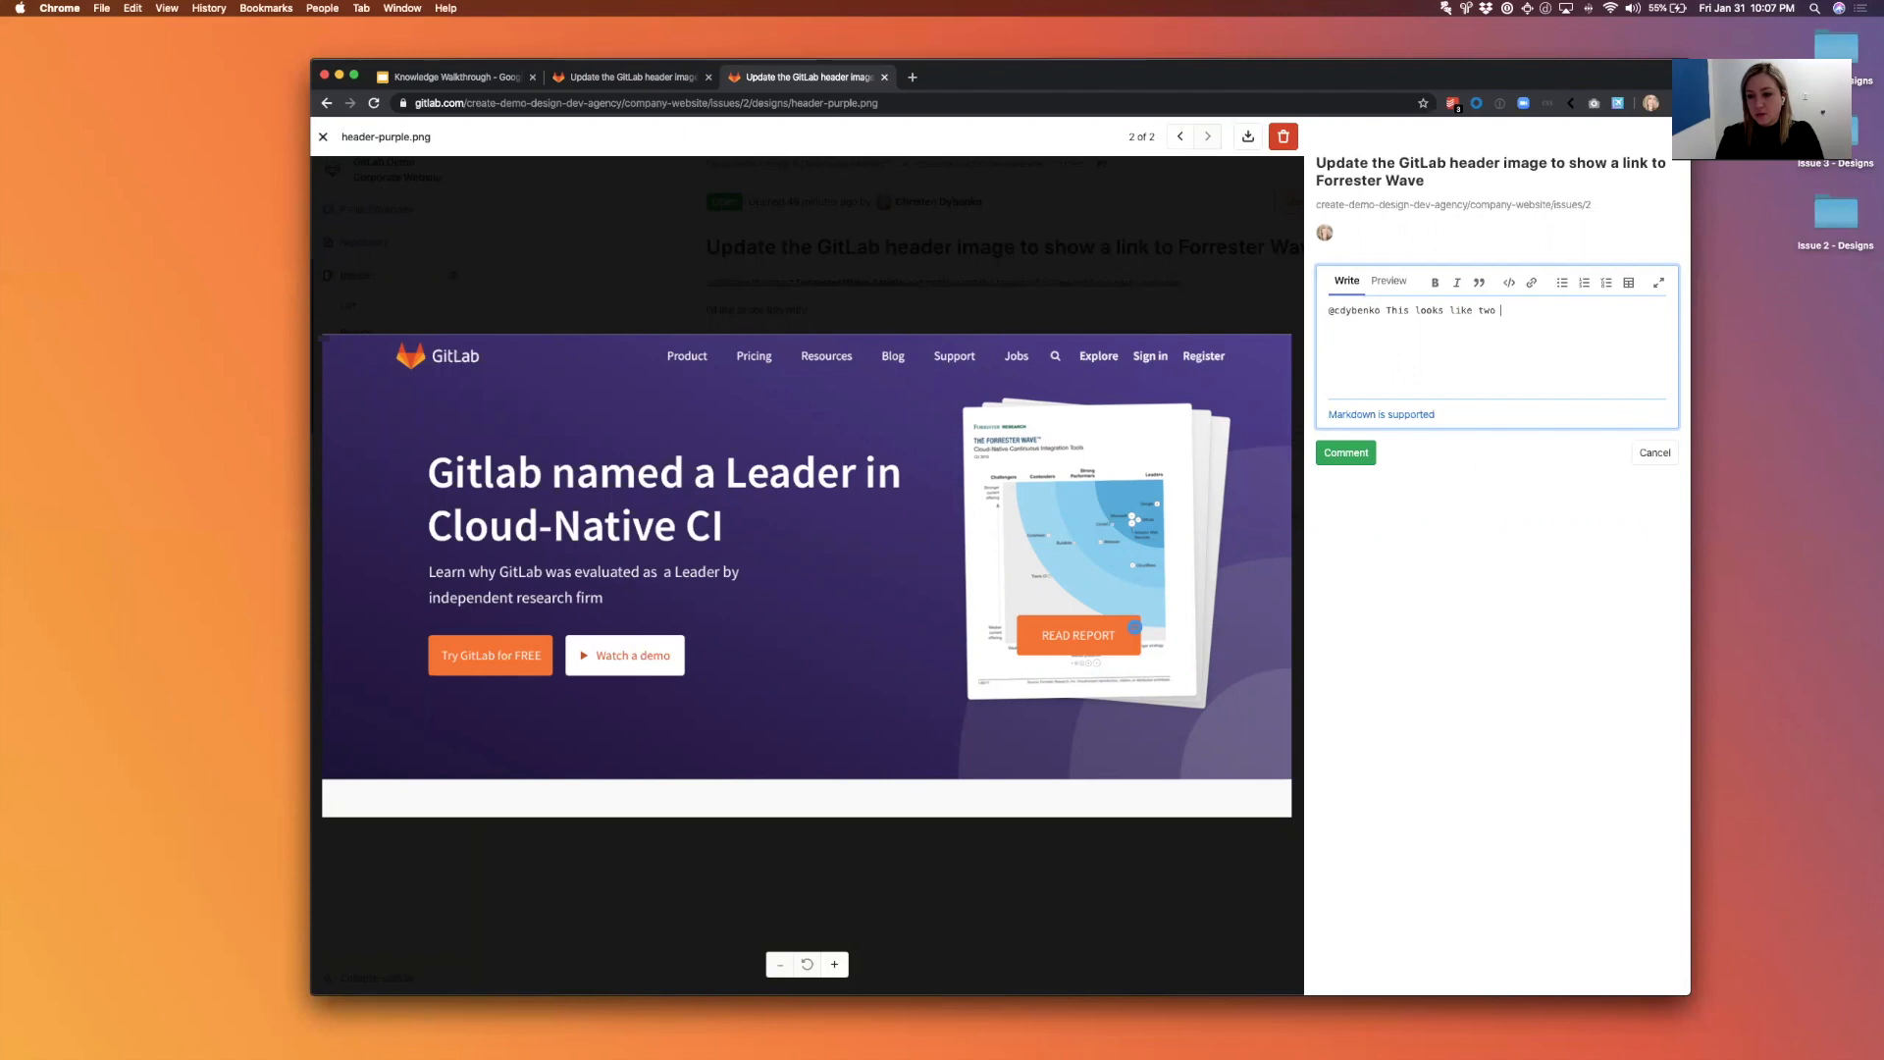
{"action": "type", "text": "CTAs — can"}
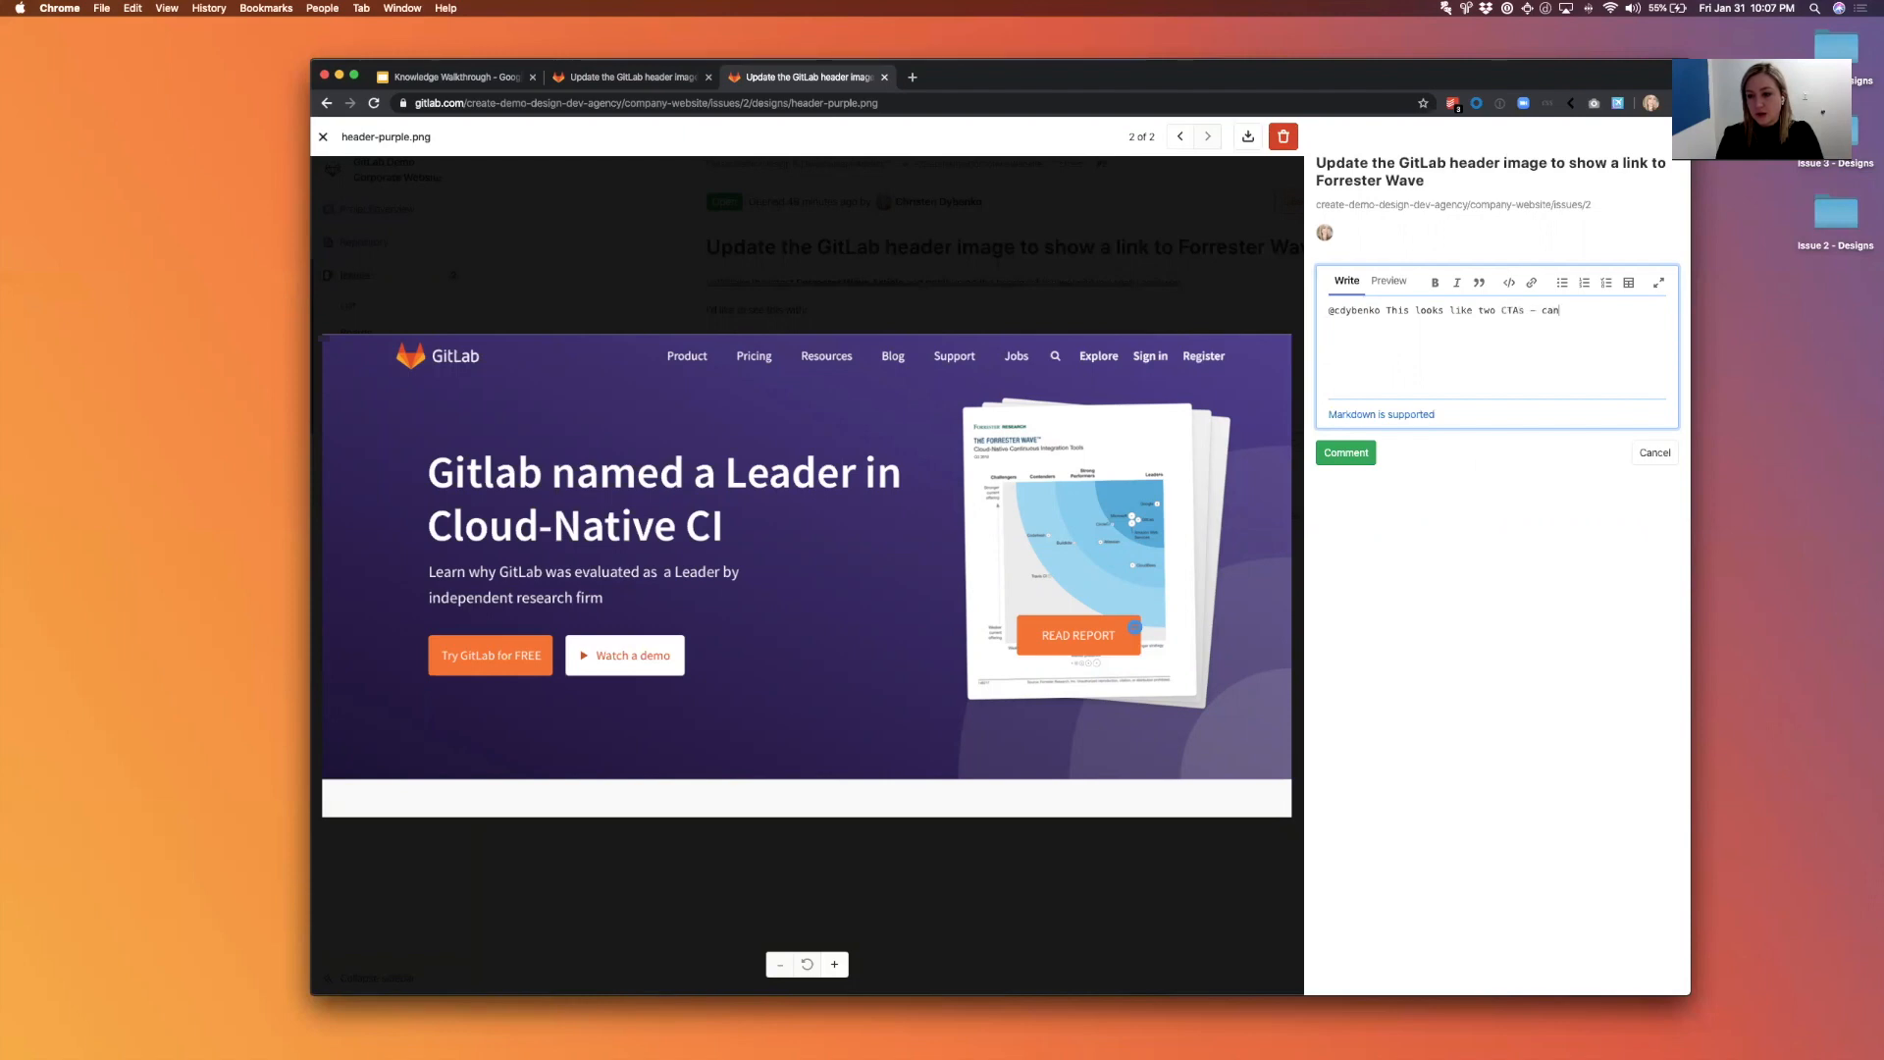
{"action": "type", "text": "you fix?"}
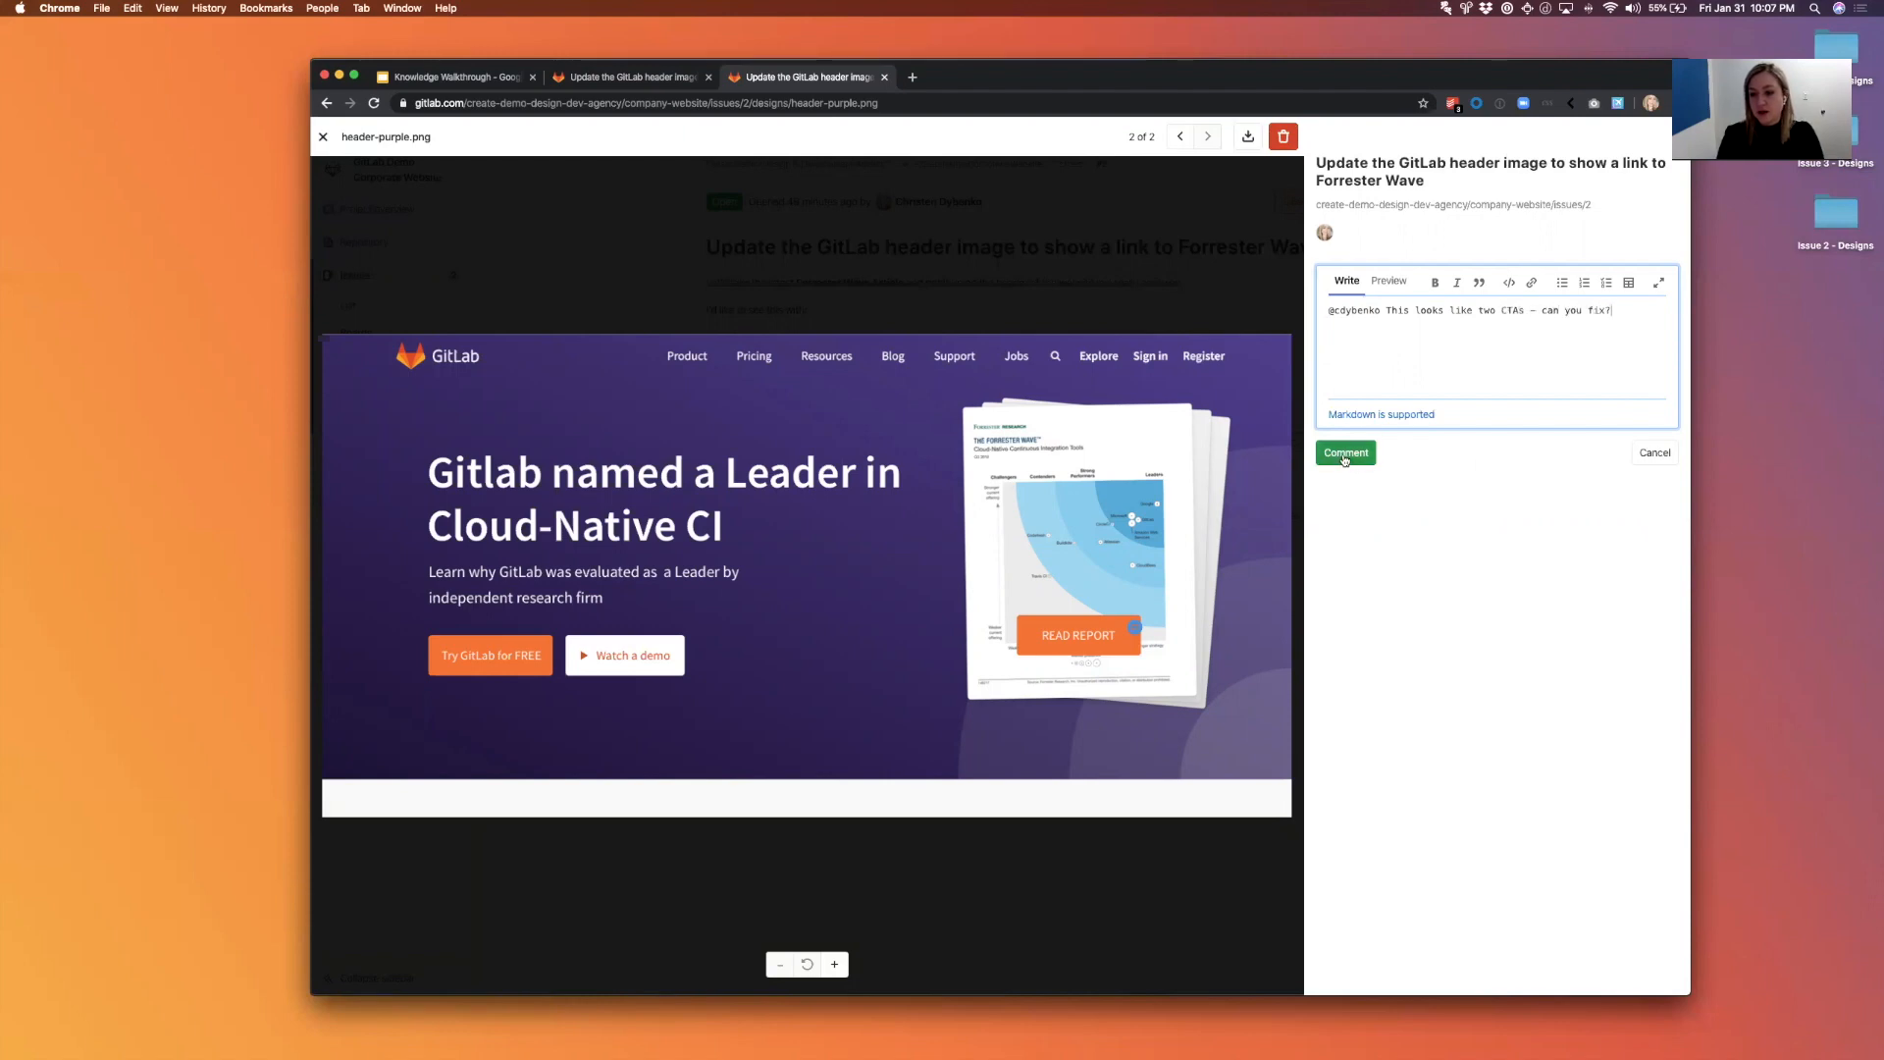
{"action": "left_click", "coordinate": [1345, 454]}
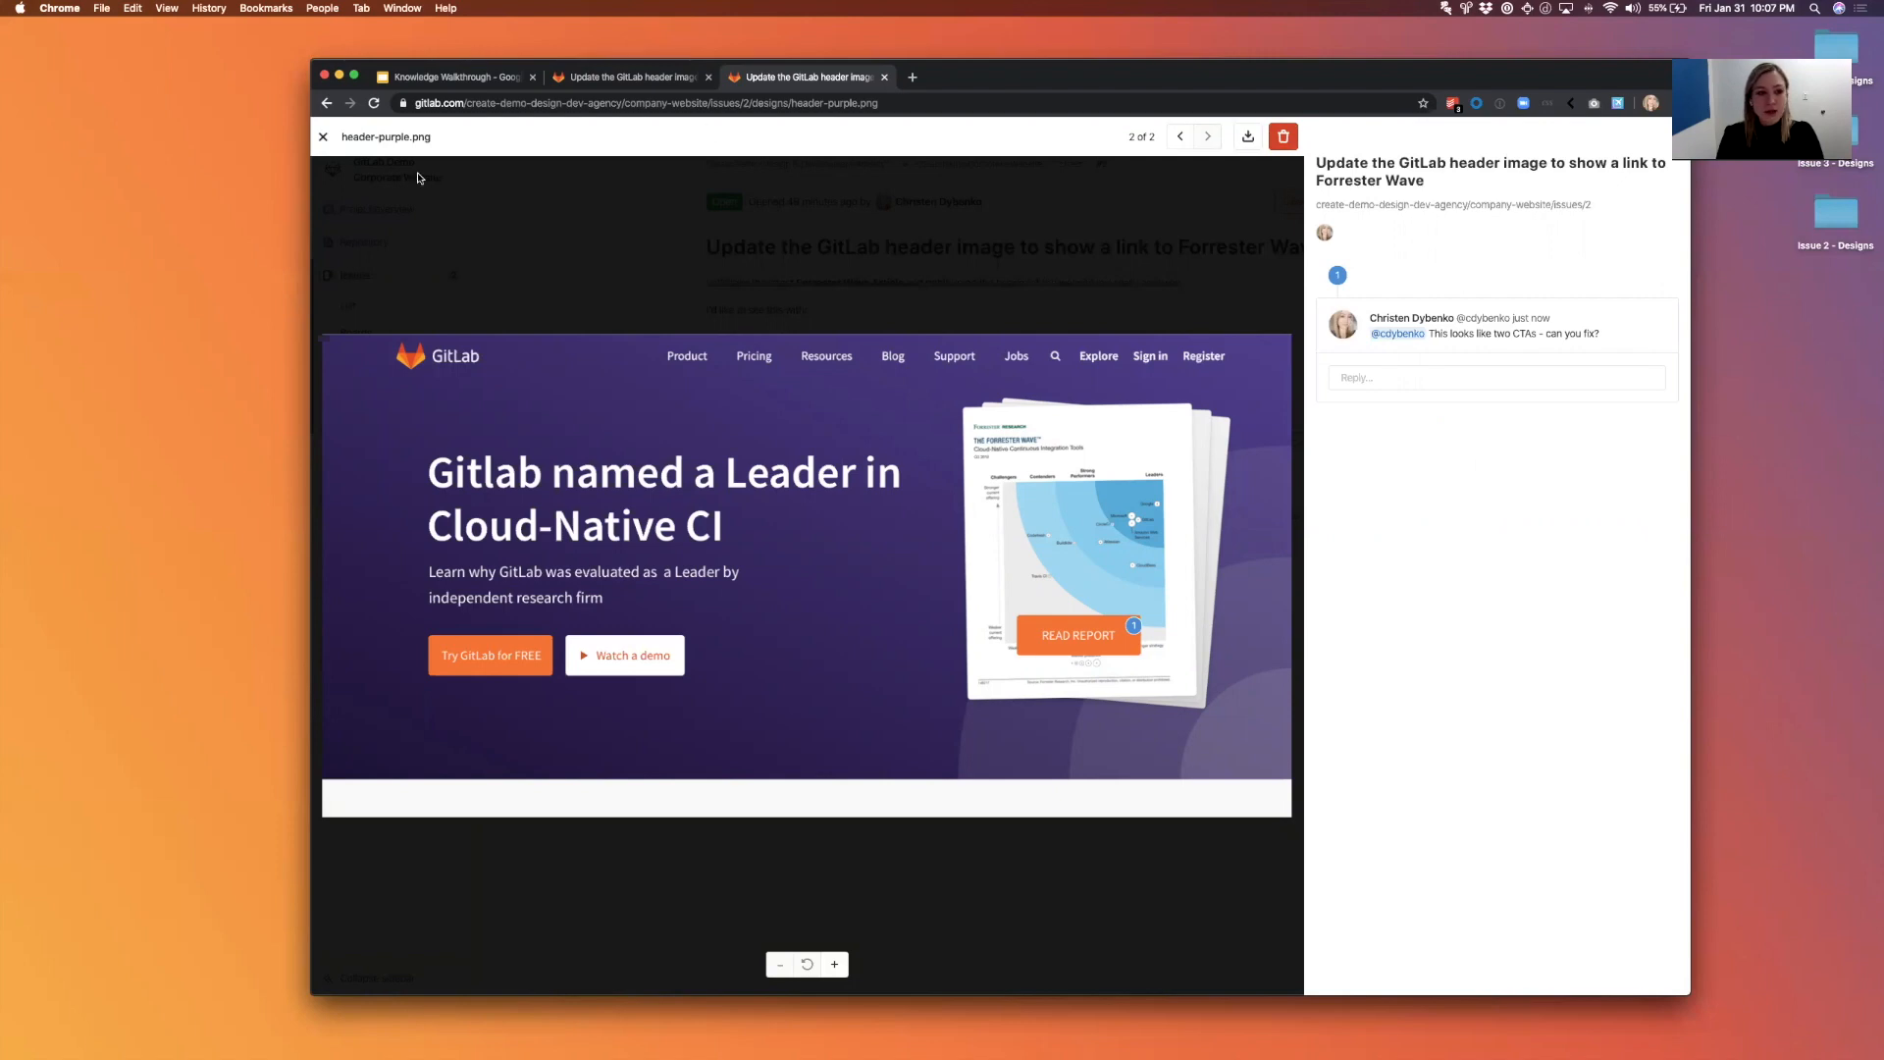
{"action": "left_click", "coordinate": [322, 135]}
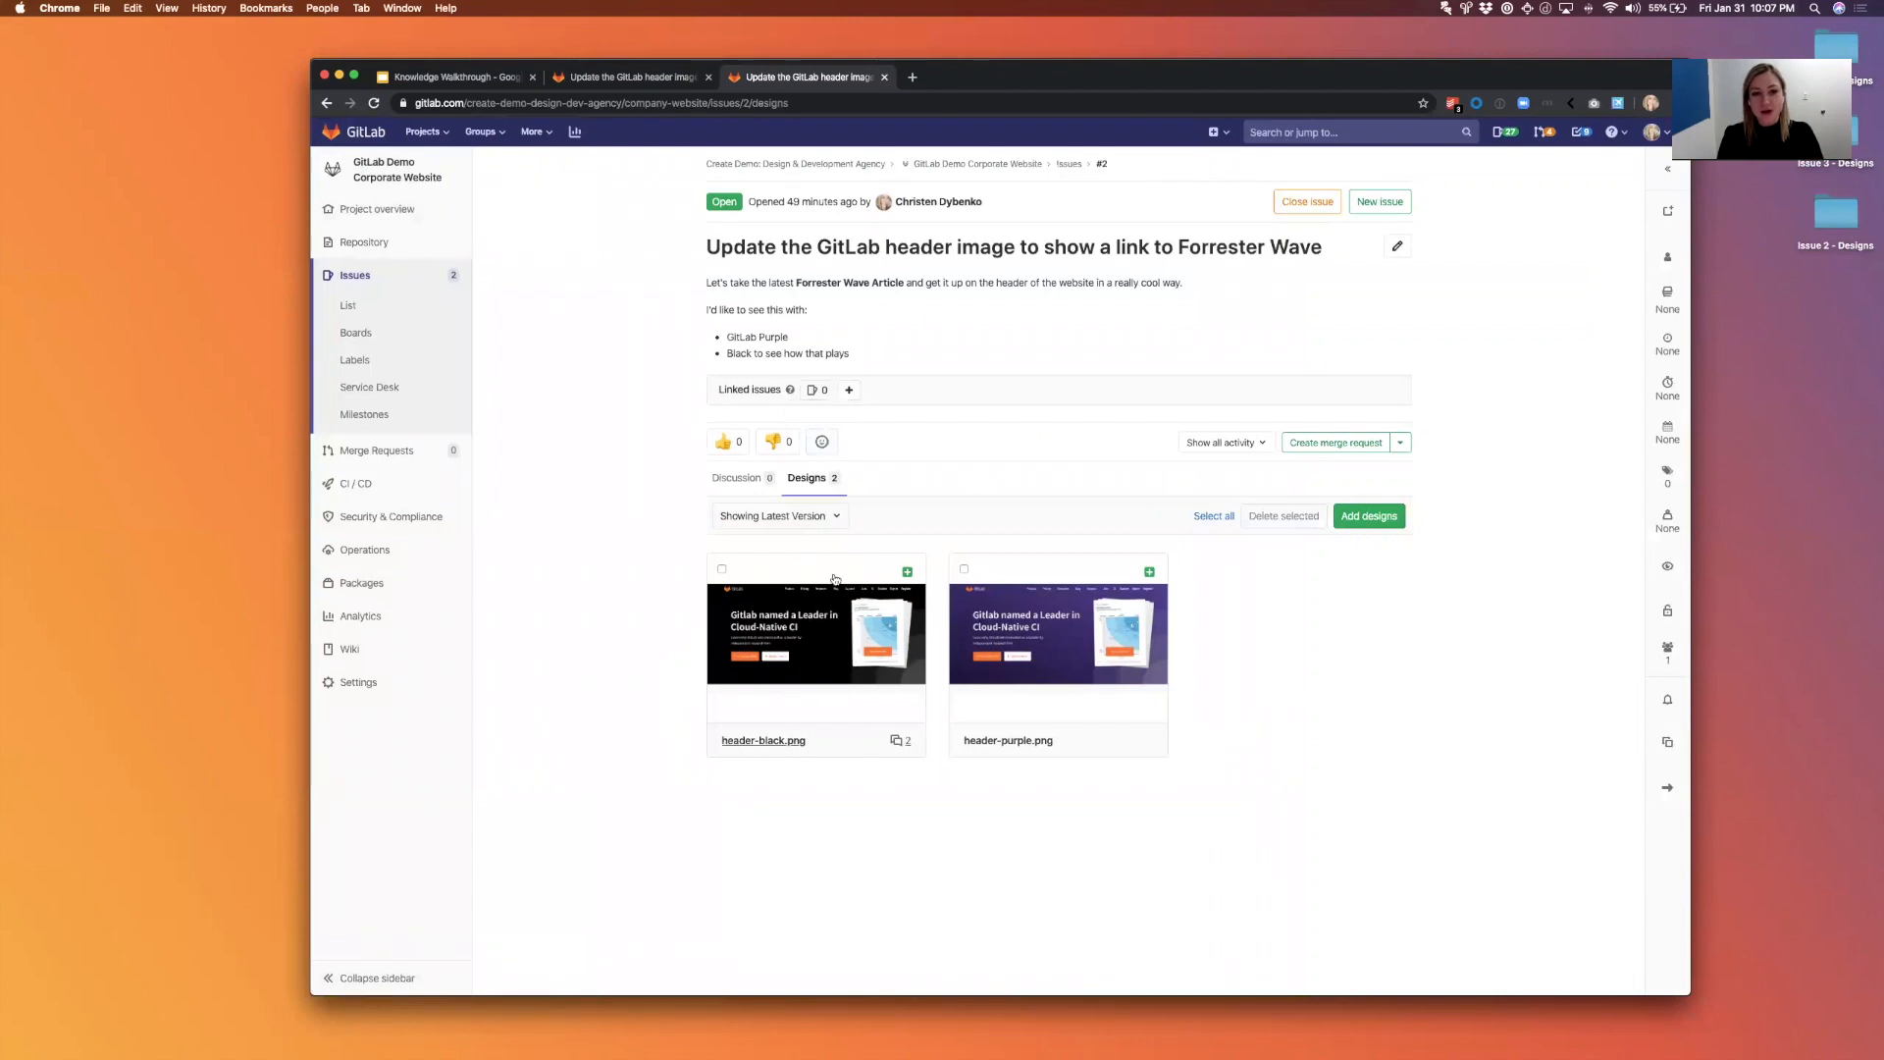
{"action": "left_click", "coordinate": [1056, 634]}
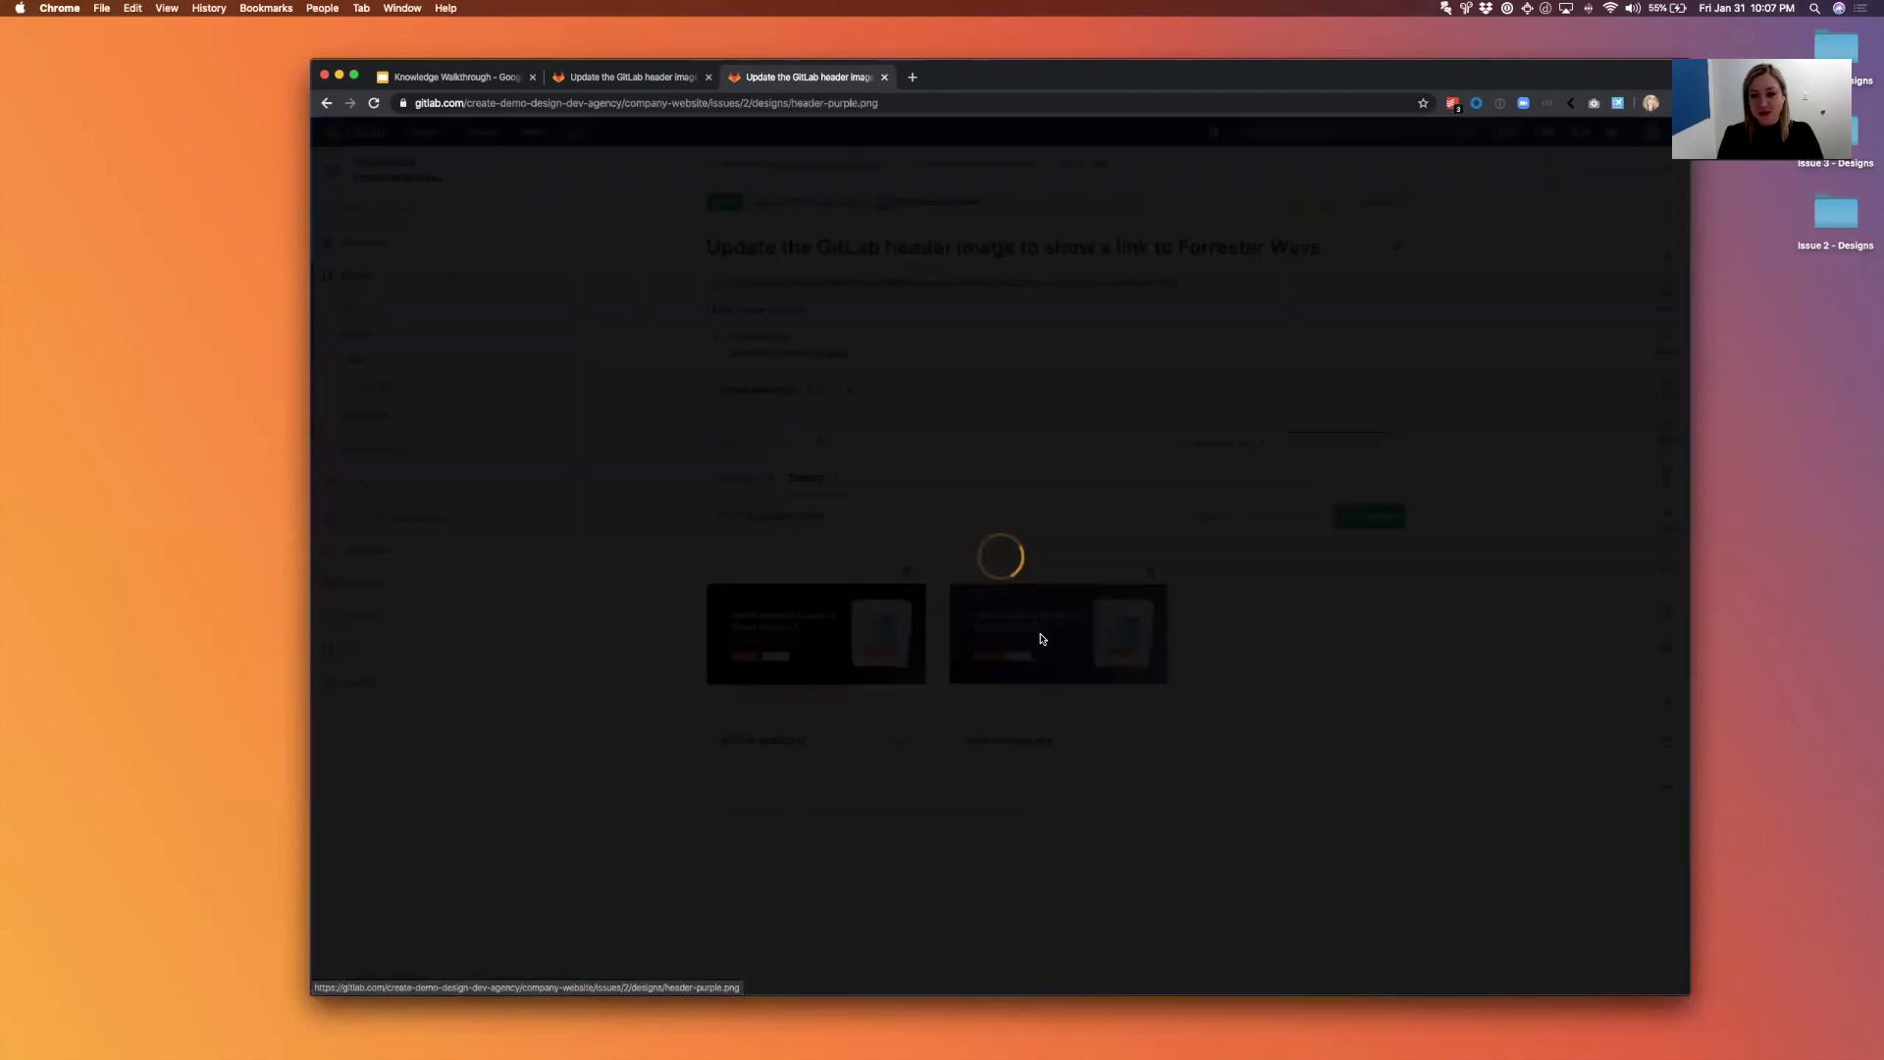
{"action": "left_click", "coordinate": [1056, 634]}
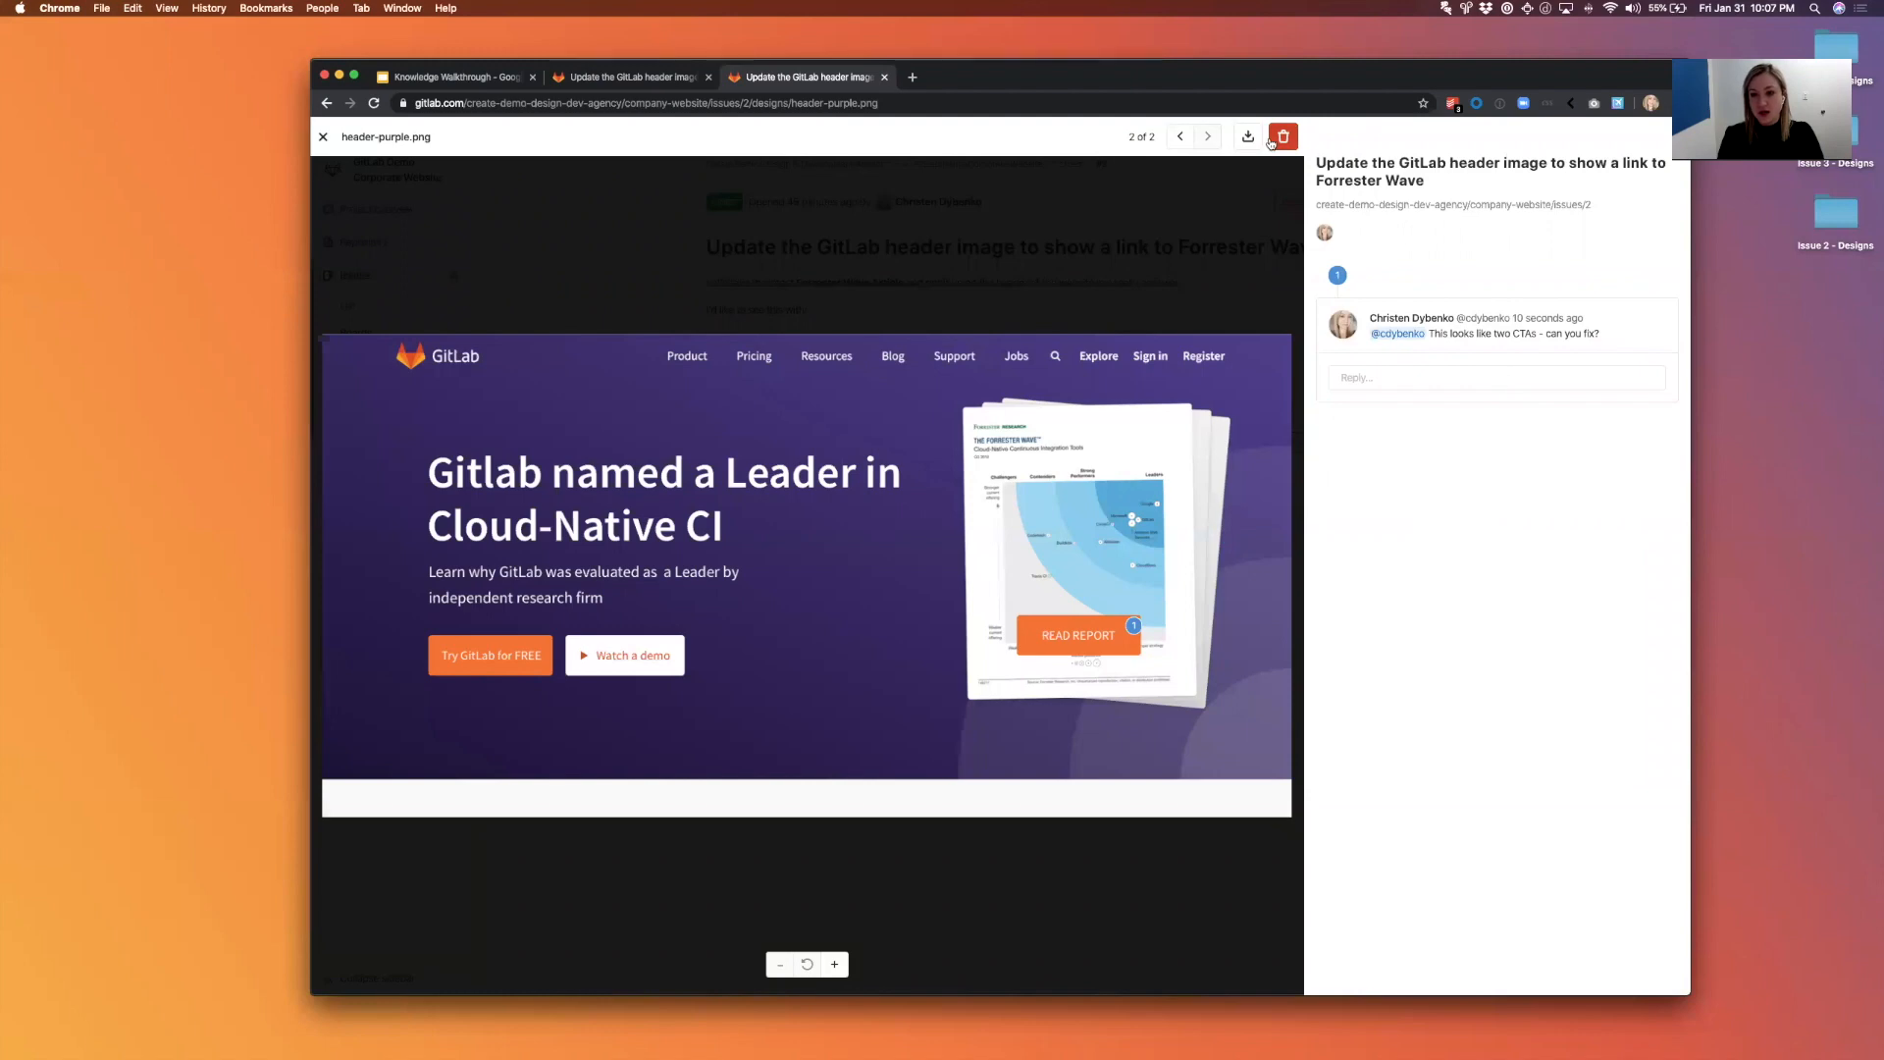
{"action": "mouse_move", "coordinate": [322, 135]}
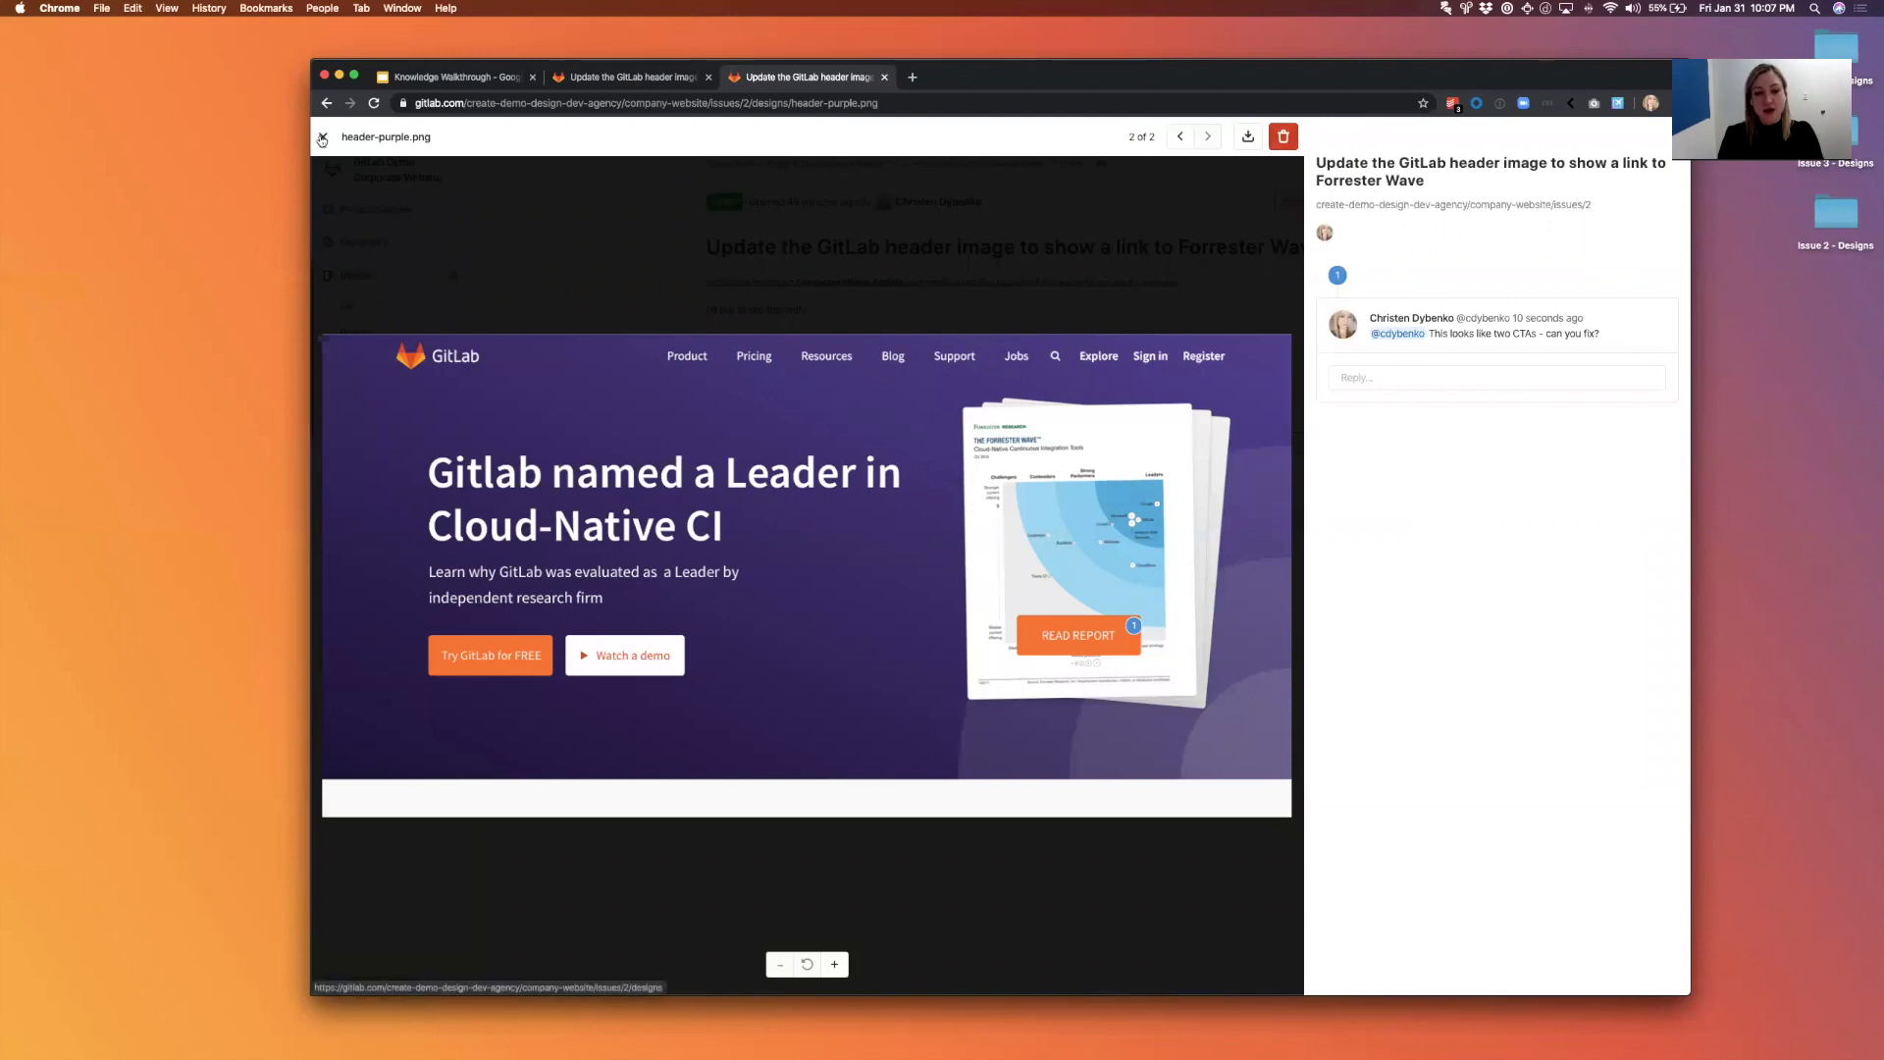
{"action": "left_click", "coordinate": [320, 140]}
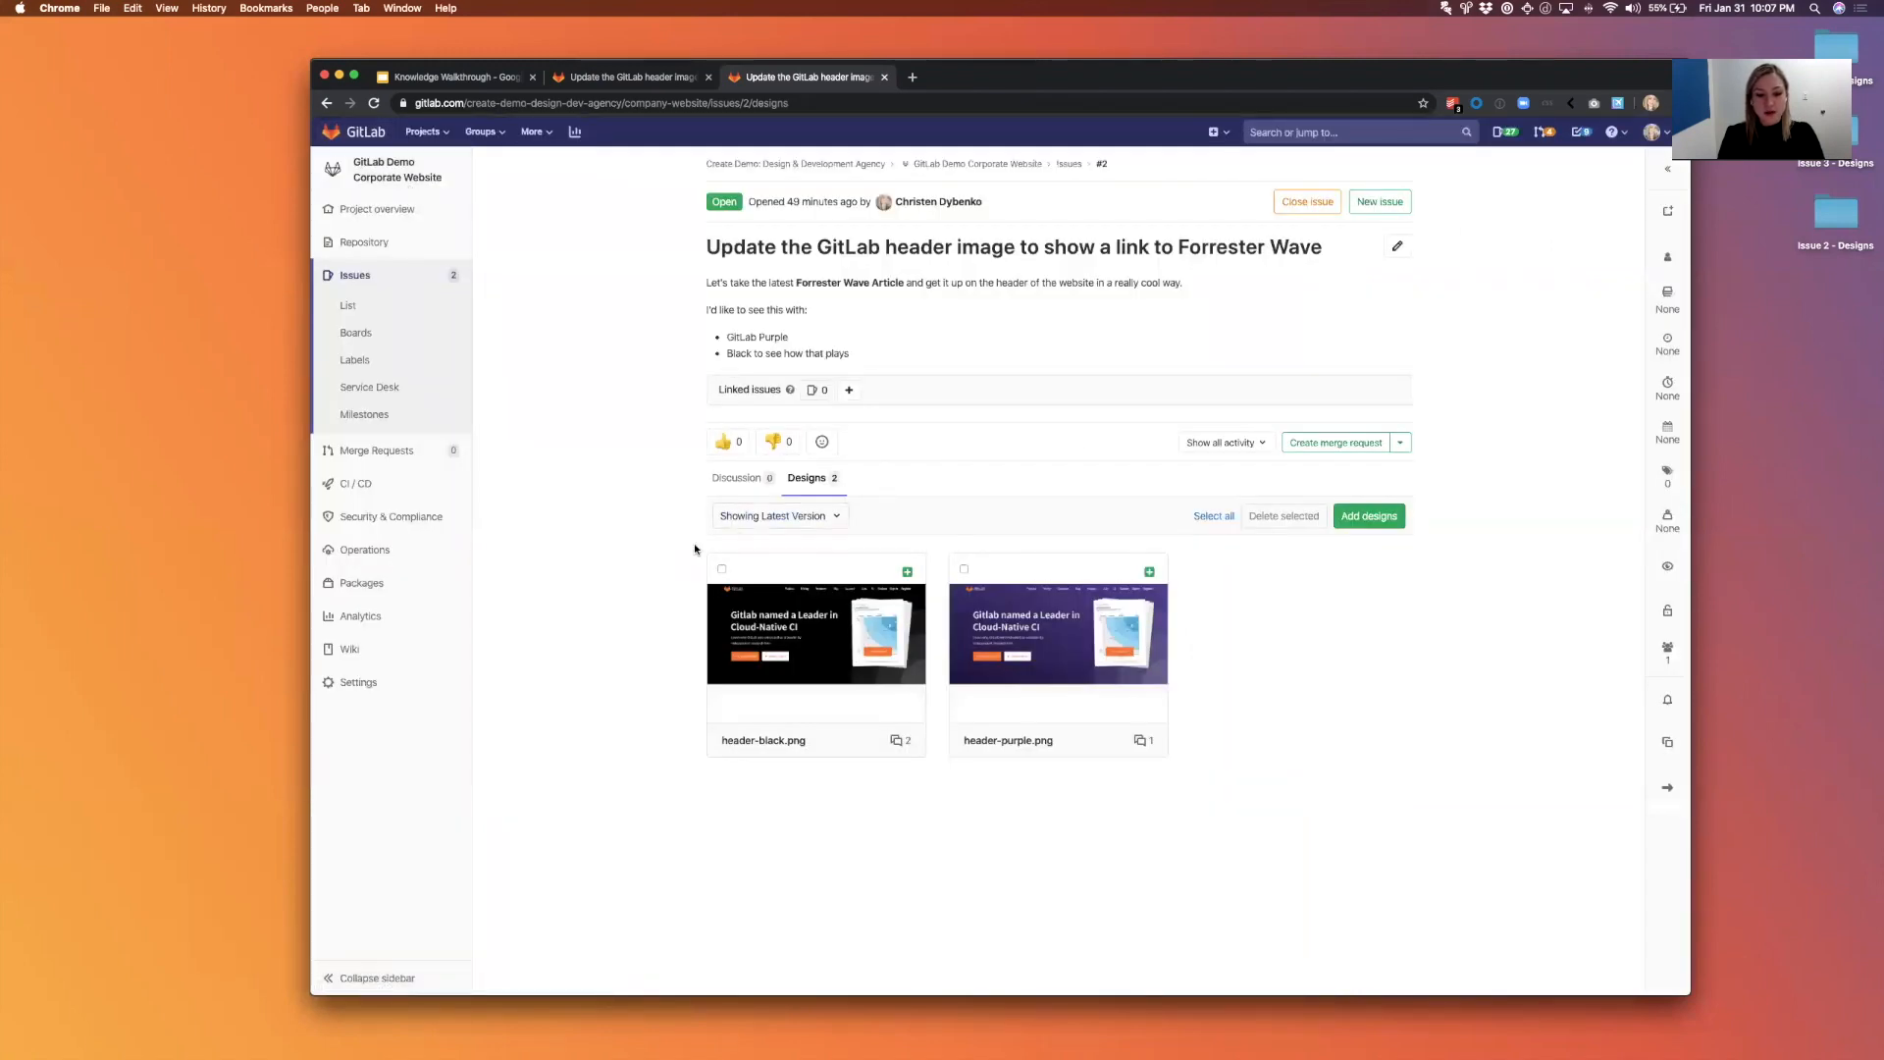
{"action": "left_click", "coordinate": [737, 477]}
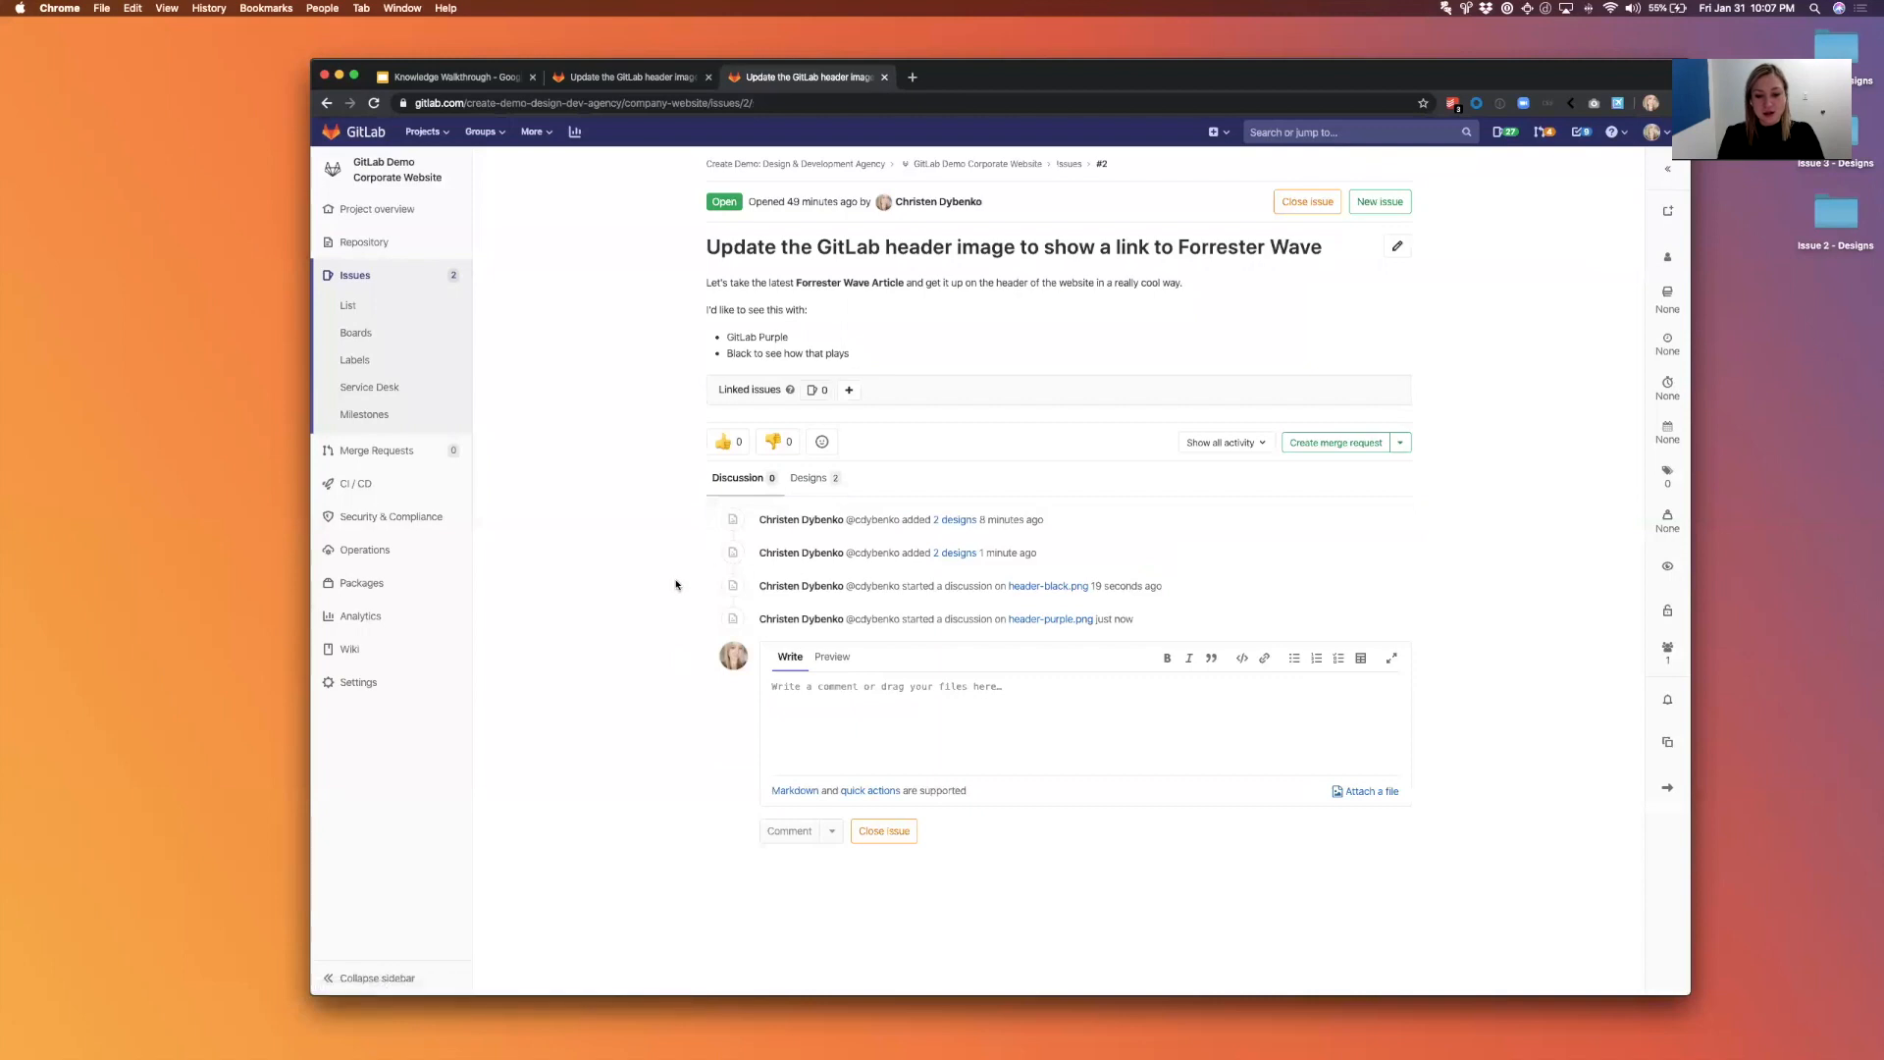
{"action": "mouse_move", "coordinate": [1049, 619]}
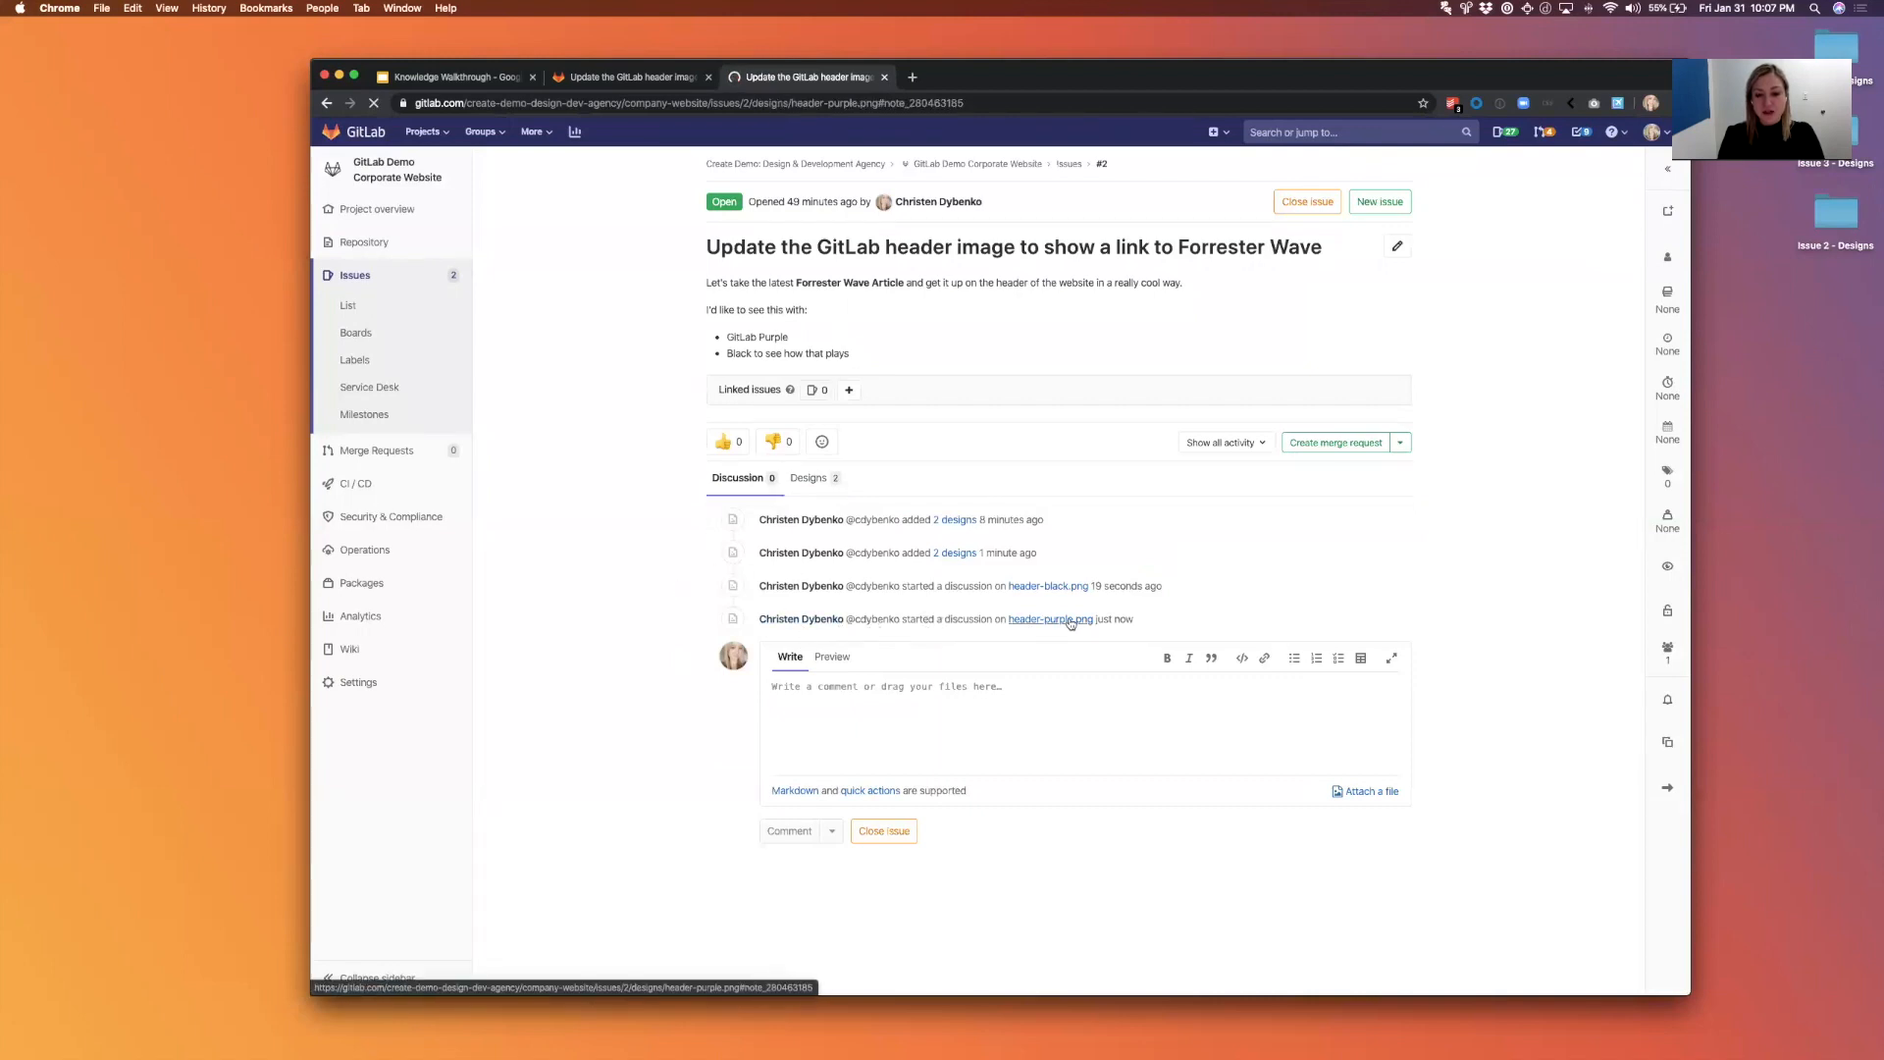
{"action": "left_click", "coordinate": [1049, 618]}
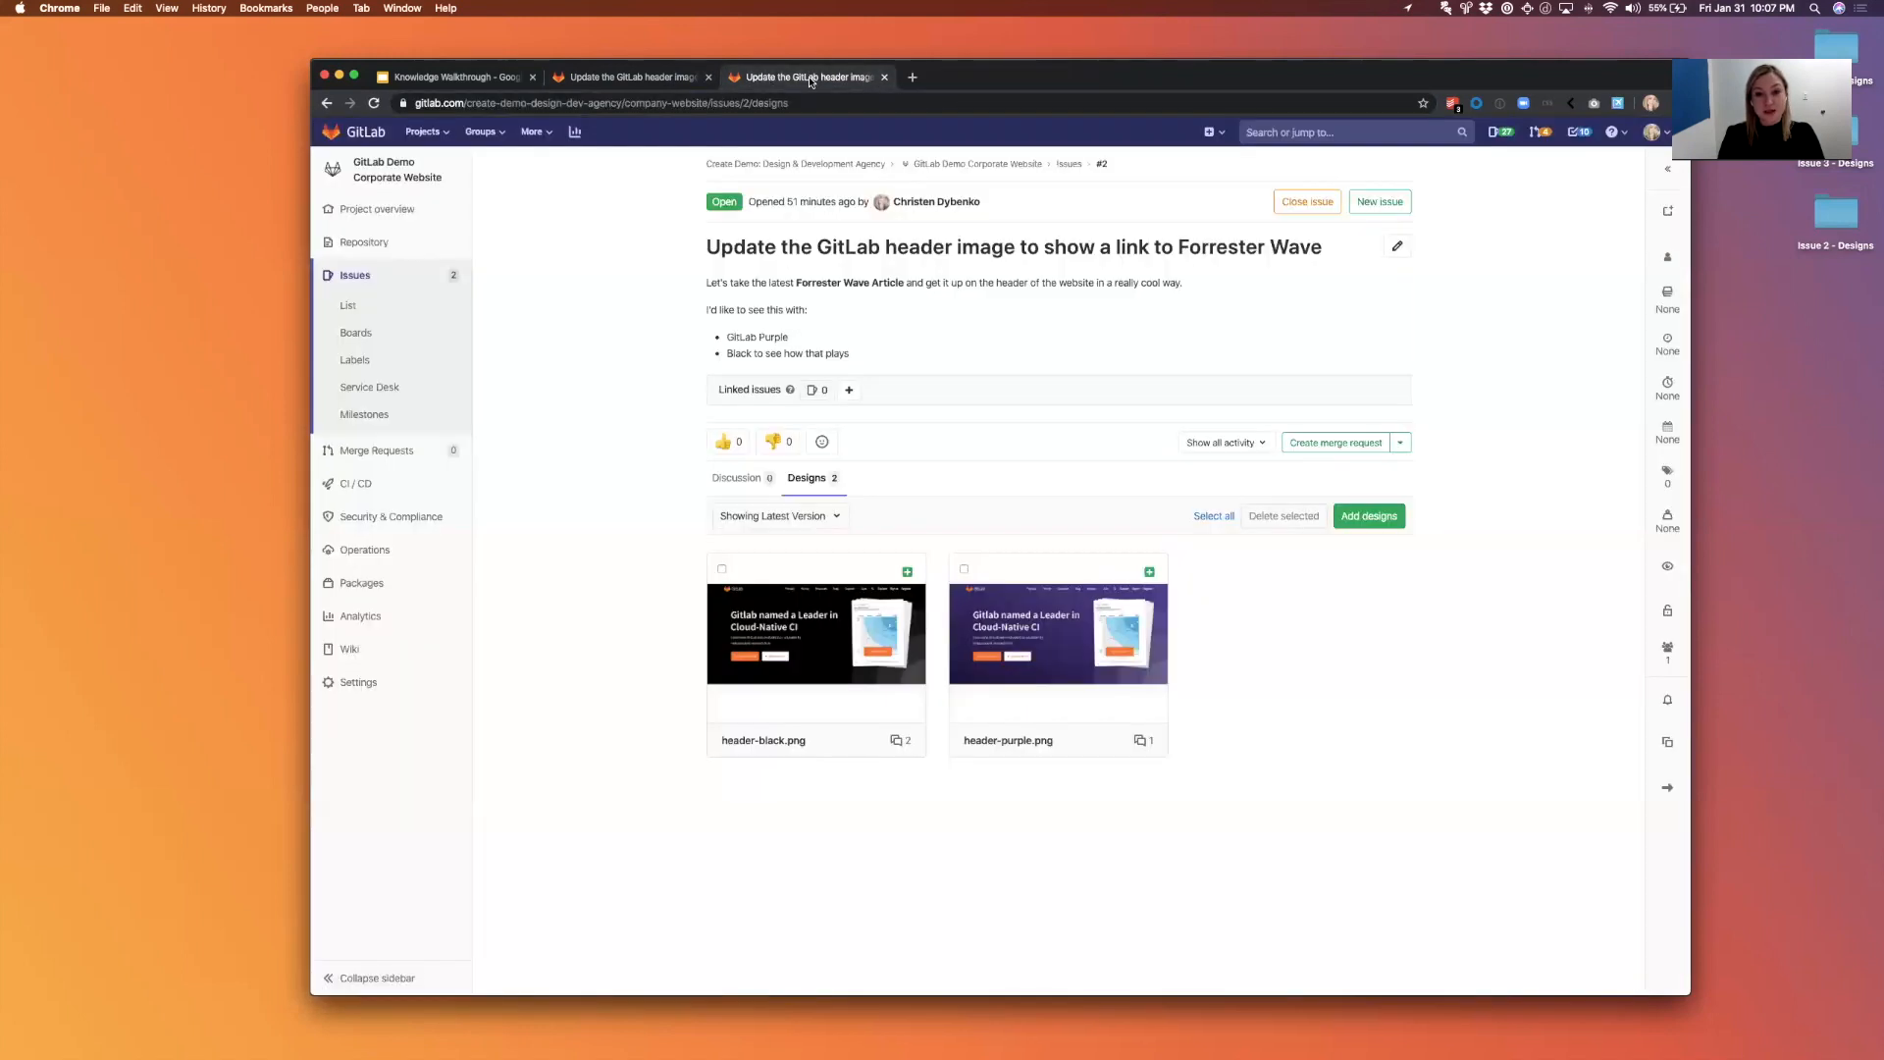
{"action": "mouse_move", "coordinate": [1003, 638]}
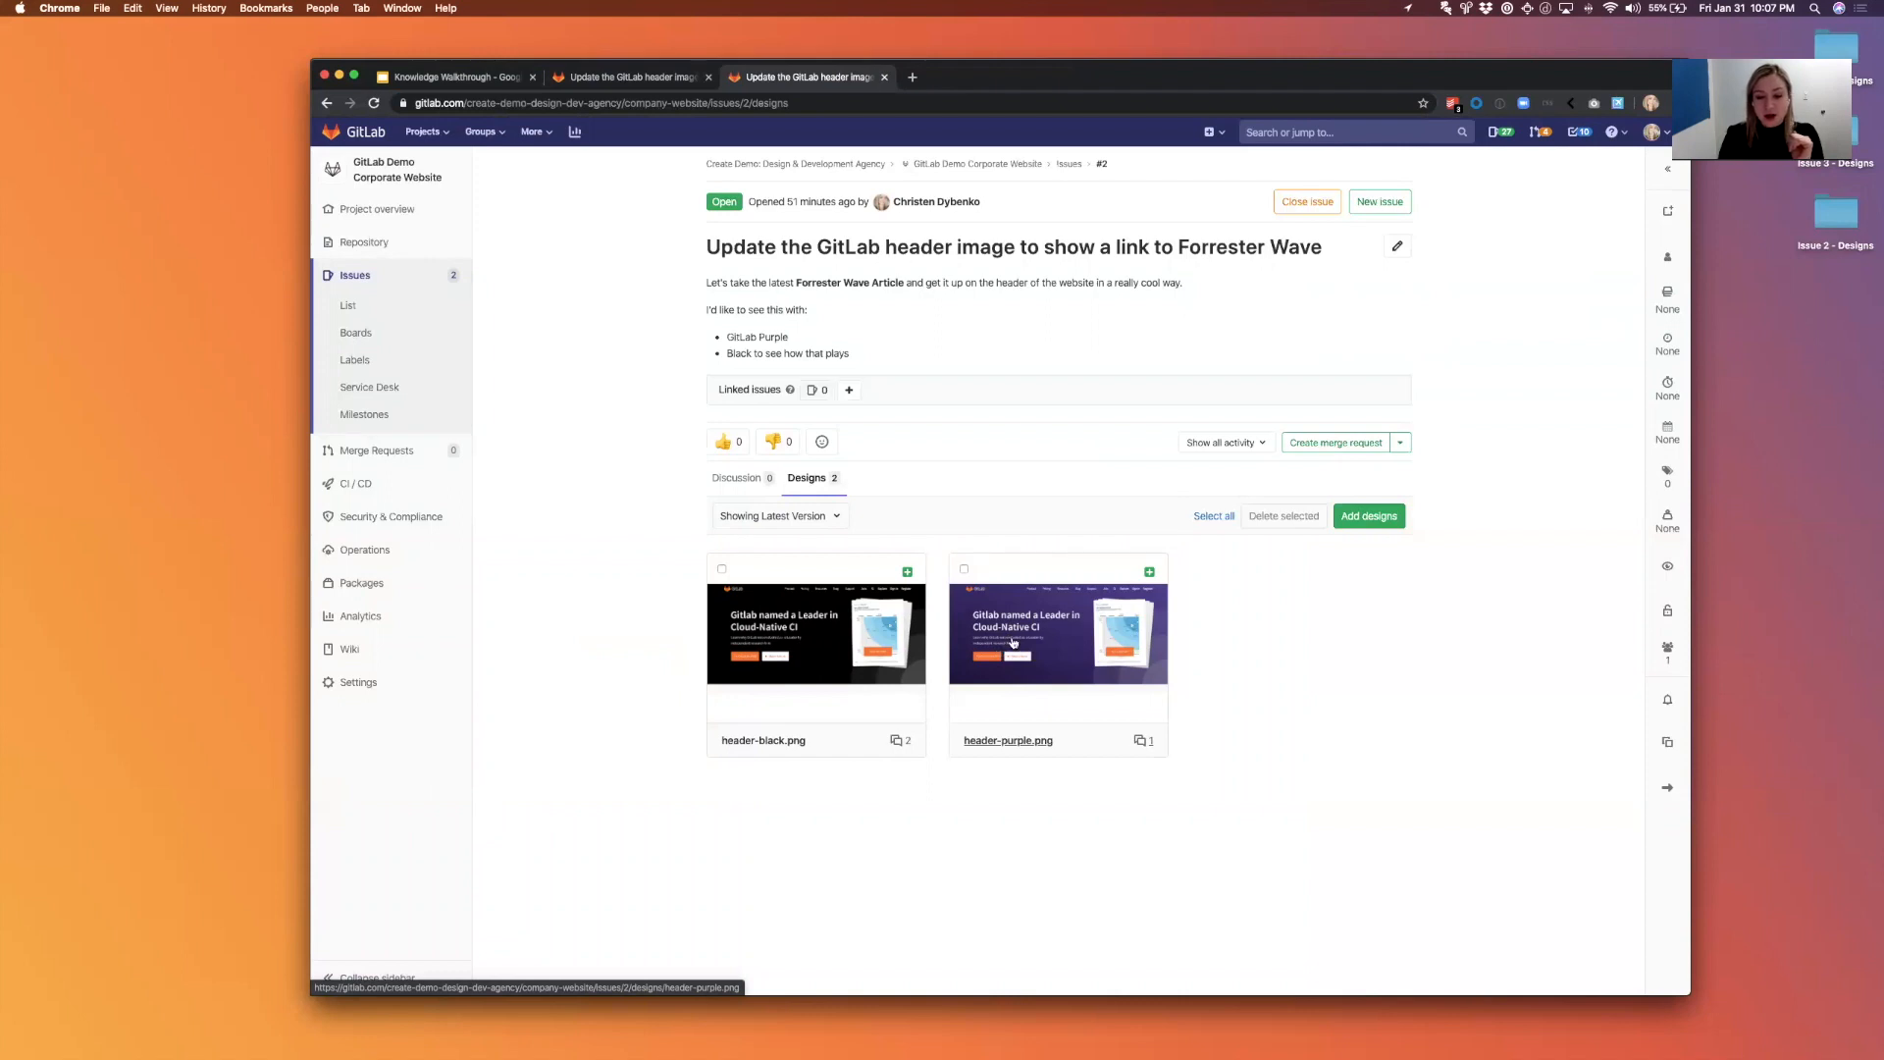
Step: Delete the header-black.png design, leaving header-purple.png as the issue's only design
{"action": "left_click", "coordinate": [1058, 634]}
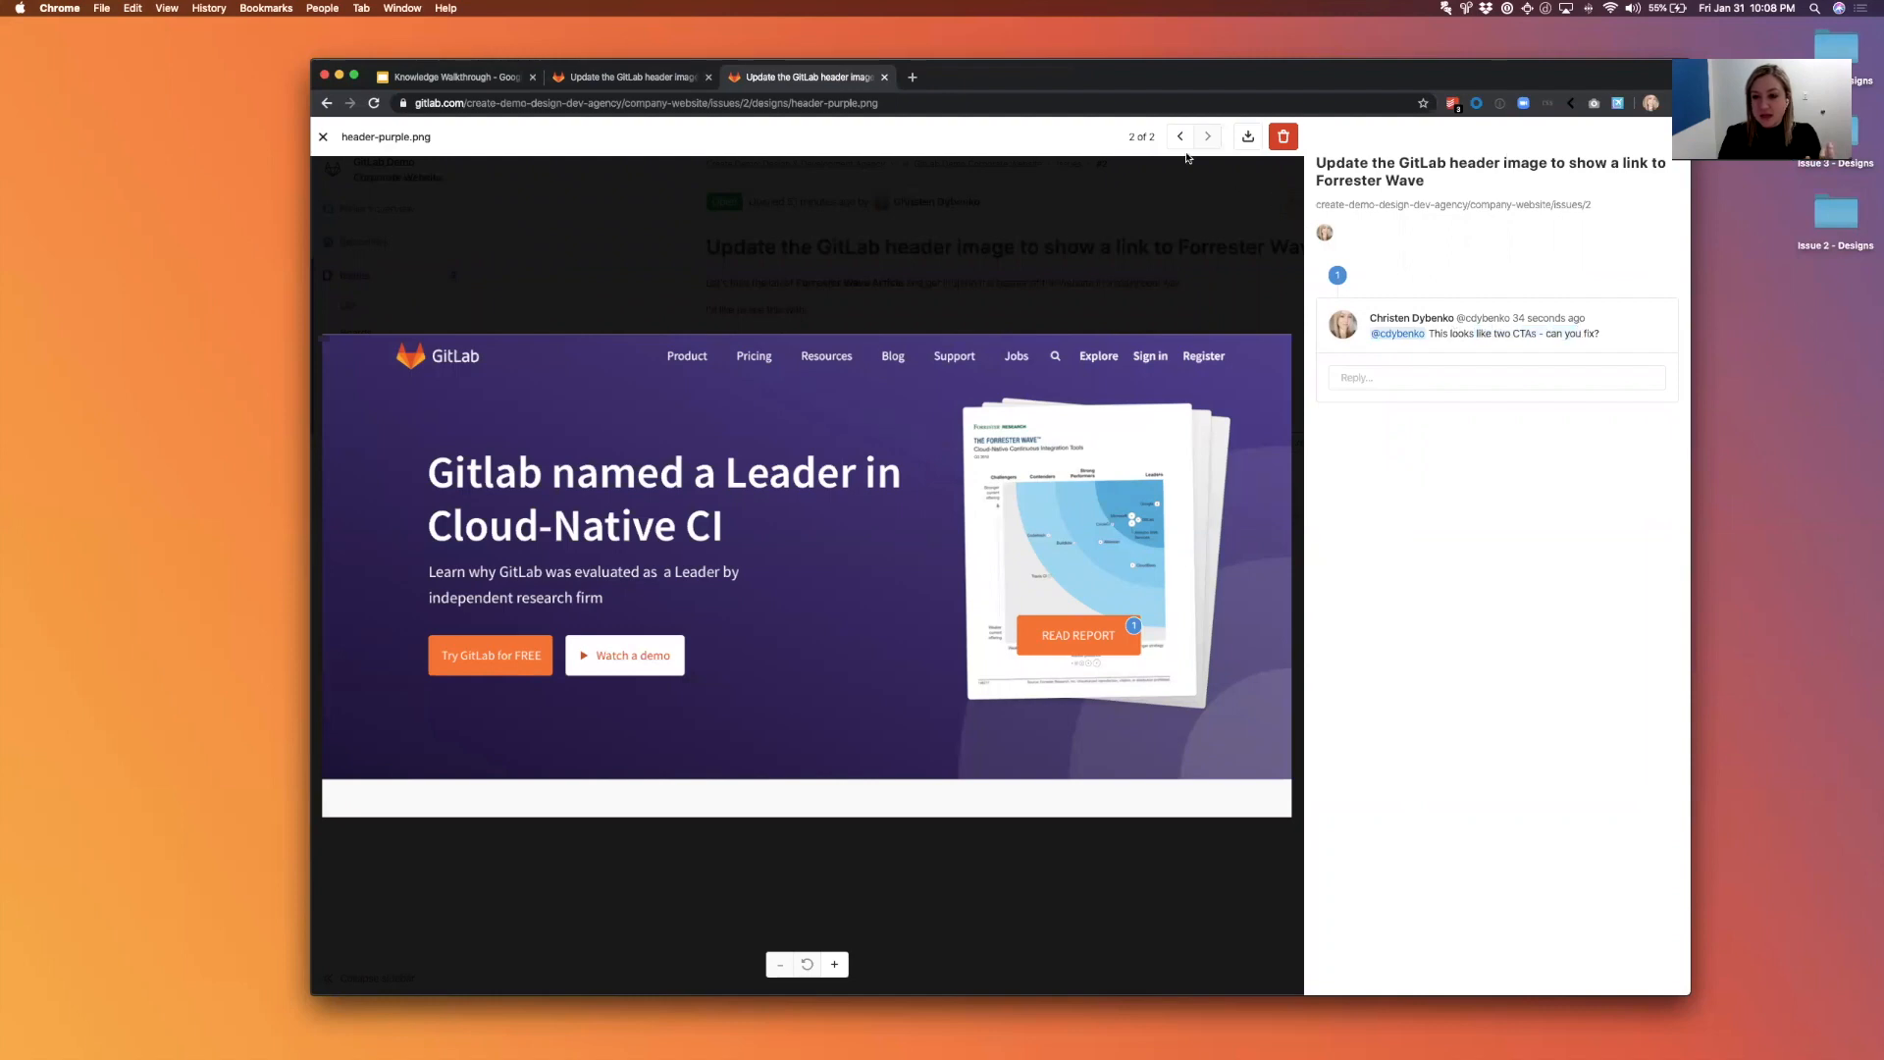
{"action": "left_click", "coordinate": [1180, 136]}
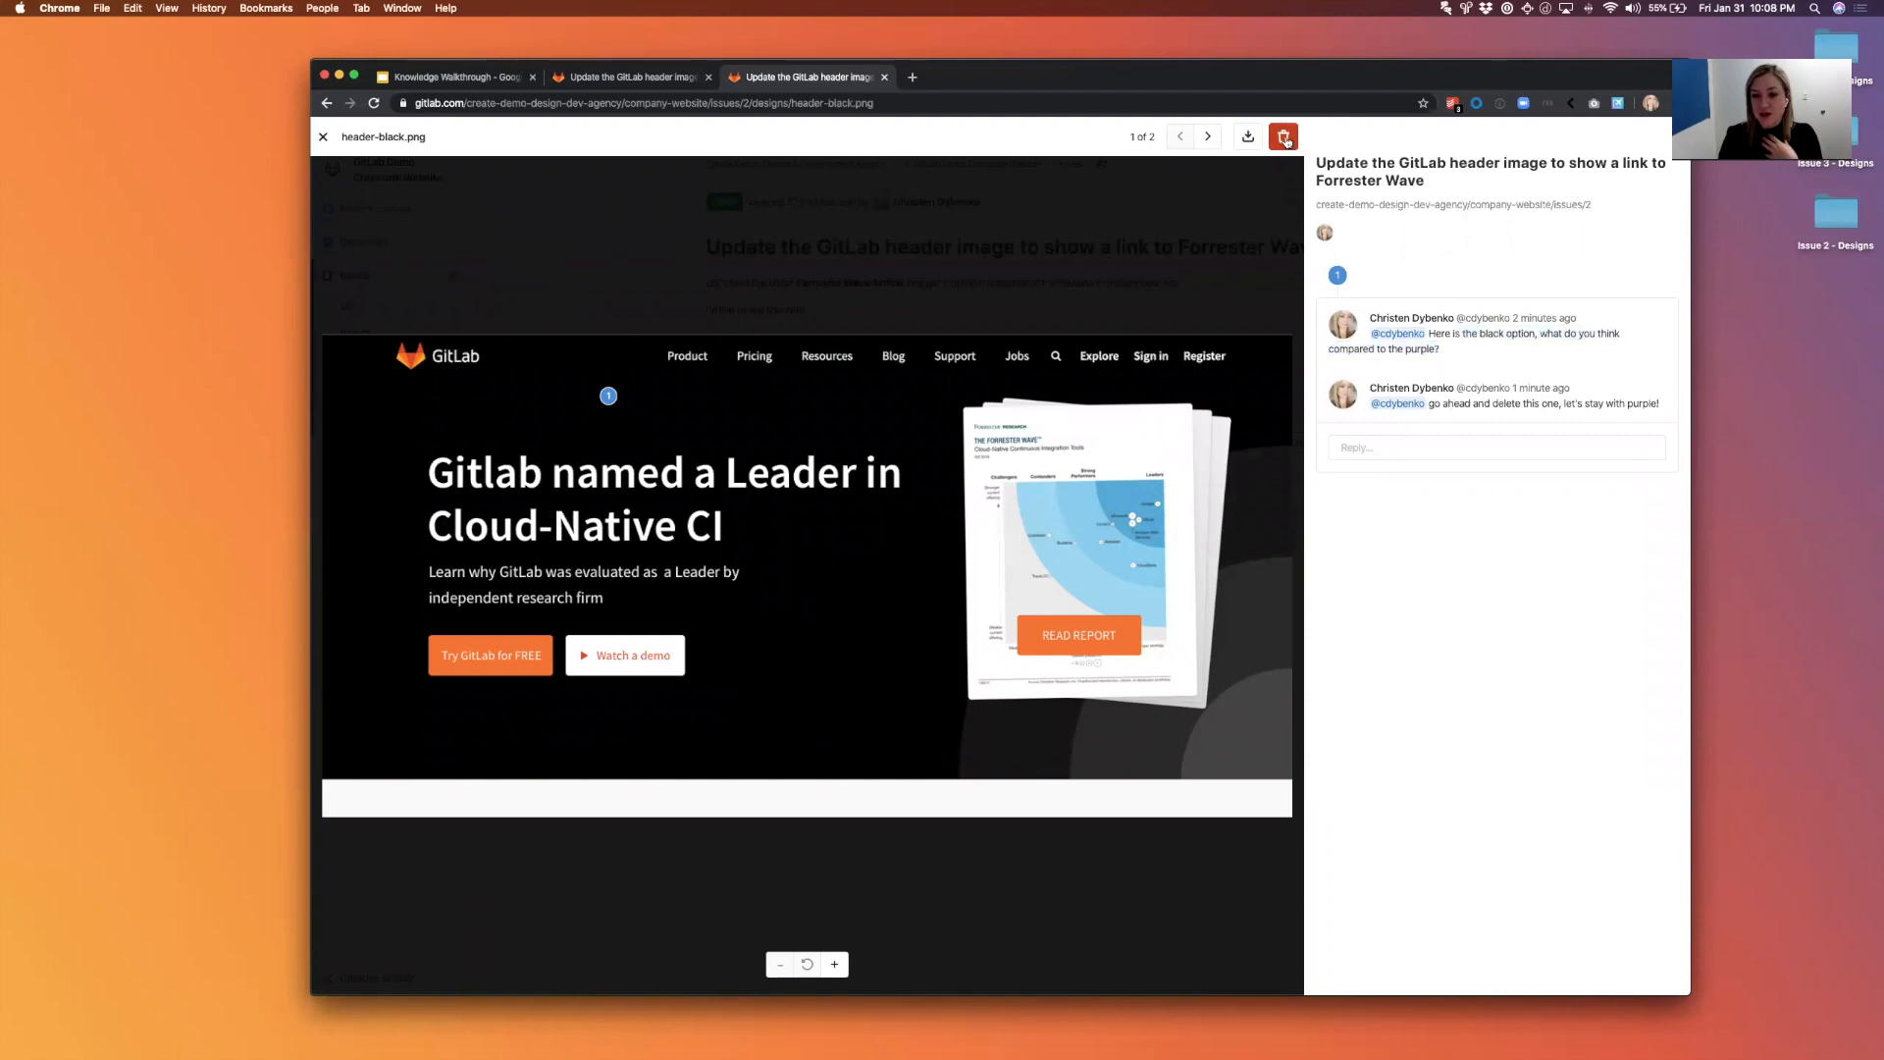
{"action": "left_click", "coordinate": [1282, 136]}
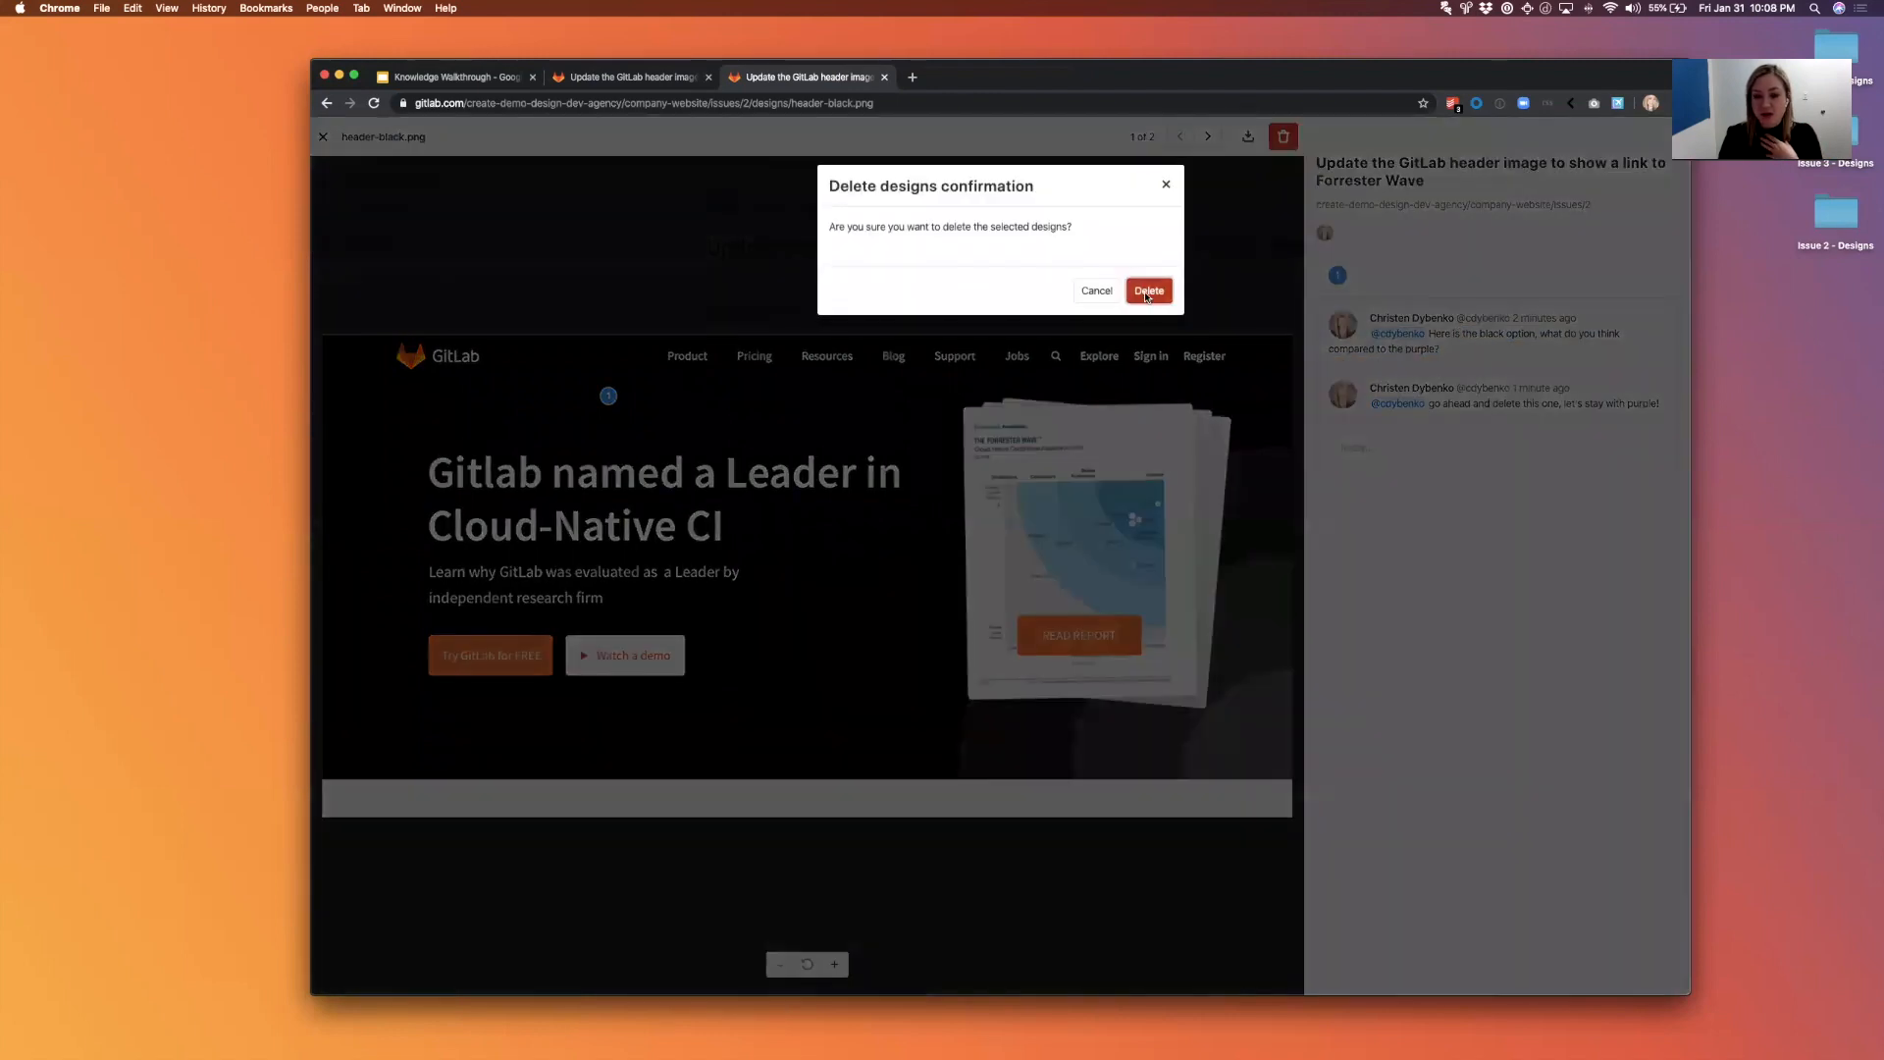
{"action": "left_click", "coordinate": [1149, 290]}
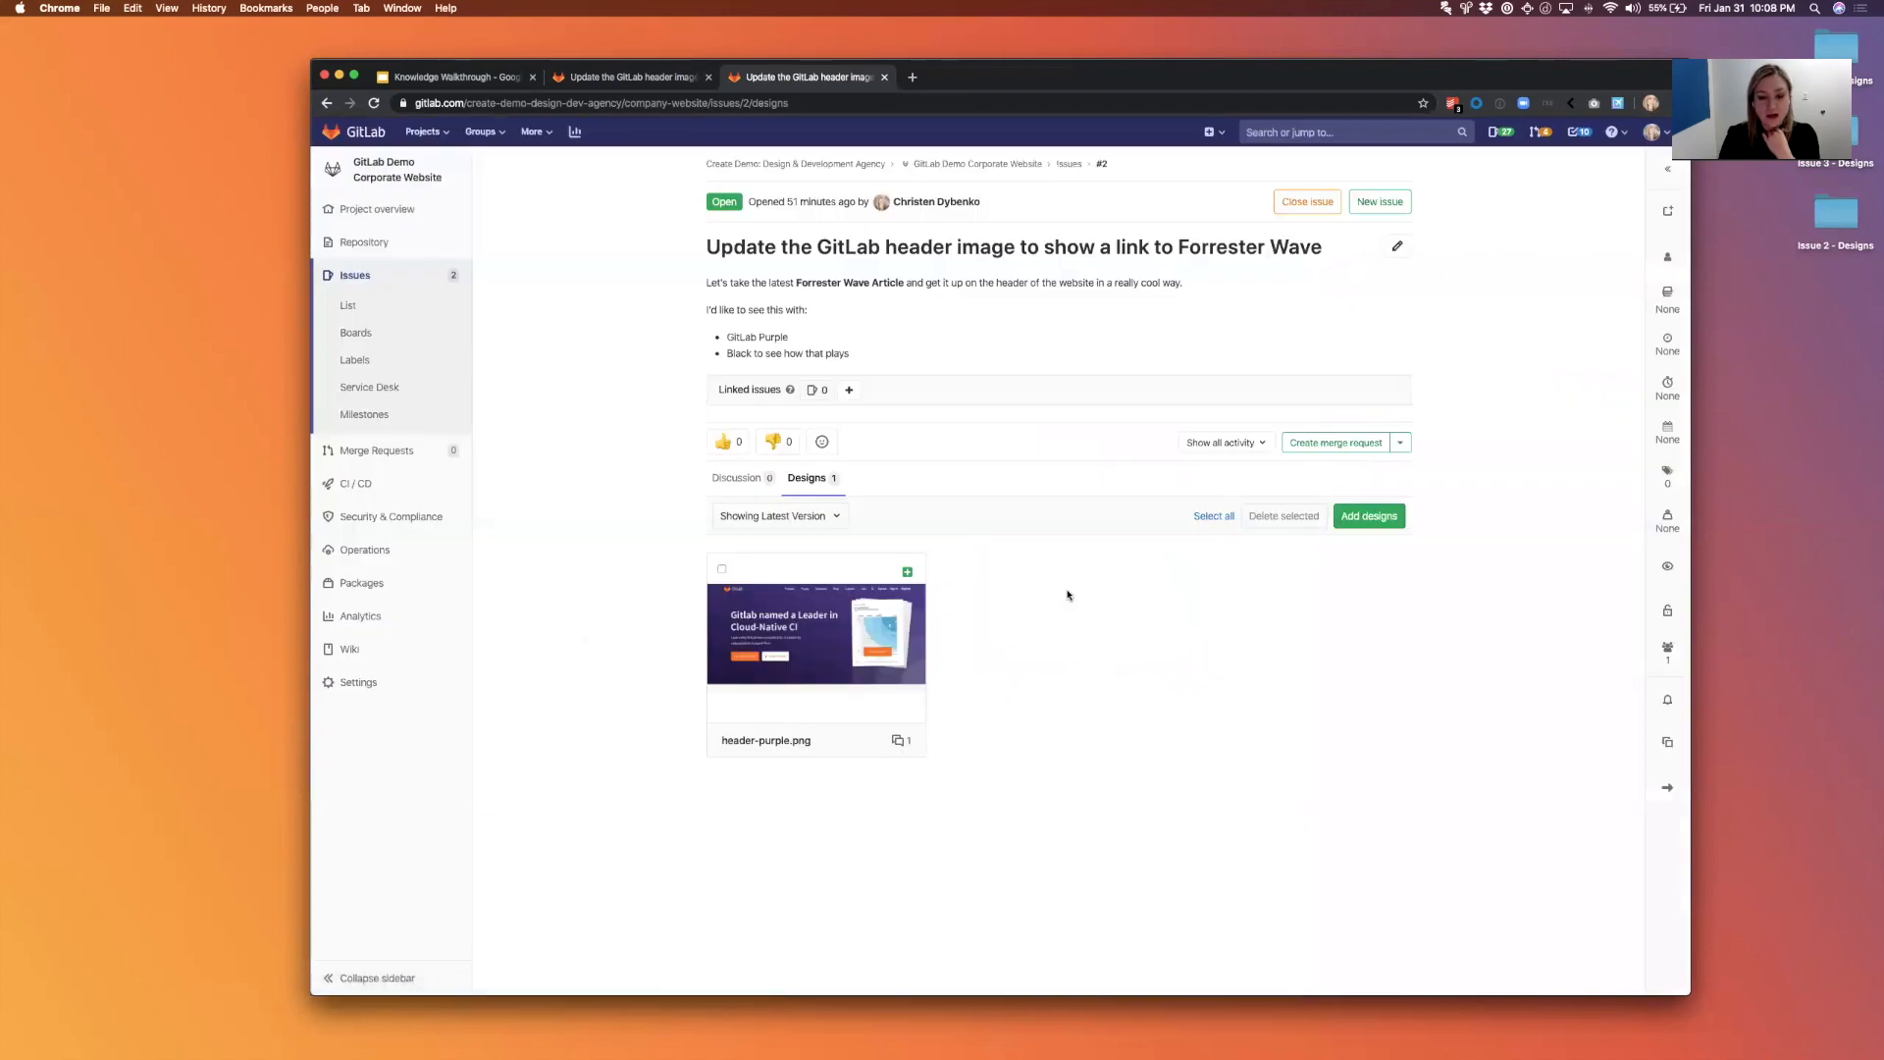
{"action": "mouse_move", "coordinate": [765, 544]}
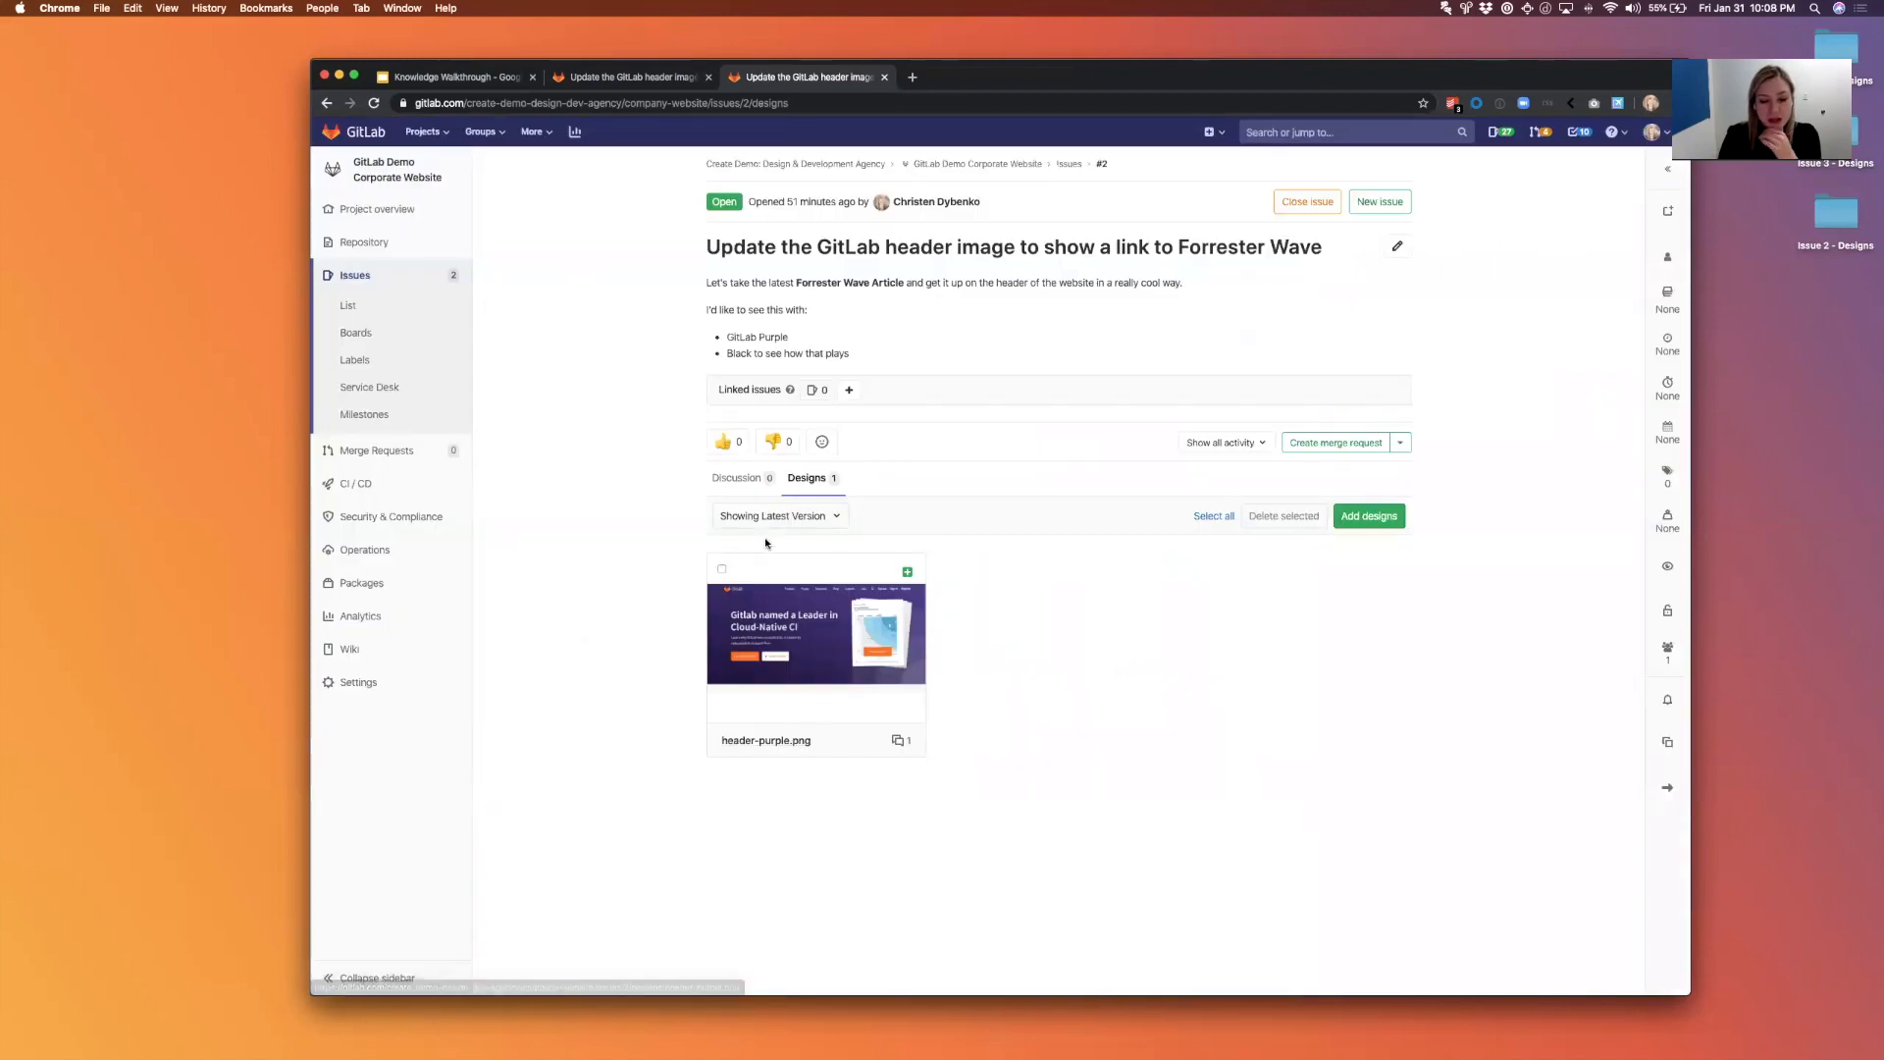
Step: View the designs as of Version 3 and open header-purple.png full-size with its two-CTAs comment
{"action": "left_click", "coordinate": [780, 516]}
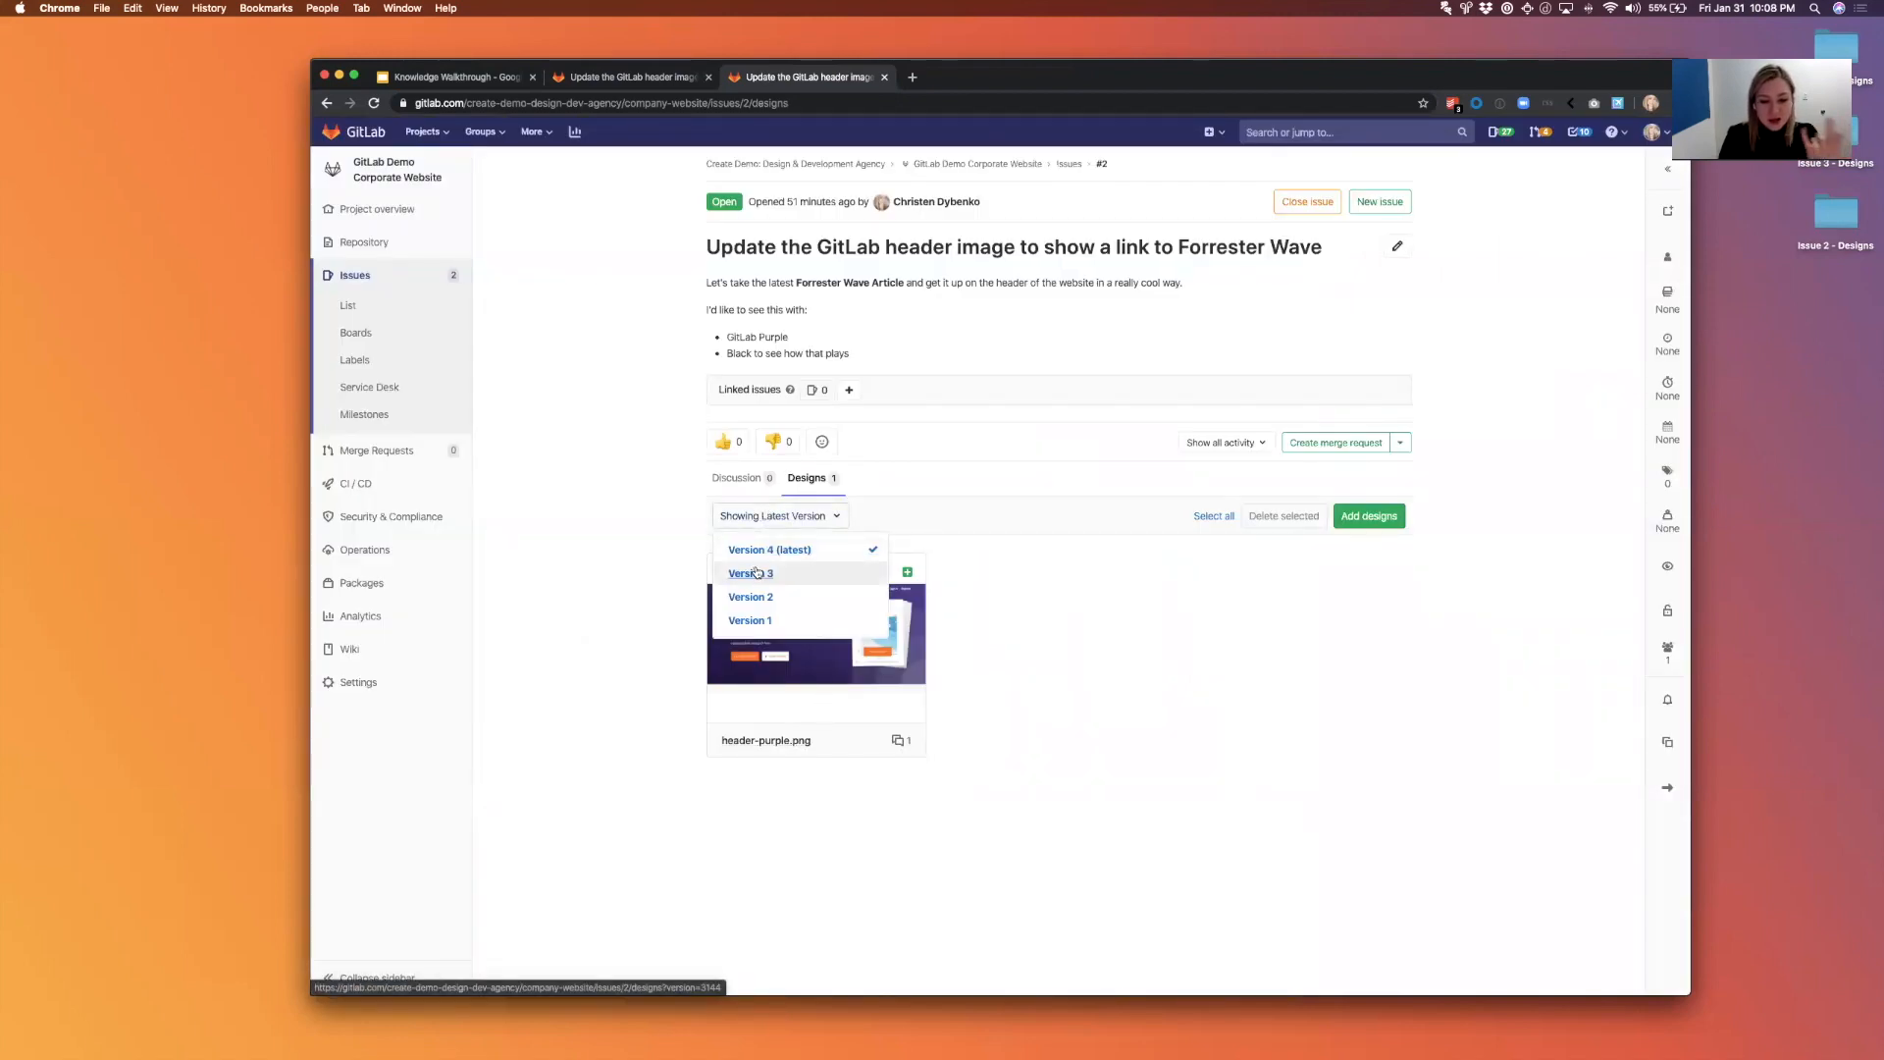
{"action": "left_click", "coordinate": [750, 573]}
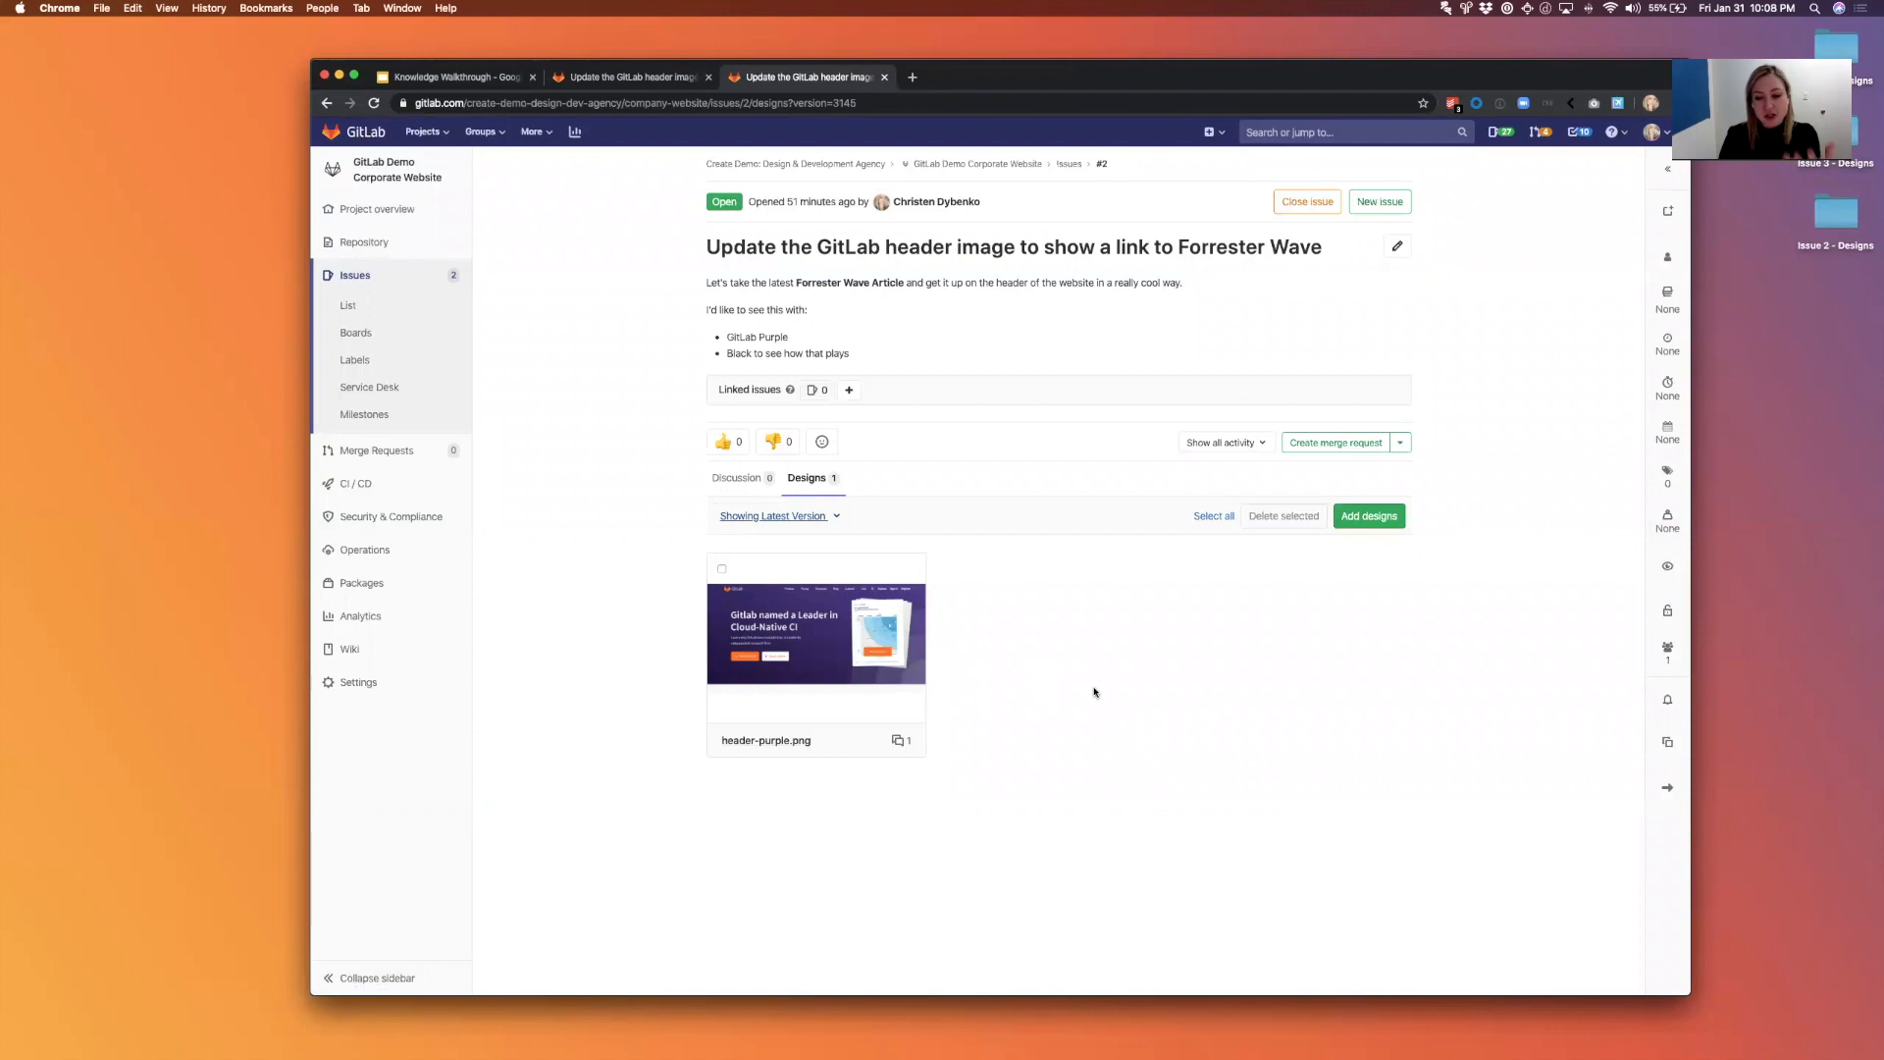
{"action": "mouse_move", "coordinate": [718, 691]}
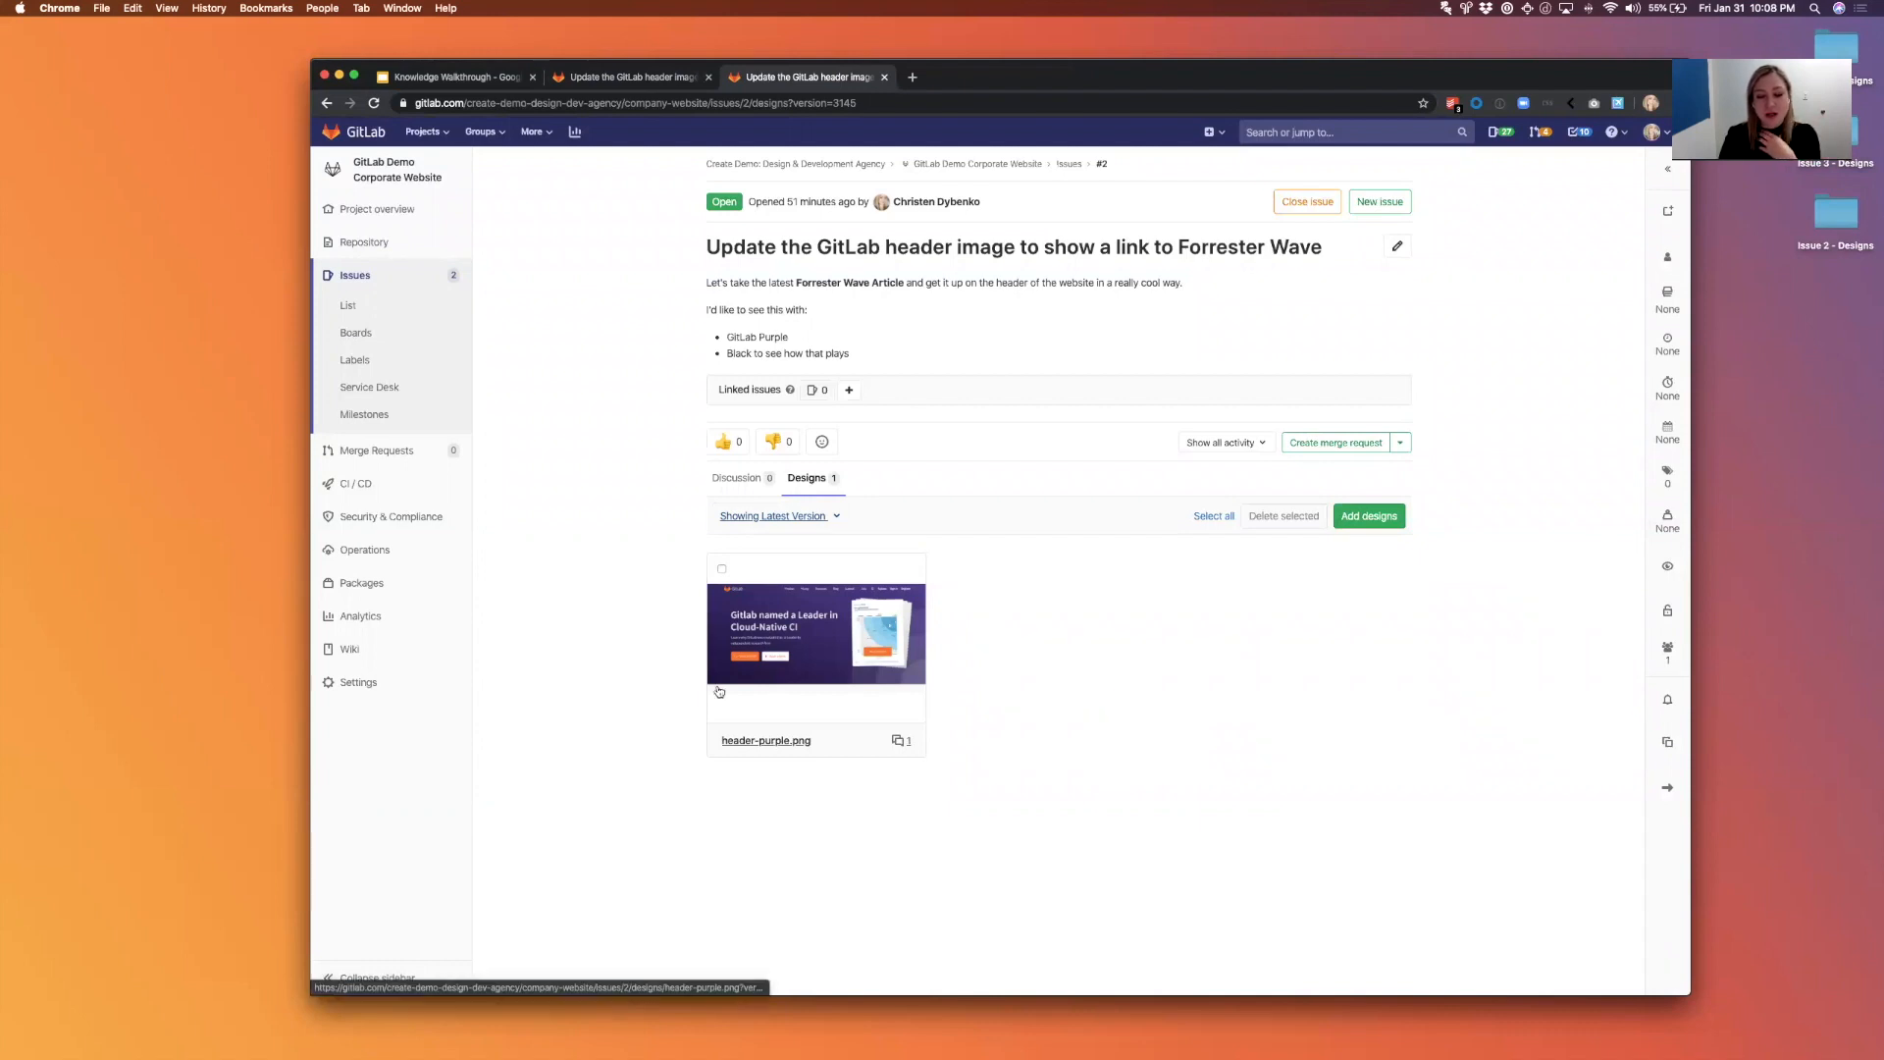
{"action": "mouse_move", "coordinate": [644, 652]}
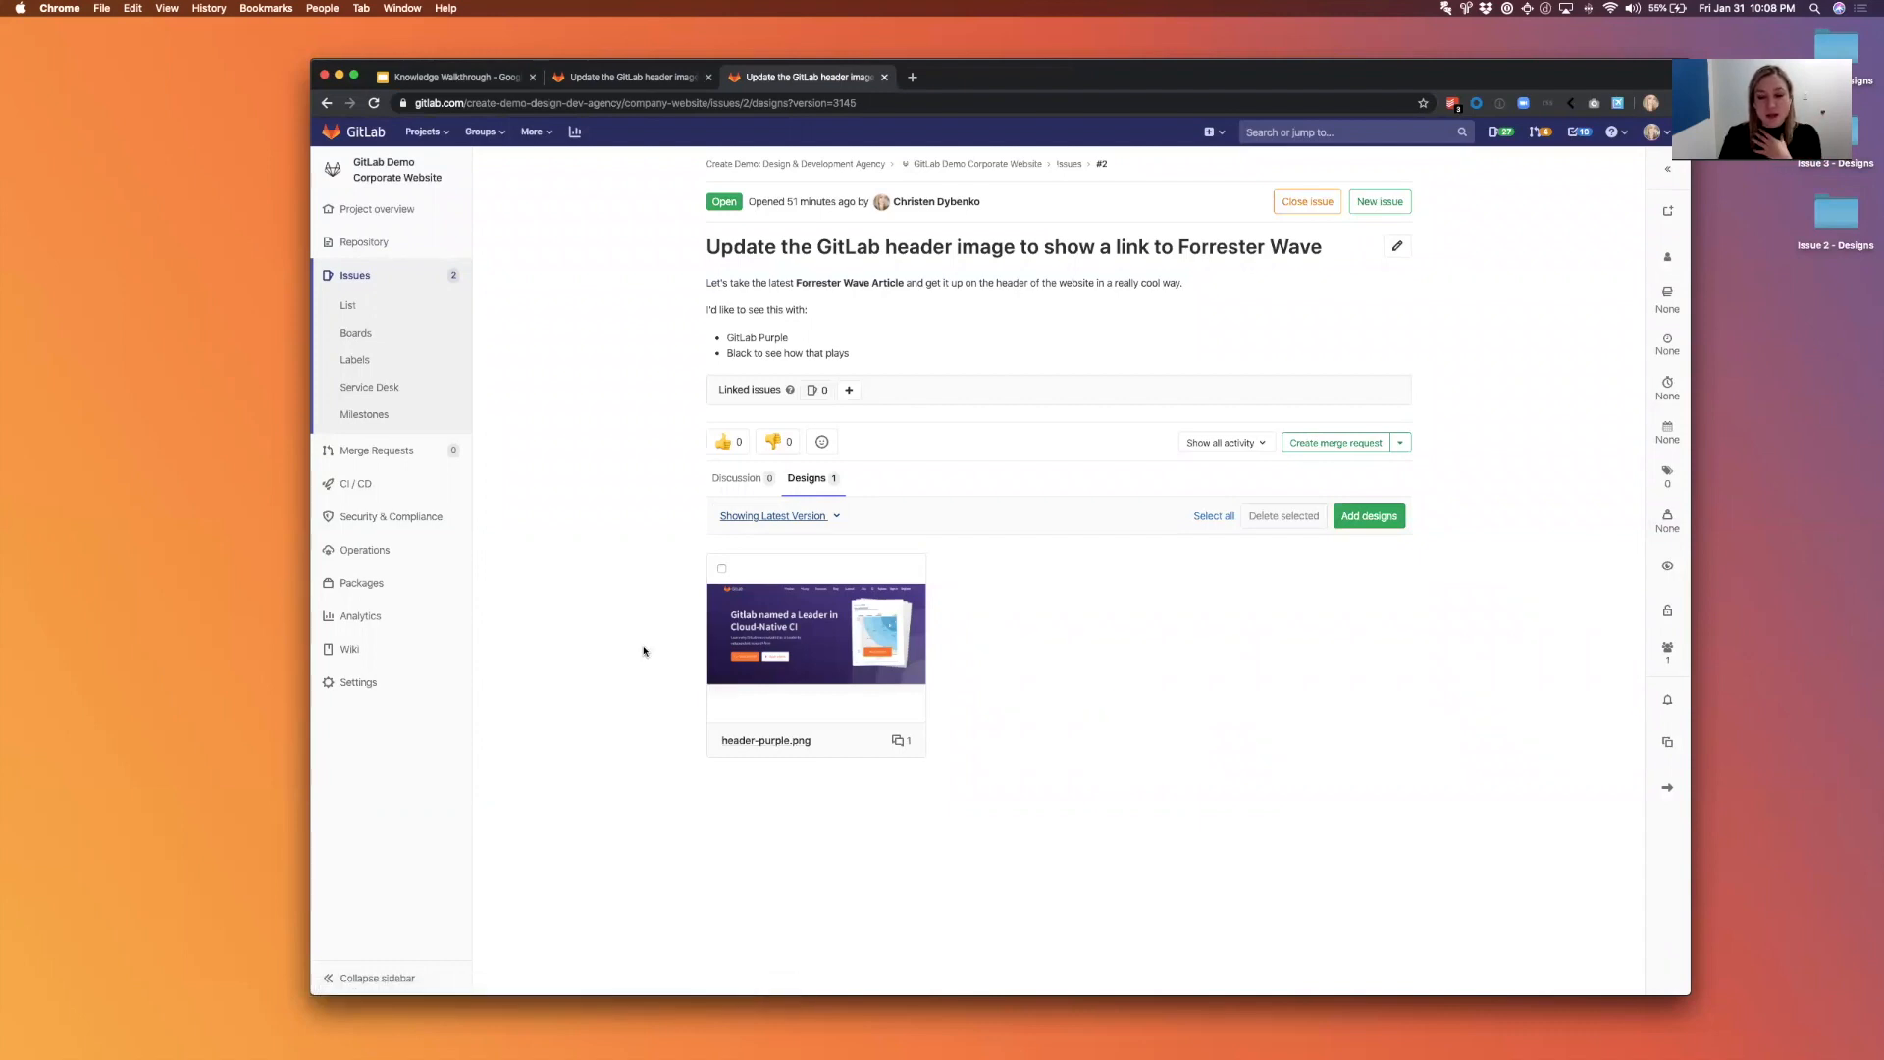
{"action": "mouse_move", "coordinate": [628, 652]}
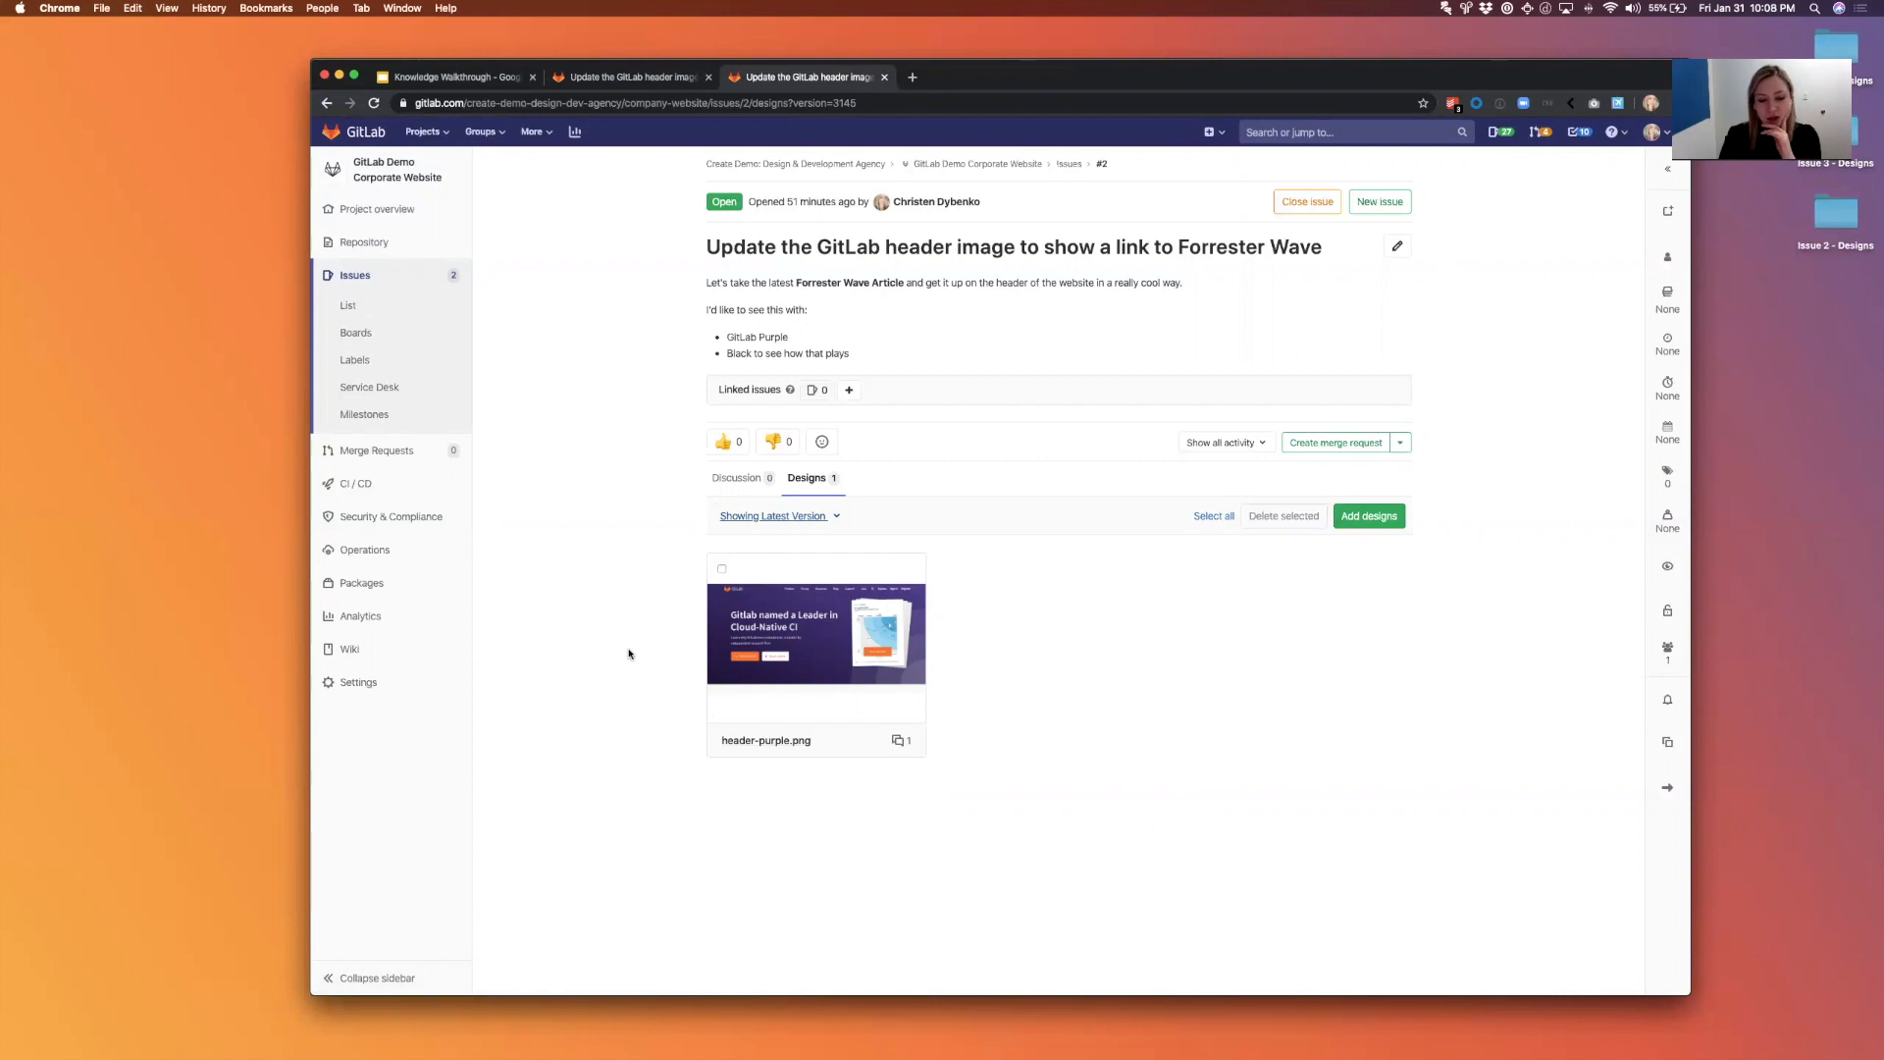
{"action": "mouse_move", "coordinate": [895, 650]}
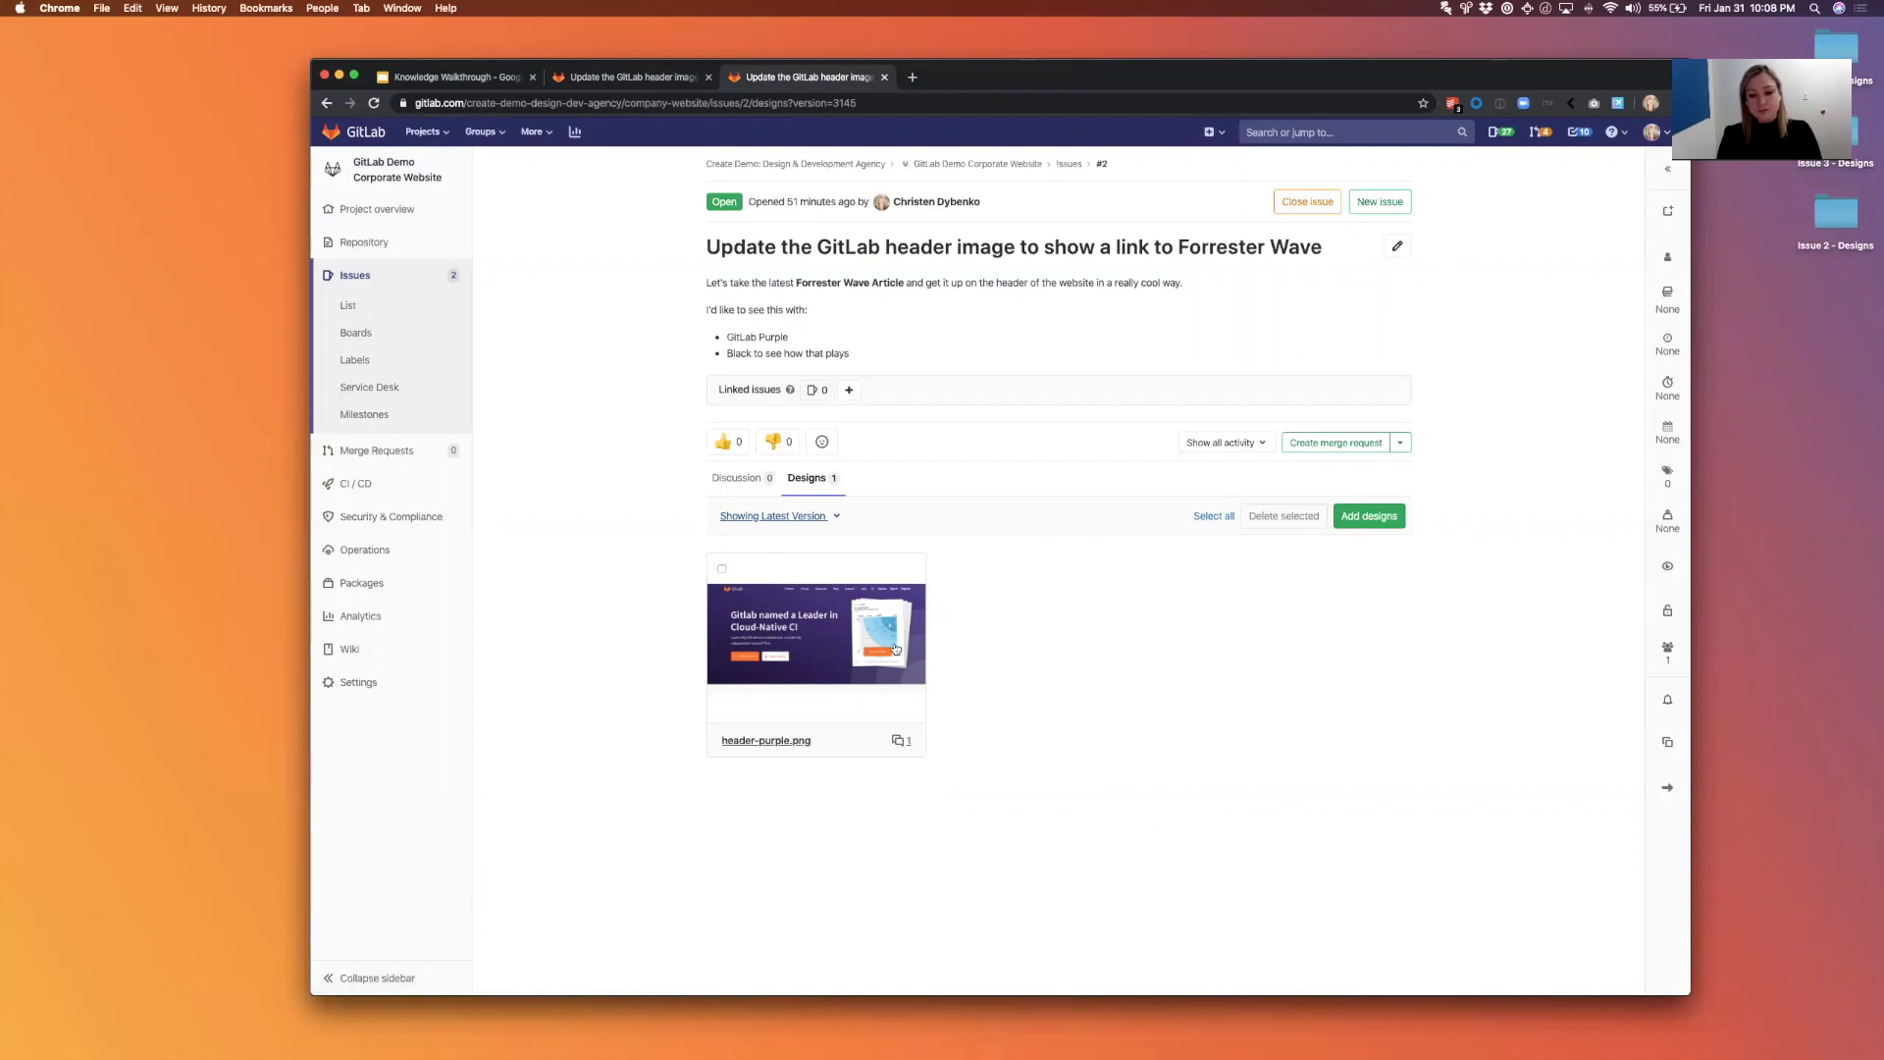
{"action": "left_click", "coordinate": [816, 632]}
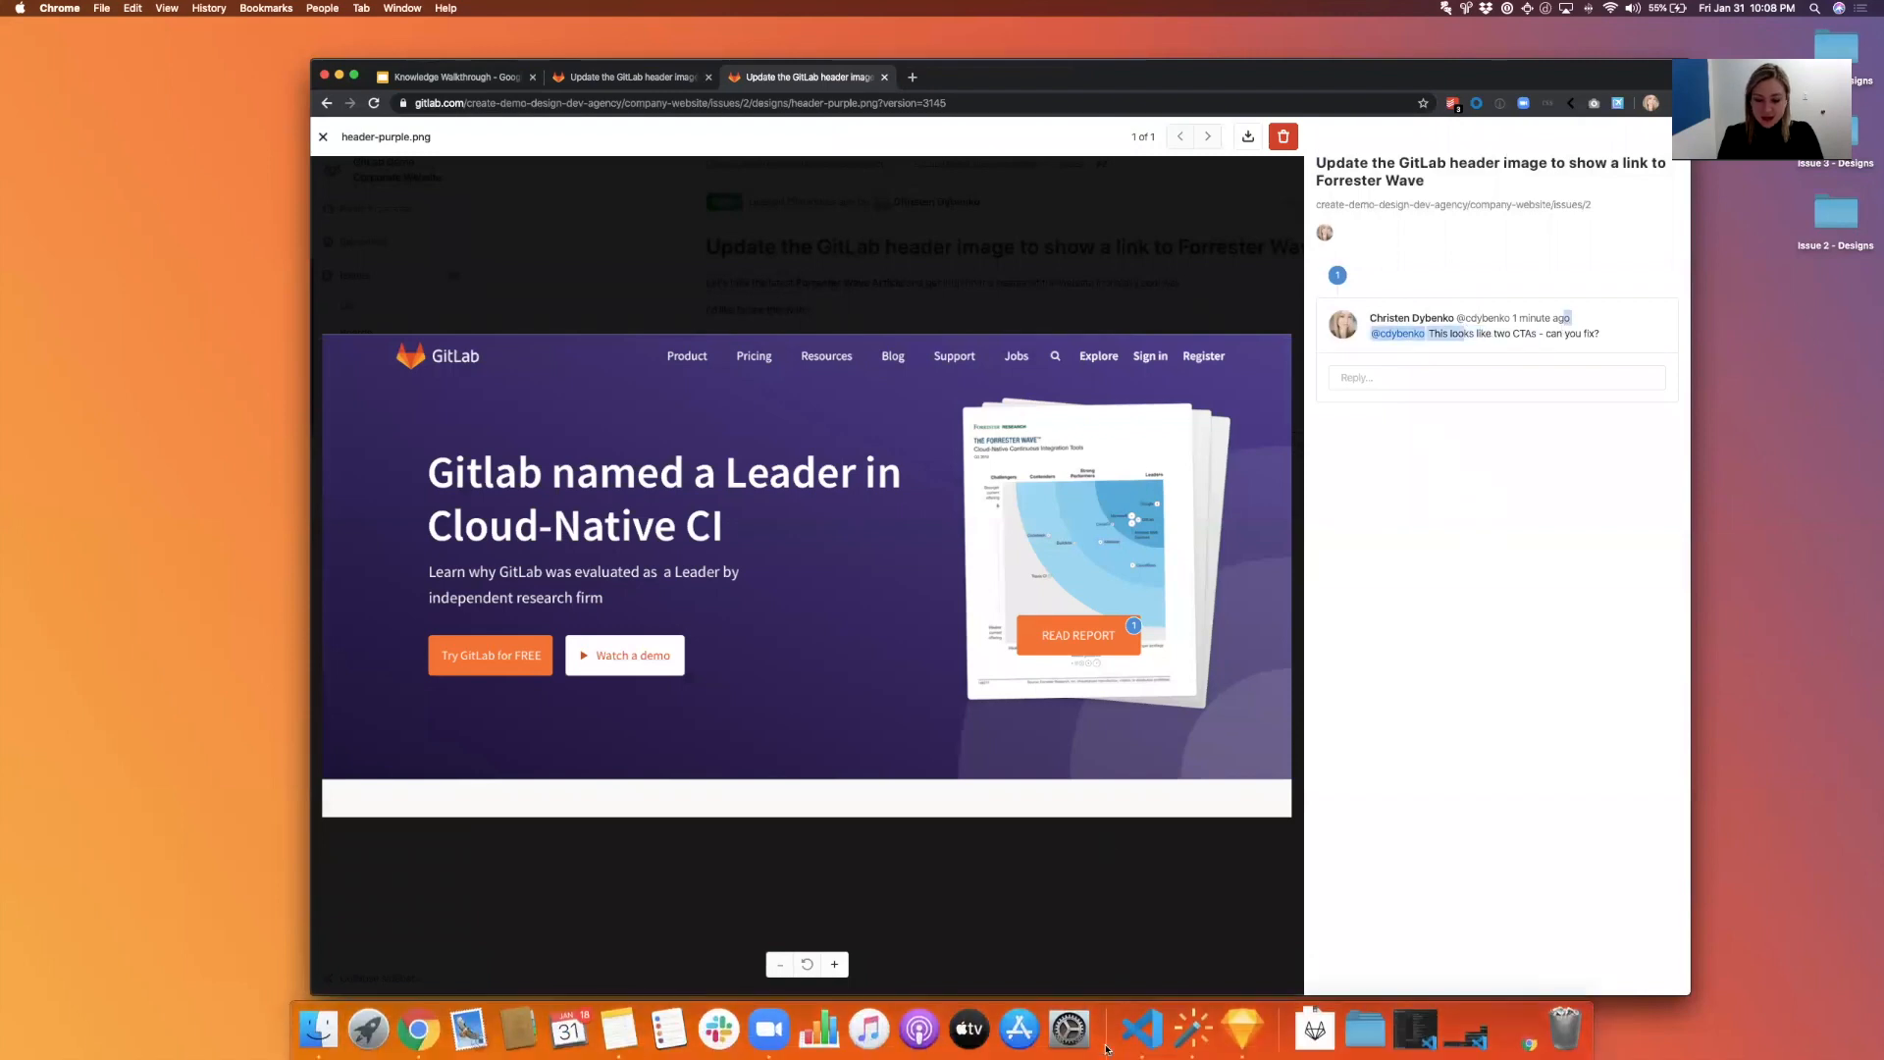
Step: In Sketch, hide the Option 1 orange button on the purple header and select its artboard
{"action": "left_click", "coordinate": [1244, 1030]}
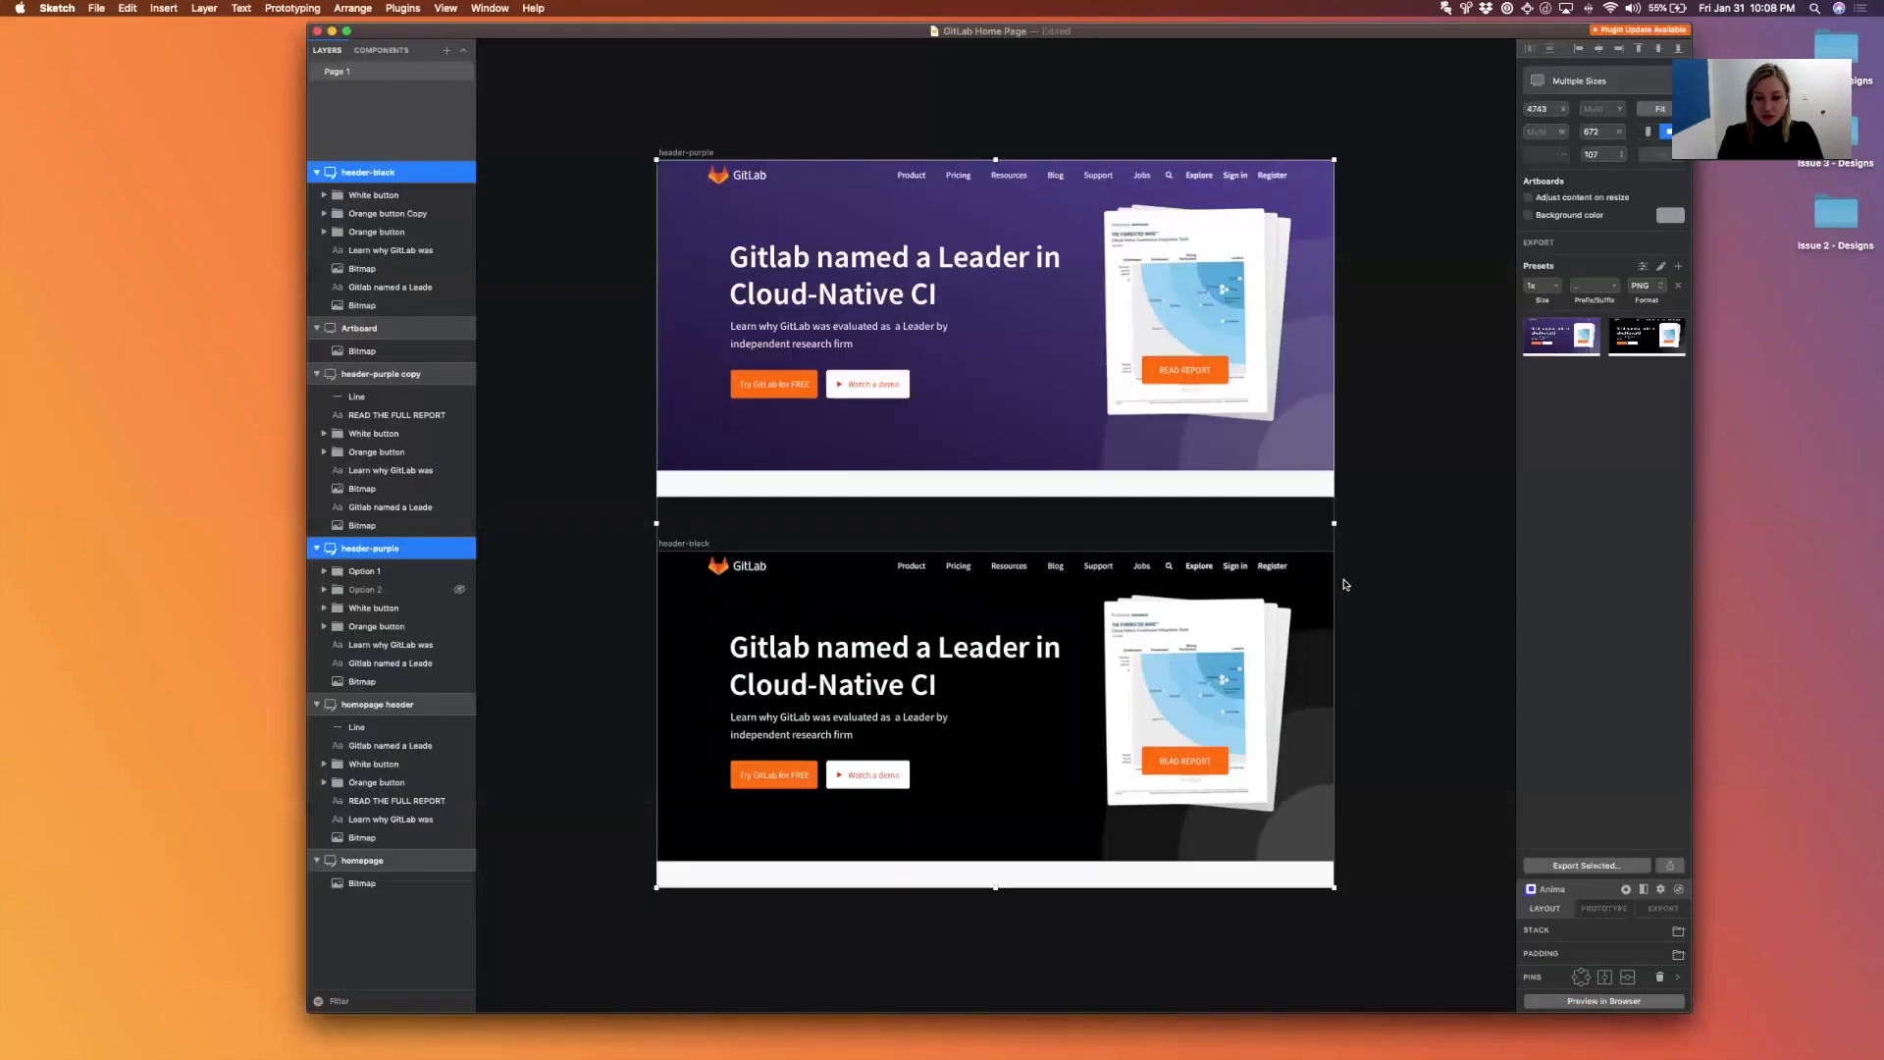
{"action": "left_click", "coordinate": [365, 571]}
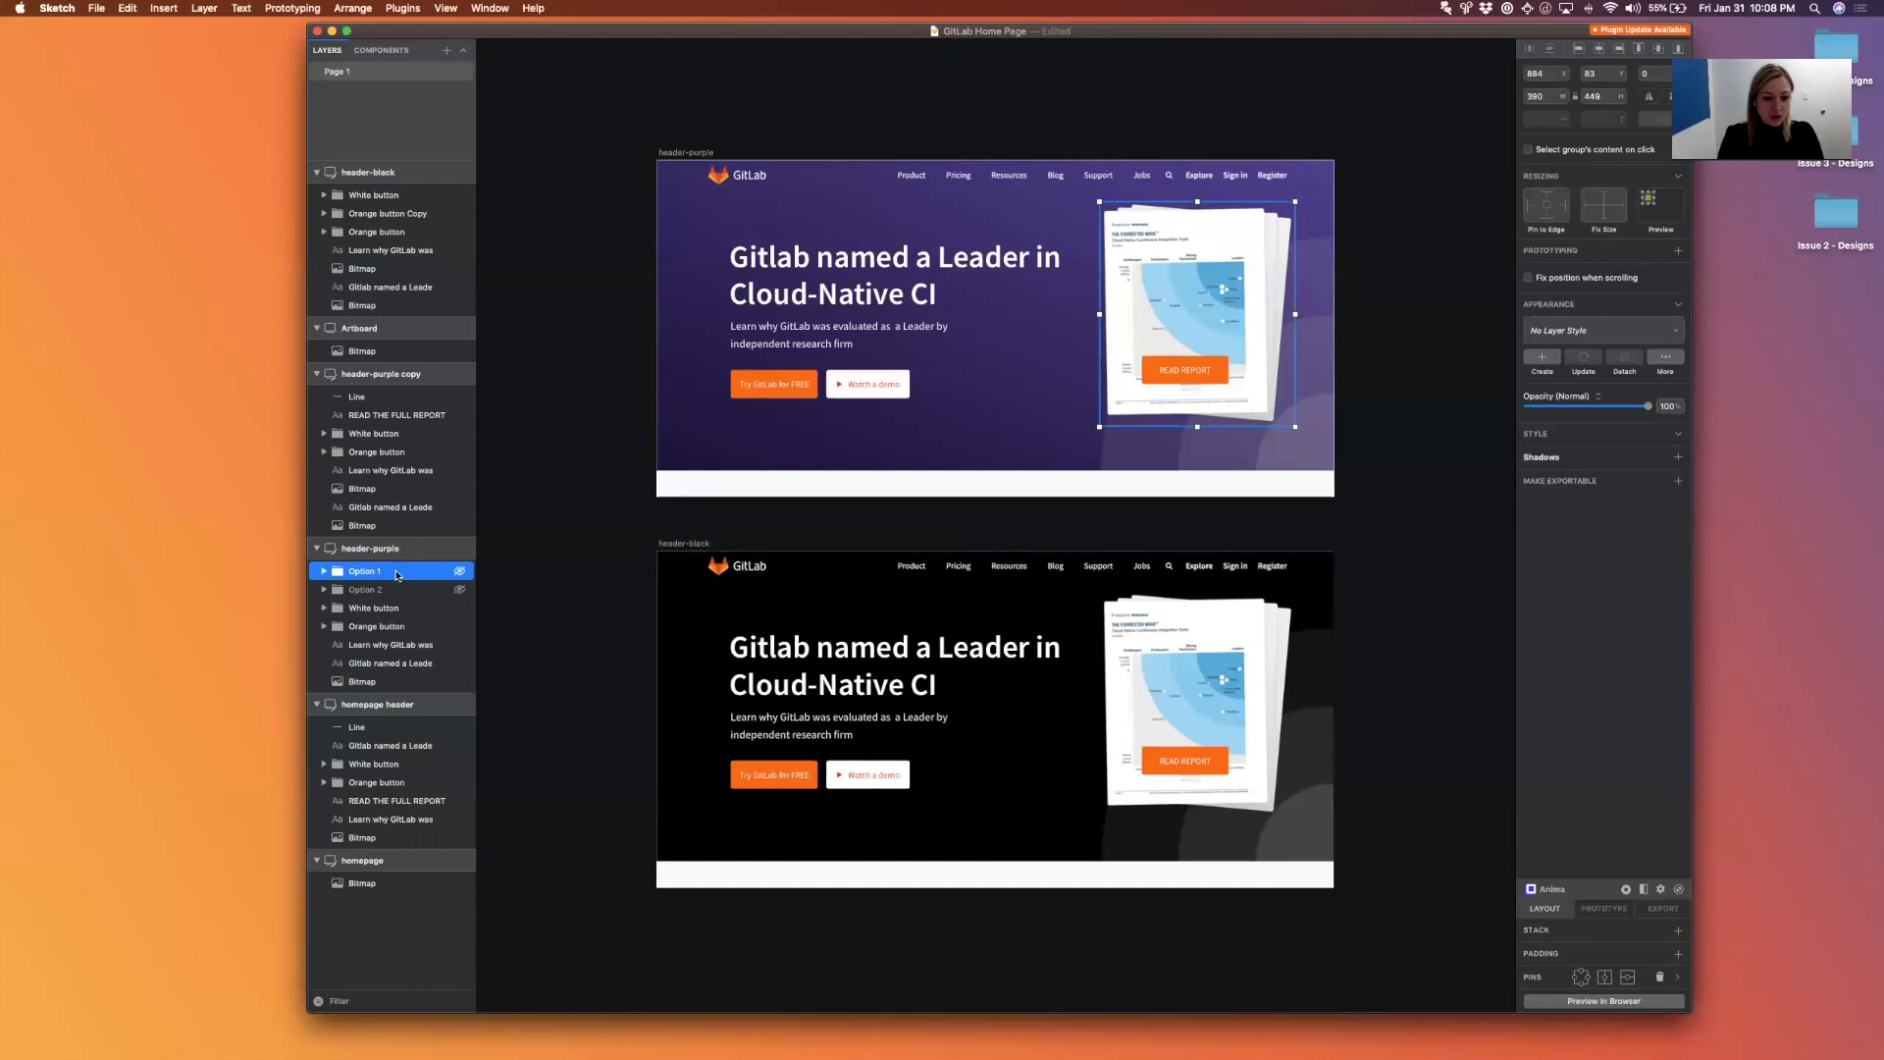
{"action": "left_click", "coordinate": [459, 571]}
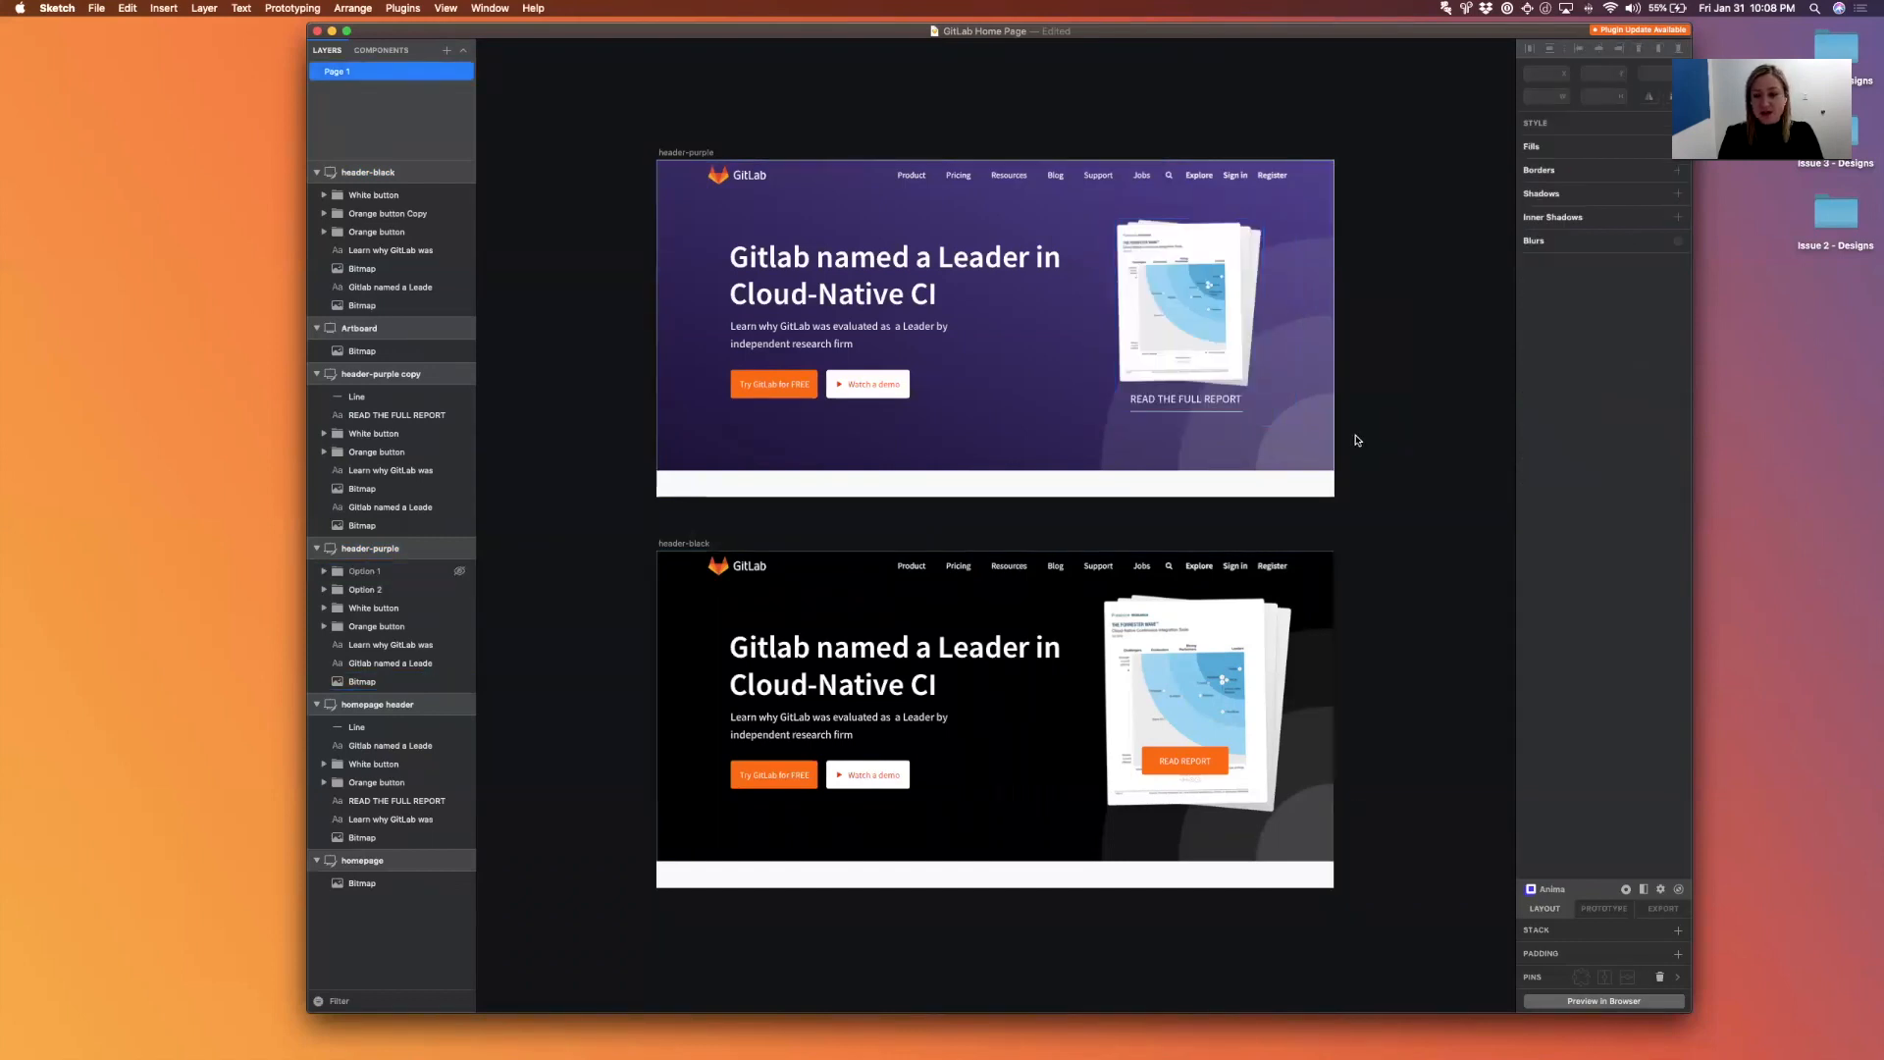
{"action": "left_click", "coordinate": [373, 548]}
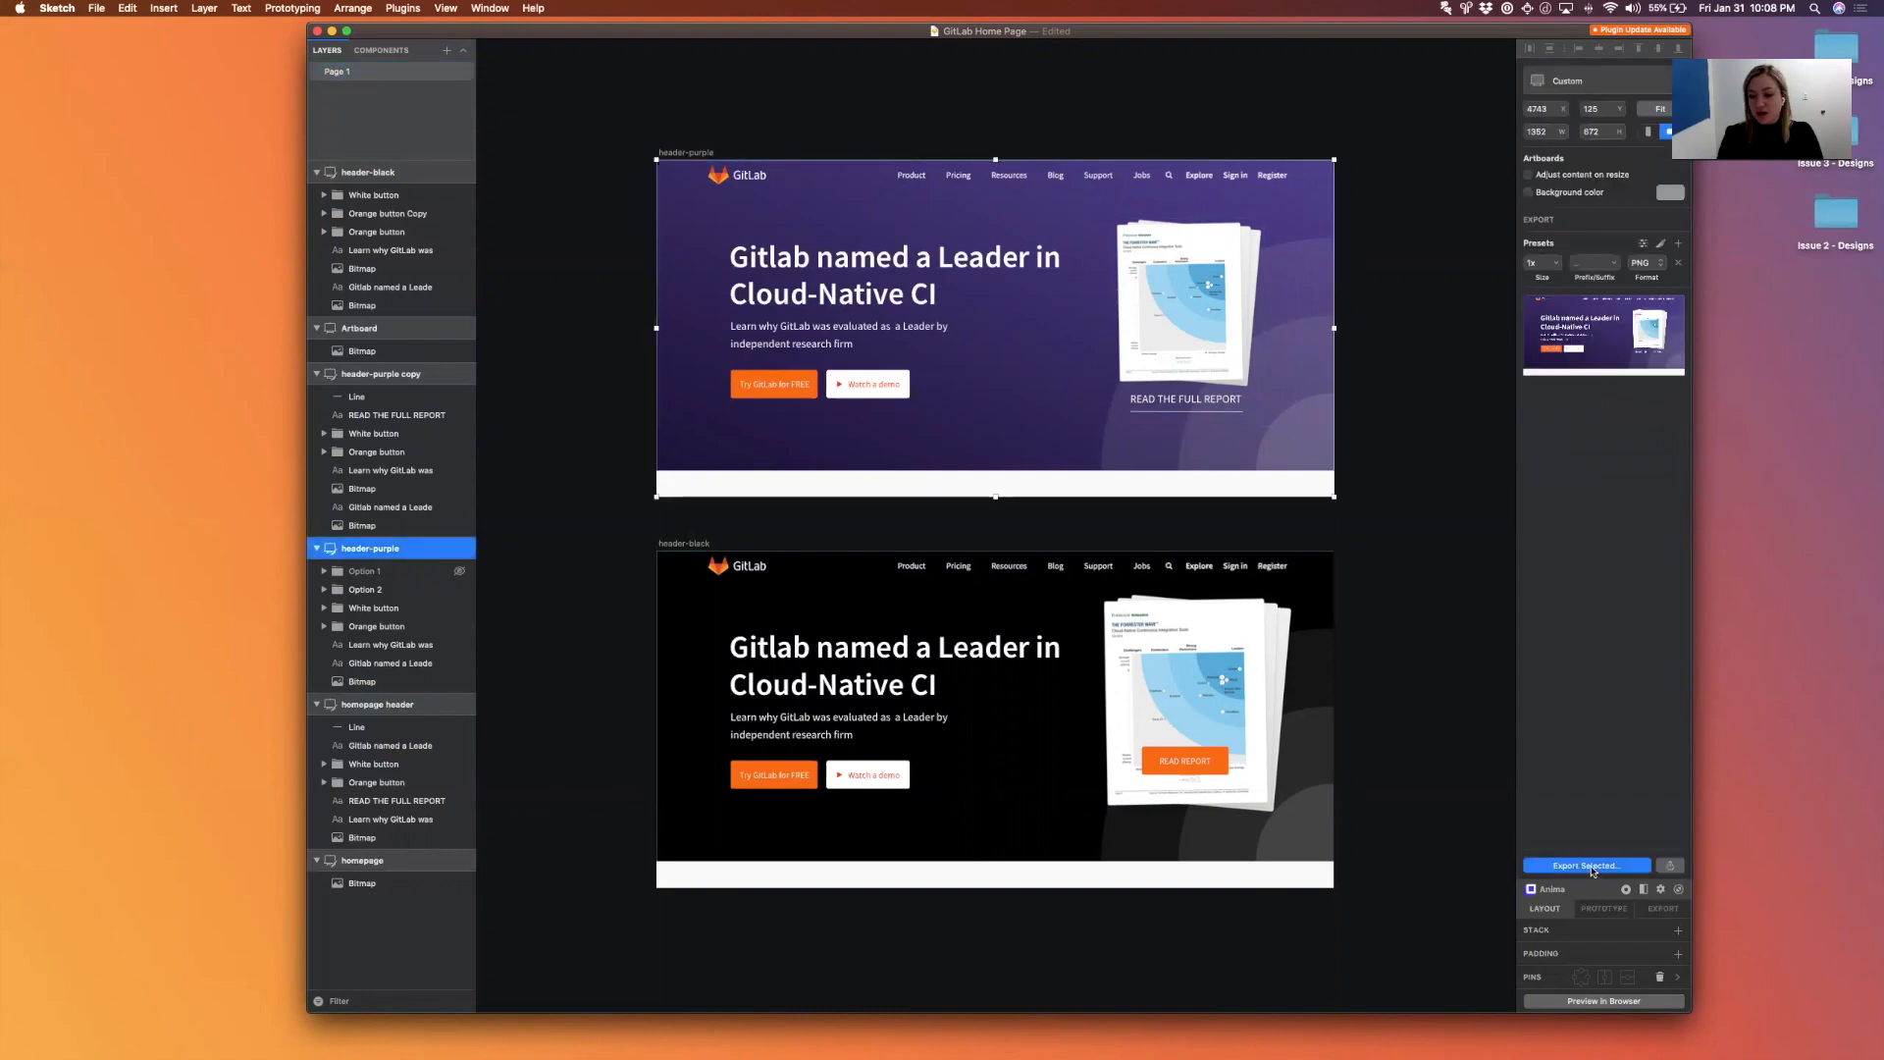
Step: Export the purple header into Issue 2 - Designs, replacing the existing header-purple.png
{"action": "left_click", "coordinate": [1586, 866]}
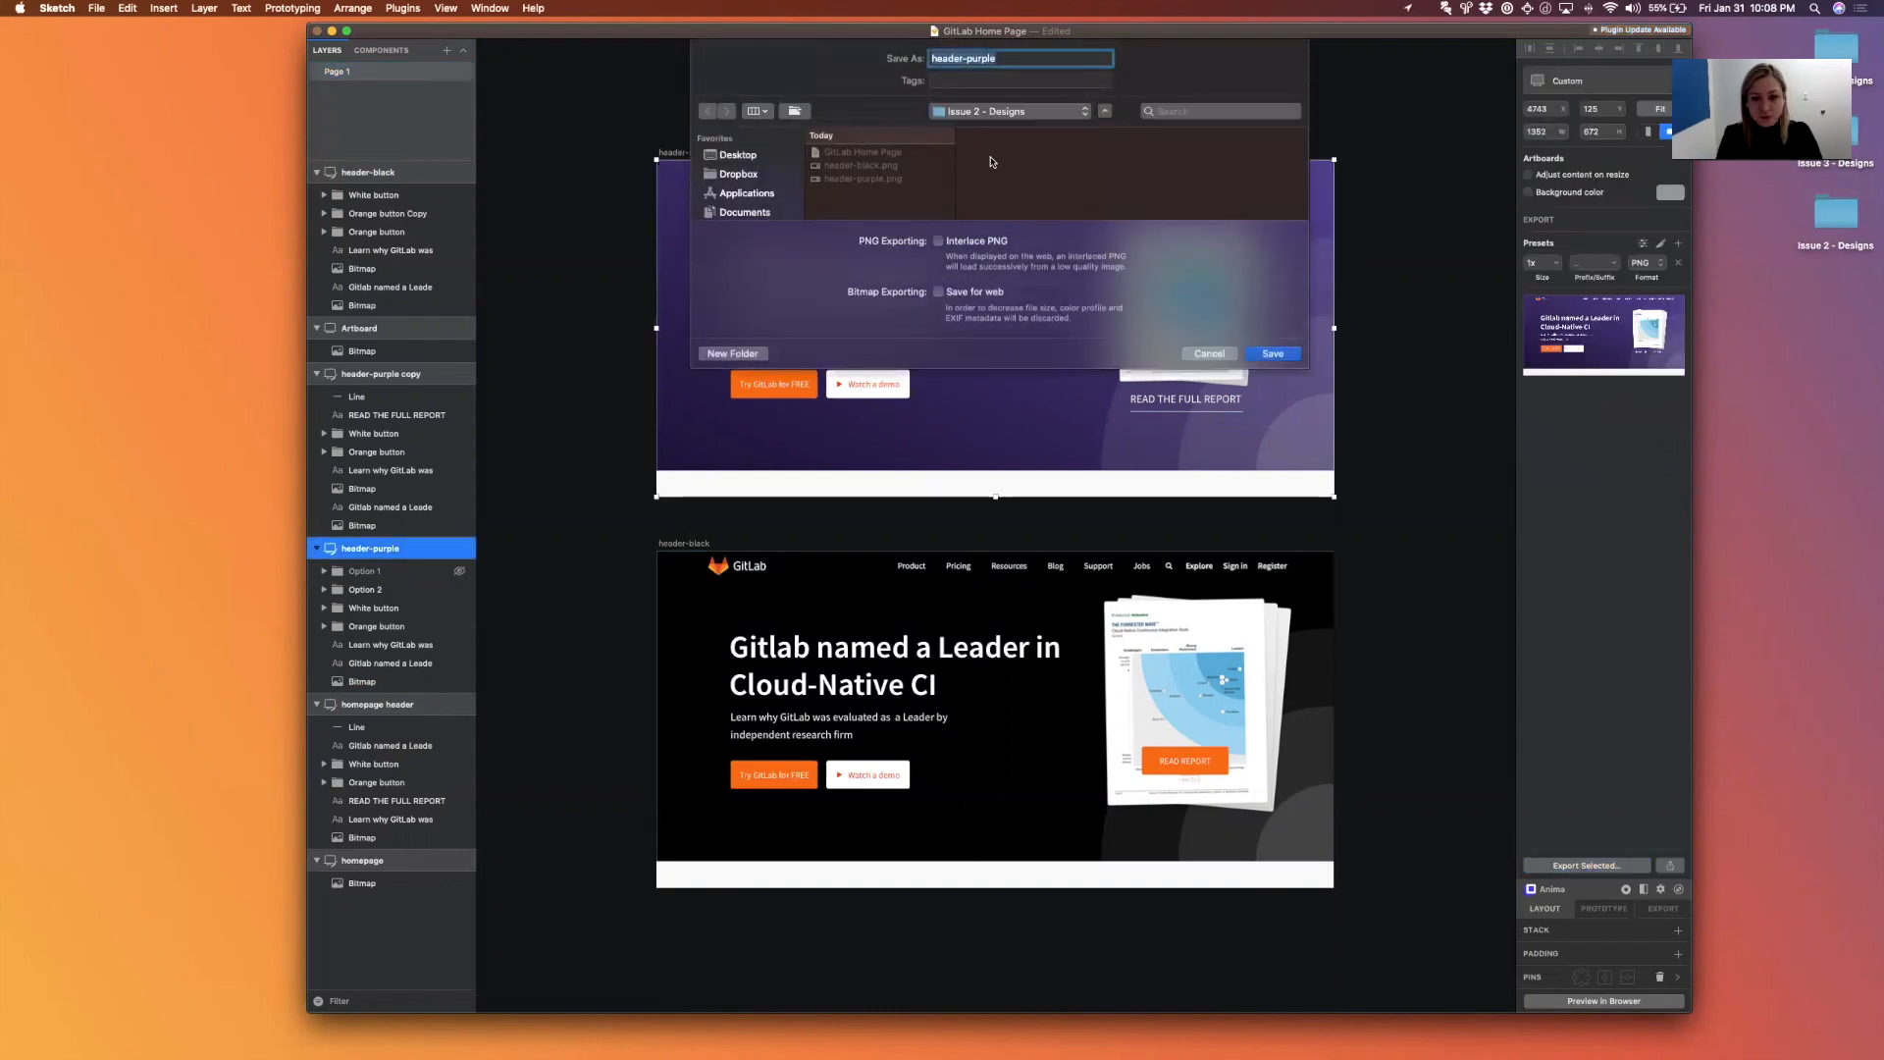
{"action": "left_click", "coordinate": [1272, 354]}
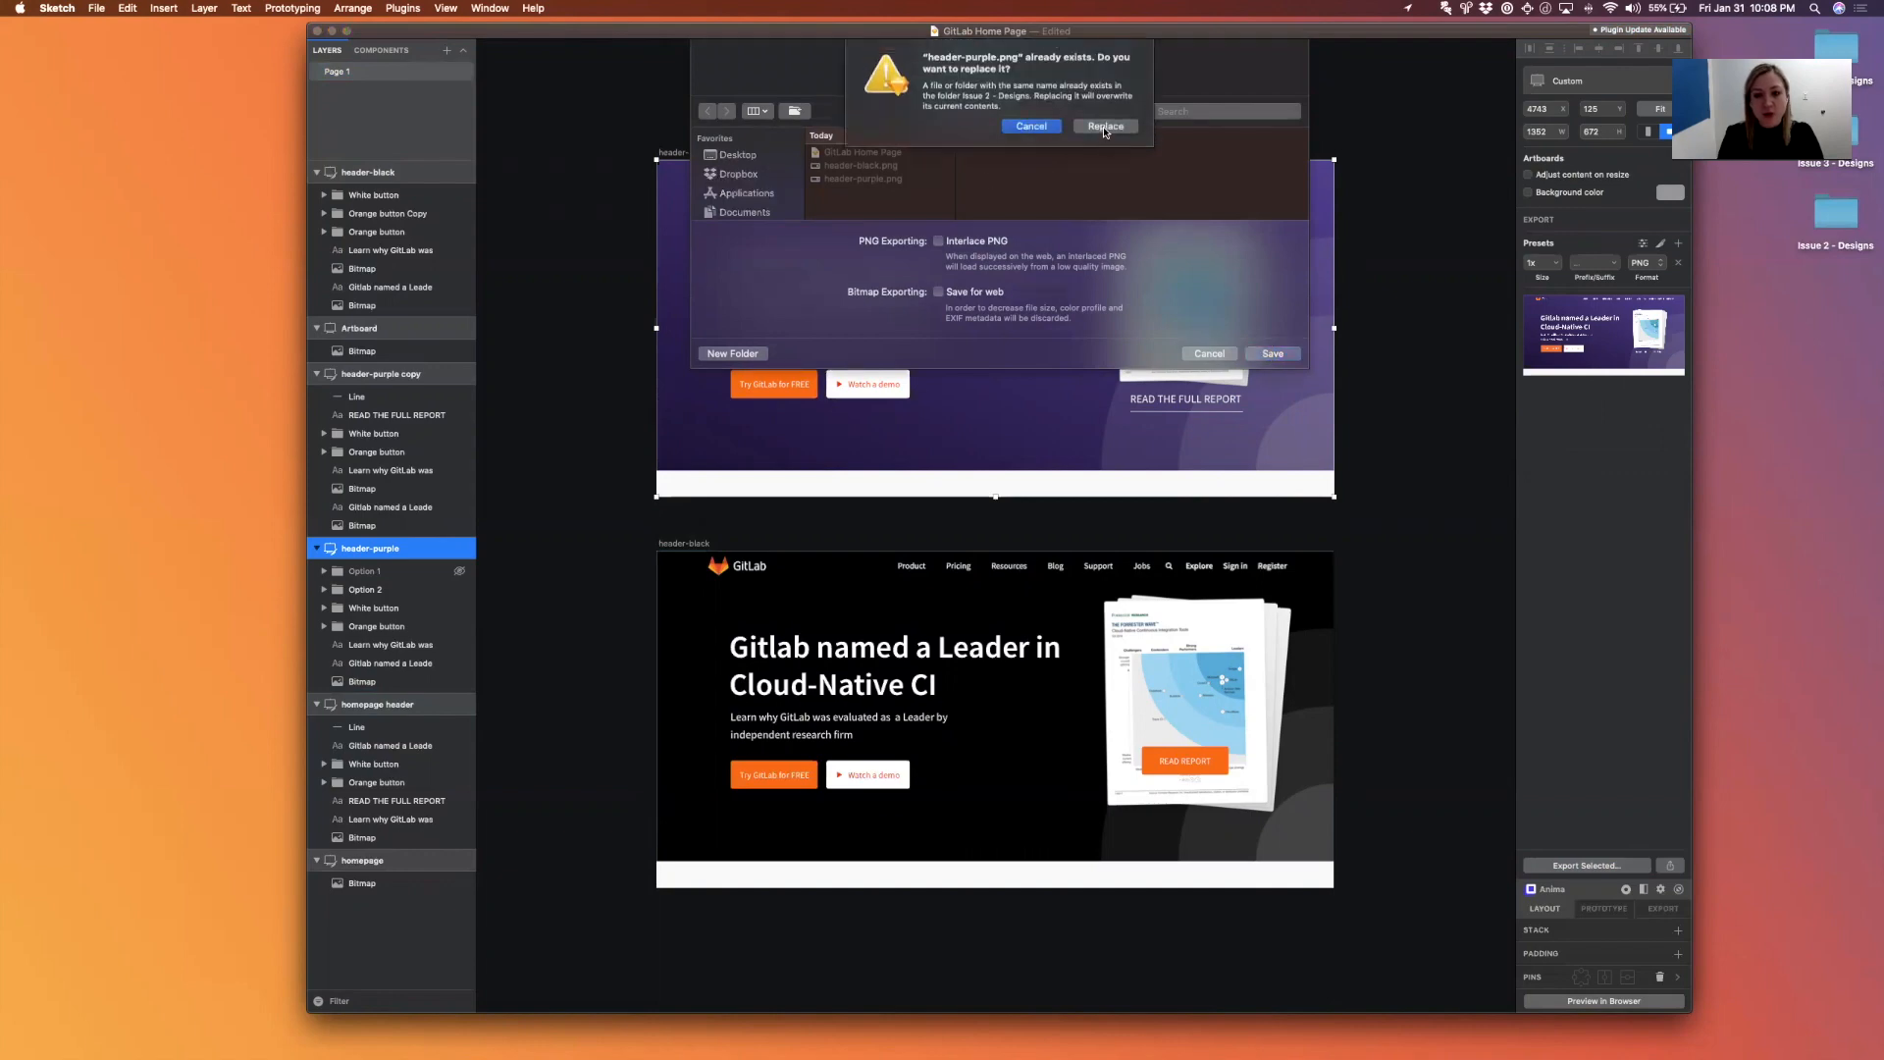
{"action": "left_click", "coordinate": [1103, 126]}
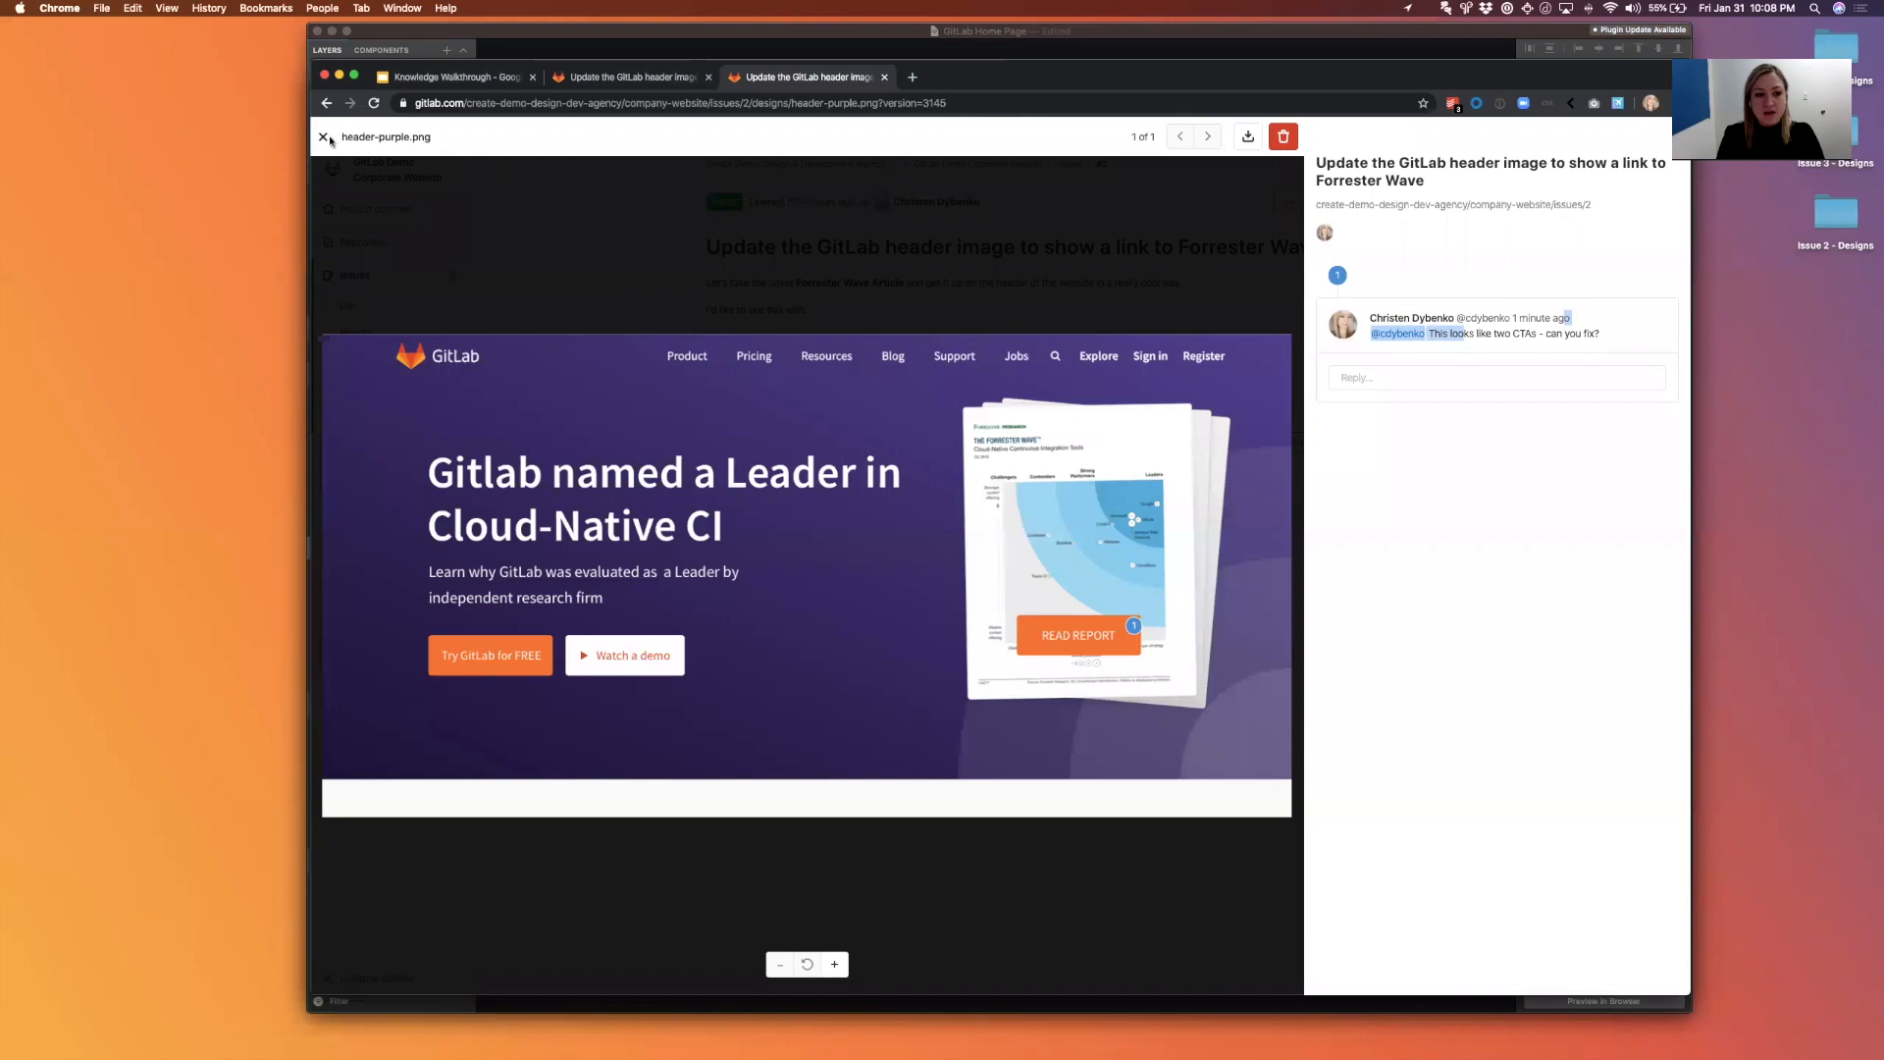
Step: Upload the re-exported header-purple.png from Issue 2 - Designs as a new design version
{"action": "left_click", "coordinate": [322, 135]}
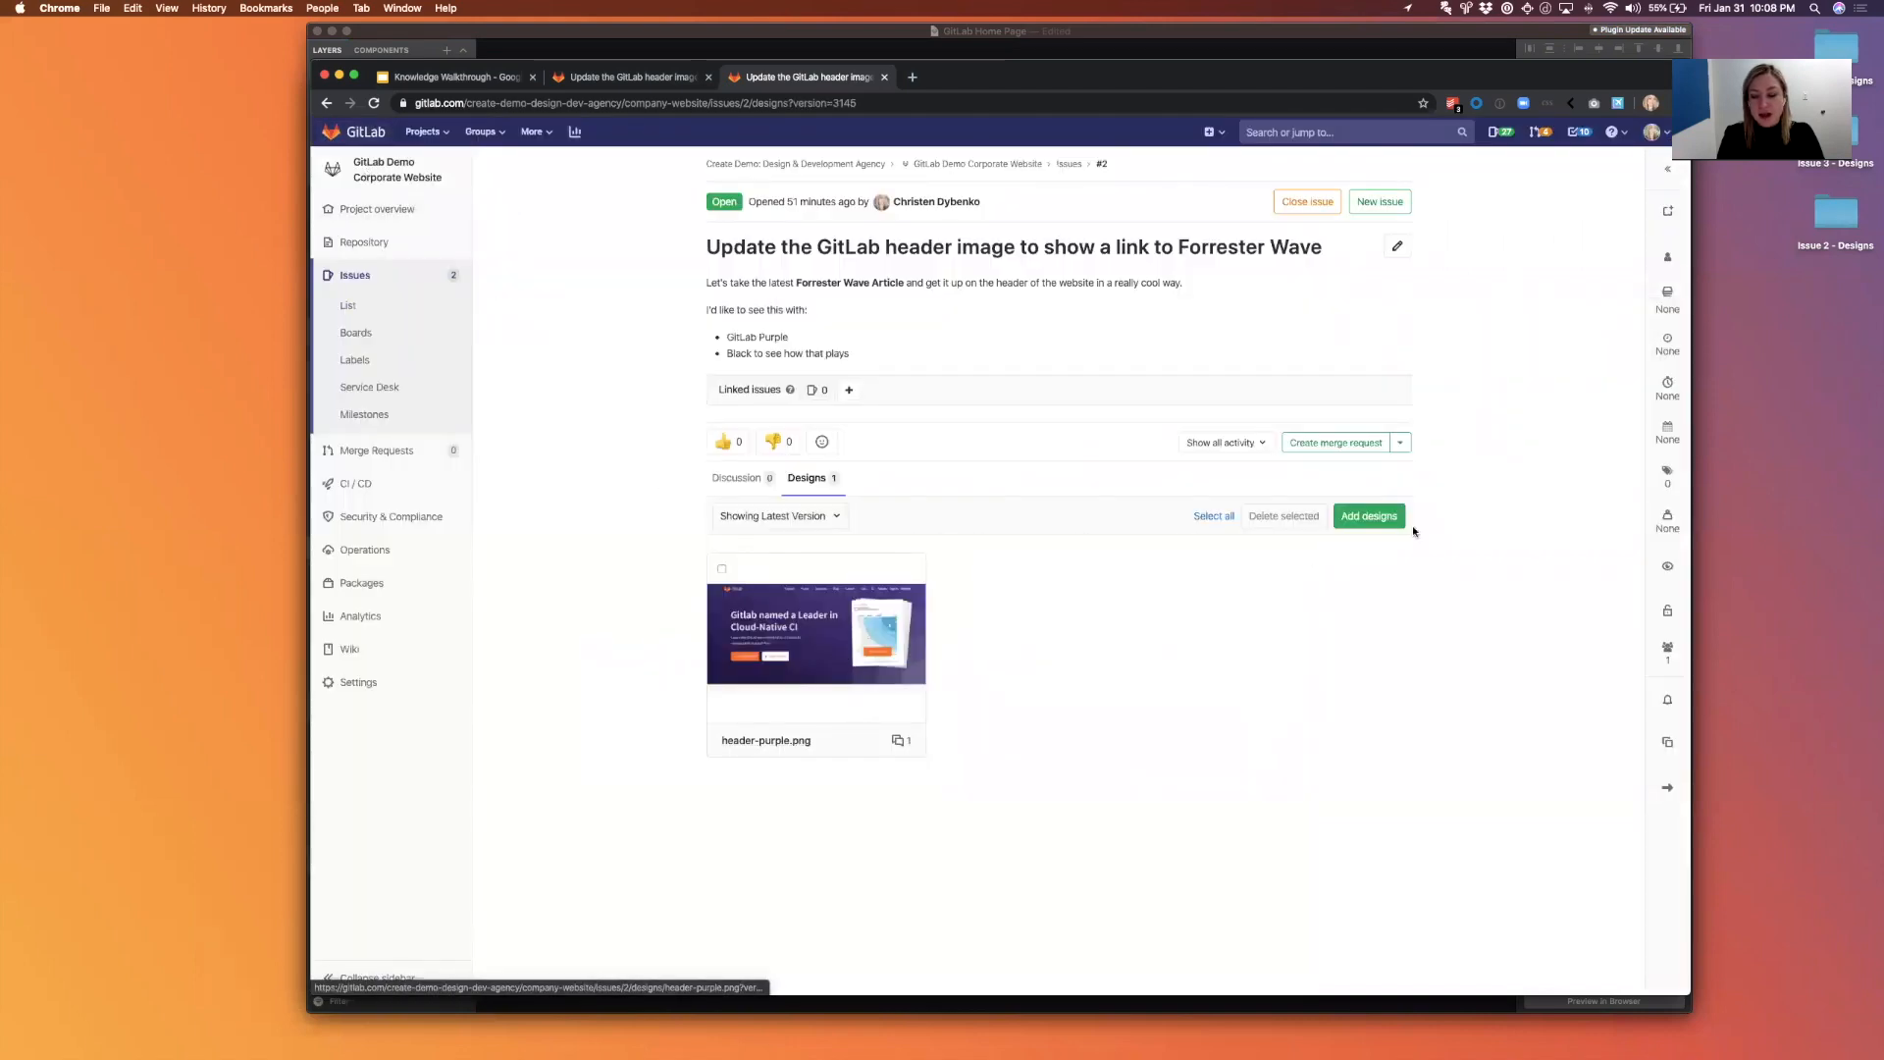
{"action": "left_click", "coordinate": [1368, 516]}
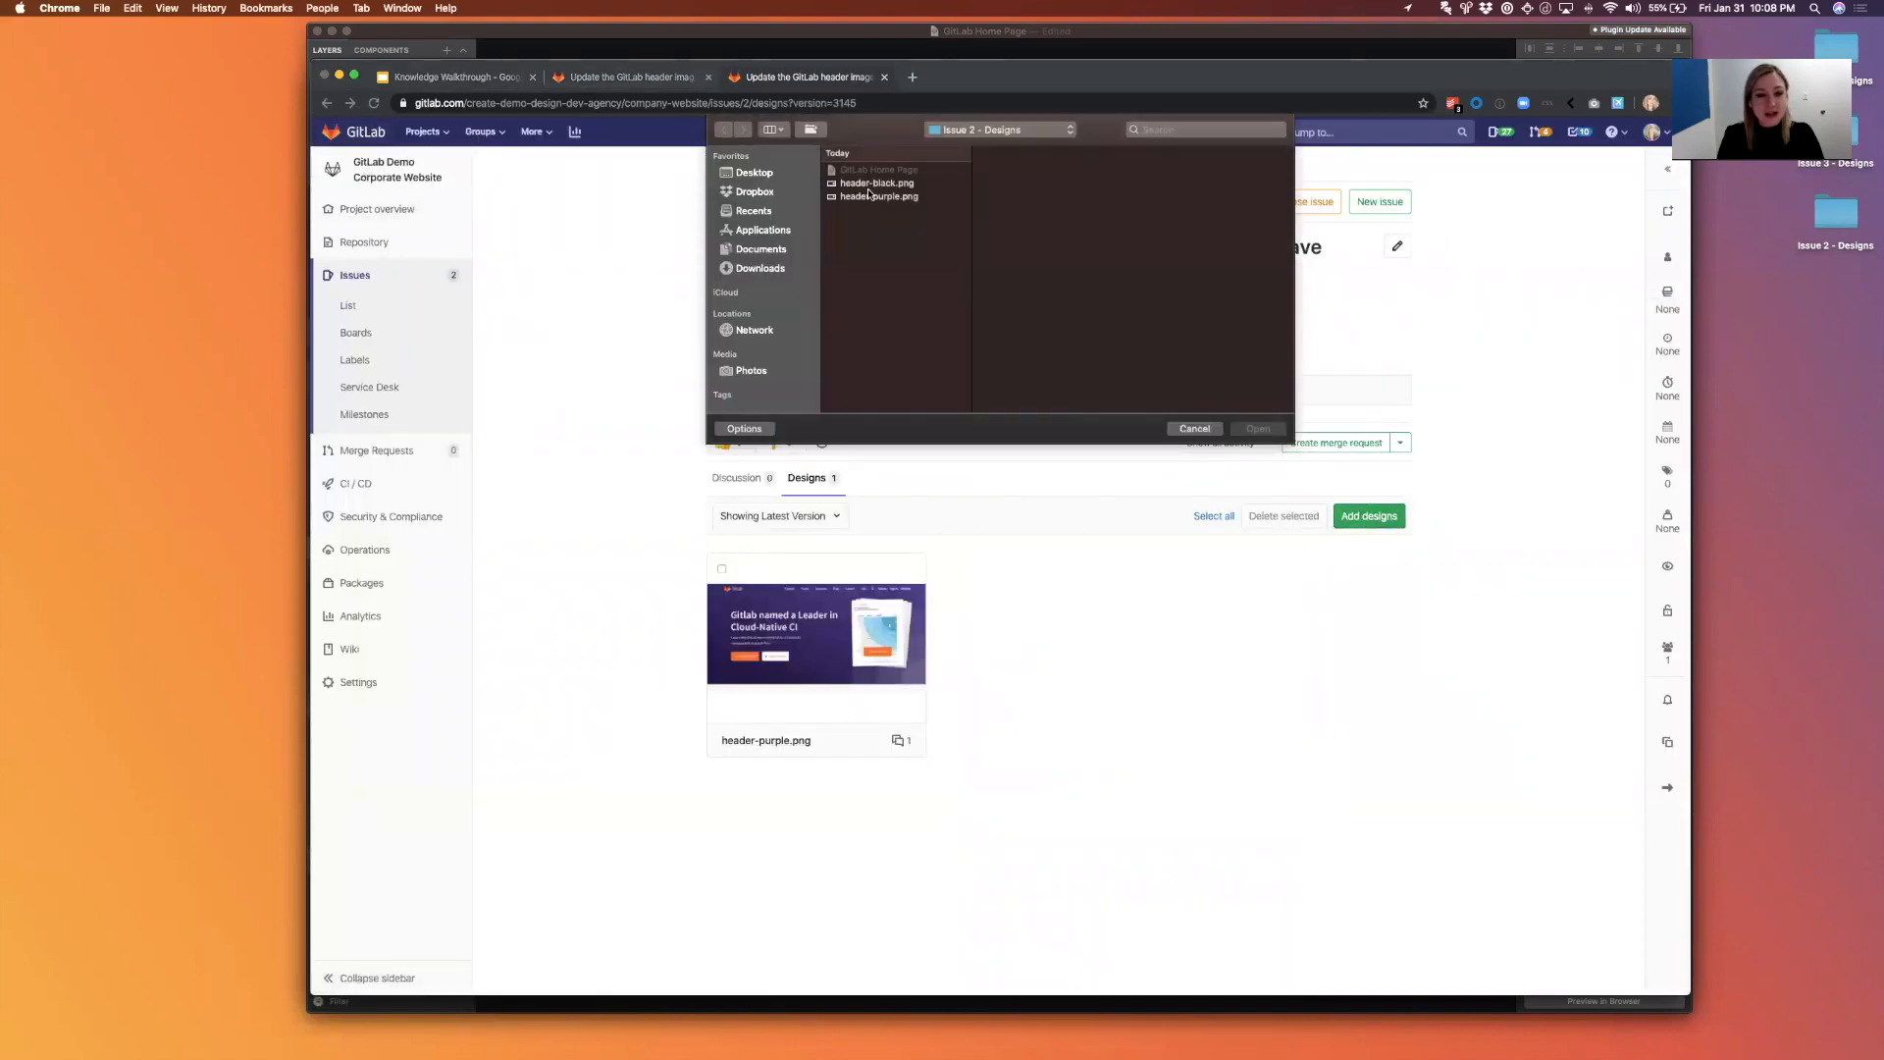
{"action": "left_click", "coordinate": [879, 196]}
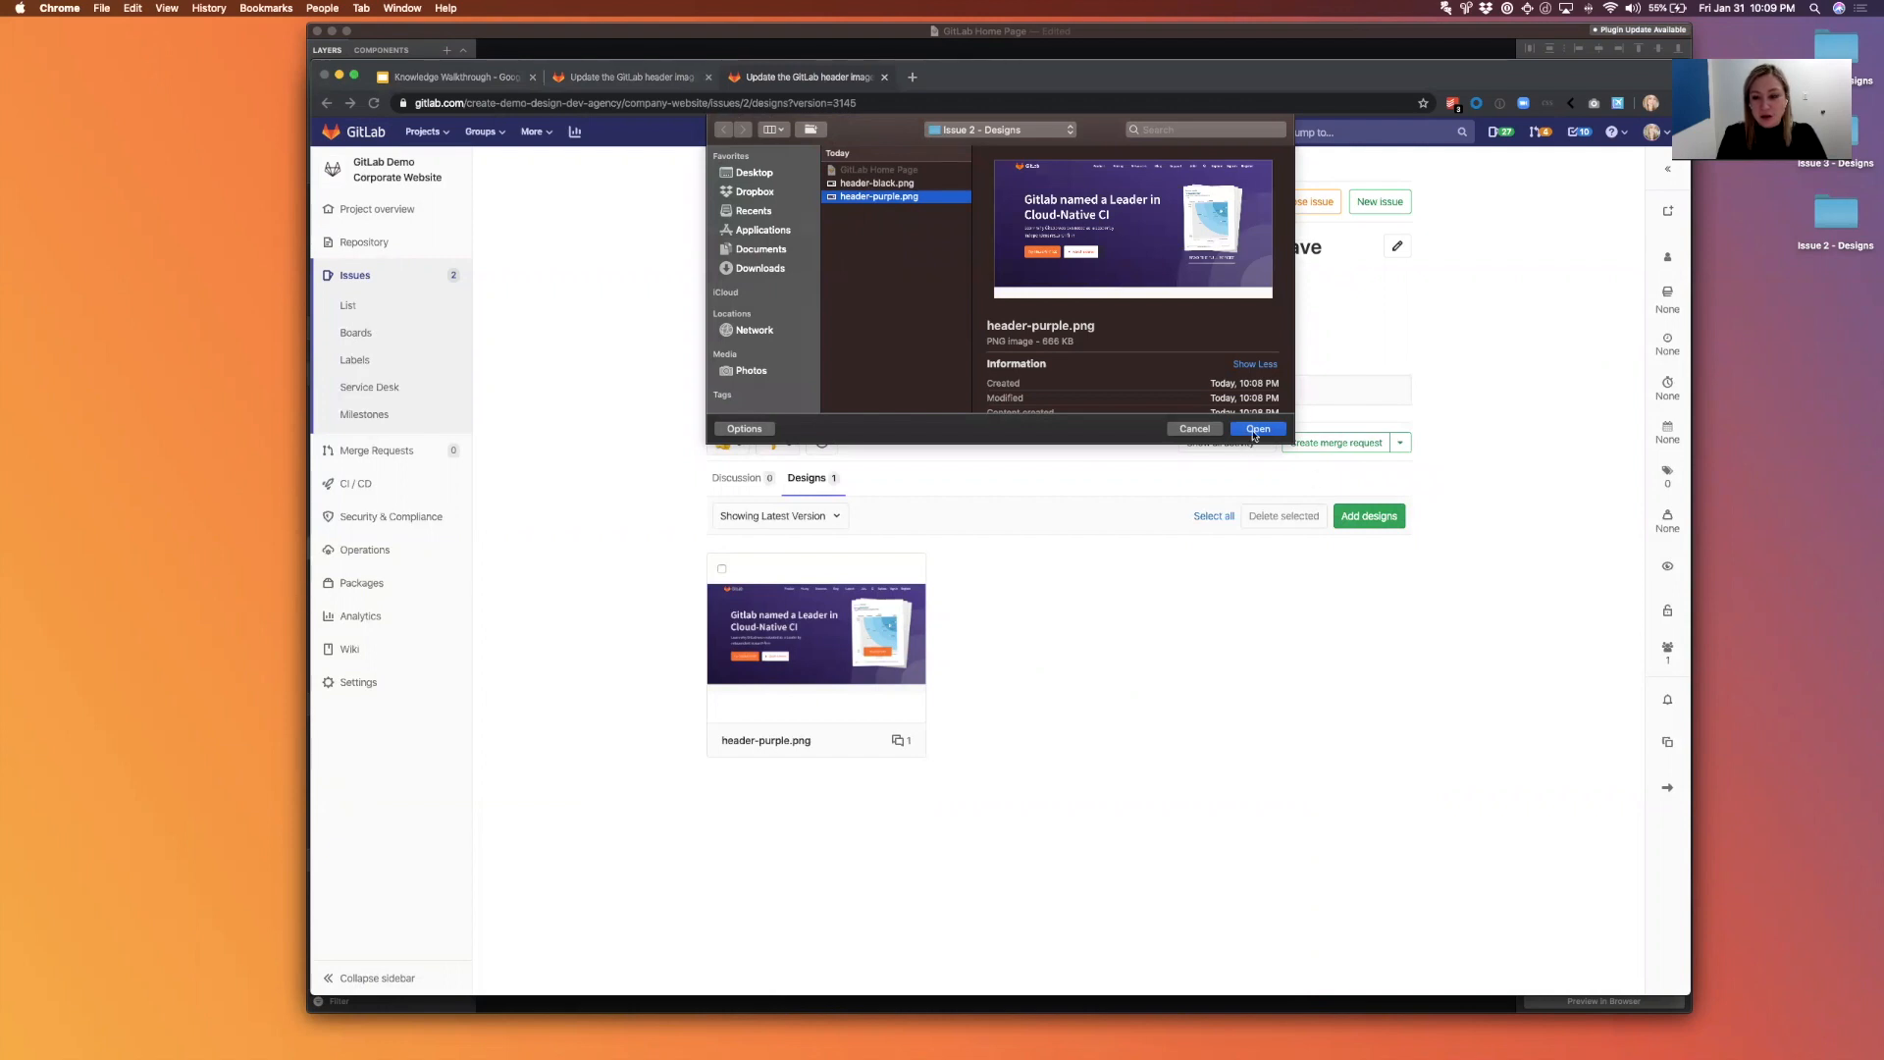
{"action": "left_click", "coordinate": [1257, 429]}
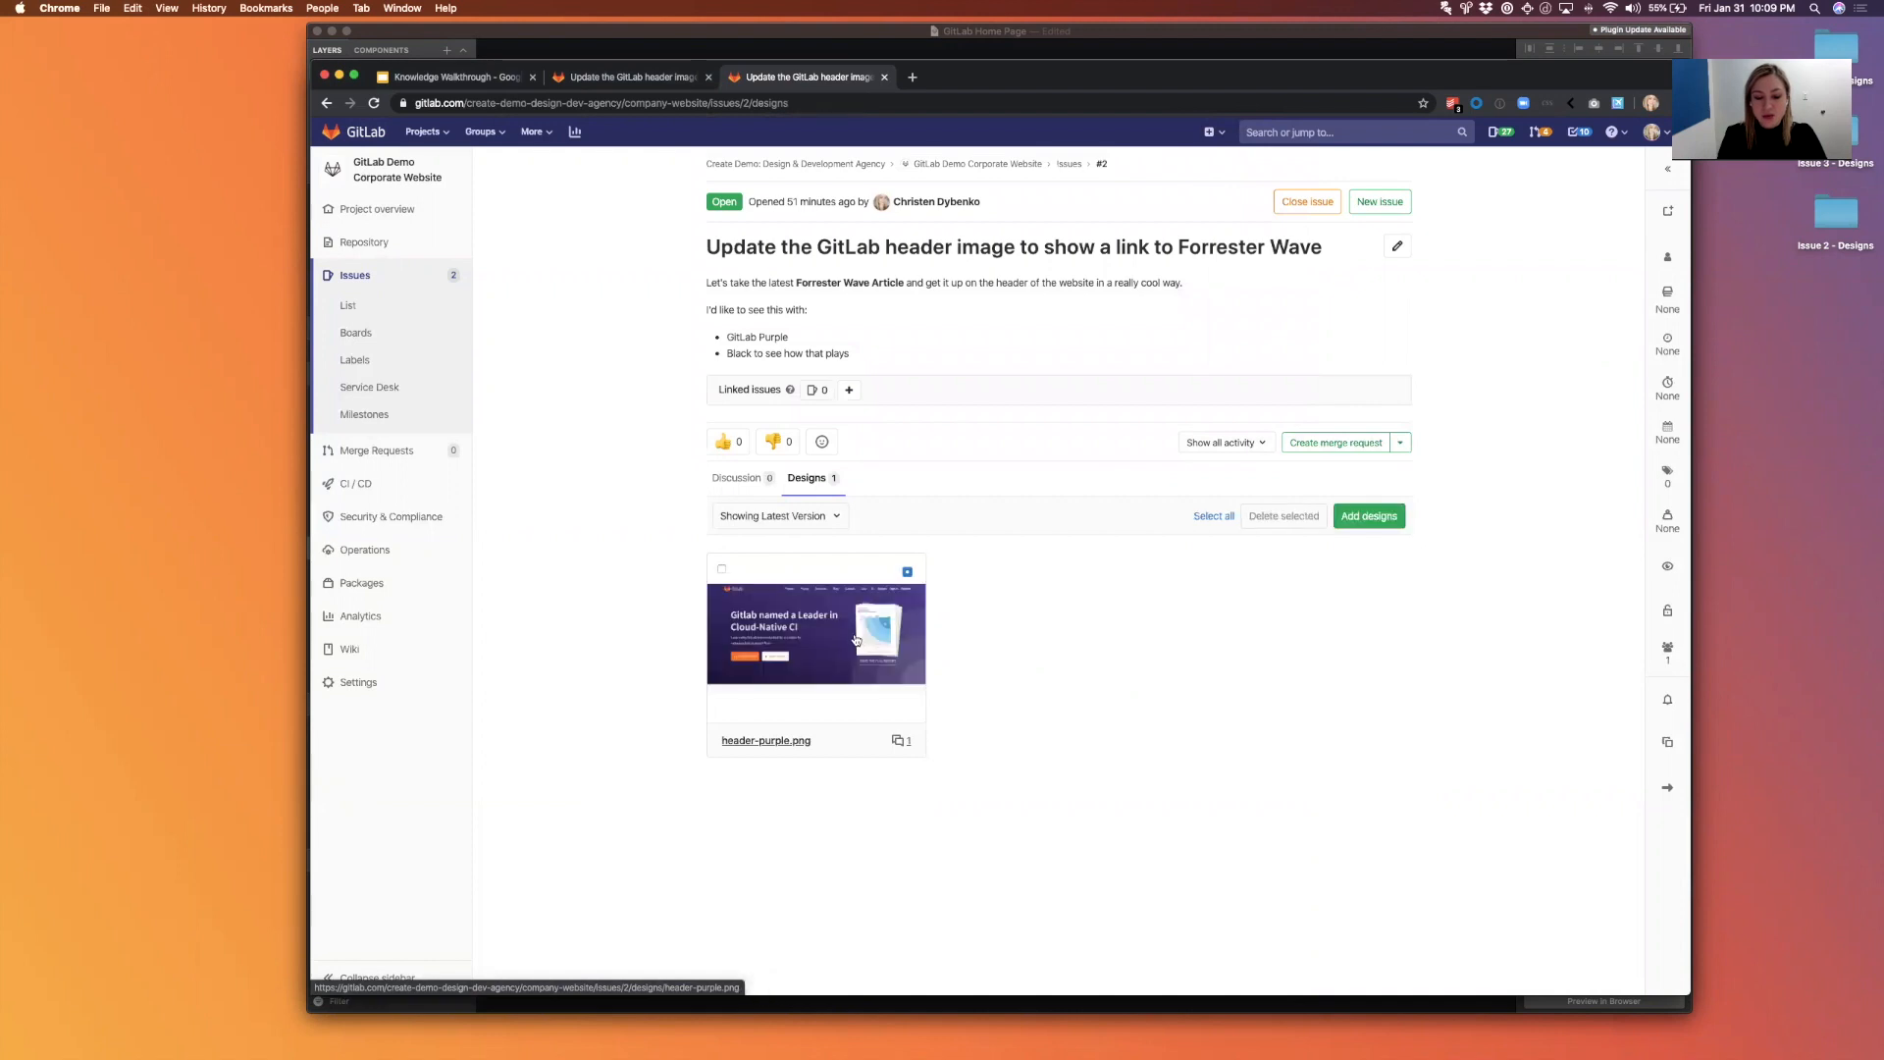
{"action": "mouse_move", "coordinate": [889, 667]}
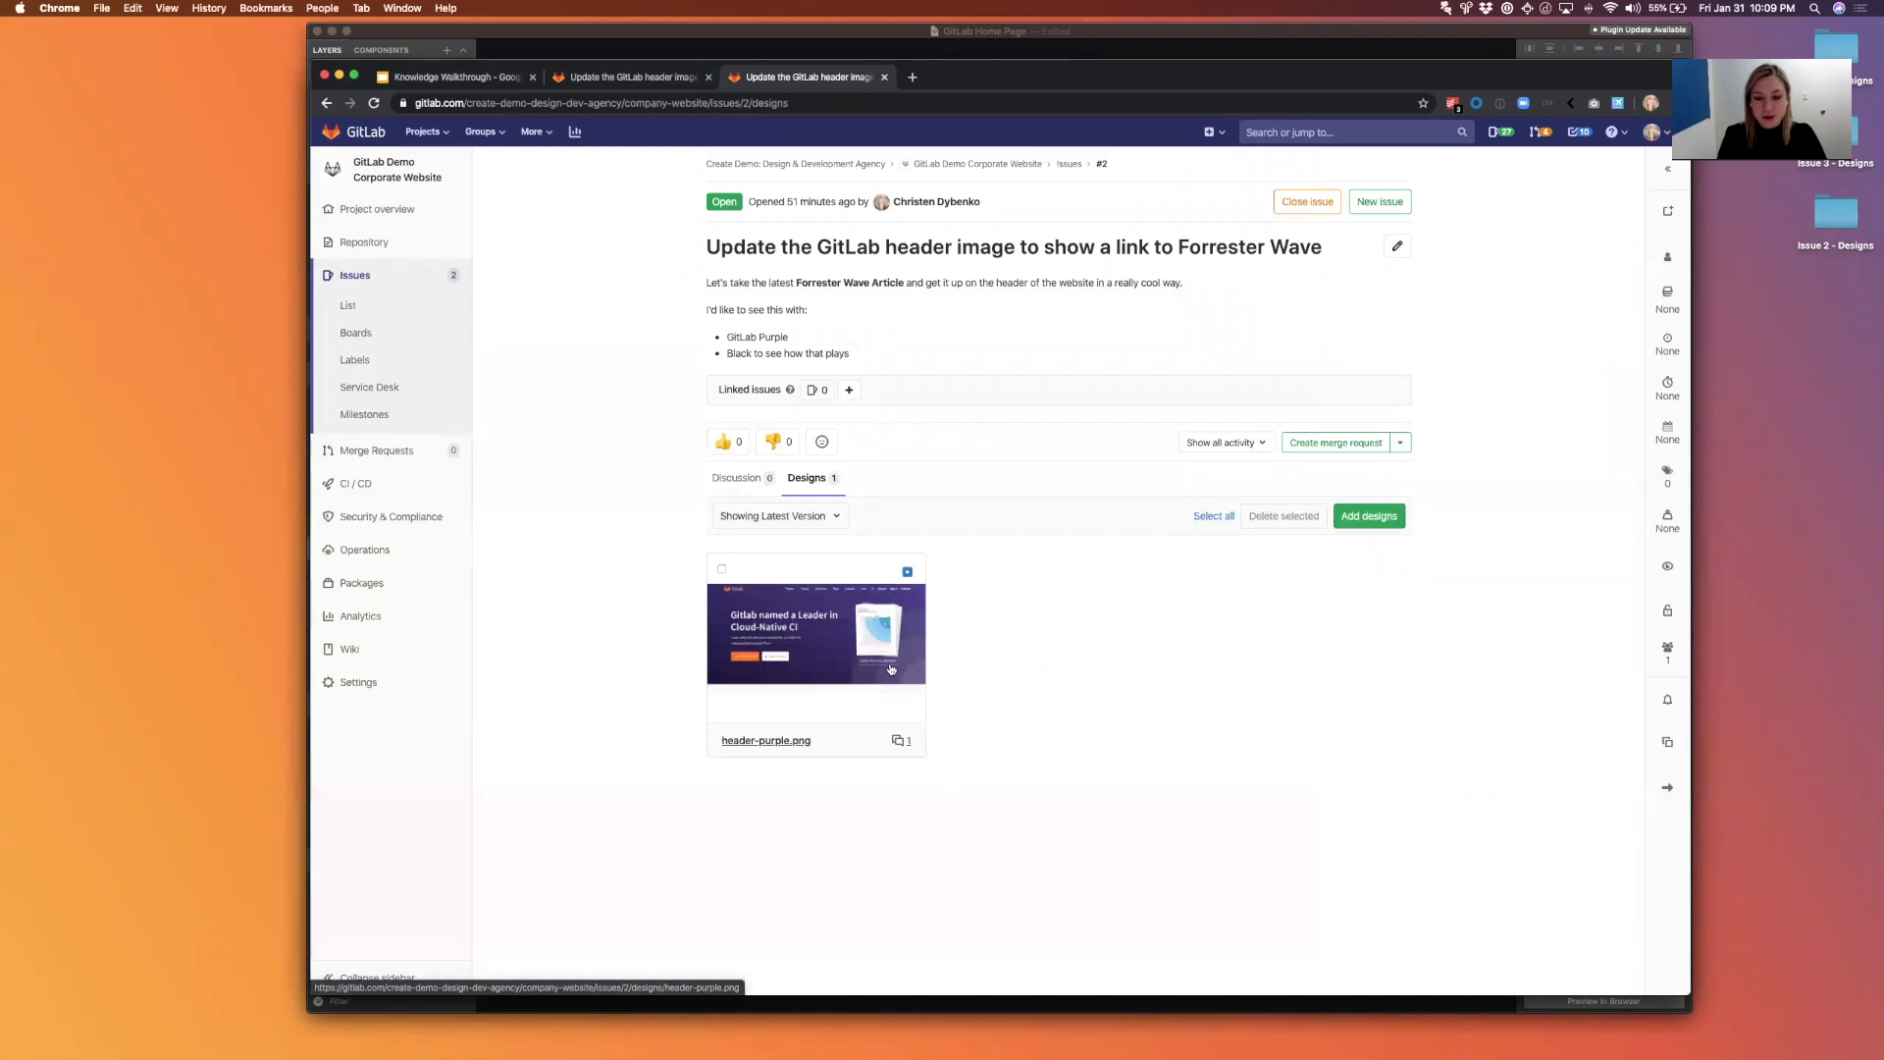
{"action": "mouse_move", "coordinate": [842, 689]}
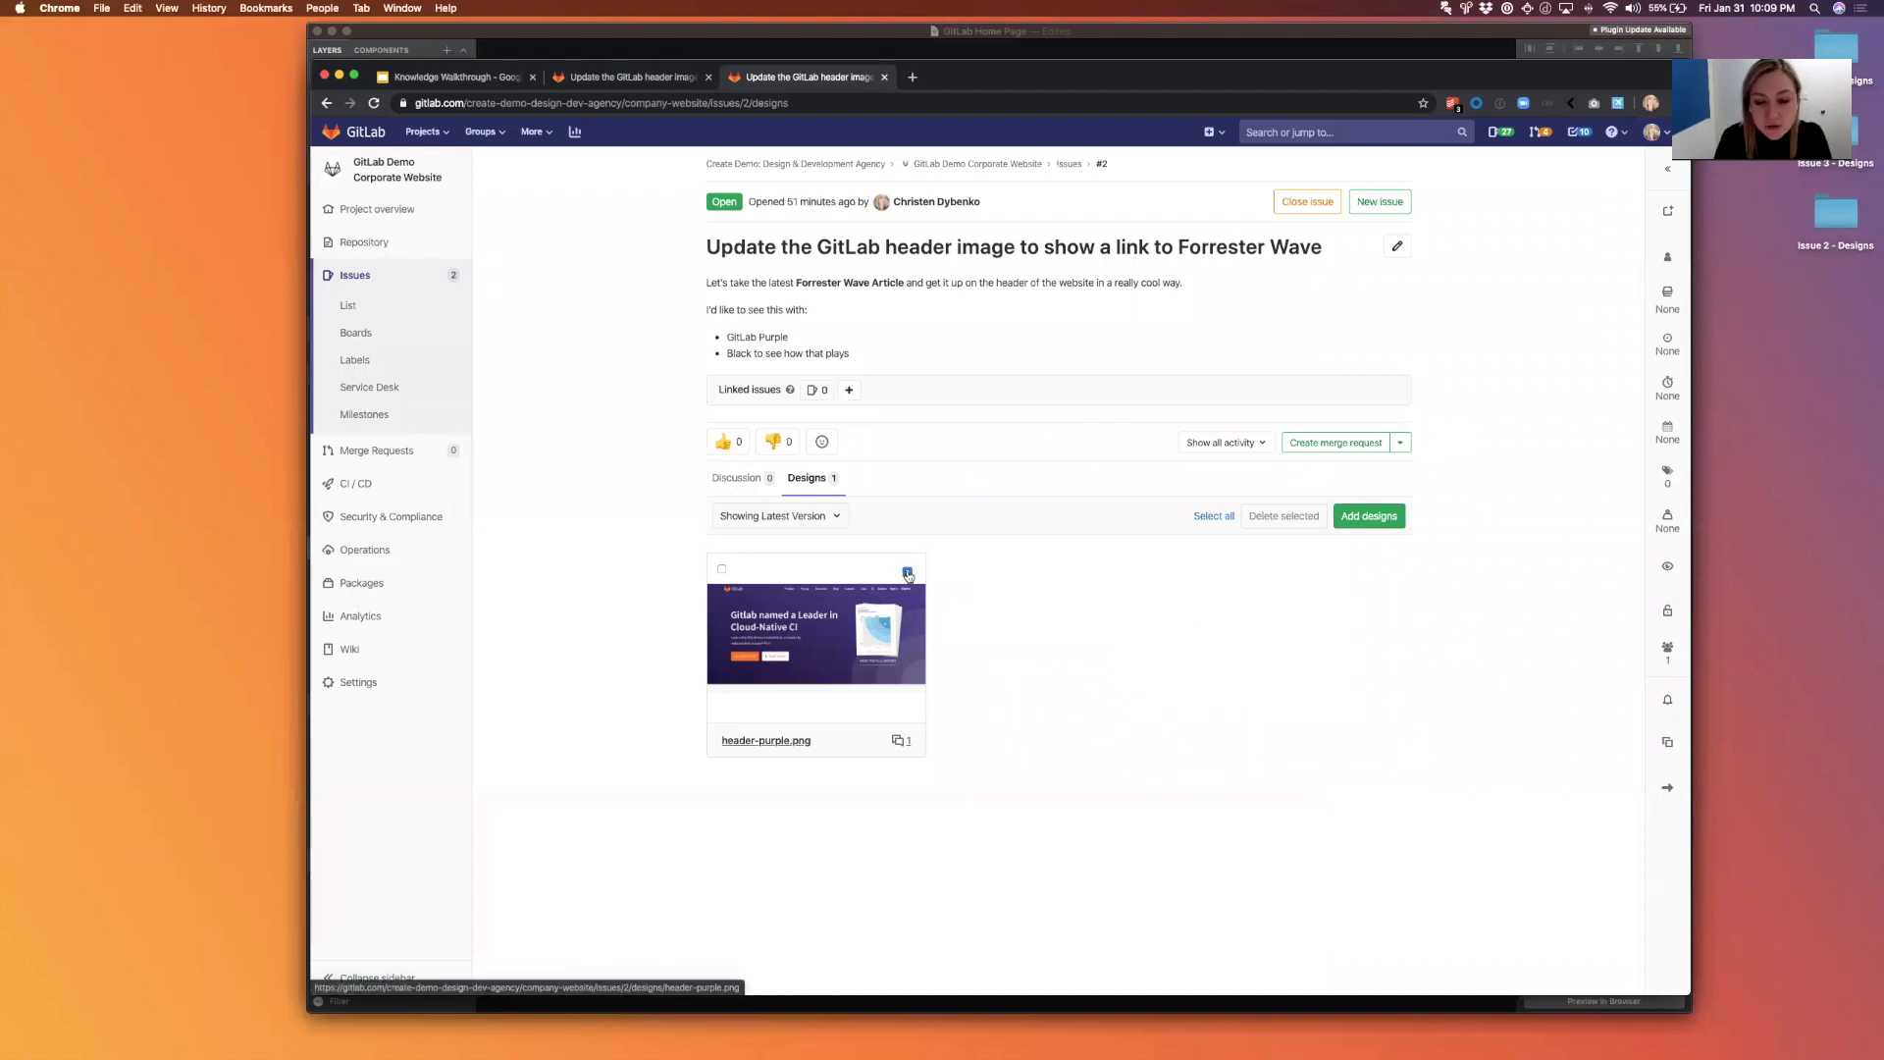
{"action": "mouse_move", "coordinate": [907, 572]}
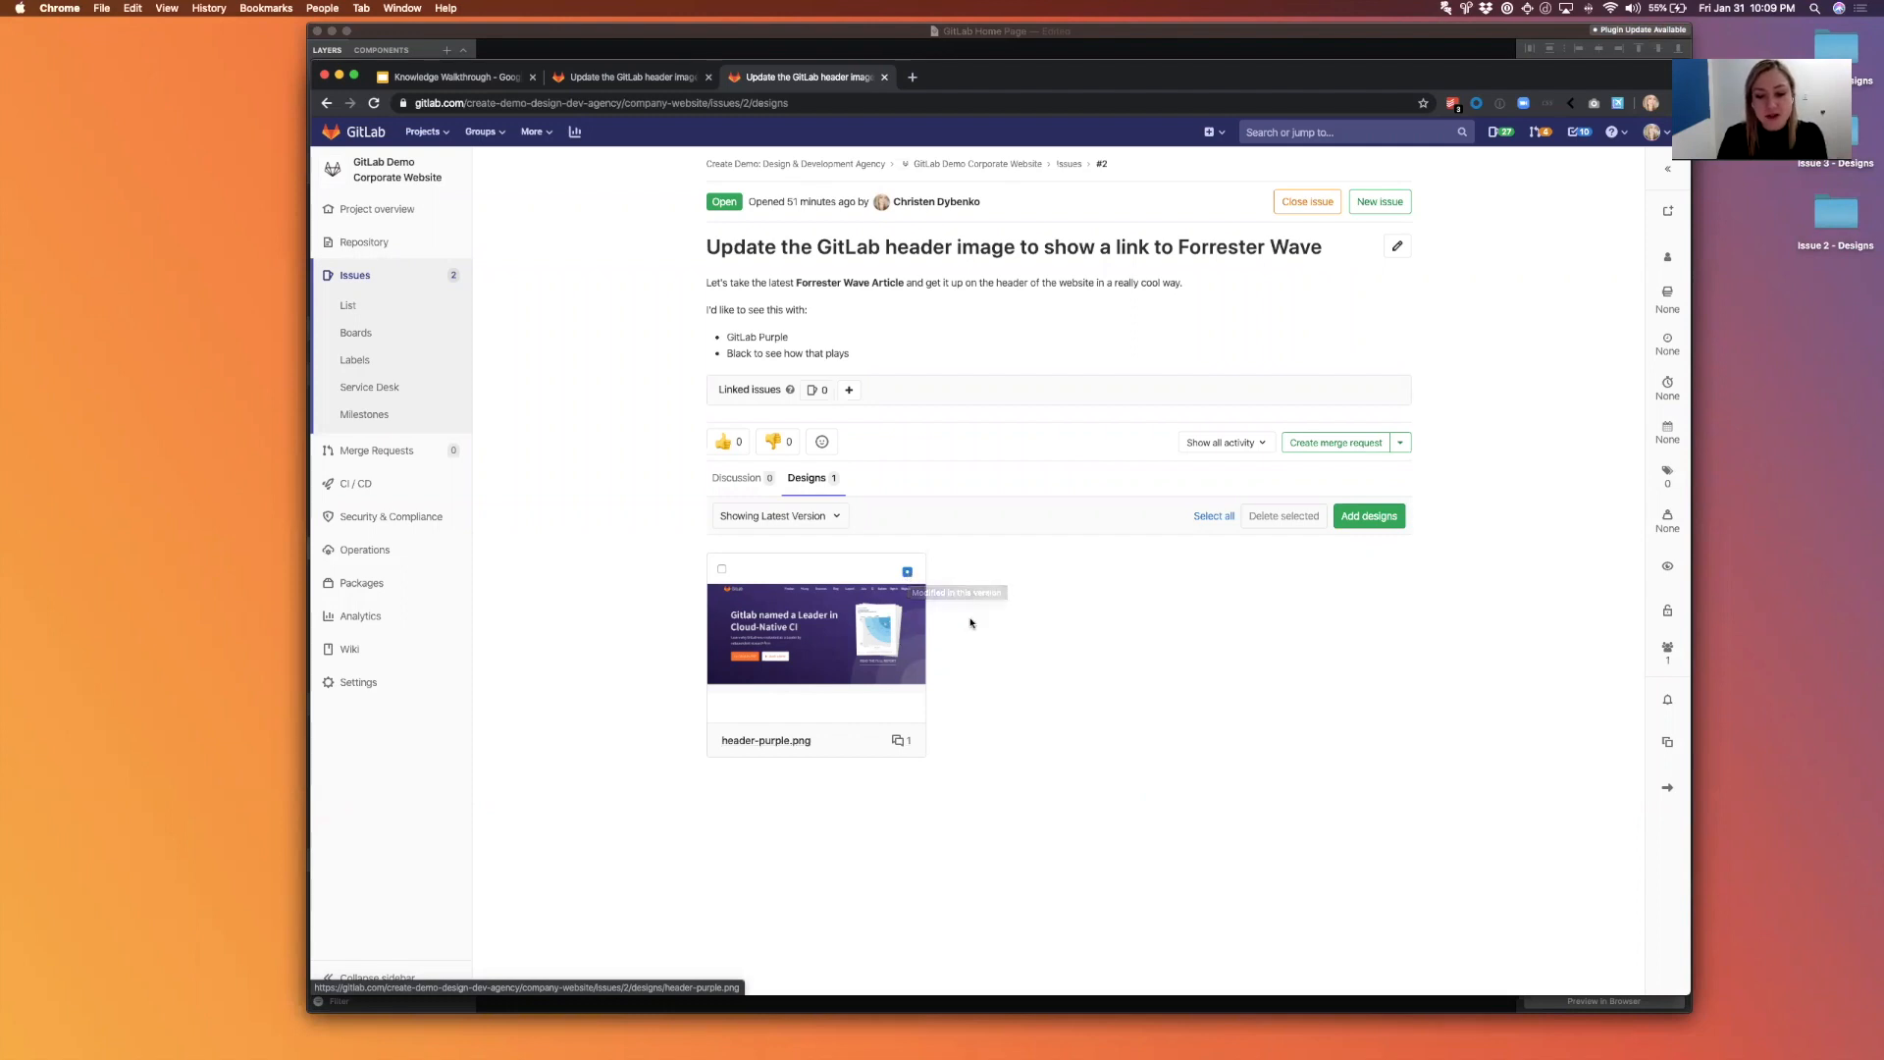
{"action": "mouse_move", "coordinate": [1009, 640]}
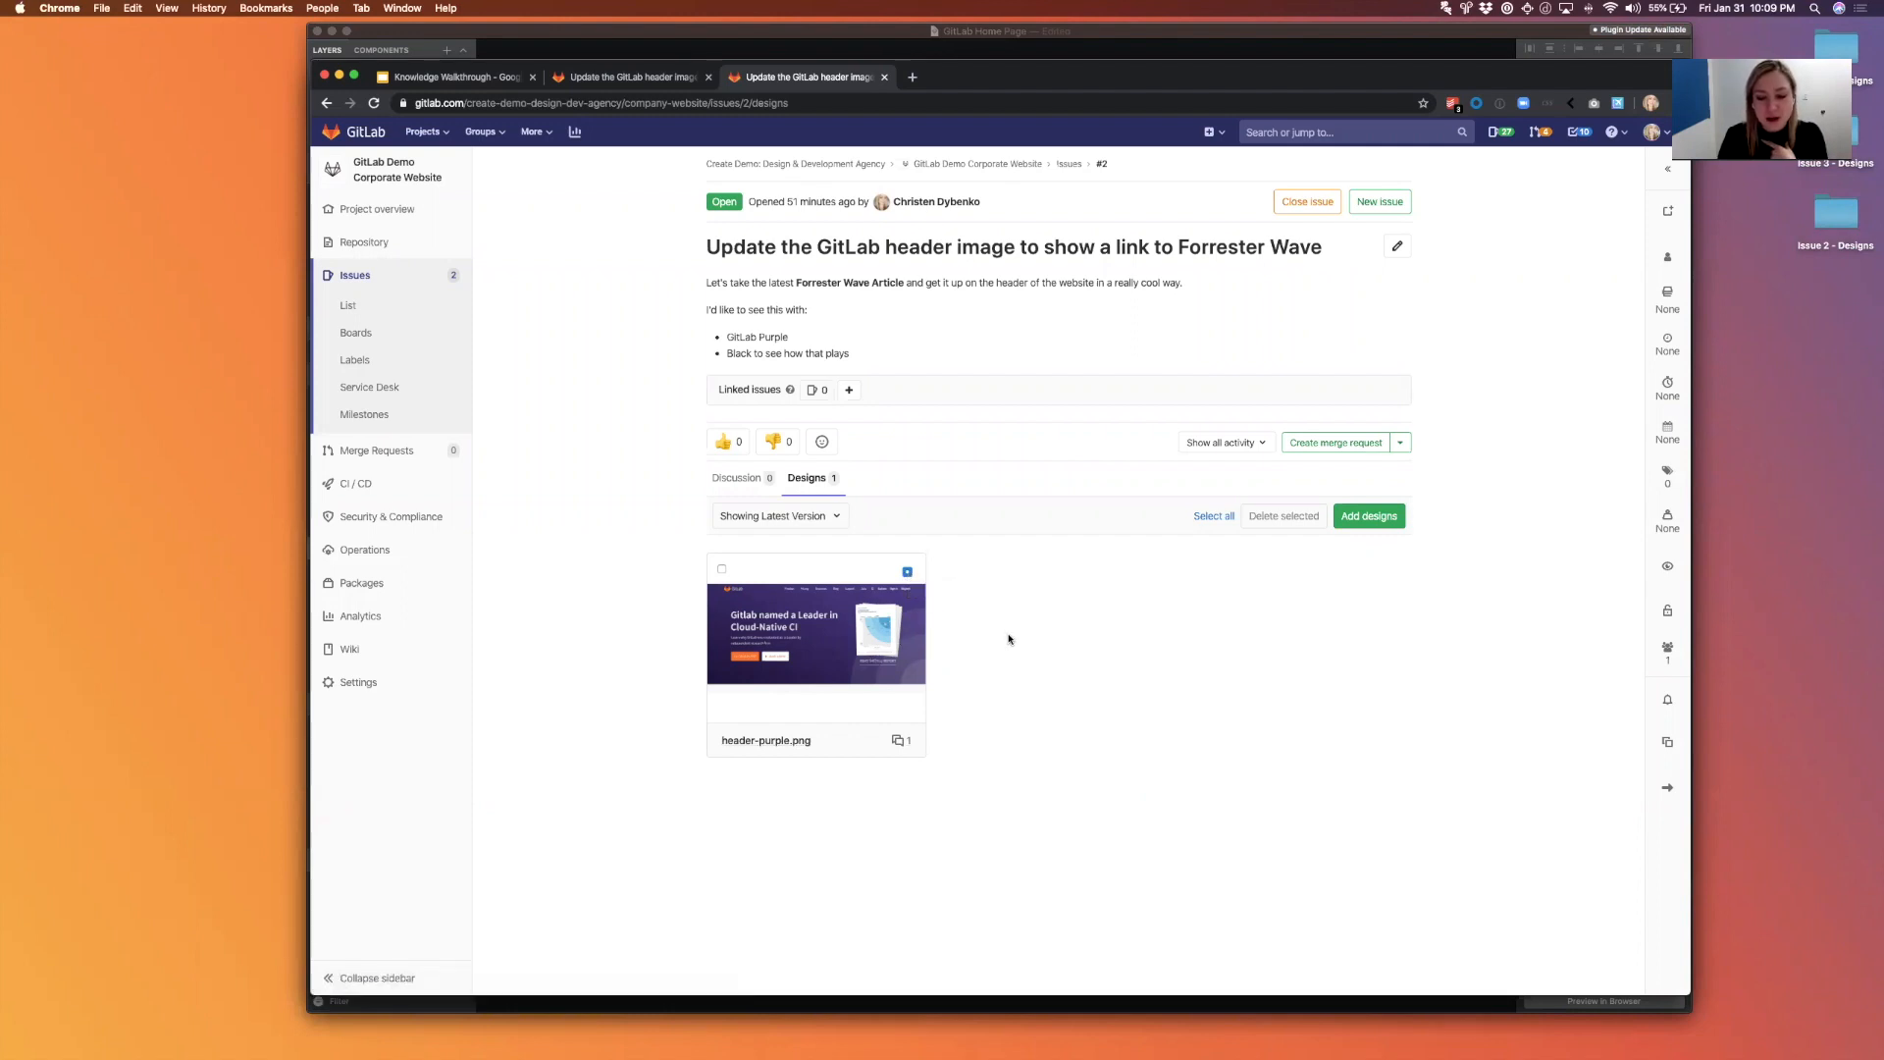
Step: Reply 'is this ok?' in the existing comment thread on header-purple.png
{"action": "left_click", "coordinate": [814, 634]}
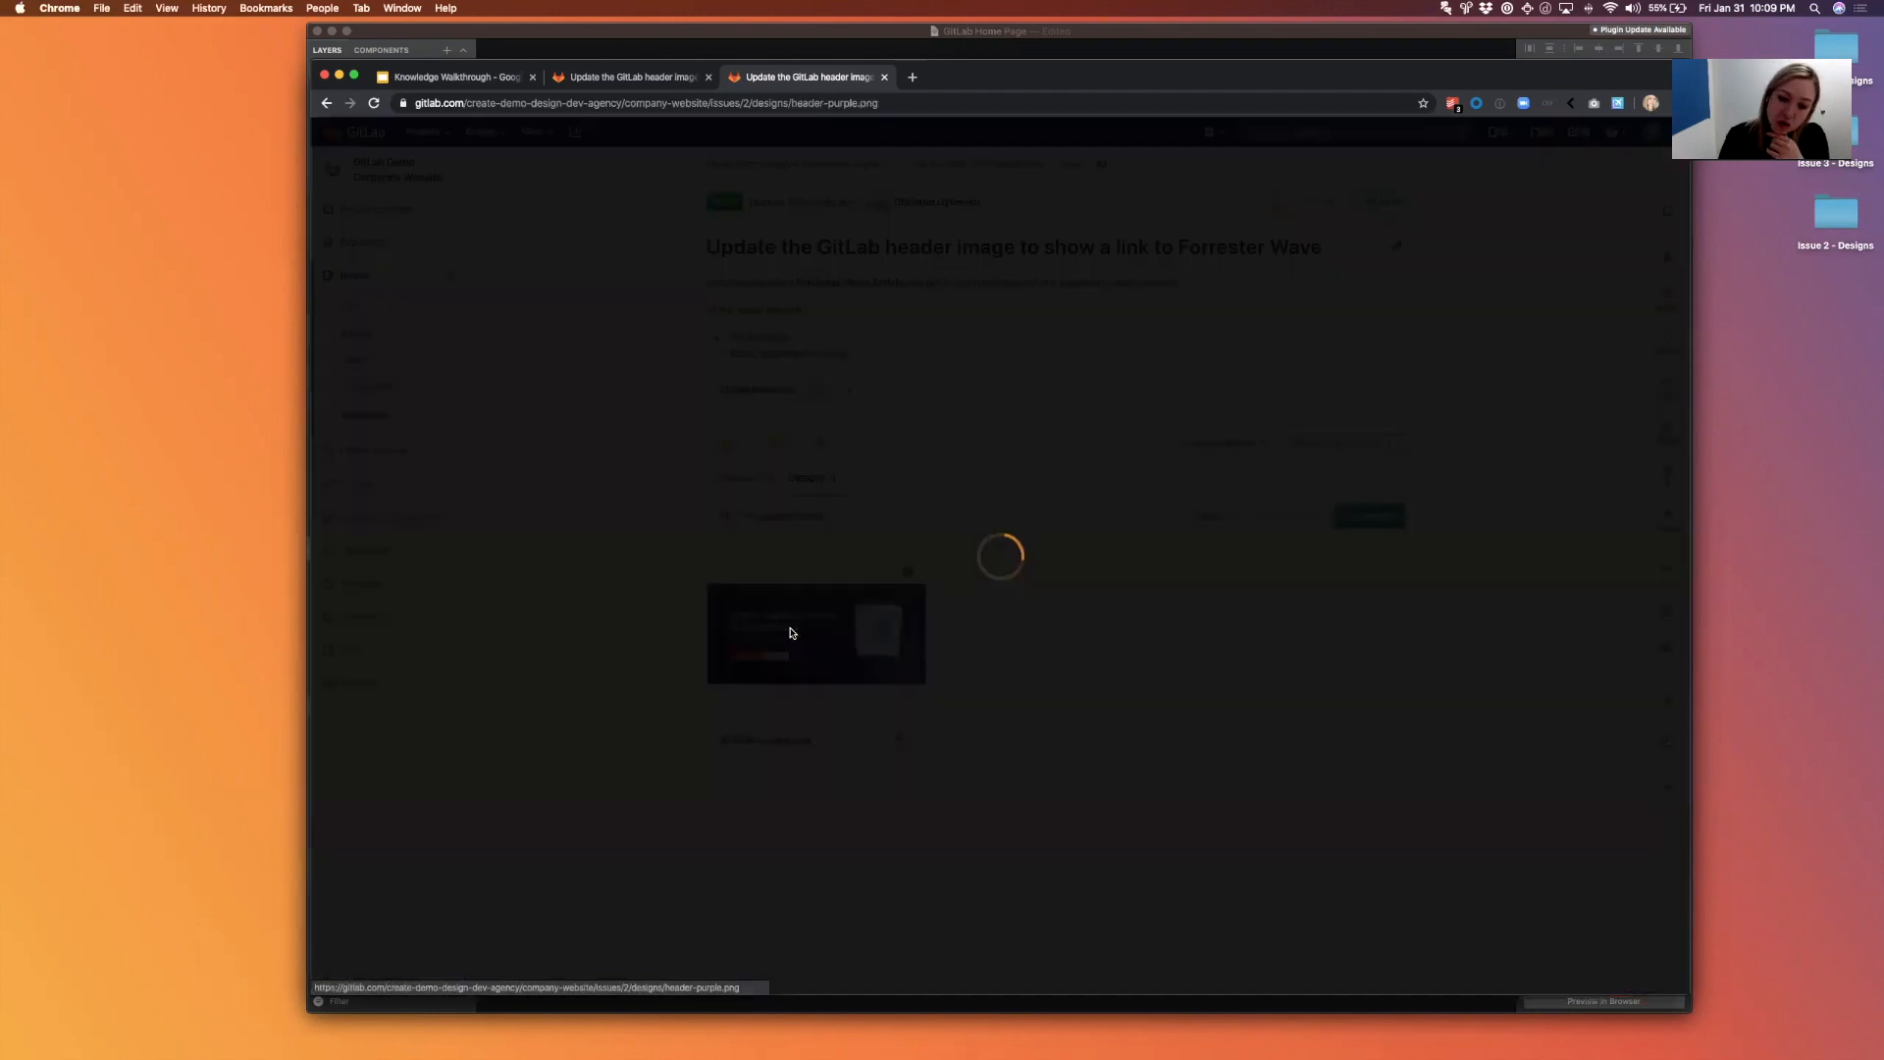
{"action": "left_click", "coordinate": [815, 634]}
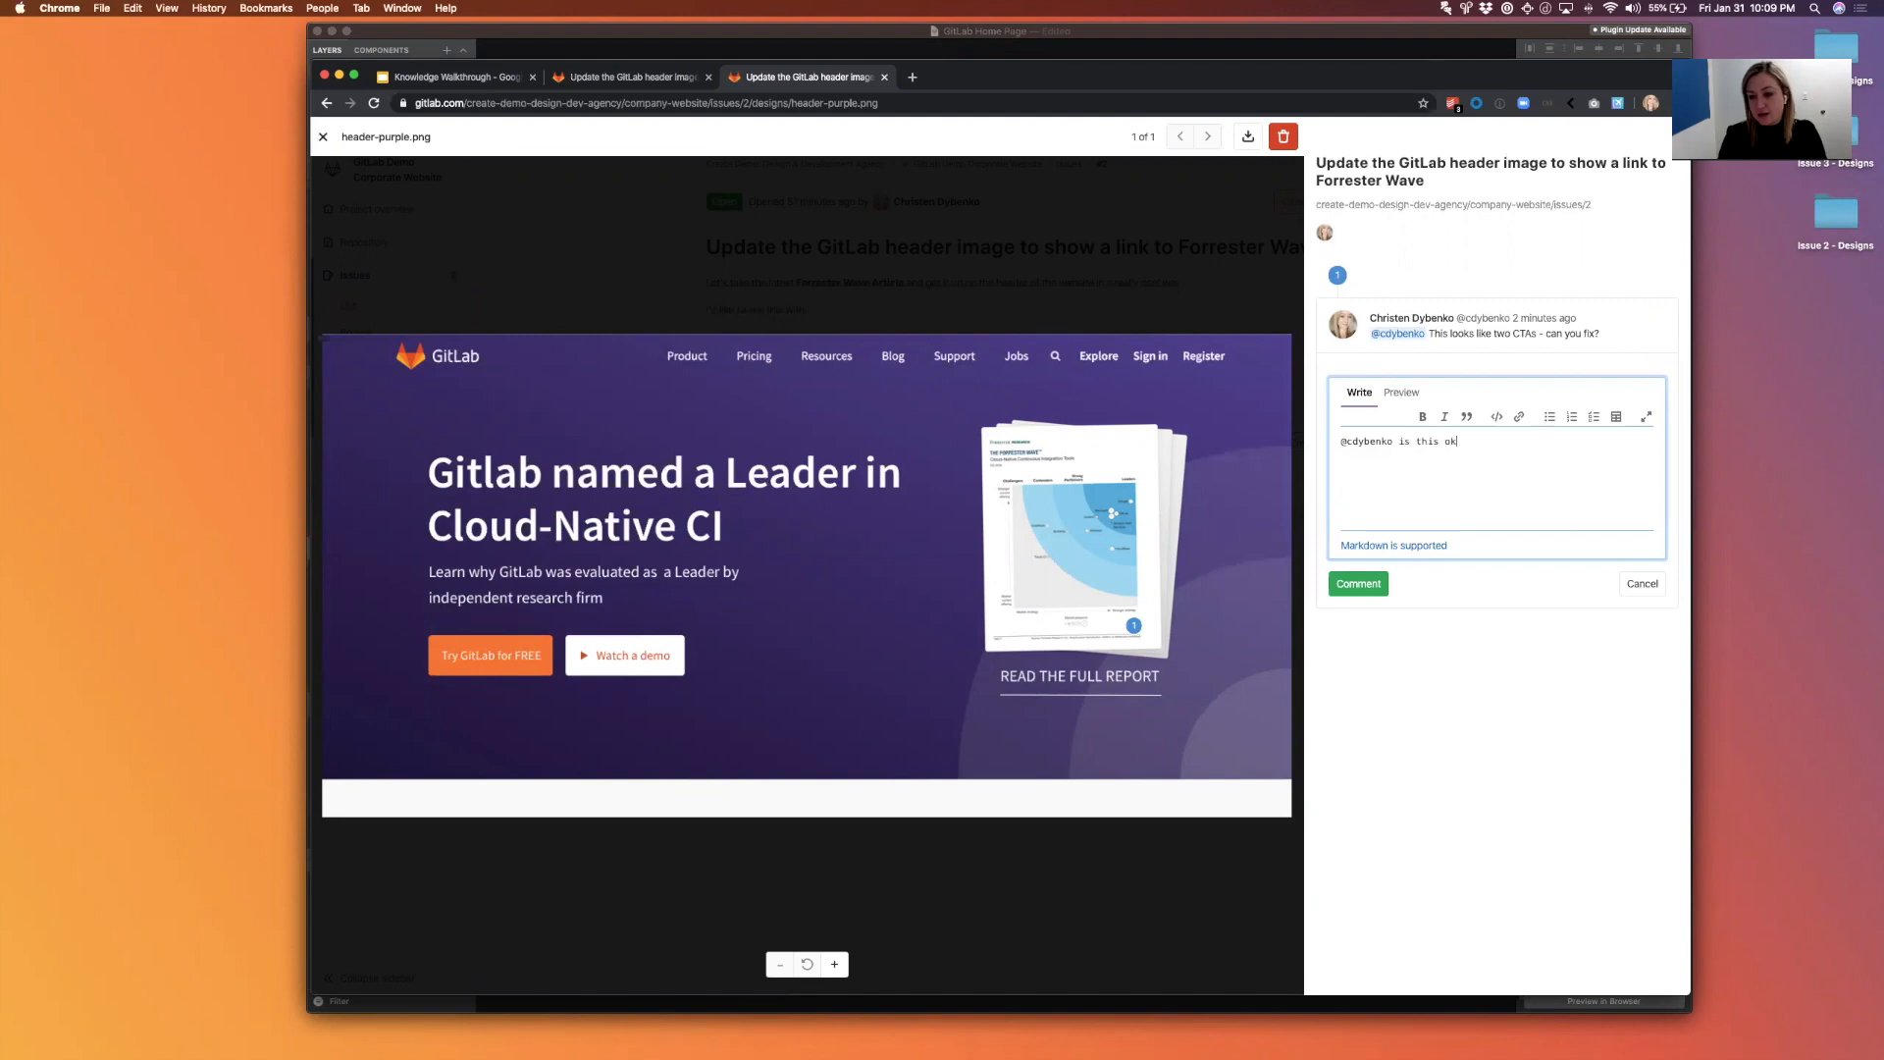
{"action": "left_click", "coordinate": [1356, 583]}
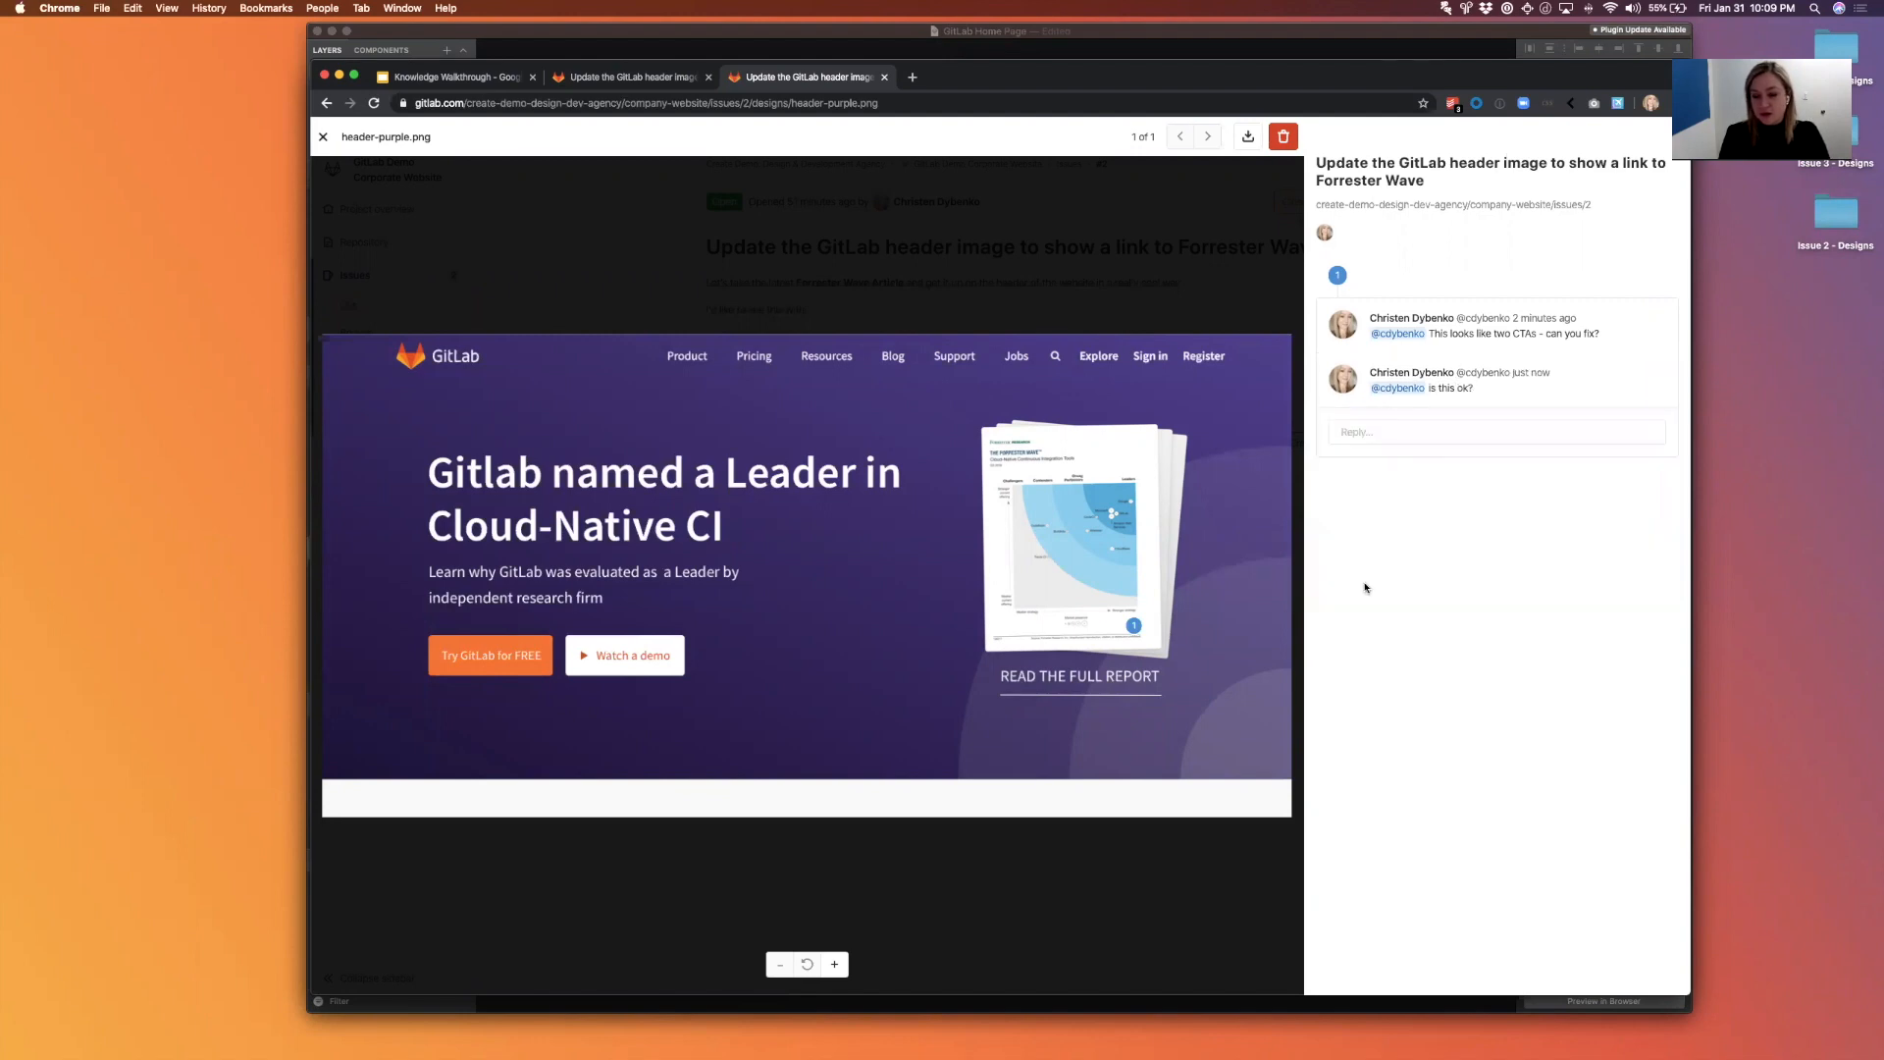
{"action": "mouse_move", "coordinate": [1204, 521]}
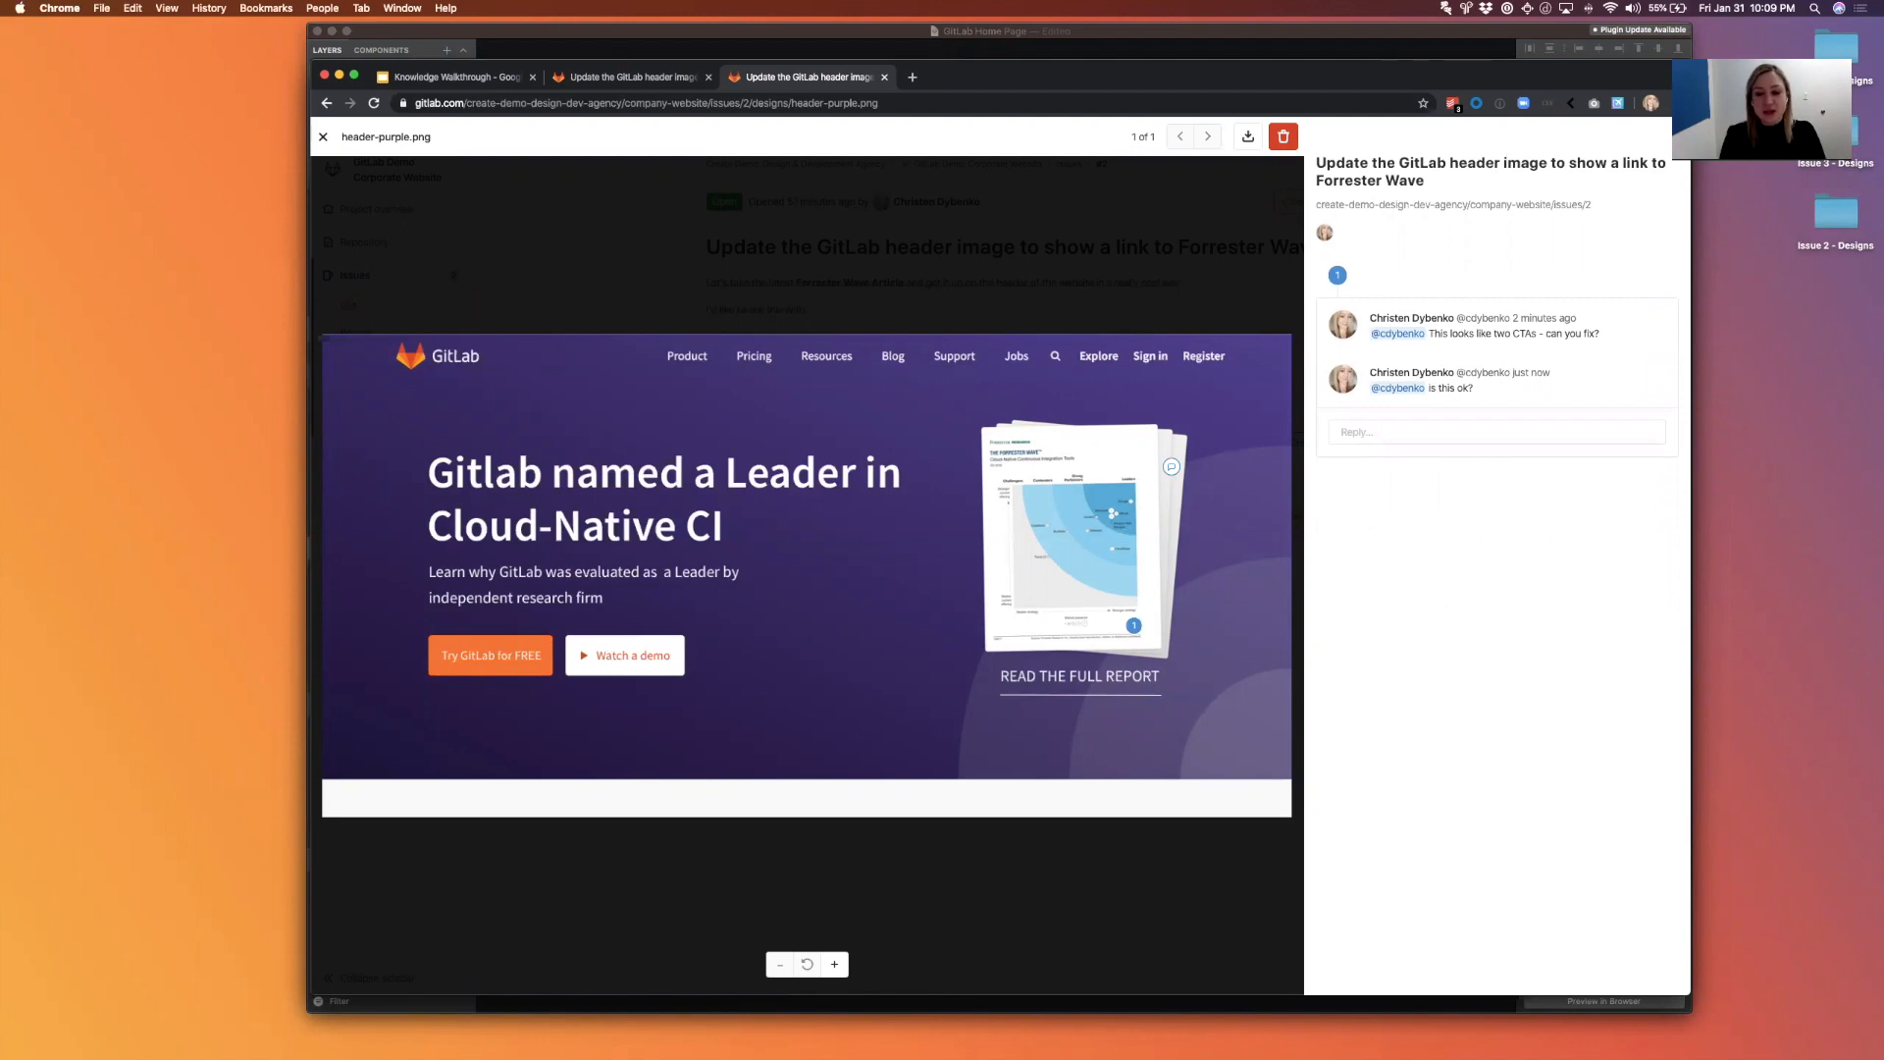
Step: Pin a new comment on the headline reading 'Hey this sounds weird' and drop another pin by the demo button
{"action": "left_click", "coordinate": [1494, 432]}
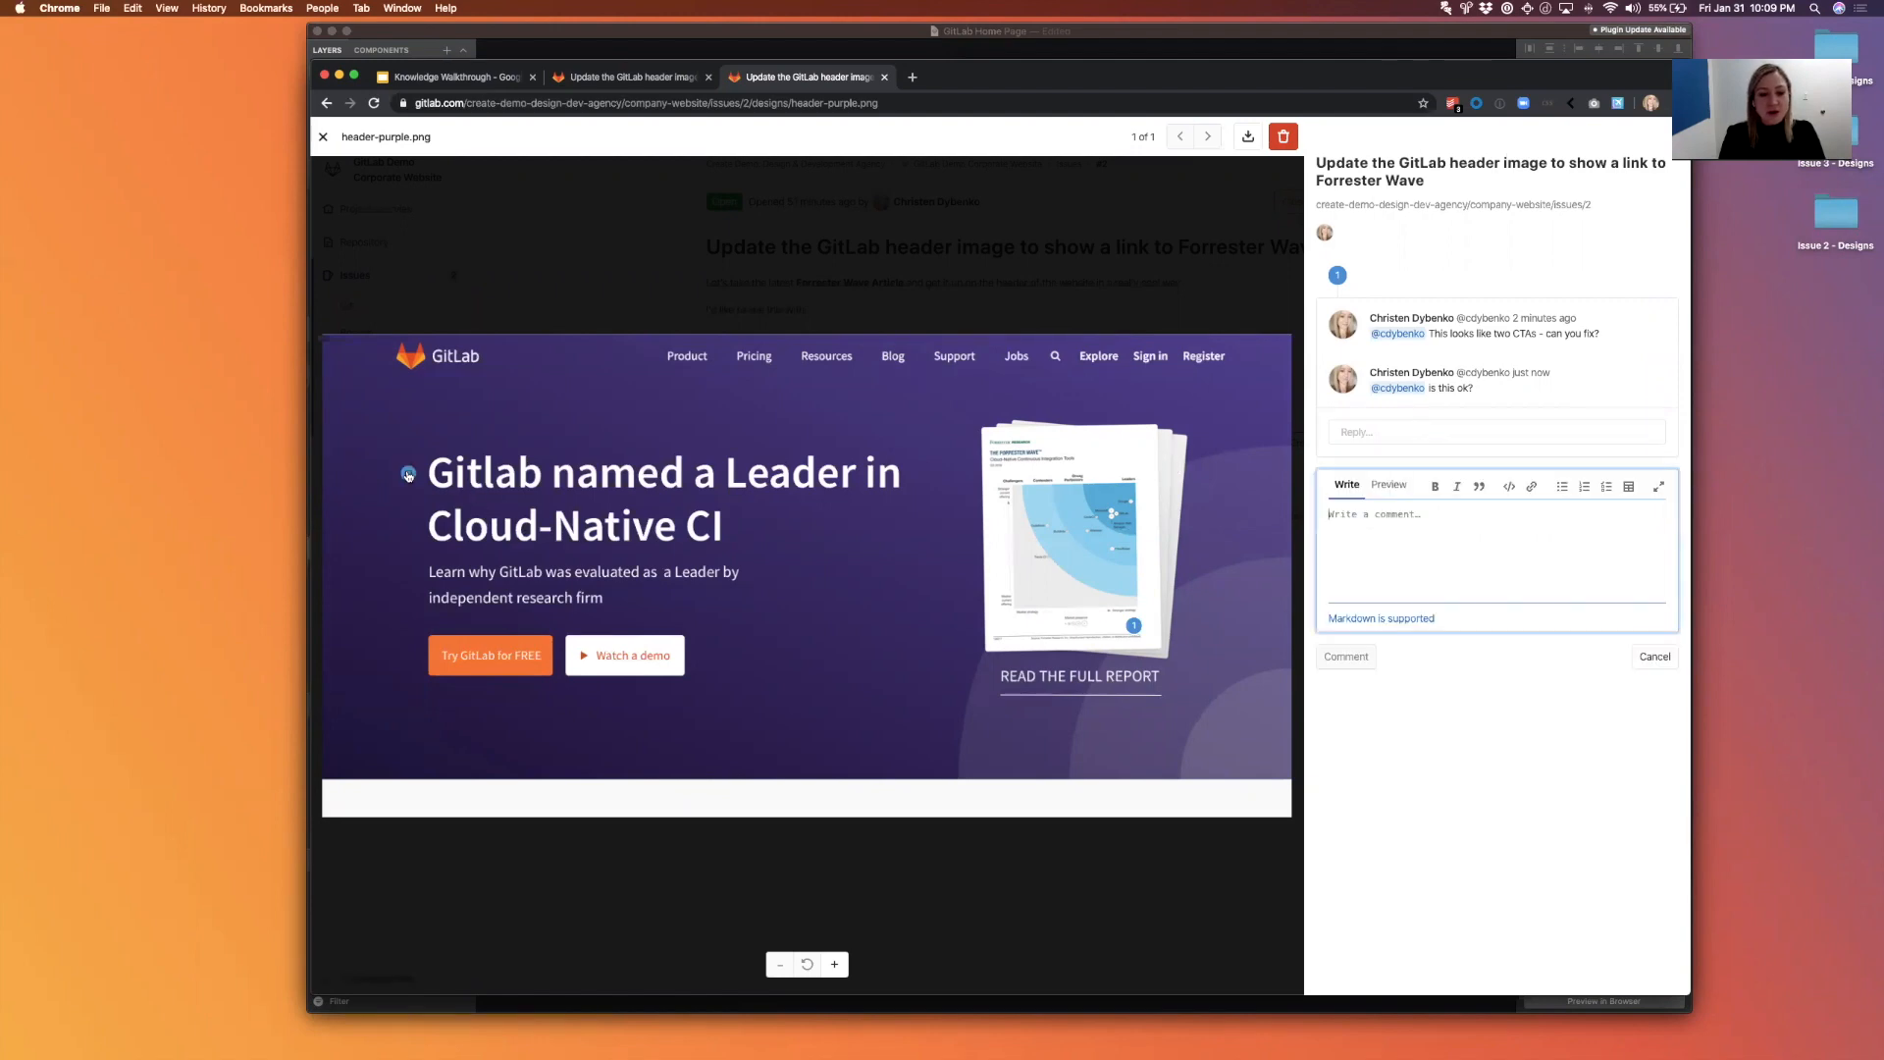
{"action": "type", "text": "H"}
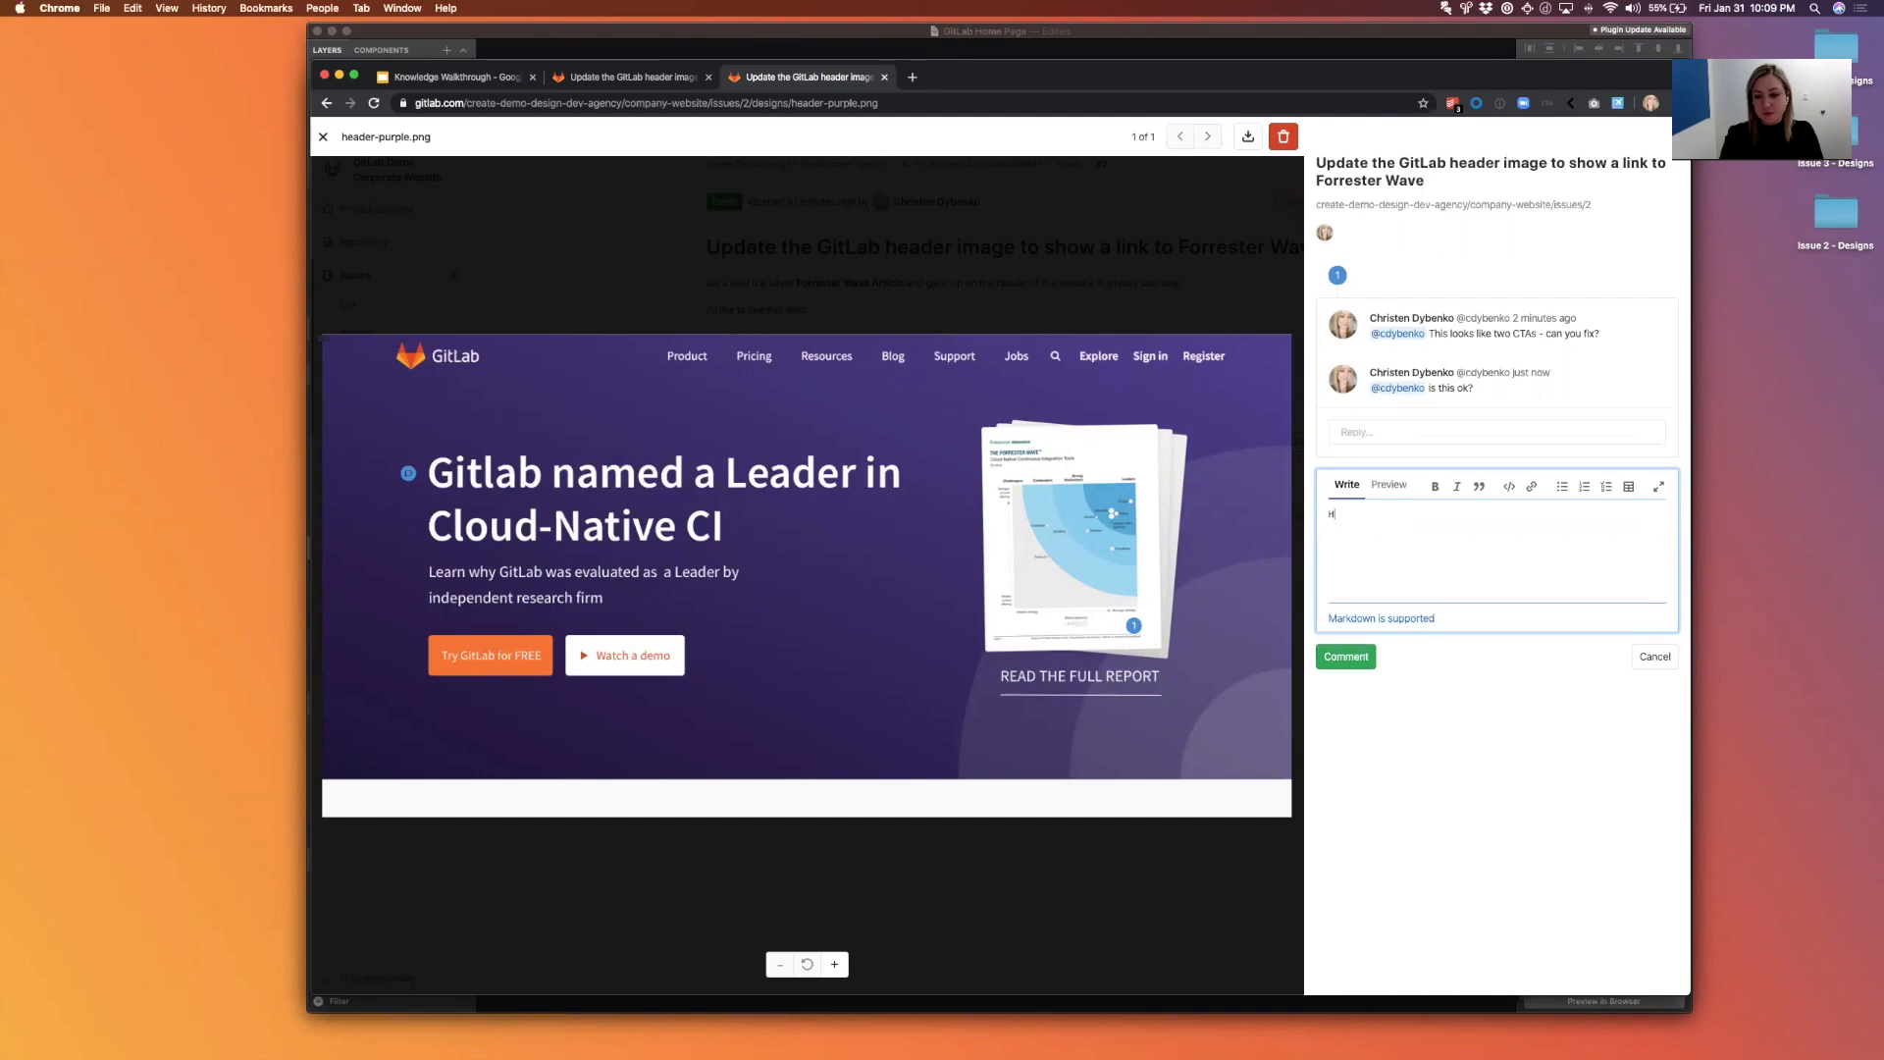
{"action": "type", "text": "ey this sounds w"}
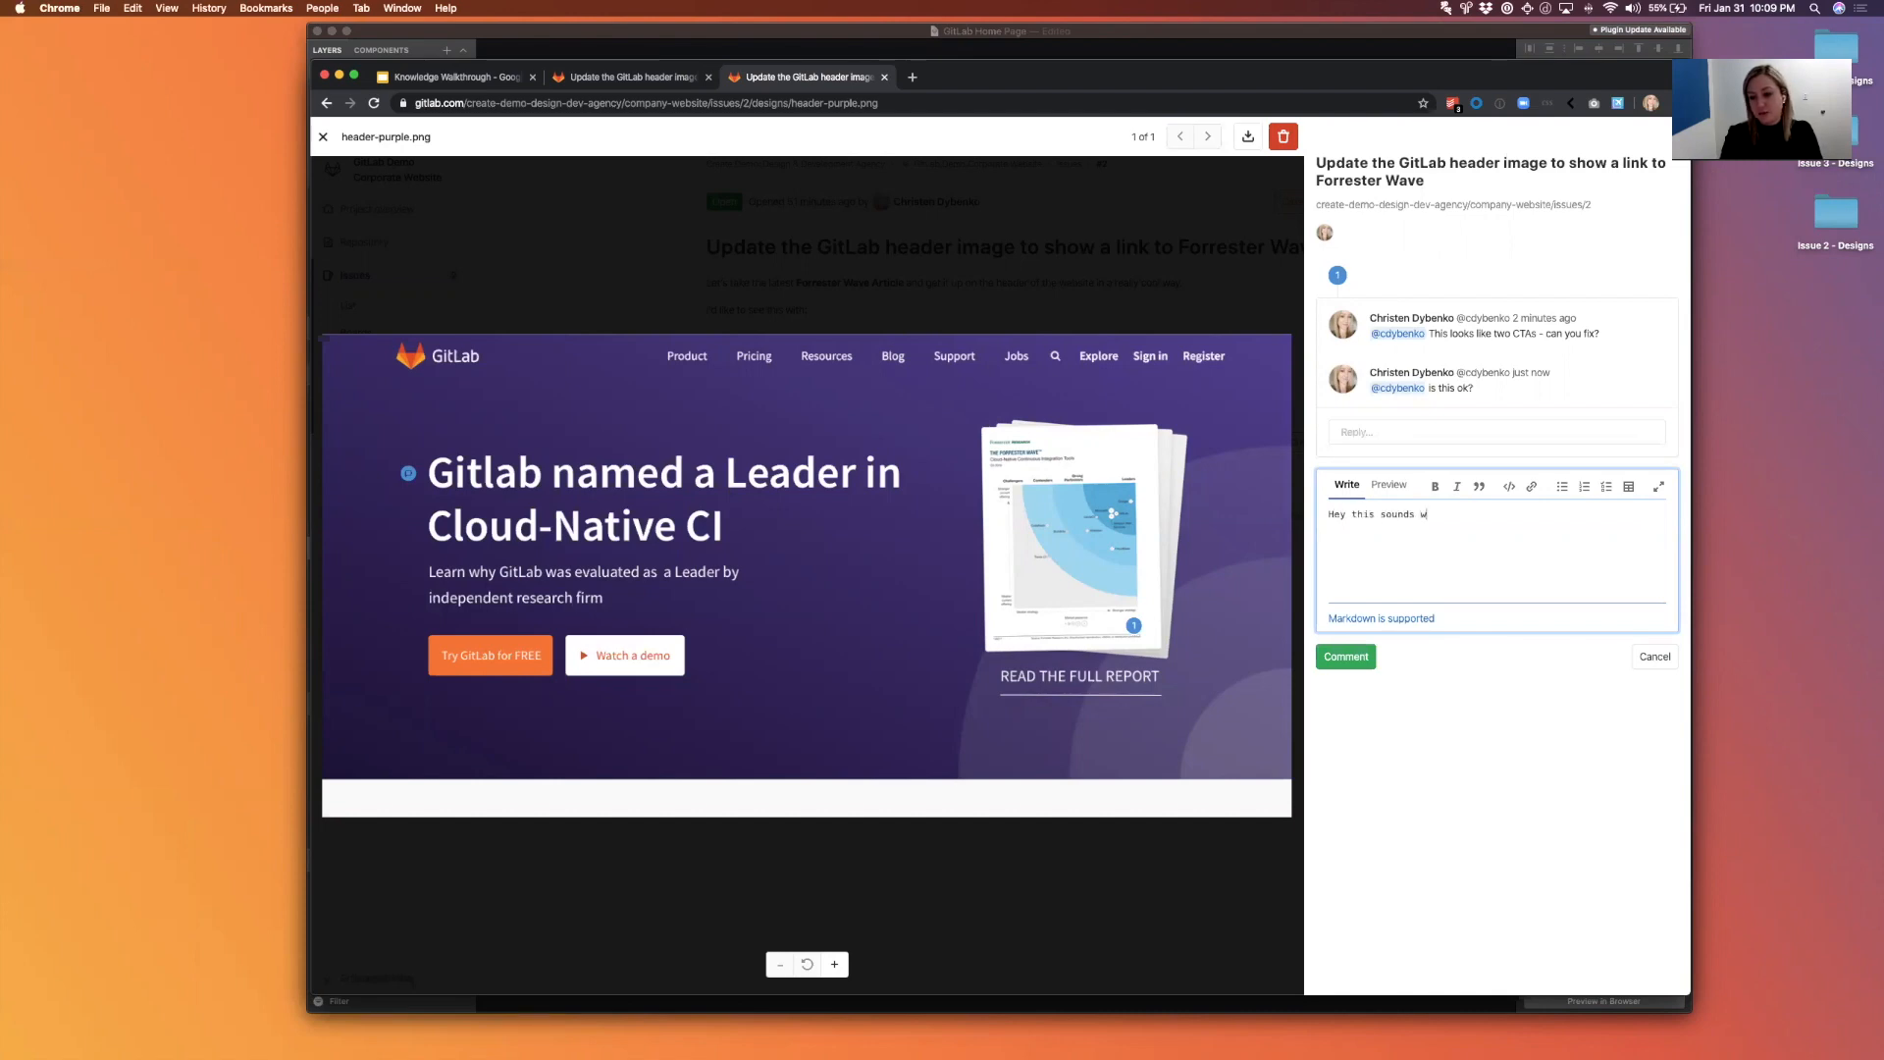
{"action": "type", "text": "weird"}
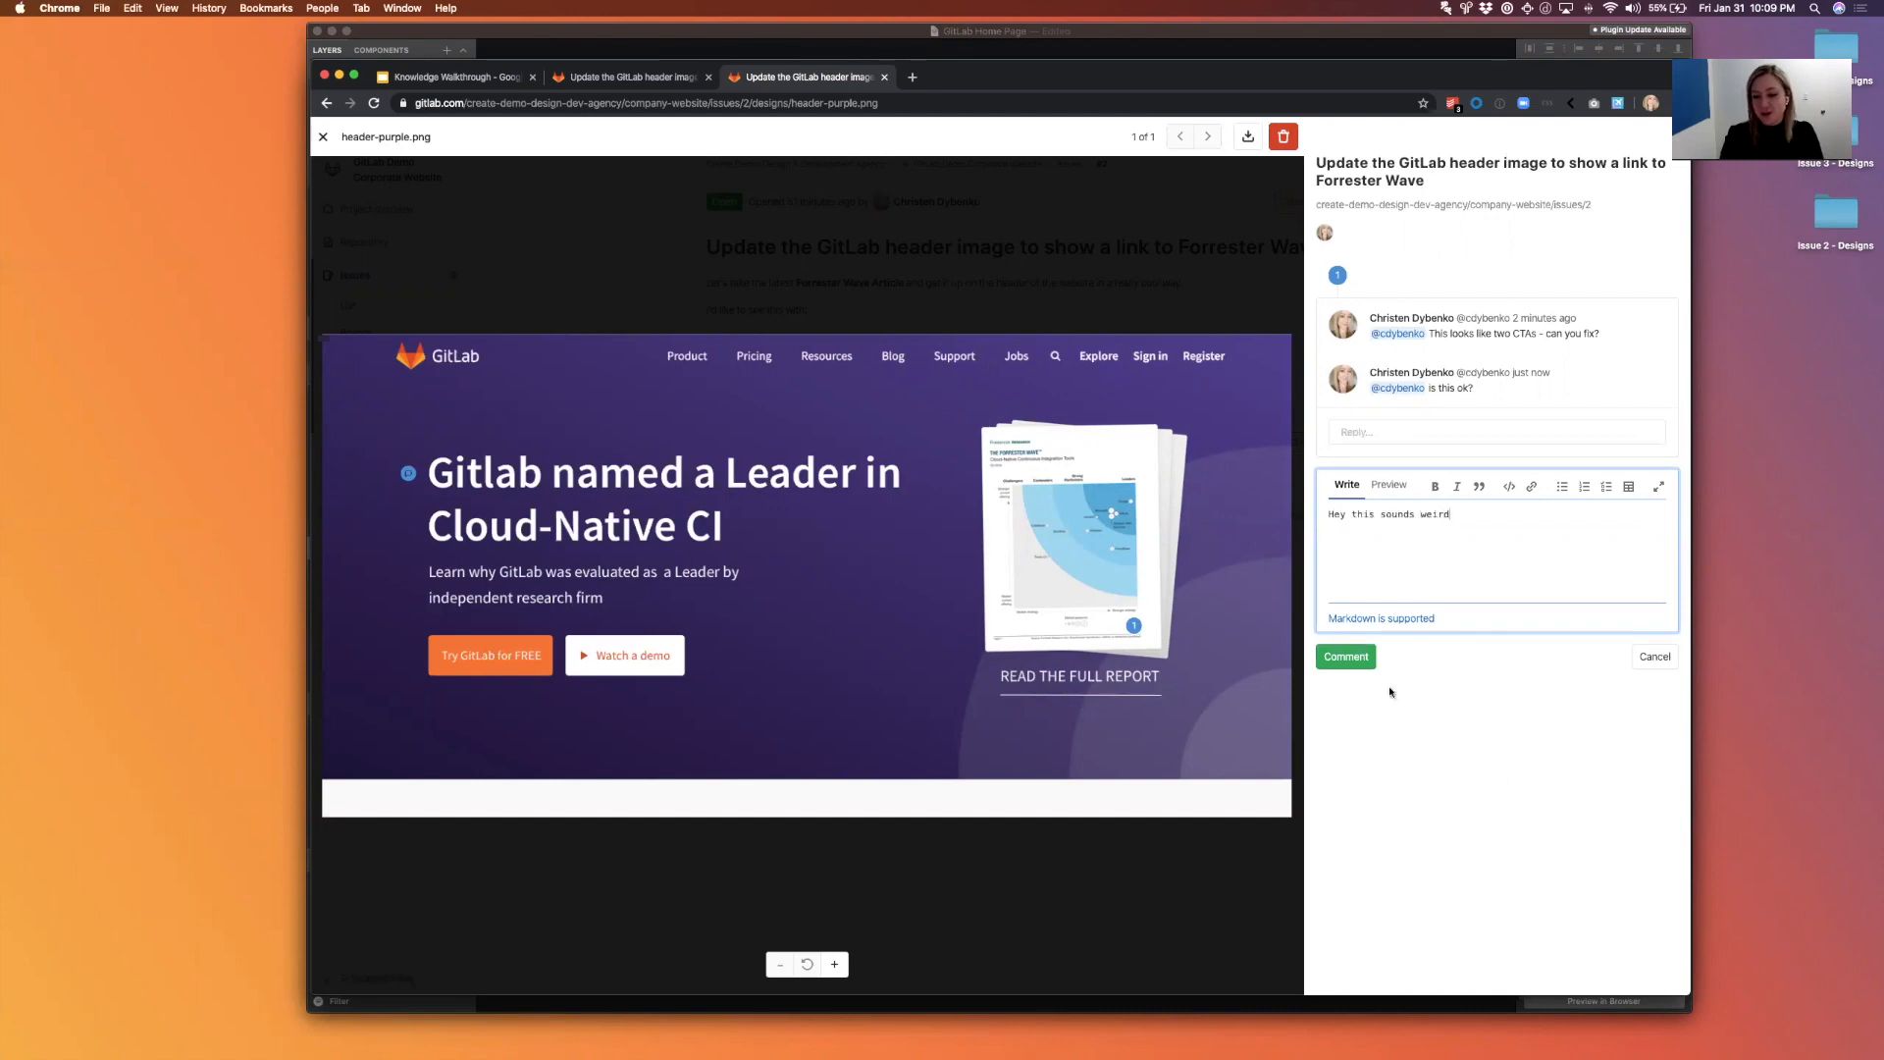
{"action": "left_click", "coordinate": [1345, 656]}
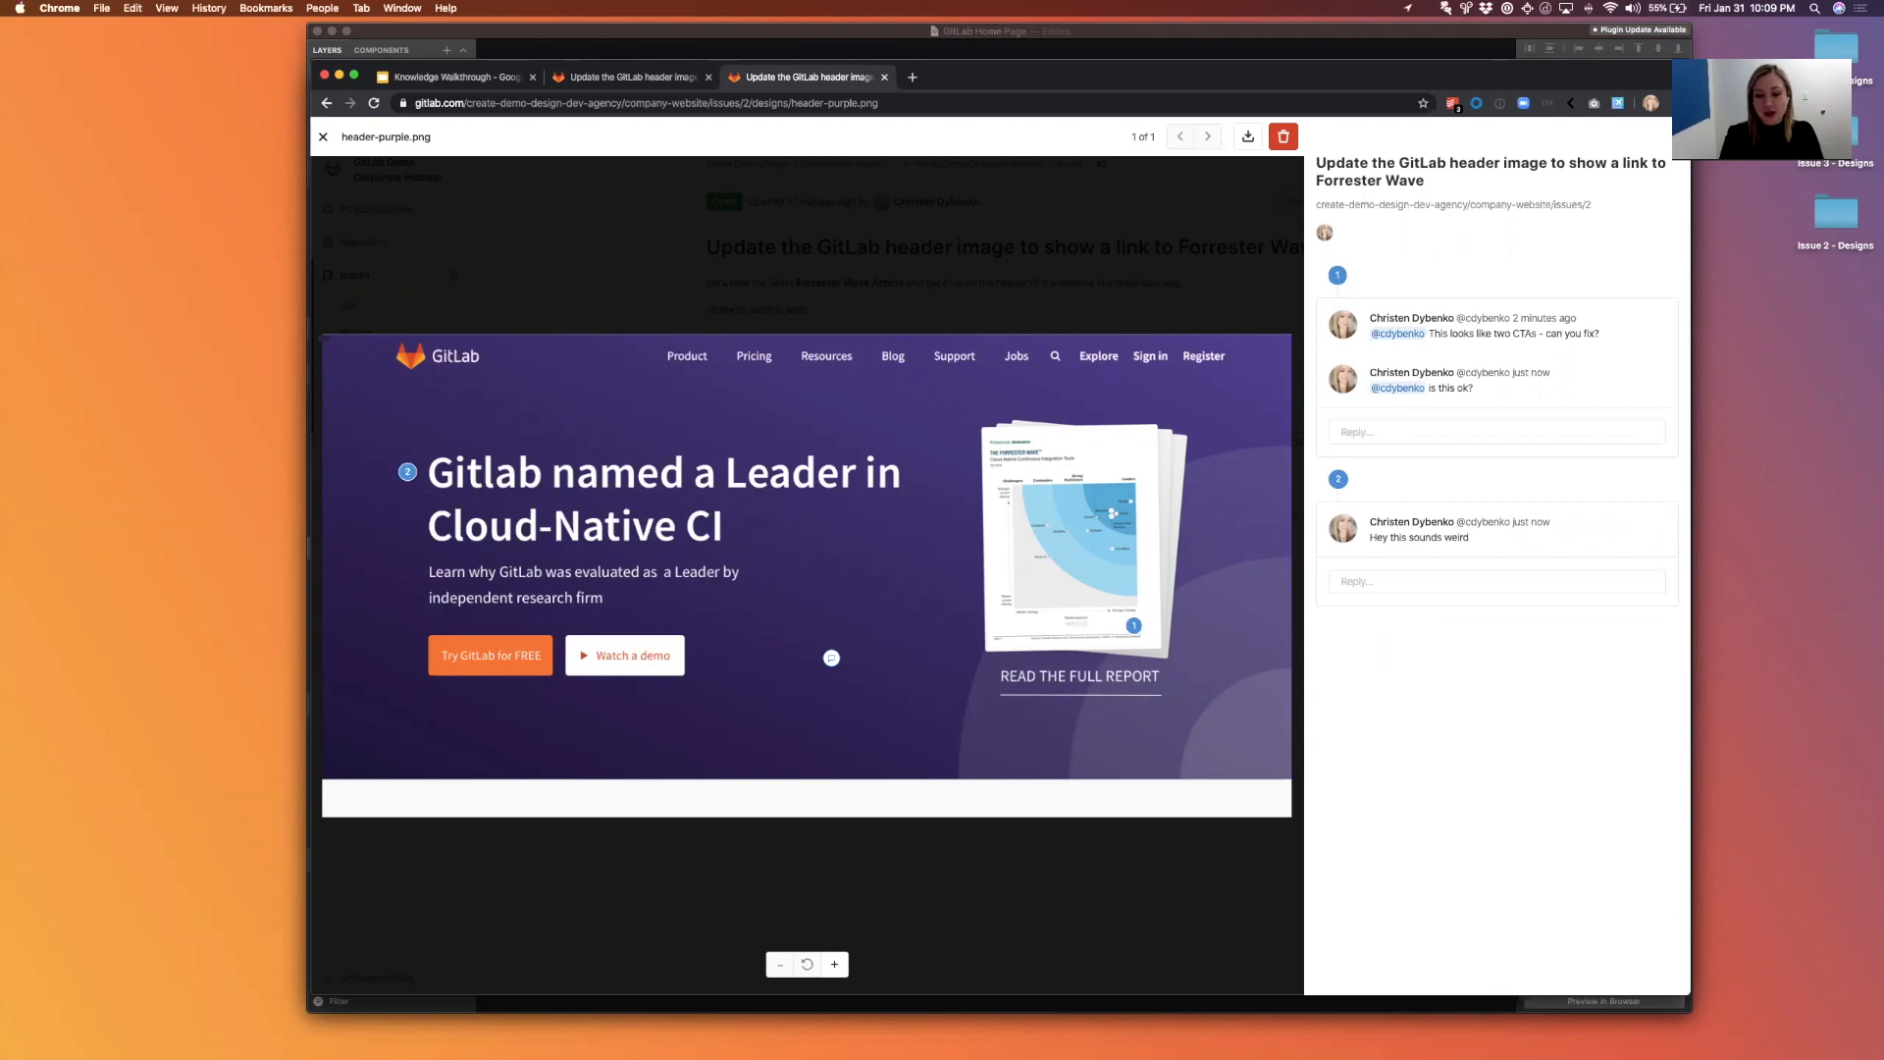
{"action": "left_click", "coordinate": [1494, 581]}
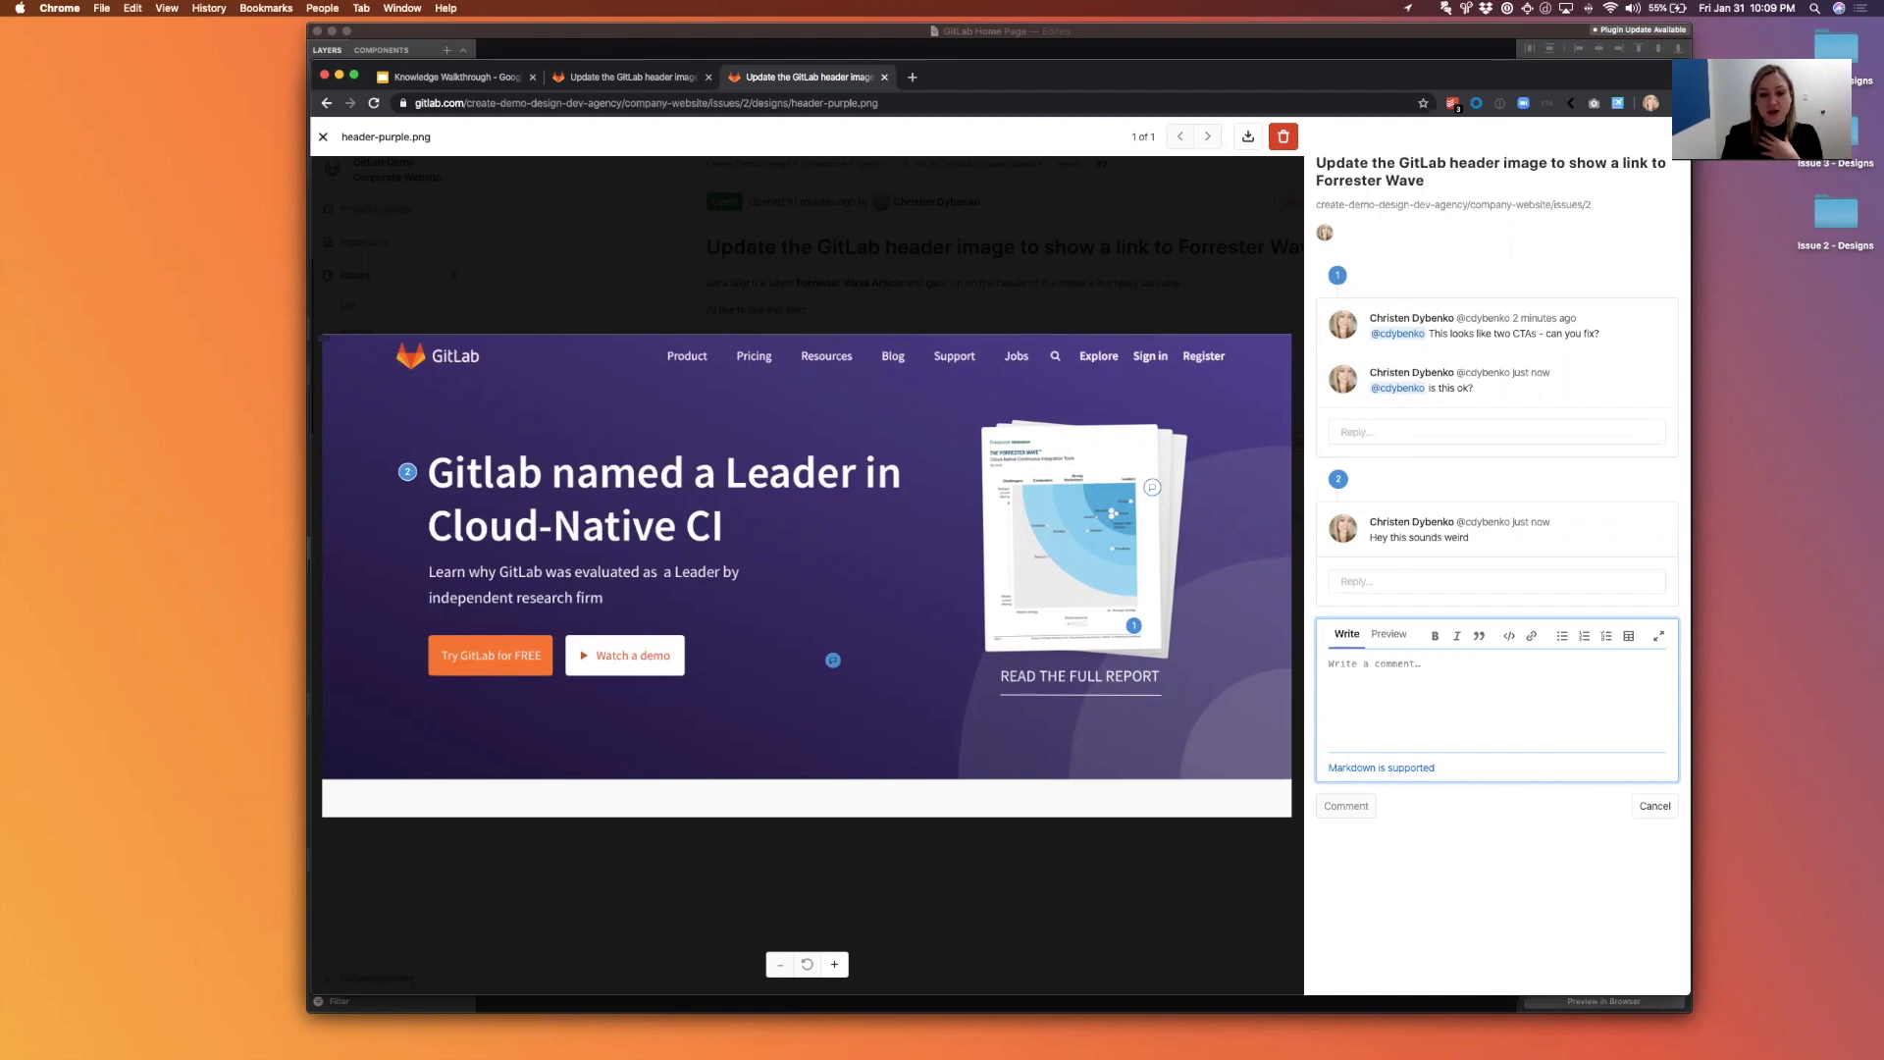
{"action": "mouse_move", "coordinate": [371, 179]}
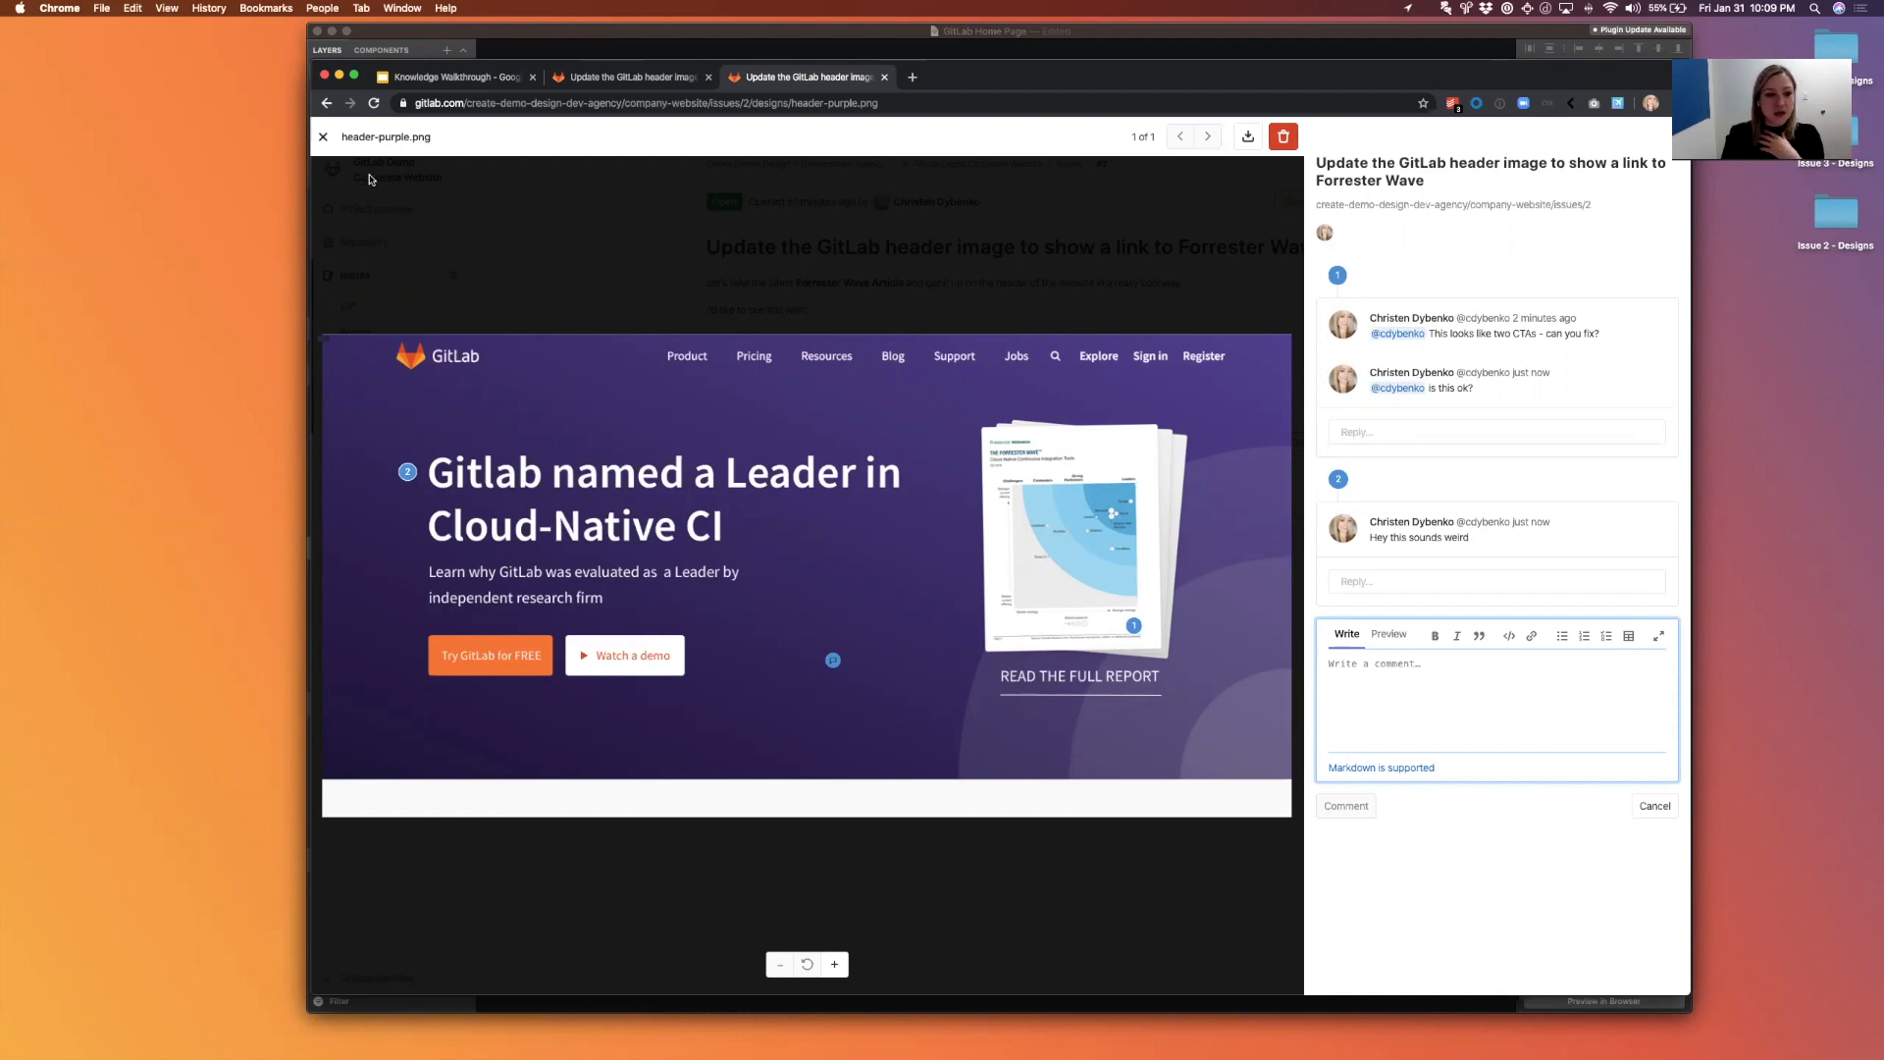
Step: Return to the issue's Designs list and switch back to the Latest Version
{"action": "left_click", "coordinate": [322, 136]}
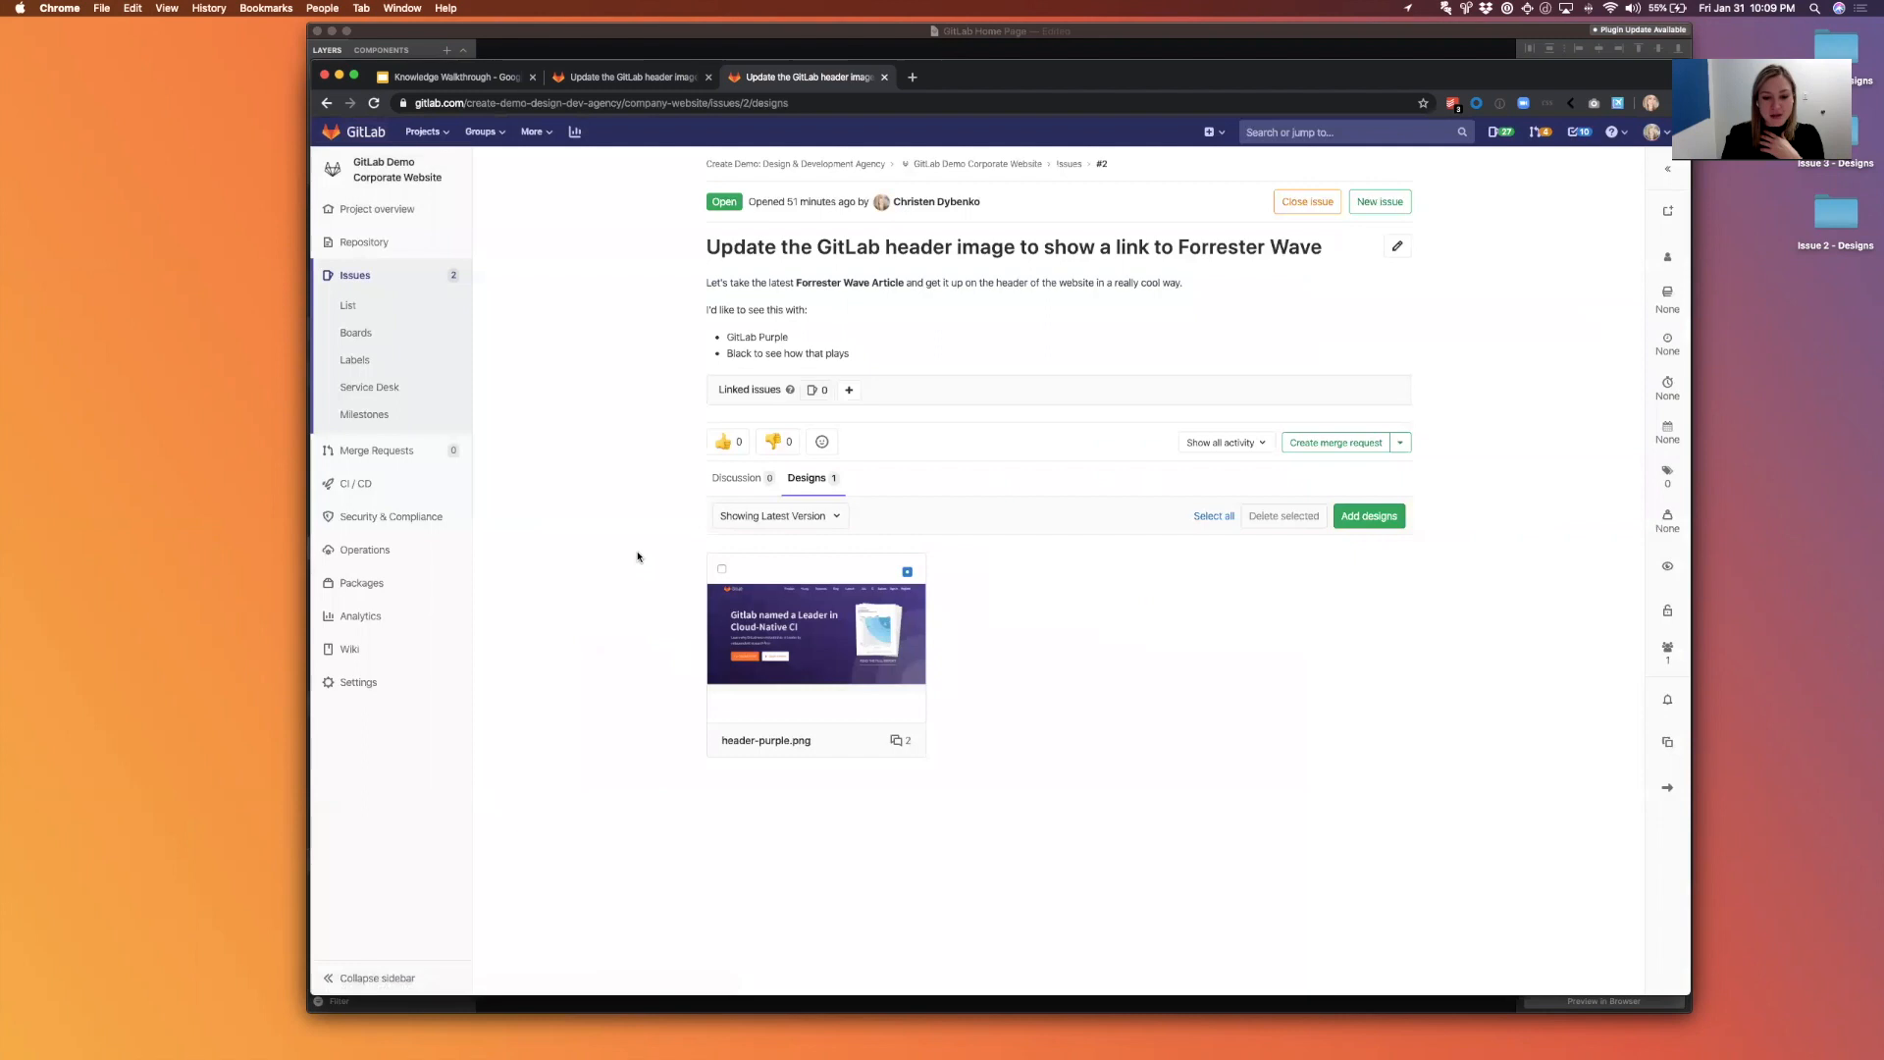
{"action": "mouse_move", "coordinate": [815, 624]}
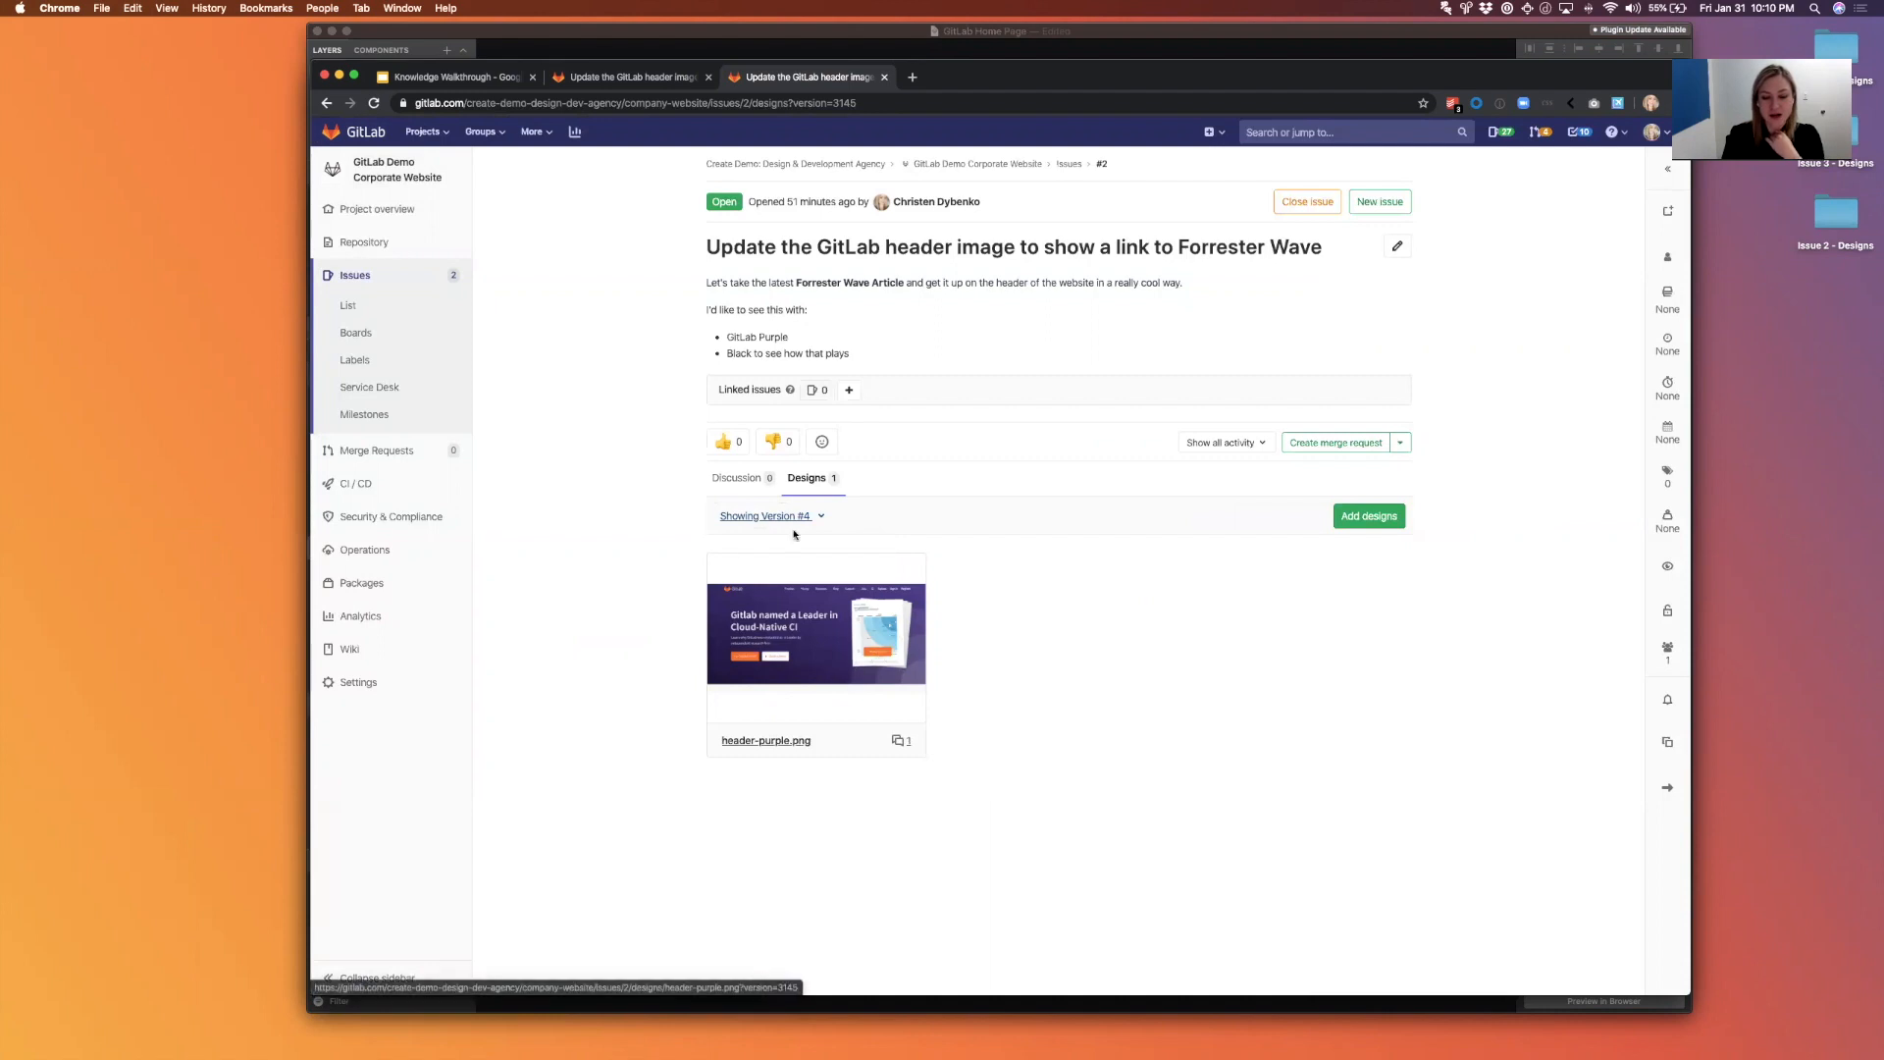
{"action": "left_click", "coordinate": [770, 516]}
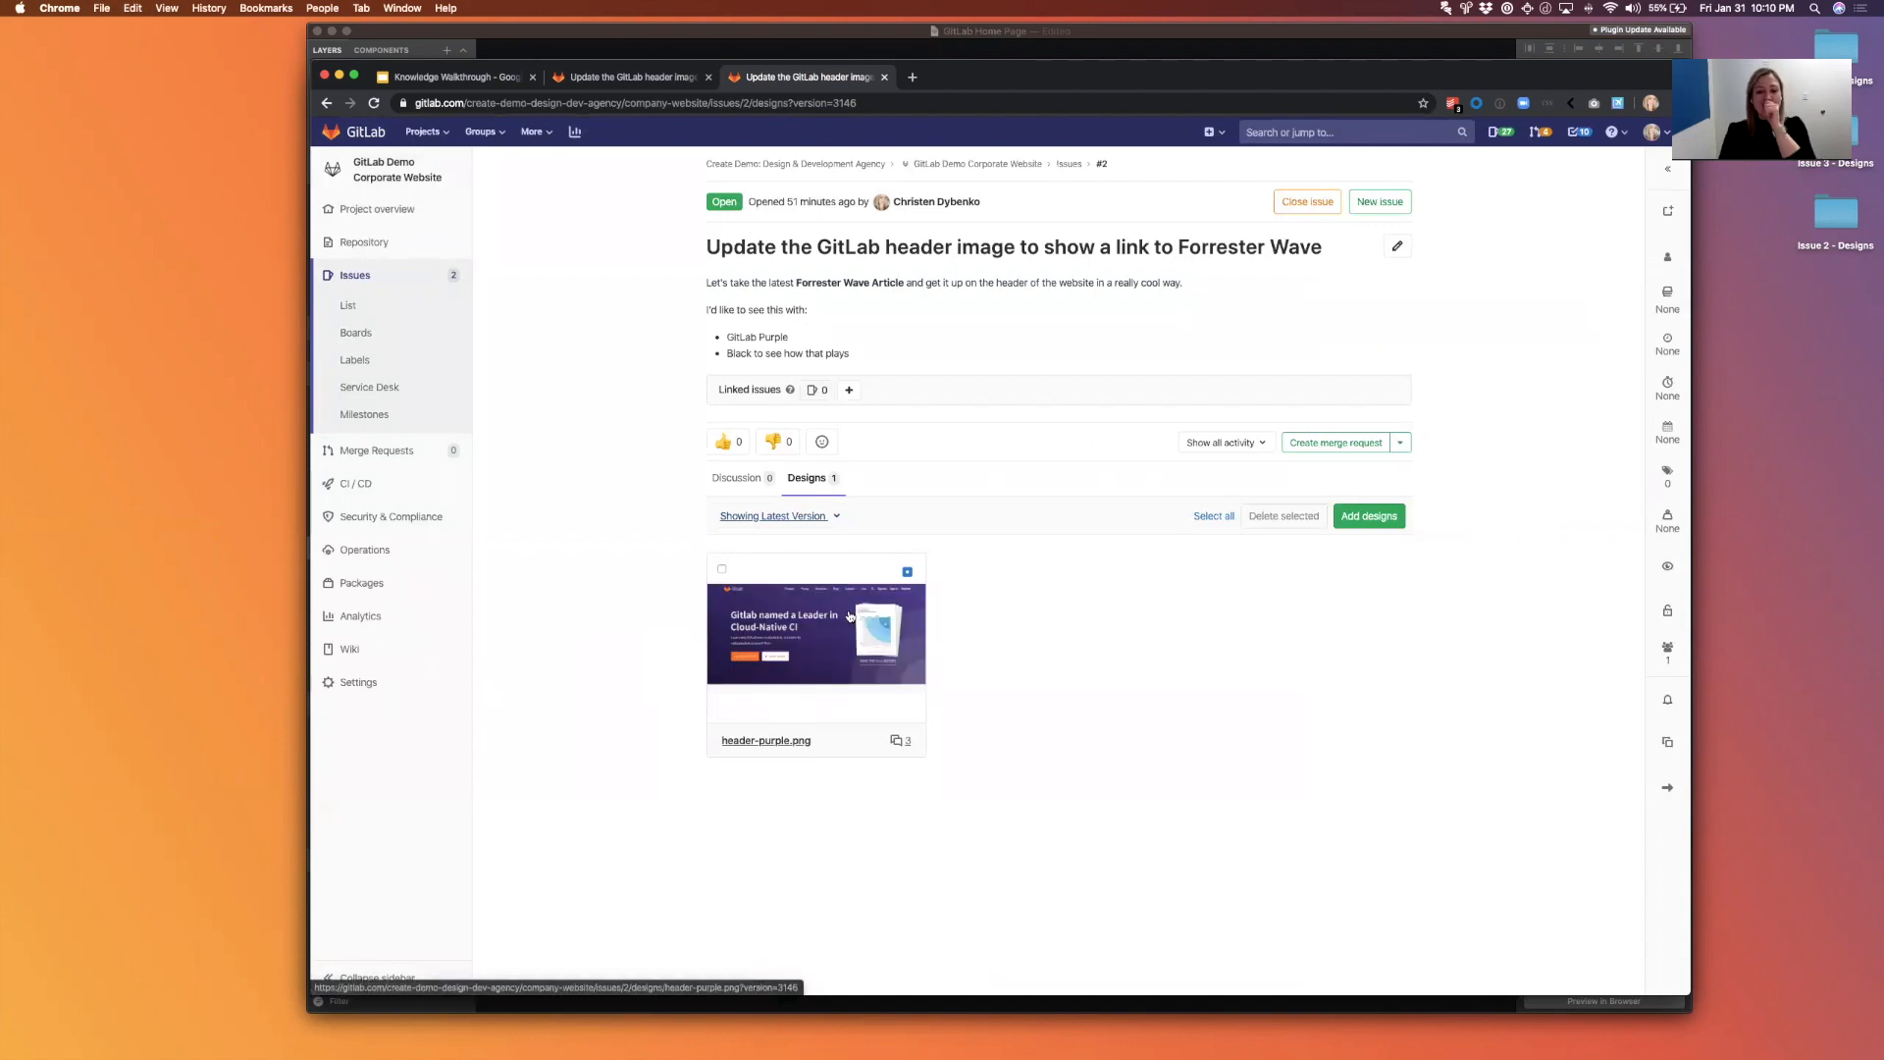
{"action": "mouse_move", "coordinate": [1072, 587]}
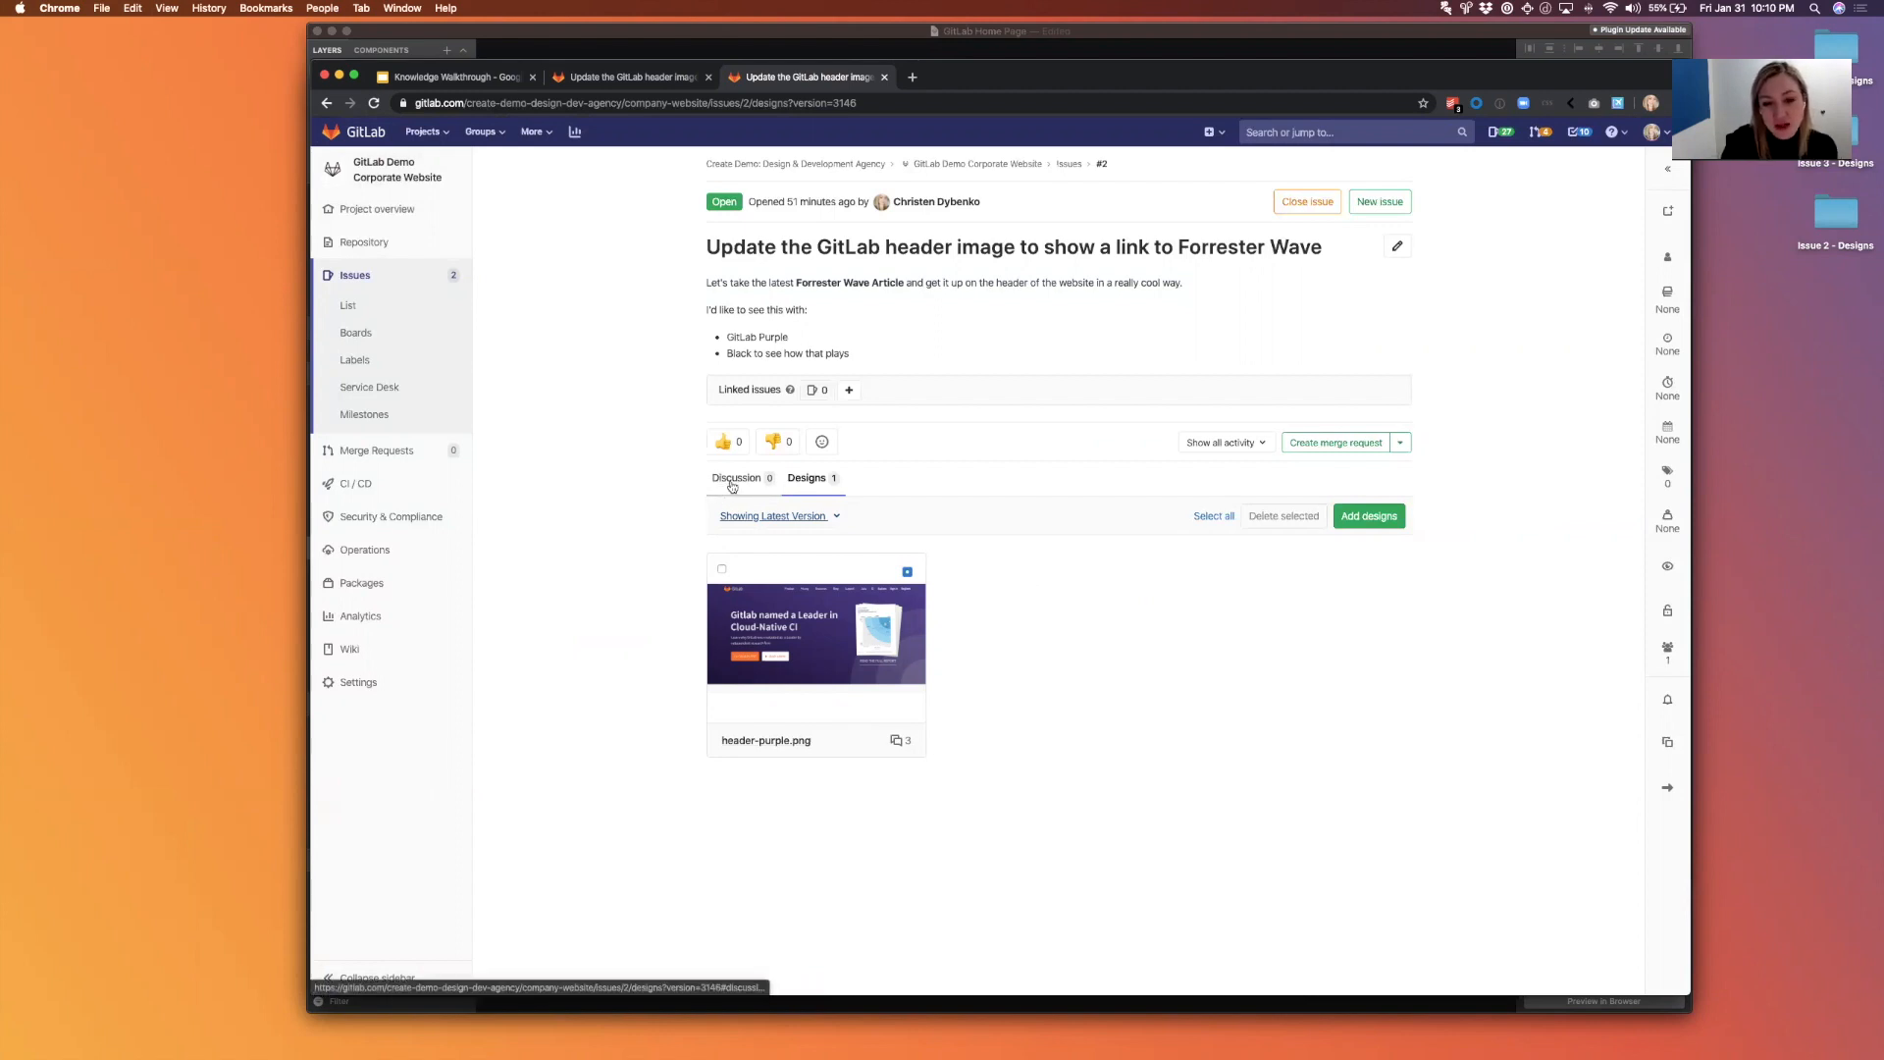
Step: Show the issue's Discussion activity listing the design updates and new discussions
{"action": "left_click", "coordinate": [736, 477]}
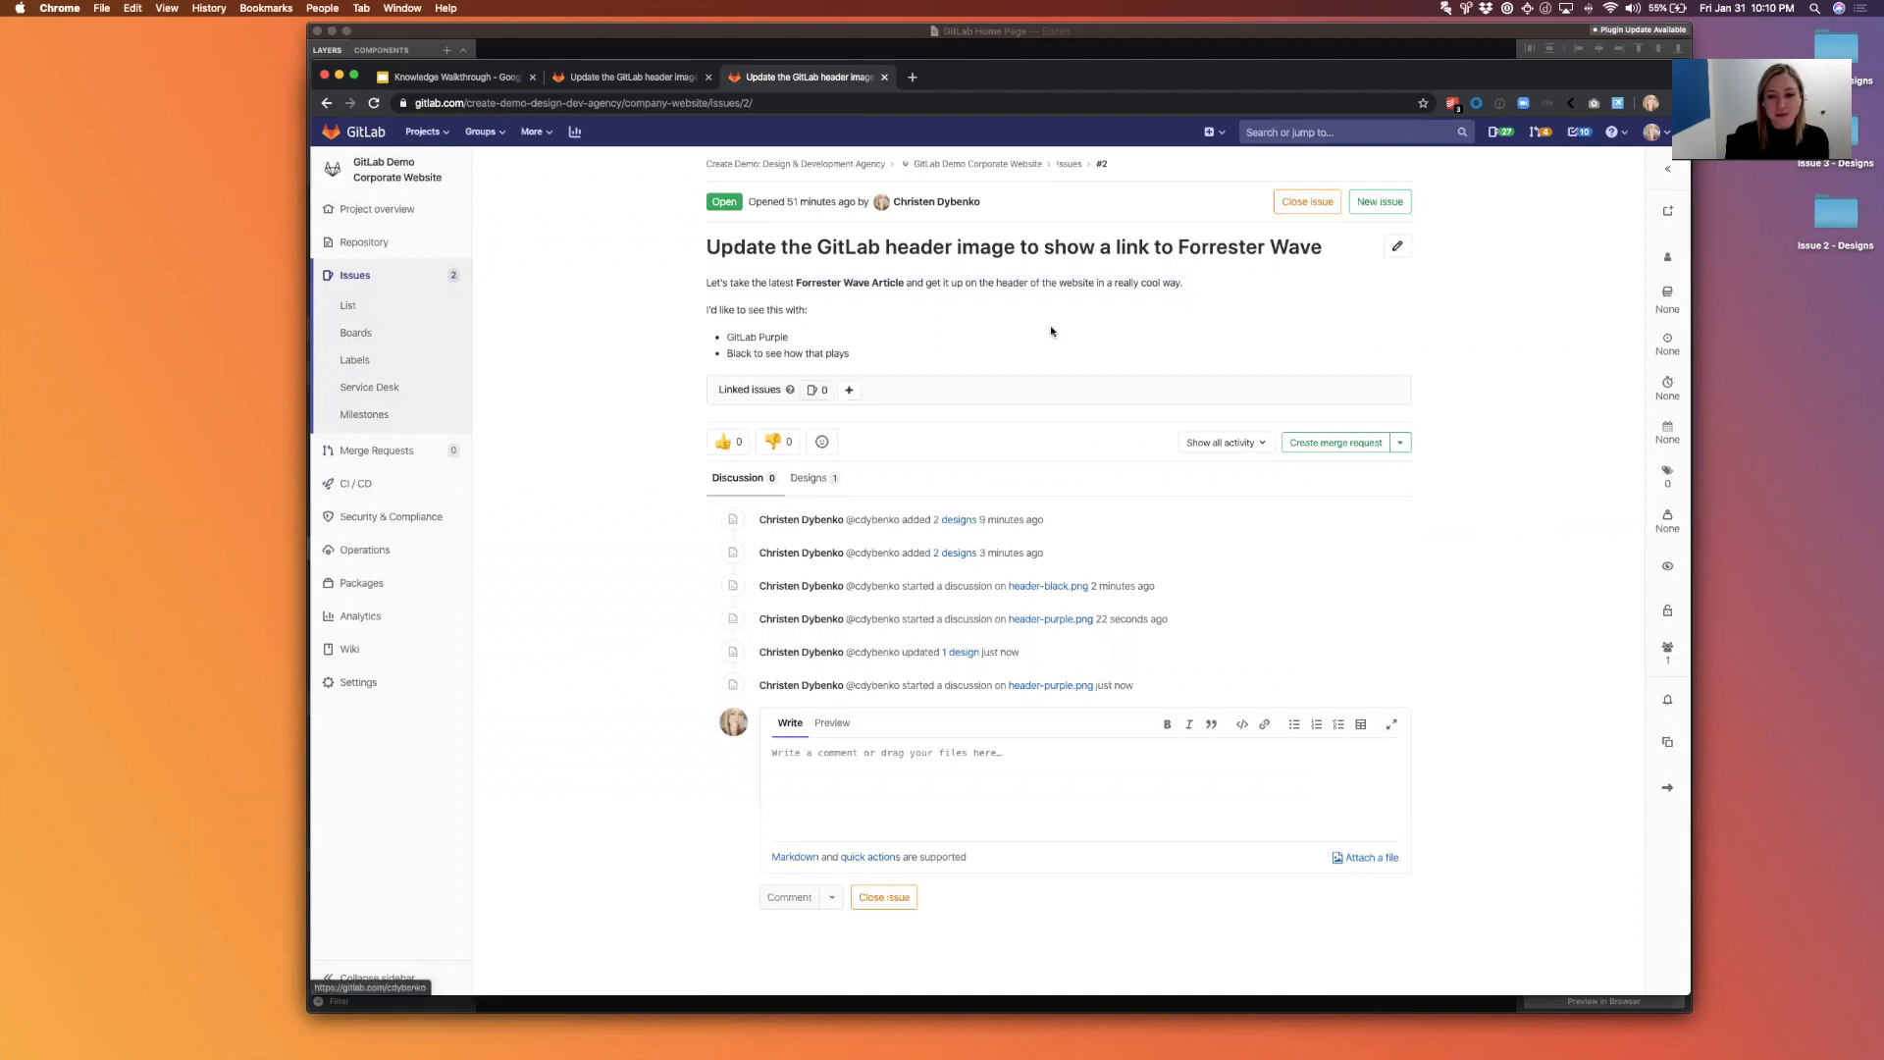
{"action": "mouse_move", "coordinate": [1056, 333]}
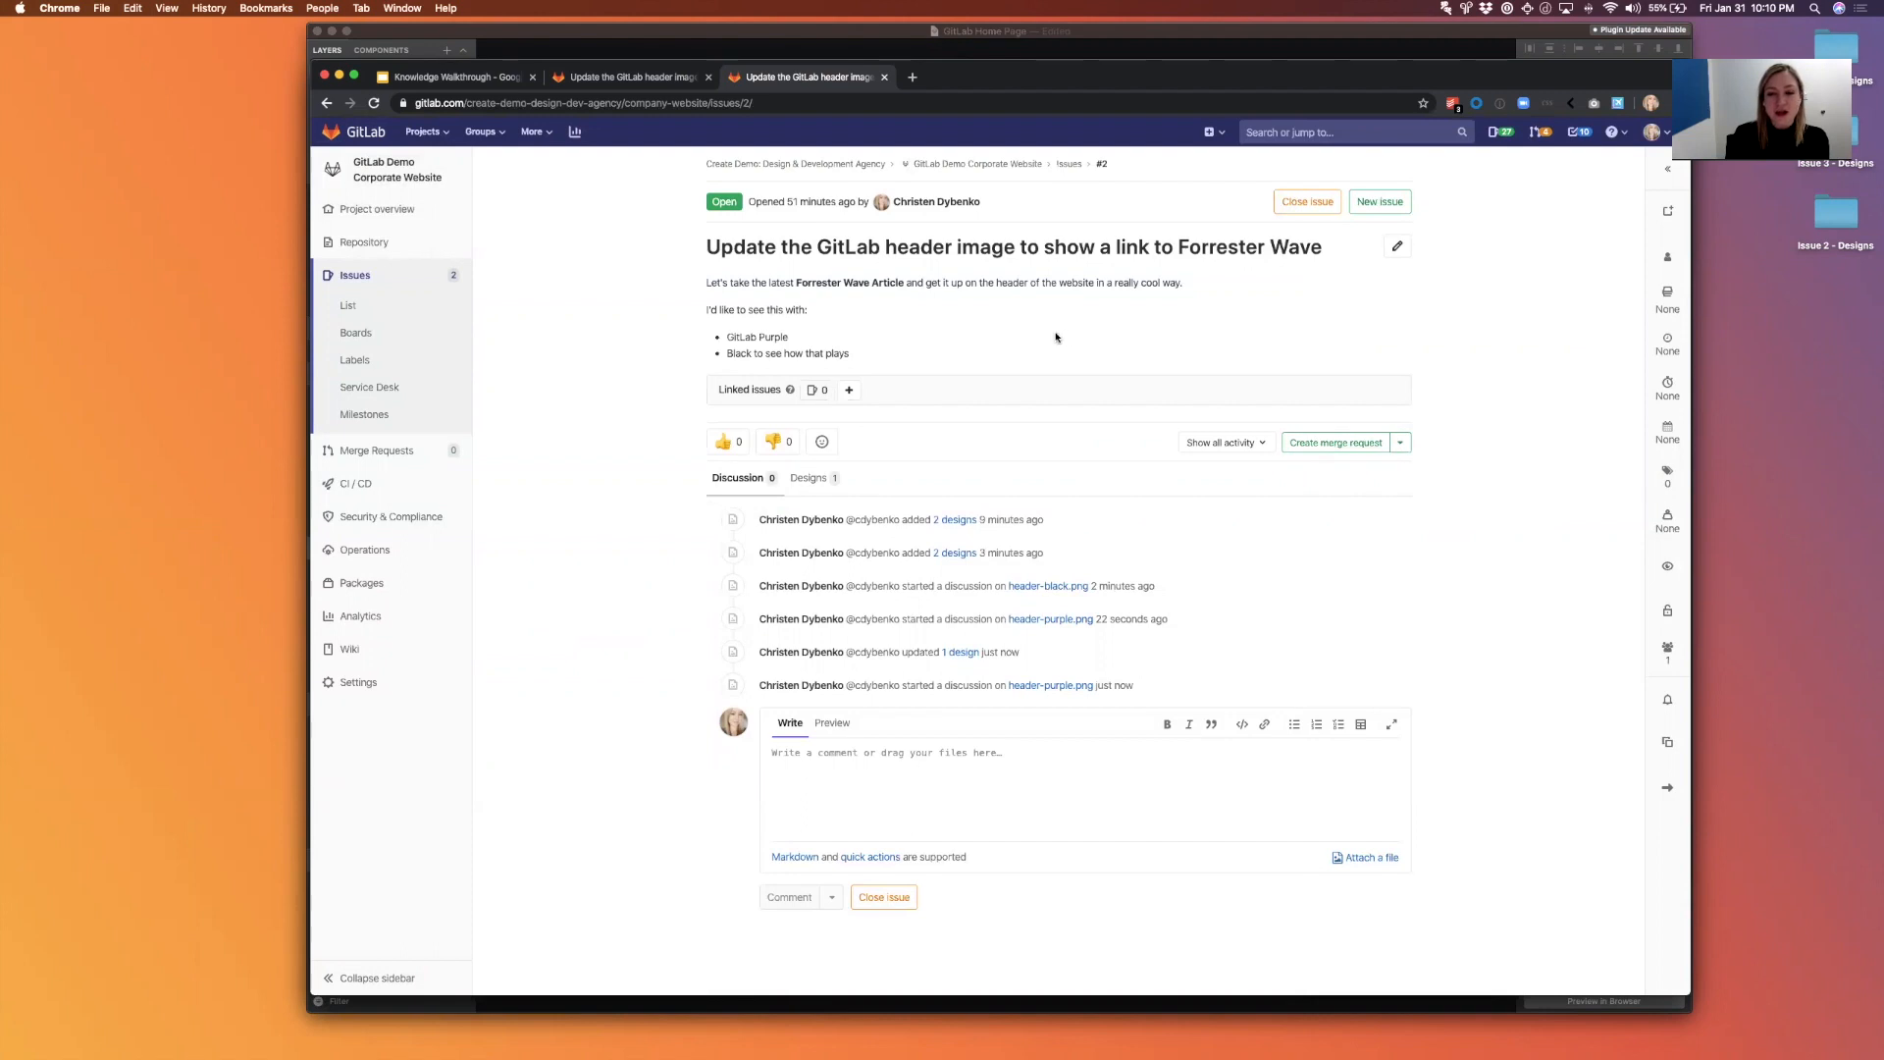
{"action": "mouse_move", "coordinate": [1015, 338]}
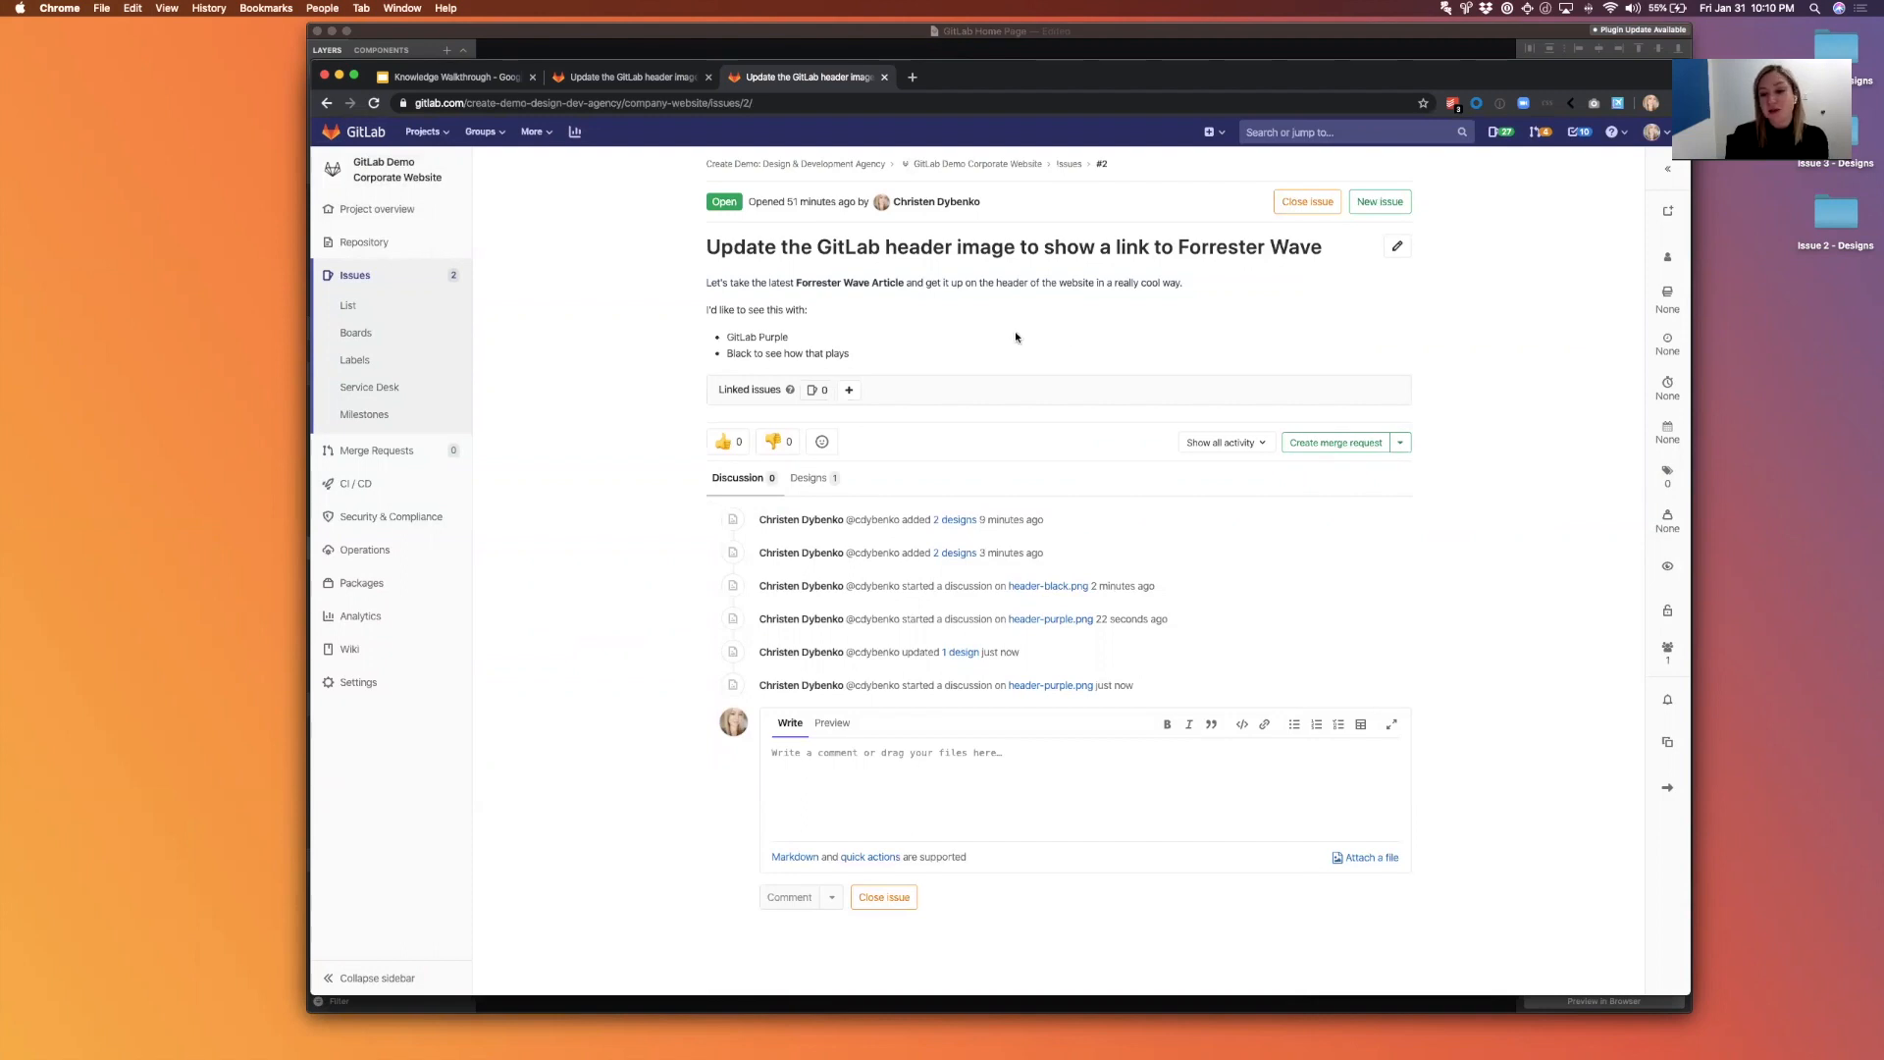
{"action": "mouse_move", "coordinate": [1335, 441]}
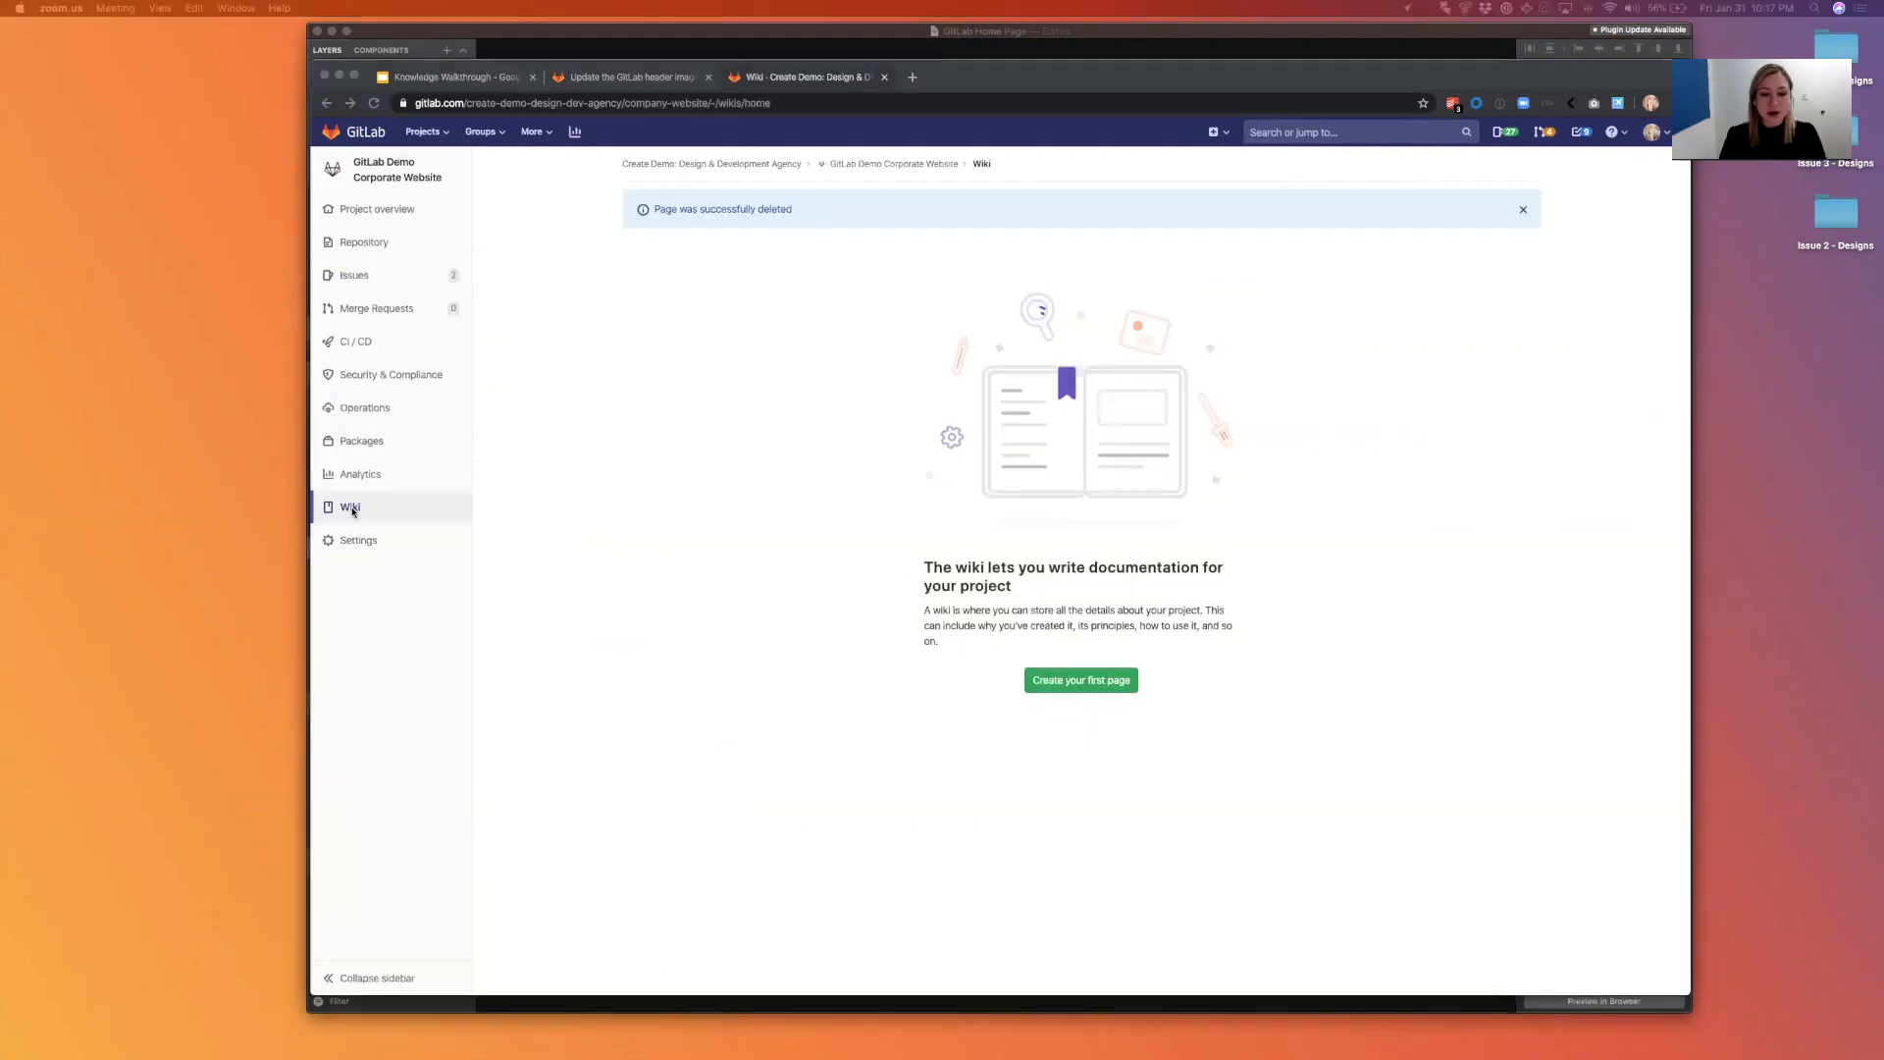
{"action": "mouse_move", "coordinate": [377, 510]}
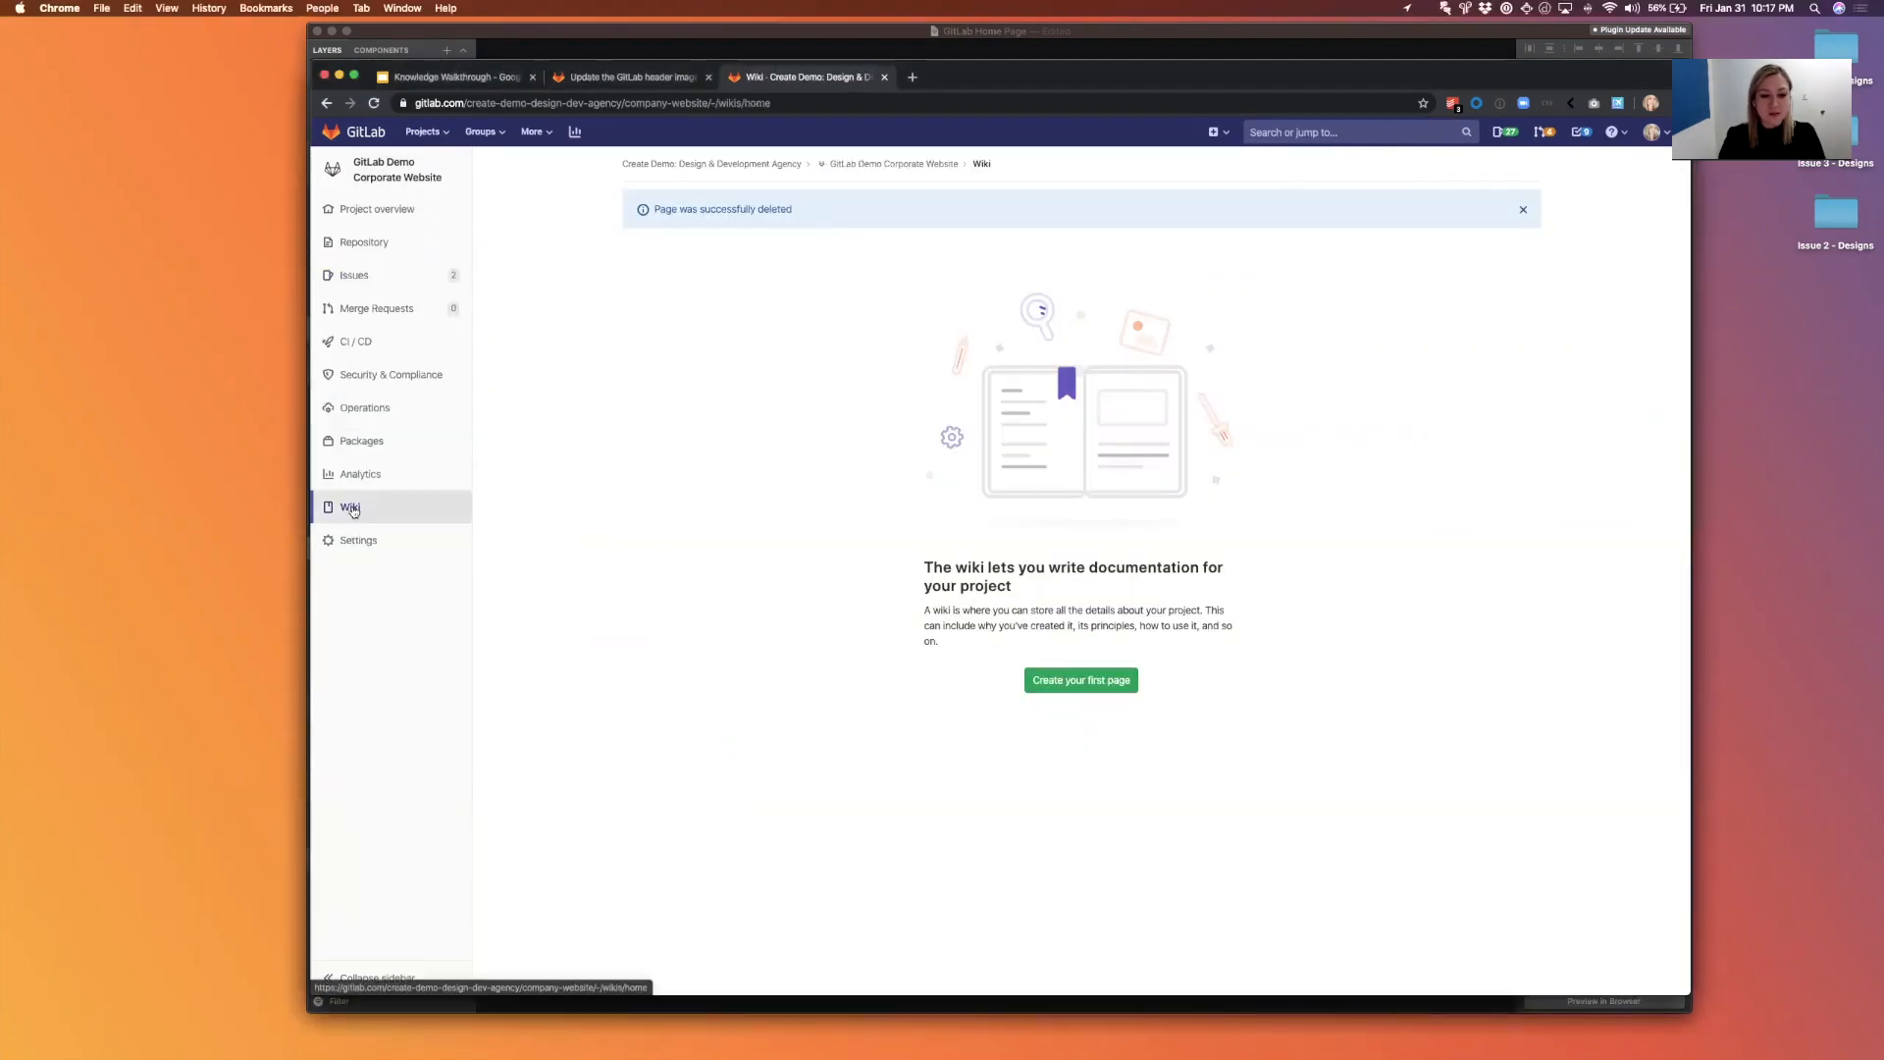
Step: Reload the empty project wiki, then go to the project's General settings
{"action": "left_click", "coordinate": [1523, 210]}
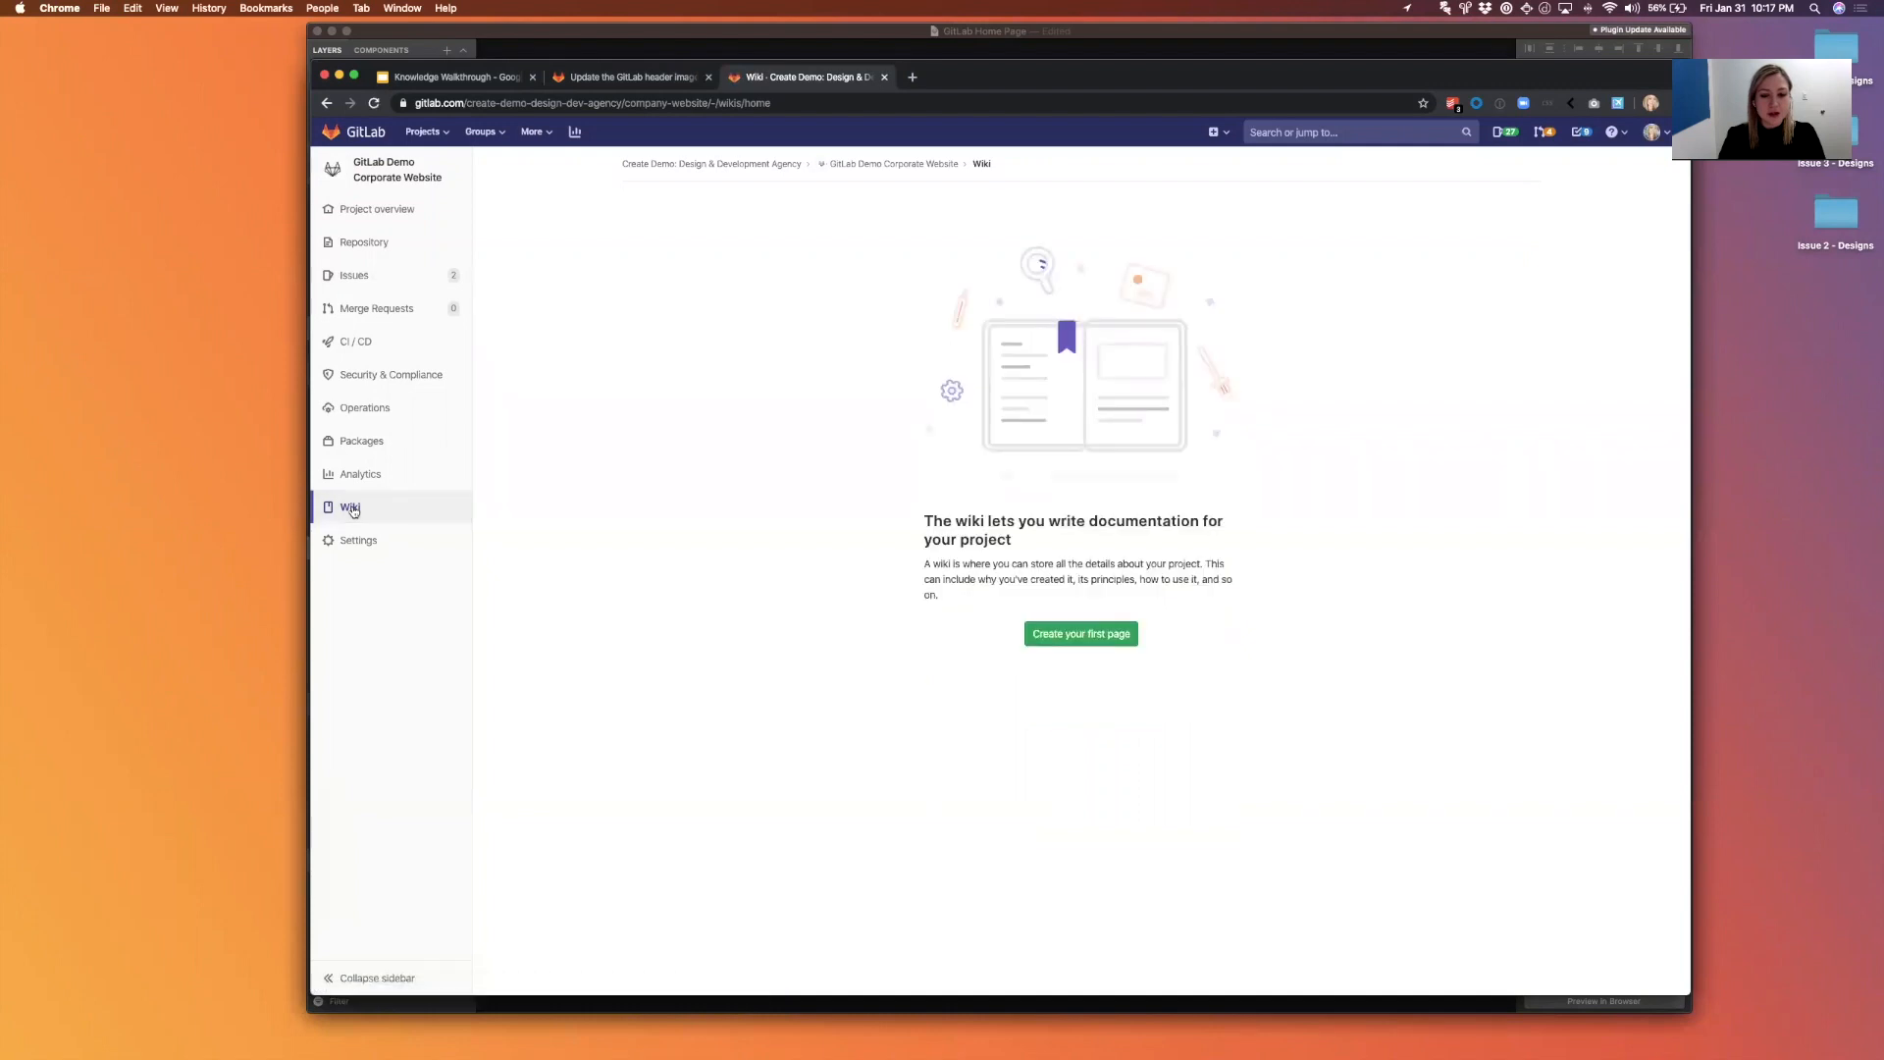
{"action": "mouse_move", "coordinate": [1079, 634]}
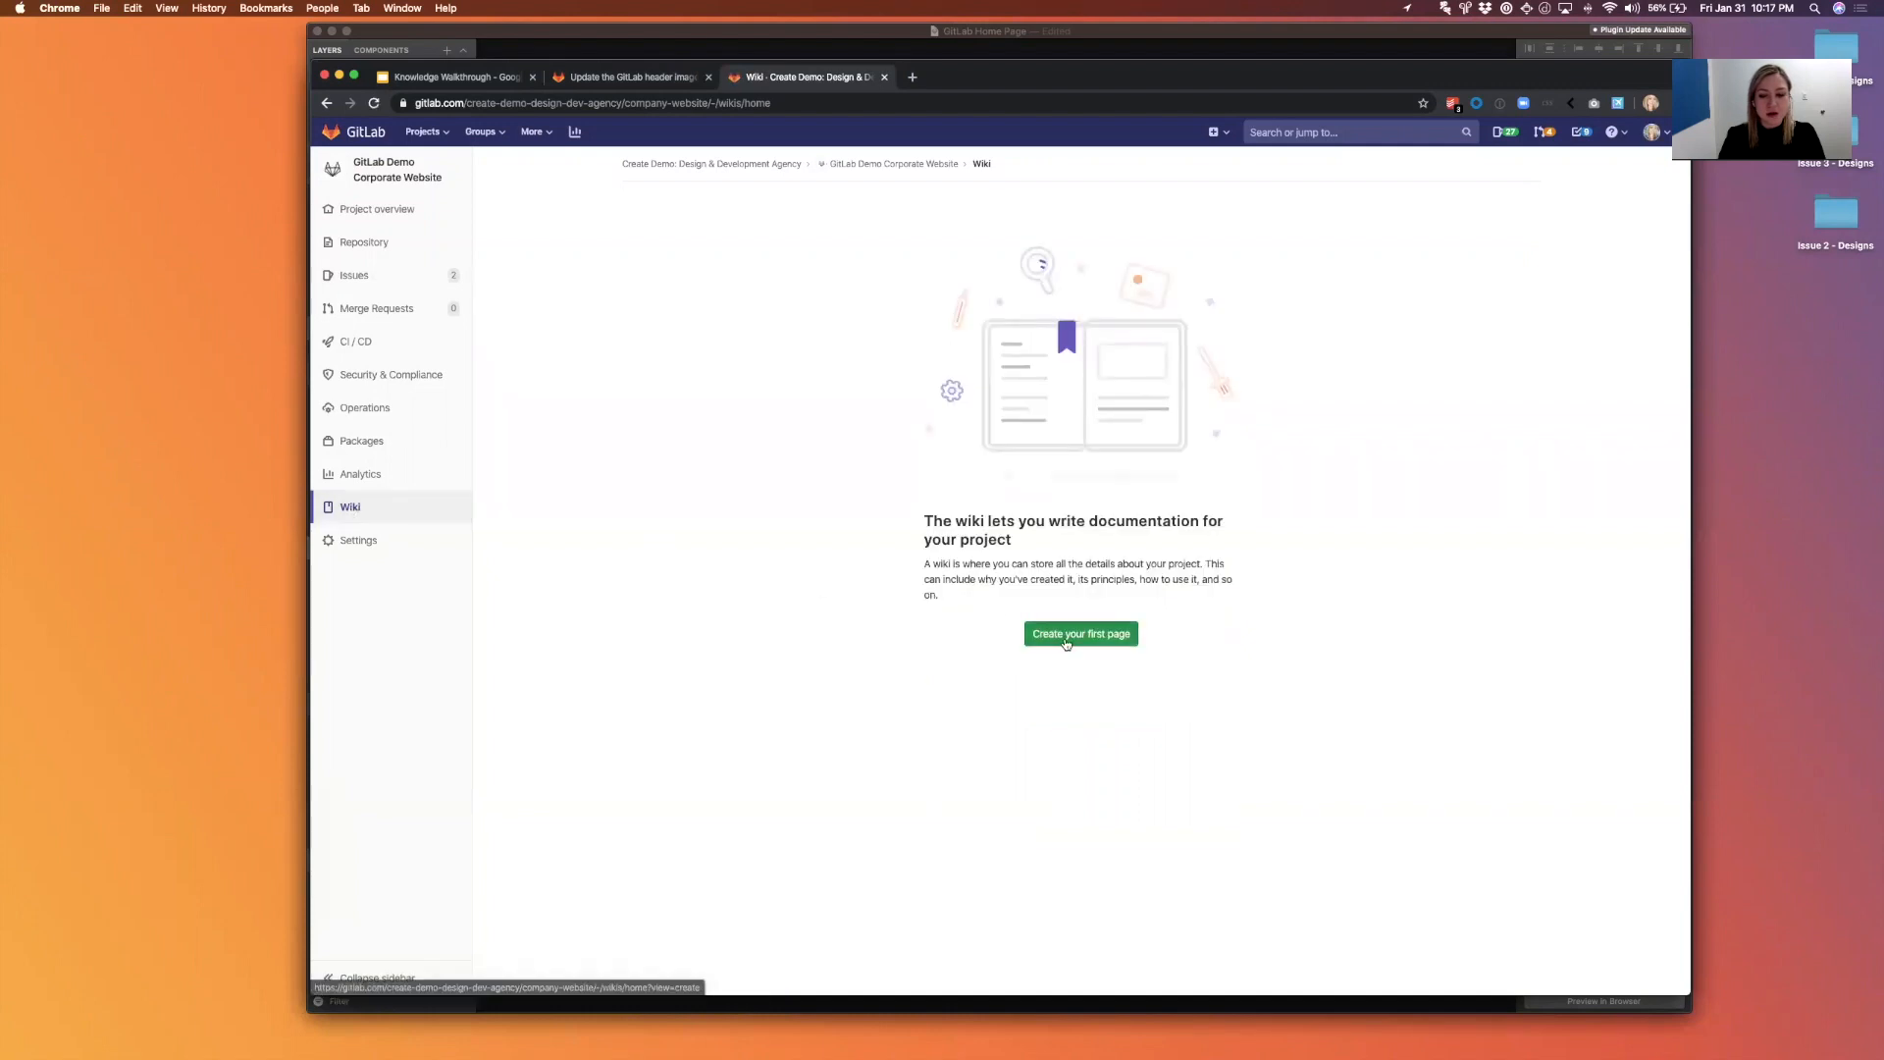
{"action": "mouse_move", "coordinate": [488, 569]}
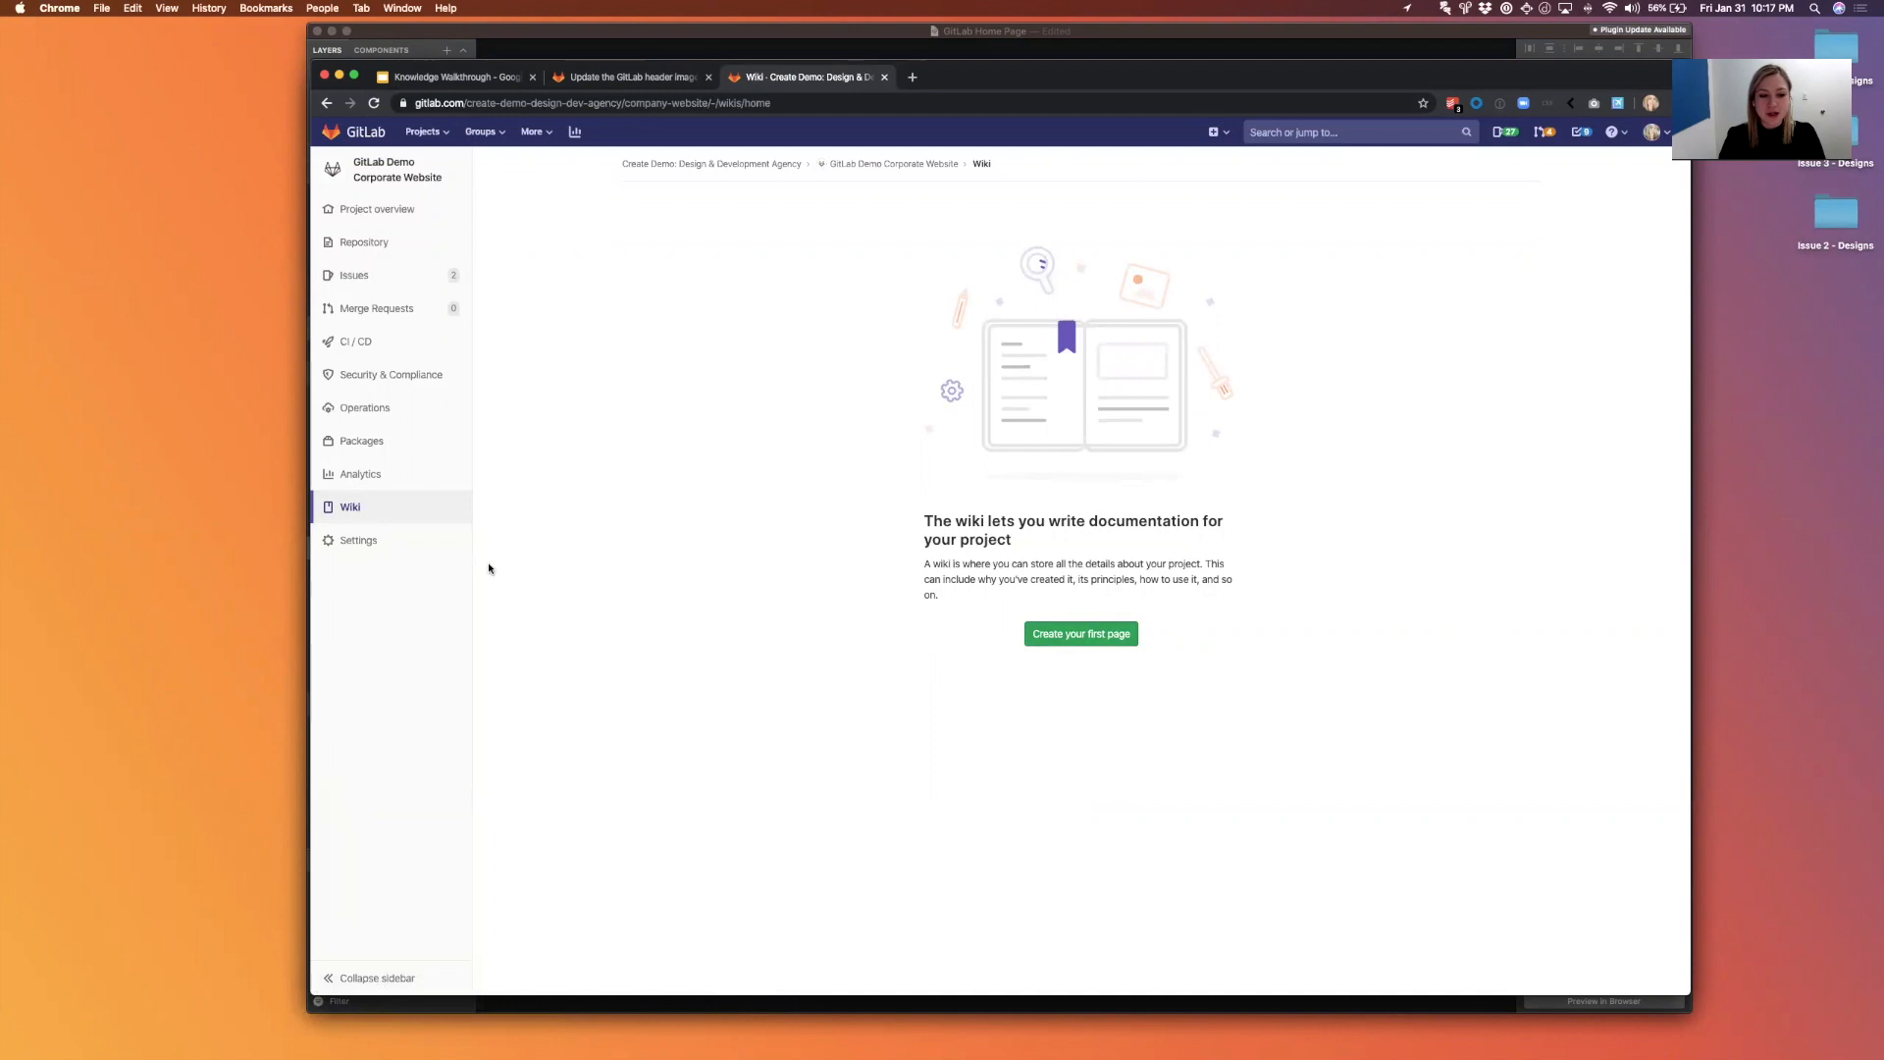
{"action": "mouse_move", "coordinate": [401, 510]}
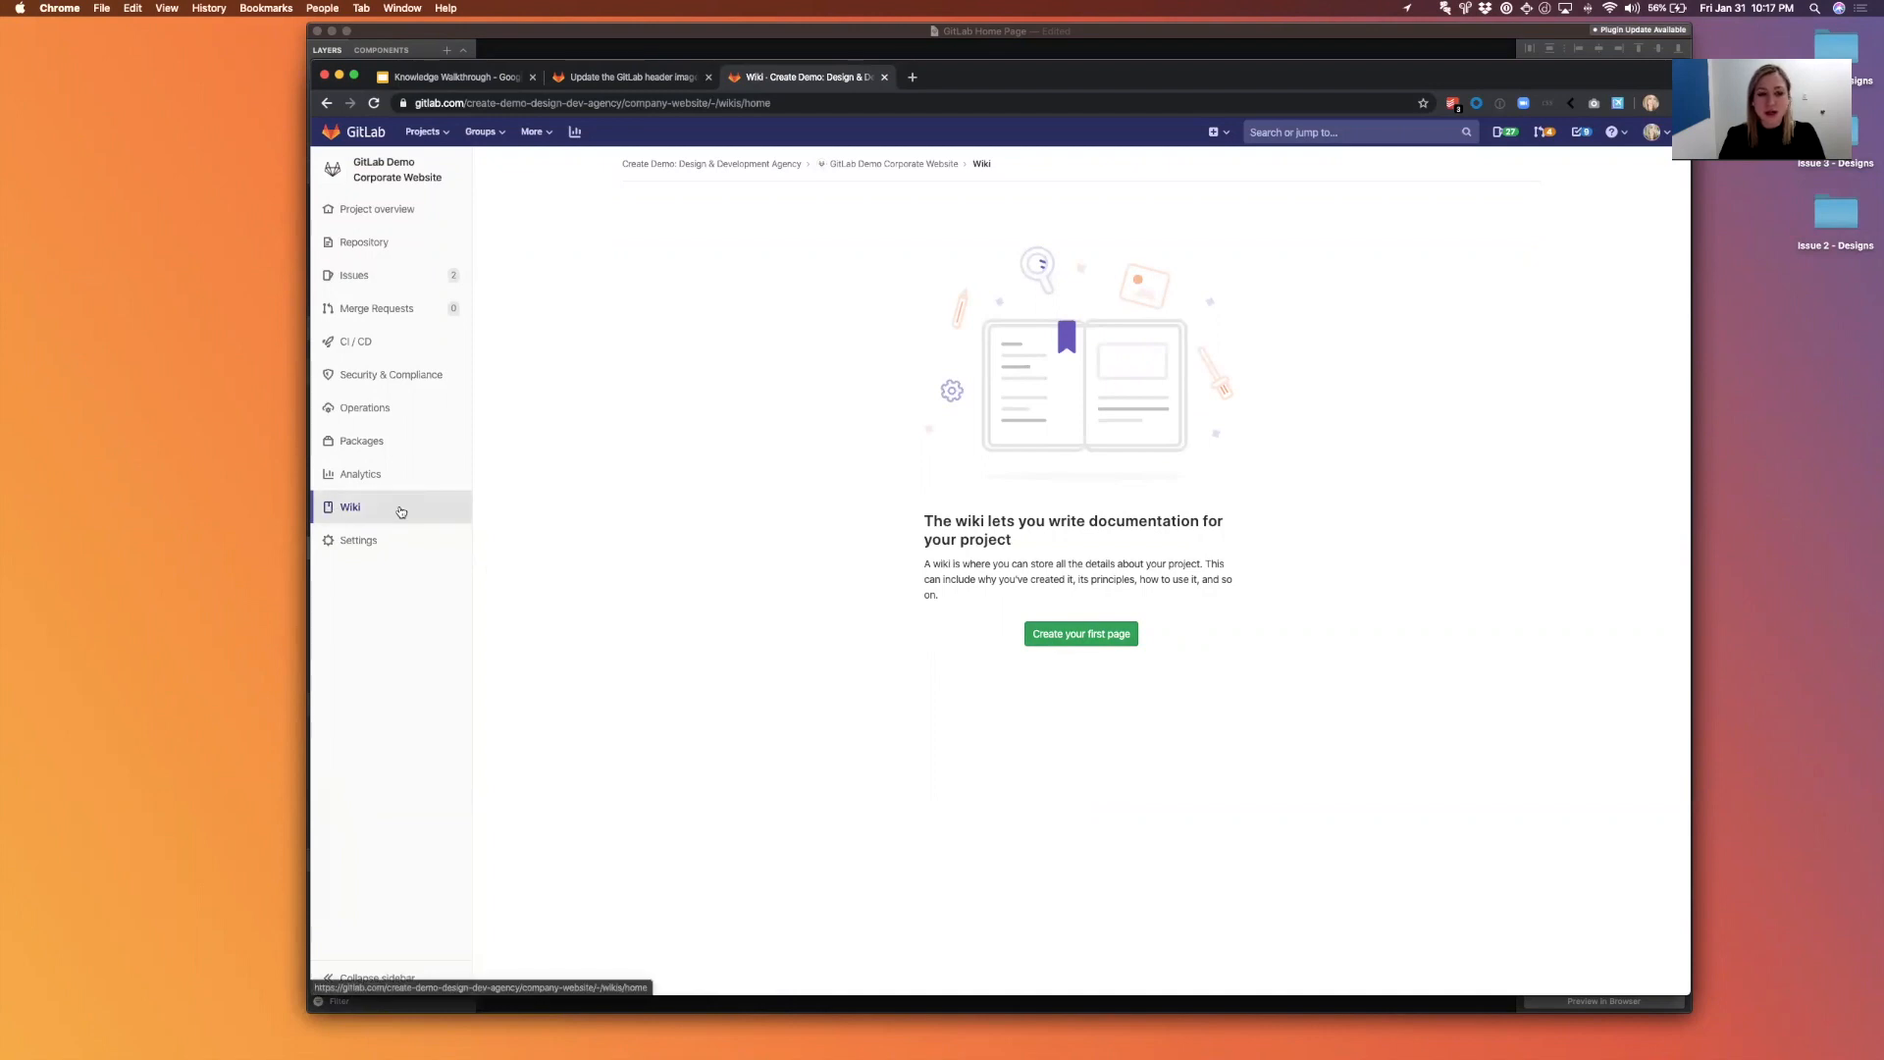
{"action": "mouse_move", "coordinate": [351, 532]}
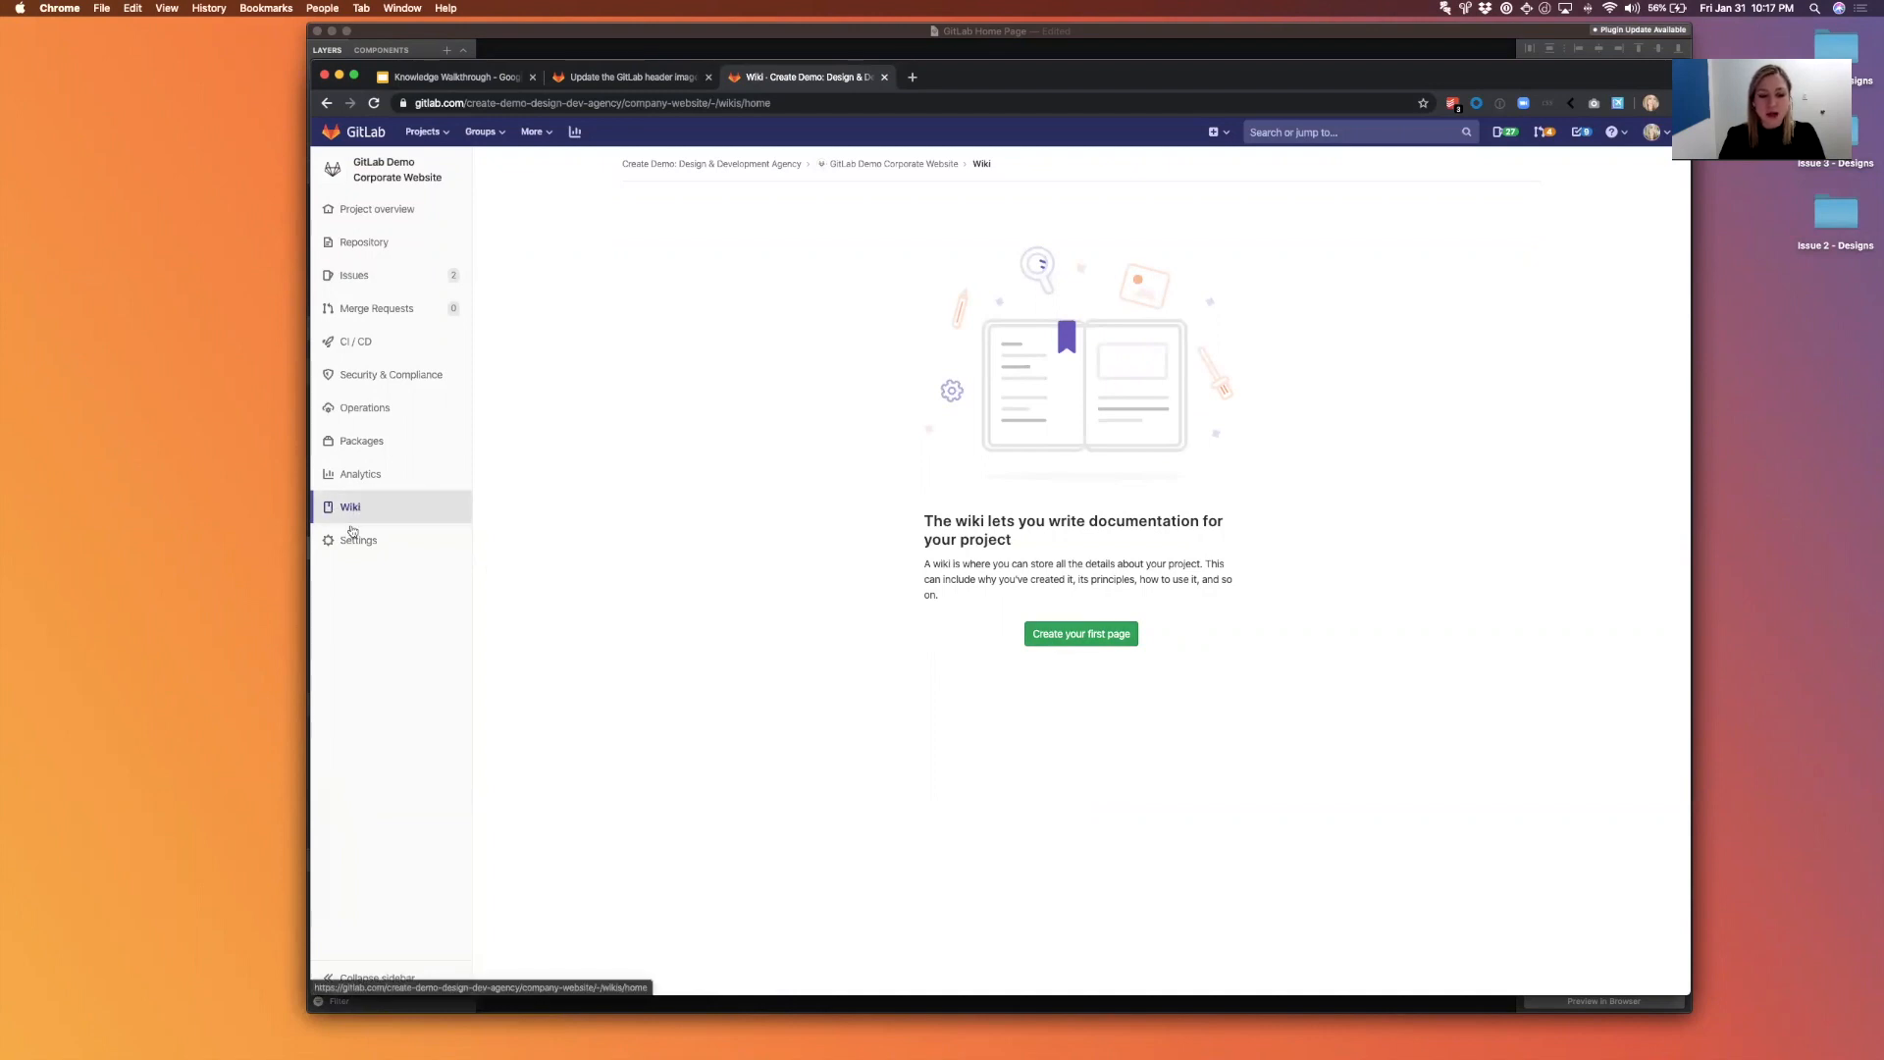
{"action": "left_click", "coordinate": [357, 540]}
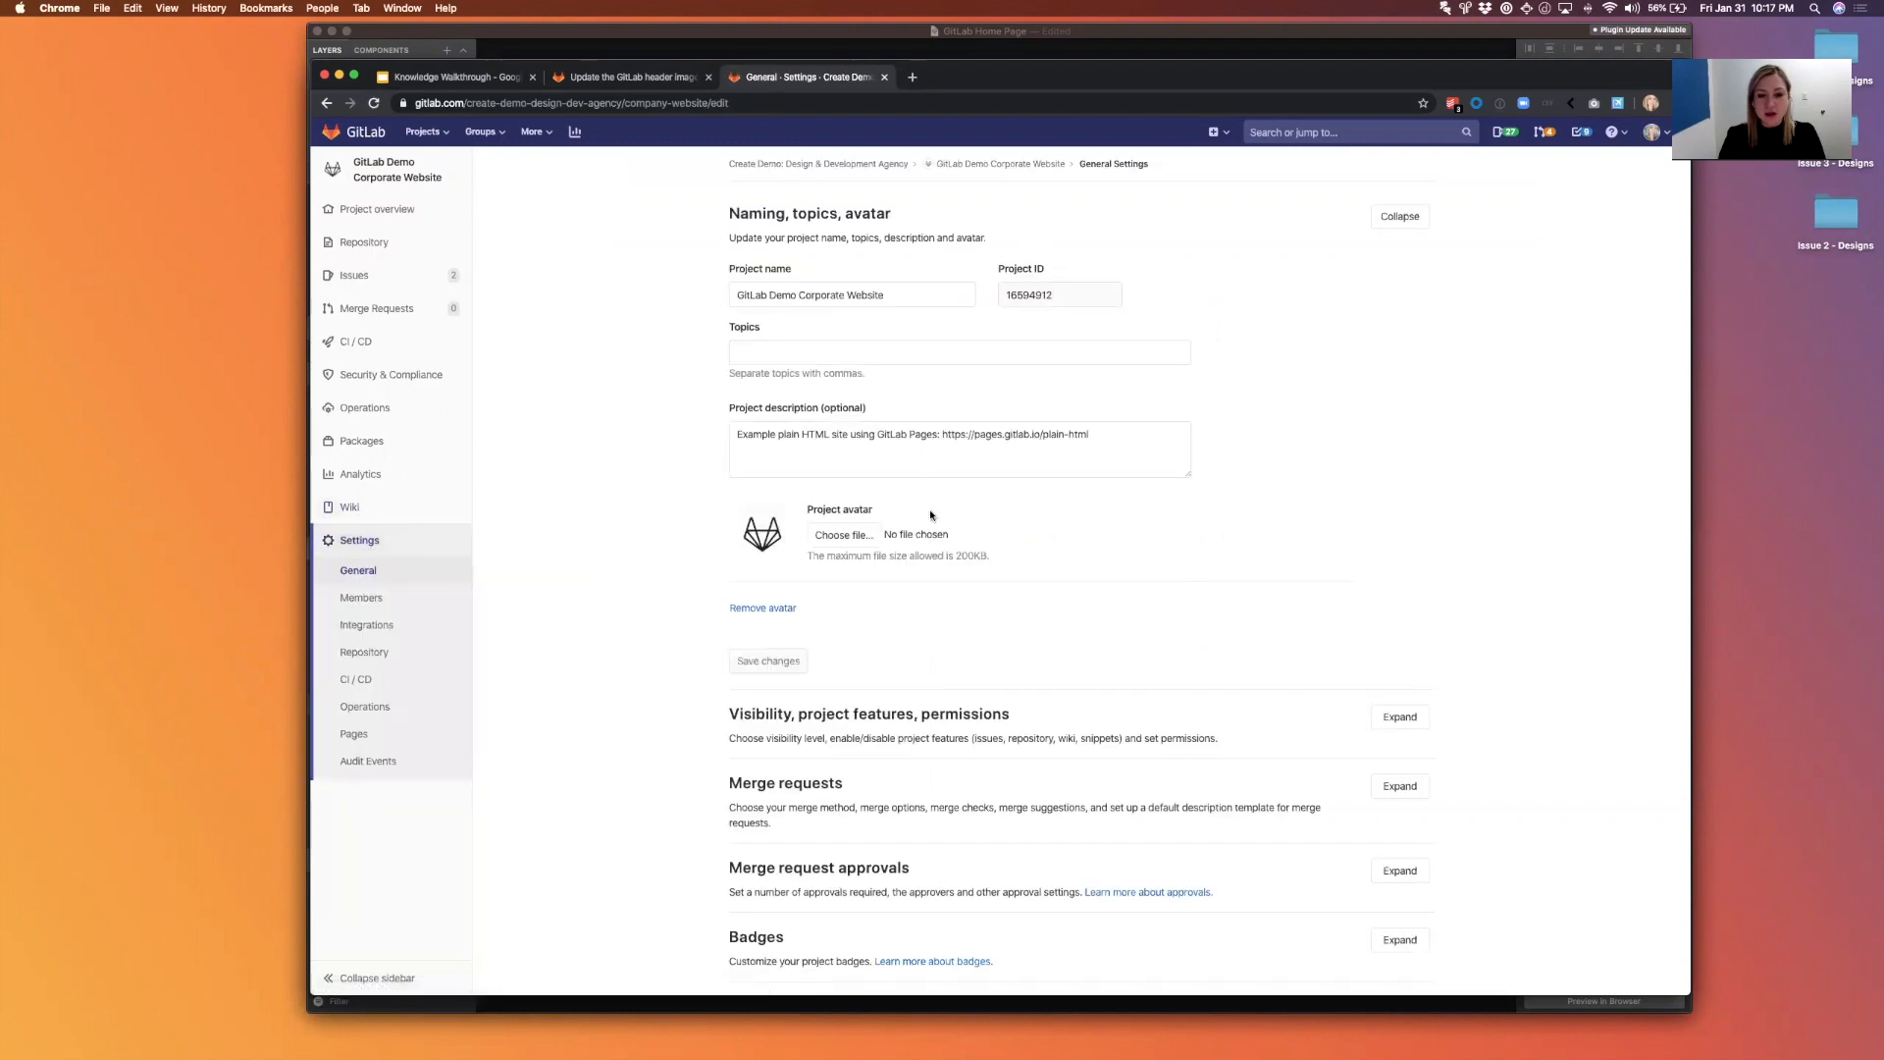
Step: Confirm Wiki access stays Only Project Members under project feature permissions, then return to the wiki
{"action": "scroll", "scroll_direction": "down", "scroll_amount": 3}
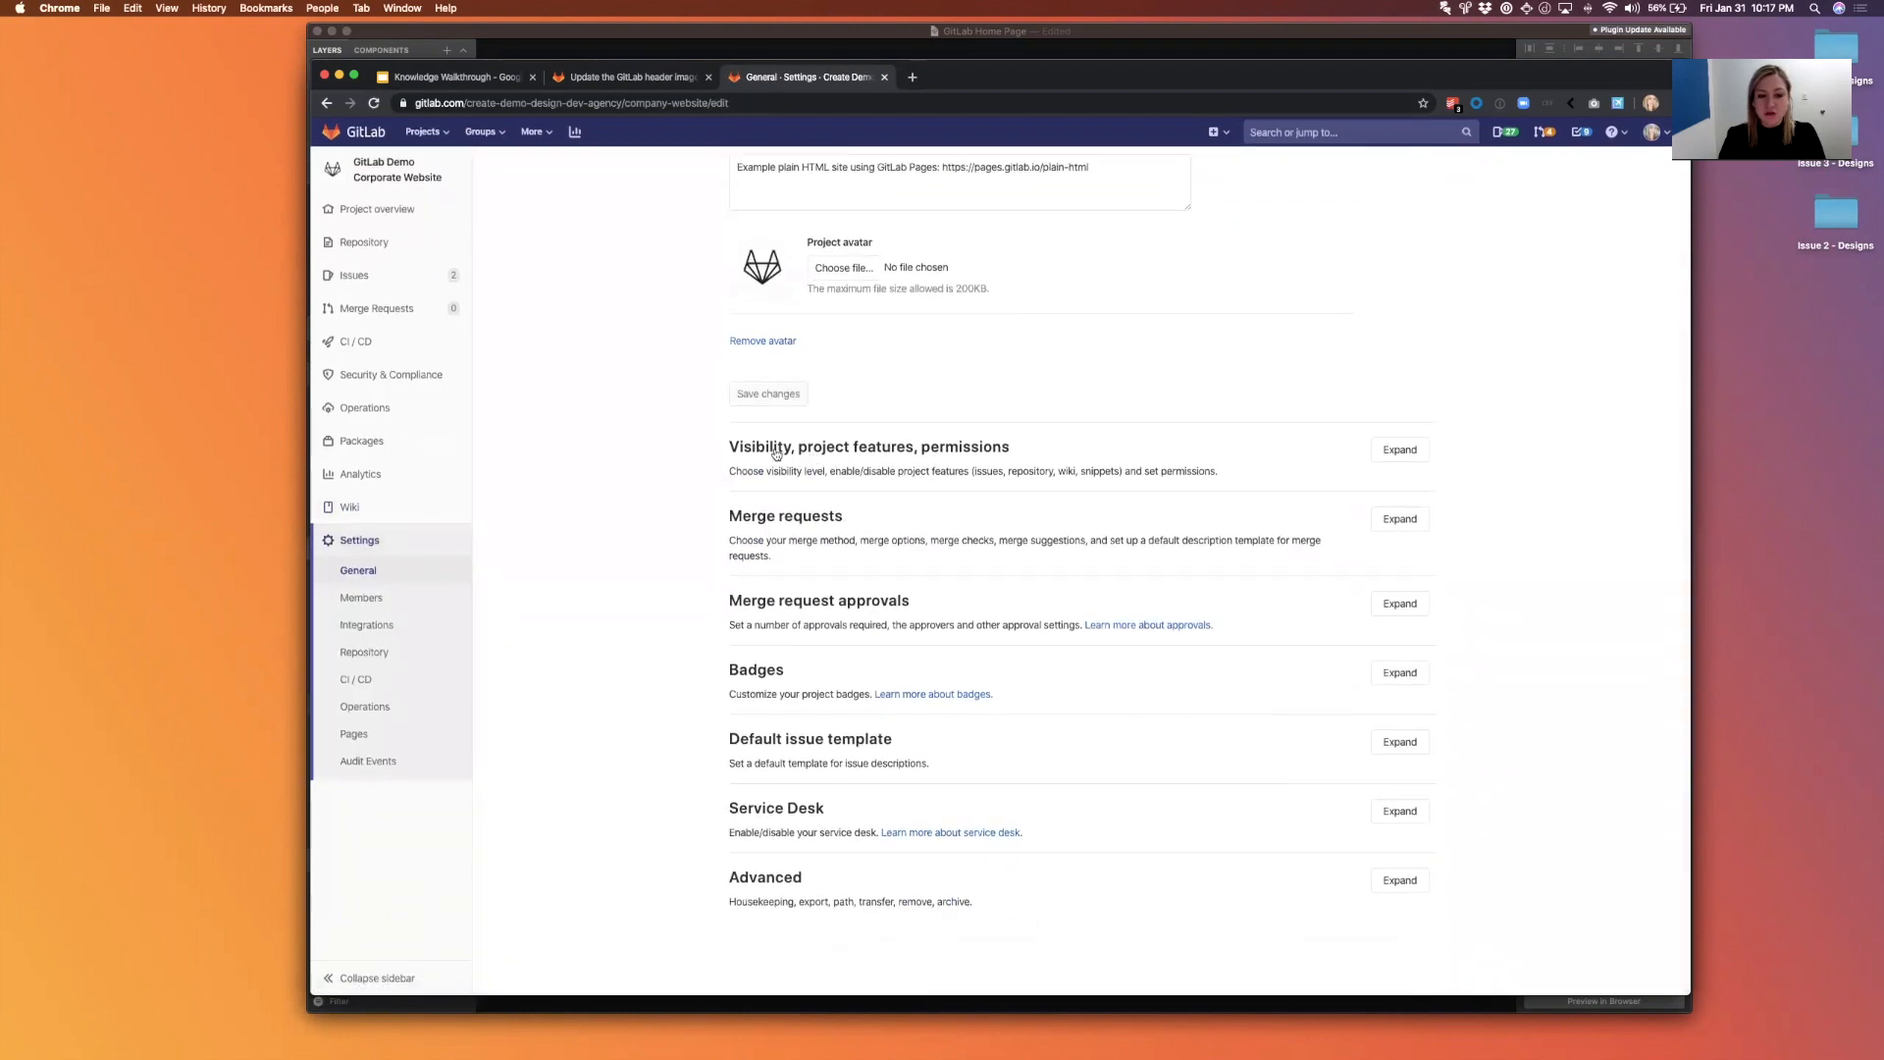
{"action": "mouse_move", "coordinate": [1399, 450]}
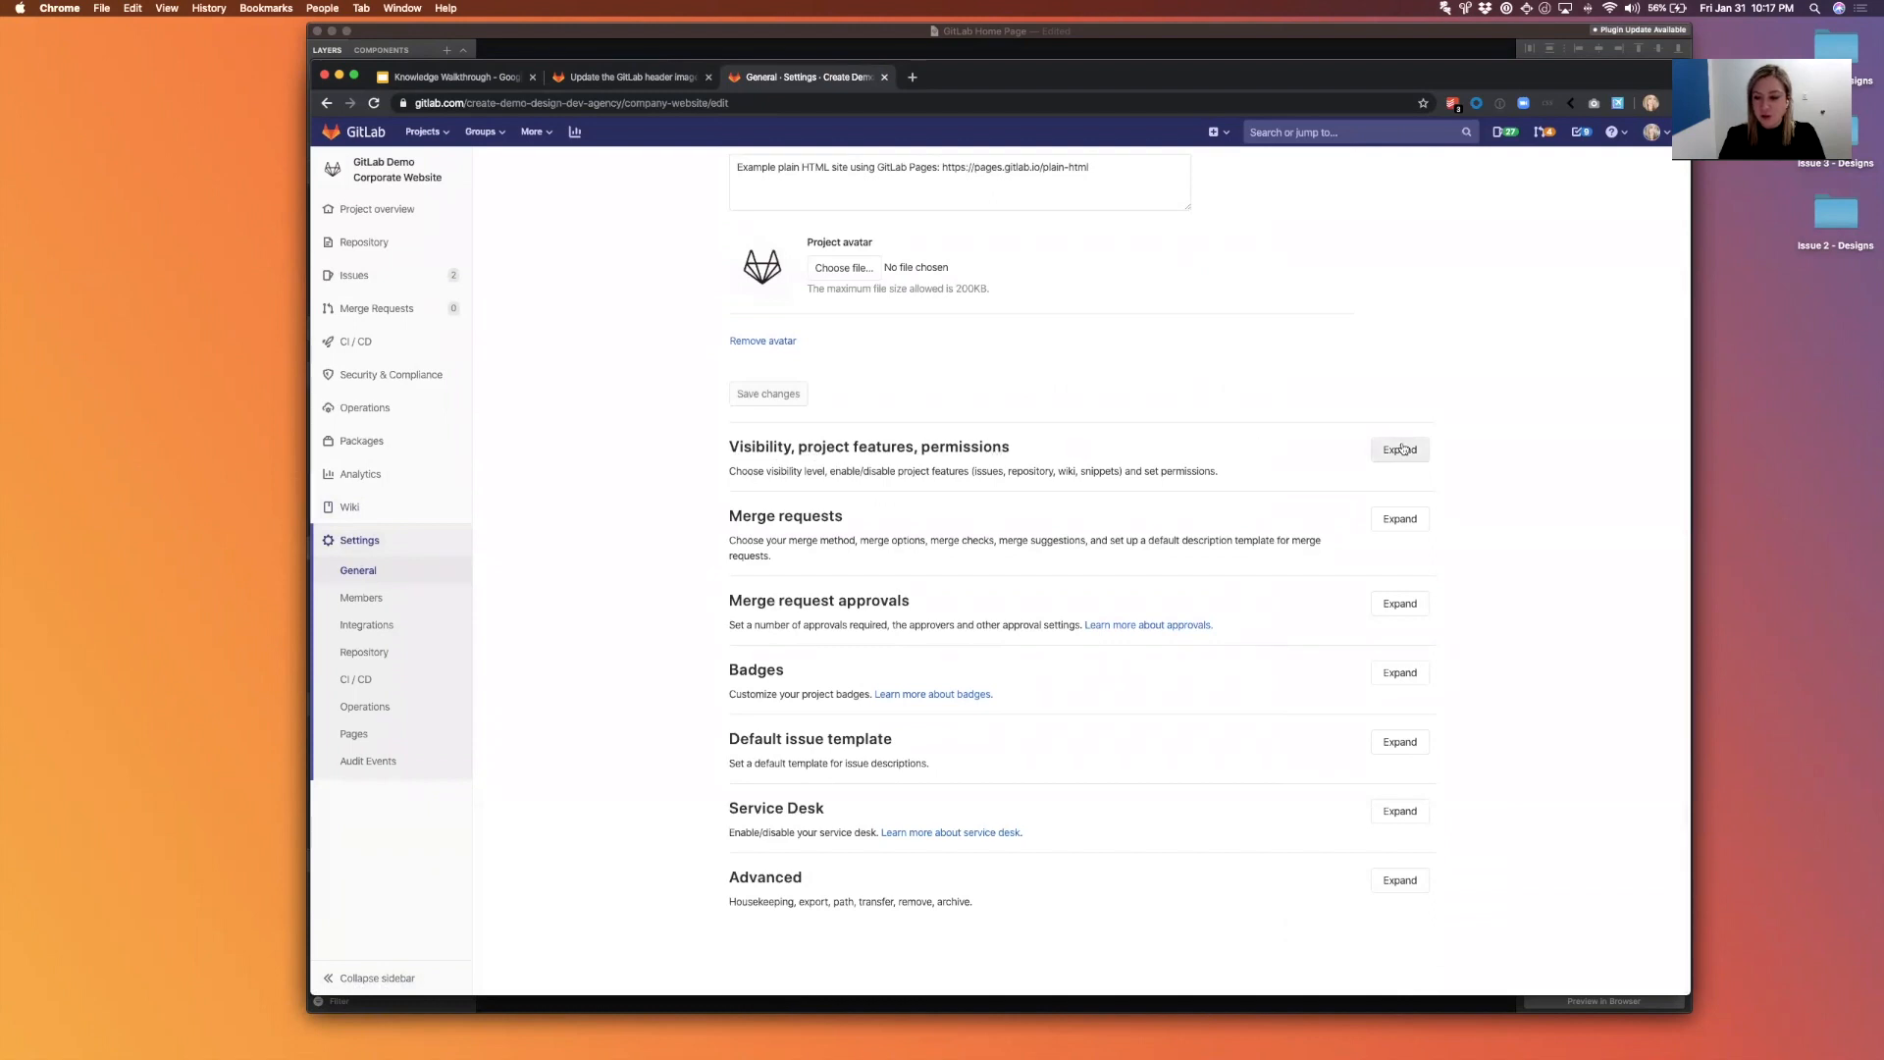
{"action": "left_click", "coordinate": [1400, 450]}
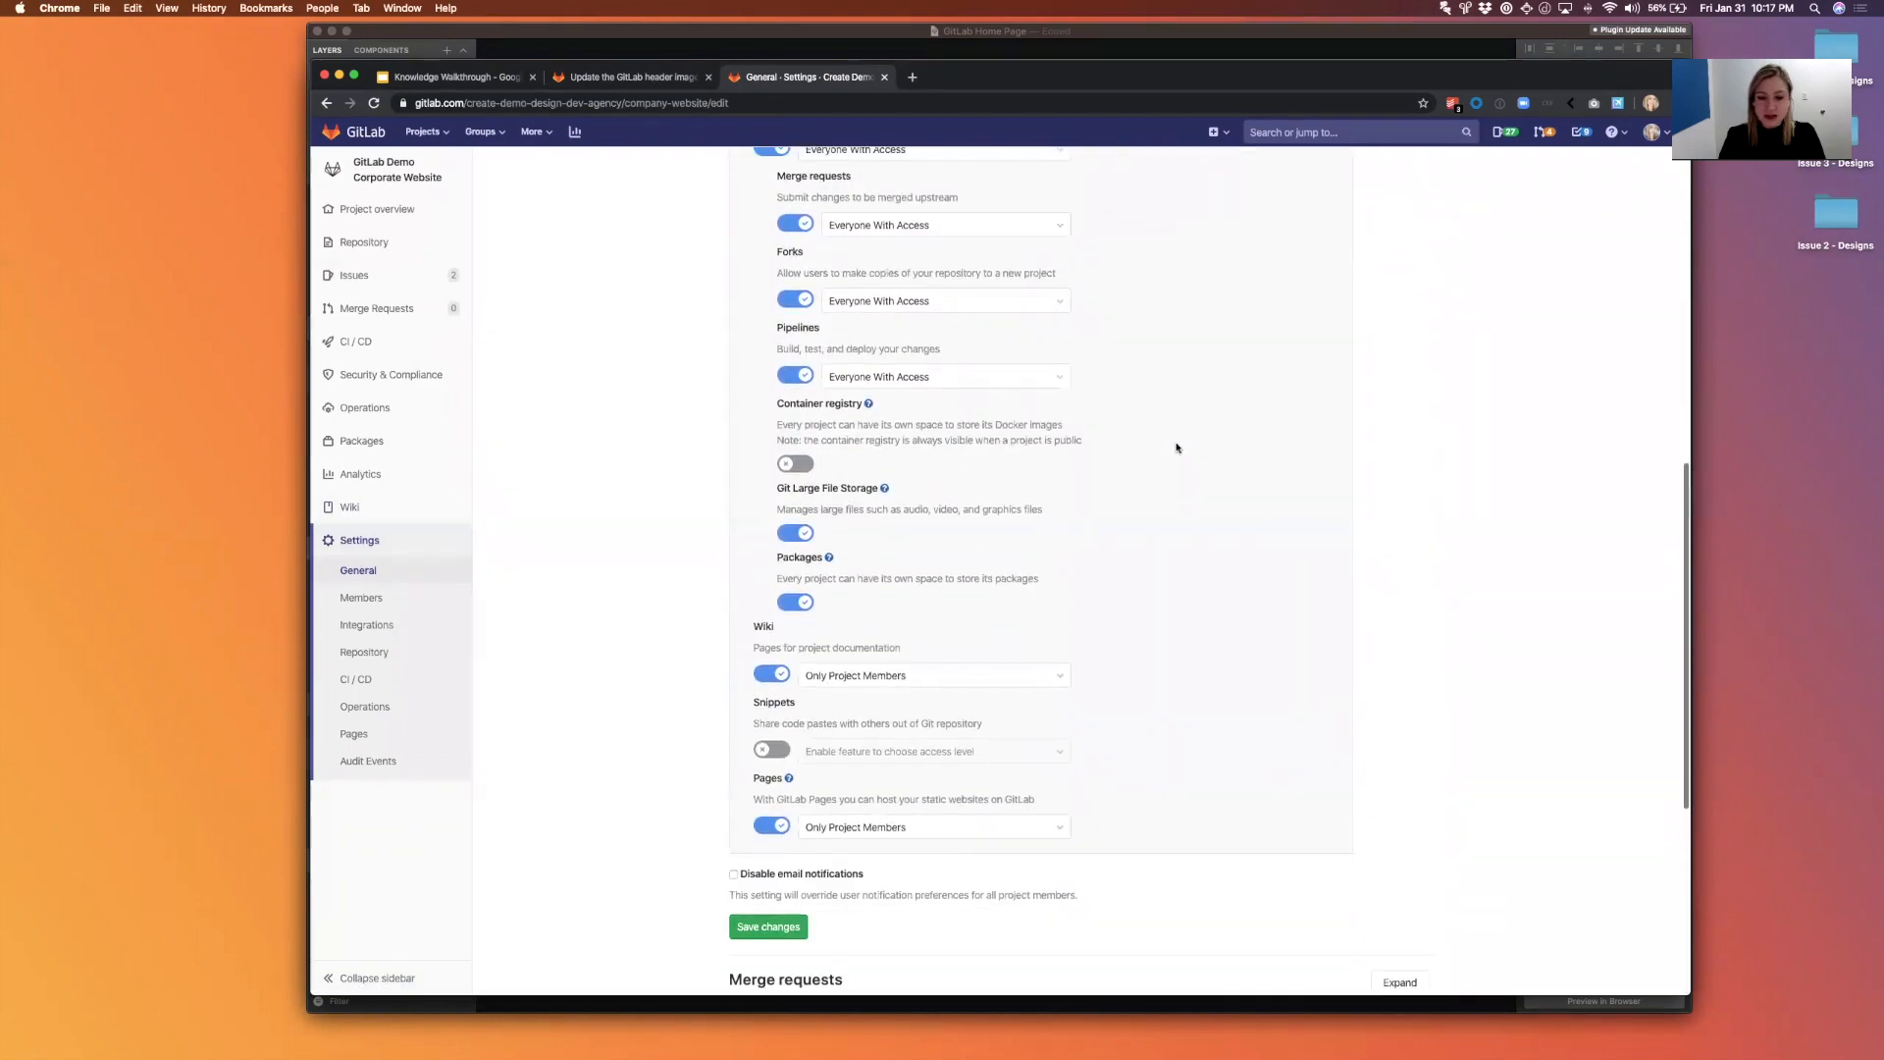
{"action": "scroll", "scroll_direction": "down", "scroll_amount": 3}
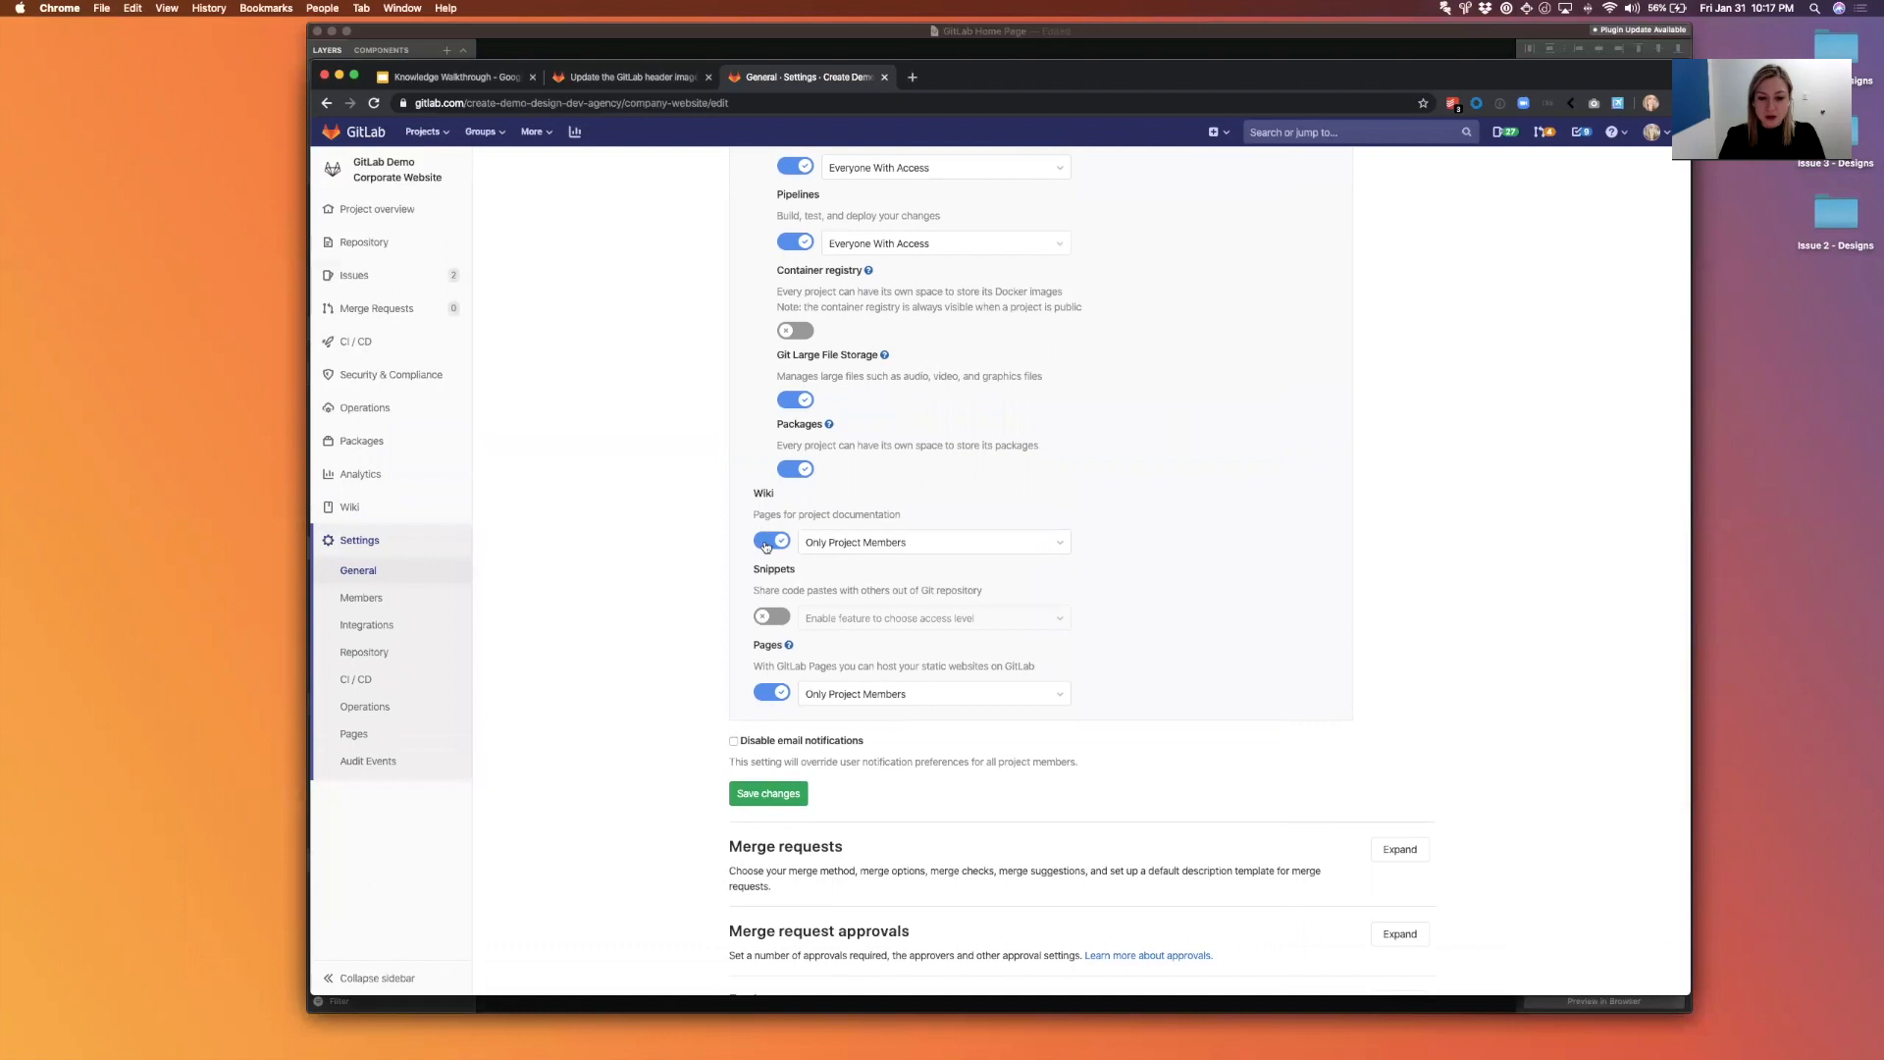
{"action": "mouse_move", "coordinate": [860, 549]}
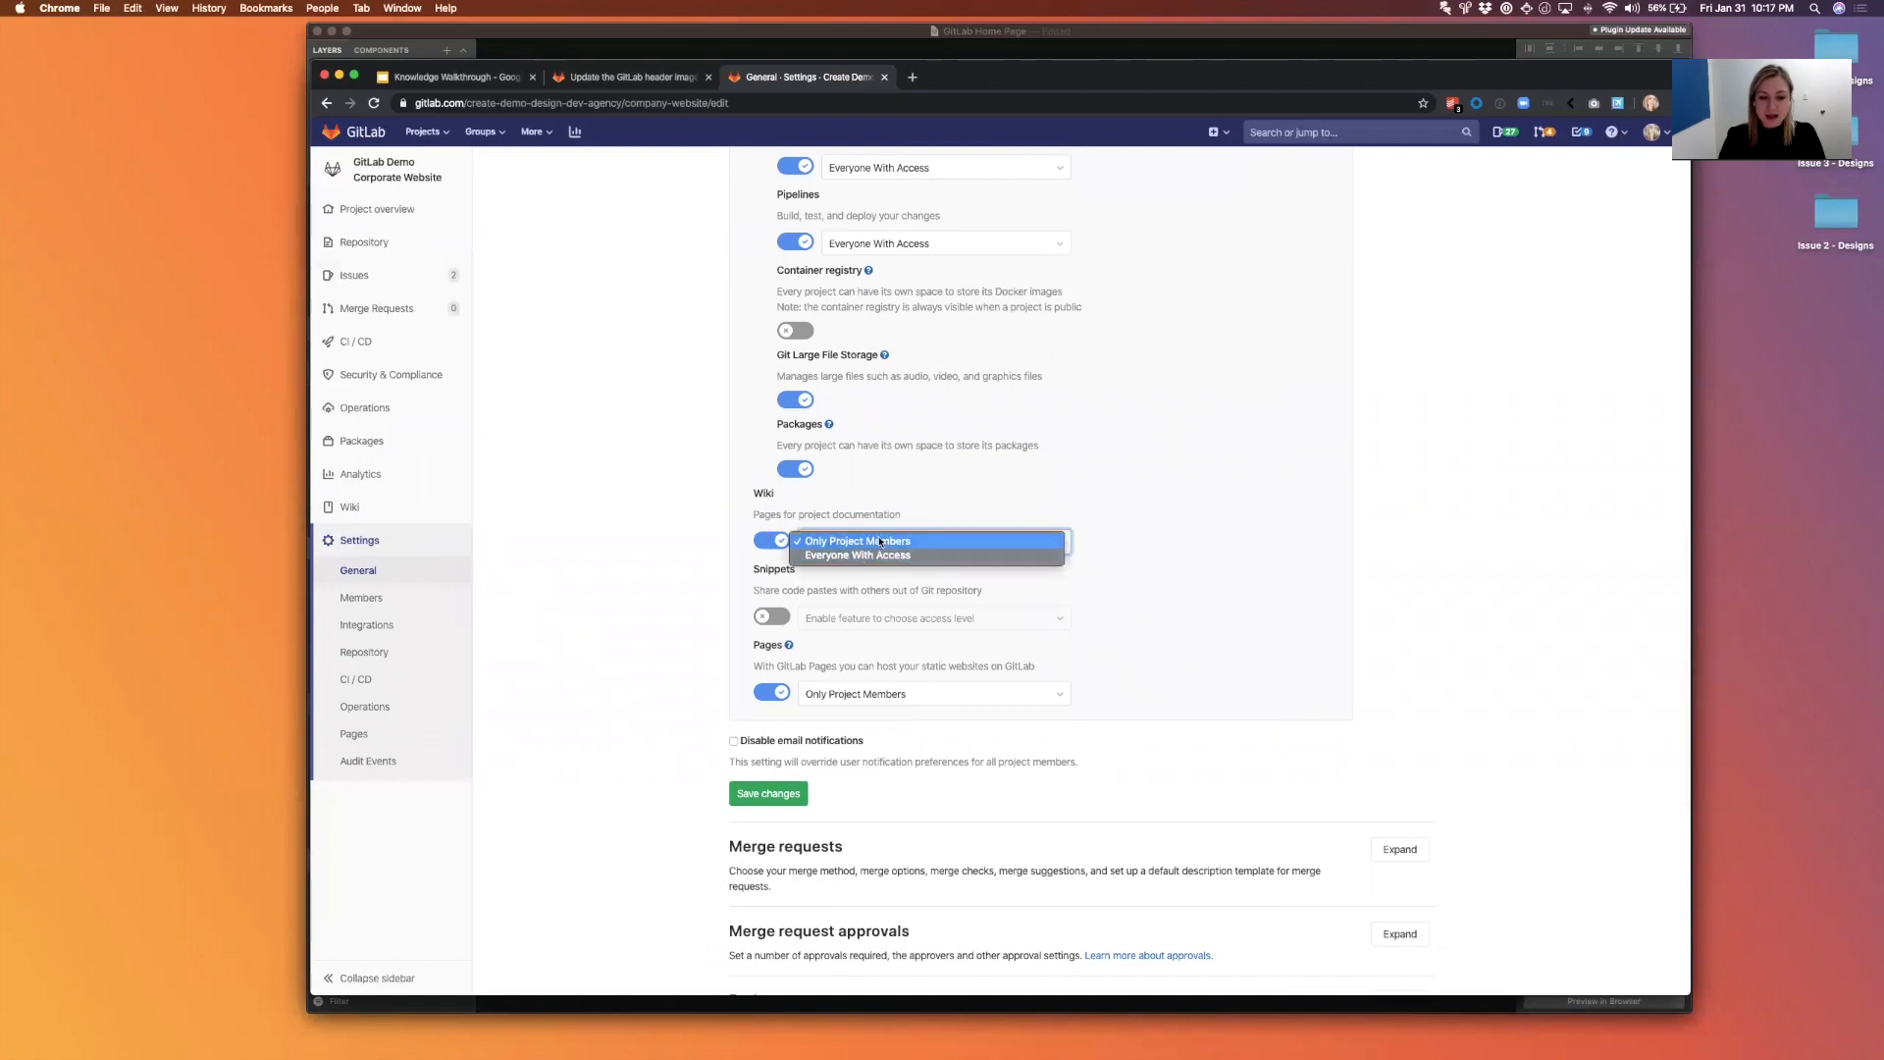
{"action": "left_click", "coordinate": [858, 541]}
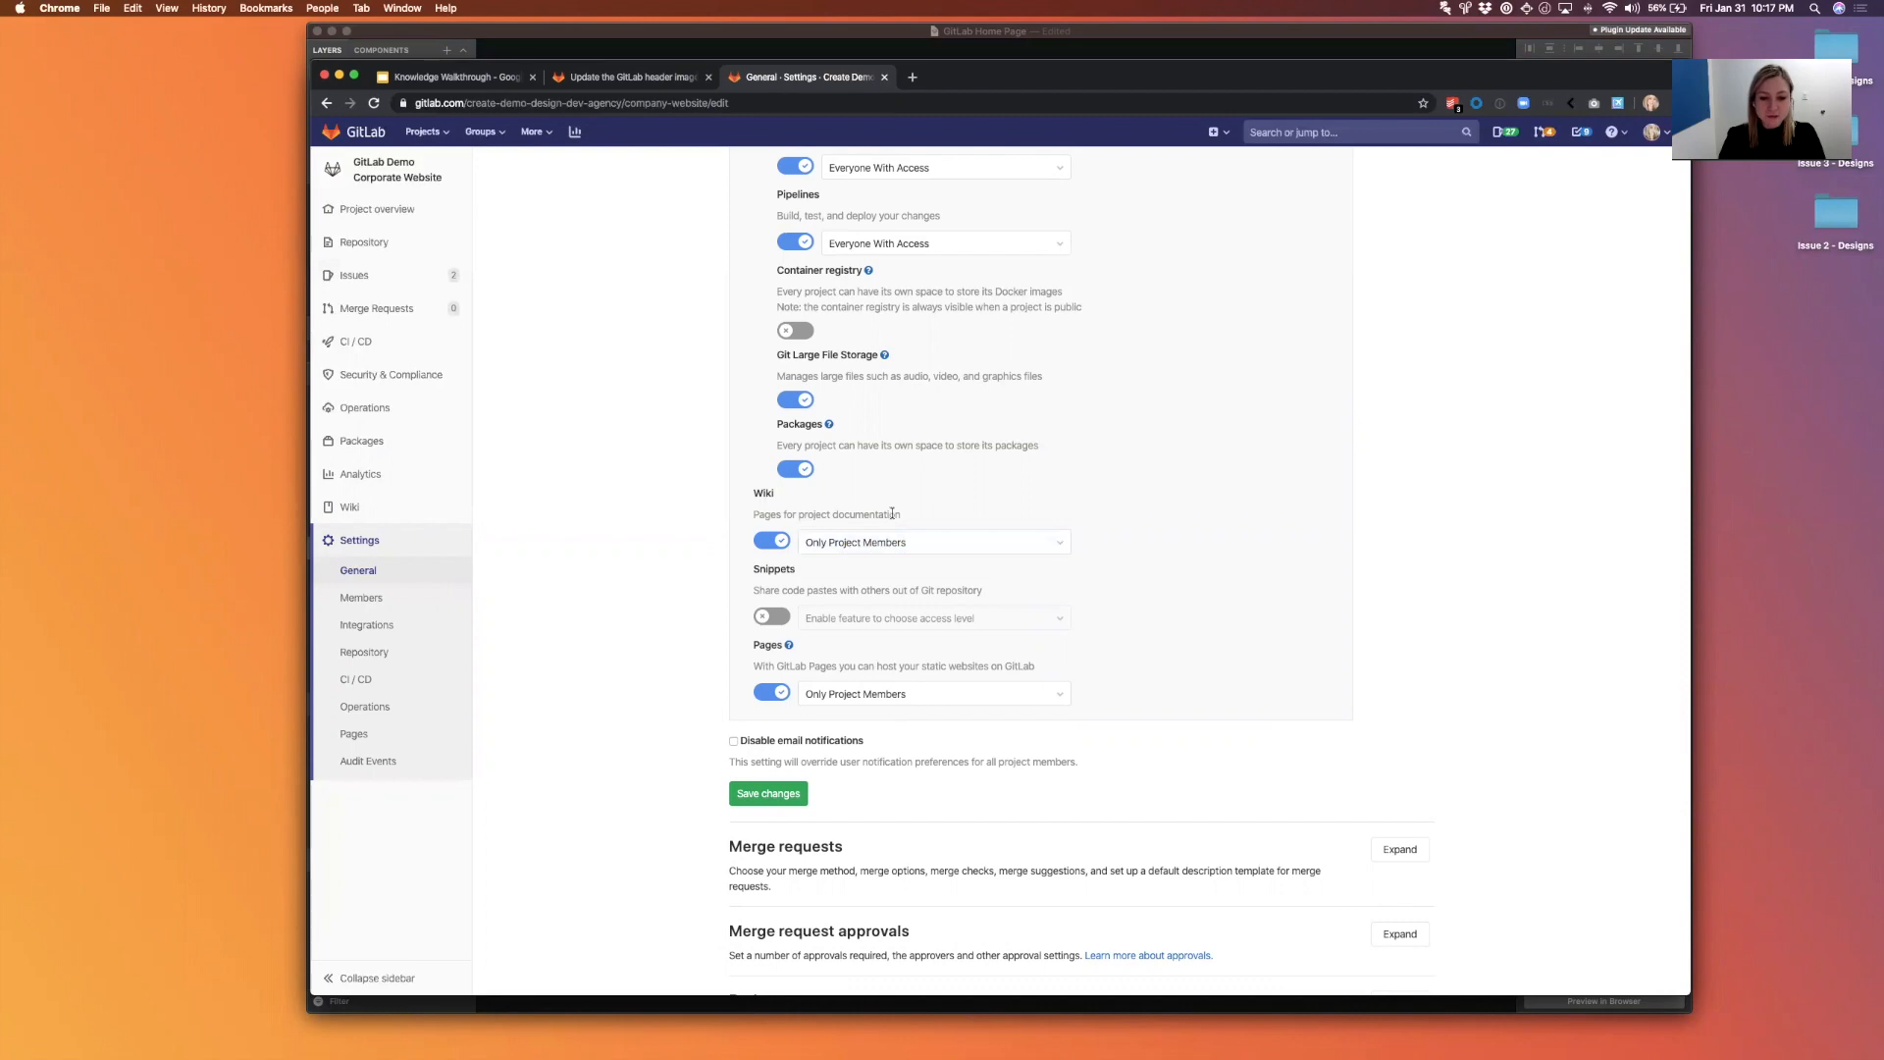
{"action": "scroll", "scroll_direction": "up", "scroll_amount": 3}
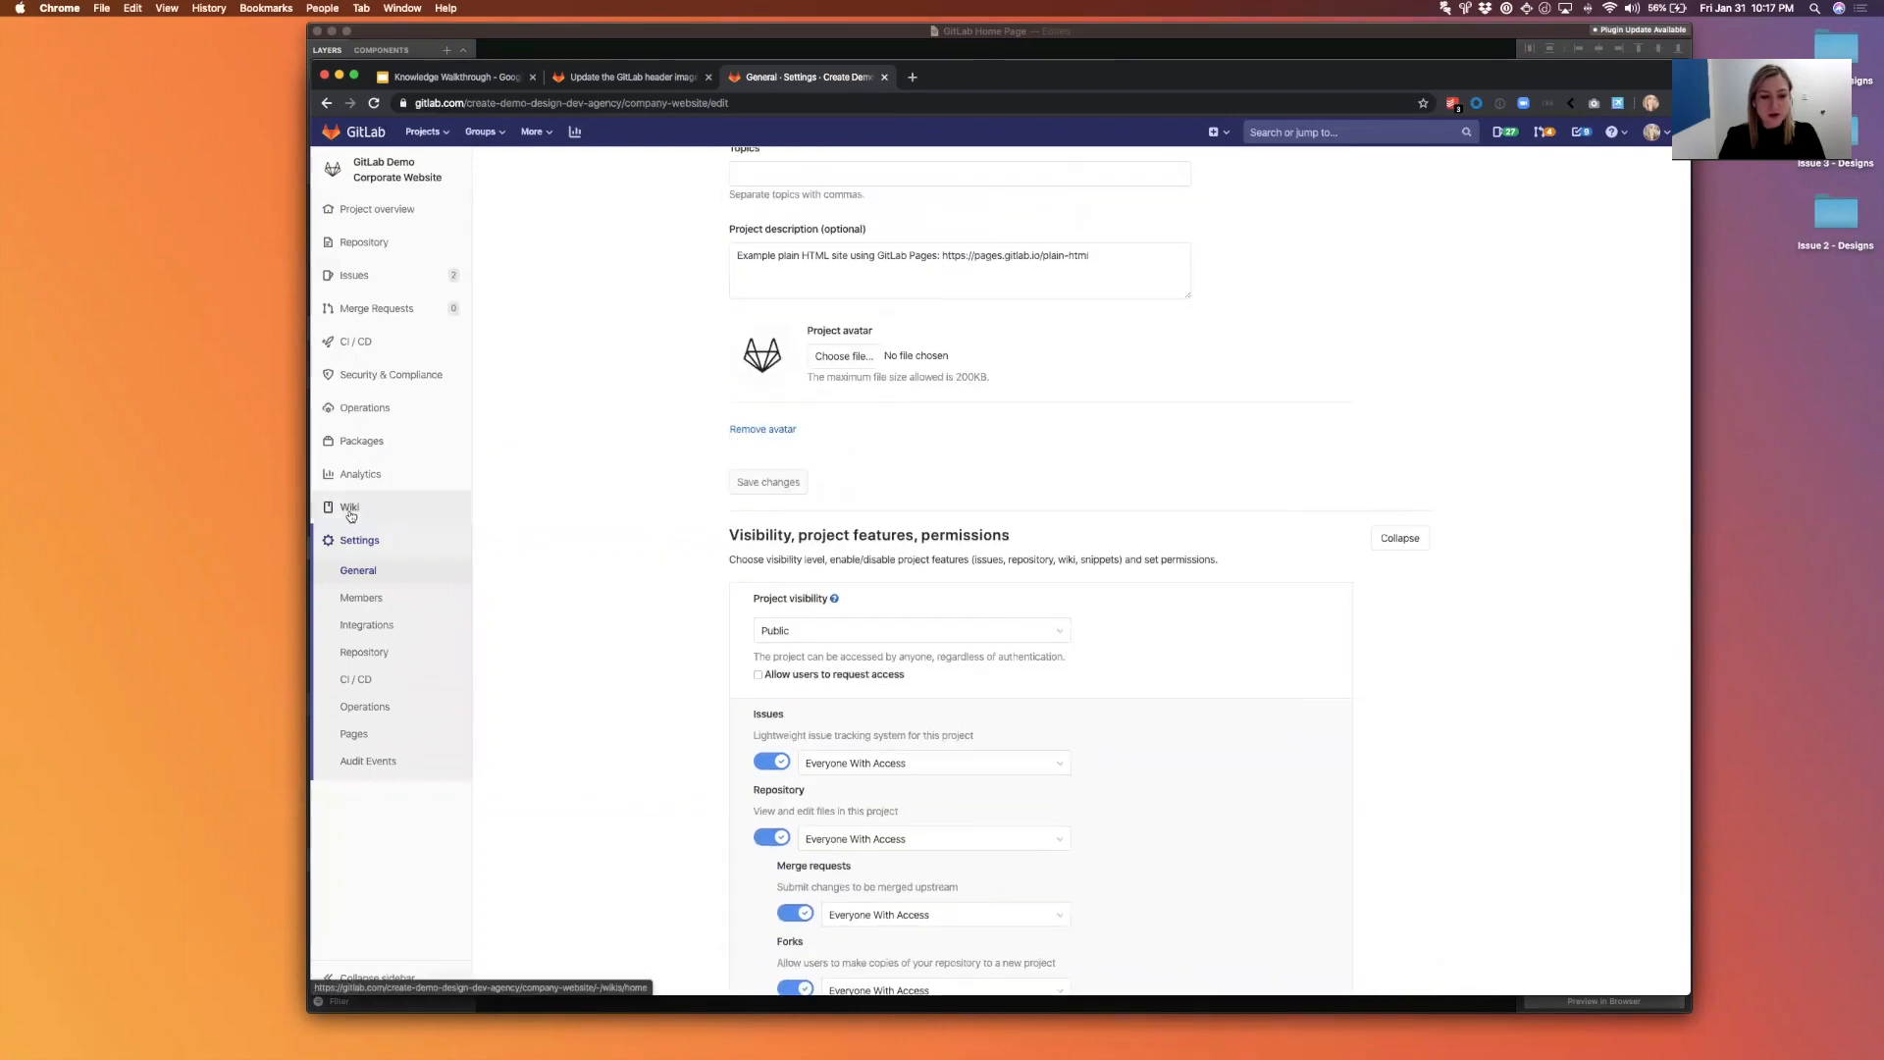
{"action": "left_click", "coordinate": [349, 507]}
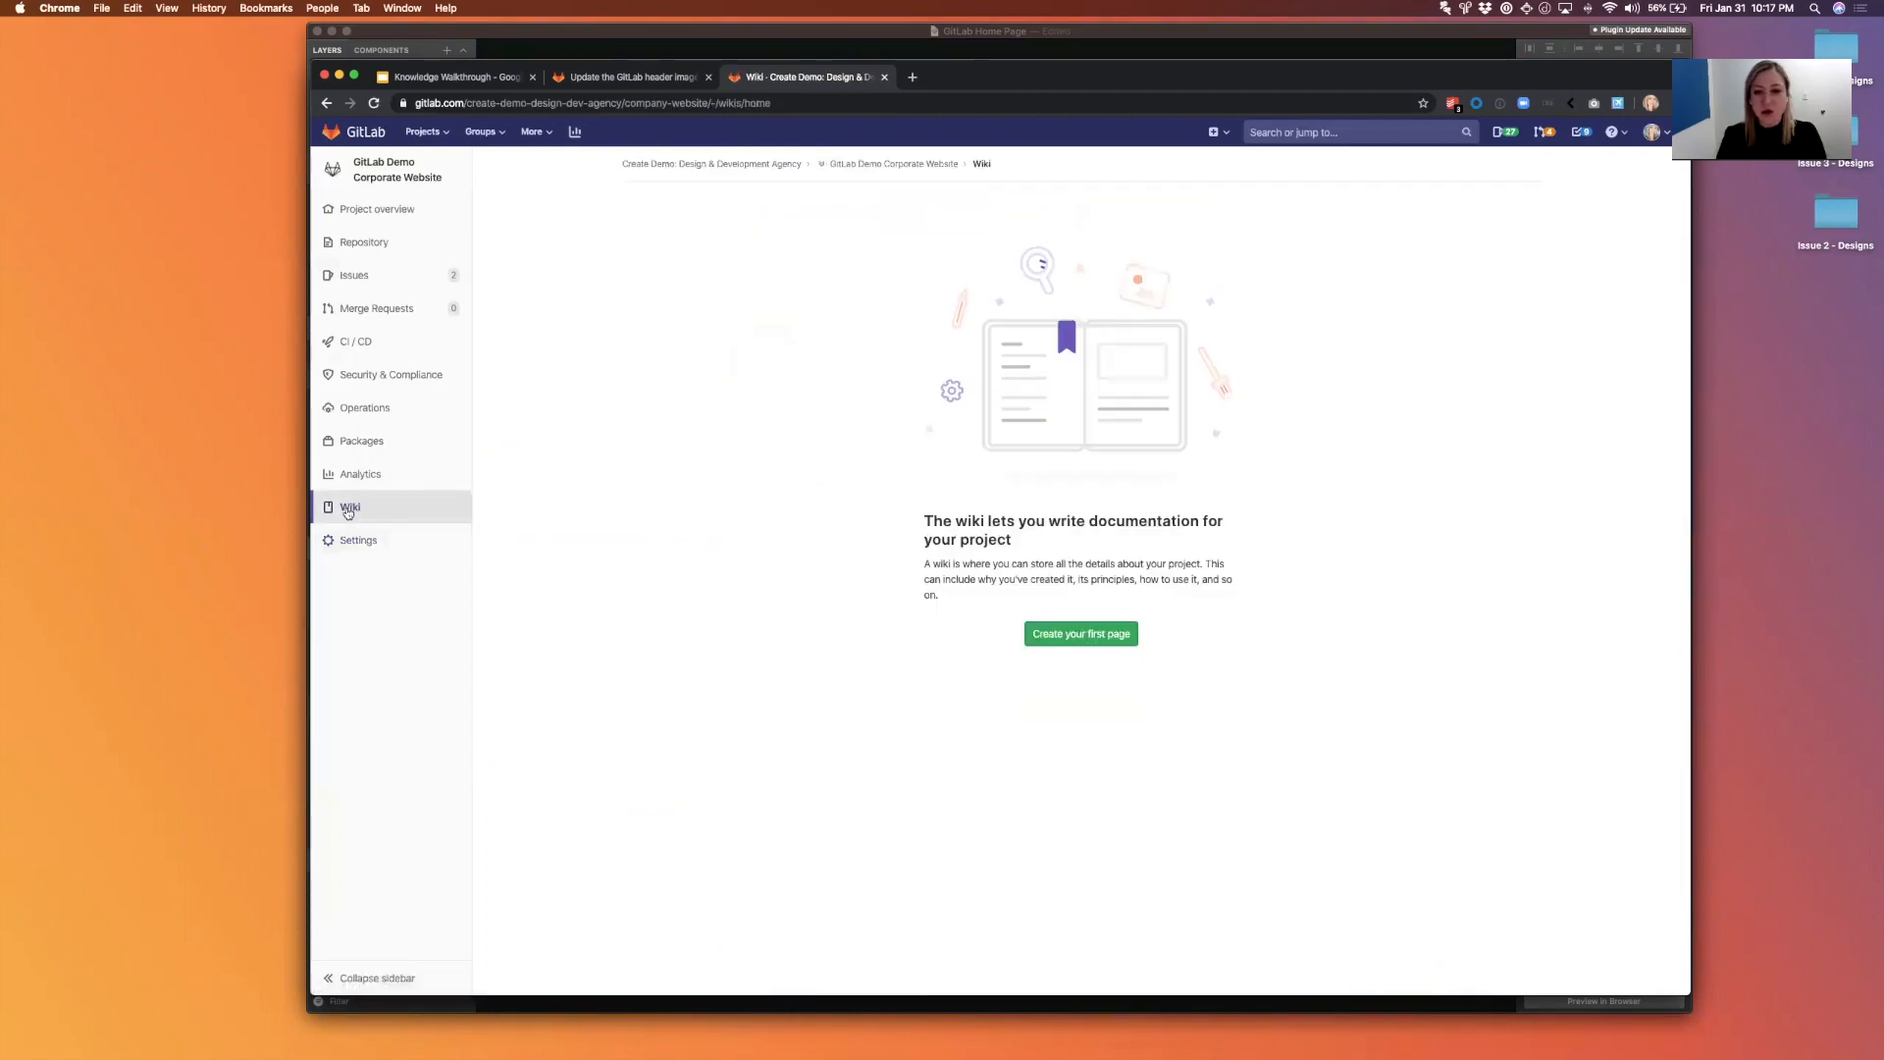
{"action": "mouse_move", "coordinate": [791, 667]}
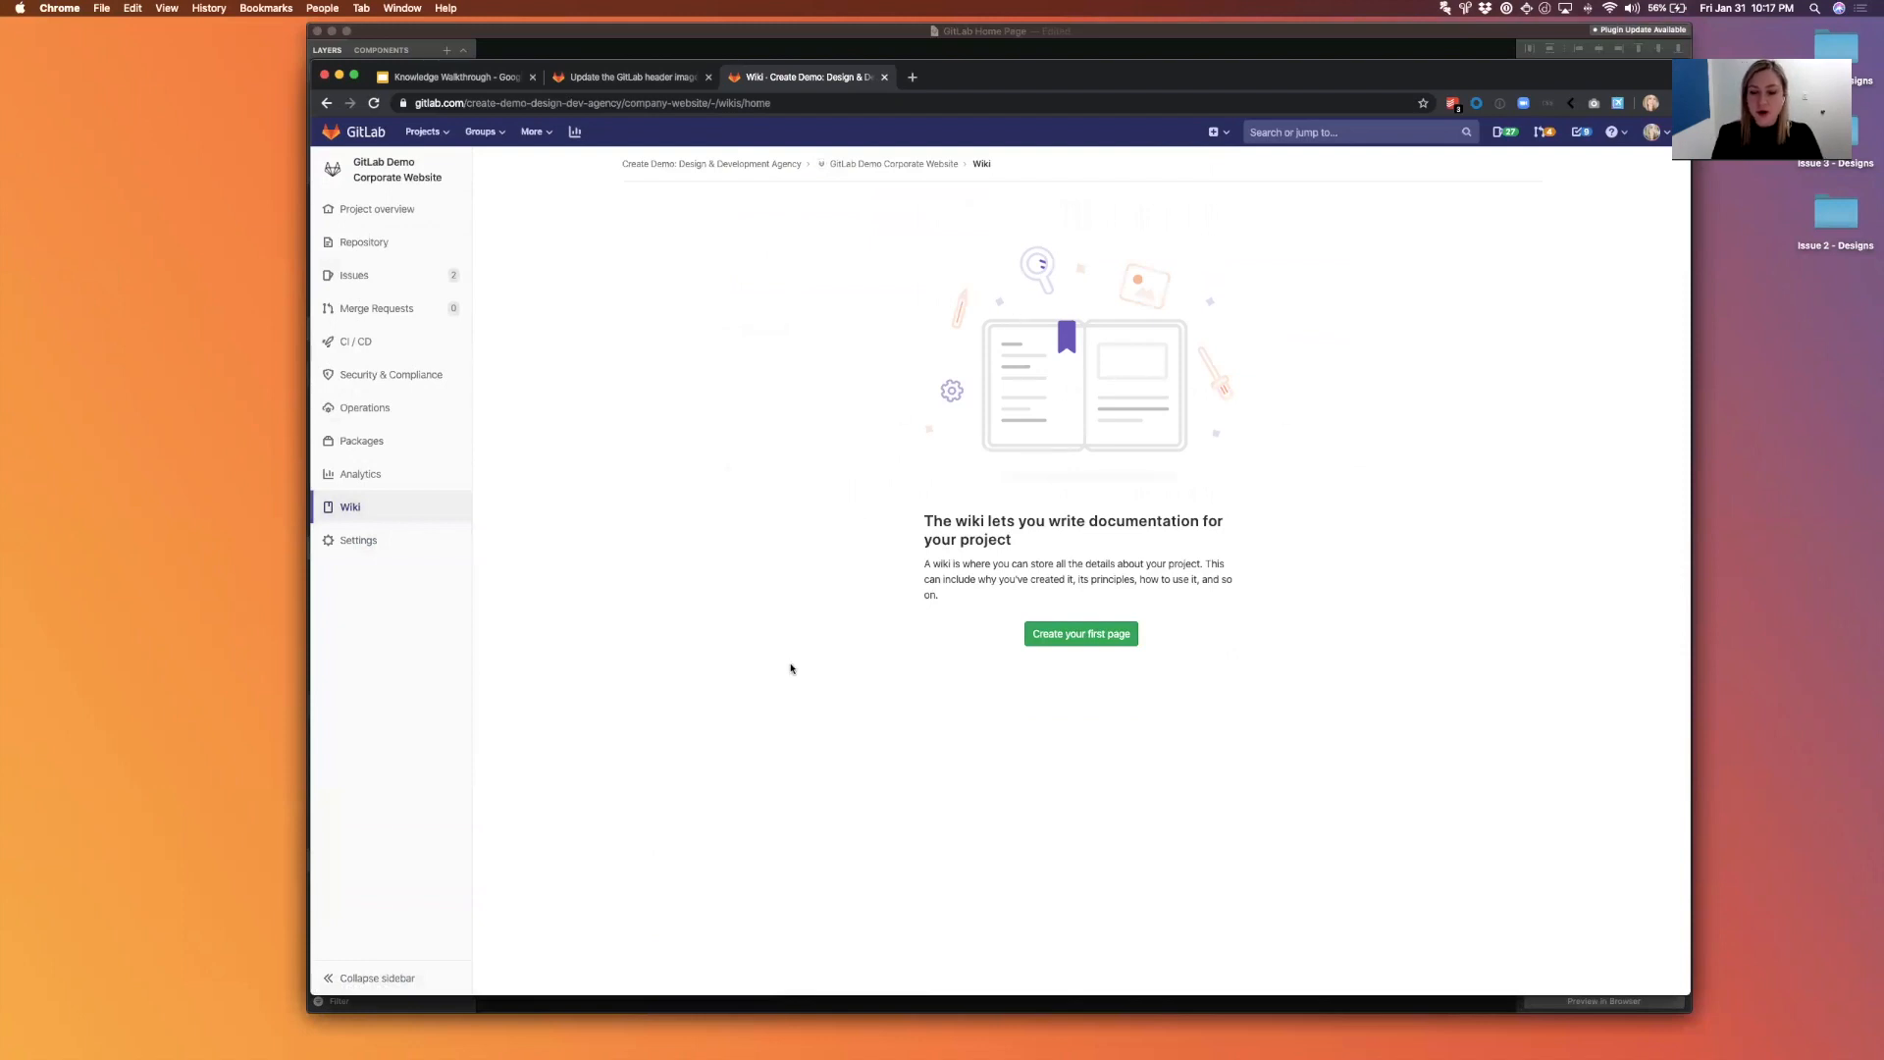
{"action": "mouse_move", "coordinate": [783, 650]}
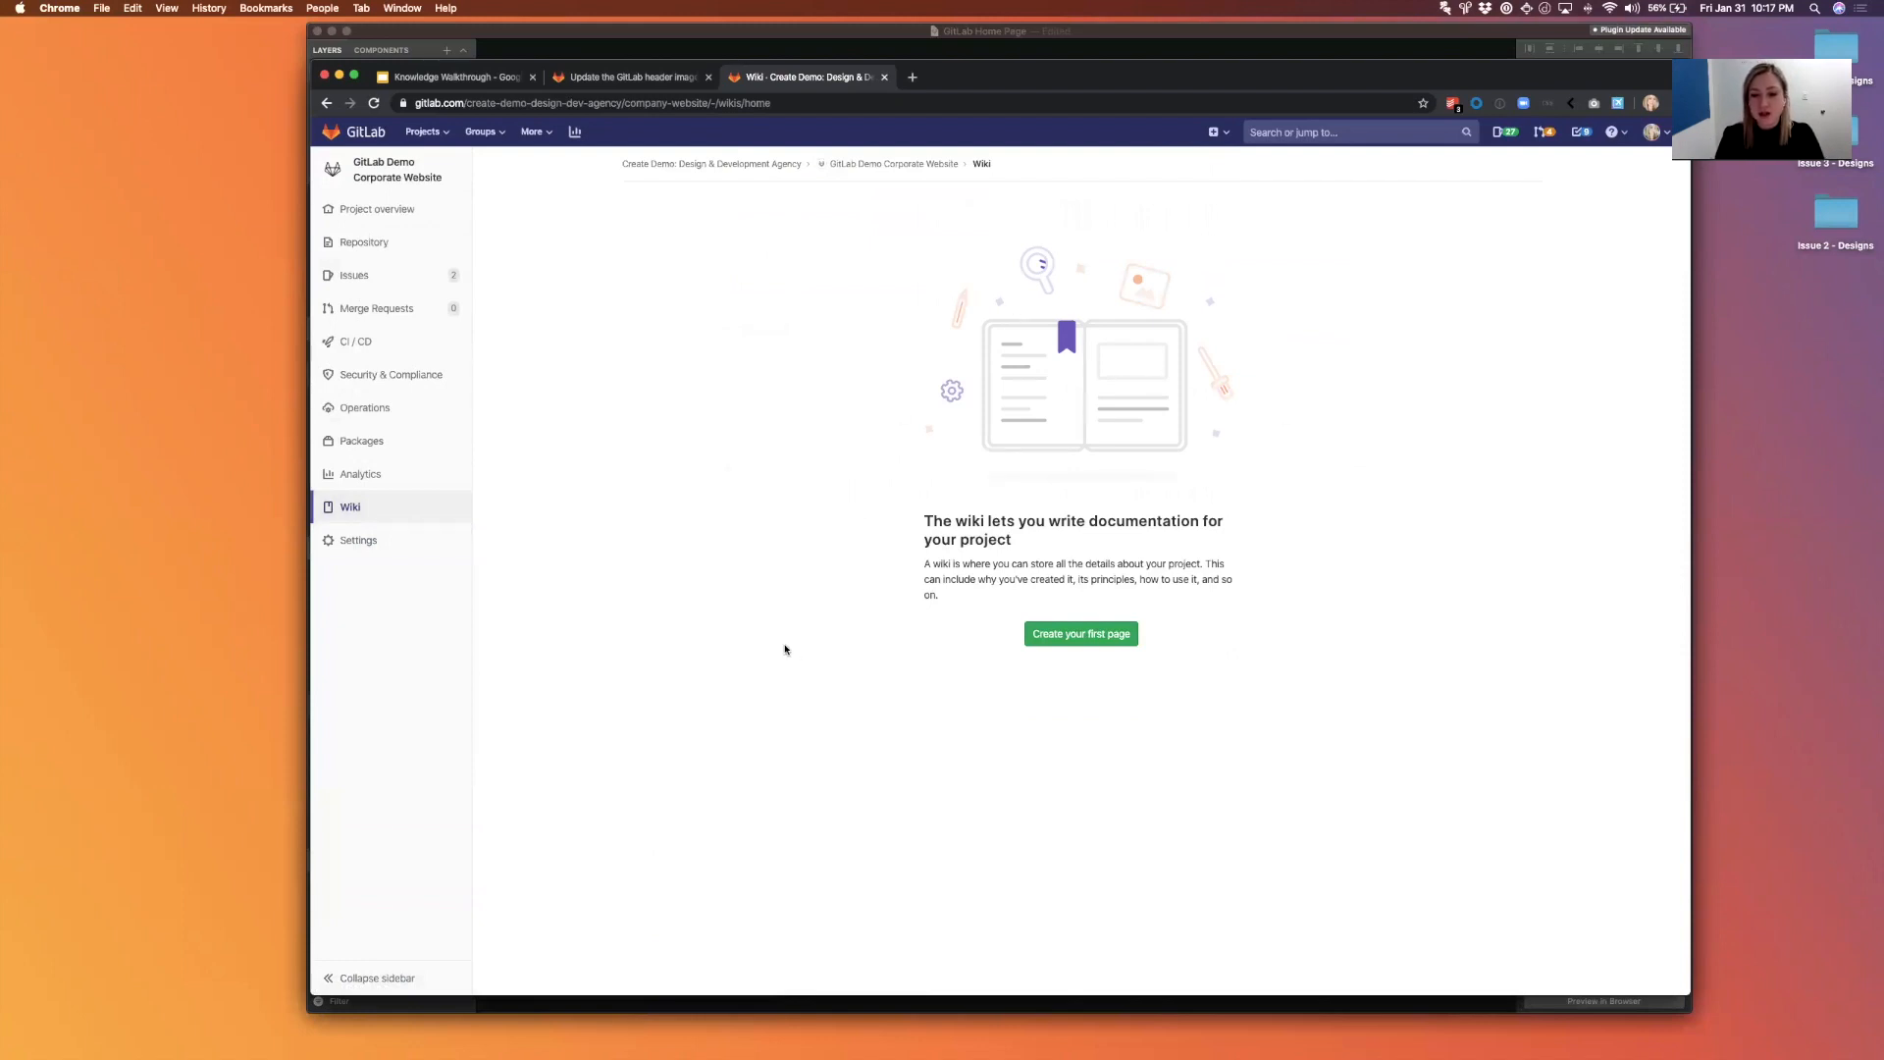
{"action": "mouse_move", "coordinate": [1079, 634]}
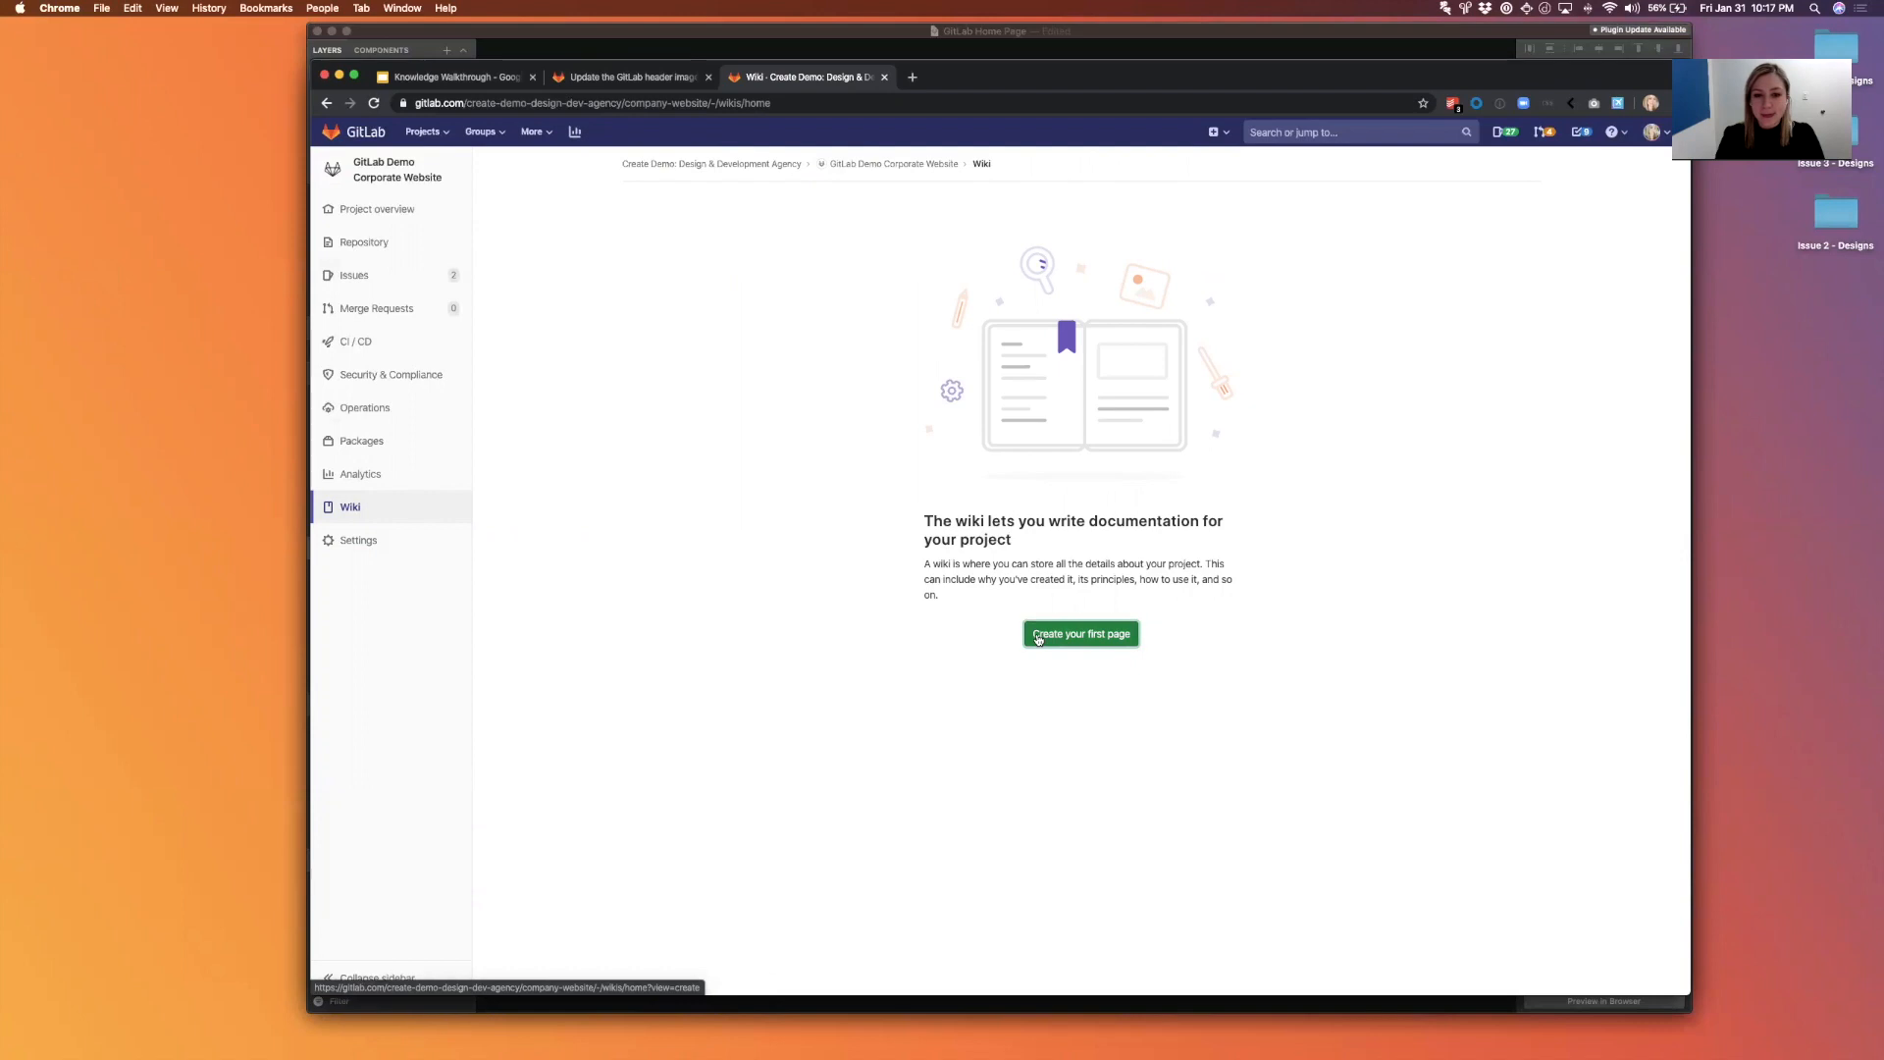
Step: Start the first wiki page, opening the Create New Page form titled 'home'
{"action": "left_click", "coordinate": [1080, 634]}
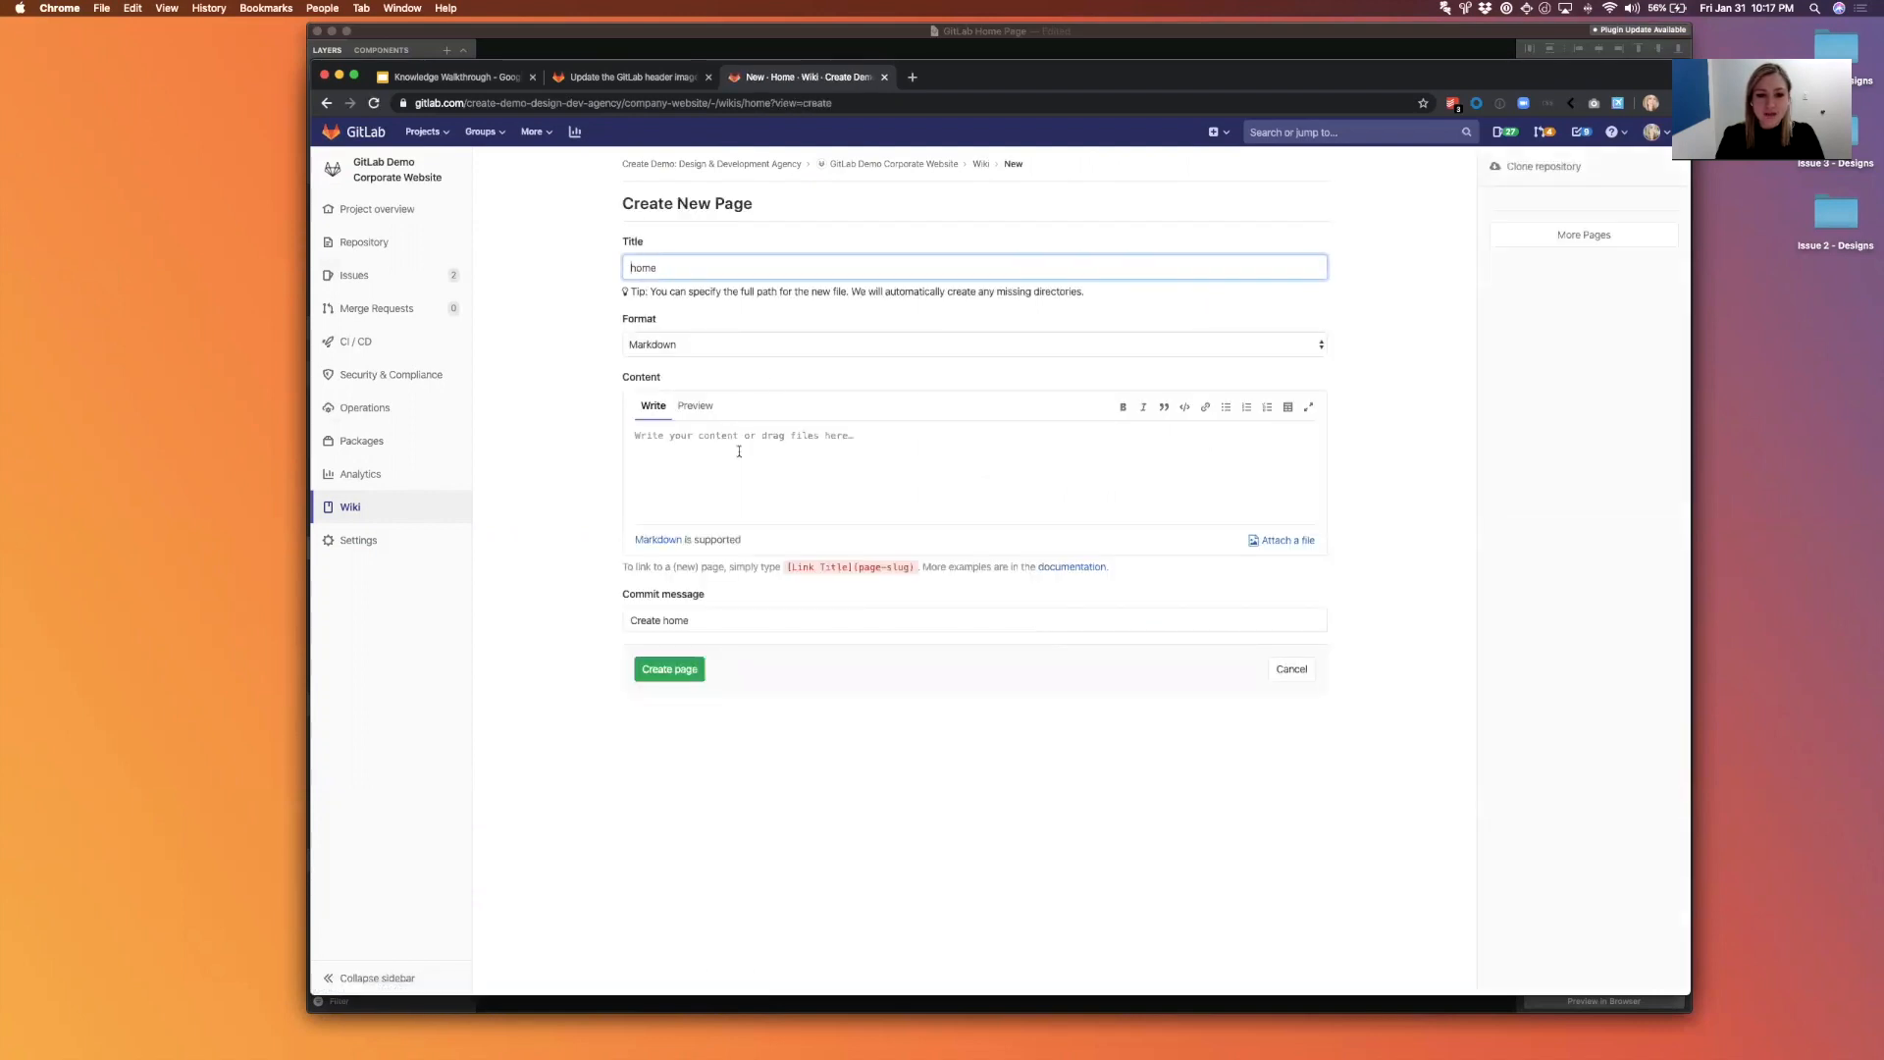
{"action": "mouse_move", "coordinate": [687, 467]}
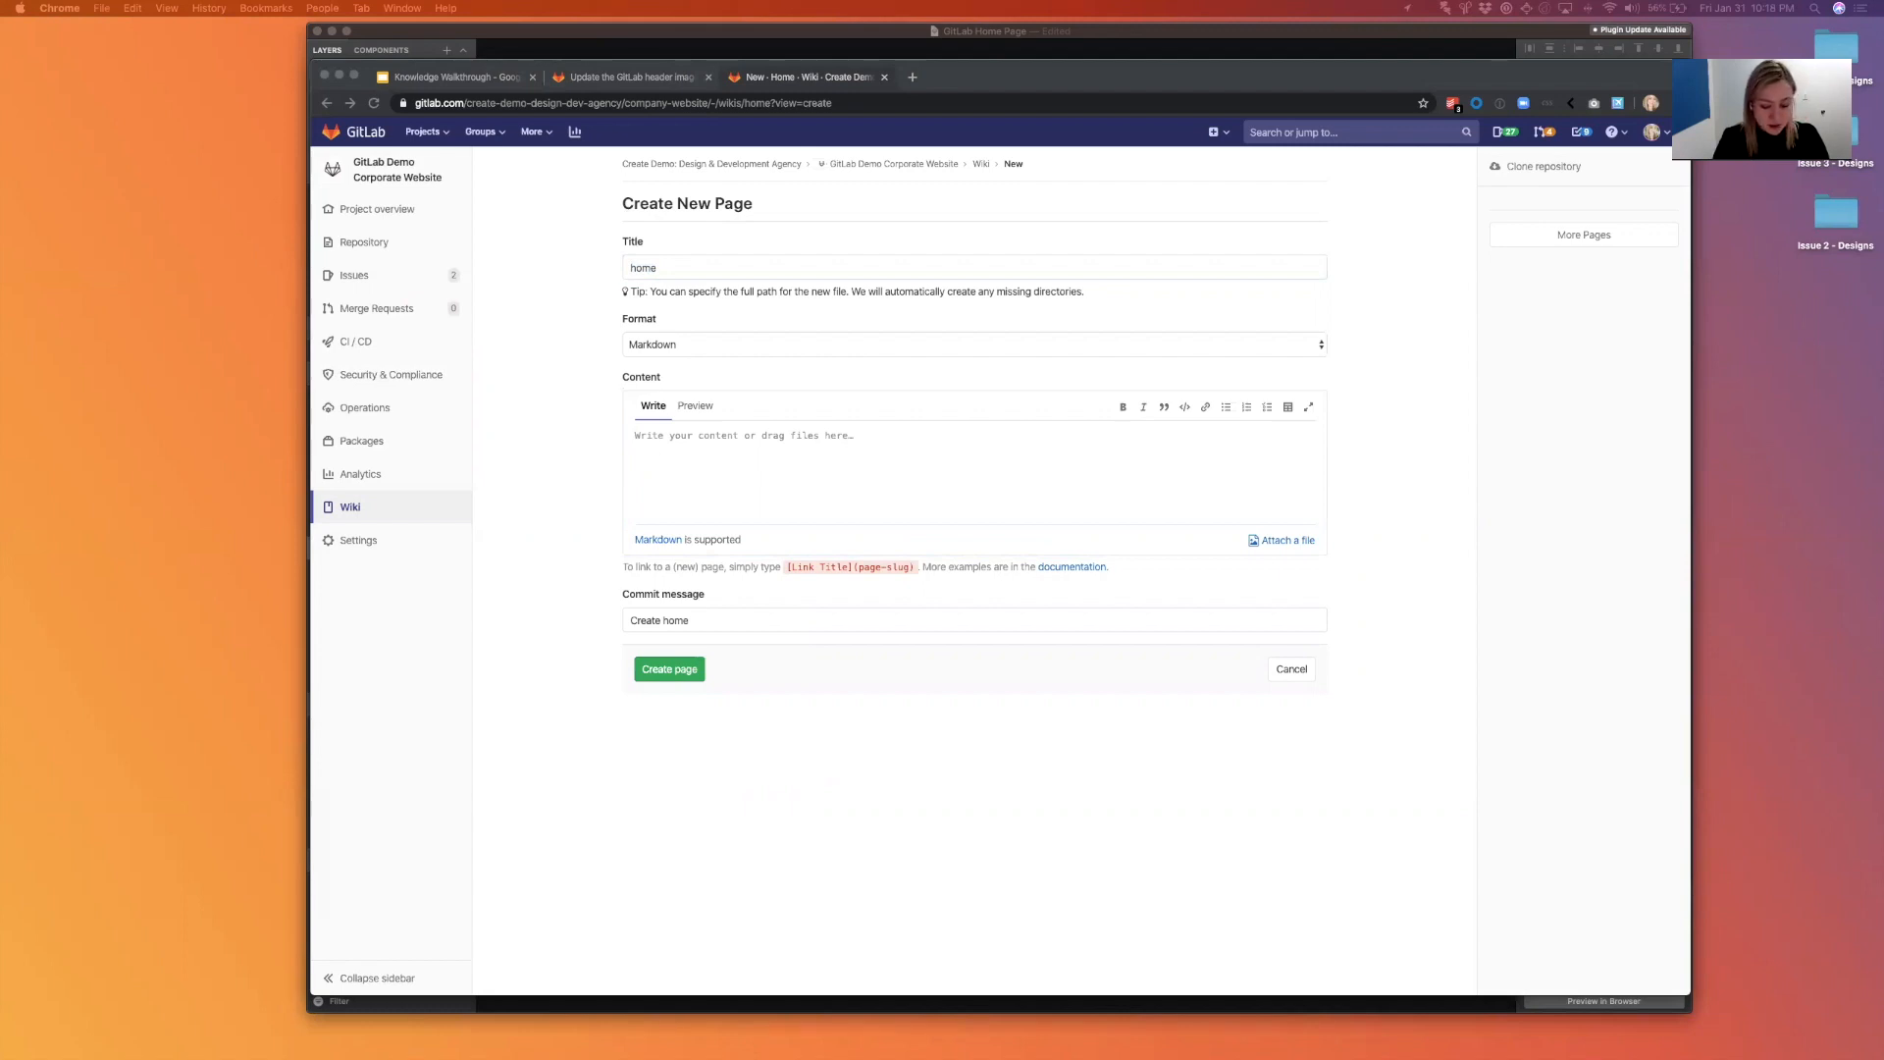
Step: Enter the Home page markdown with team, Detail and brand guidelines sections, check the preview, and create it
{"action": "left_click", "coordinate": [974, 469]}
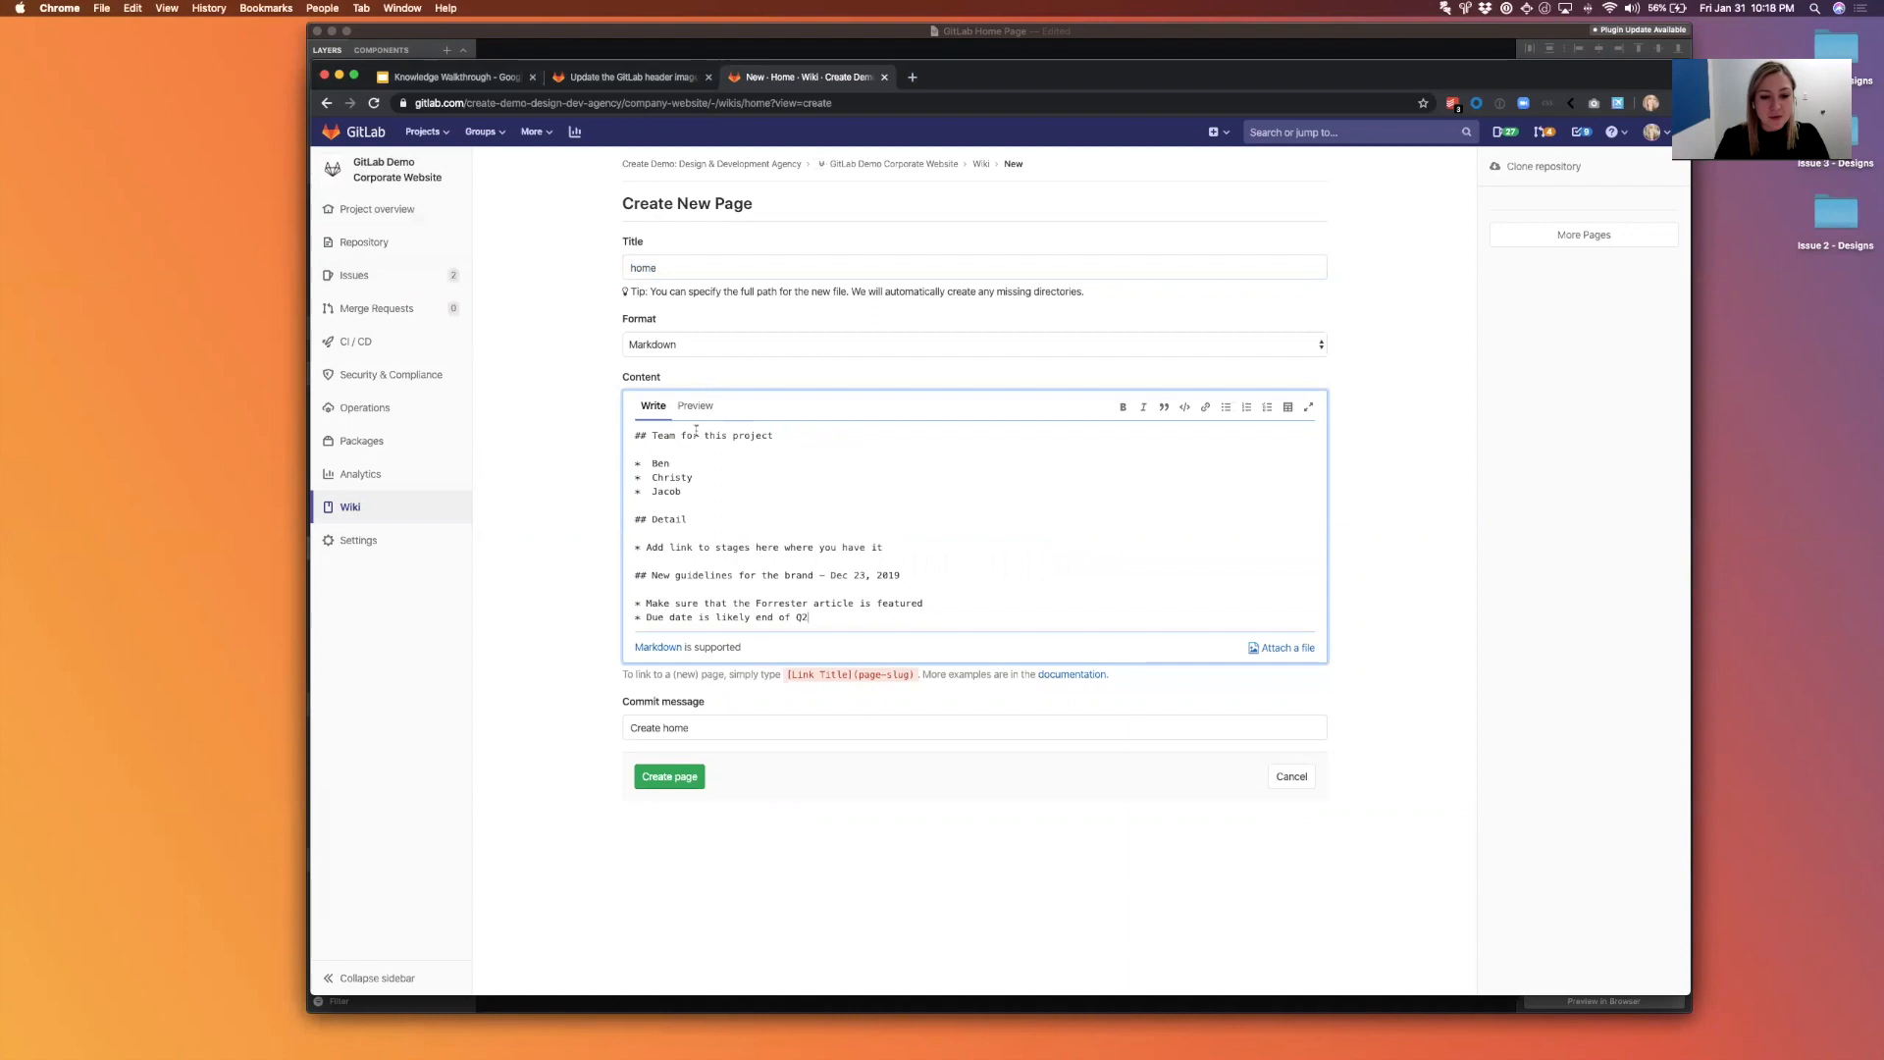
{"action": "left_click", "coordinate": [695, 404]}
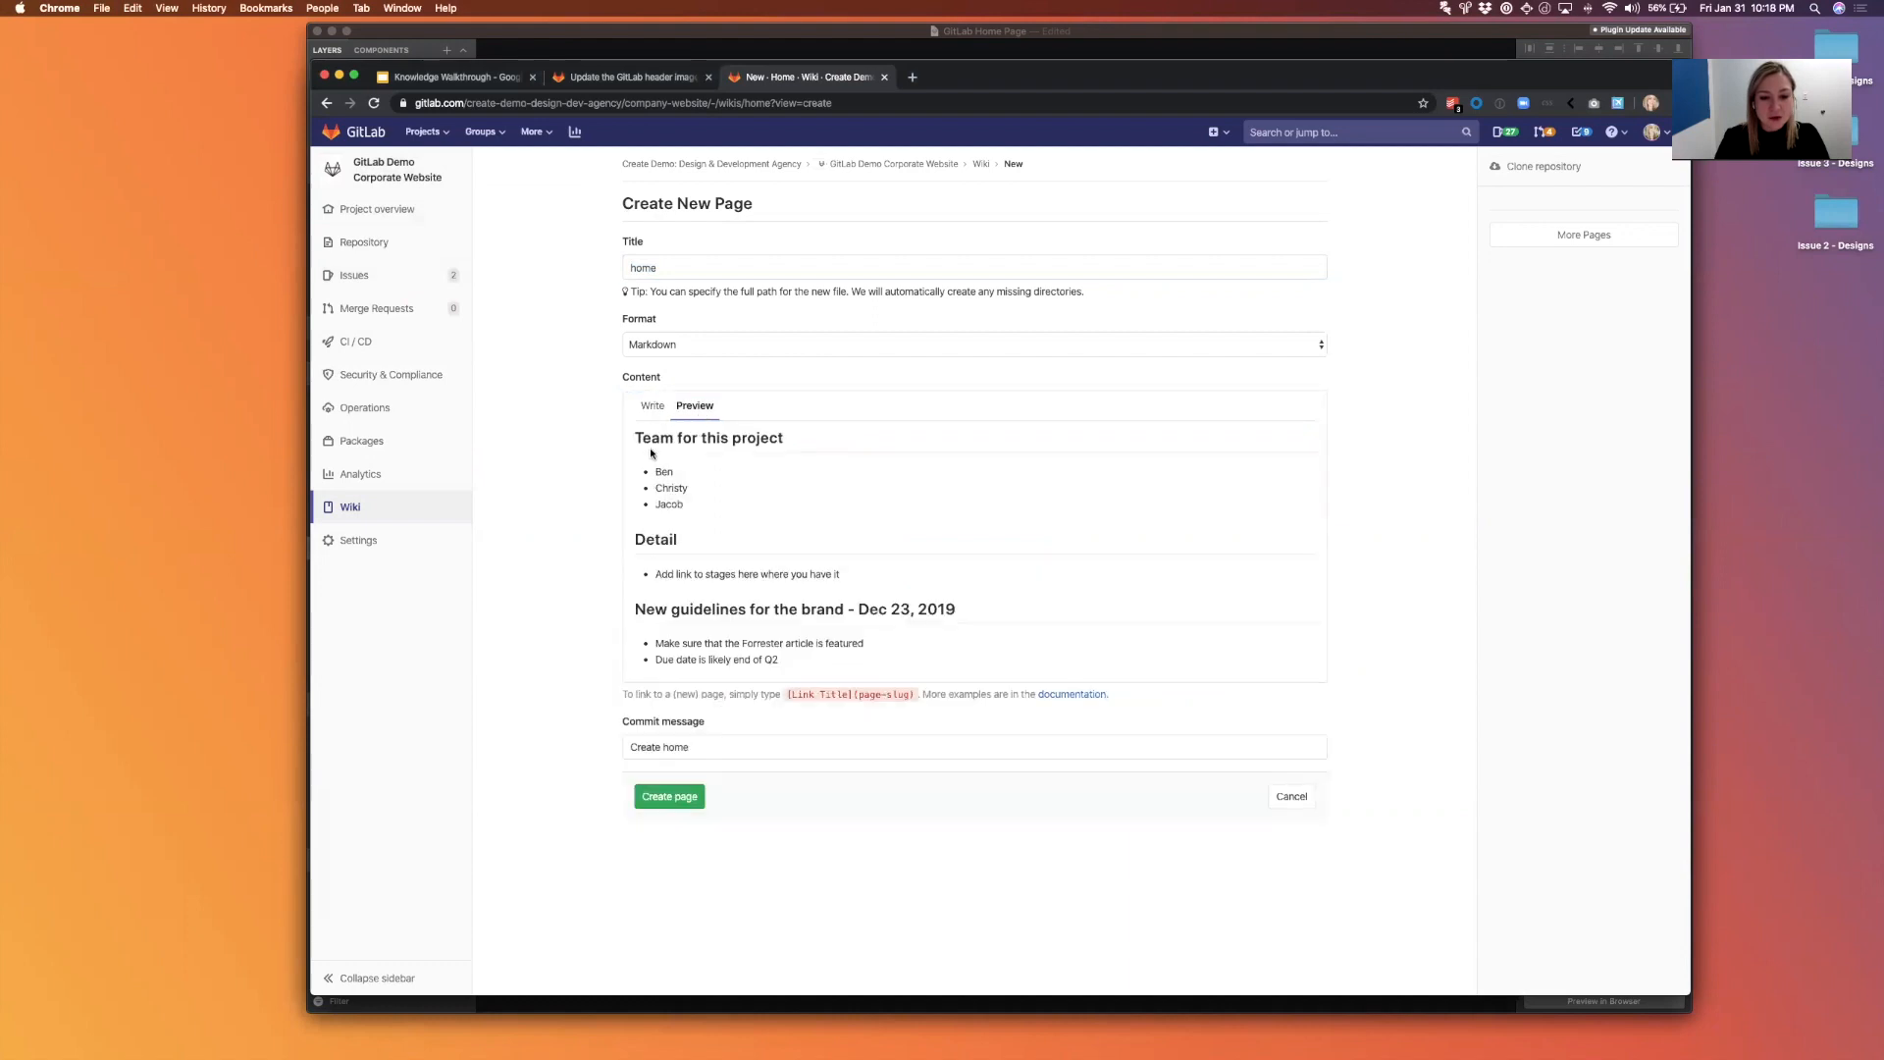
{"action": "left_click", "coordinate": [651, 404]}
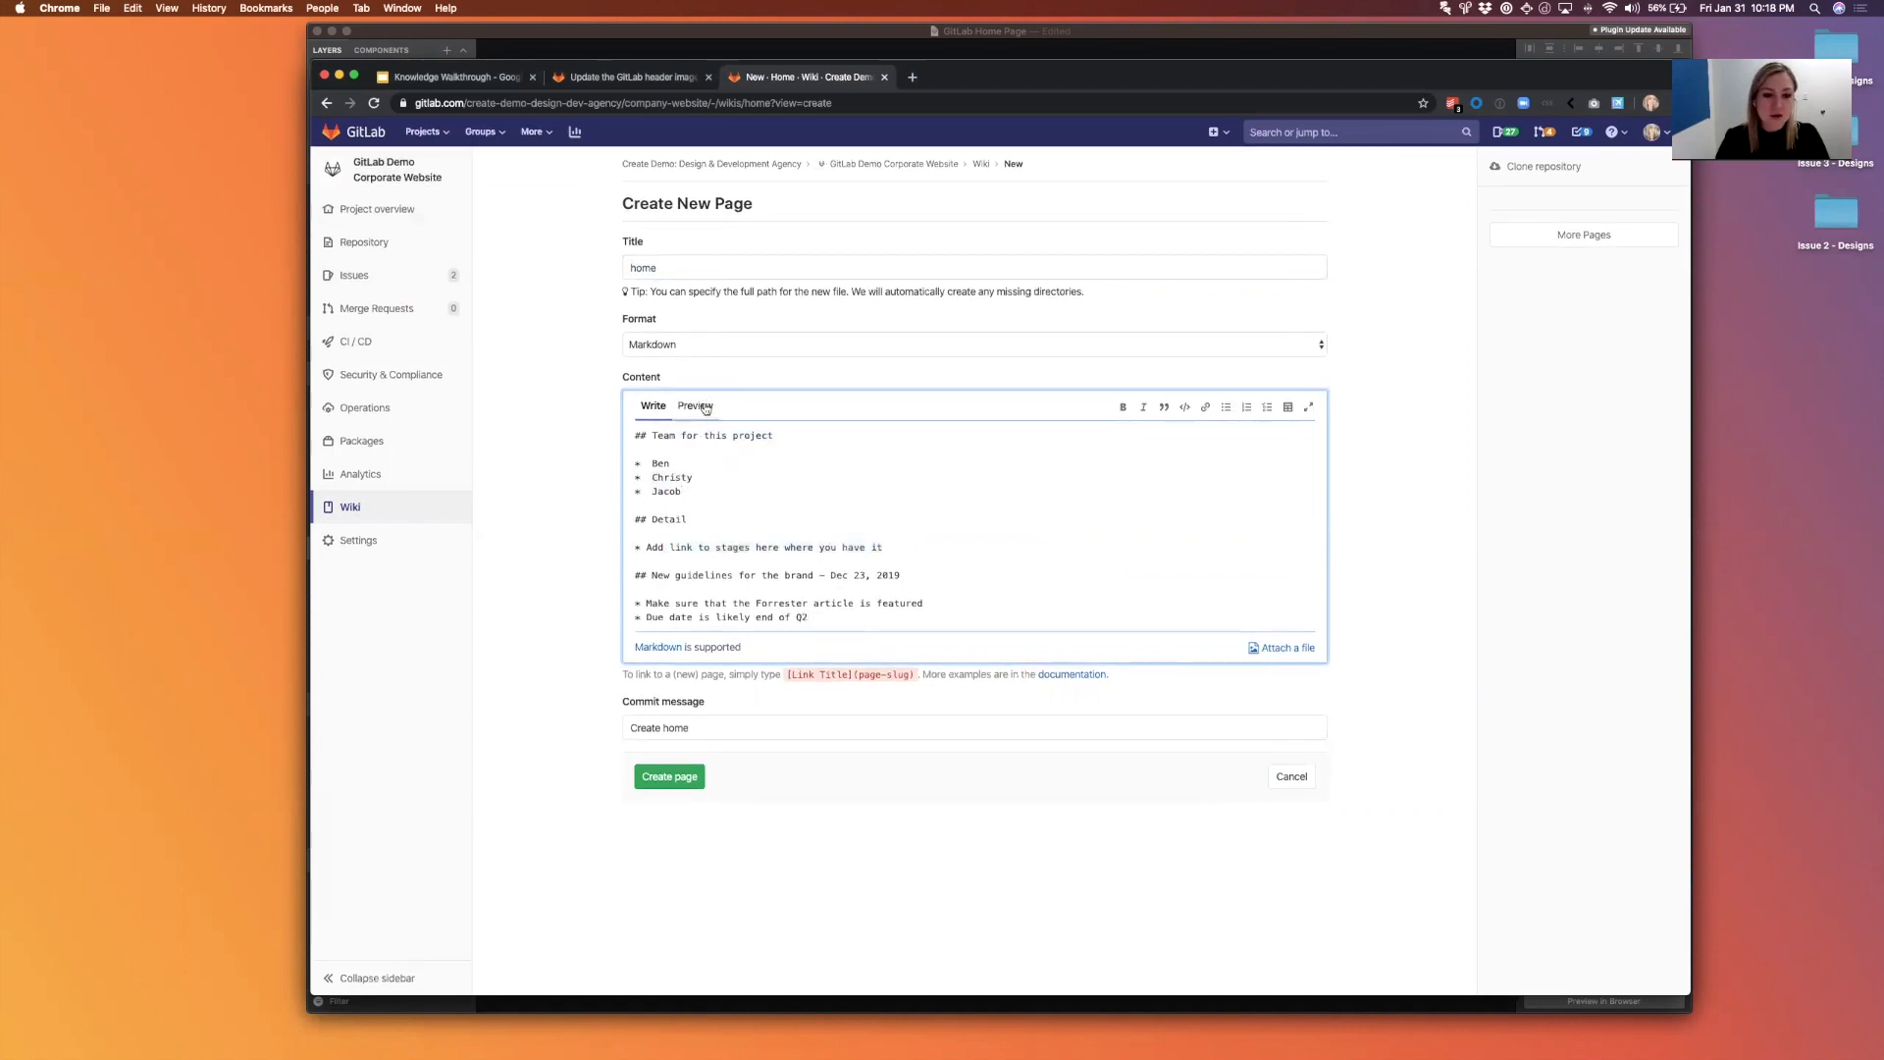
{"action": "left_click", "coordinate": [695, 406]}
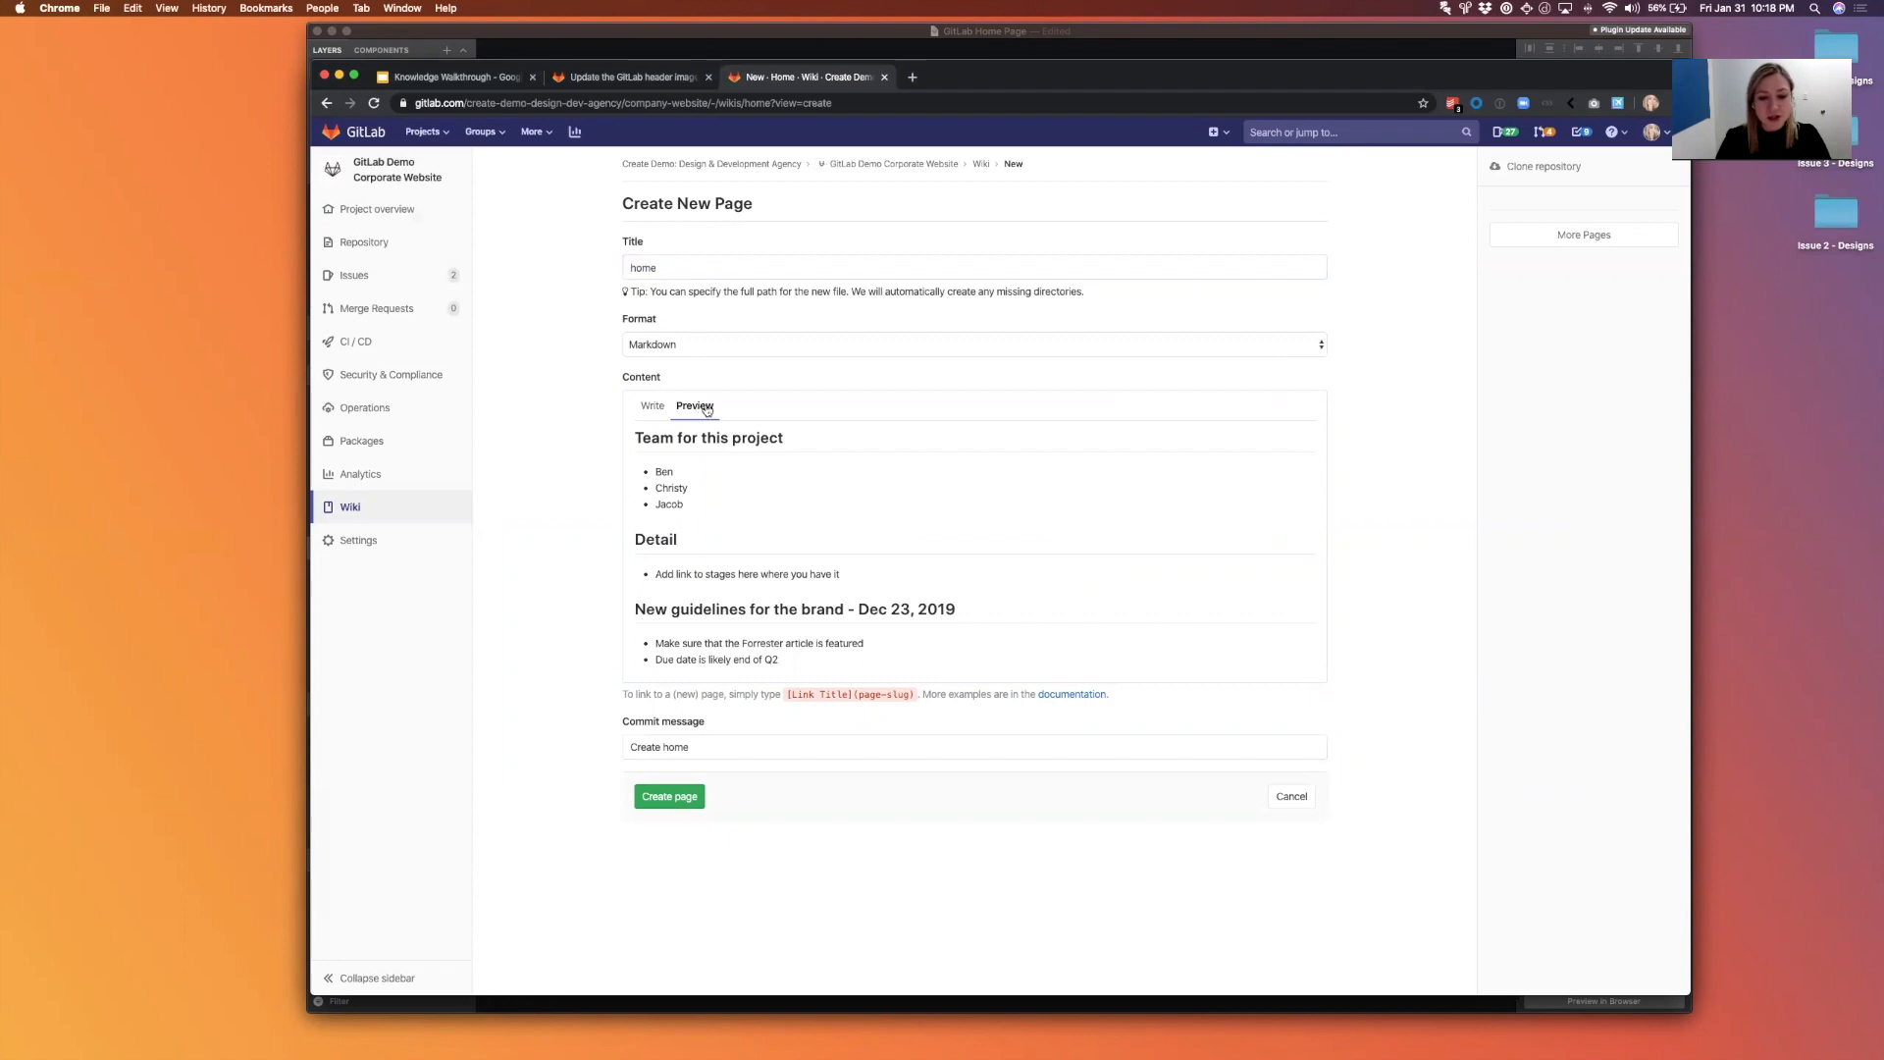
{"action": "left_click", "coordinate": [651, 404]}
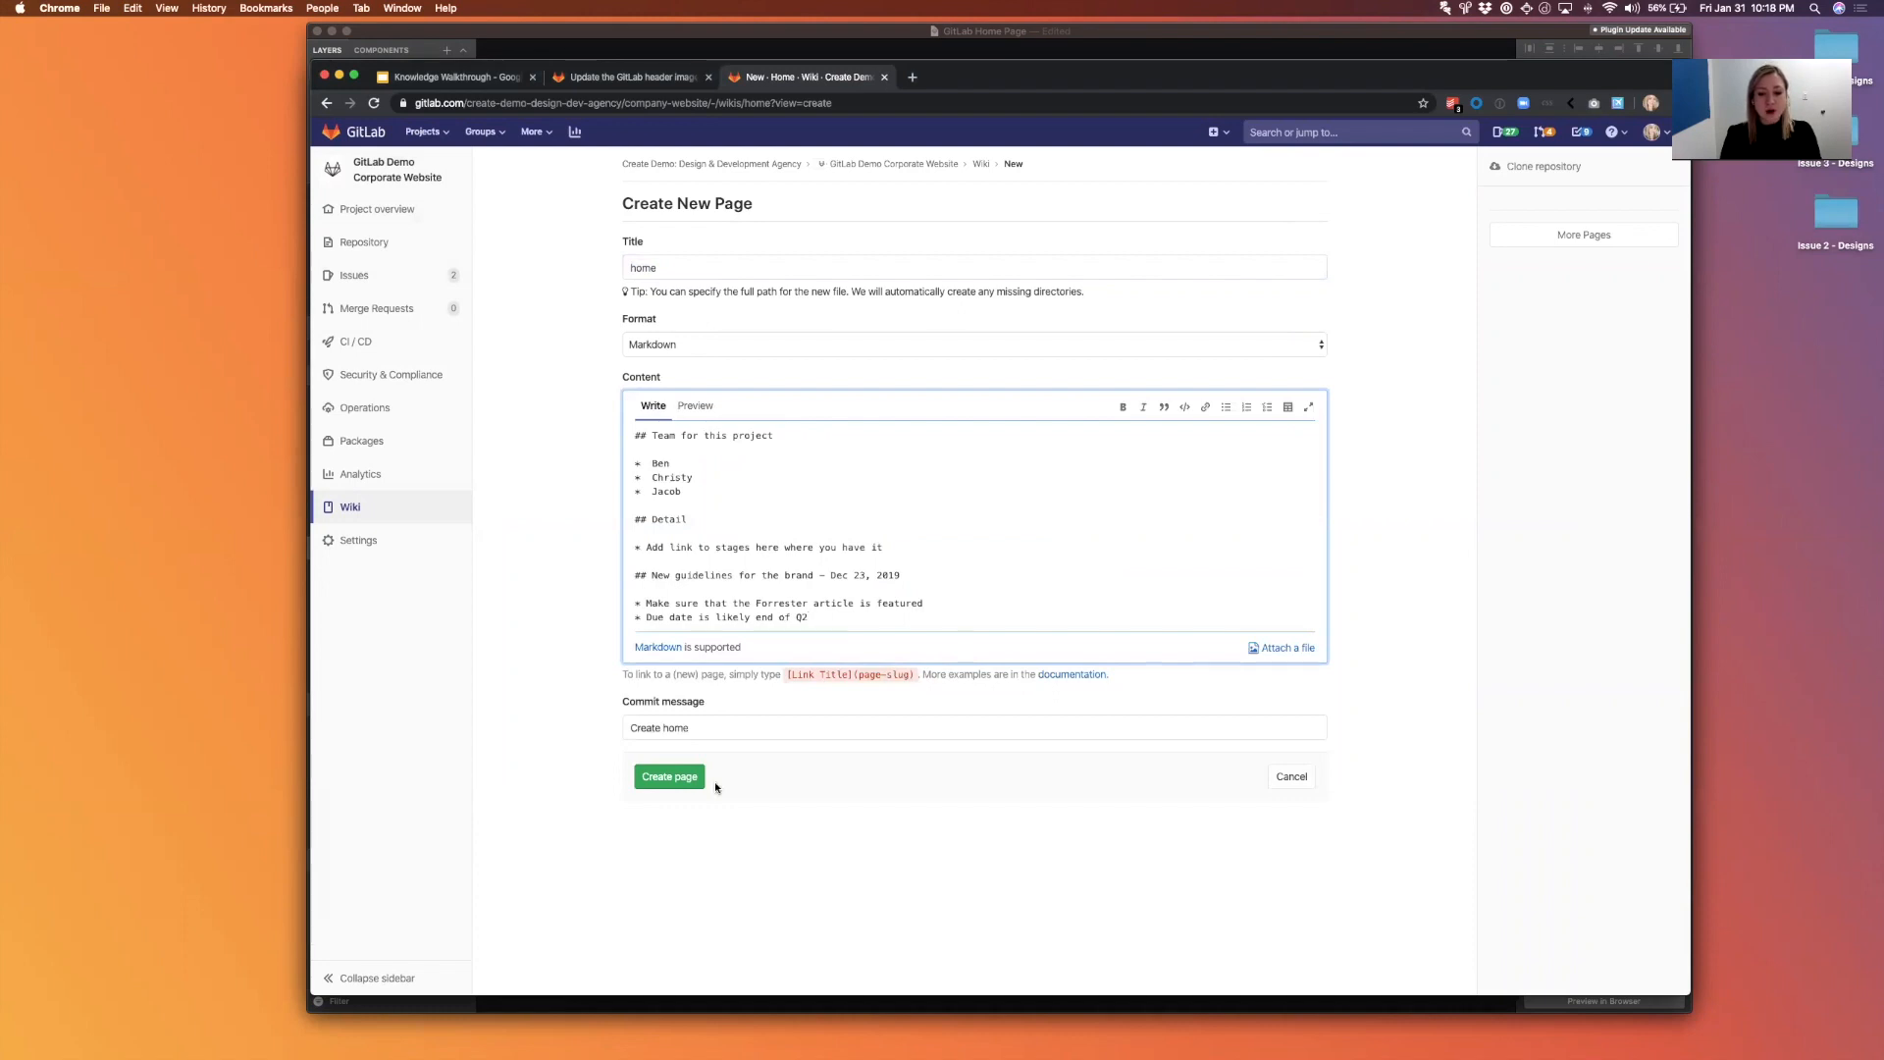
{"action": "left_click", "coordinate": [668, 777]}
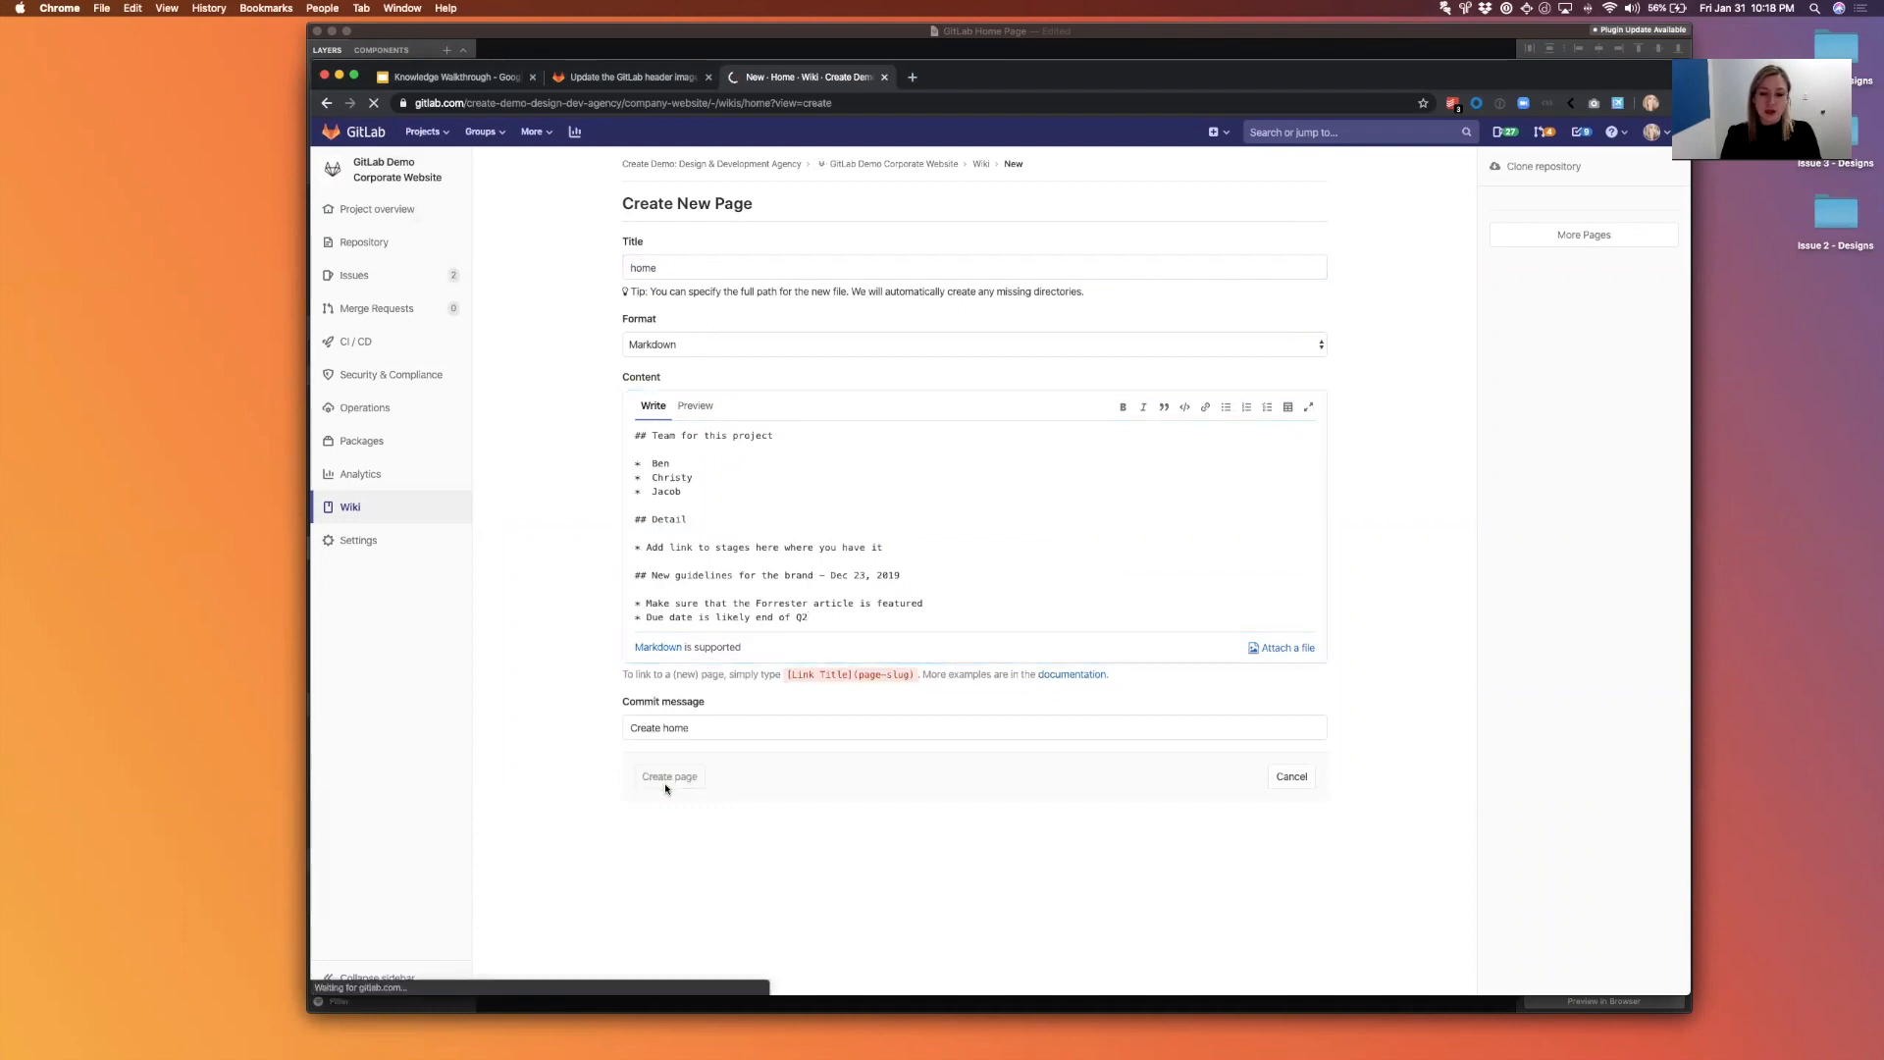
Step: Finish saving the Home page and start a new wiki page
{"action": "left_click", "coordinate": [667, 778]}
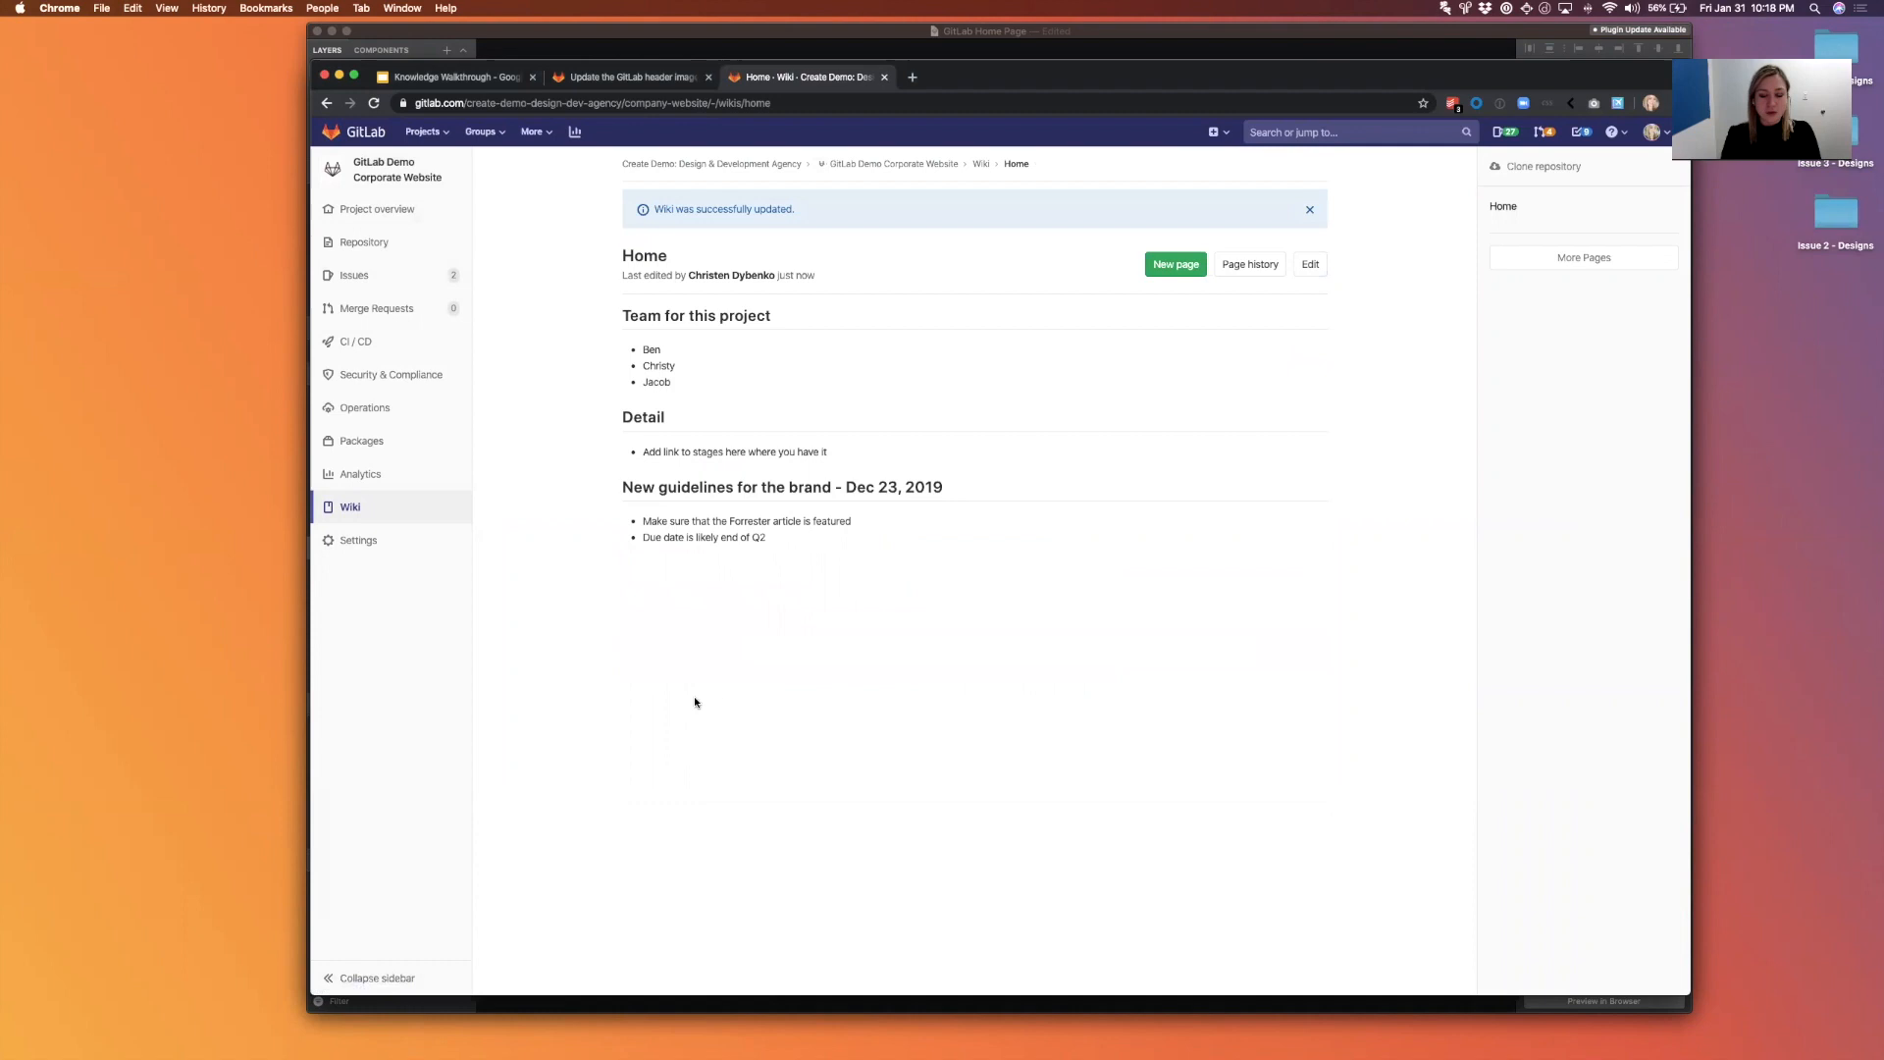
{"action": "mouse_move", "coordinate": [715, 653]}
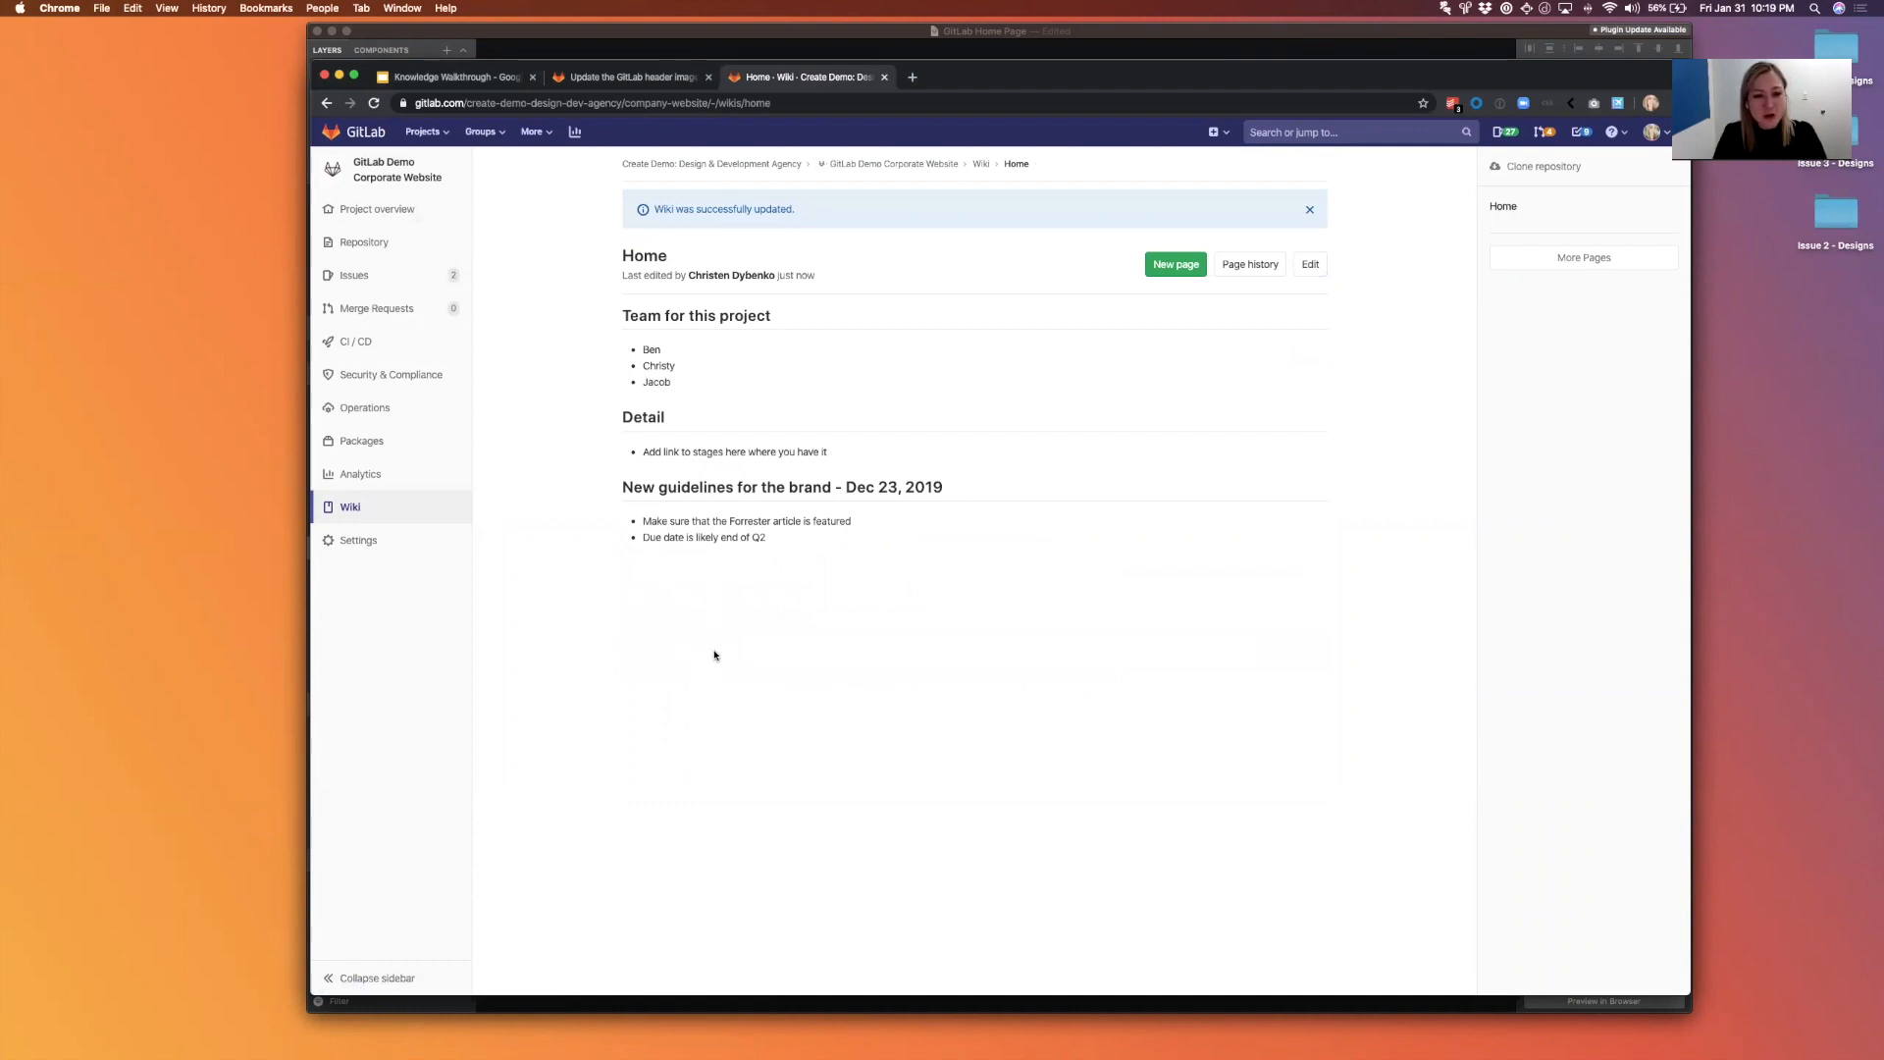
{"action": "mouse_move", "coordinate": [1260, 361]}
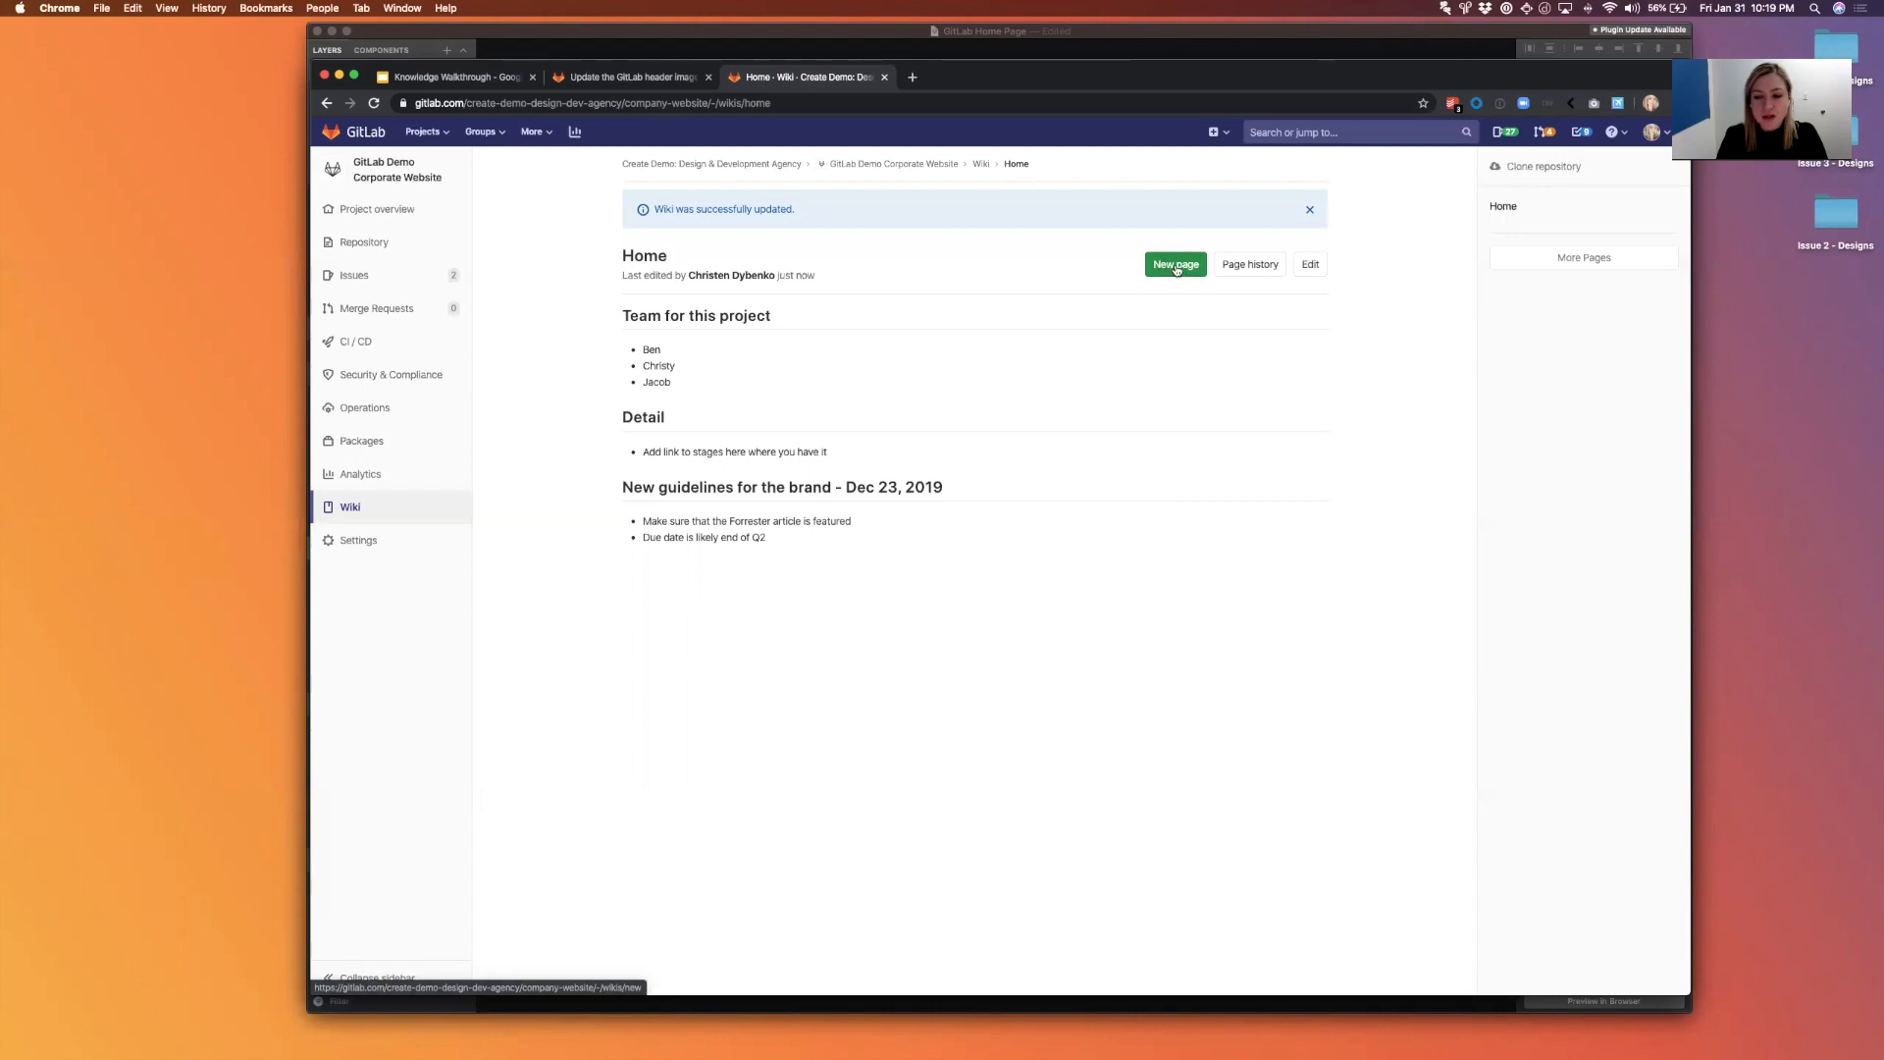
{"action": "left_click", "coordinate": [1176, 263]}
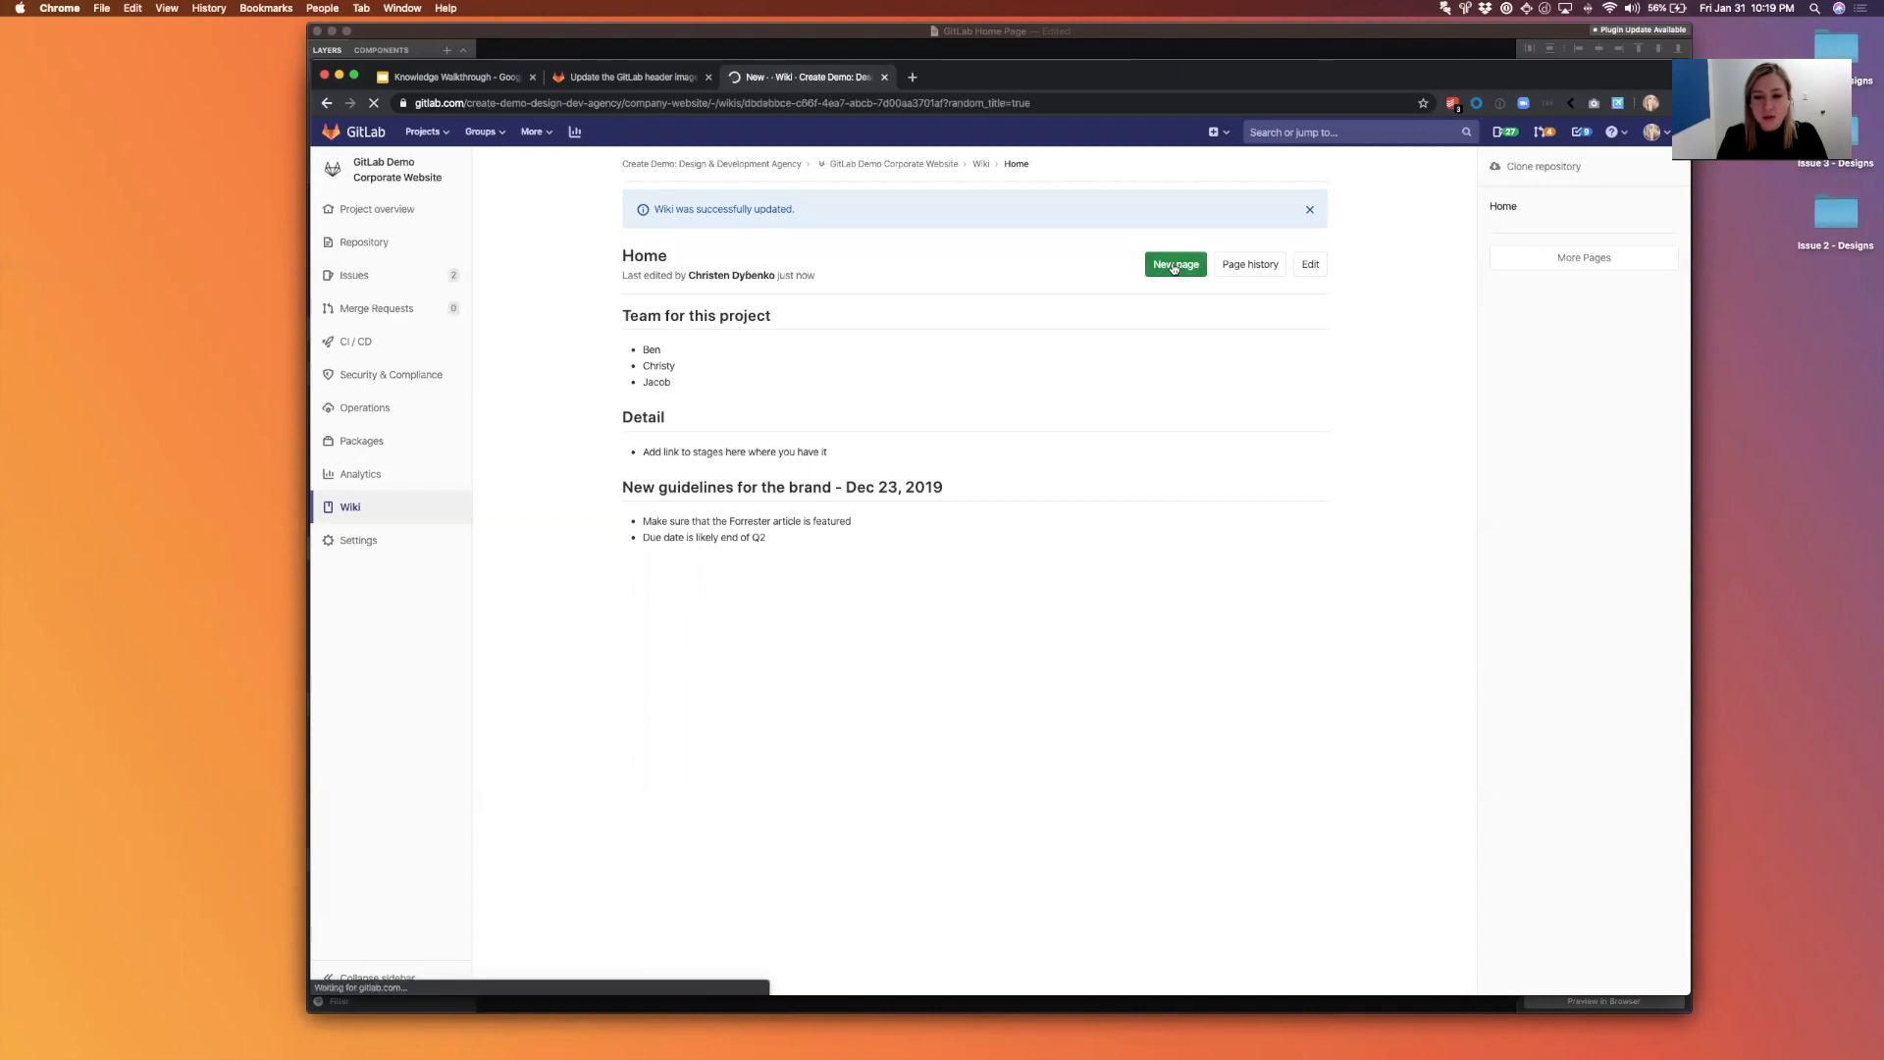
Step: Create a wiki page titled 'Test Page' with short test text, then return to the Home page
{"action": "left_click", "coordinate": [1174, 263]}
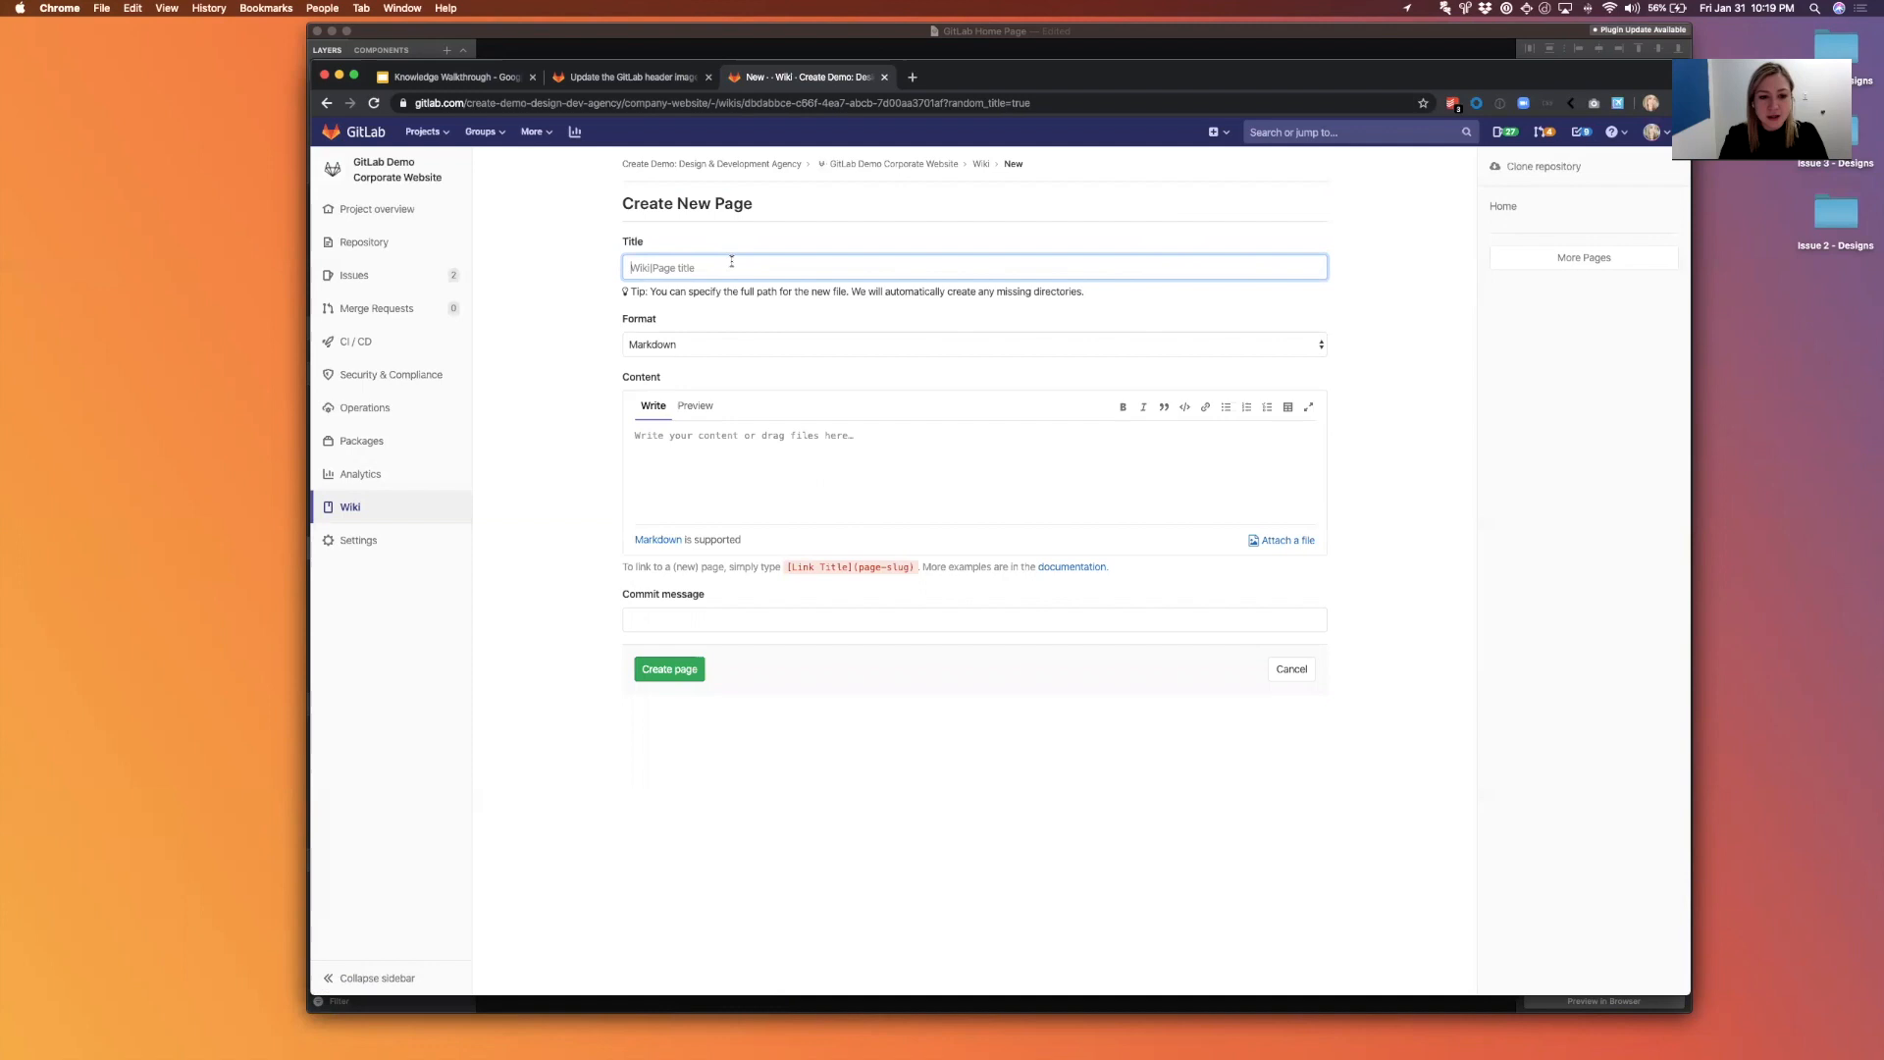
{"action": "type", "text": "Test"}
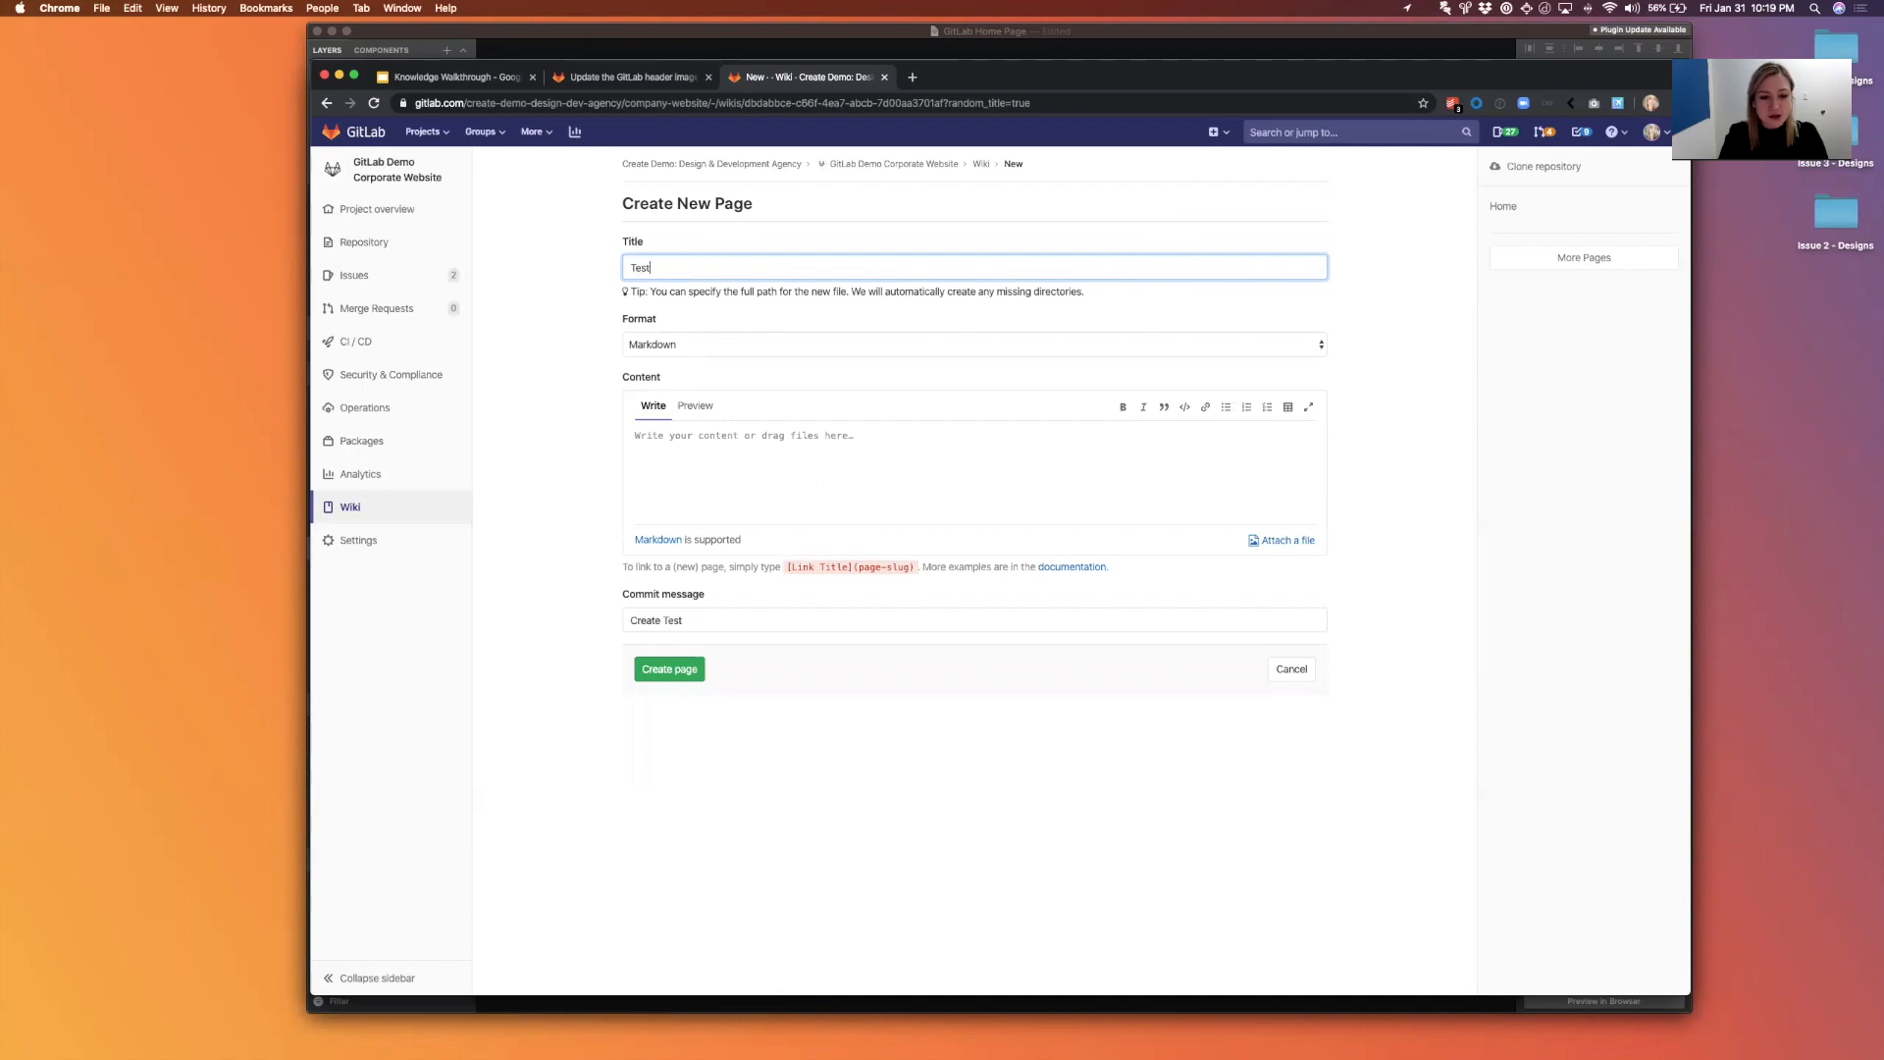
{"action": "type", "text": "Page"}
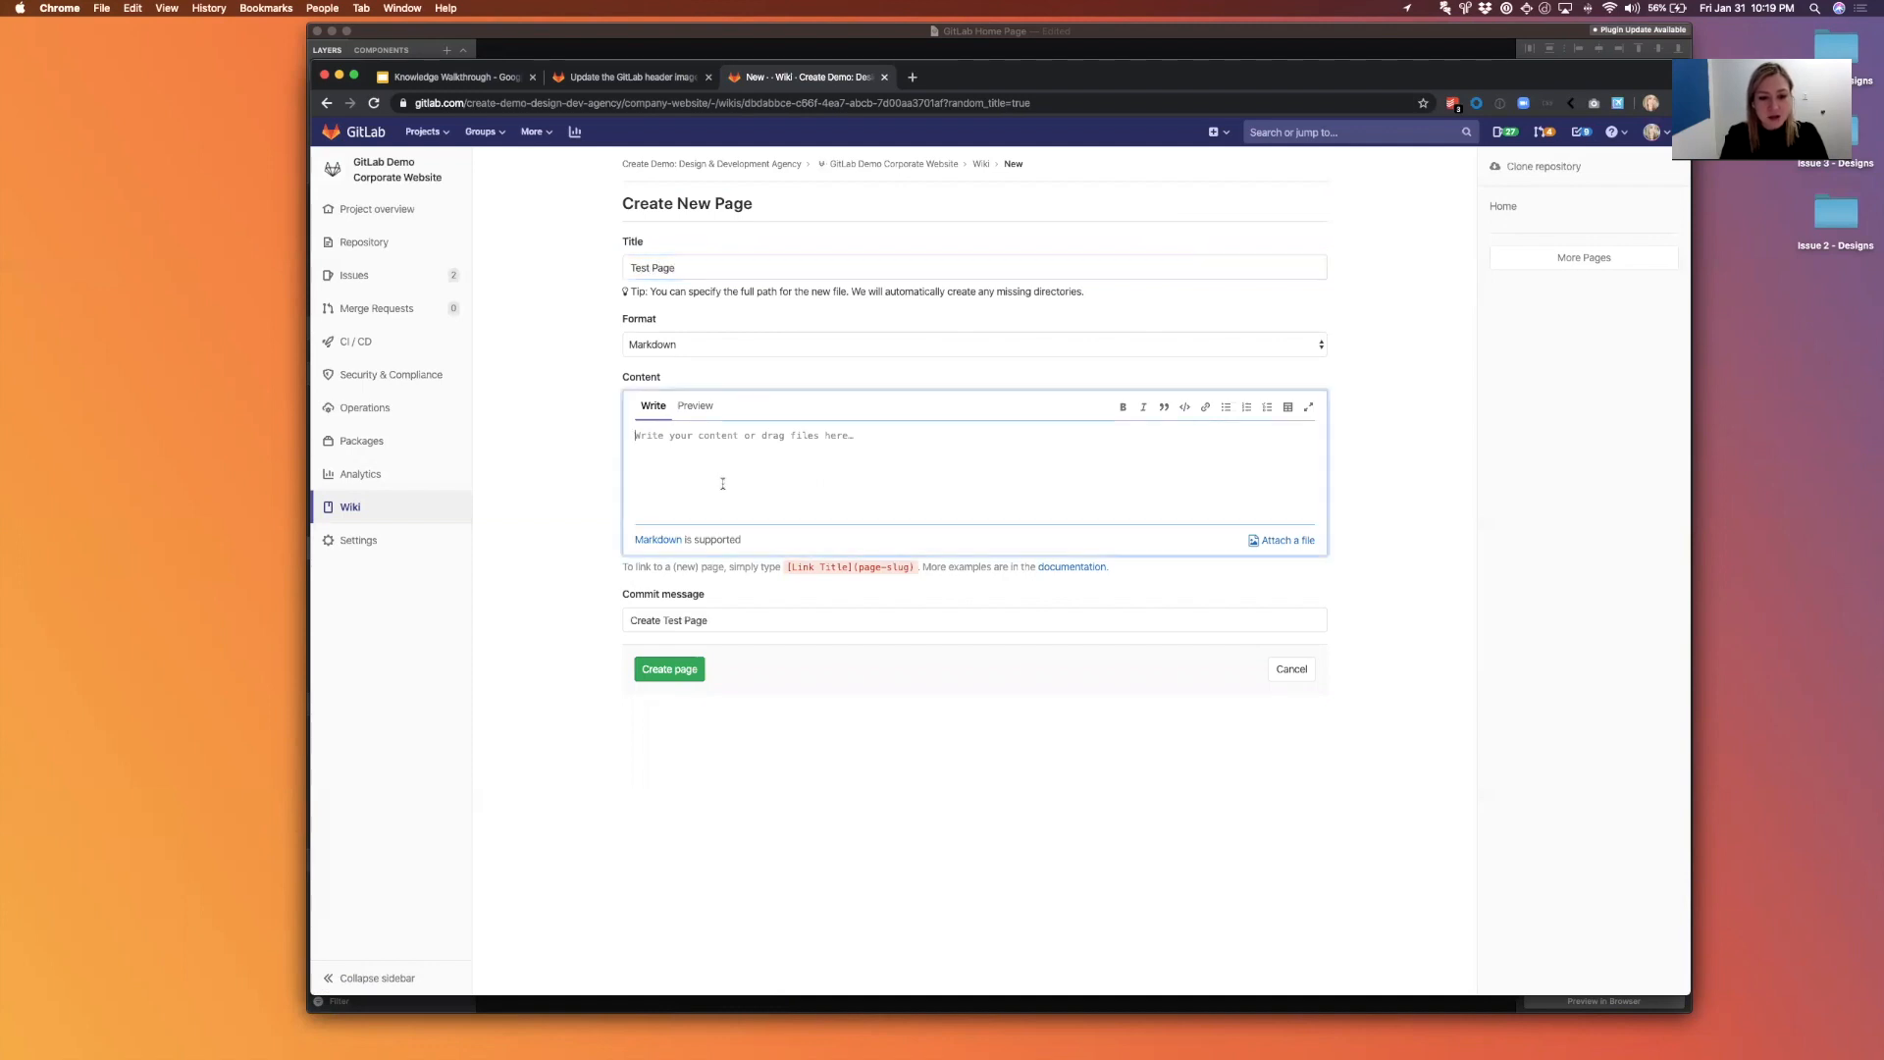
{"action": "type", "text": "TEst"}
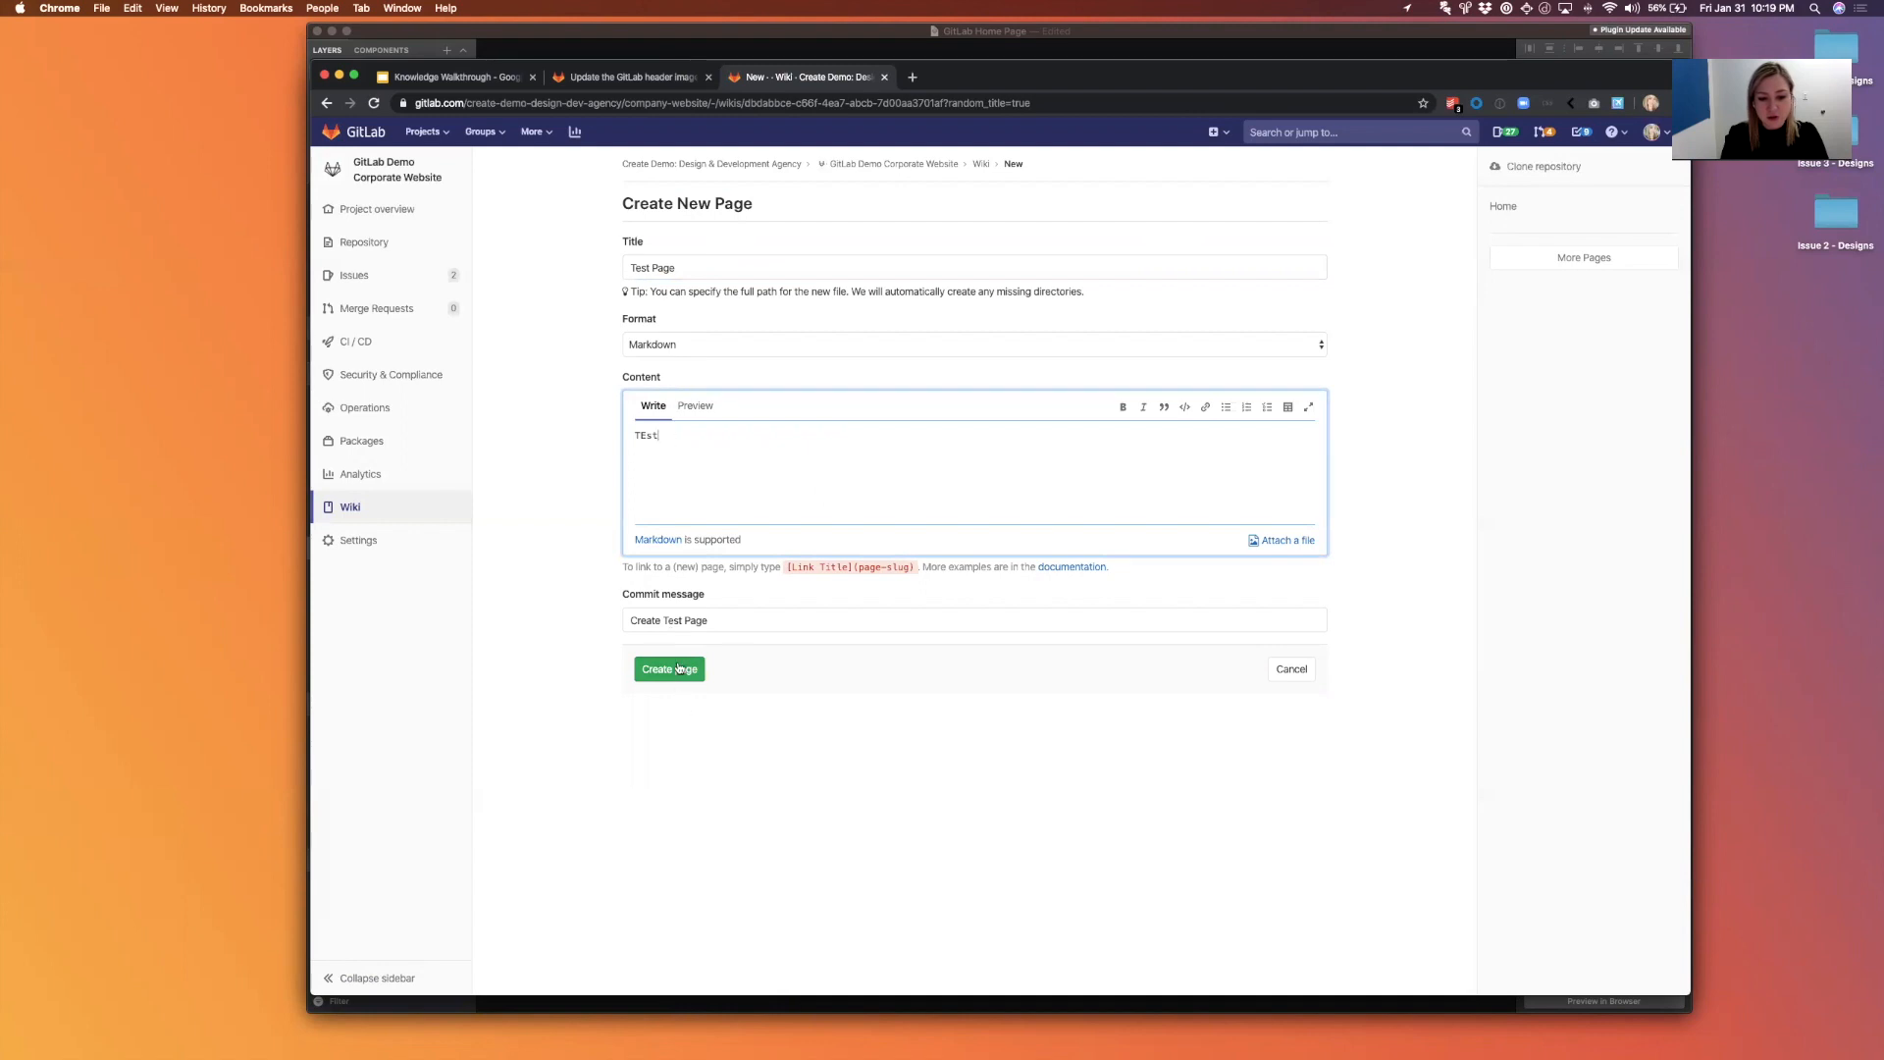
{"action": "left_click", "coordinate": [667, 670]}
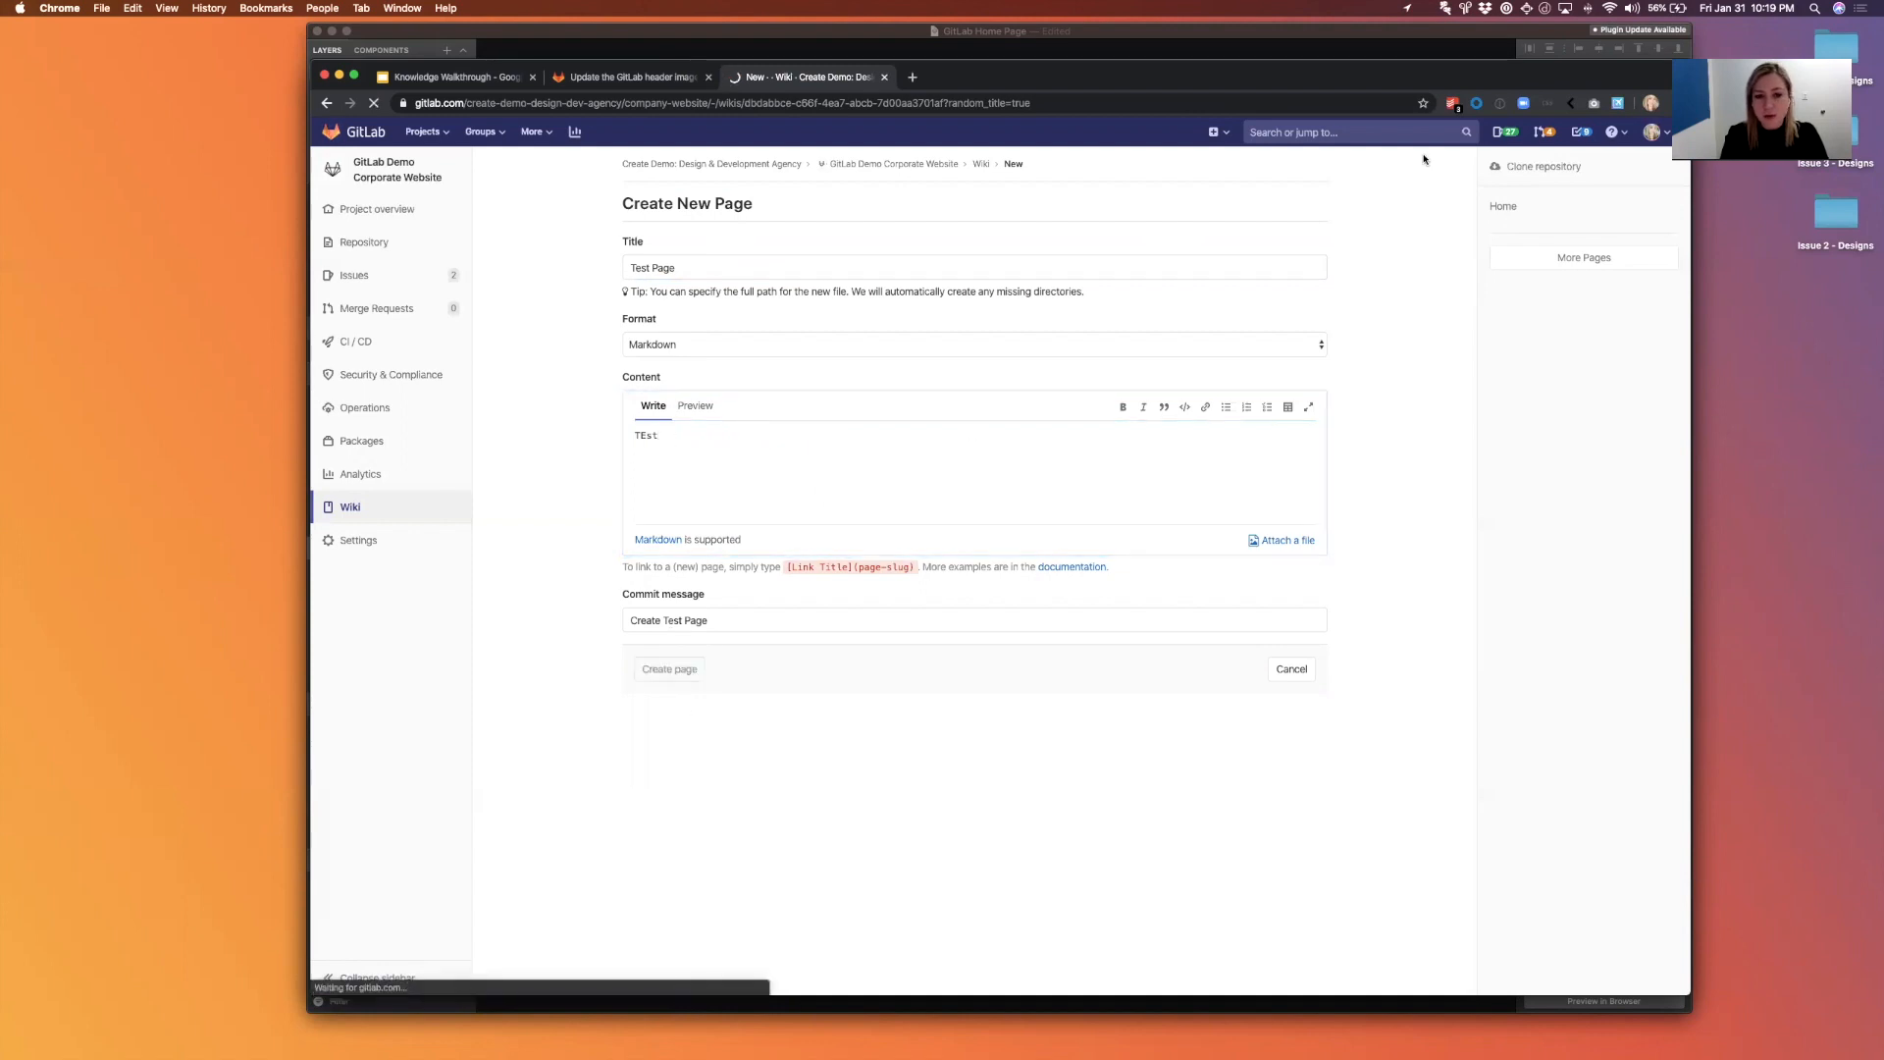
{"action": "left_click", "coordinate": [670, 669]}
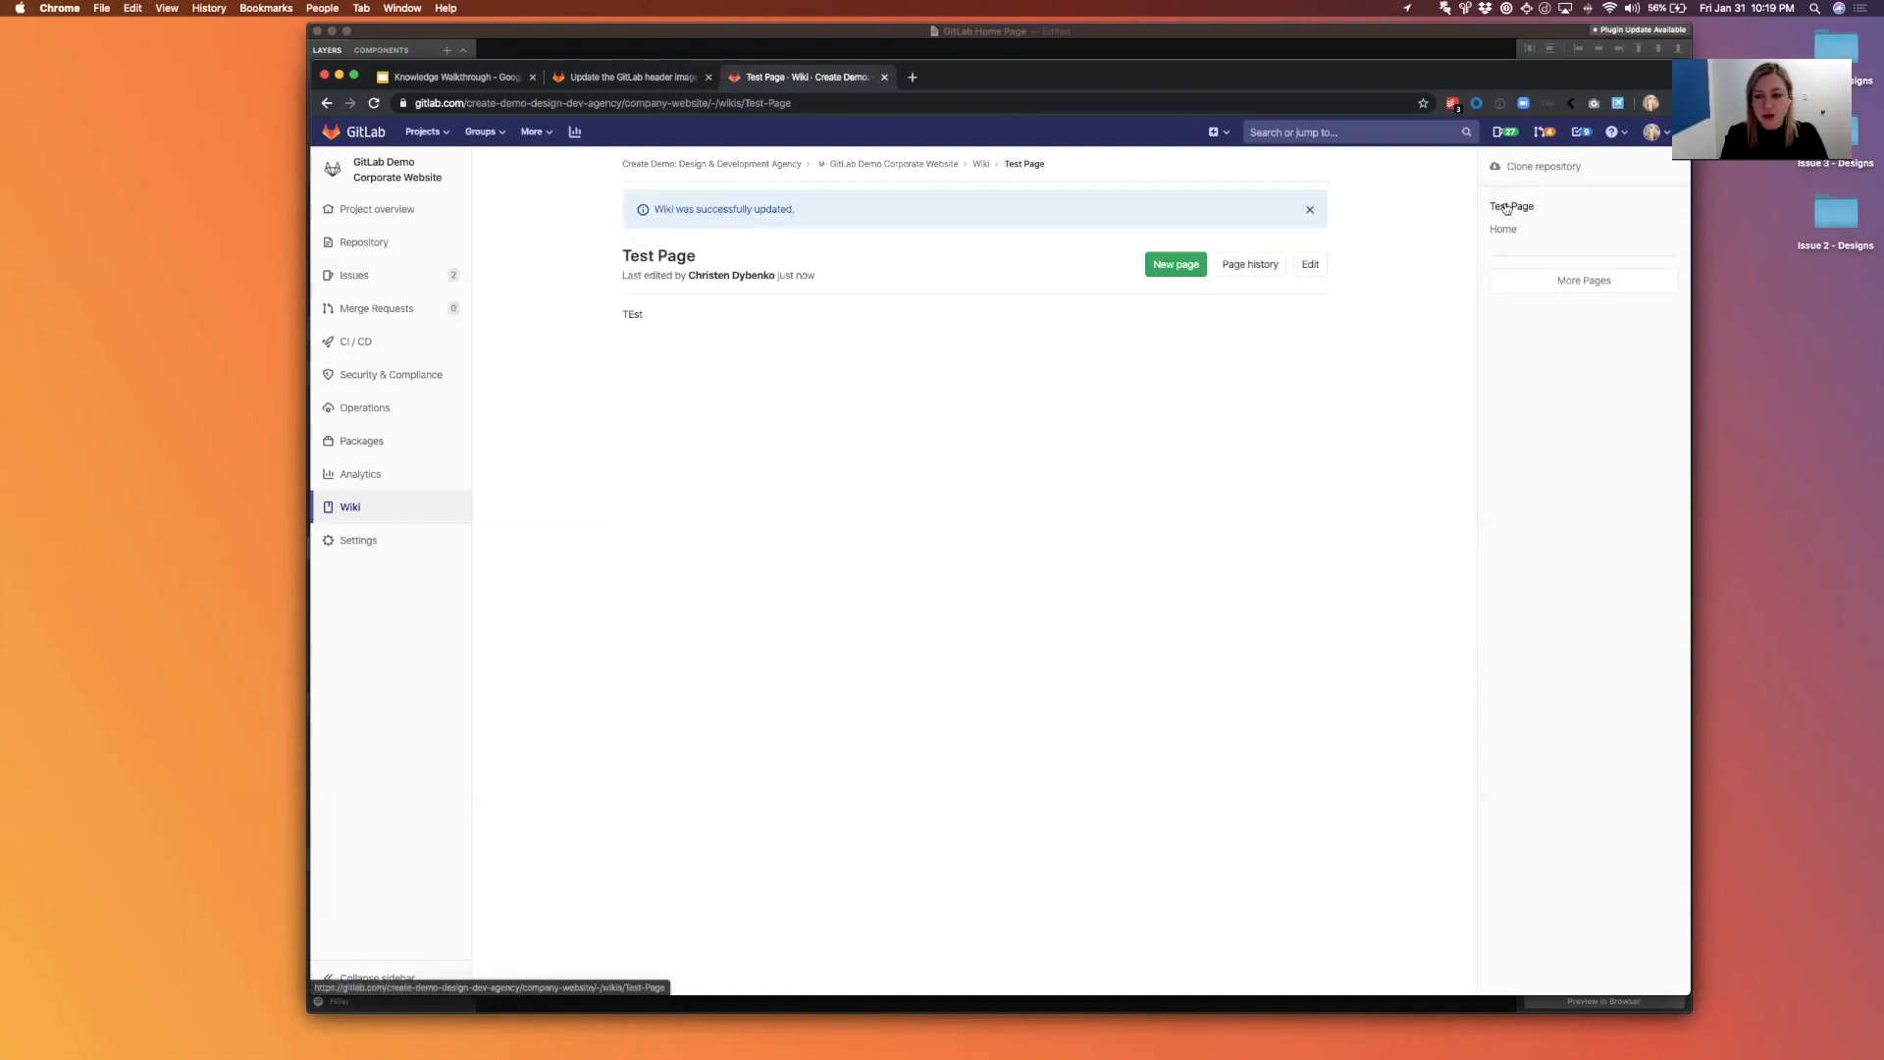
{"action": "left_click", "coordinate": [1504, 227]}
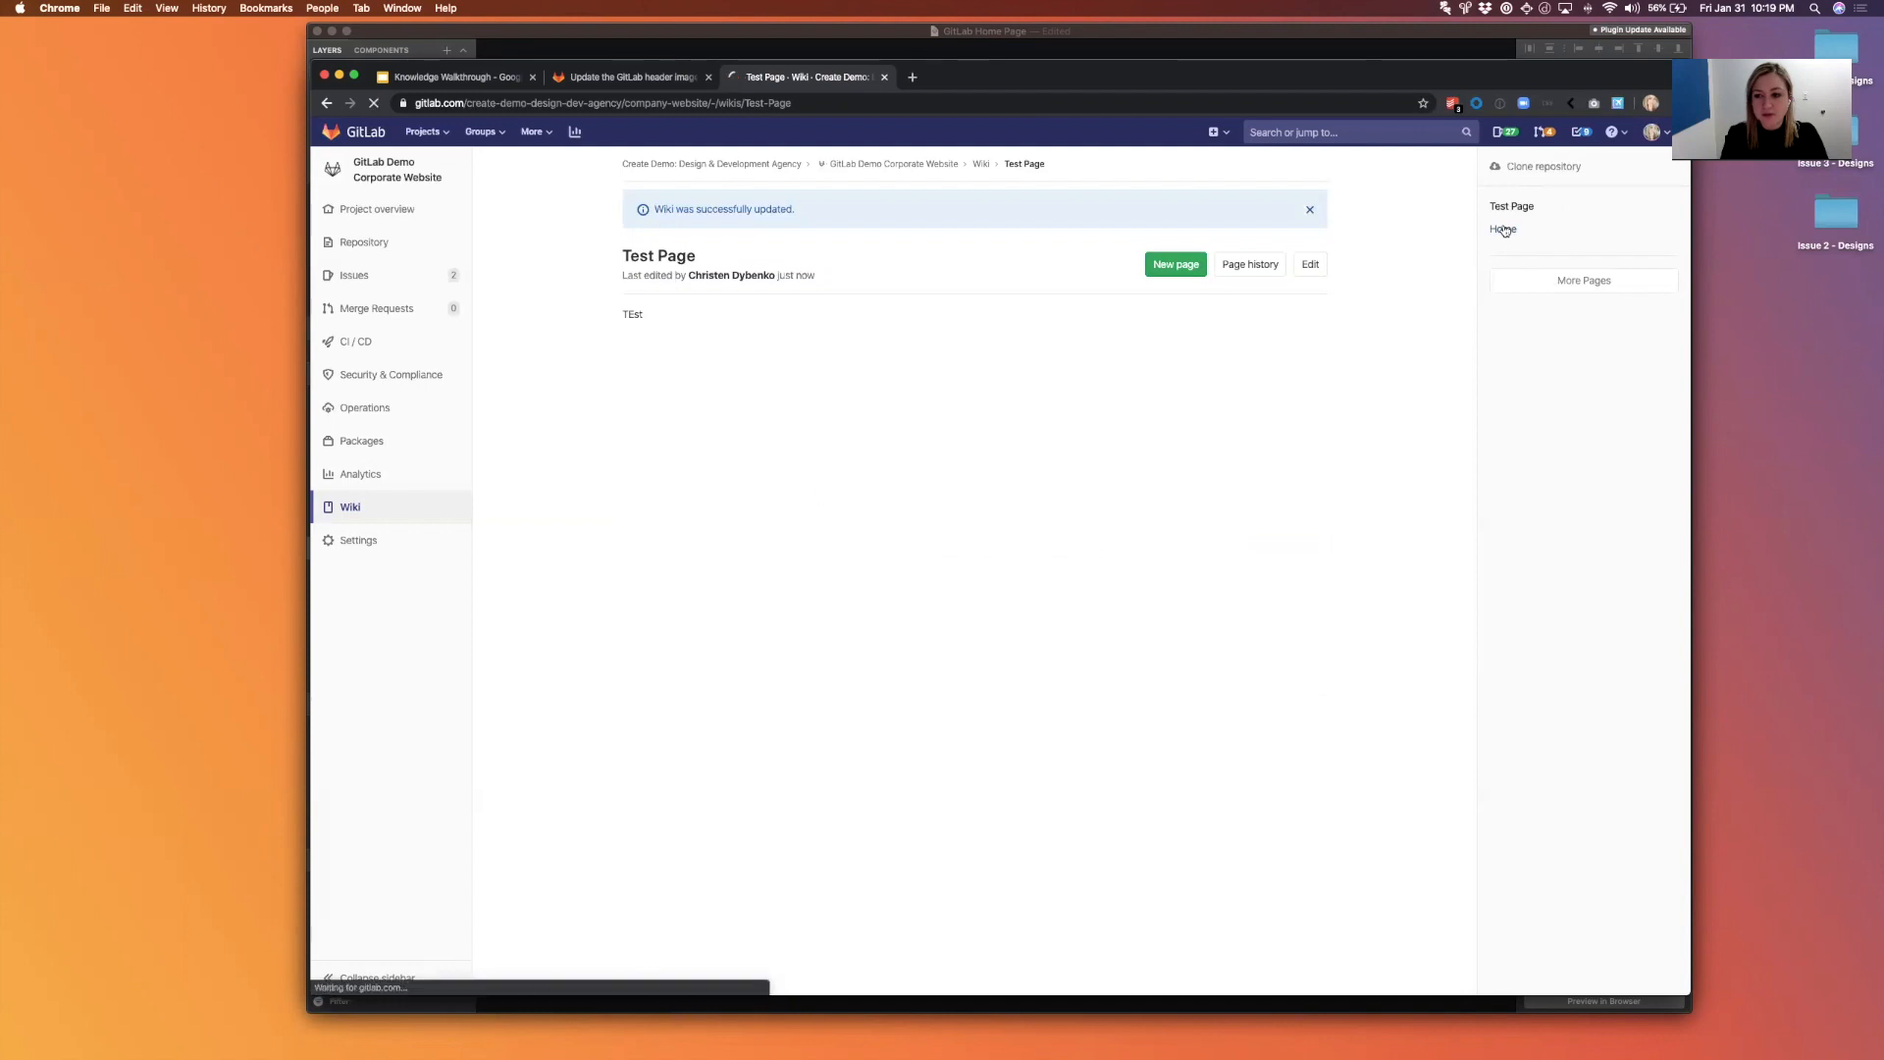
{"action": "left_click", "coordinate": [1504, 230]}
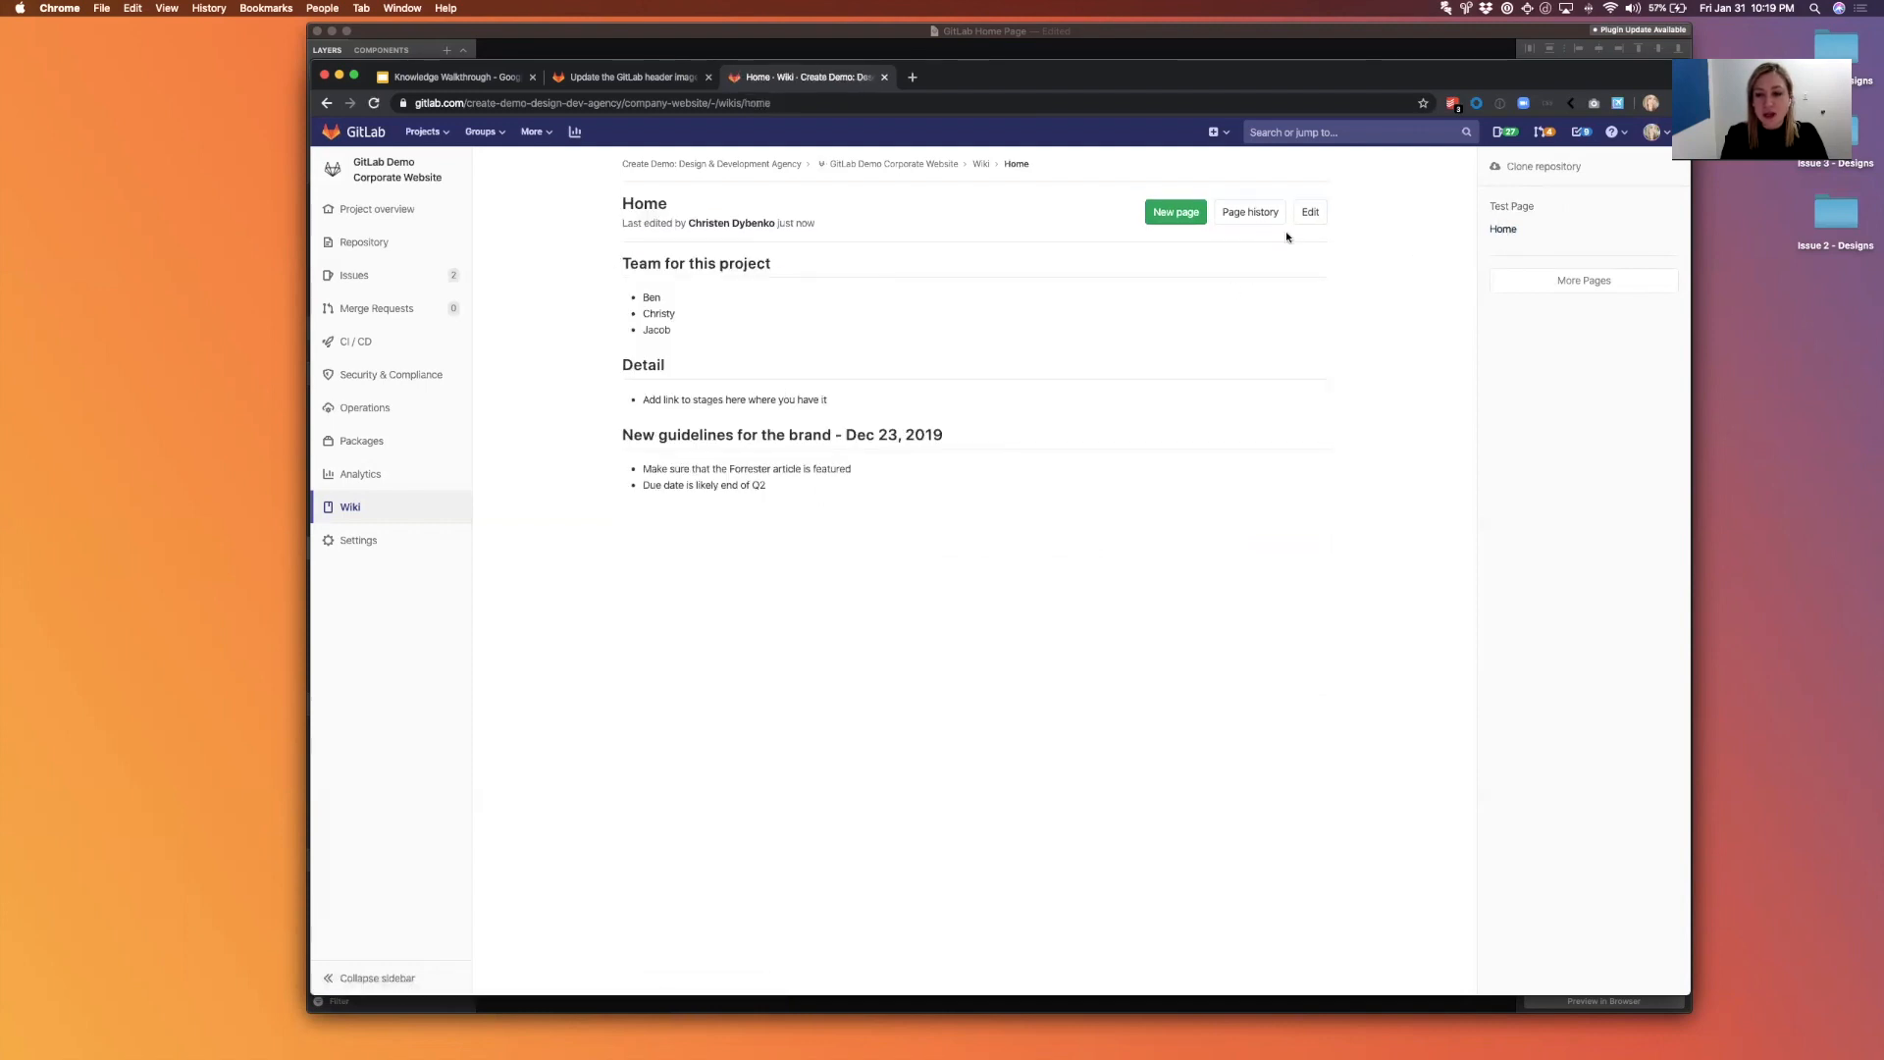
Step: Edit the Home page, keeping its format as Markdown
{"action": "left_click", "coordinate": [1310, 212]}
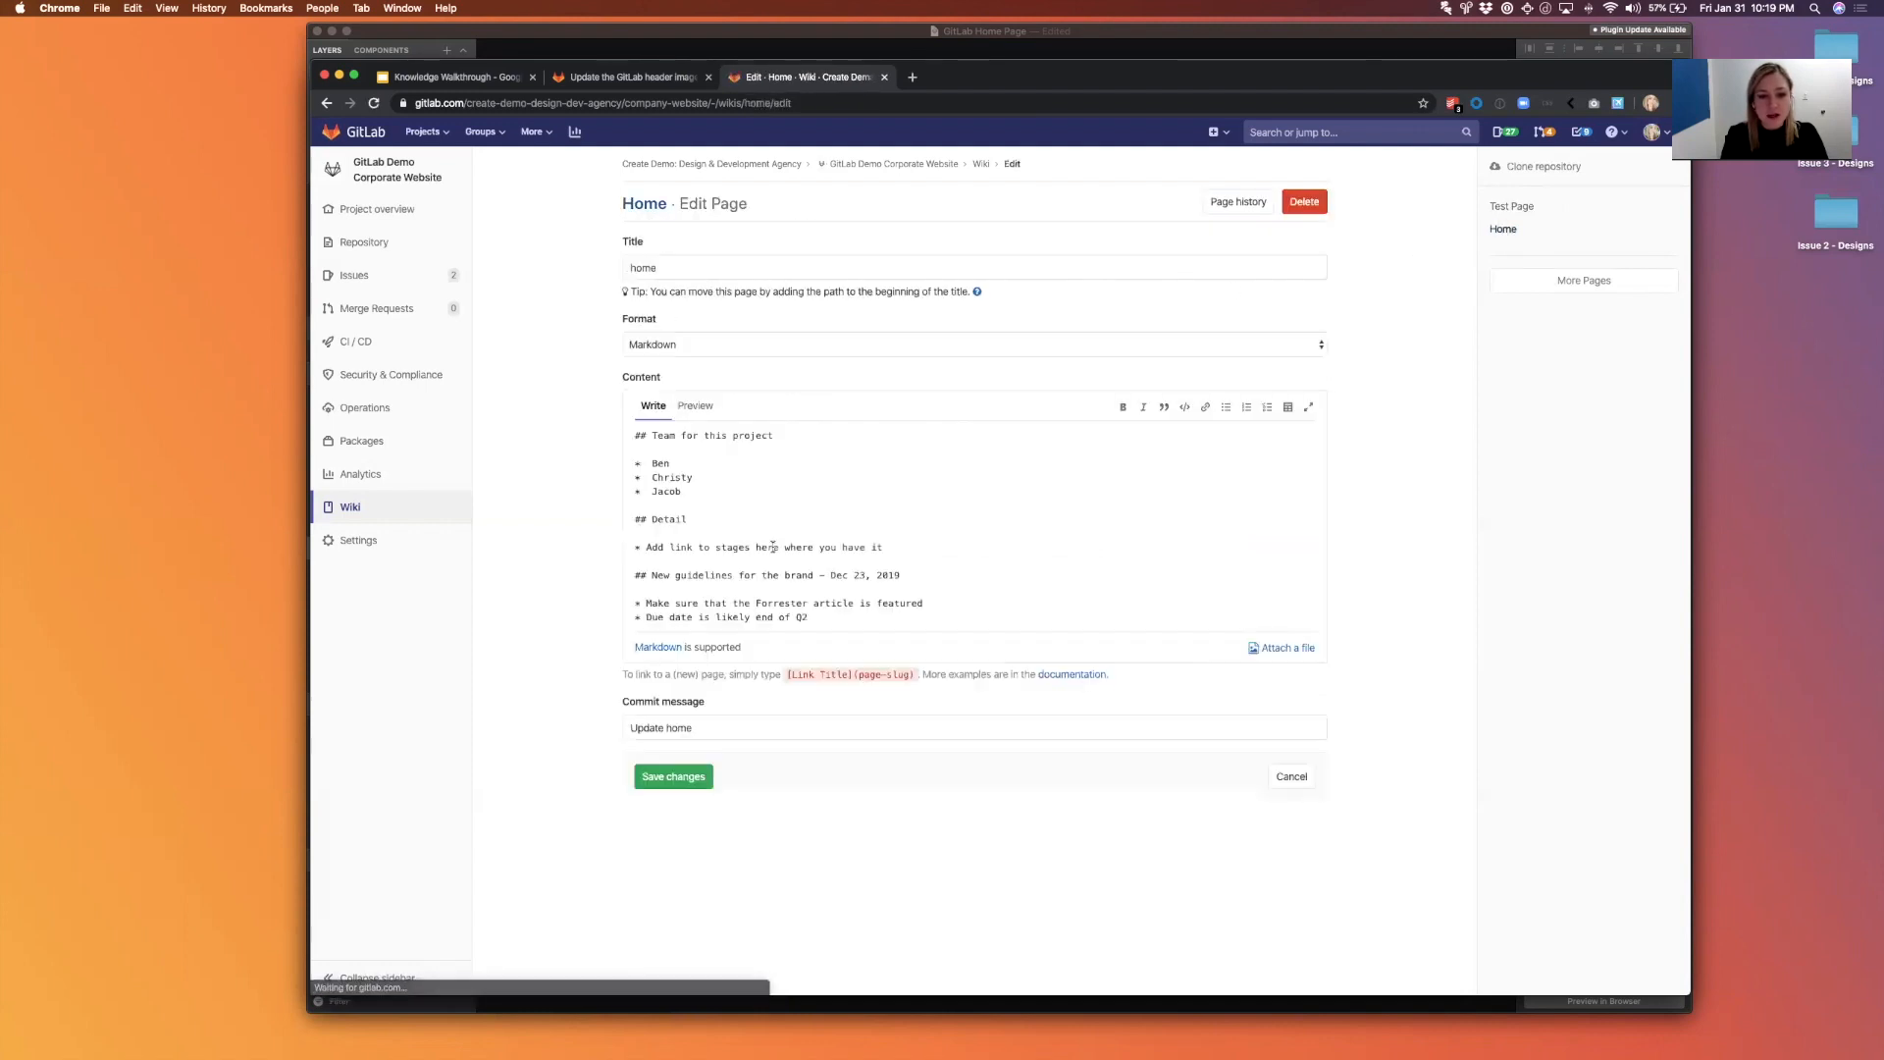
{"action": "left_click", "coordinate": [972, 344]}
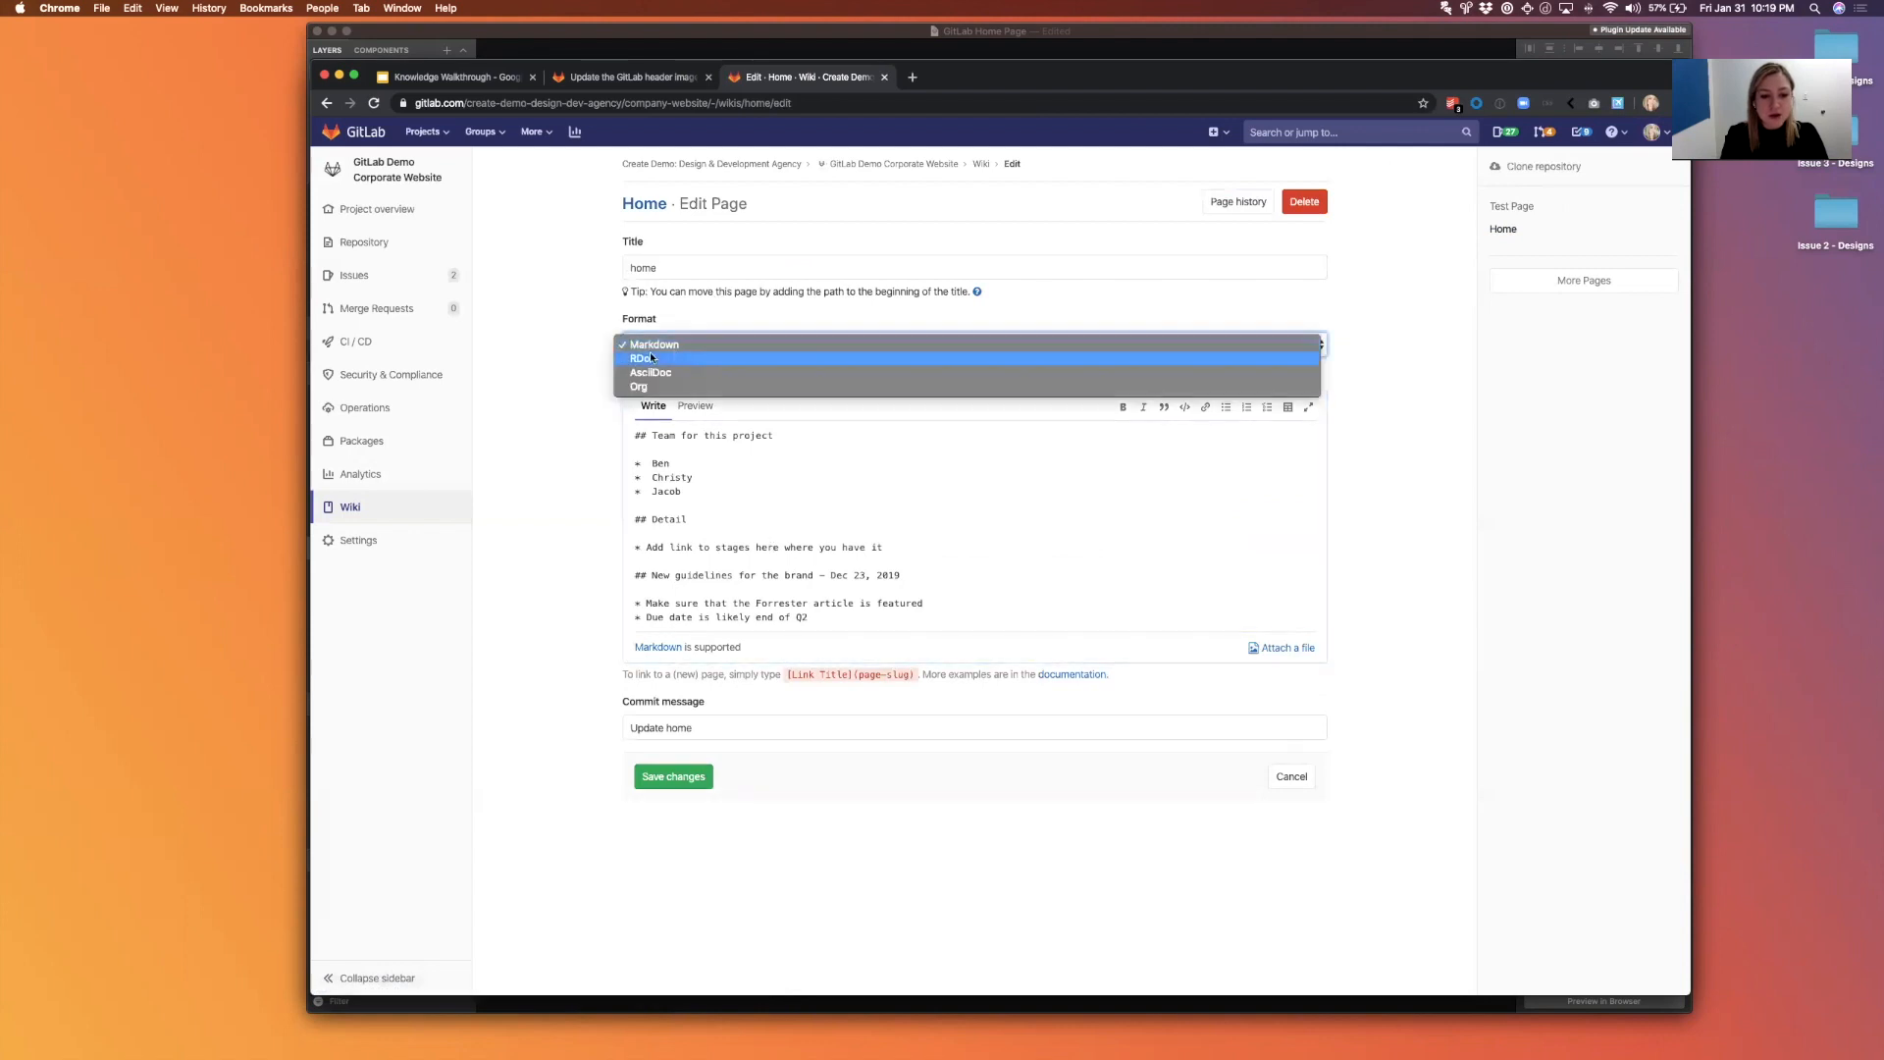
{"action": "mouse_move", "coordinate": [742, 349]}
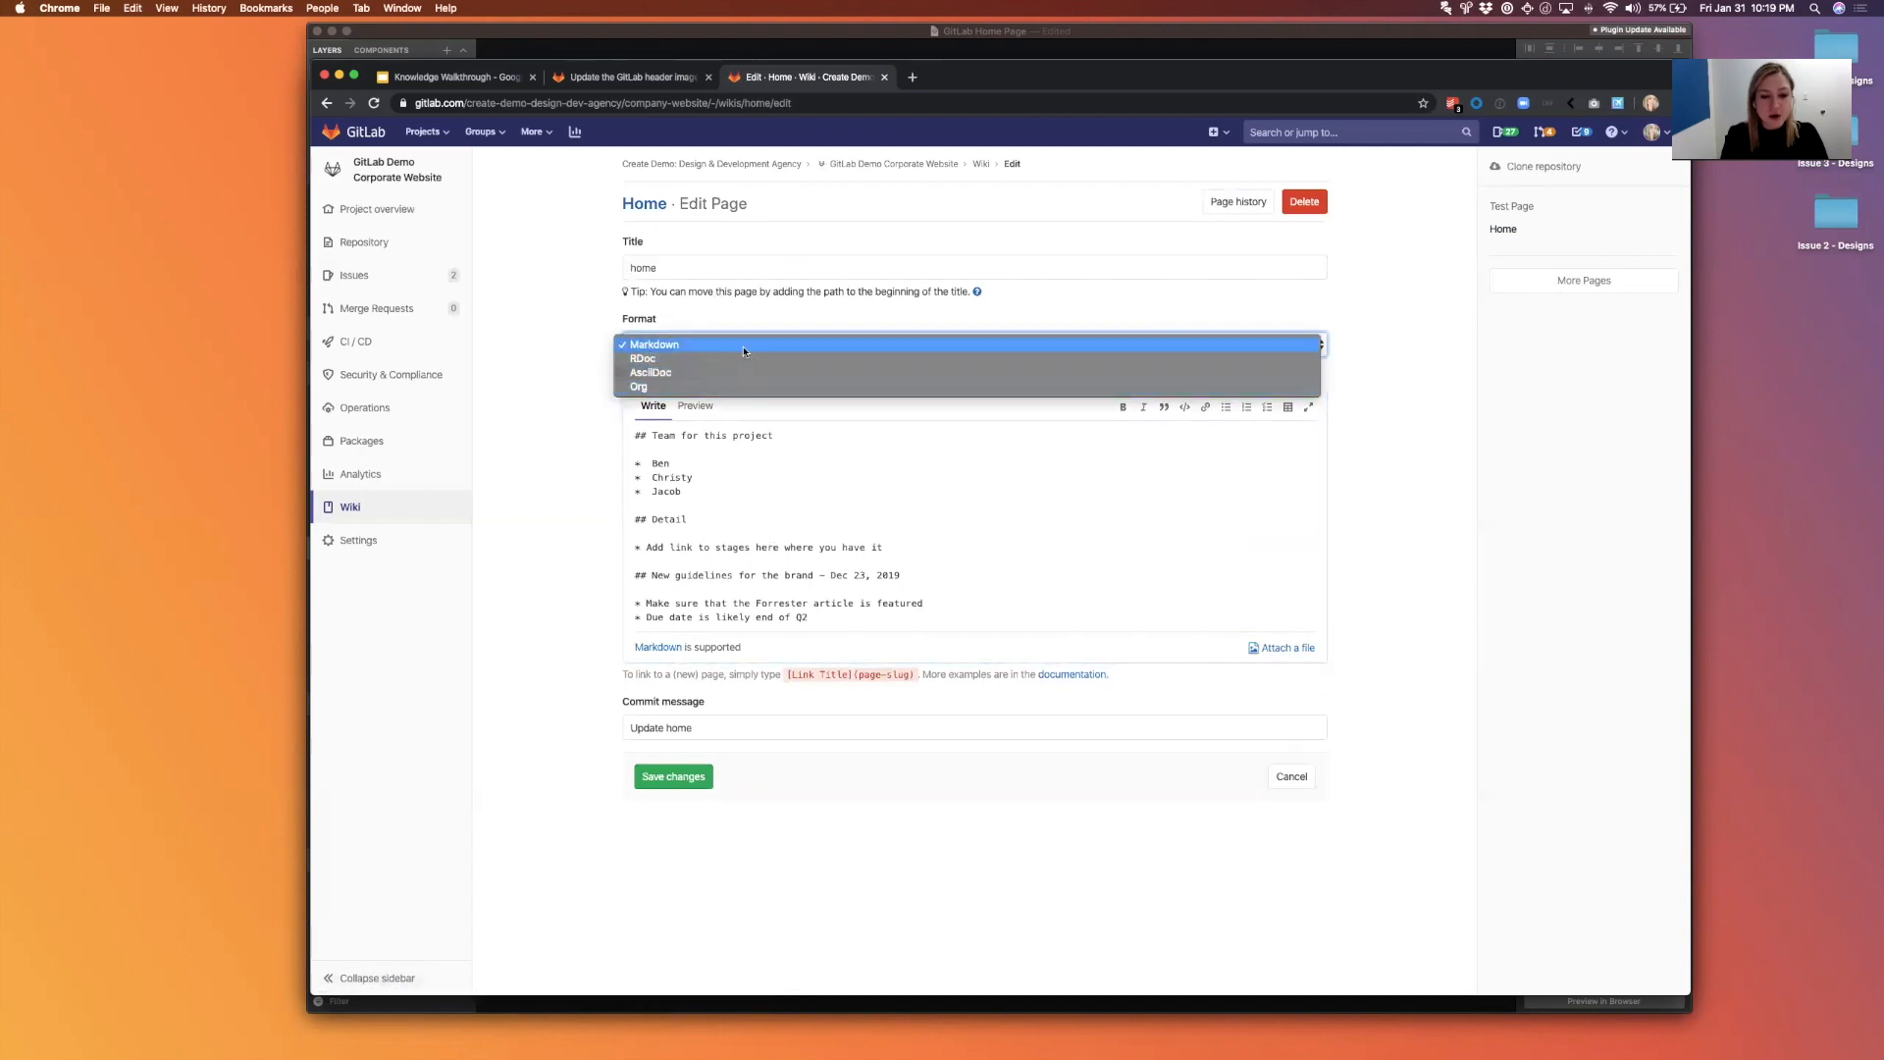
{"action": "left_click", "coordinate": [654, 344]}
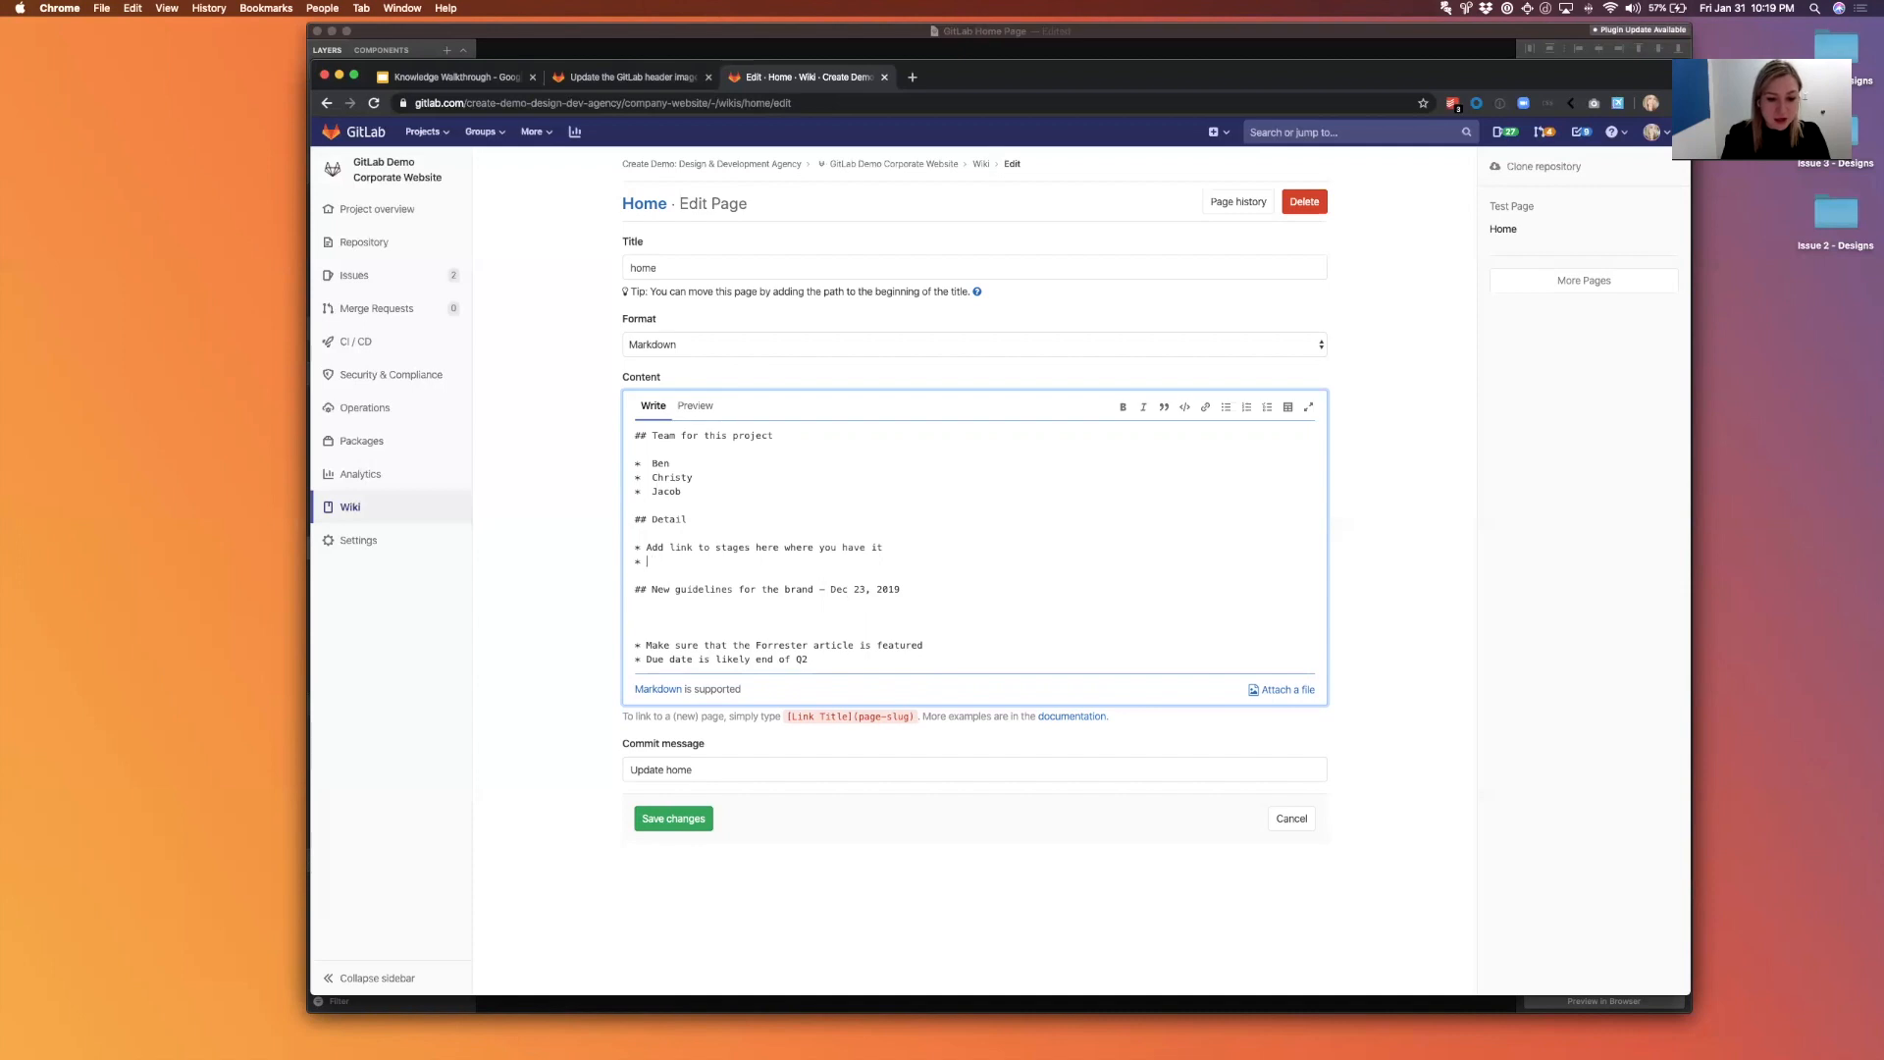
Step: Add [Interview 1](docs/interview-1) and [Interview 2](docs/interview-2) bullets under Detail, preview them, and save the changes
{"action": "type", "text": "[I"}
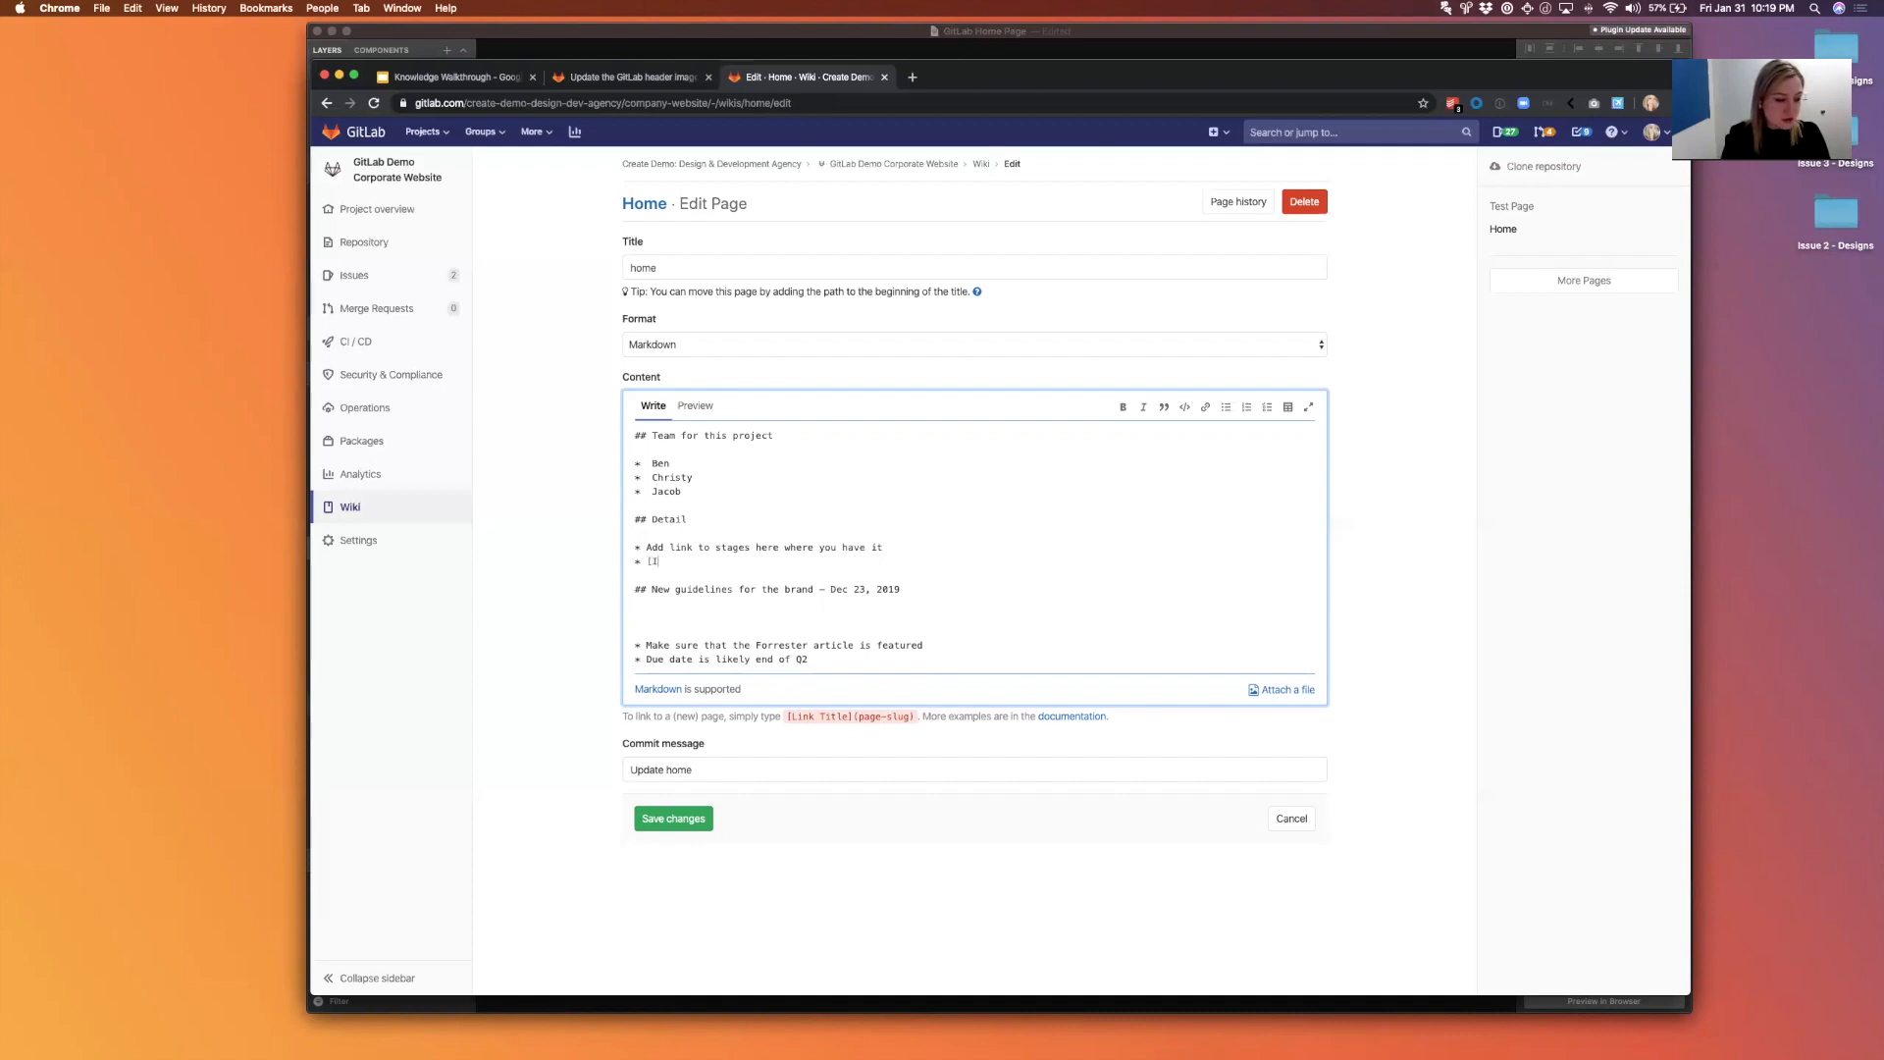
{"action": "type", "text": "nterview 1"}
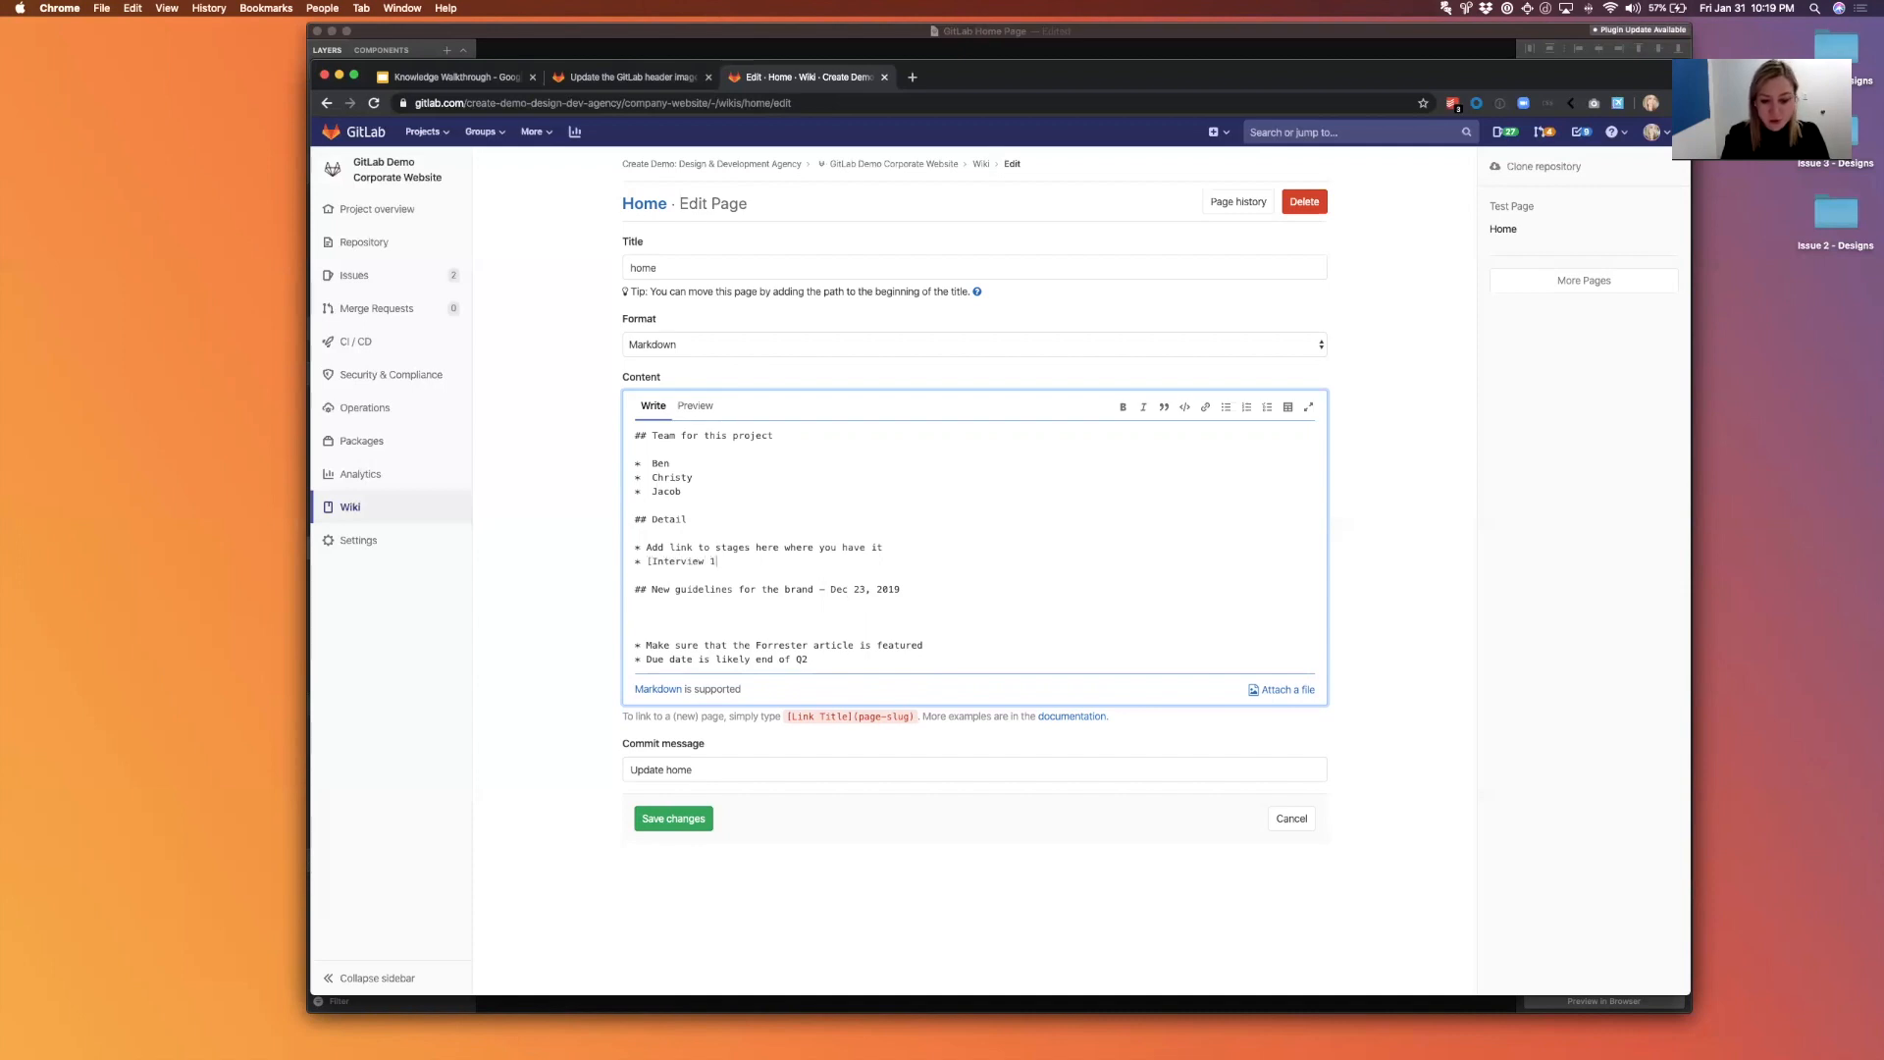
{"action": "type", "text": "("}
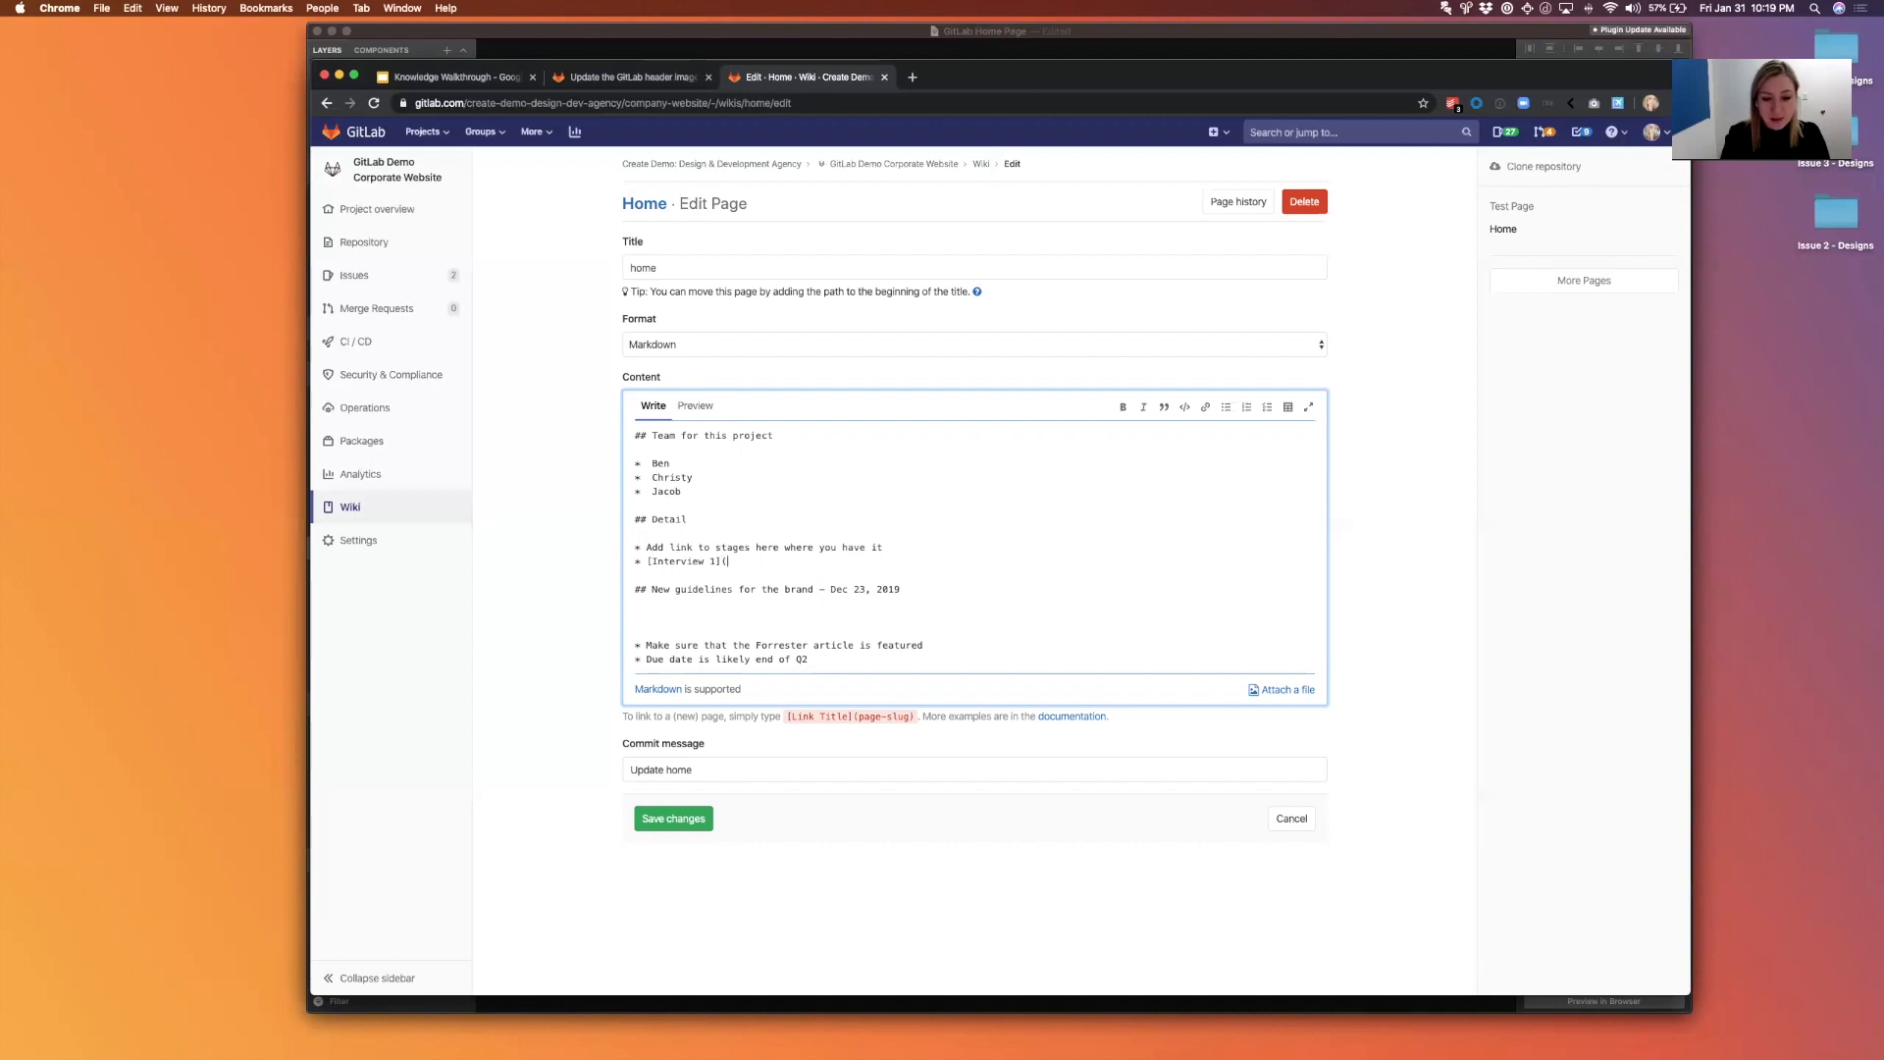
{"action": "type", "text": "docs/interview-1"}
{"action": "type", "text": "* [Interview 2](docs/interview-2)"}
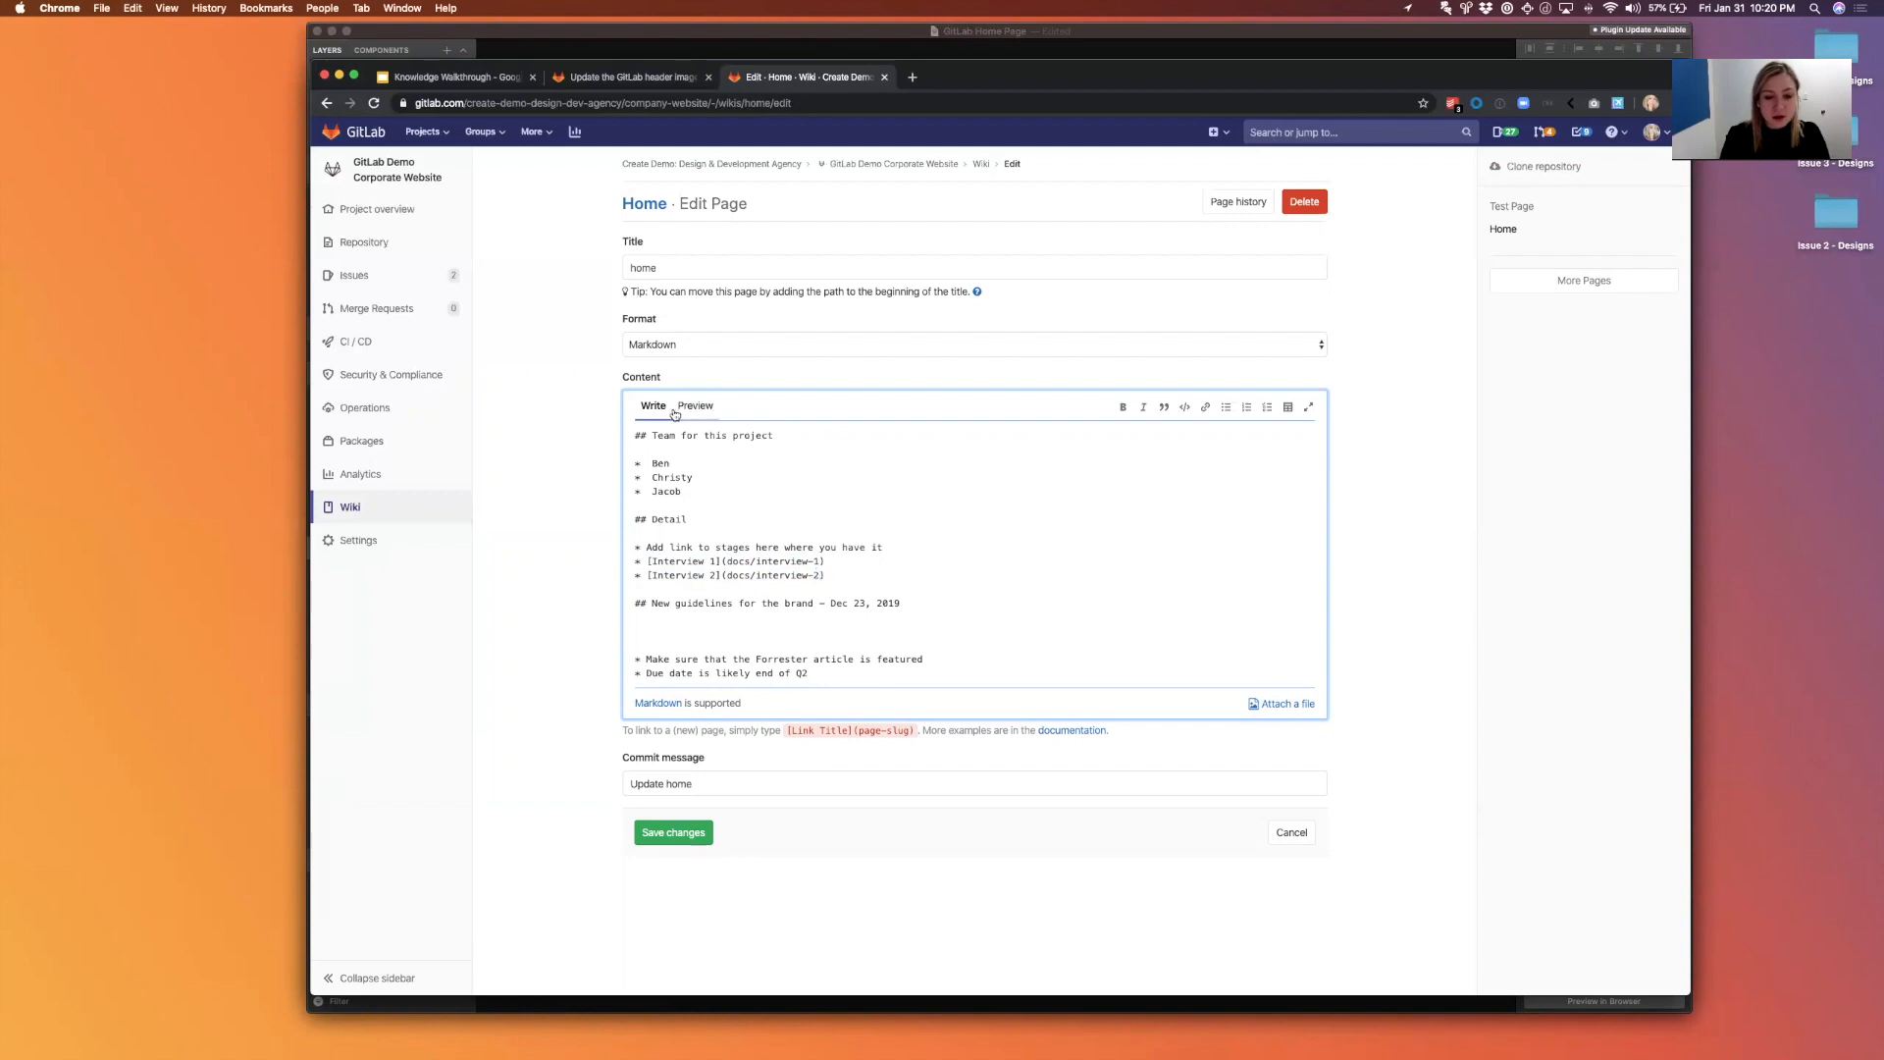
{"action": "left_click", "coordinate": [695, 405]}
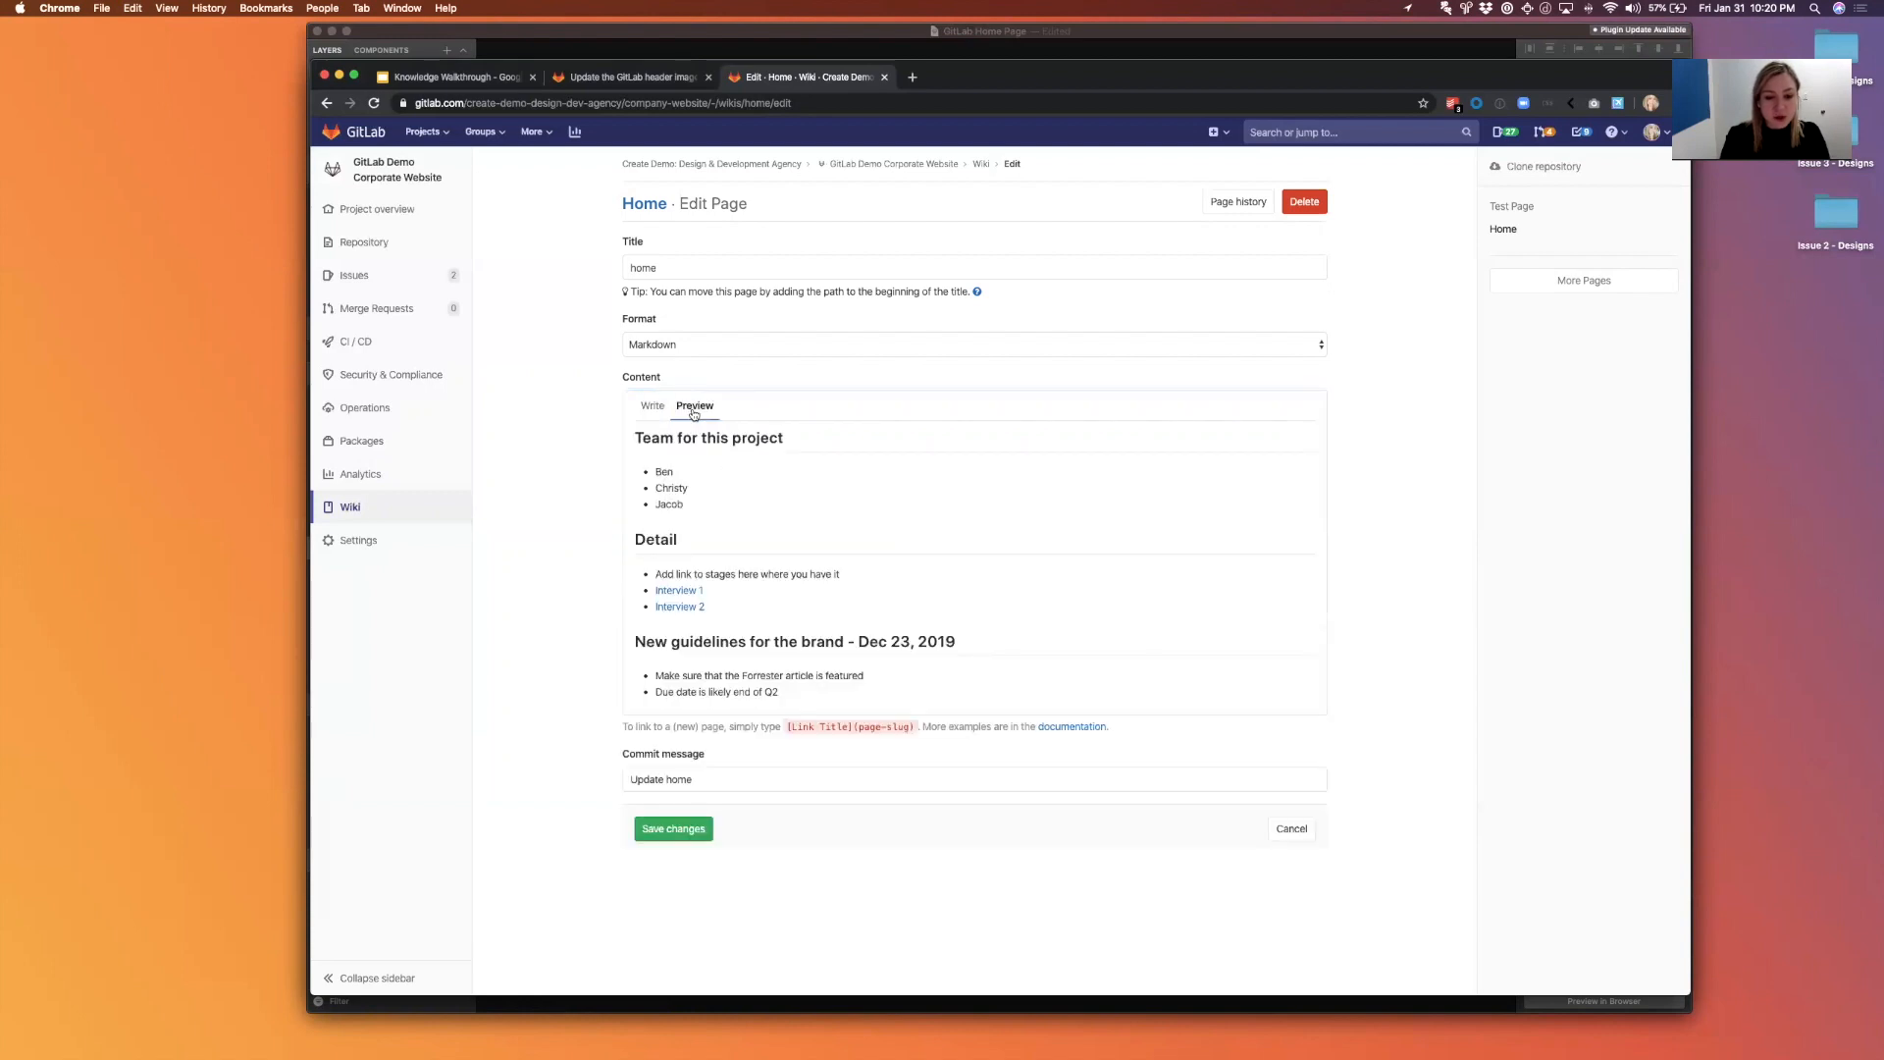
{"action": "mouse_move", "coordinate": [679, 606]}
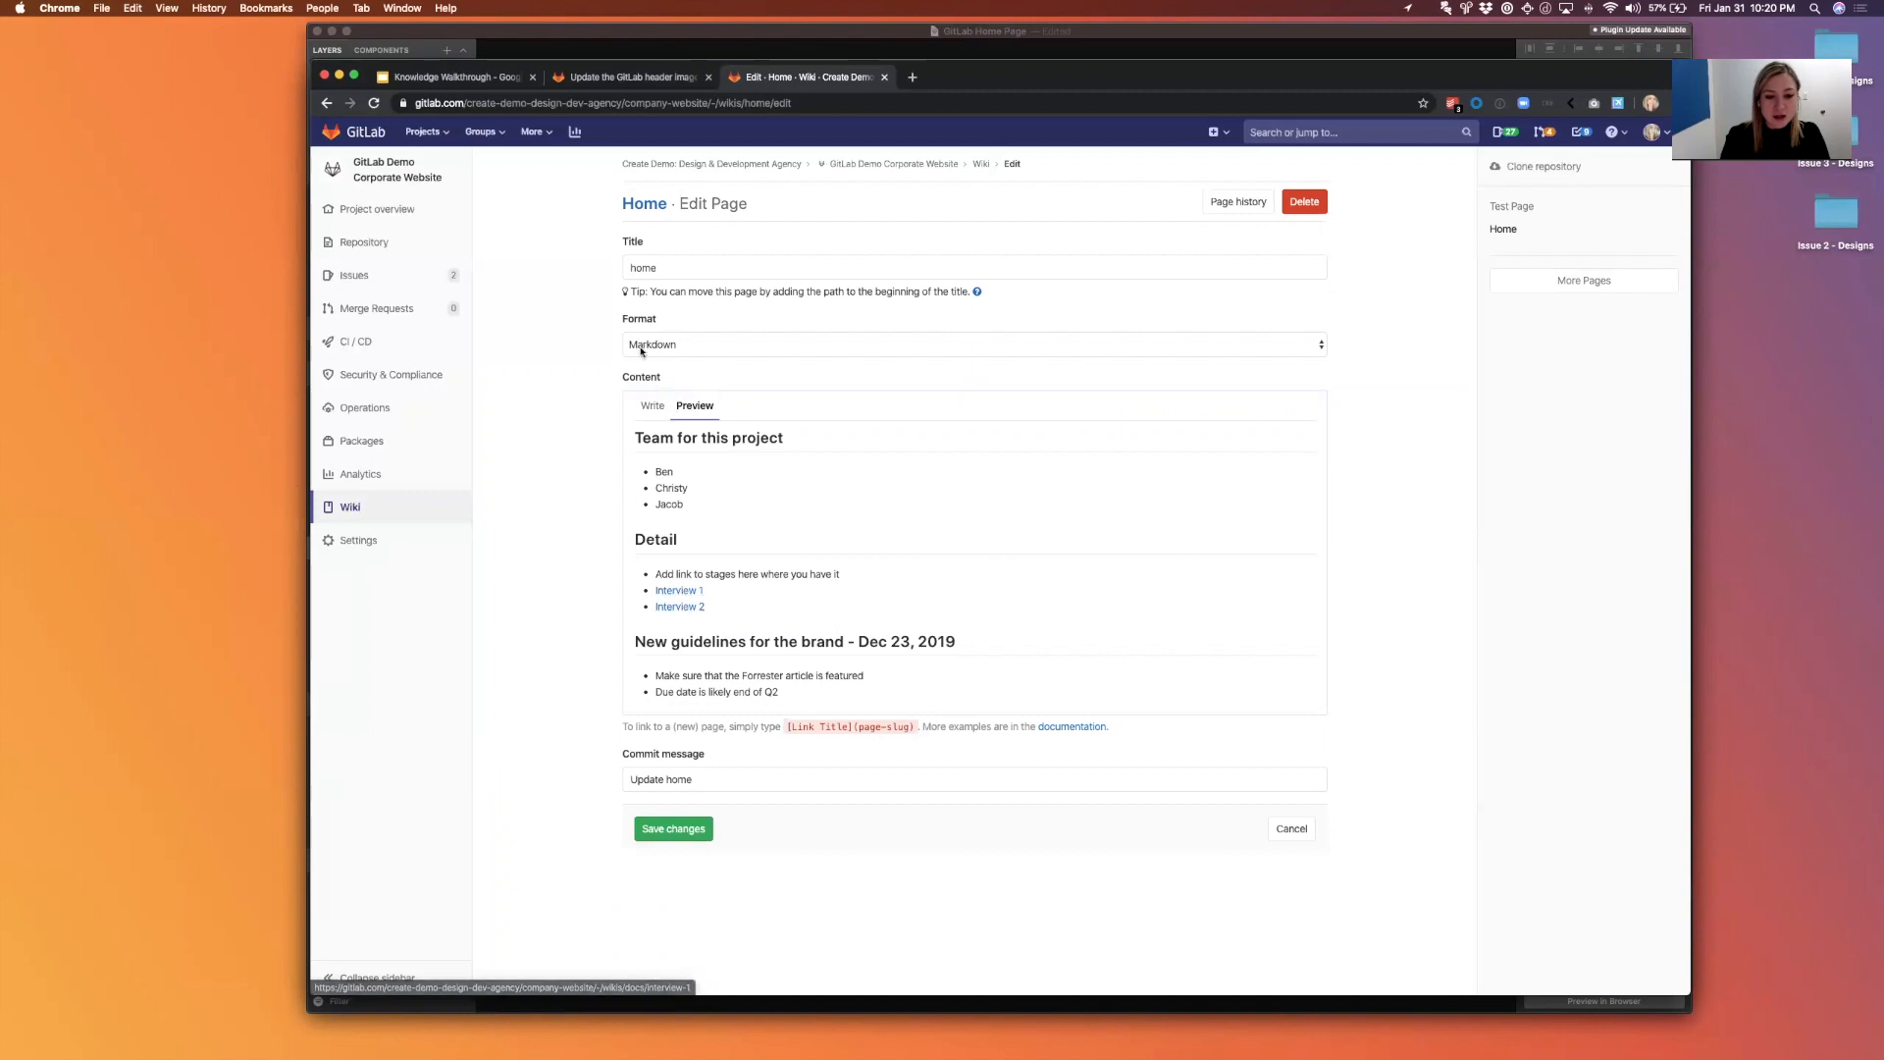
{"action": "left_click", "coordinate": [651, 406]}
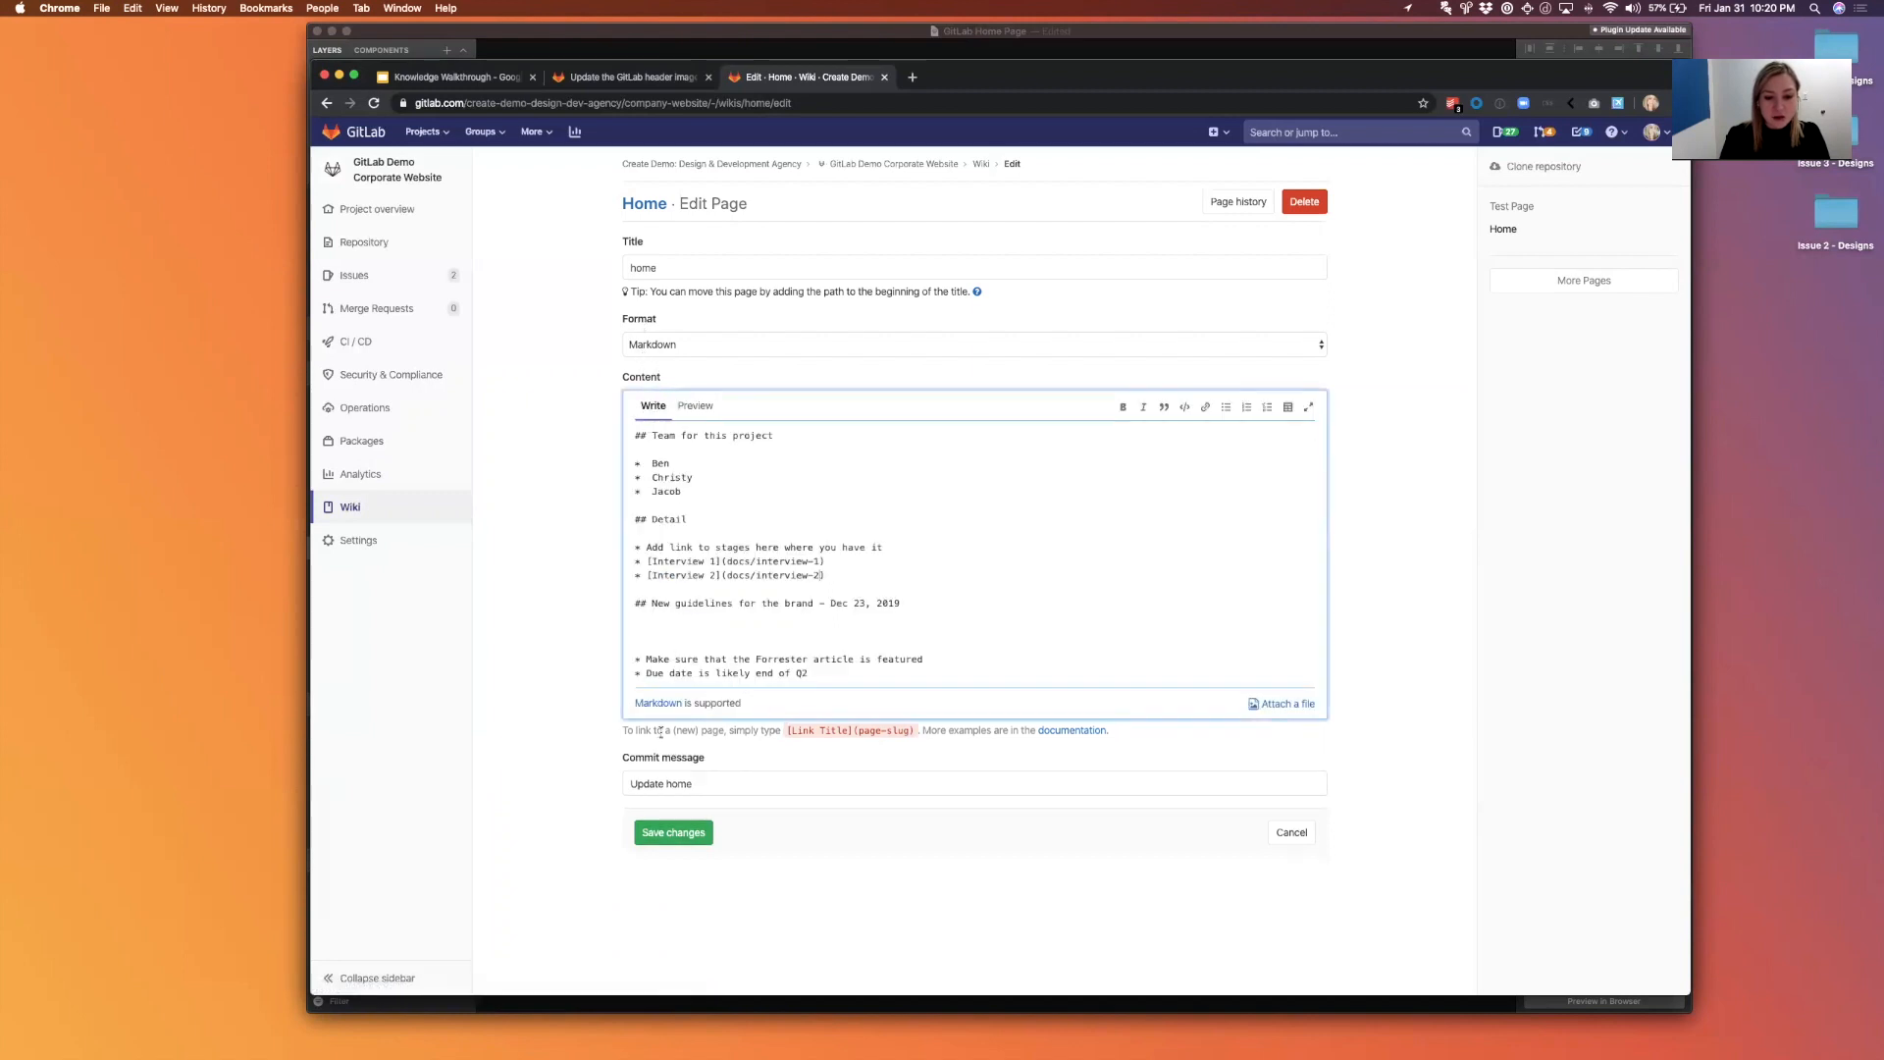
{"action": "left_click", "coordinate": [673, 832]}
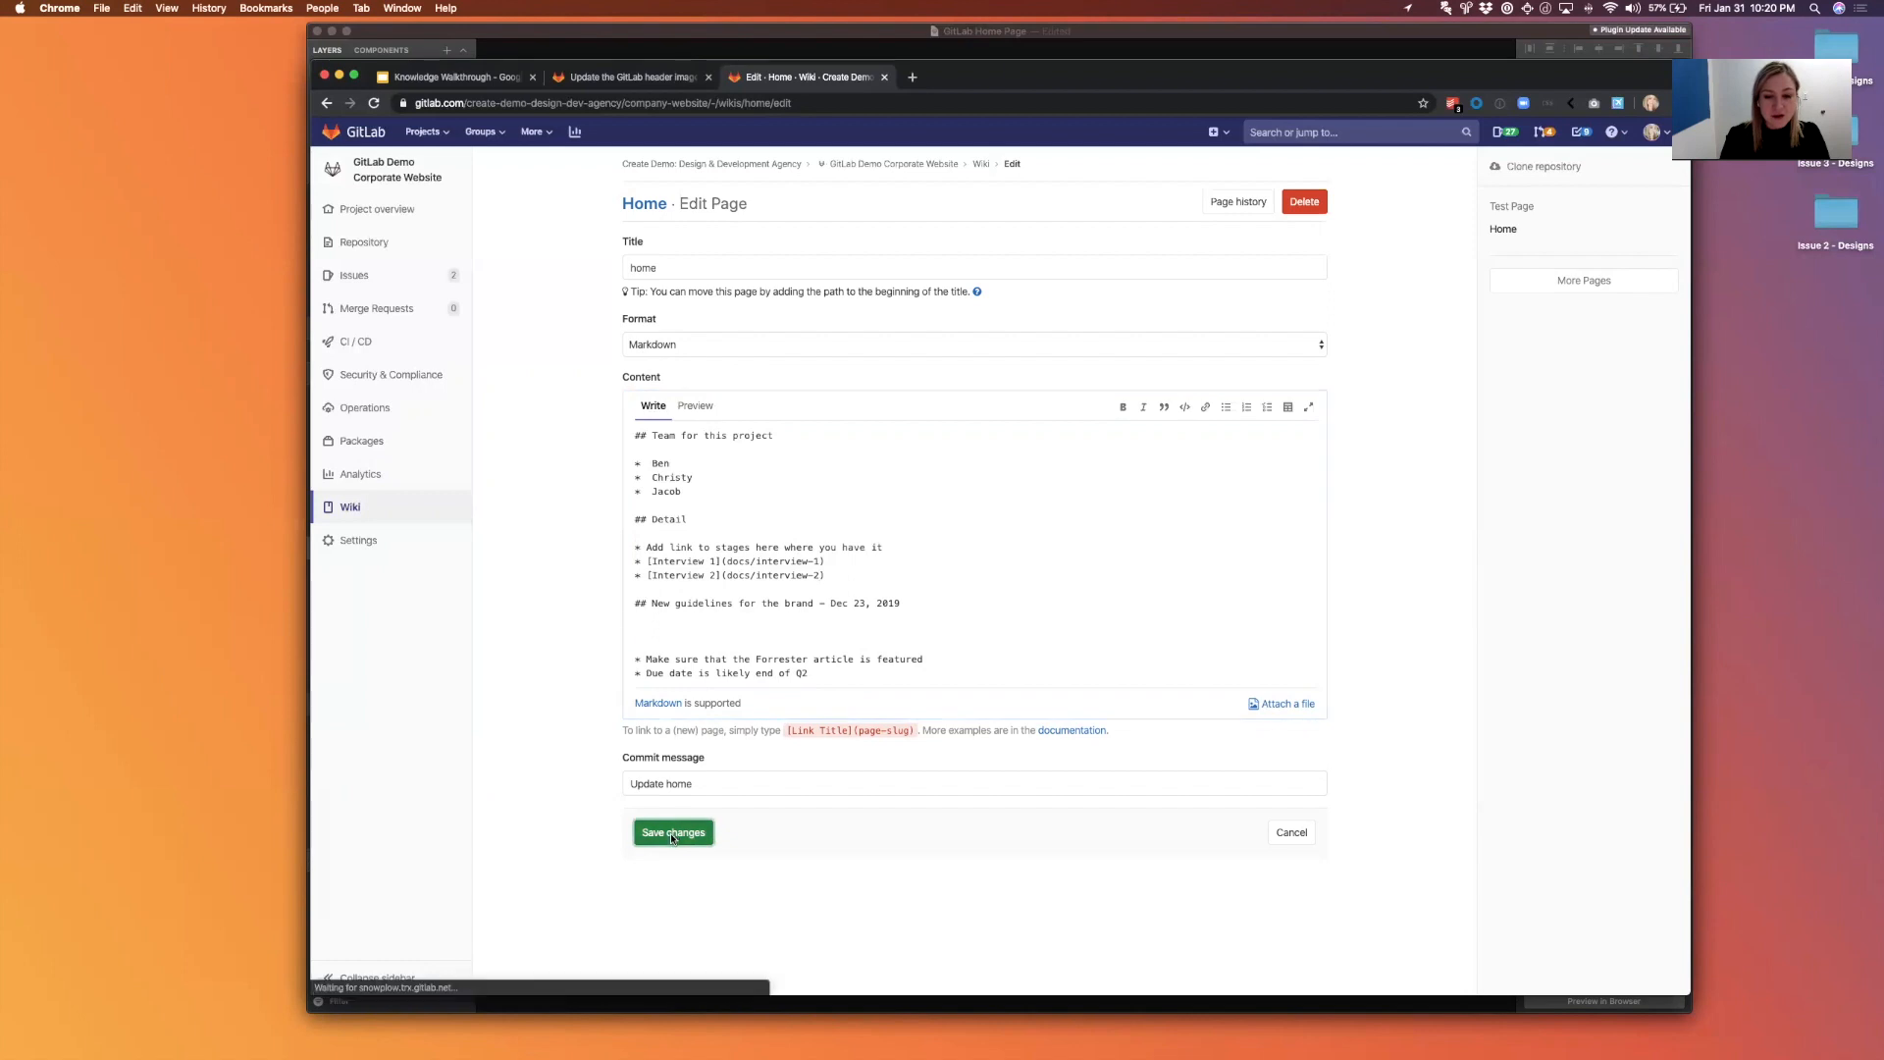
{"action": "left_click", "coordinate": [674, 832]}
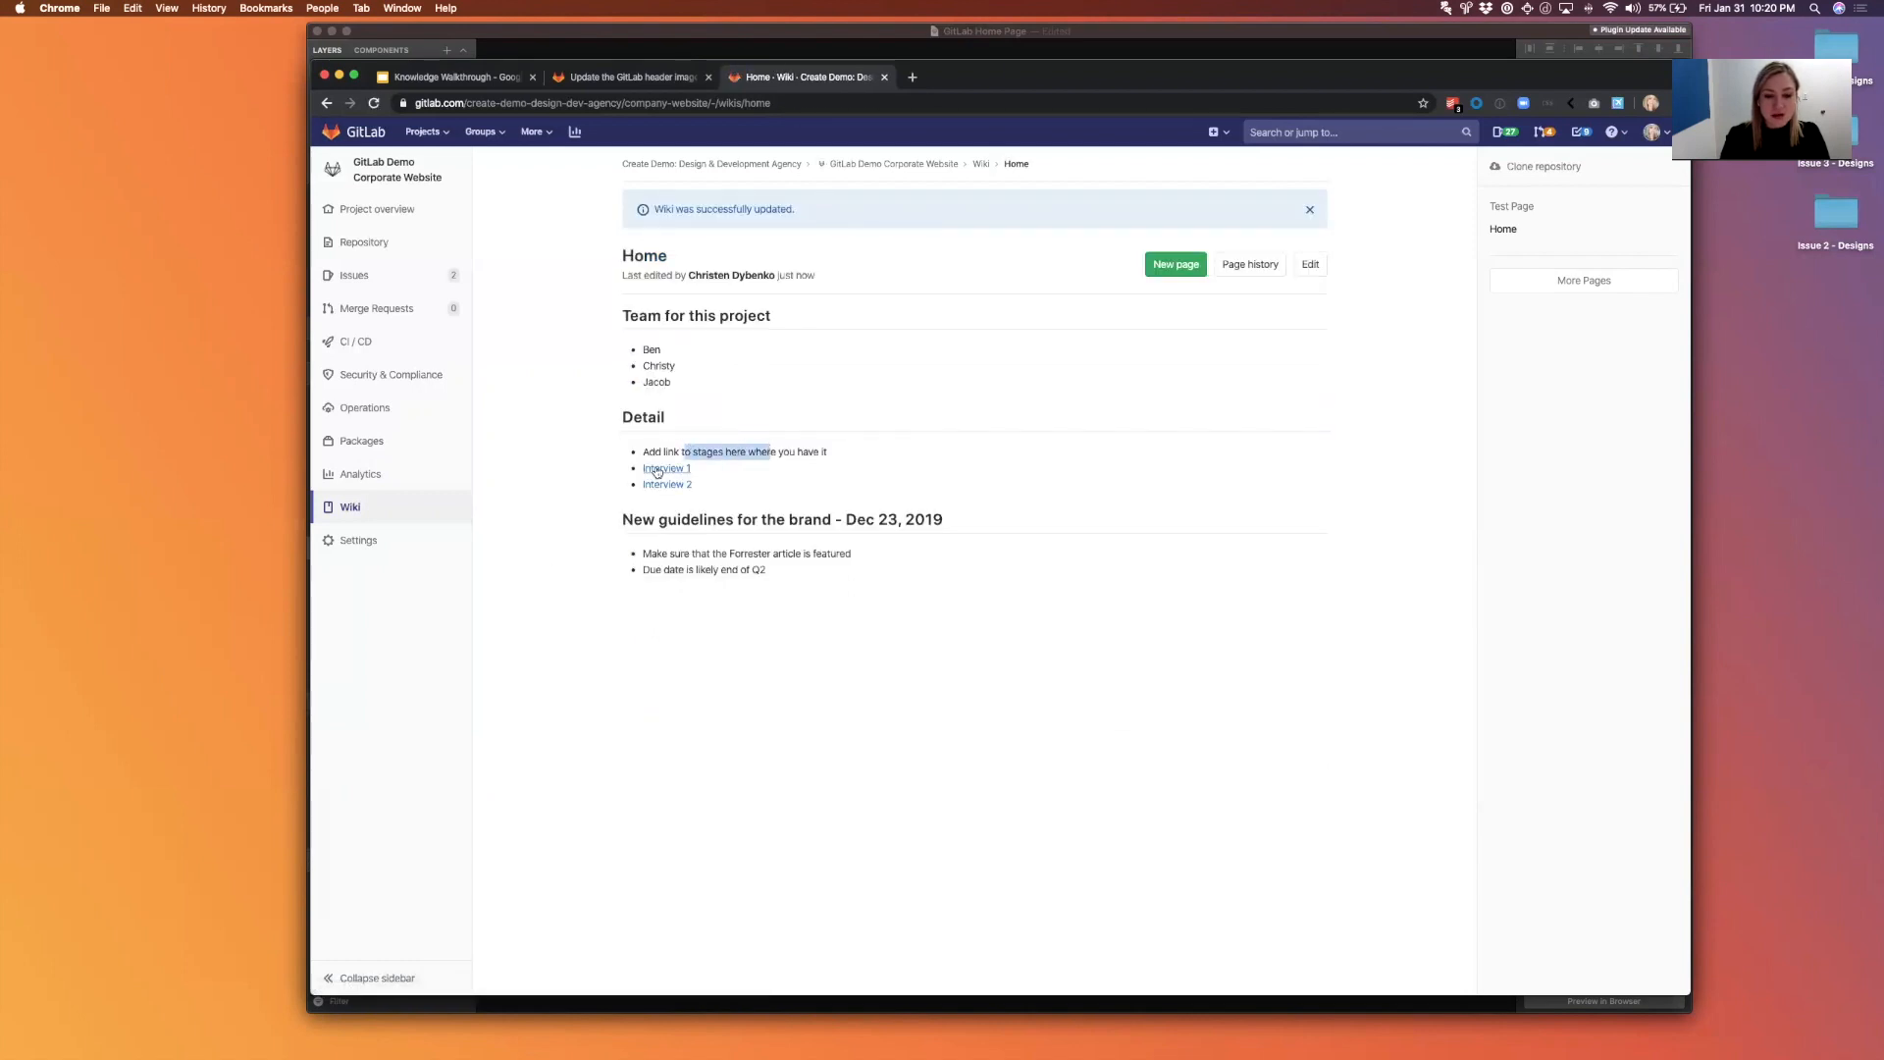
{"action": "mouse_move", "coordinate": [667, 485]}
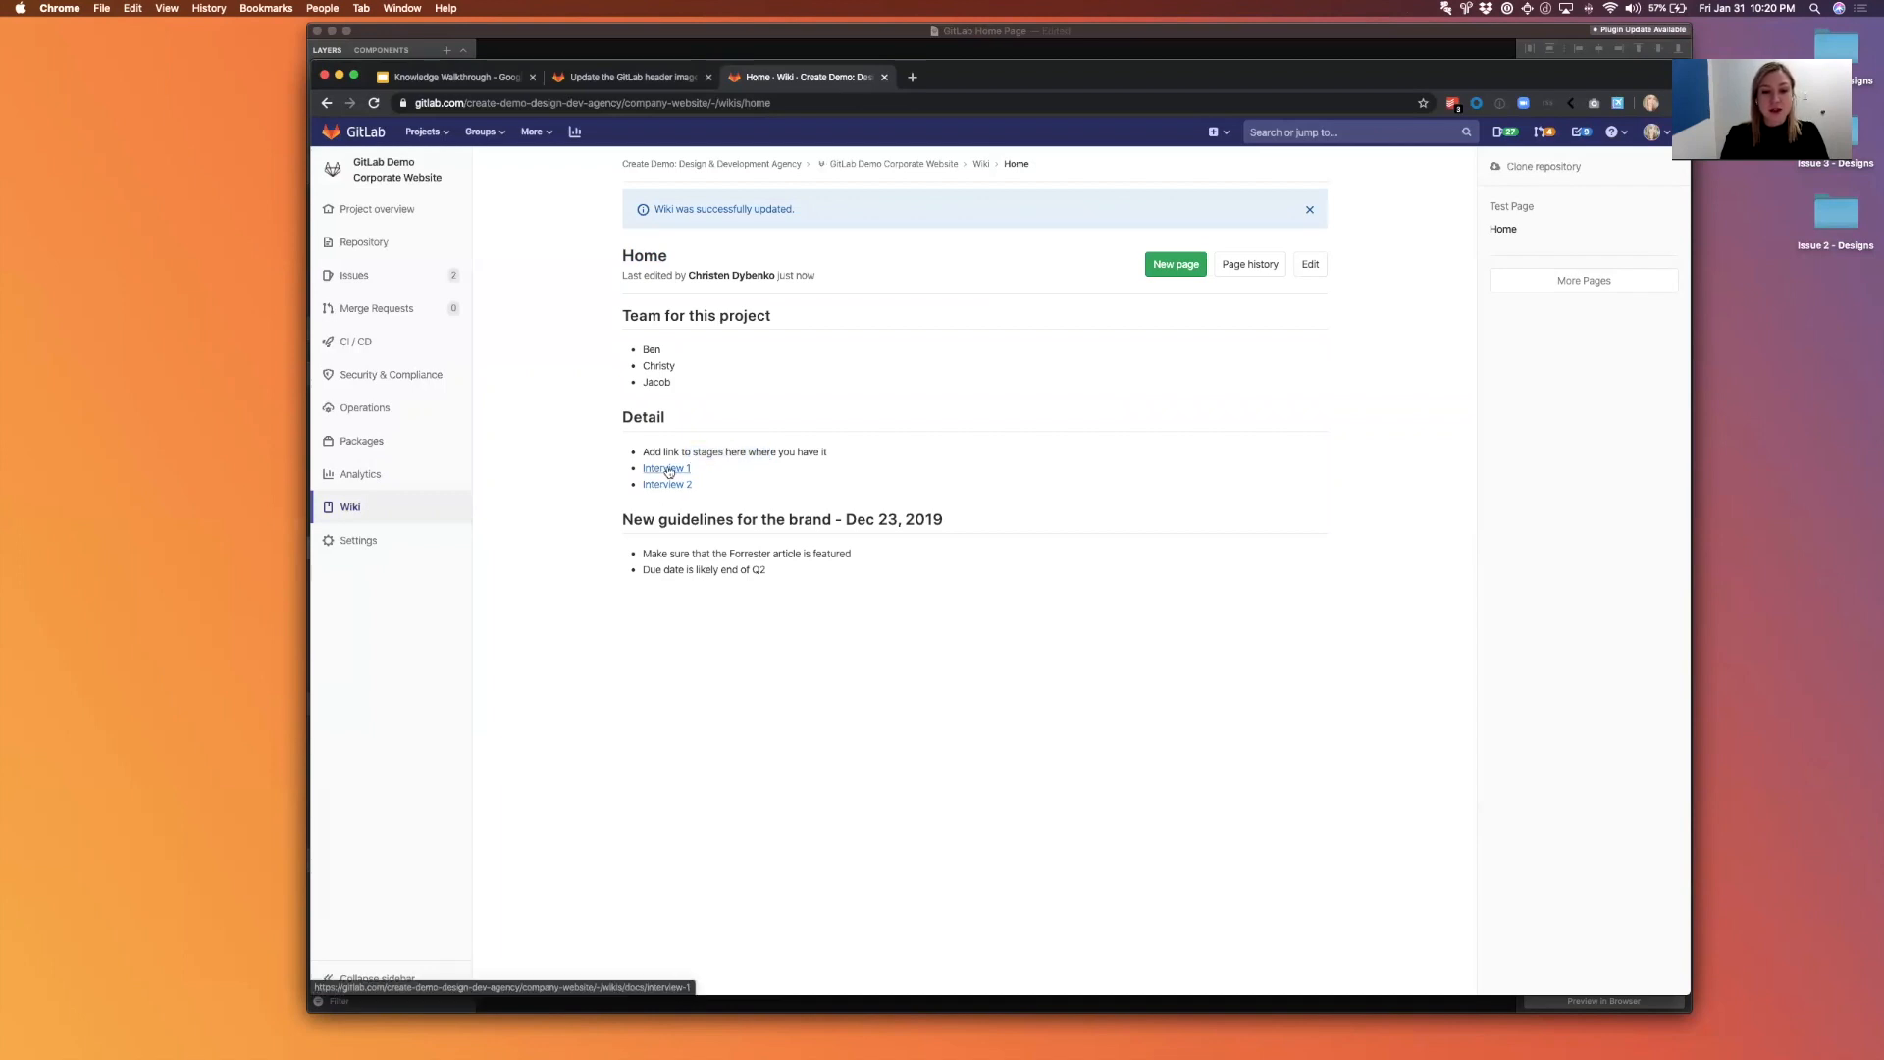
Step: Follow the Interview 1 link to reach the Create New Page form for docs/interview-1
{"action": "left_click", "coordinate": [667, 467]}
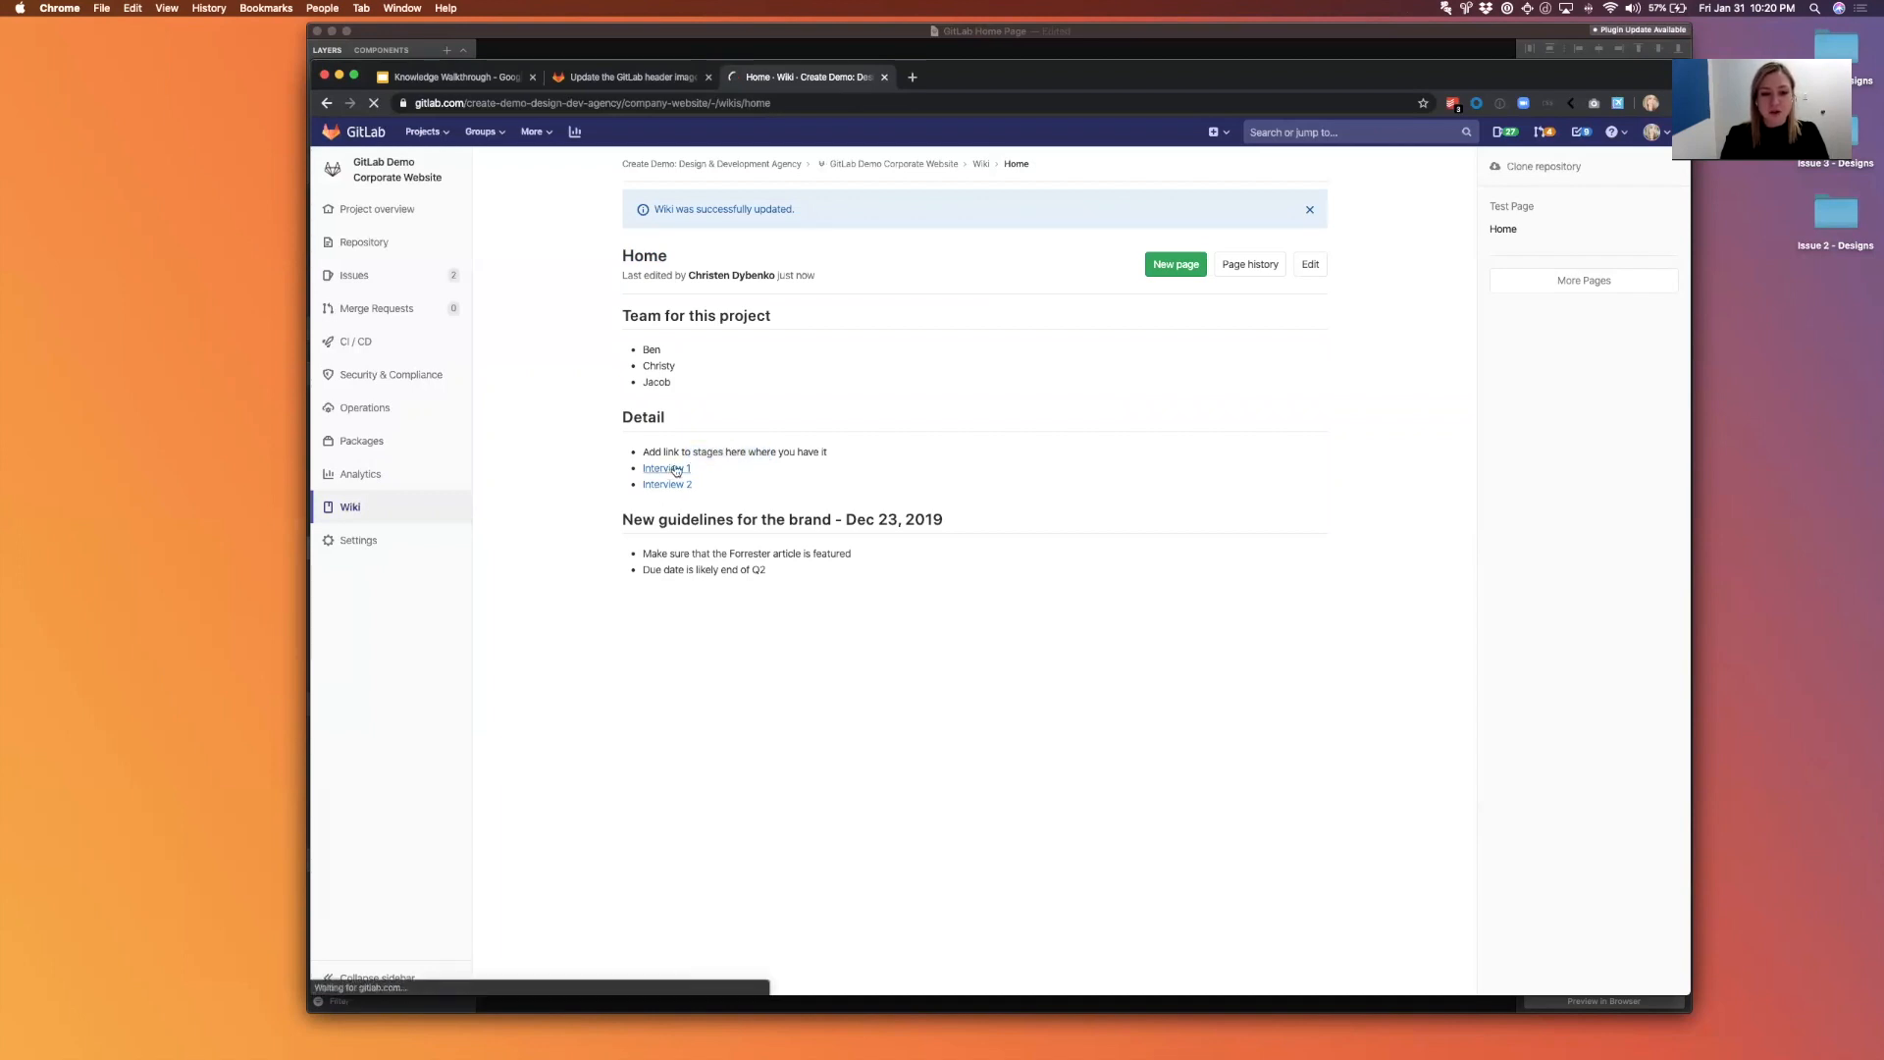
{"action": "left_click", "coordinate": [668, 467]}
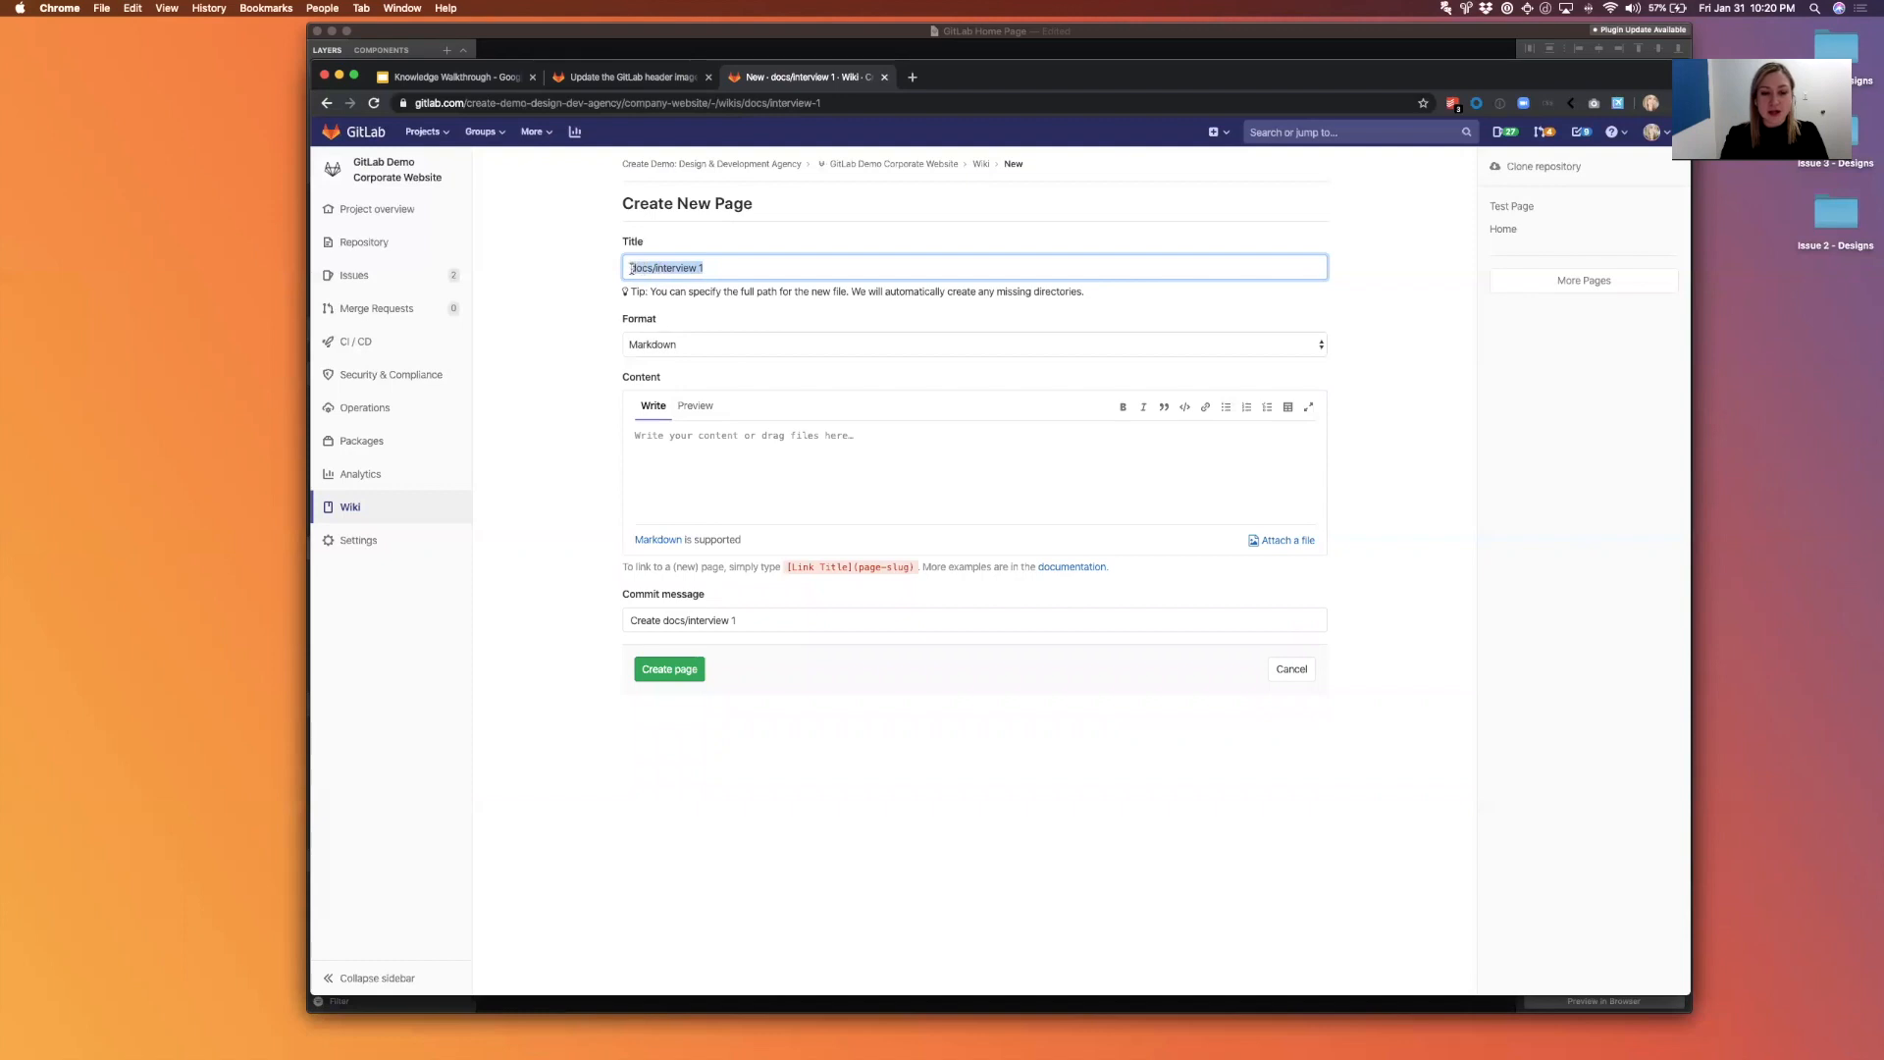
Step: Fill docs/interview-1 with a '# Notes' heading and One, Two, Three bullets, preview, and create the page
{"action": "left_click", "coordinate": [709, 267]}
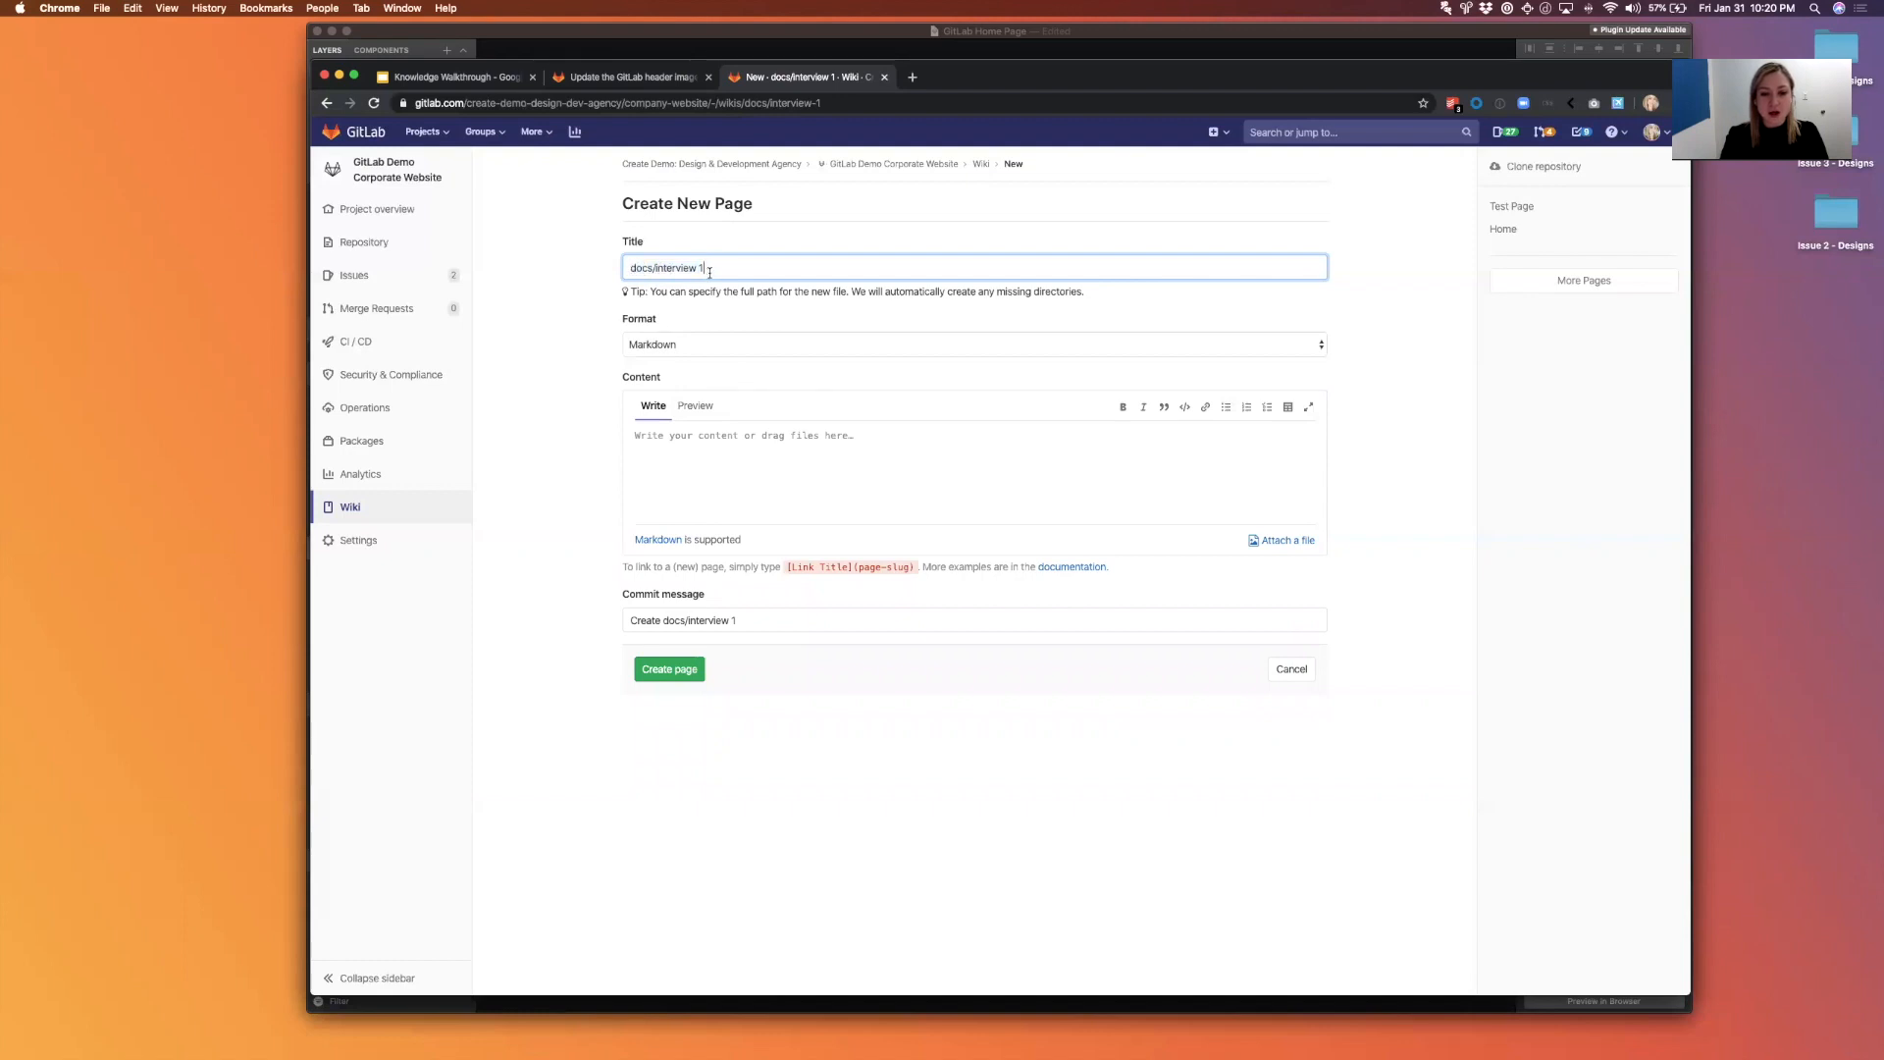
{"action": "left_click", "coordinate": [974, 469]}
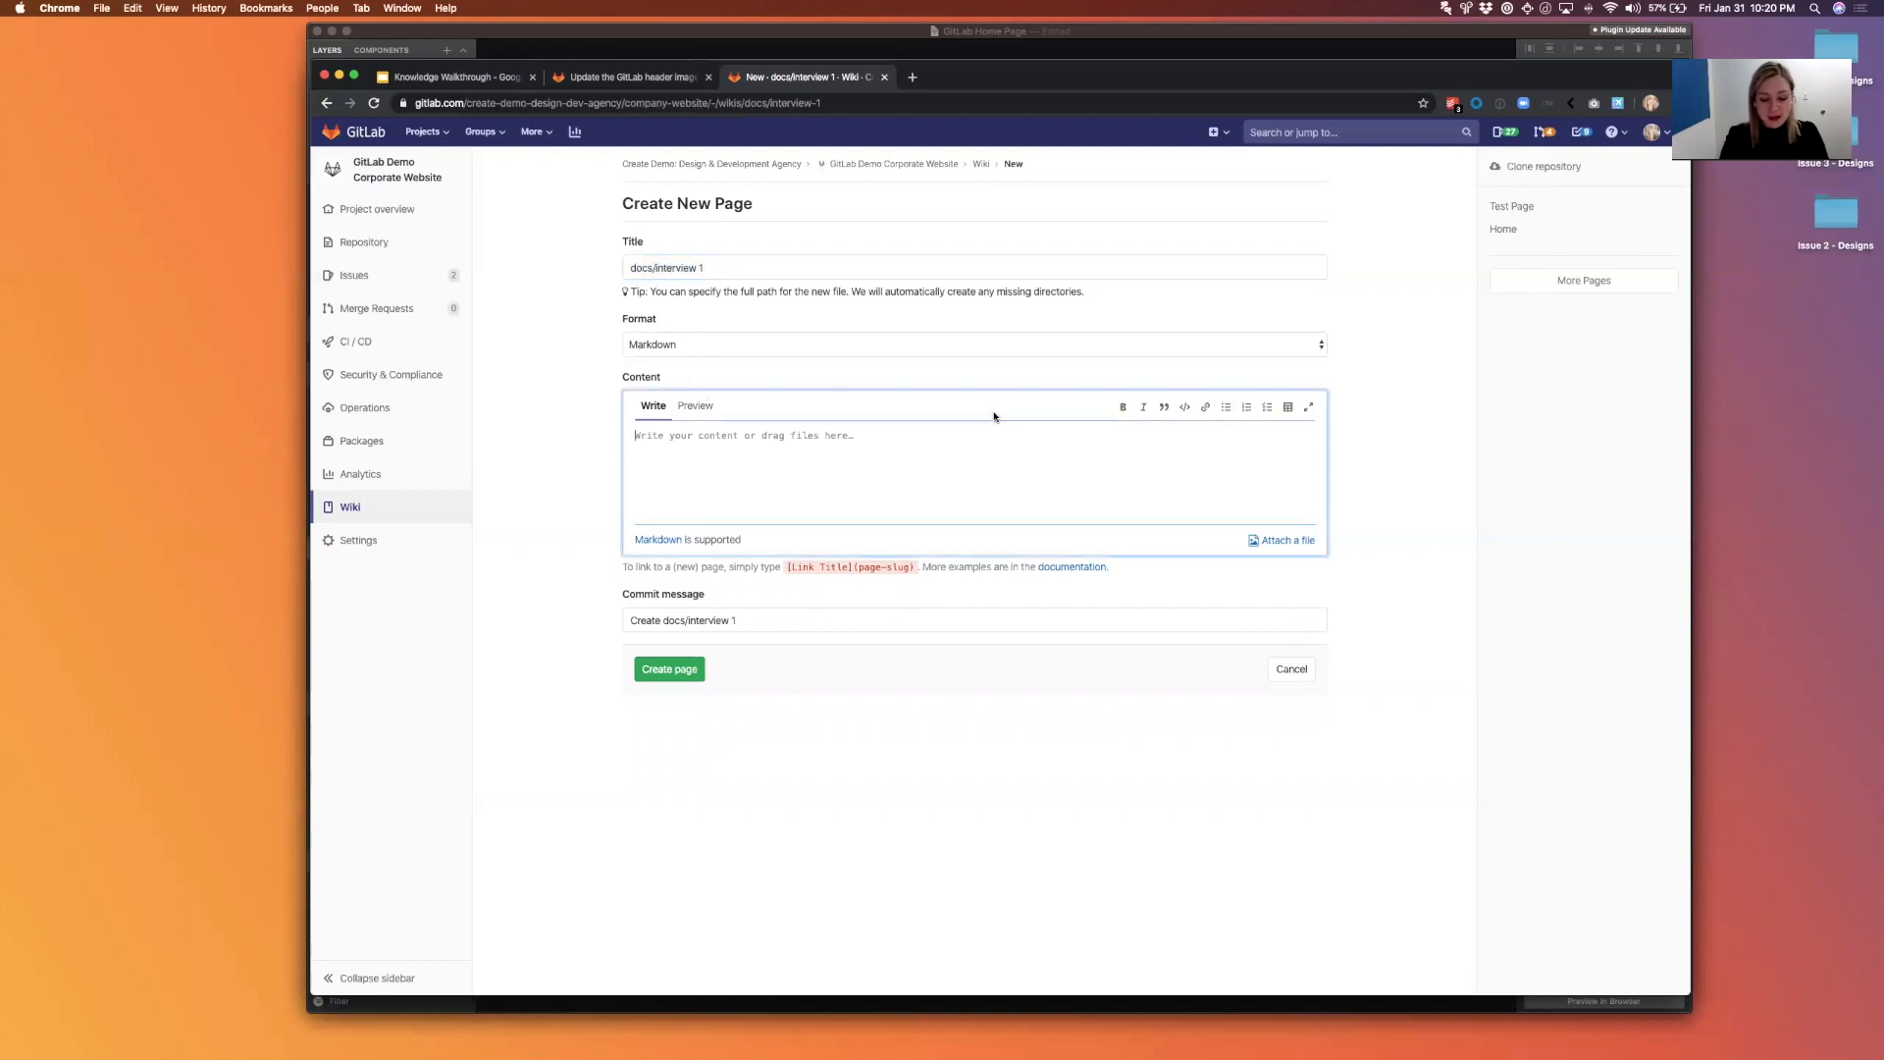
{"action": "type", "text": "#"}
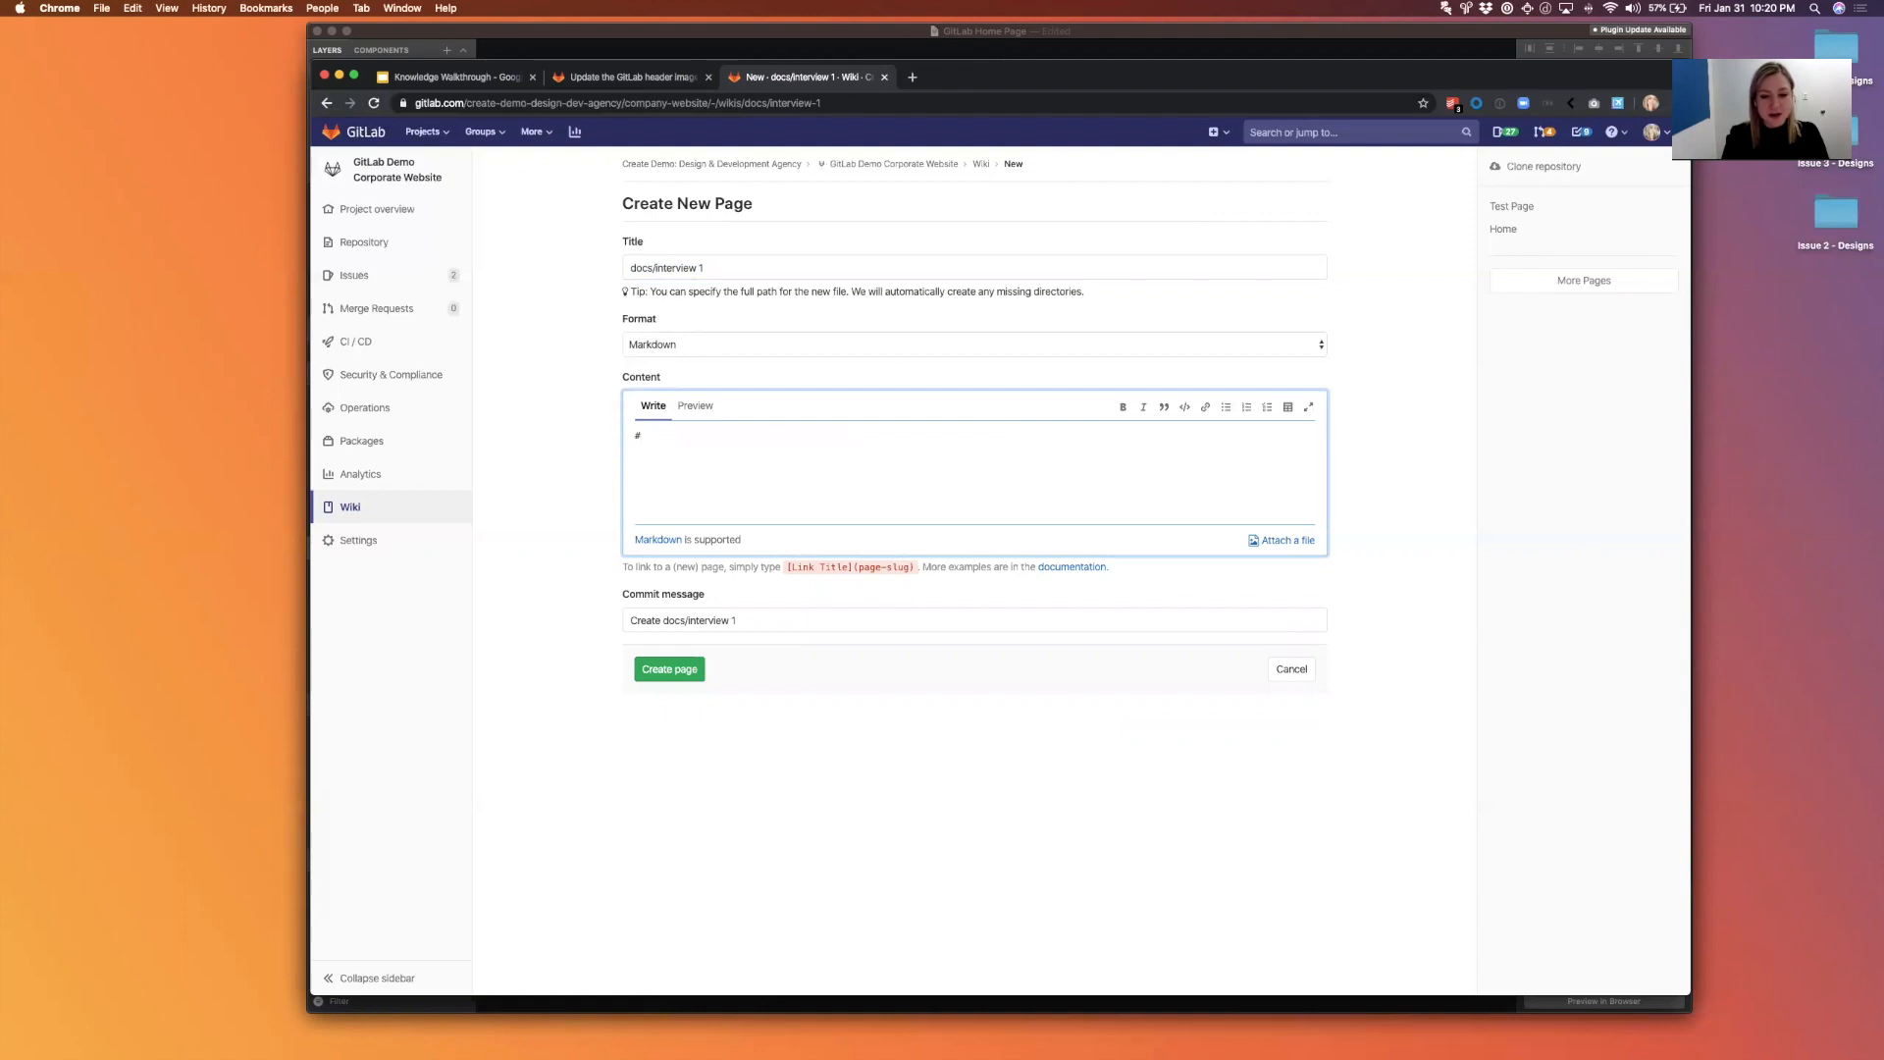
{"action": "type", "text": "Notes"}
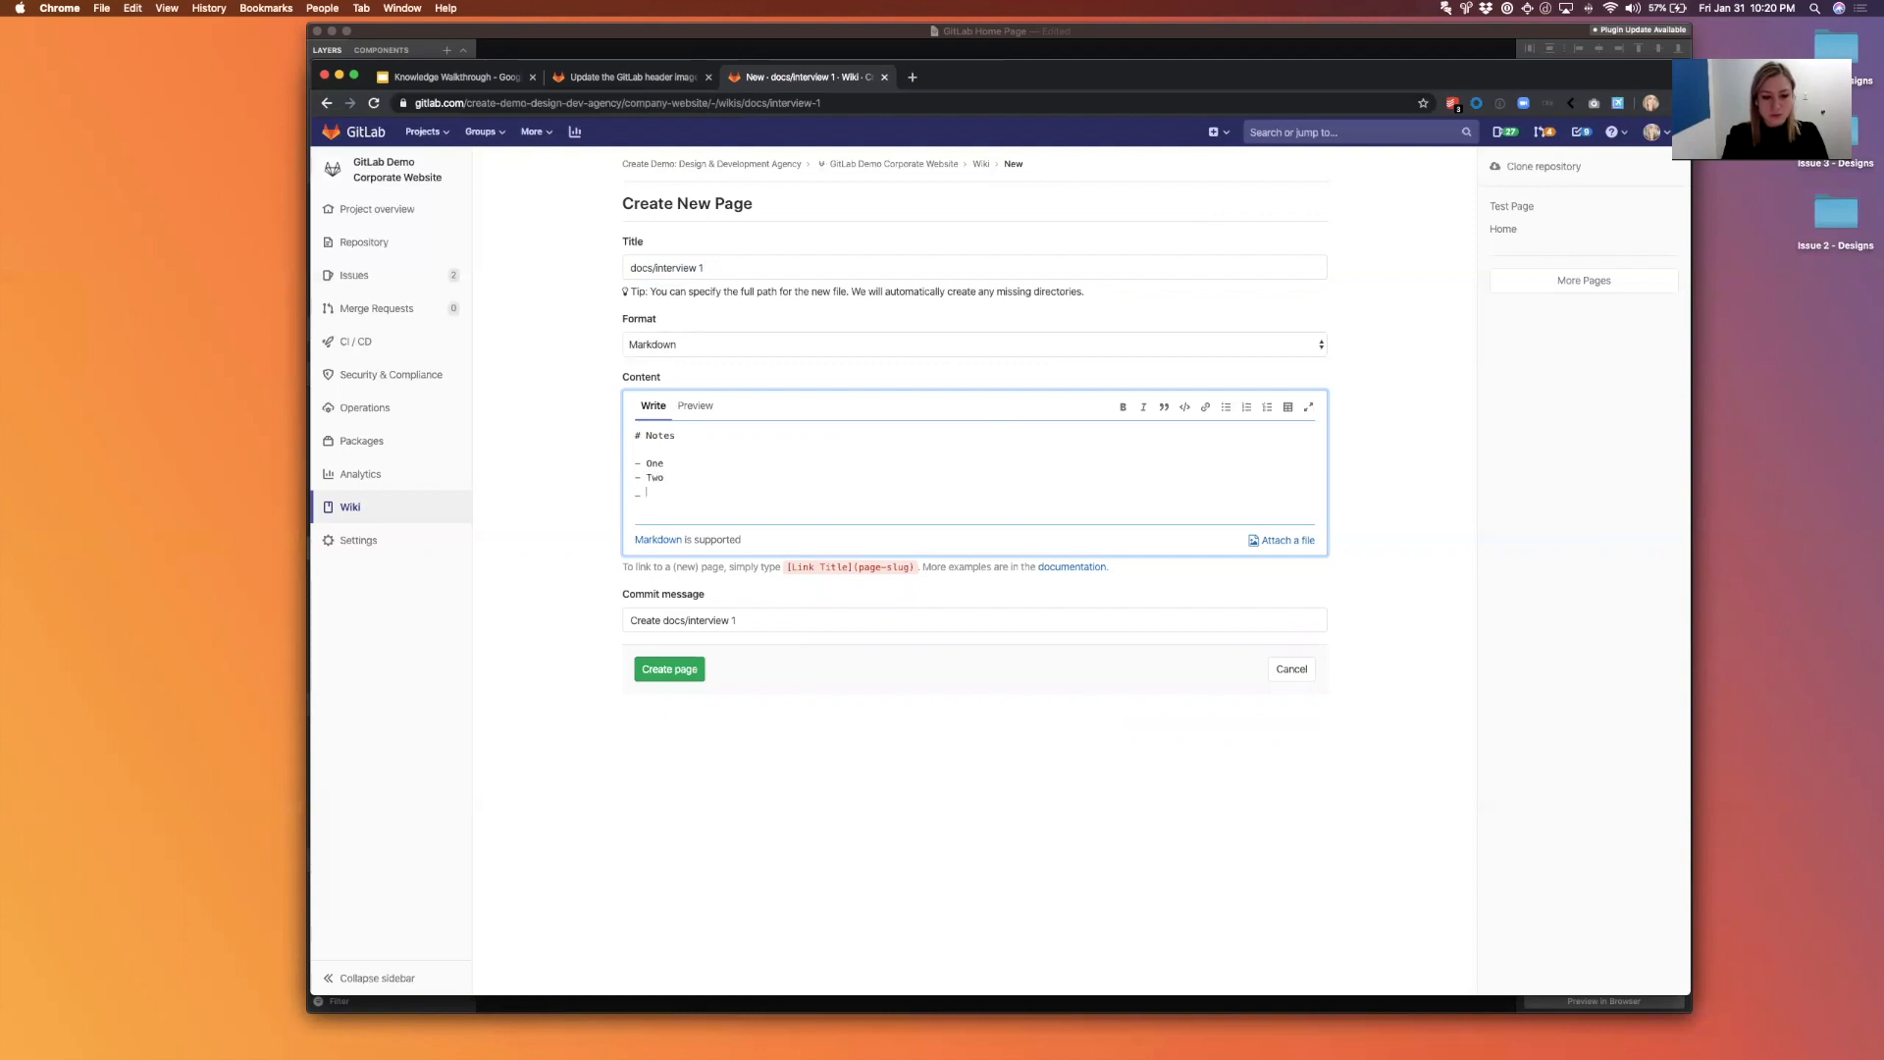
{"action": "type", "text": "Three"}
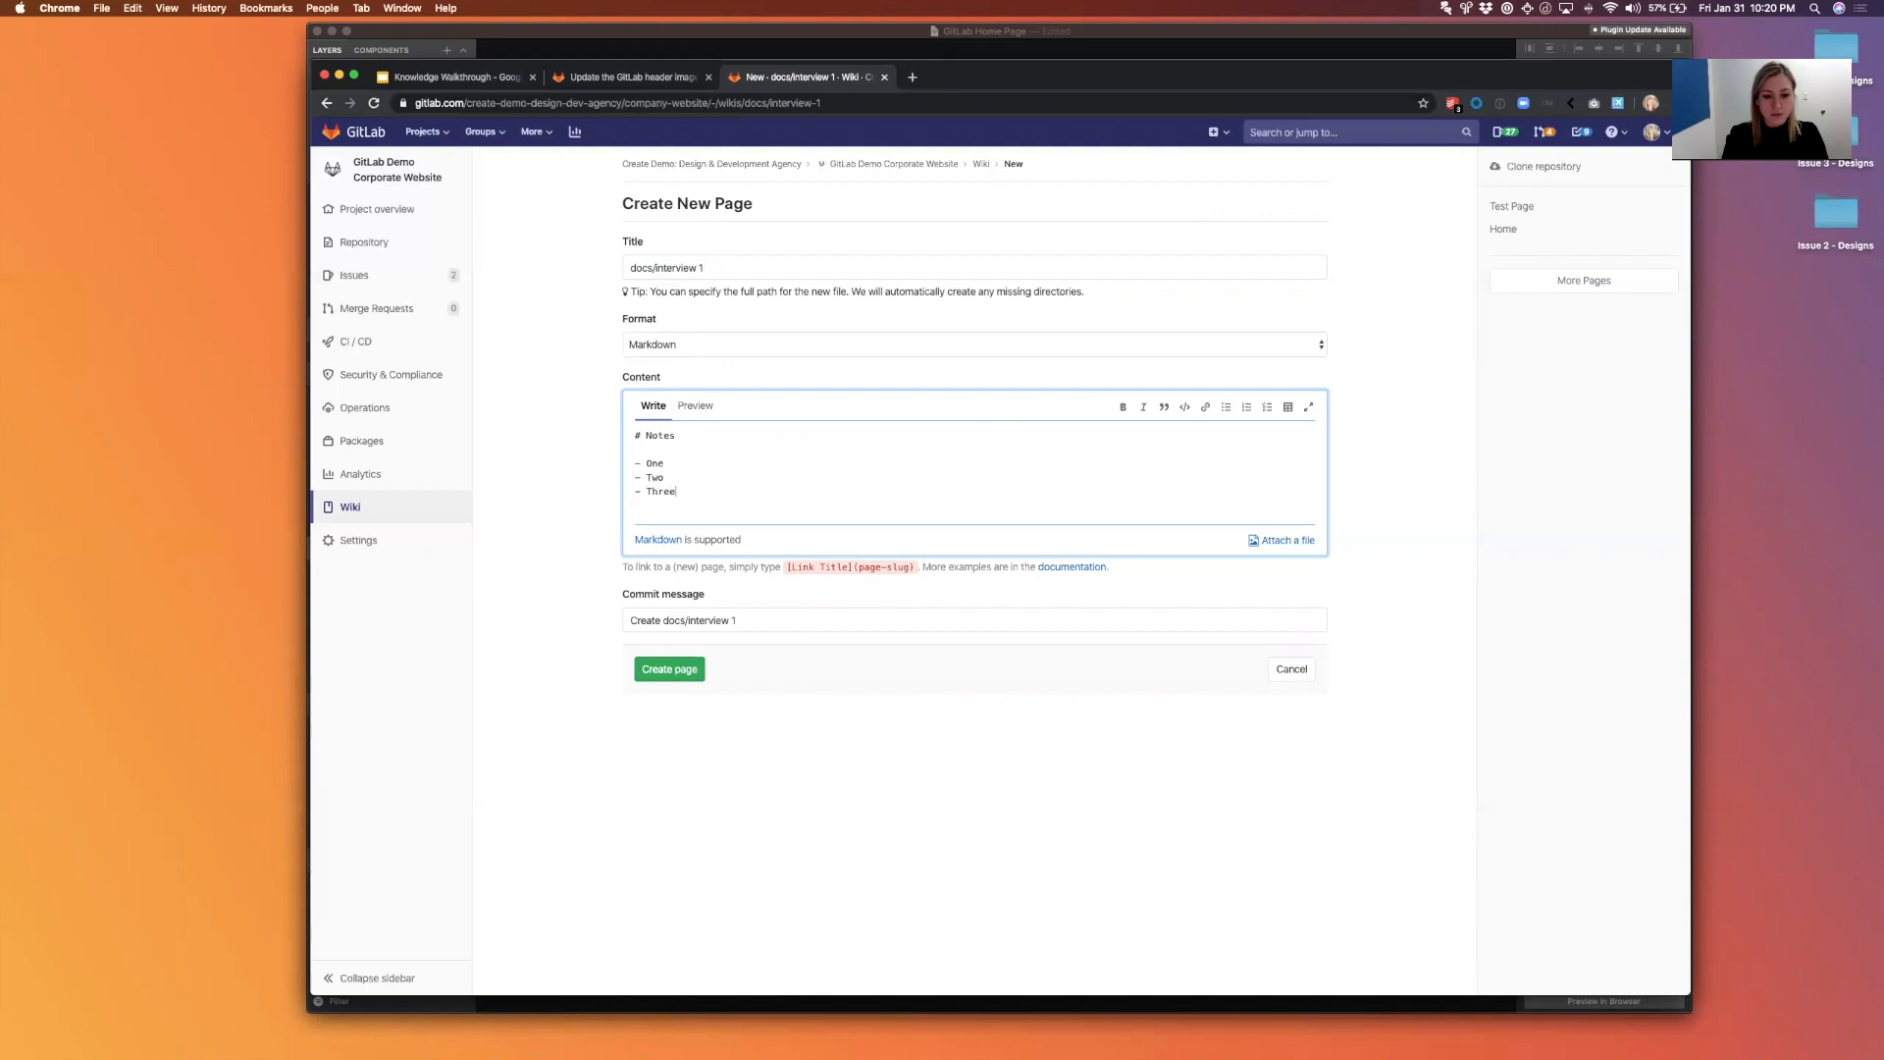
{"action": "left_click", "coordinate": [695, 404]}
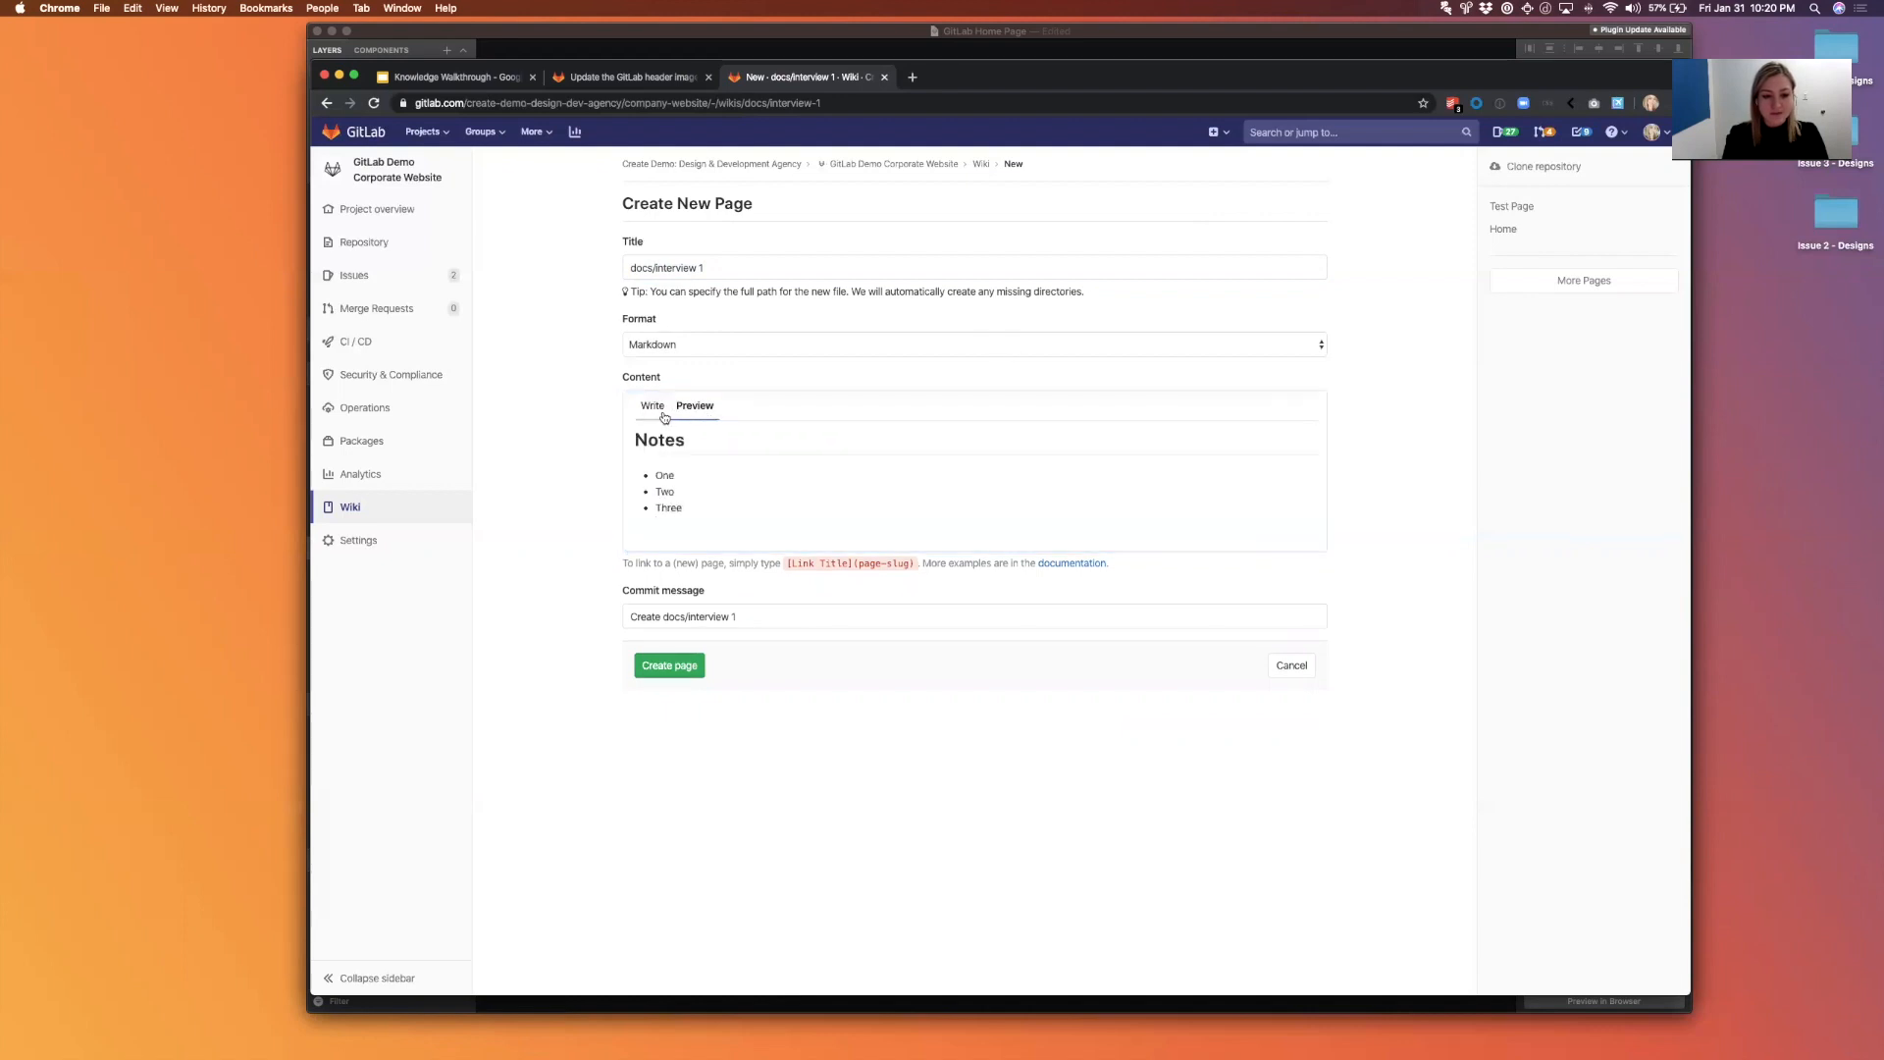
{"action": "left_click", "coordinate": [652, 405]}
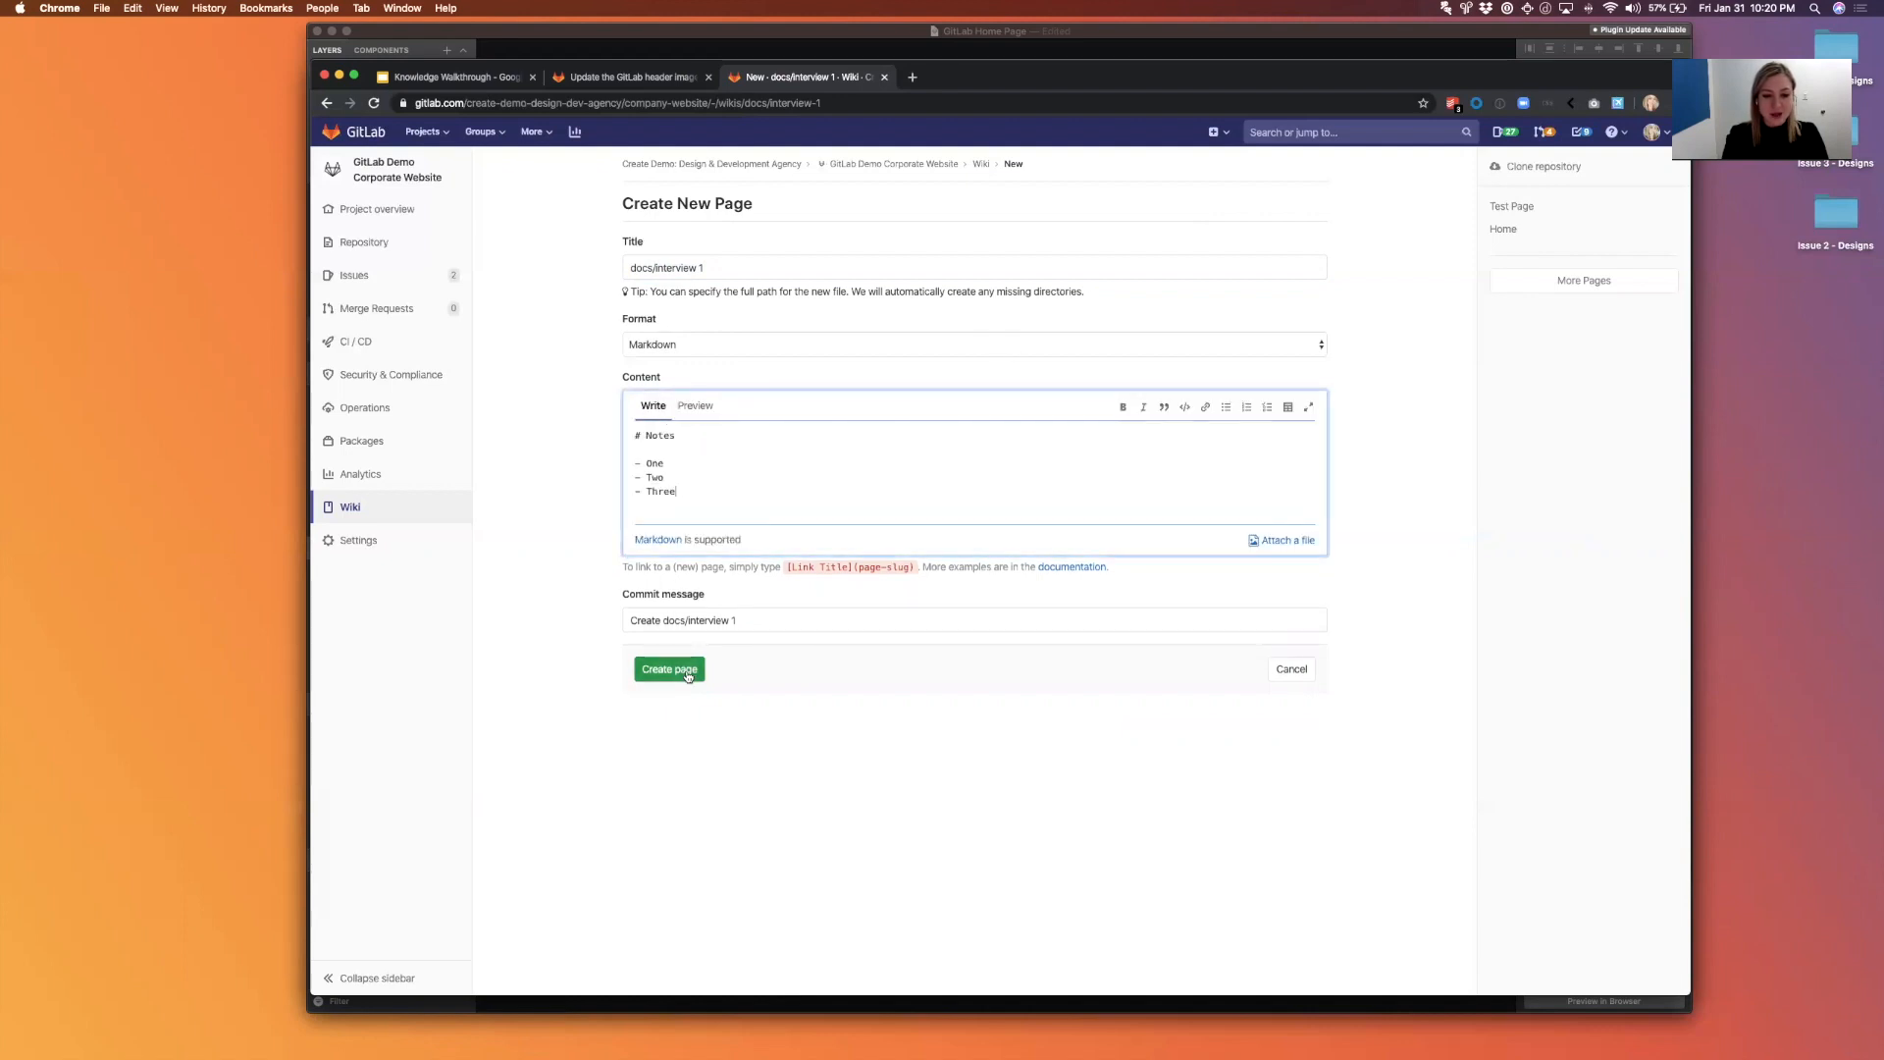
{"action": "left_click", "coordinate": [668, 669]}
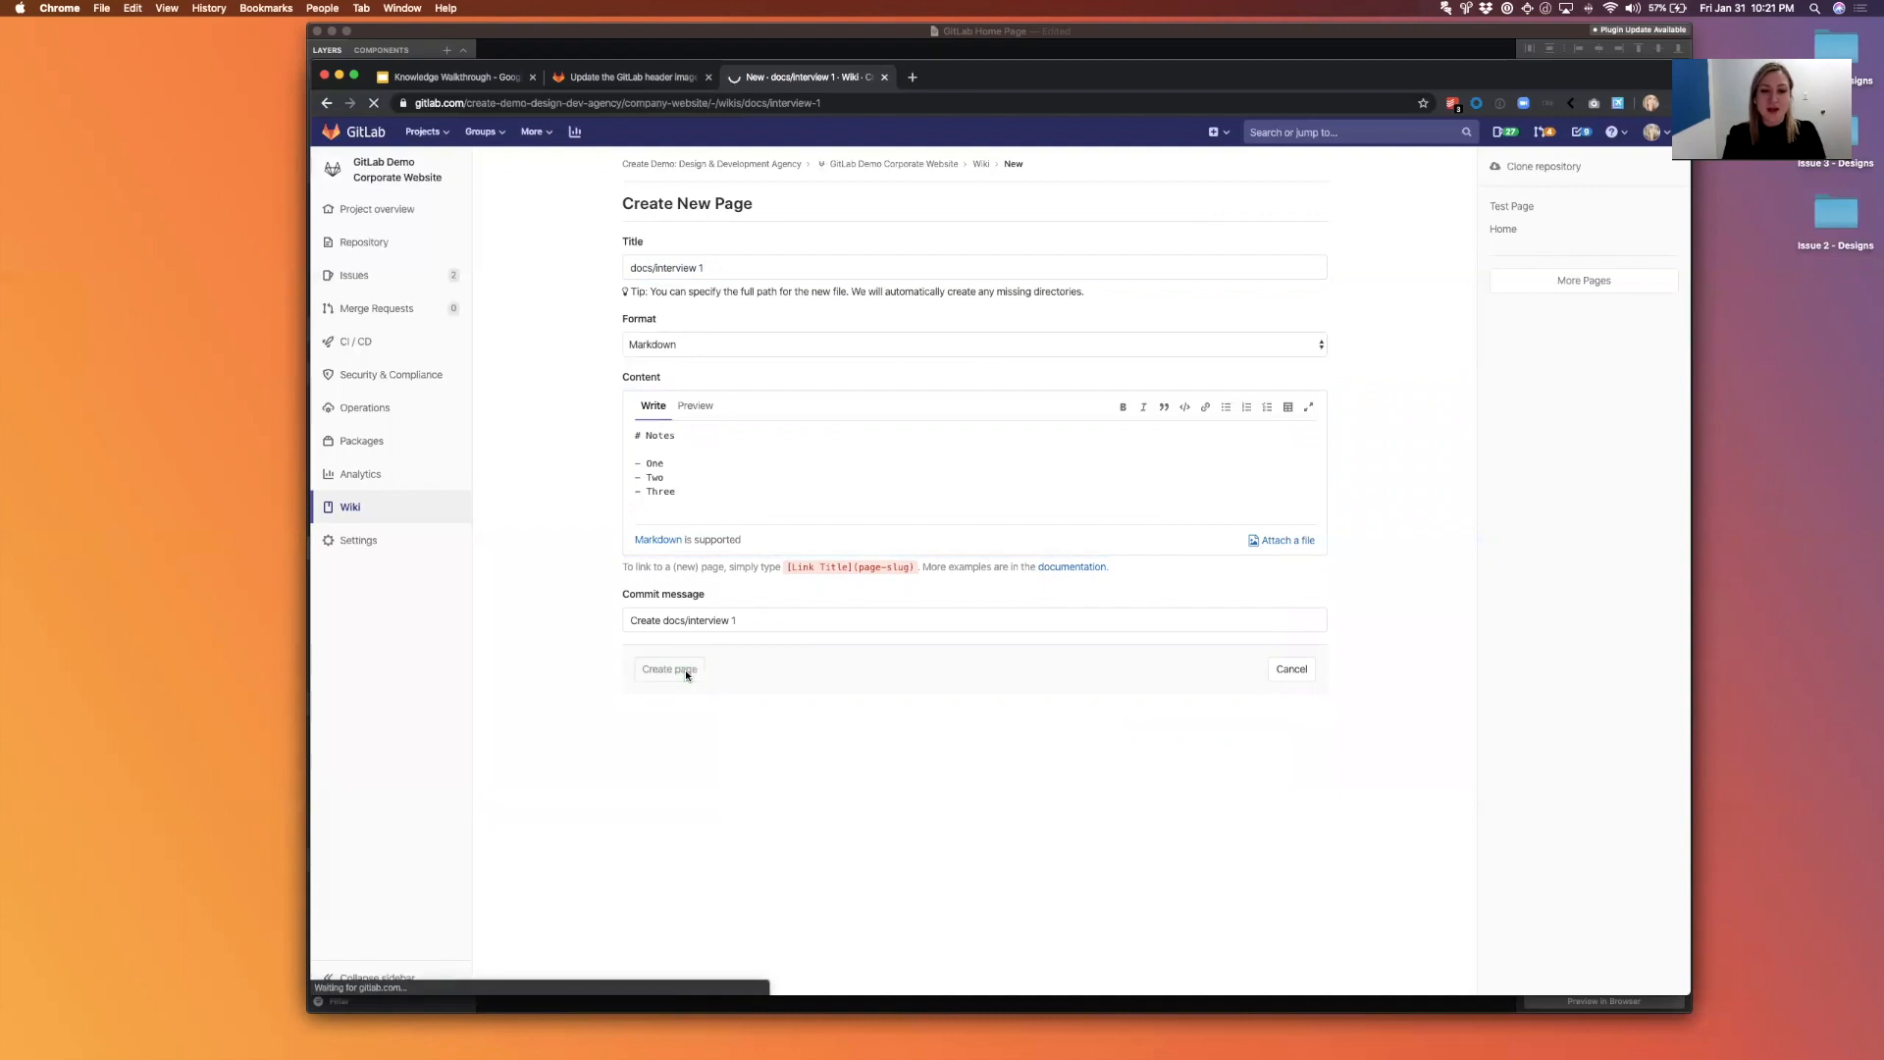
{"action": "left_click", "coordinate": [668, 669]}
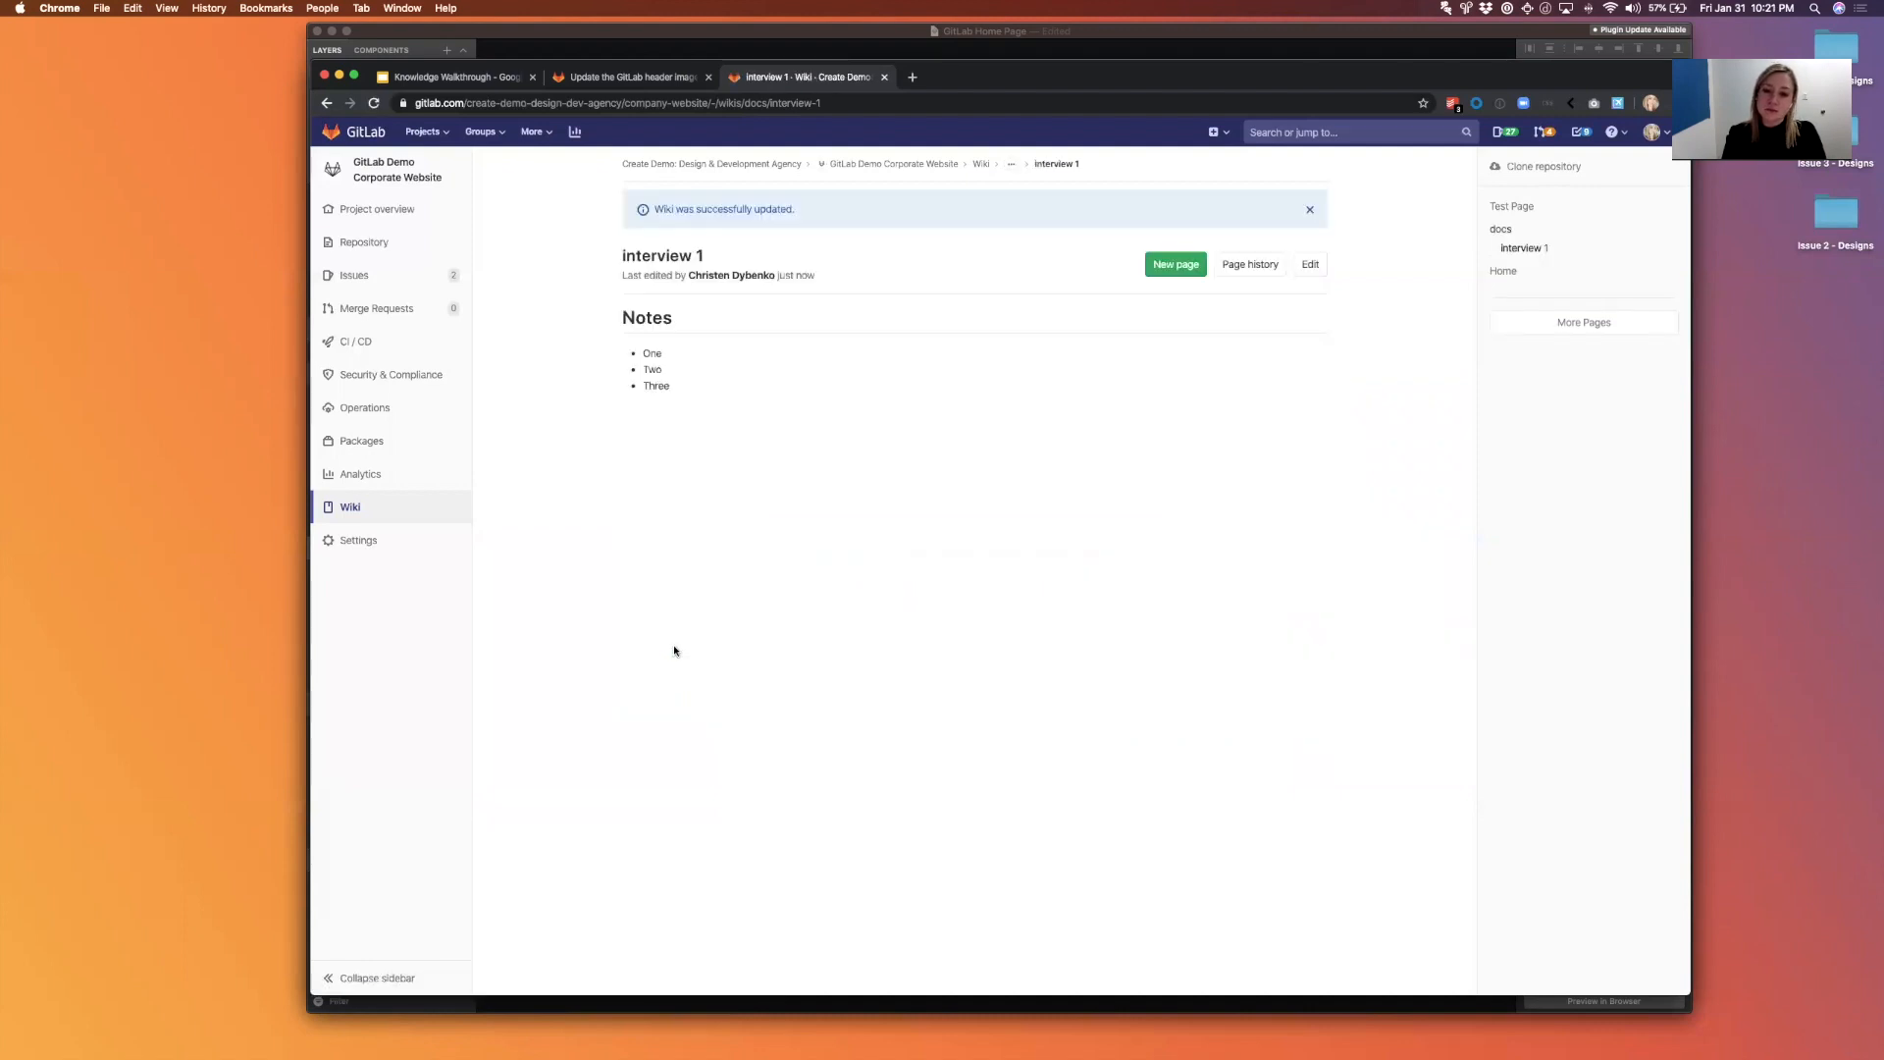
{"action": "mouse_move", "coordinate": [751, 238]}
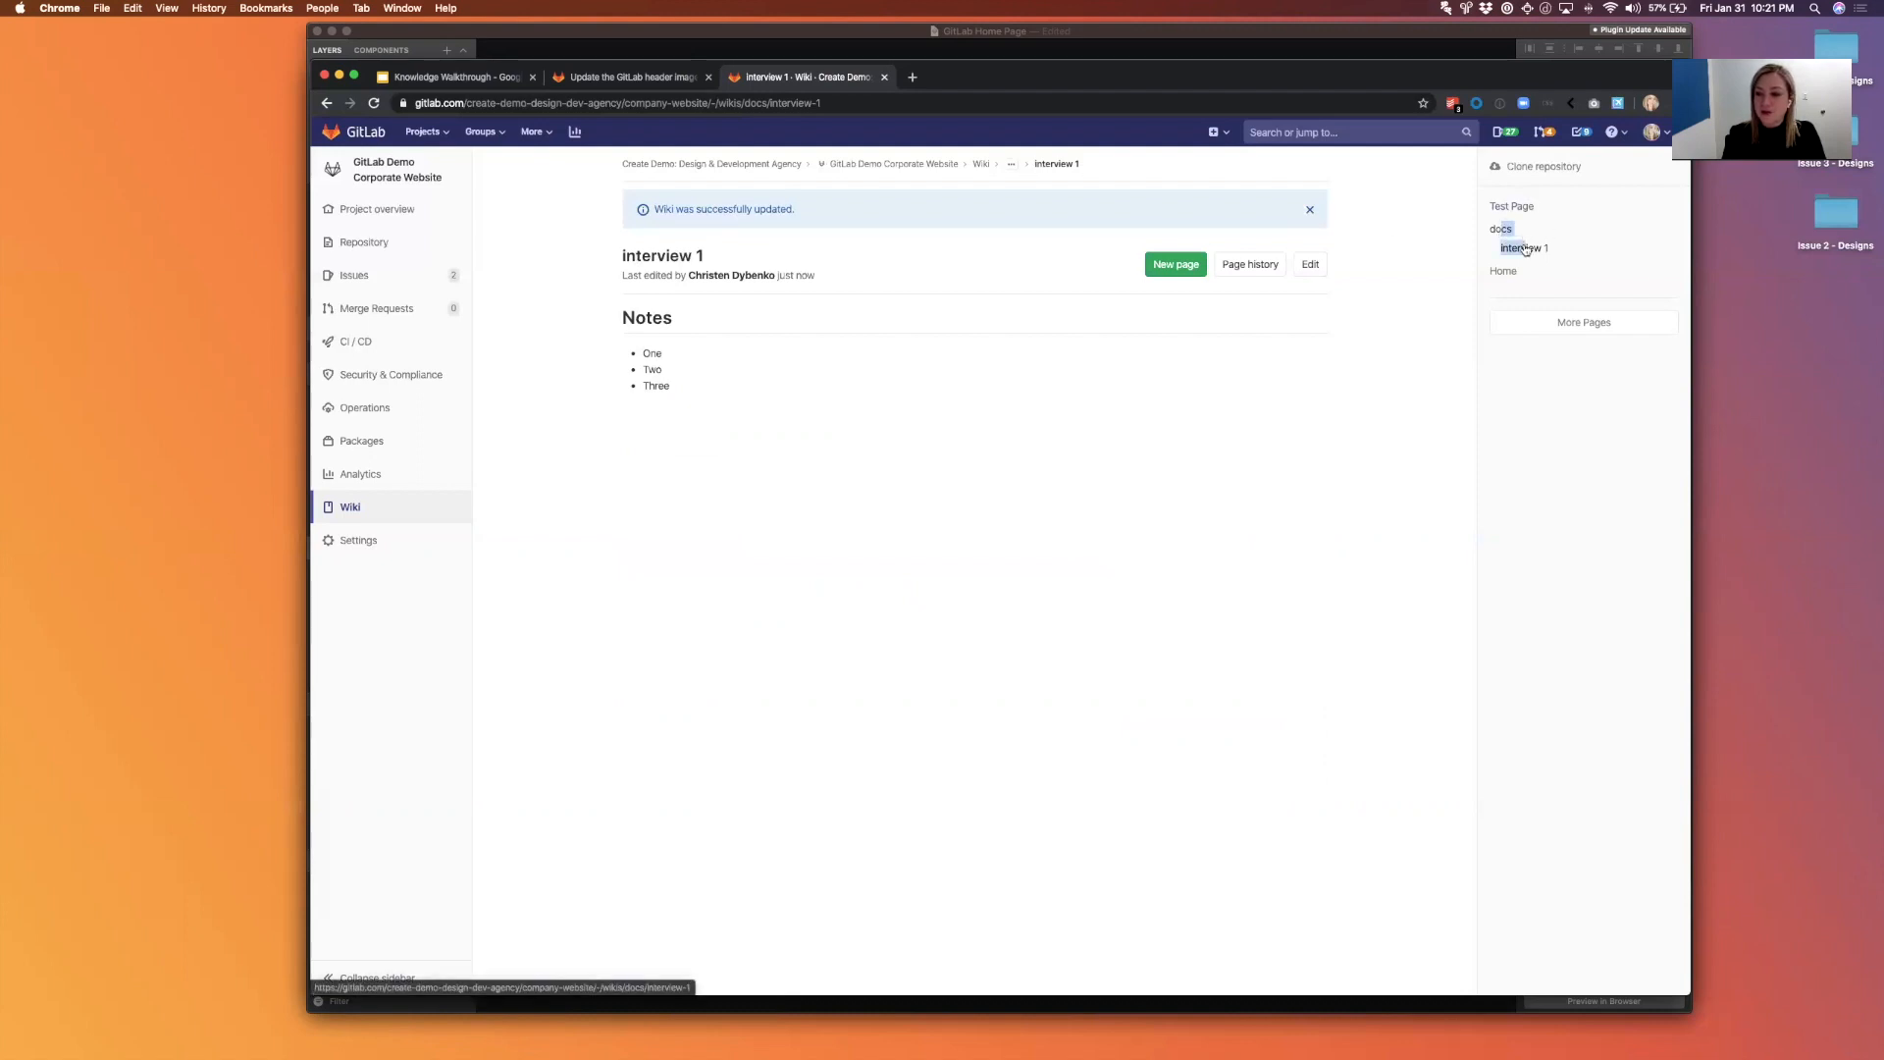
{"action": "mouse_move", "coordinate": [1514, 230]}
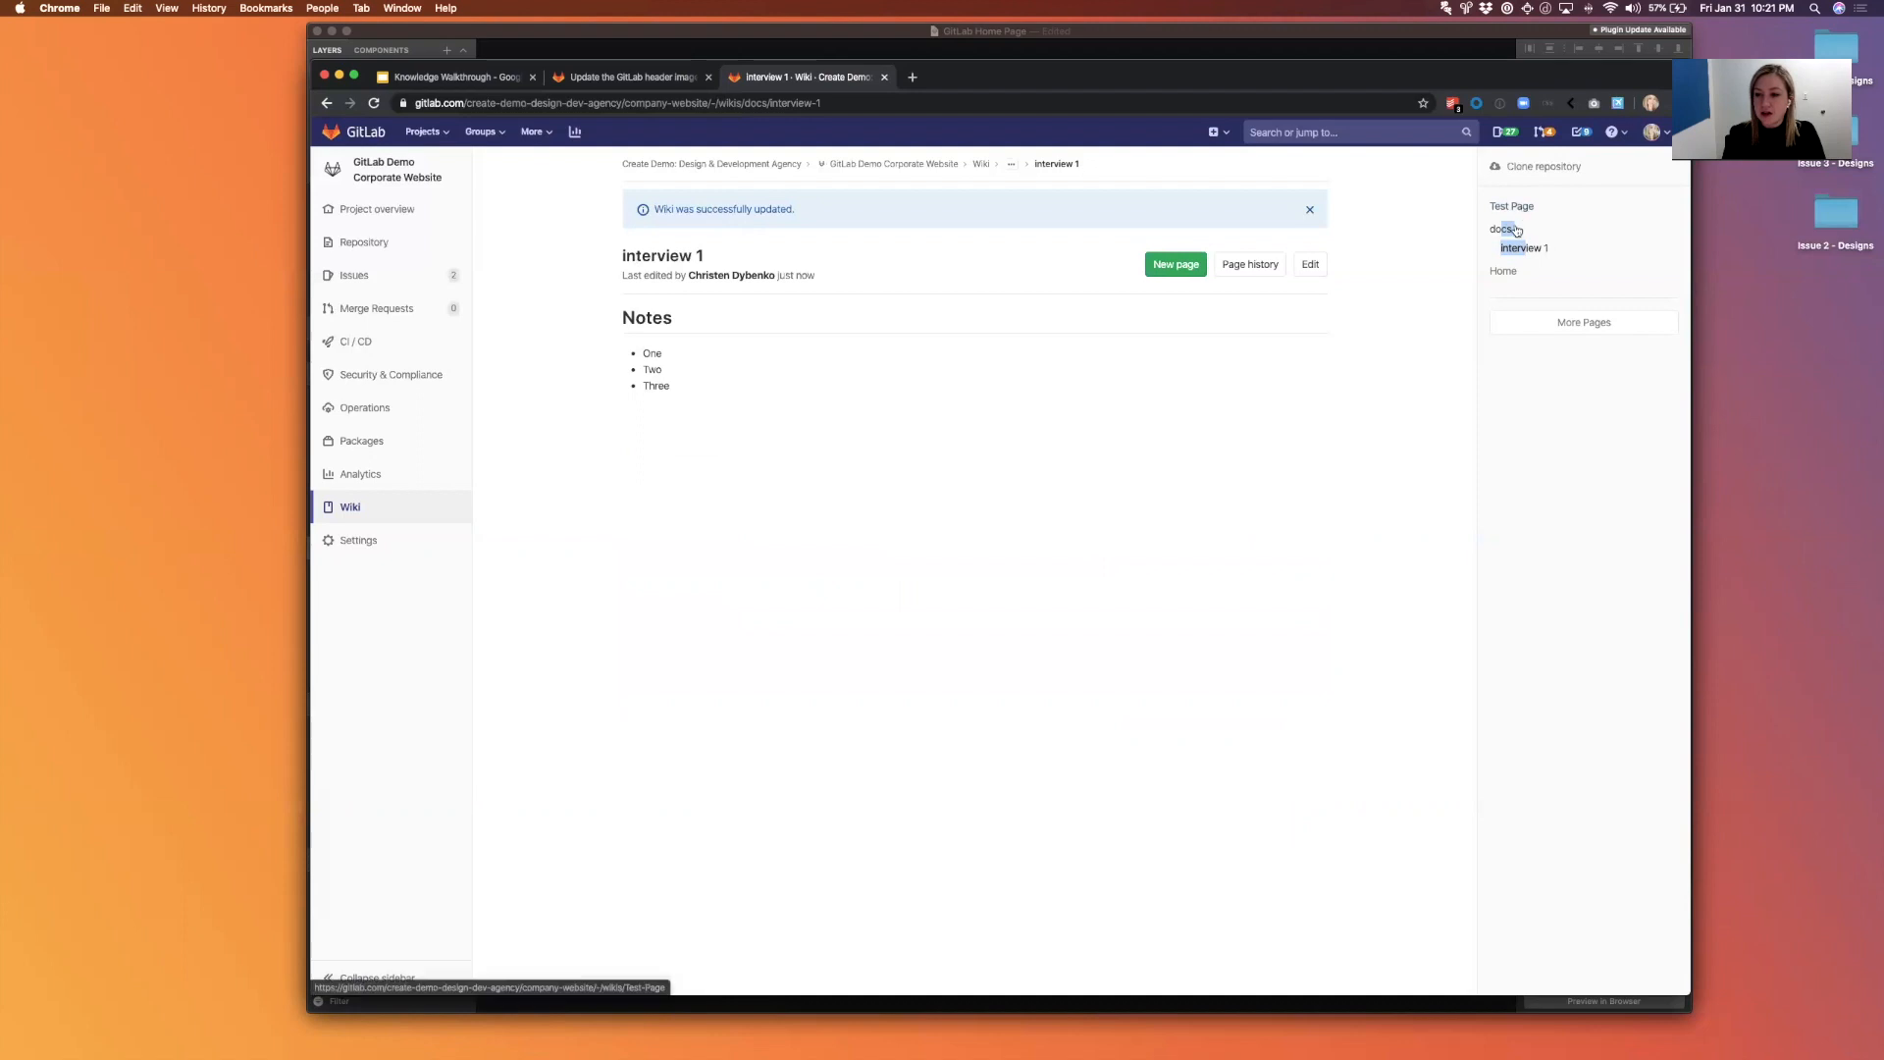
Step: Visit Test Page and Home from the sidebar, then follow the Interview 2 link to its new page form
{"action": "left_click", "coordinate": [1511, 206]}
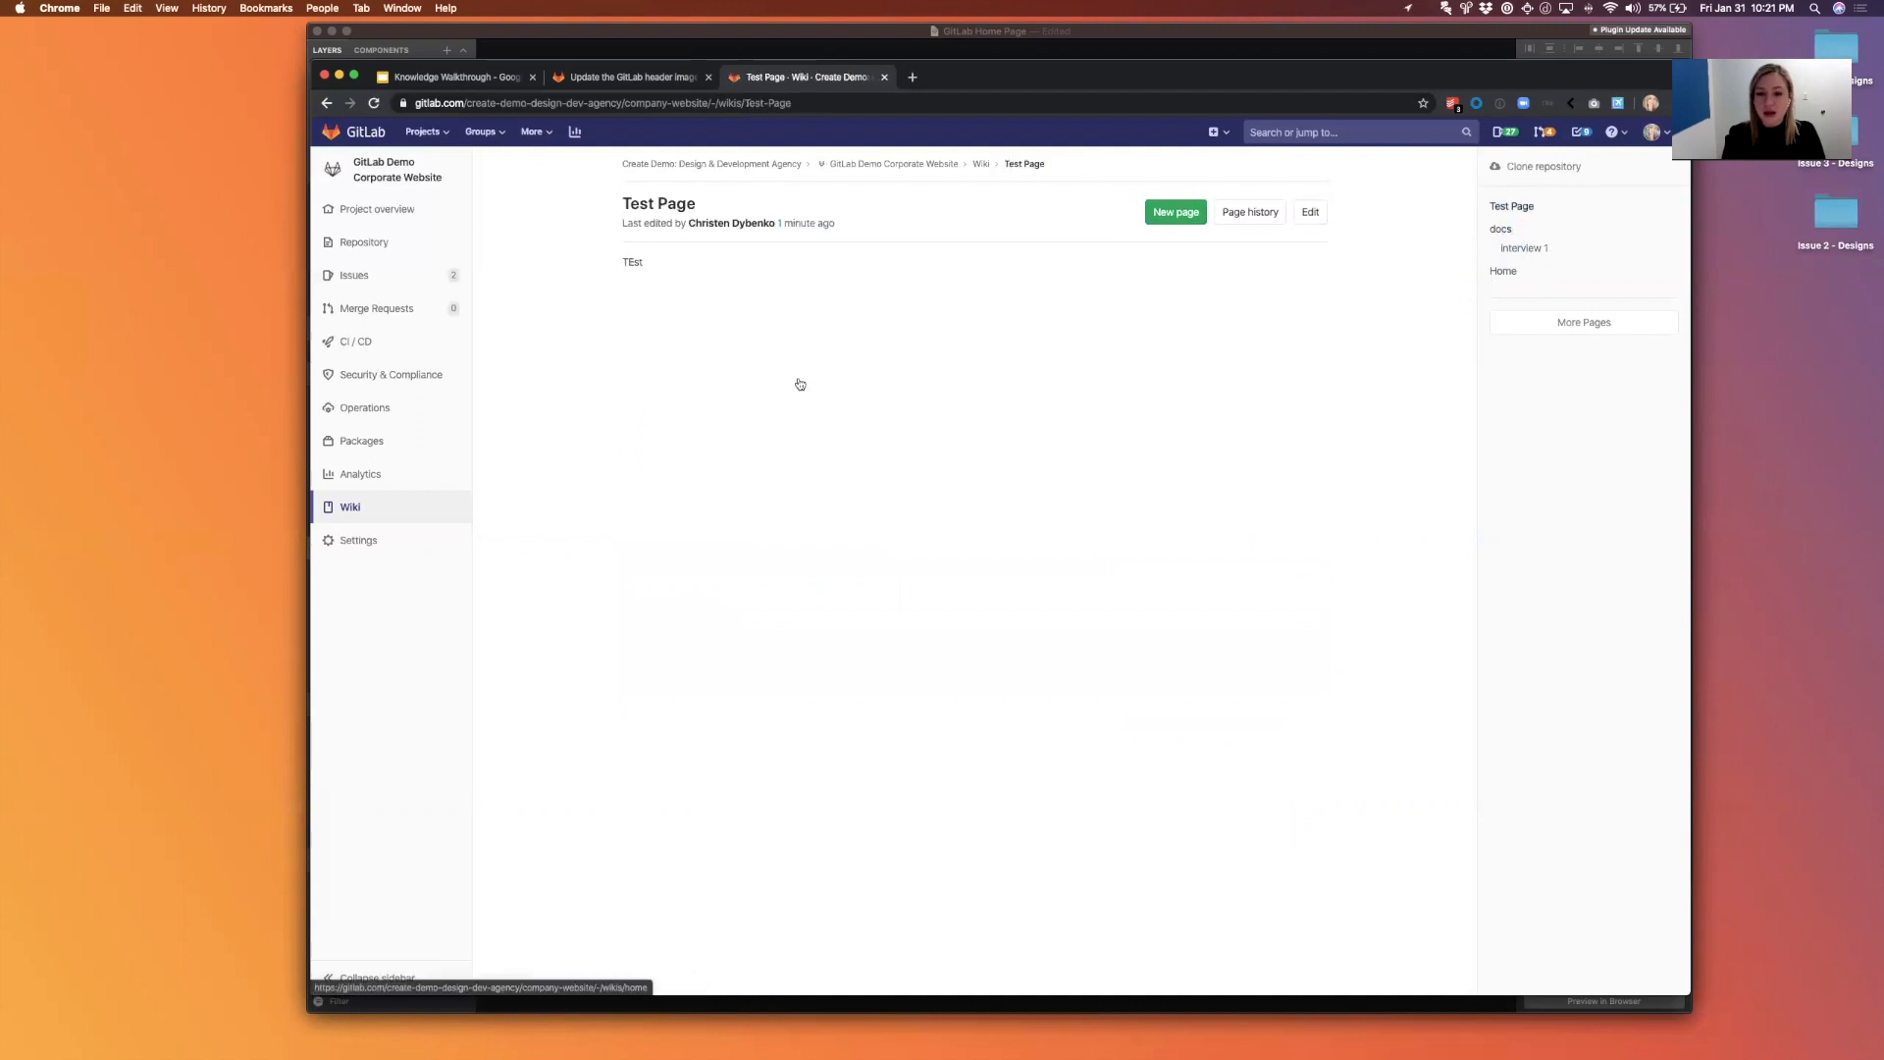
{"action": "left_click", "coordinate": [1503, 271]}
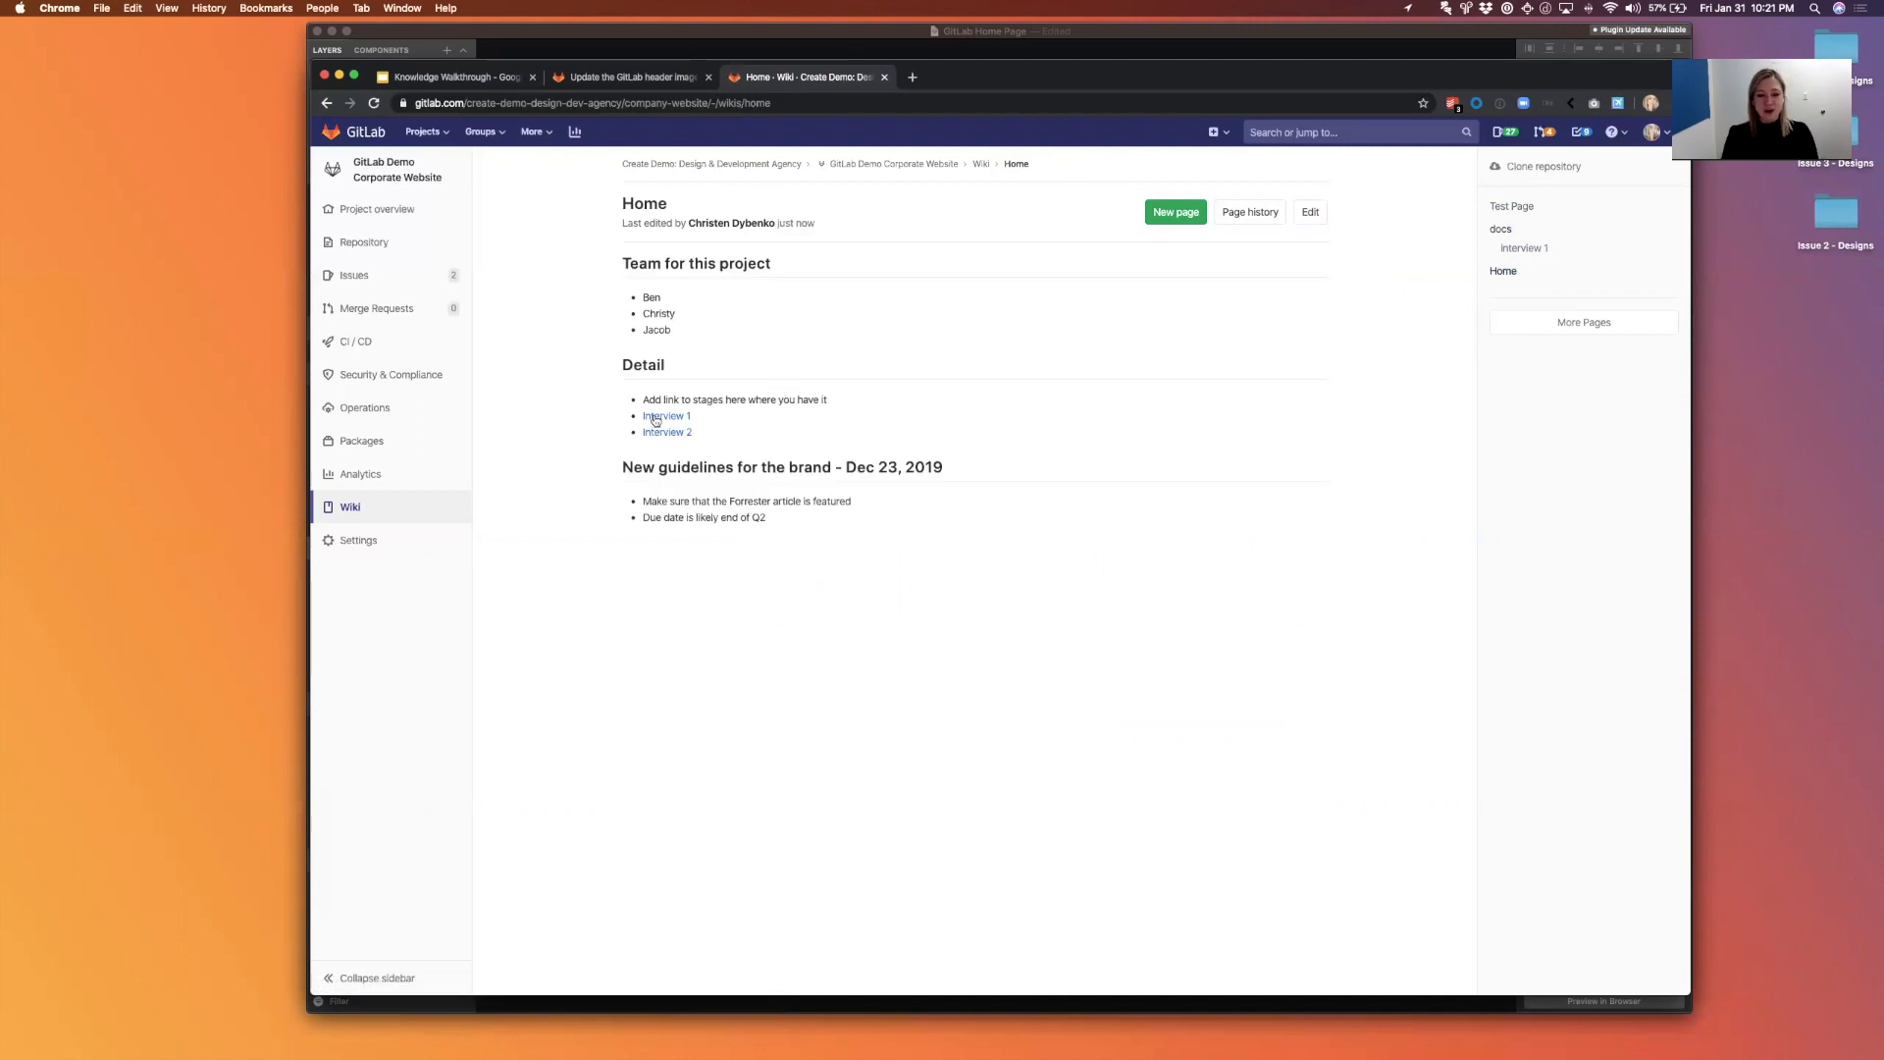
{"action": "mouse_move", "coordinate": [668, 432]}
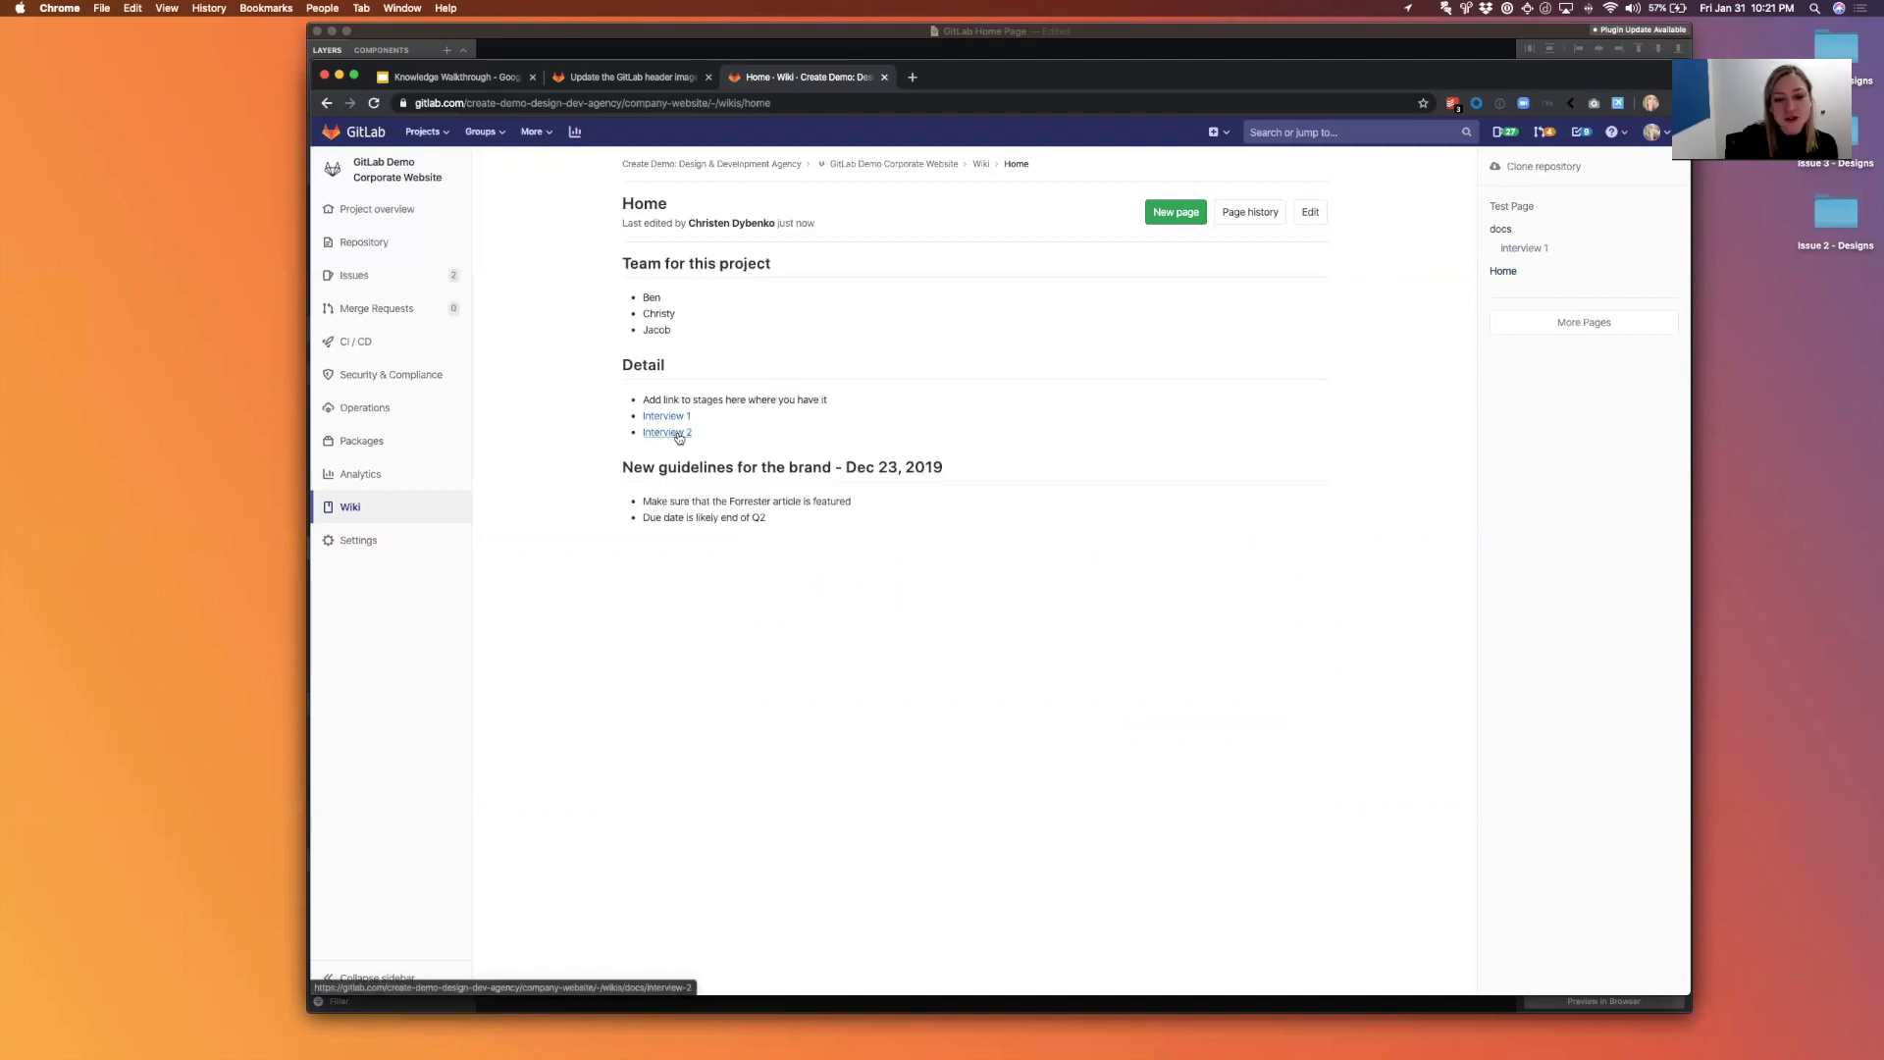
{"action": "mouse_move", "coordinate": [665, 416]}
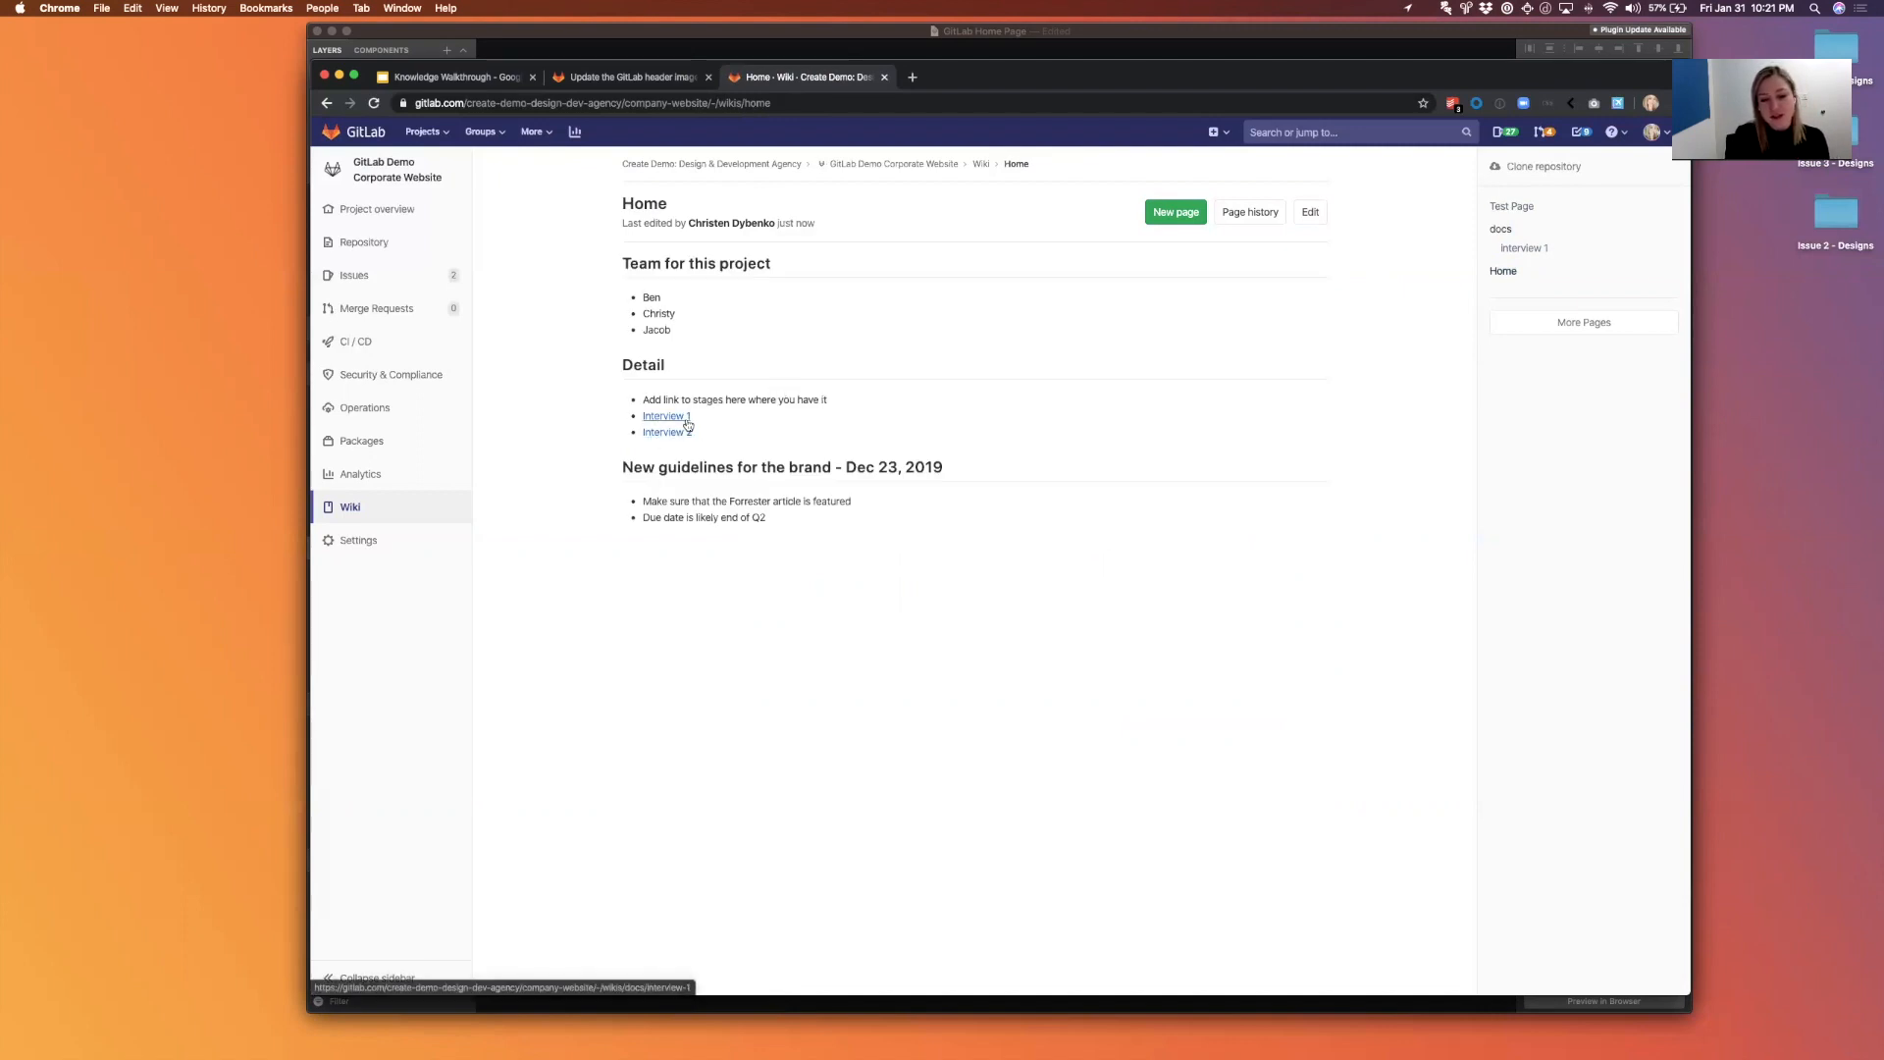
{"action": "mouse_move", "coordinate": [668, 432]}
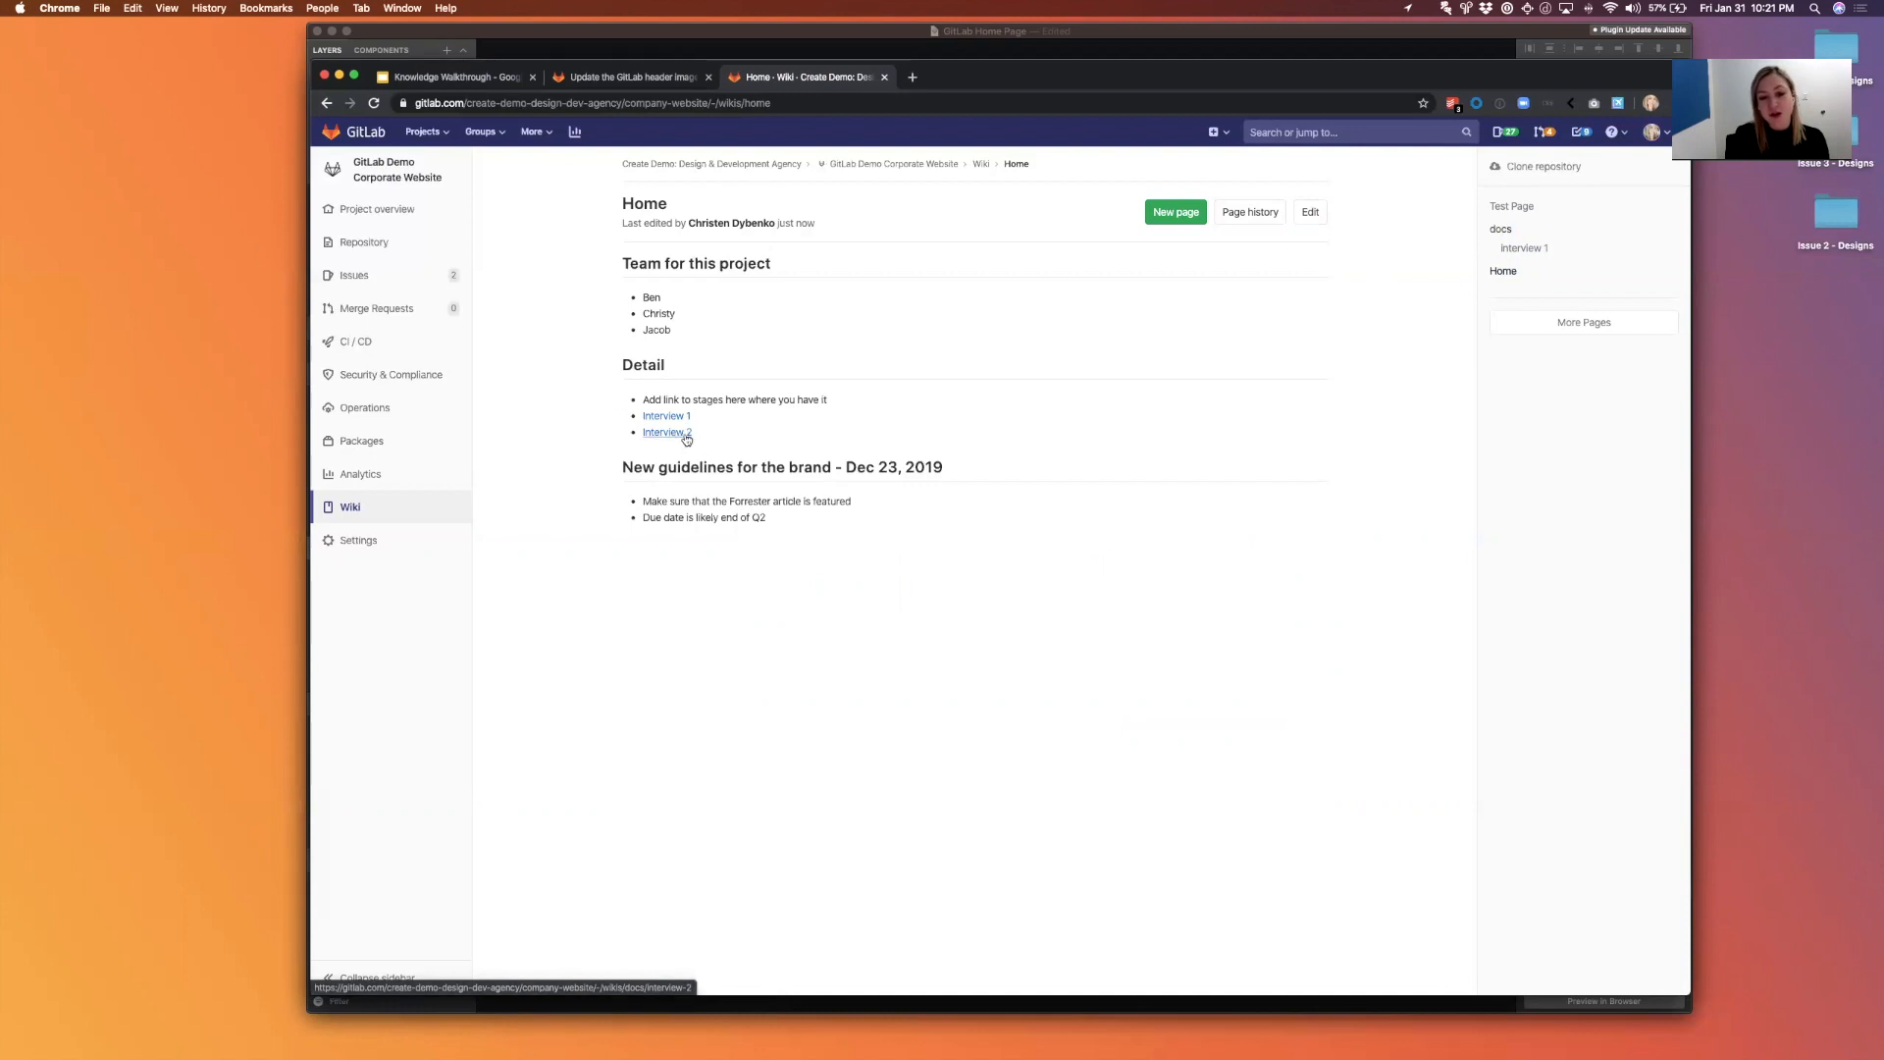
{"action": "left_click", "coordinate": [668, 431]}
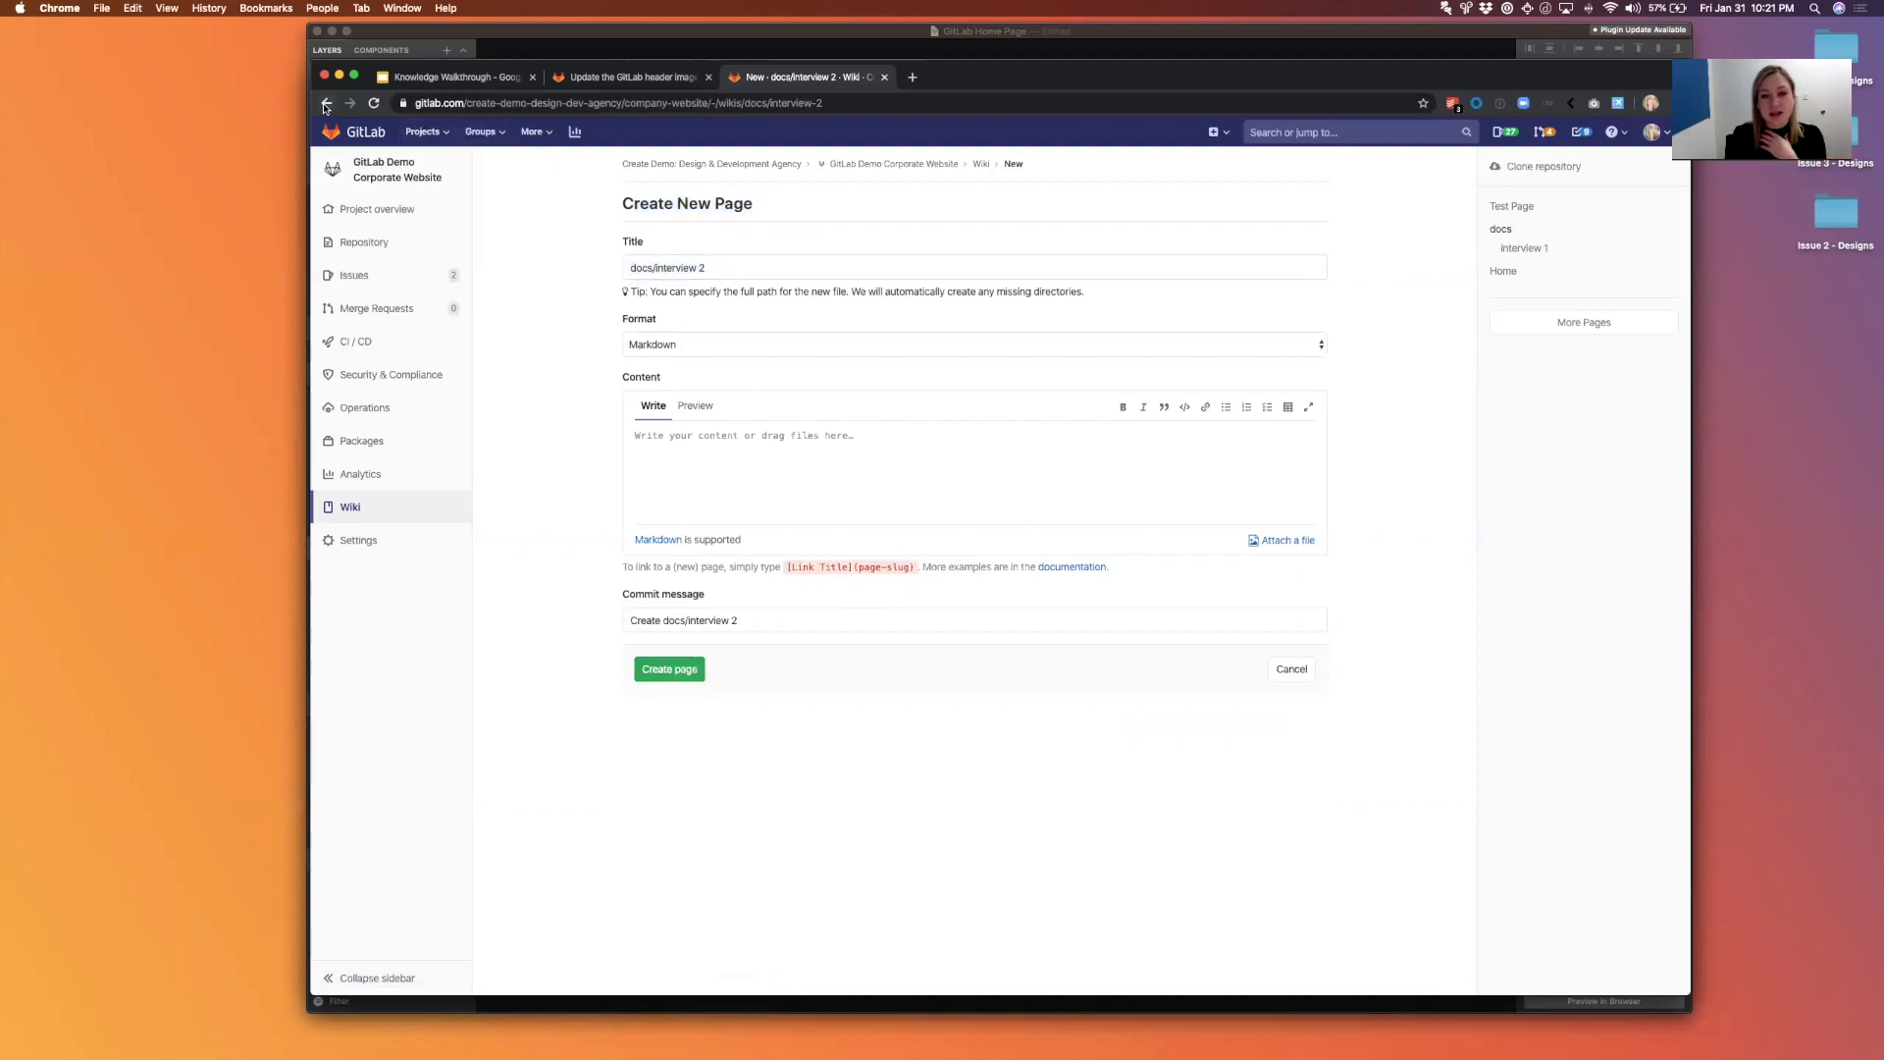
Step: Abandon the docs/interview-2 form by going back to Home and view its page history
{"action": "left_click", "coordinate": [328, 102]}
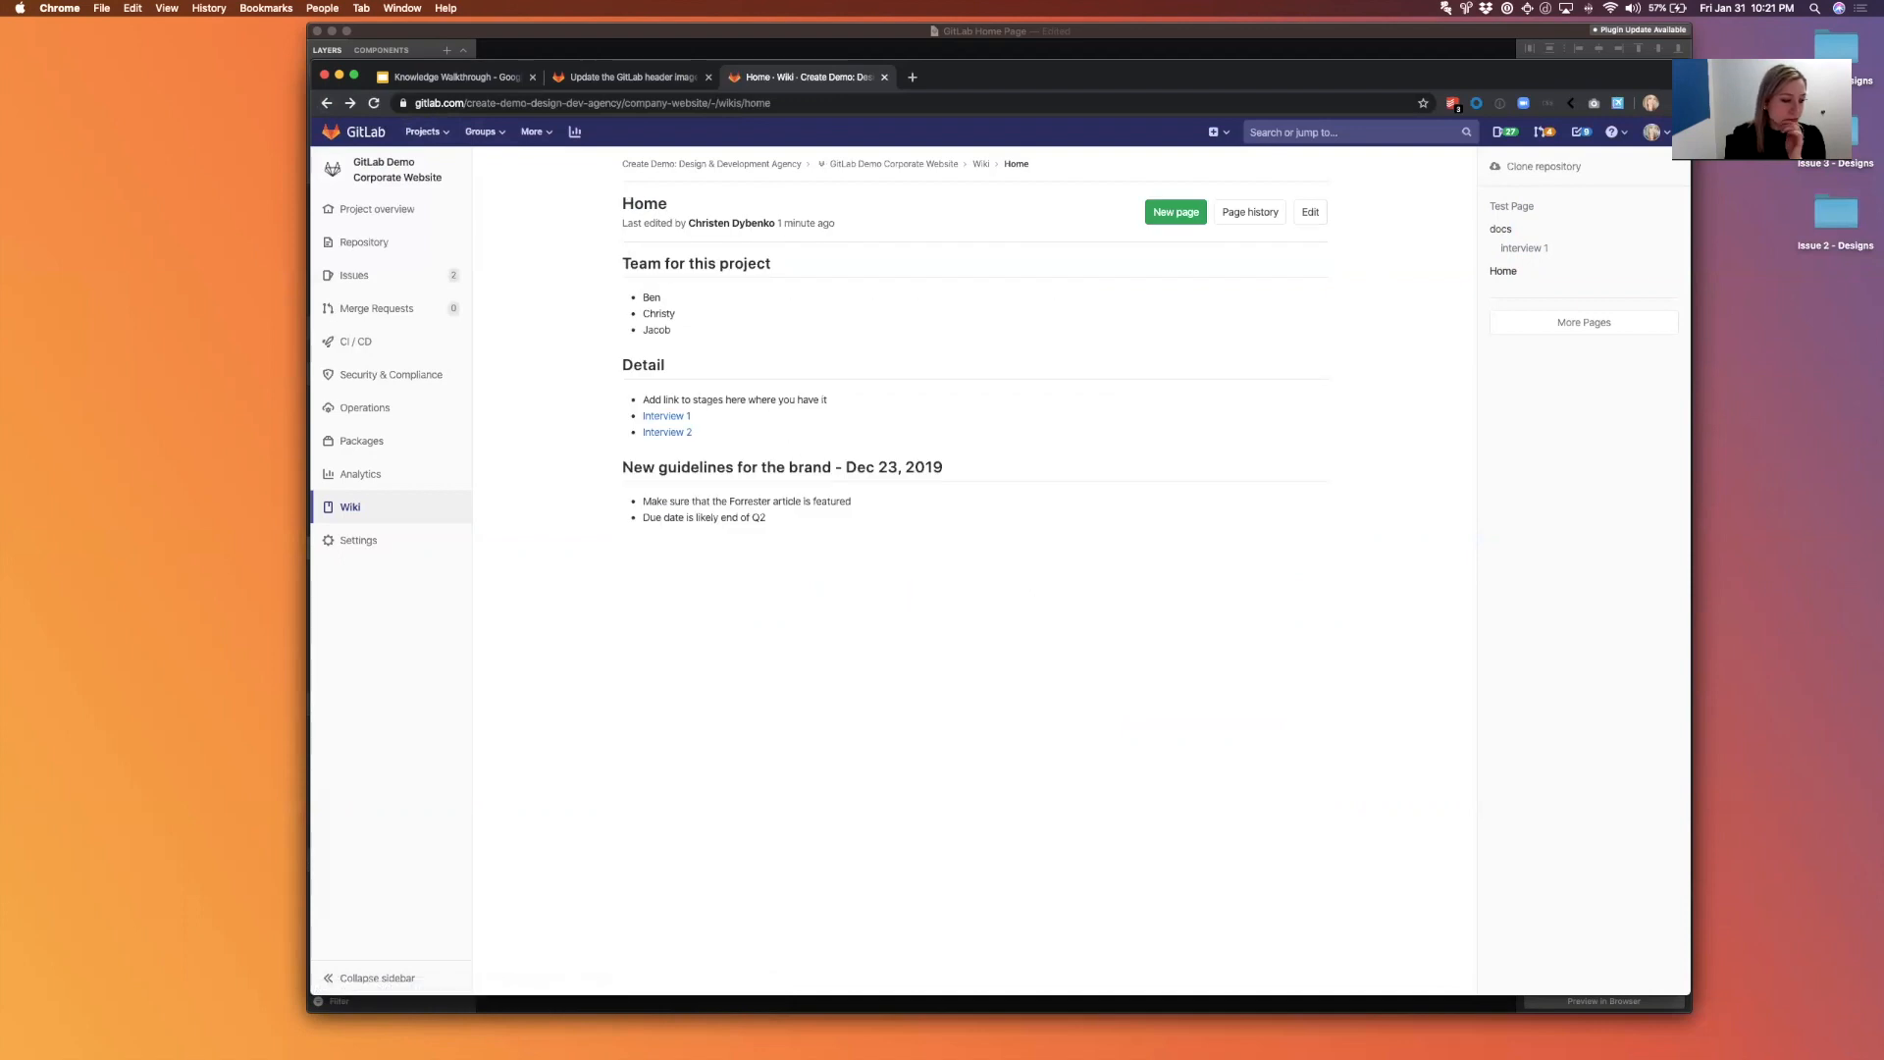
{"action": "mouse_move", "coordinate": [811, 473]}
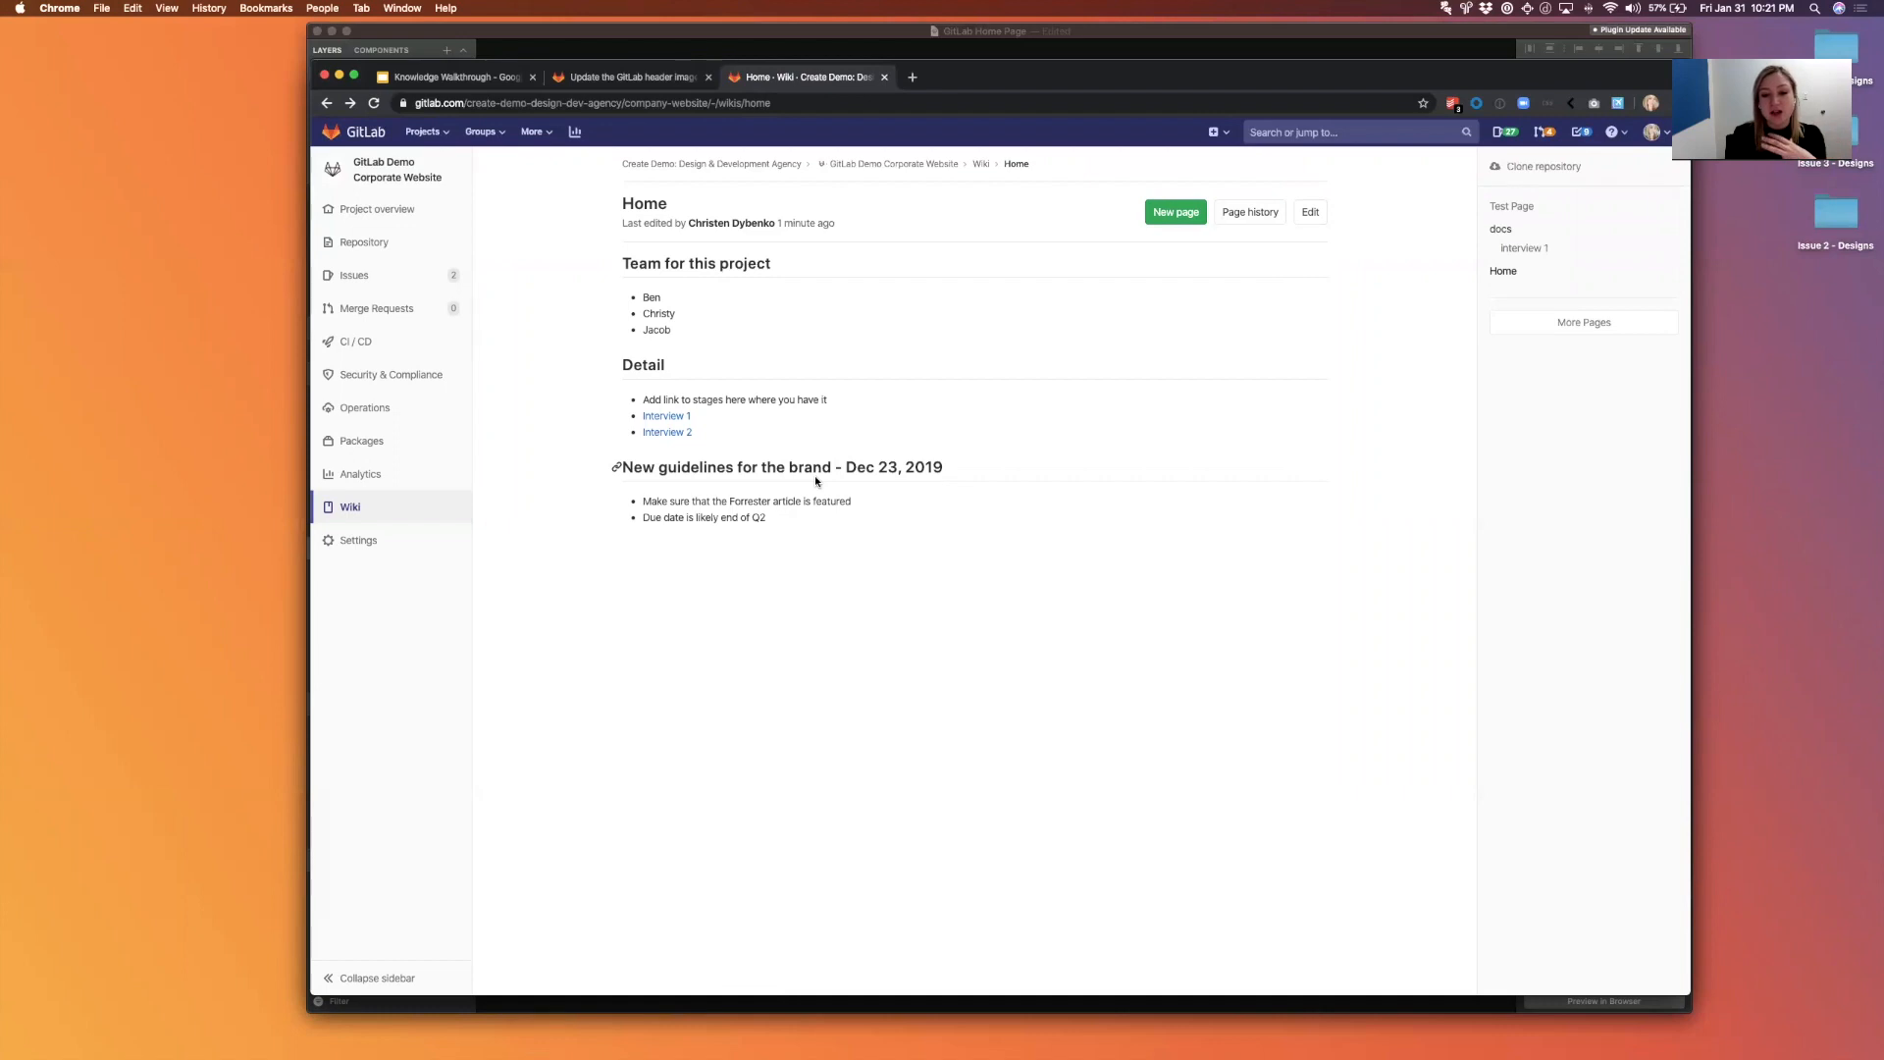
{"action": "mouse_move", "coordinate": [827, 543]}
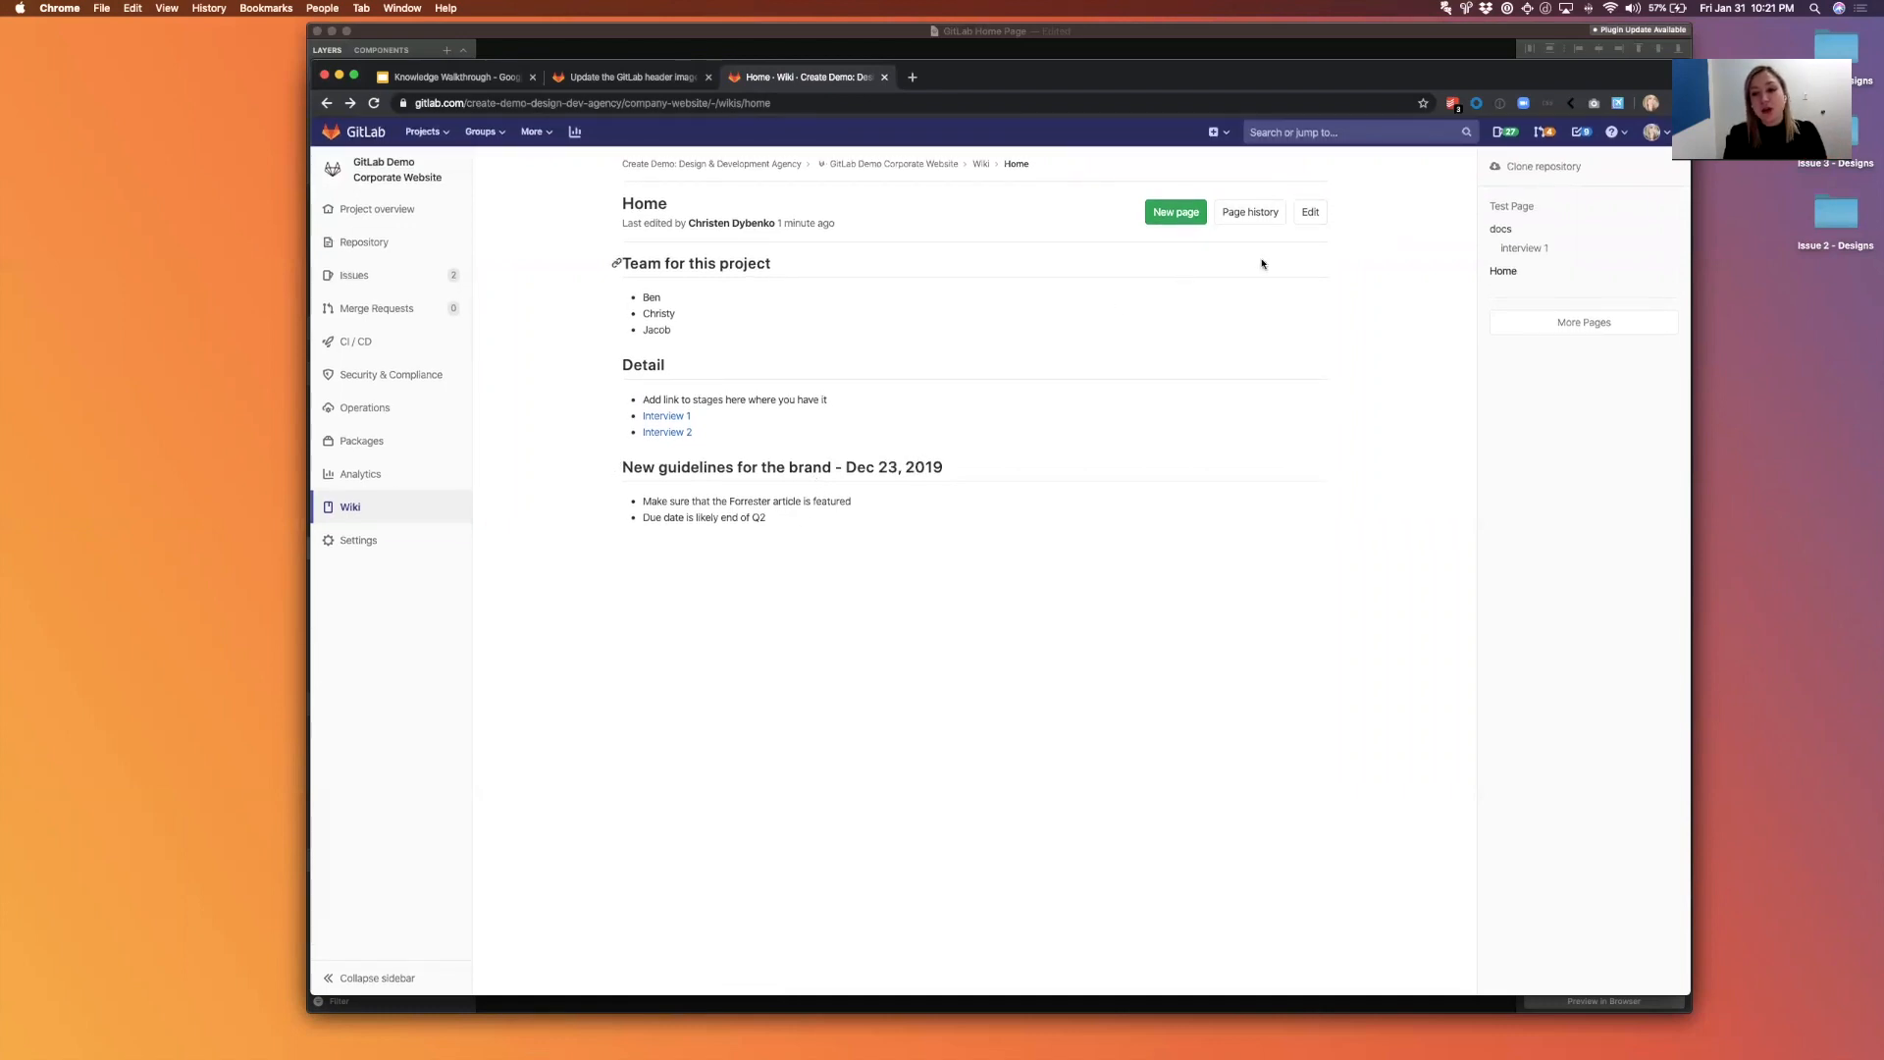
{"action": "left_click", "coordinate": [1249, 212]}
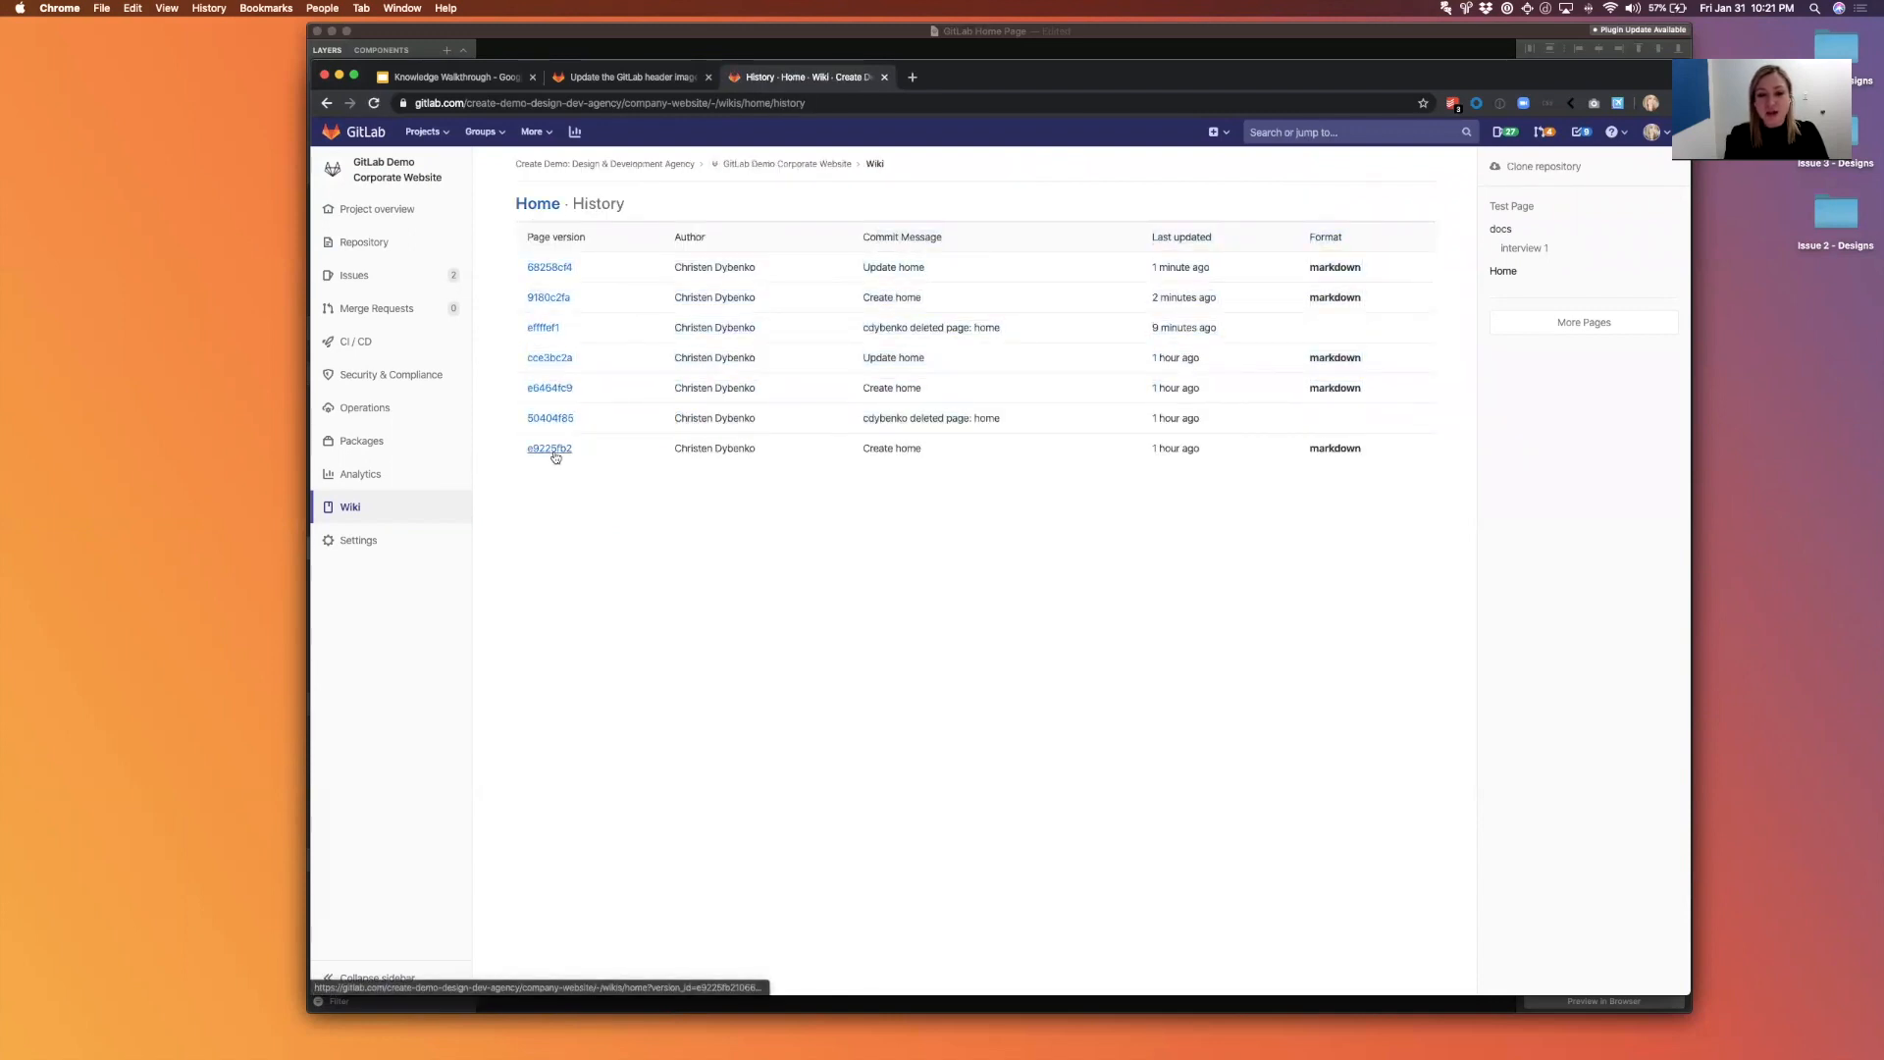
{"action": "mouse_move", "coordinate": [550, 448]}
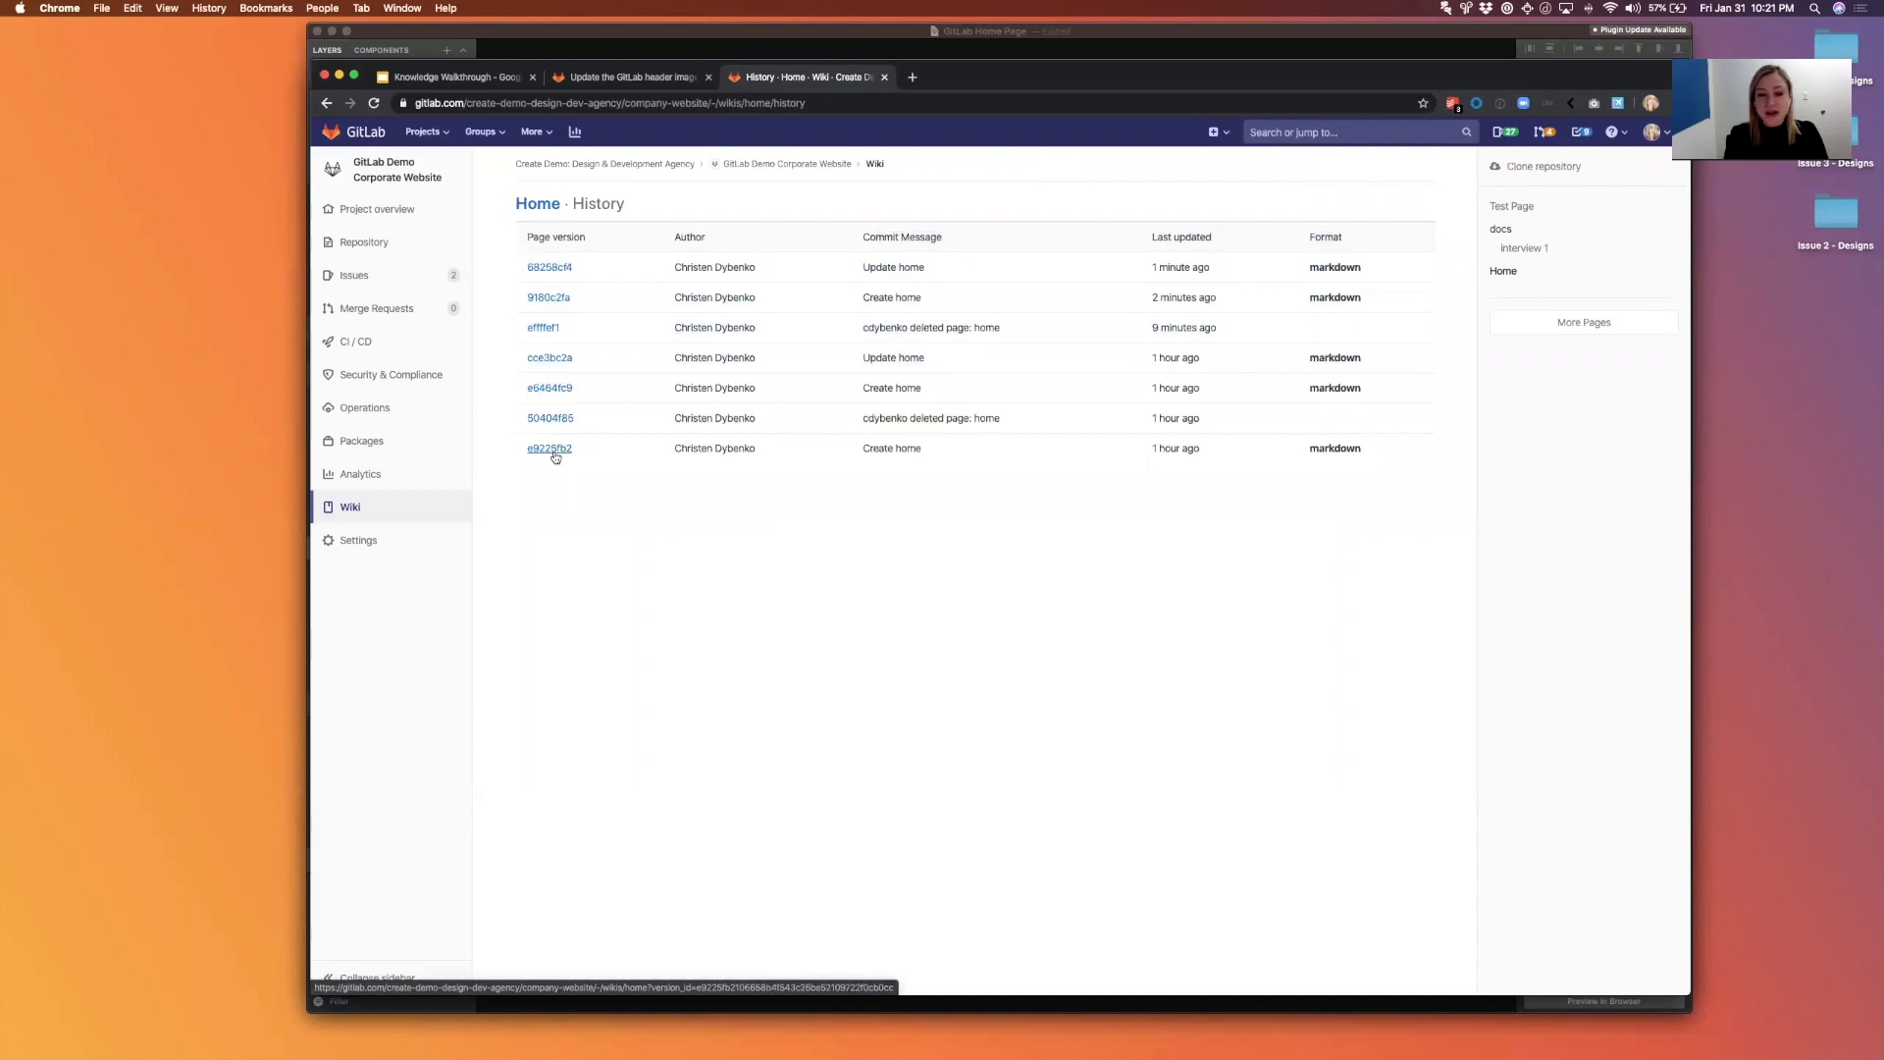
{"action": "mouse_move", "coordinate": [828, 373]}
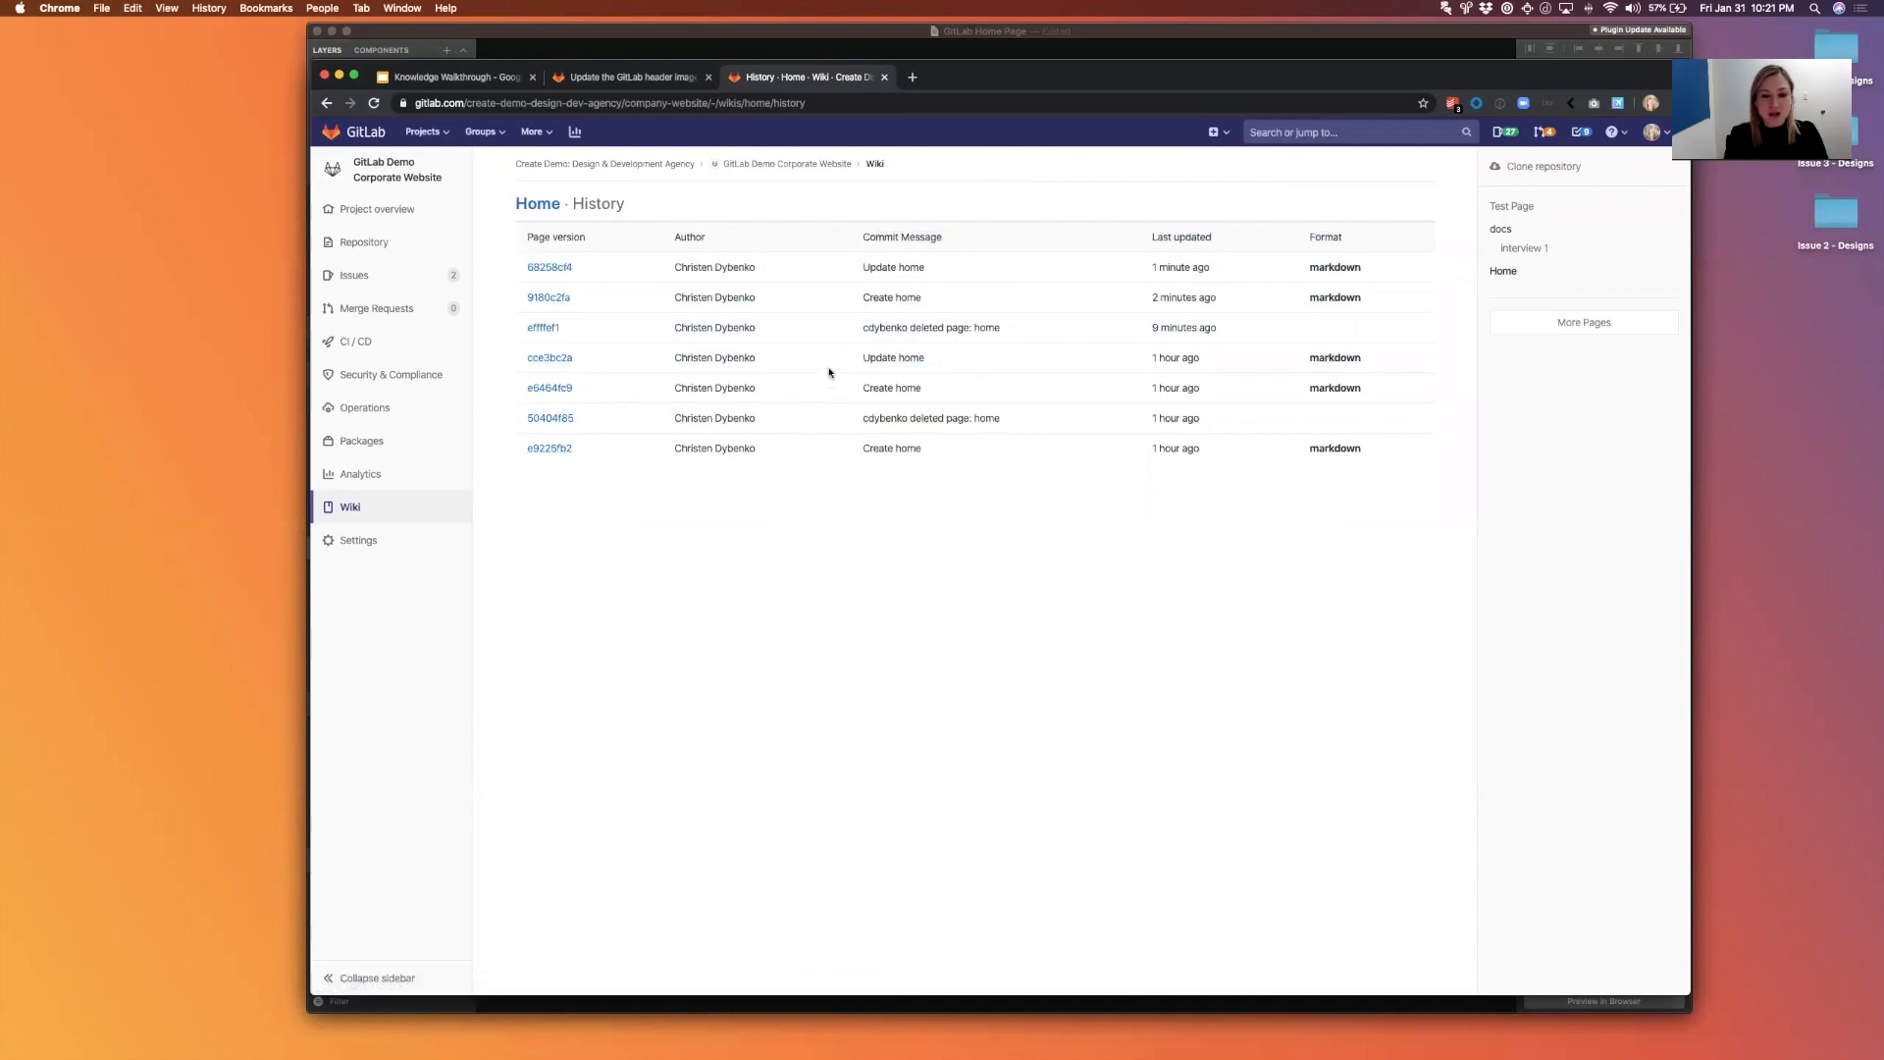
{"action": "mouse_move", "coordinate": [687, 463]}
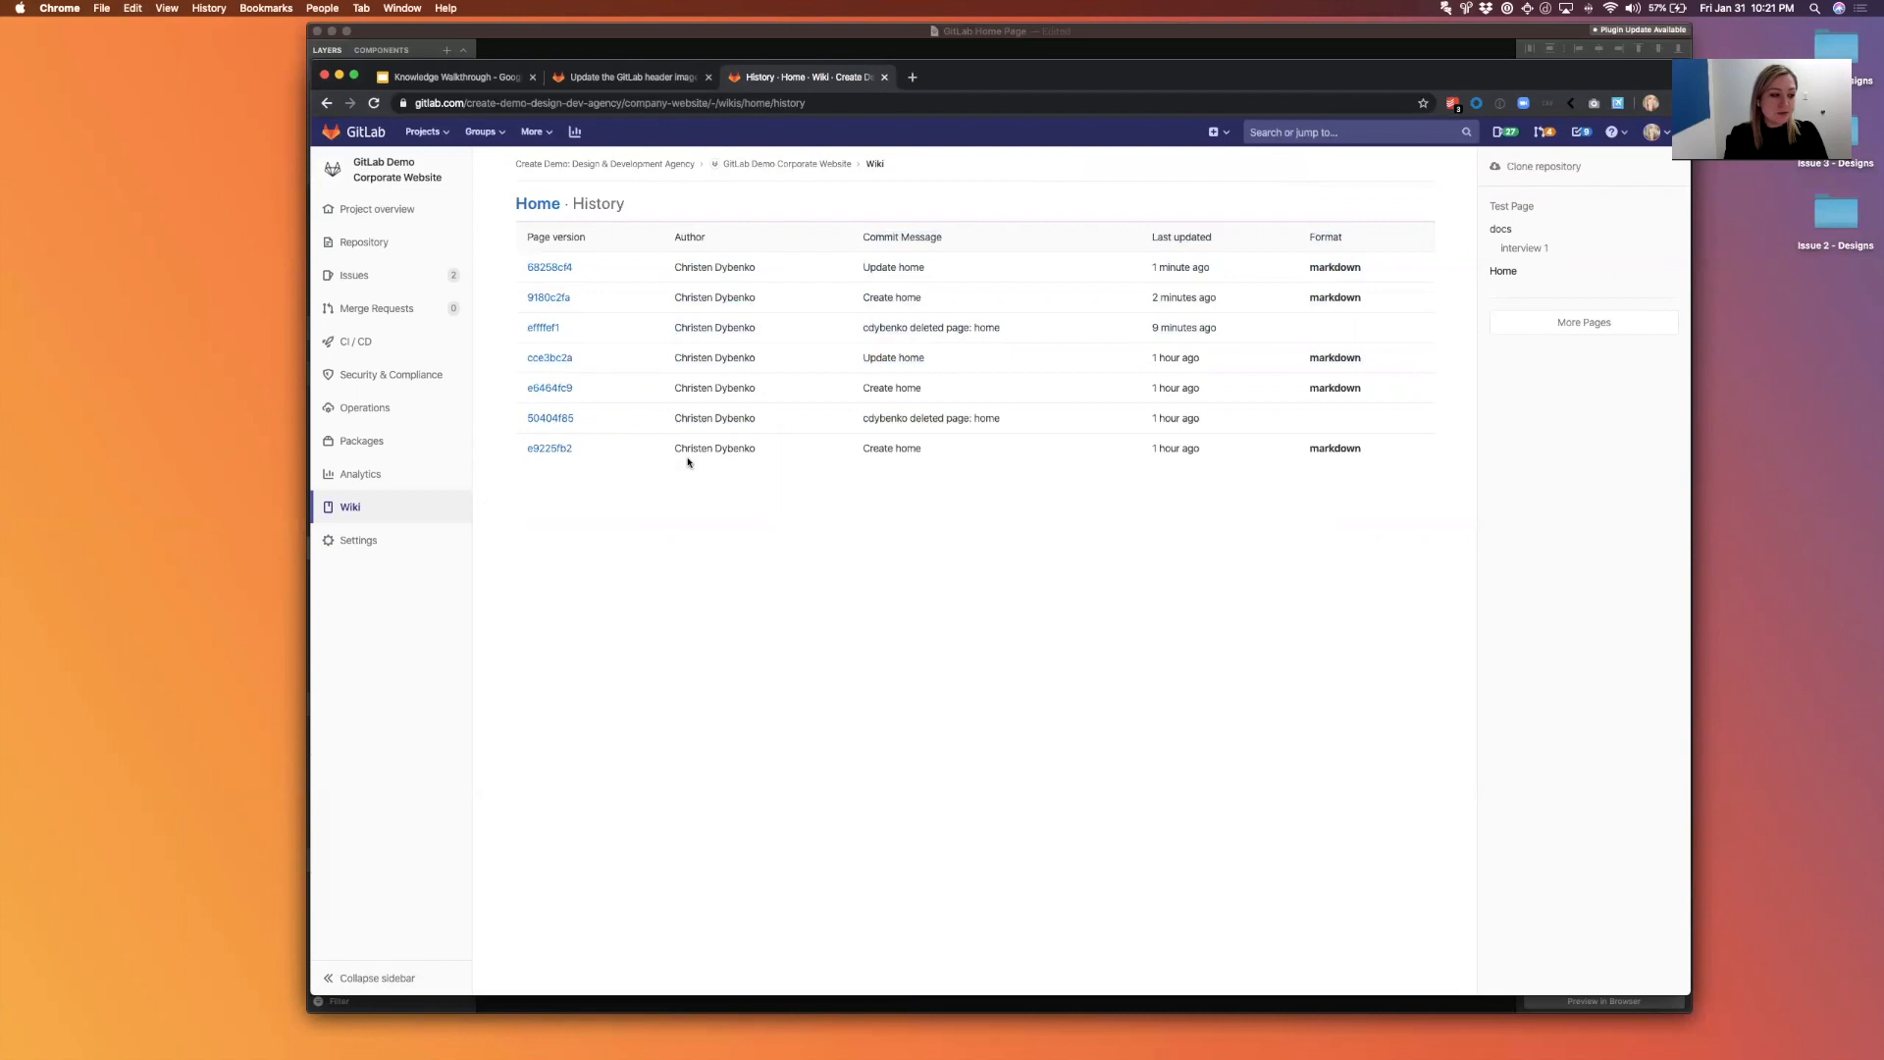
{"action": "mouse_move", "coordinate": [875, 438]}
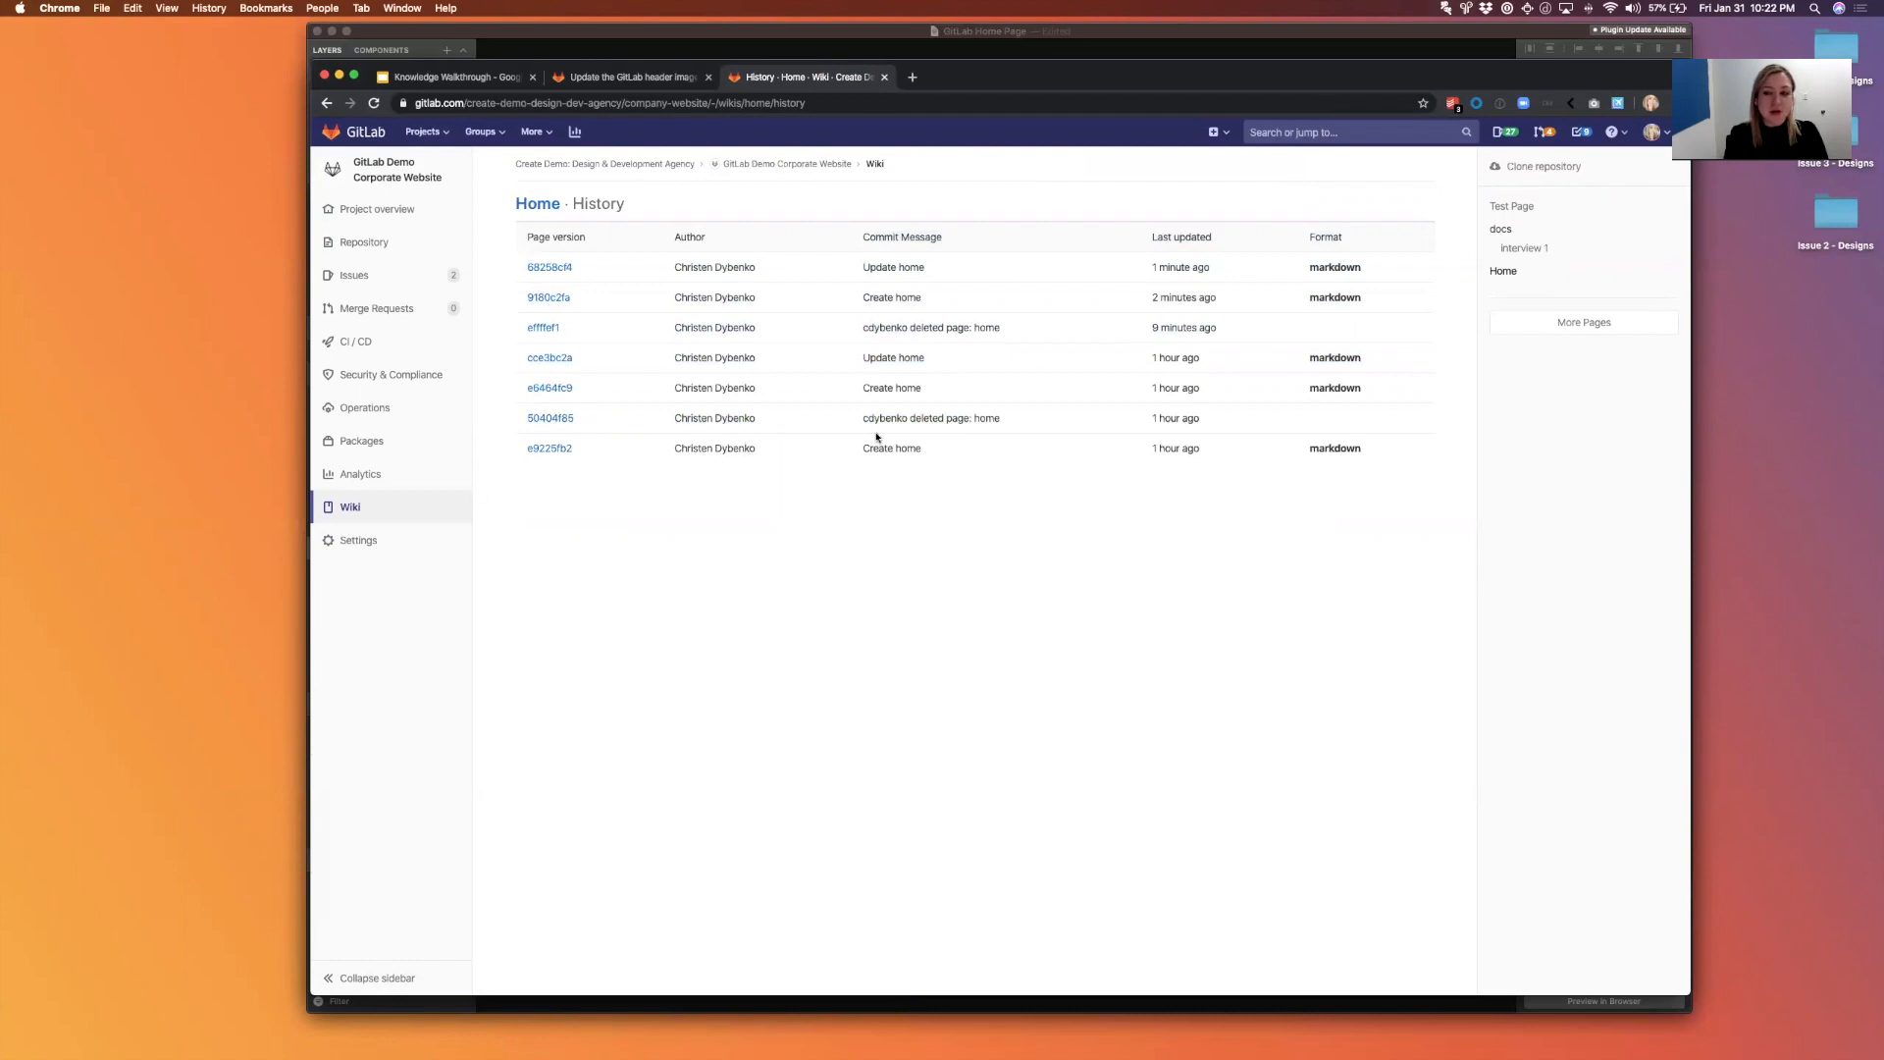
{"action": "mouse_move", "coordinate": [351, 506]}
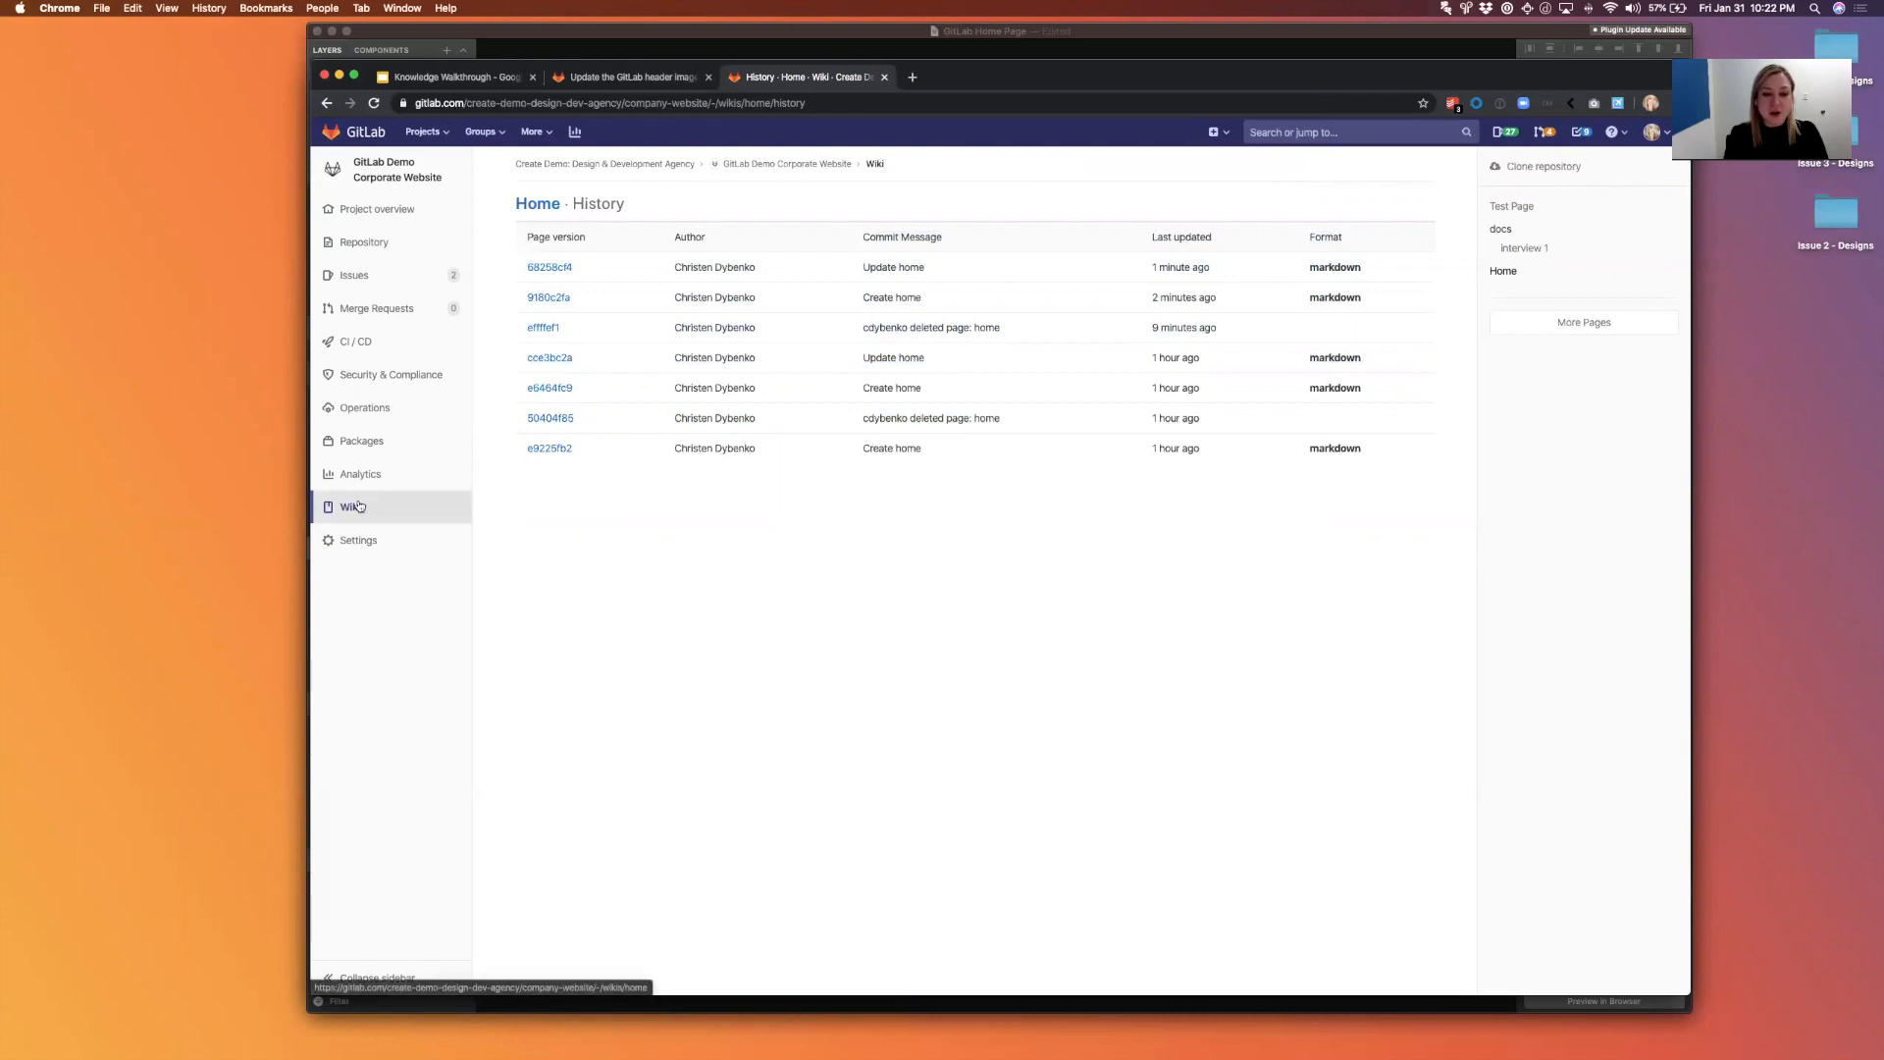
{"action": "mouse_move", "coordinate": [1086, 418]}
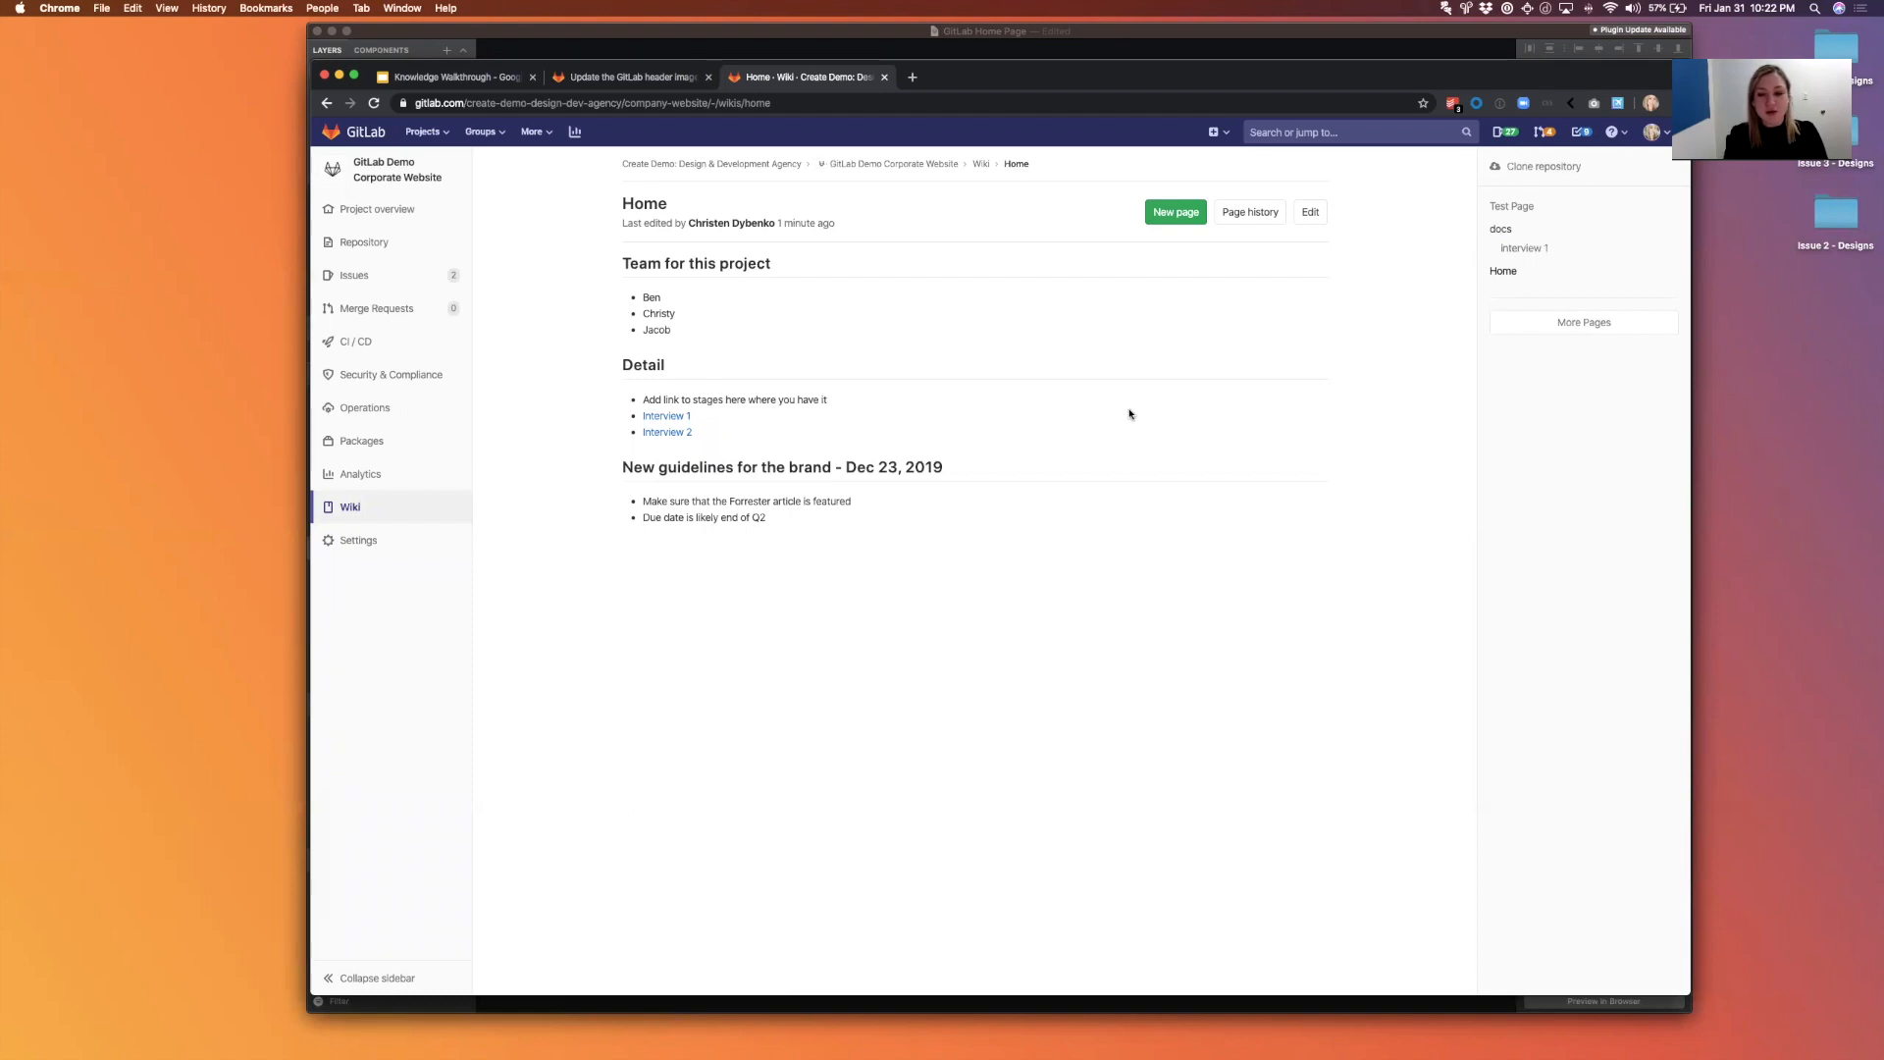
{"action": "mouse_move", "coordinate": [1048, 445]}
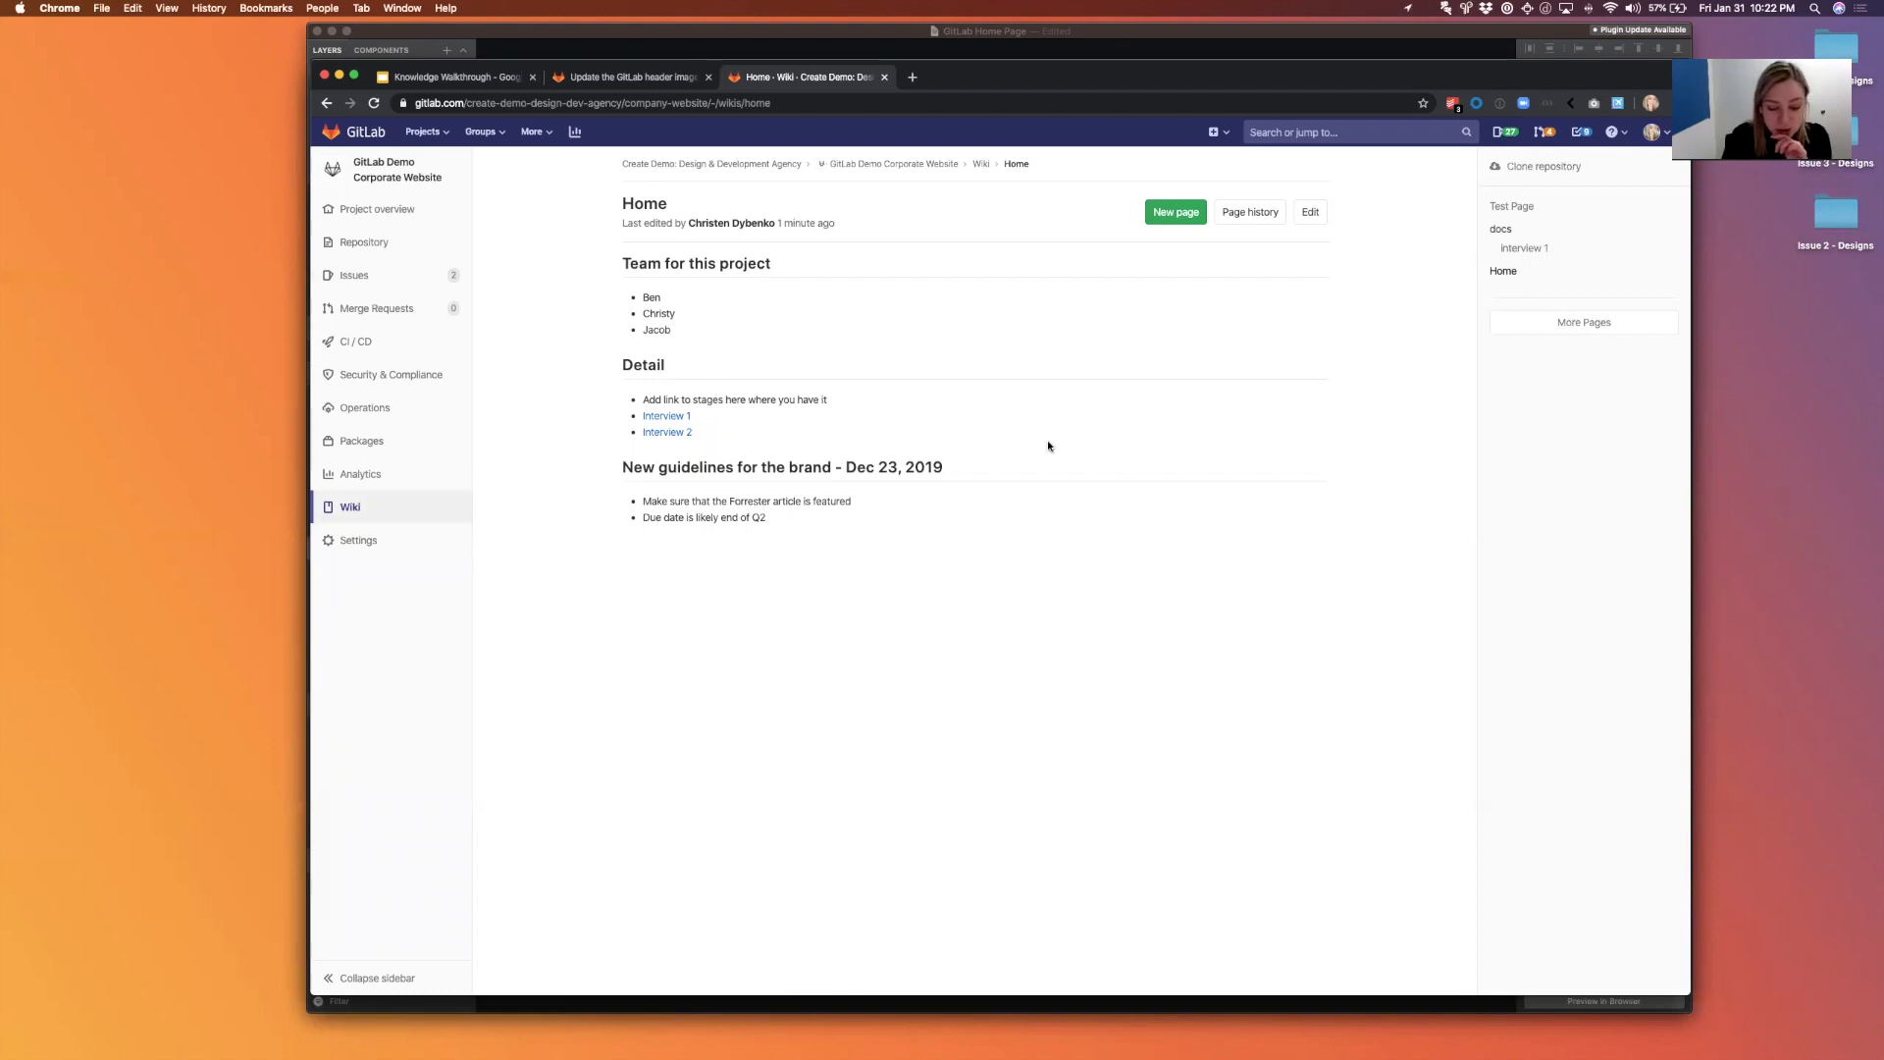
{"action": "mouse_move", "coordinate": [611, 334]}
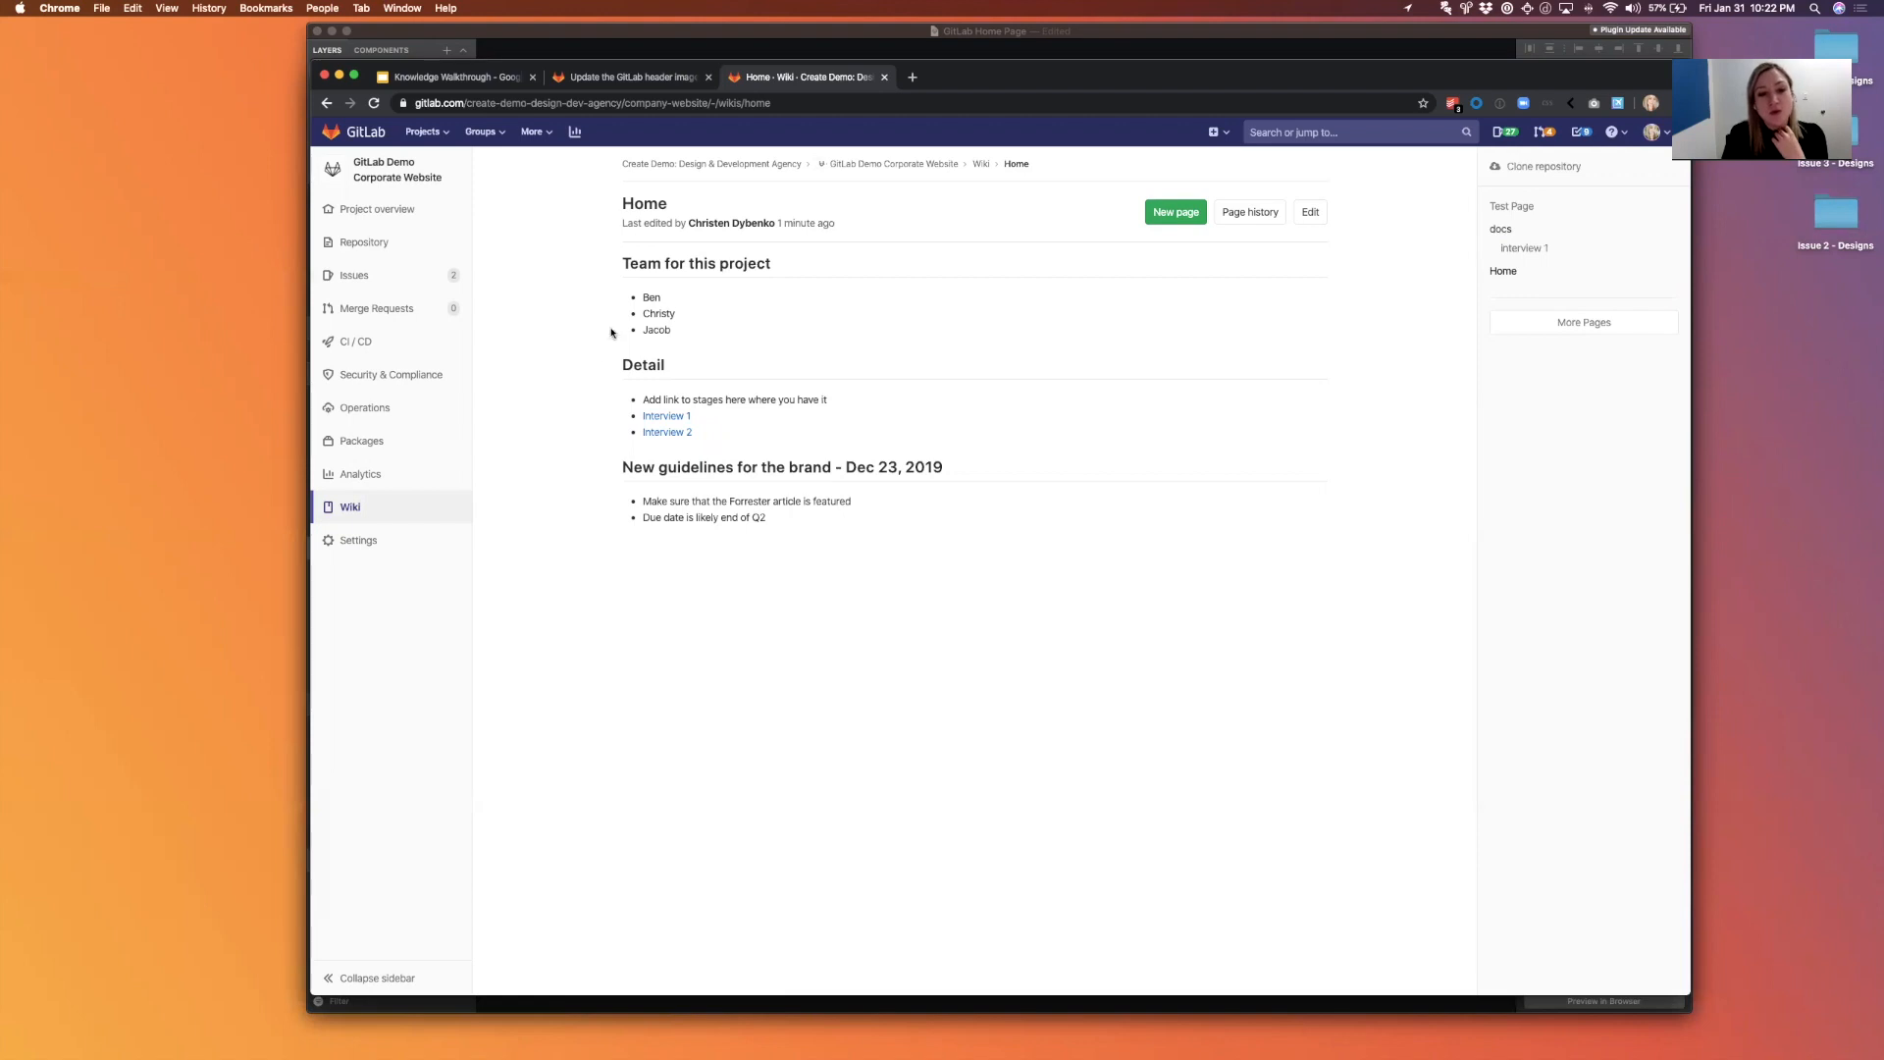
{"action": "mouse_move", "coordinate": [764, 489]}
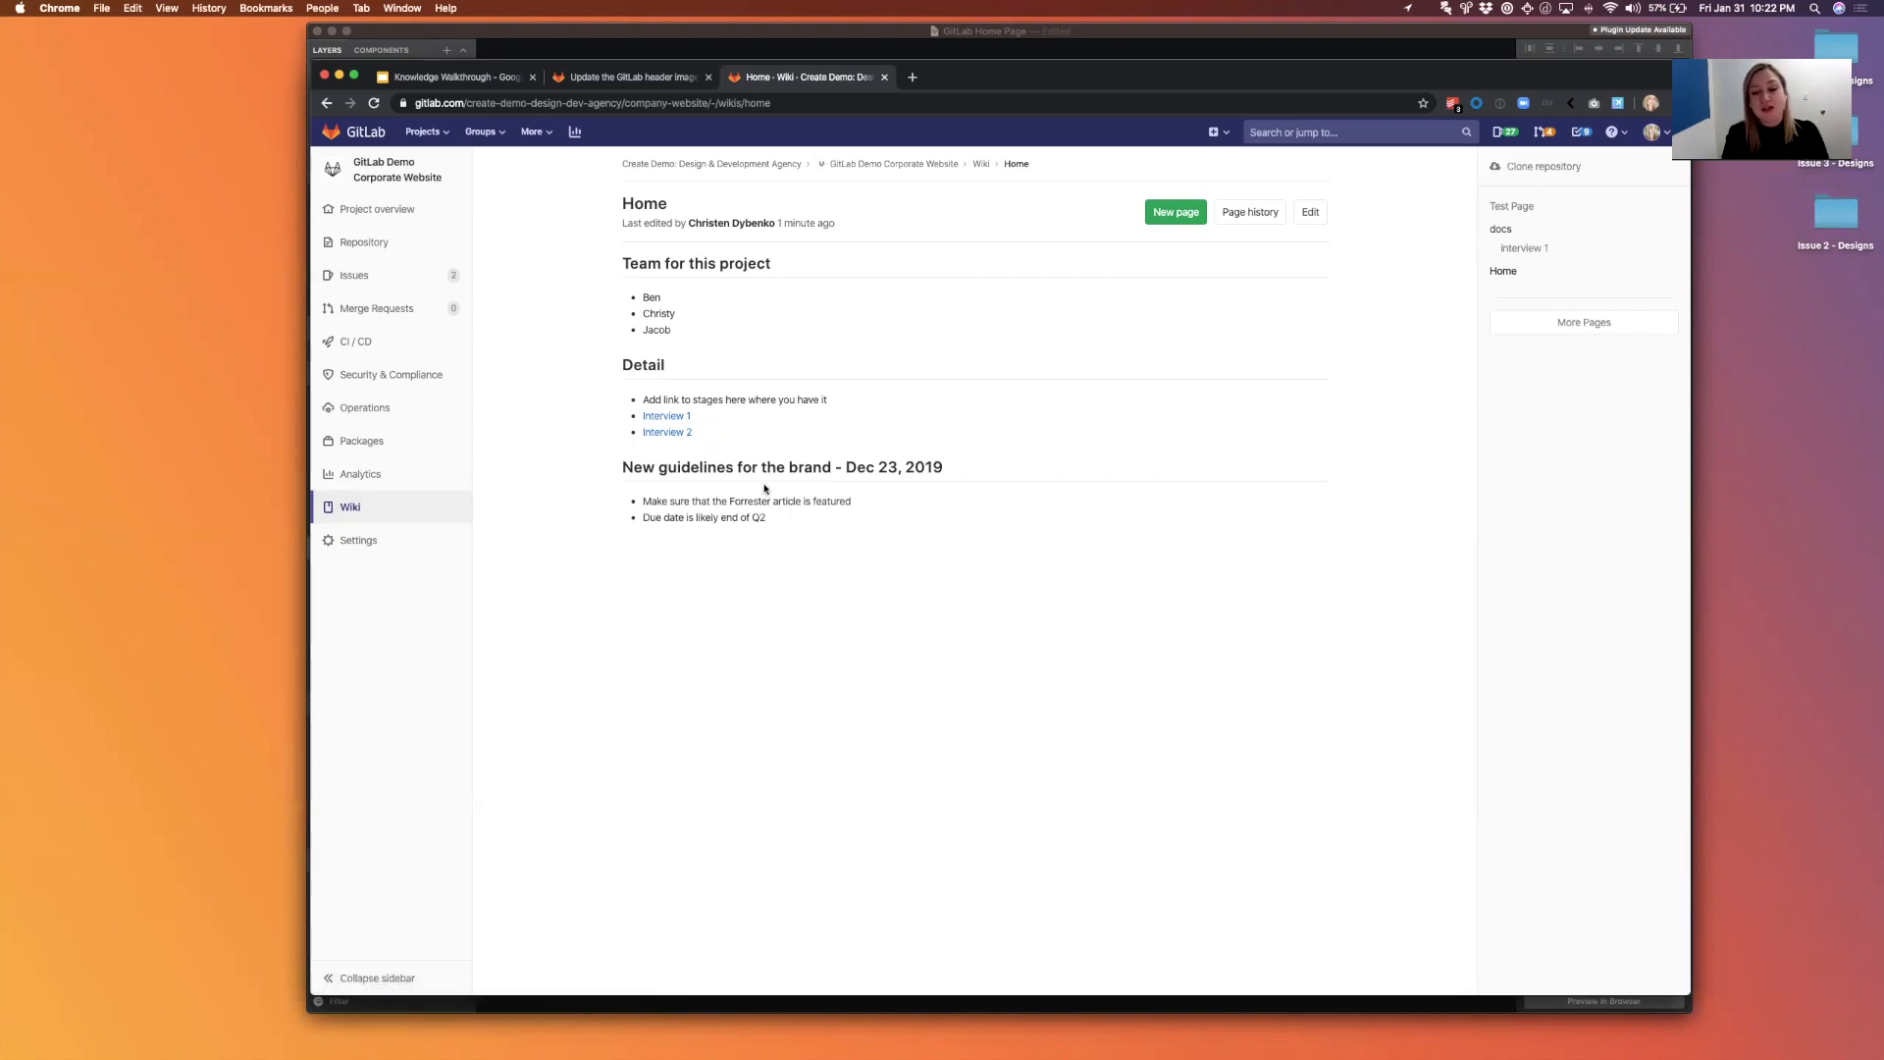
{"action": "mouse_move", "coordinate": [748, 483]}
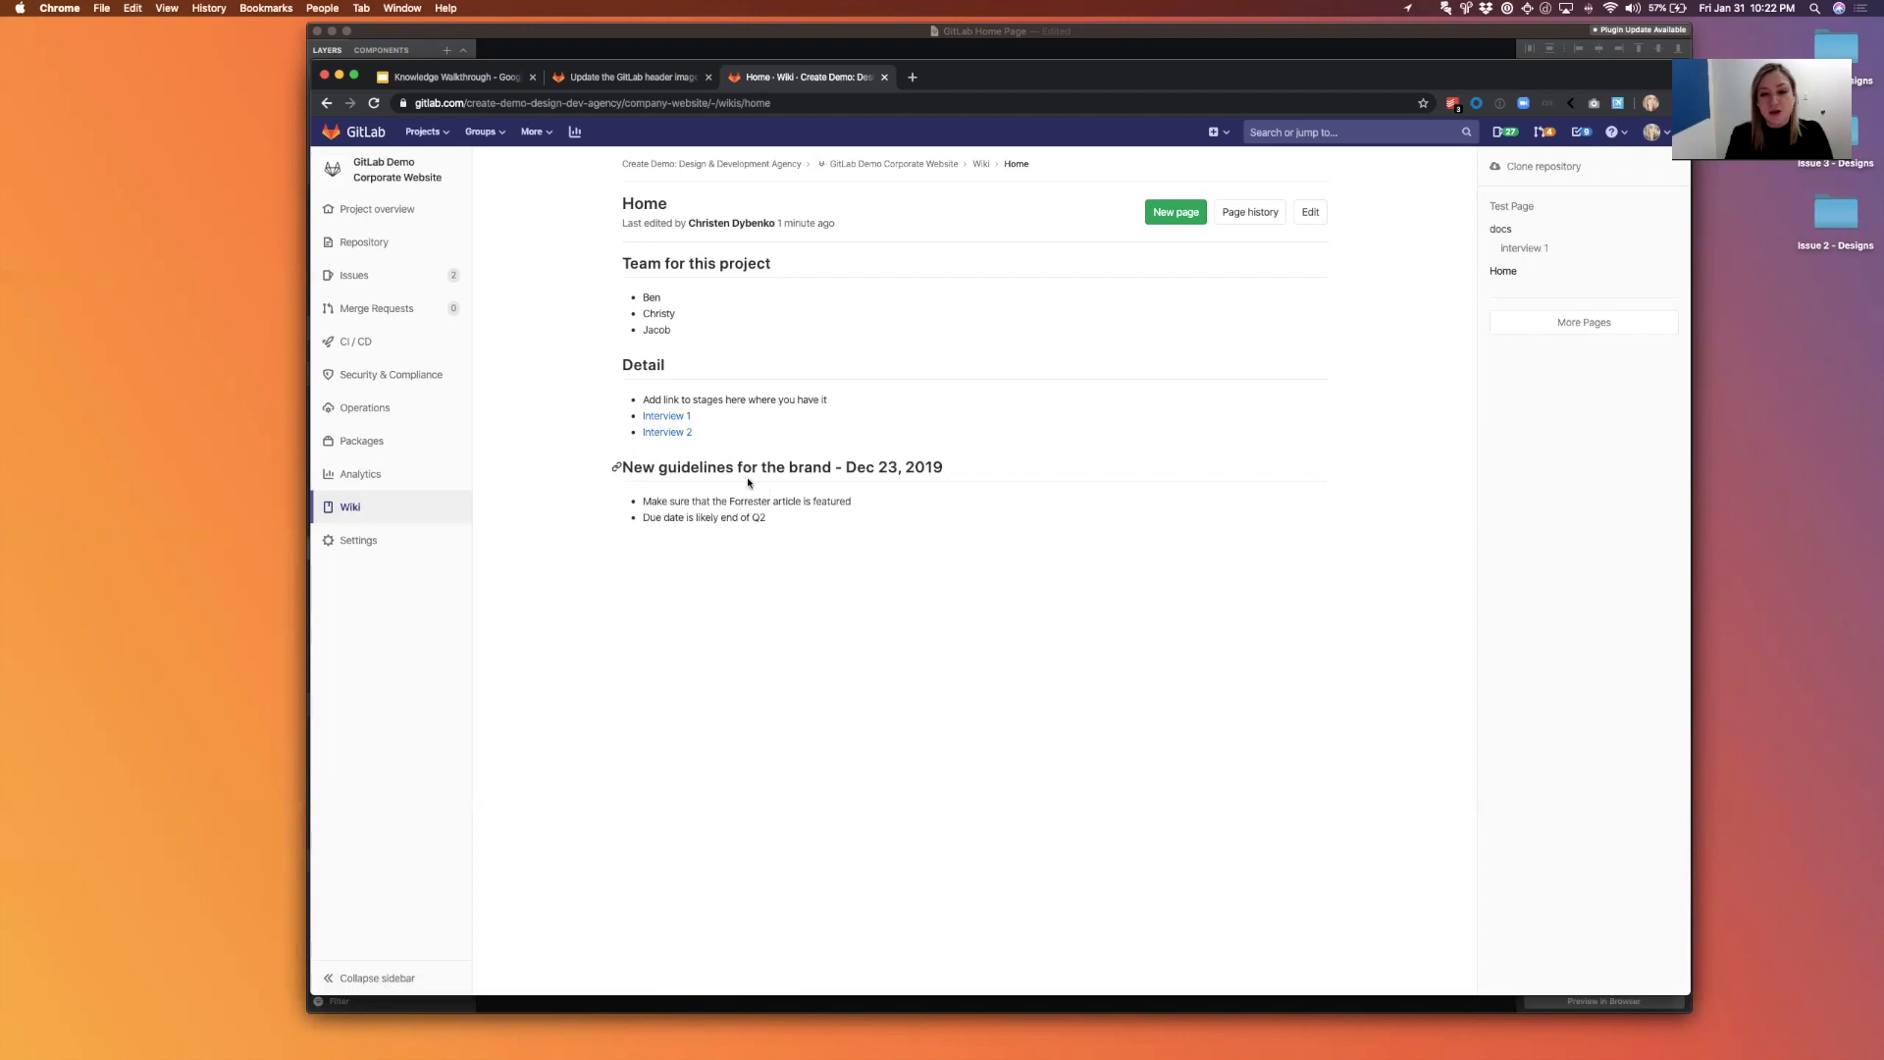
{"action": "mouse_move", "coordinate": [909, 432]}
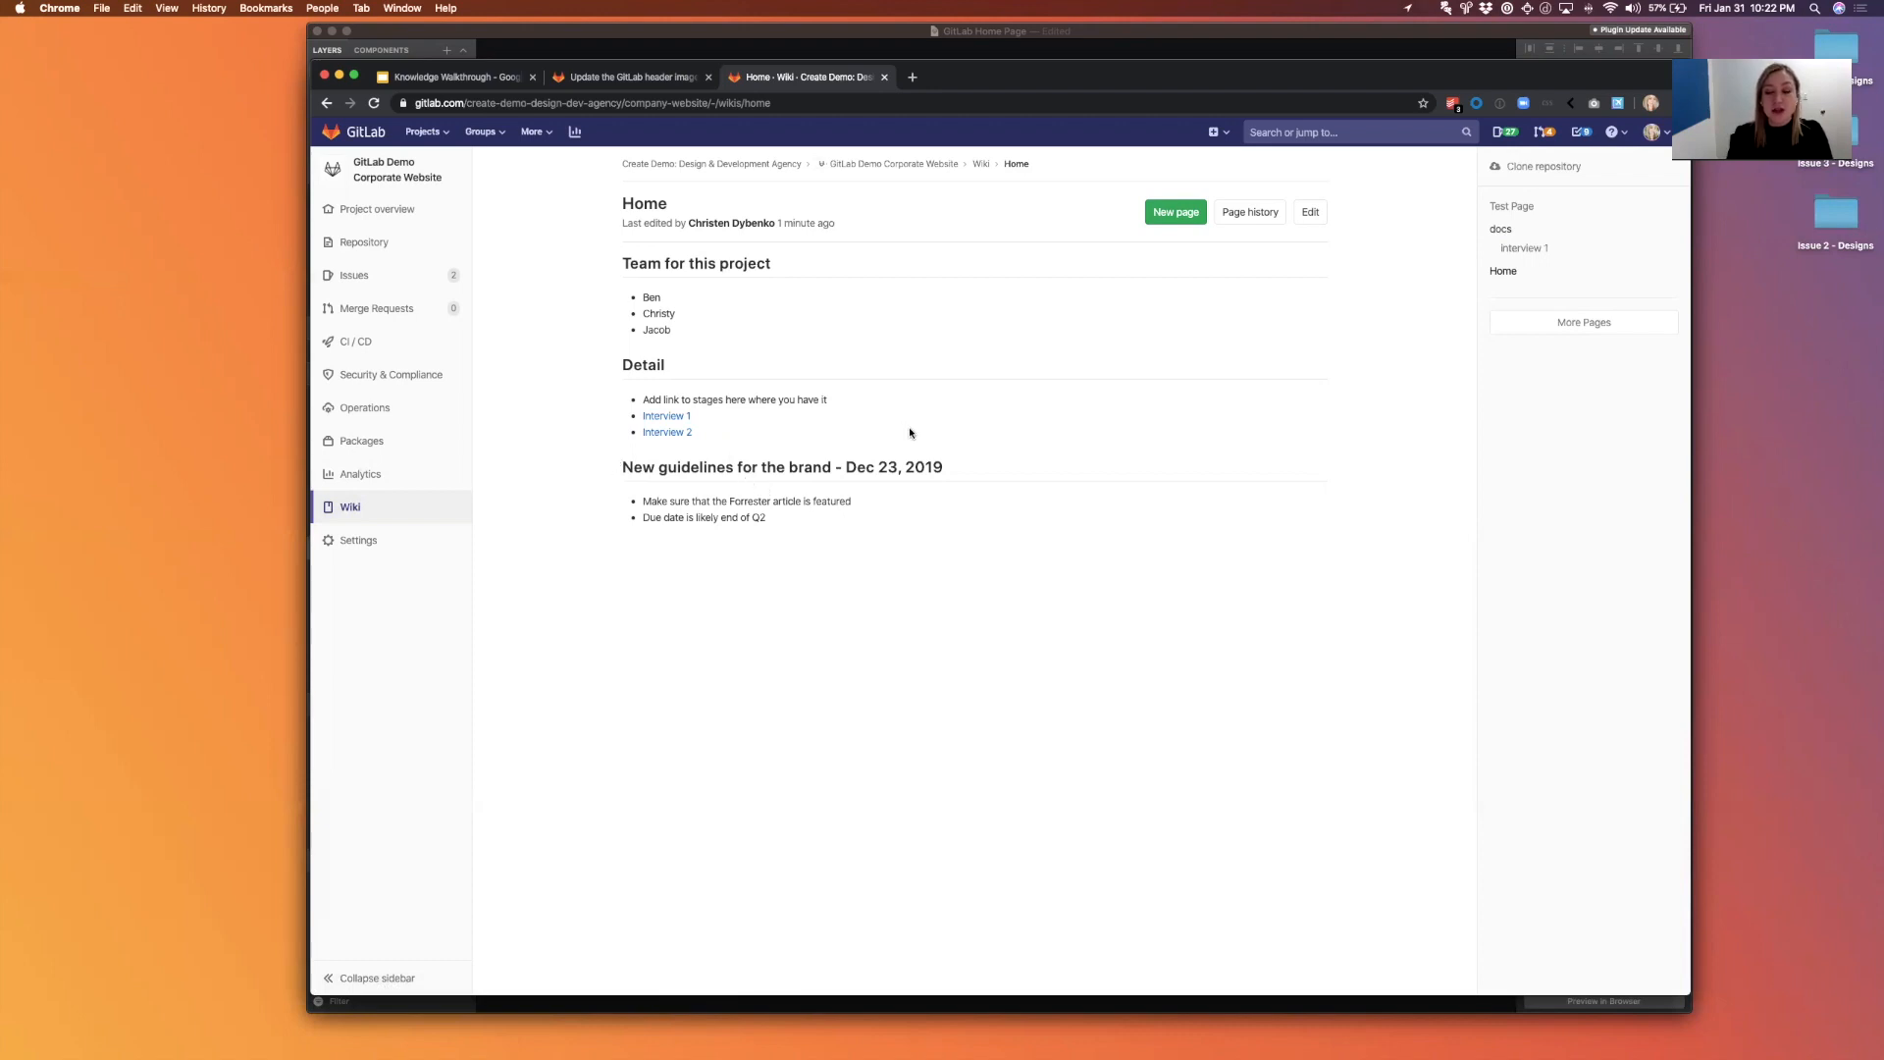
{"action": "mouse_move", "coordinate": [899, 421]}
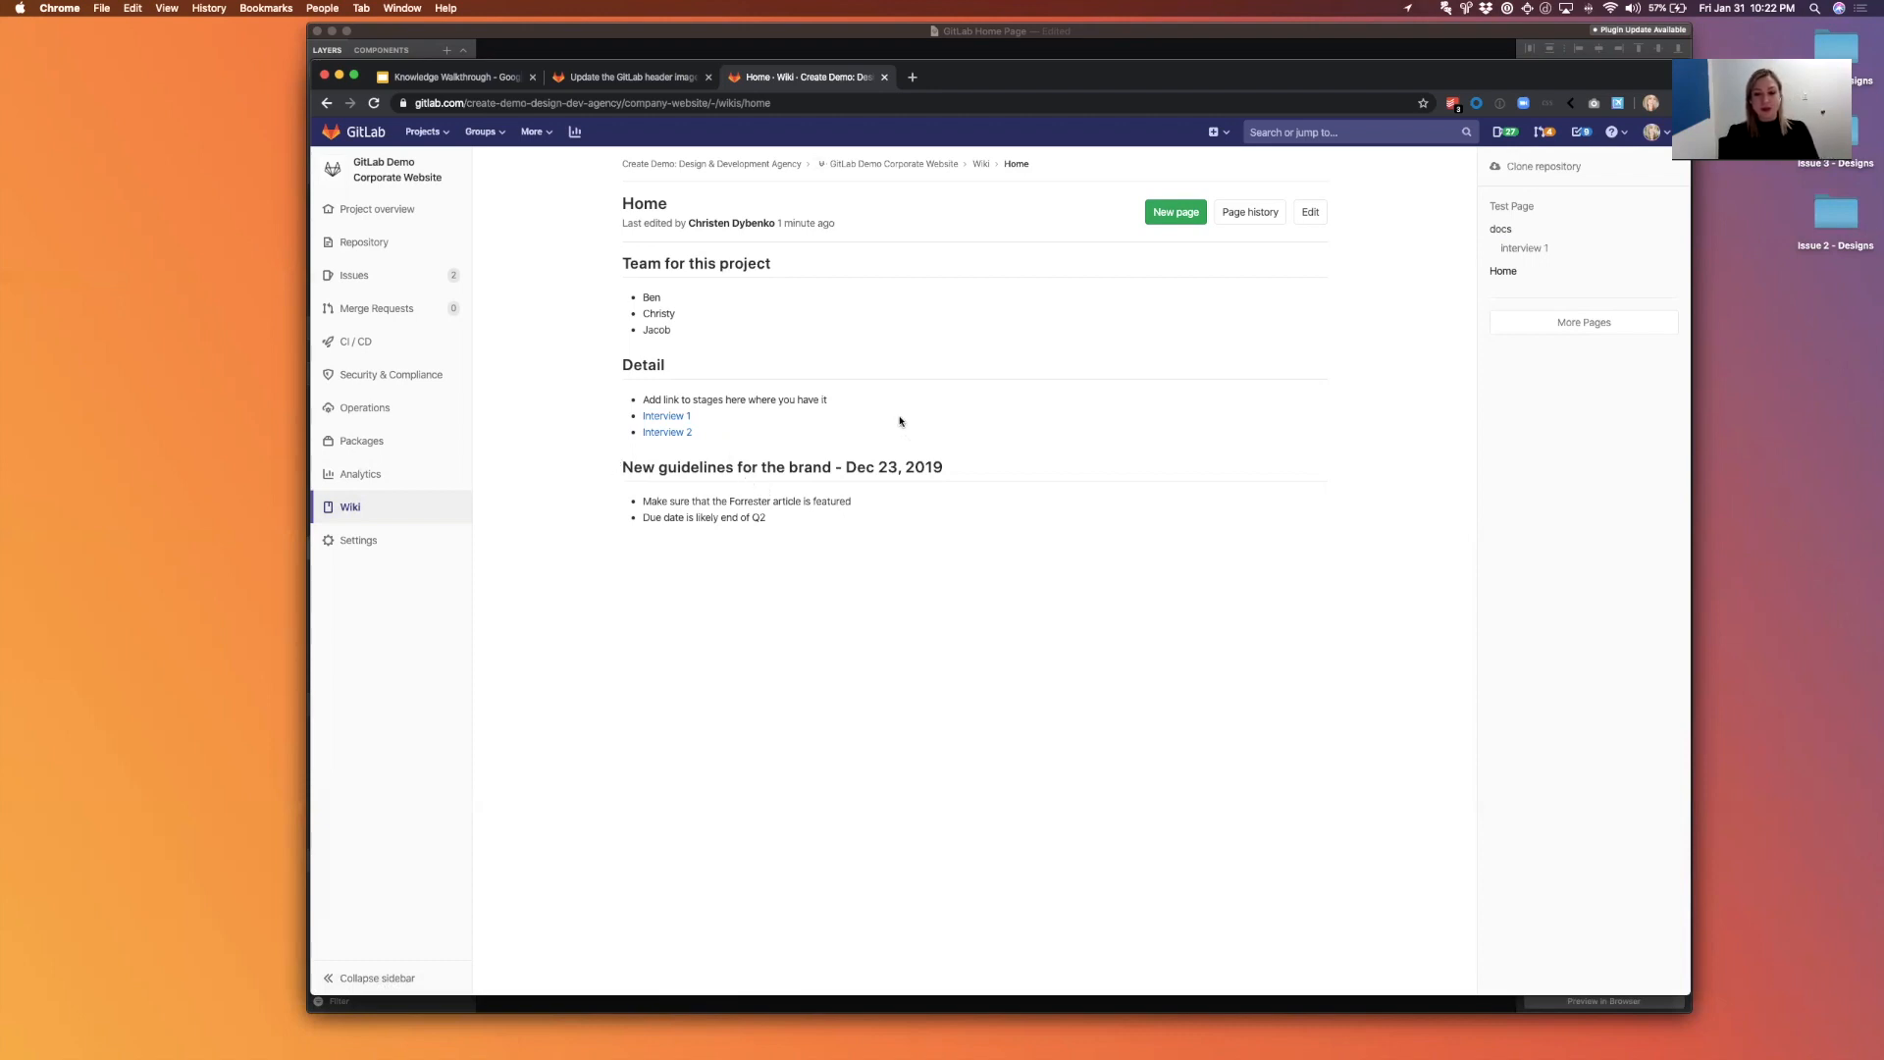
{"action": "mouse_move", "coordinate": [827, 629]}
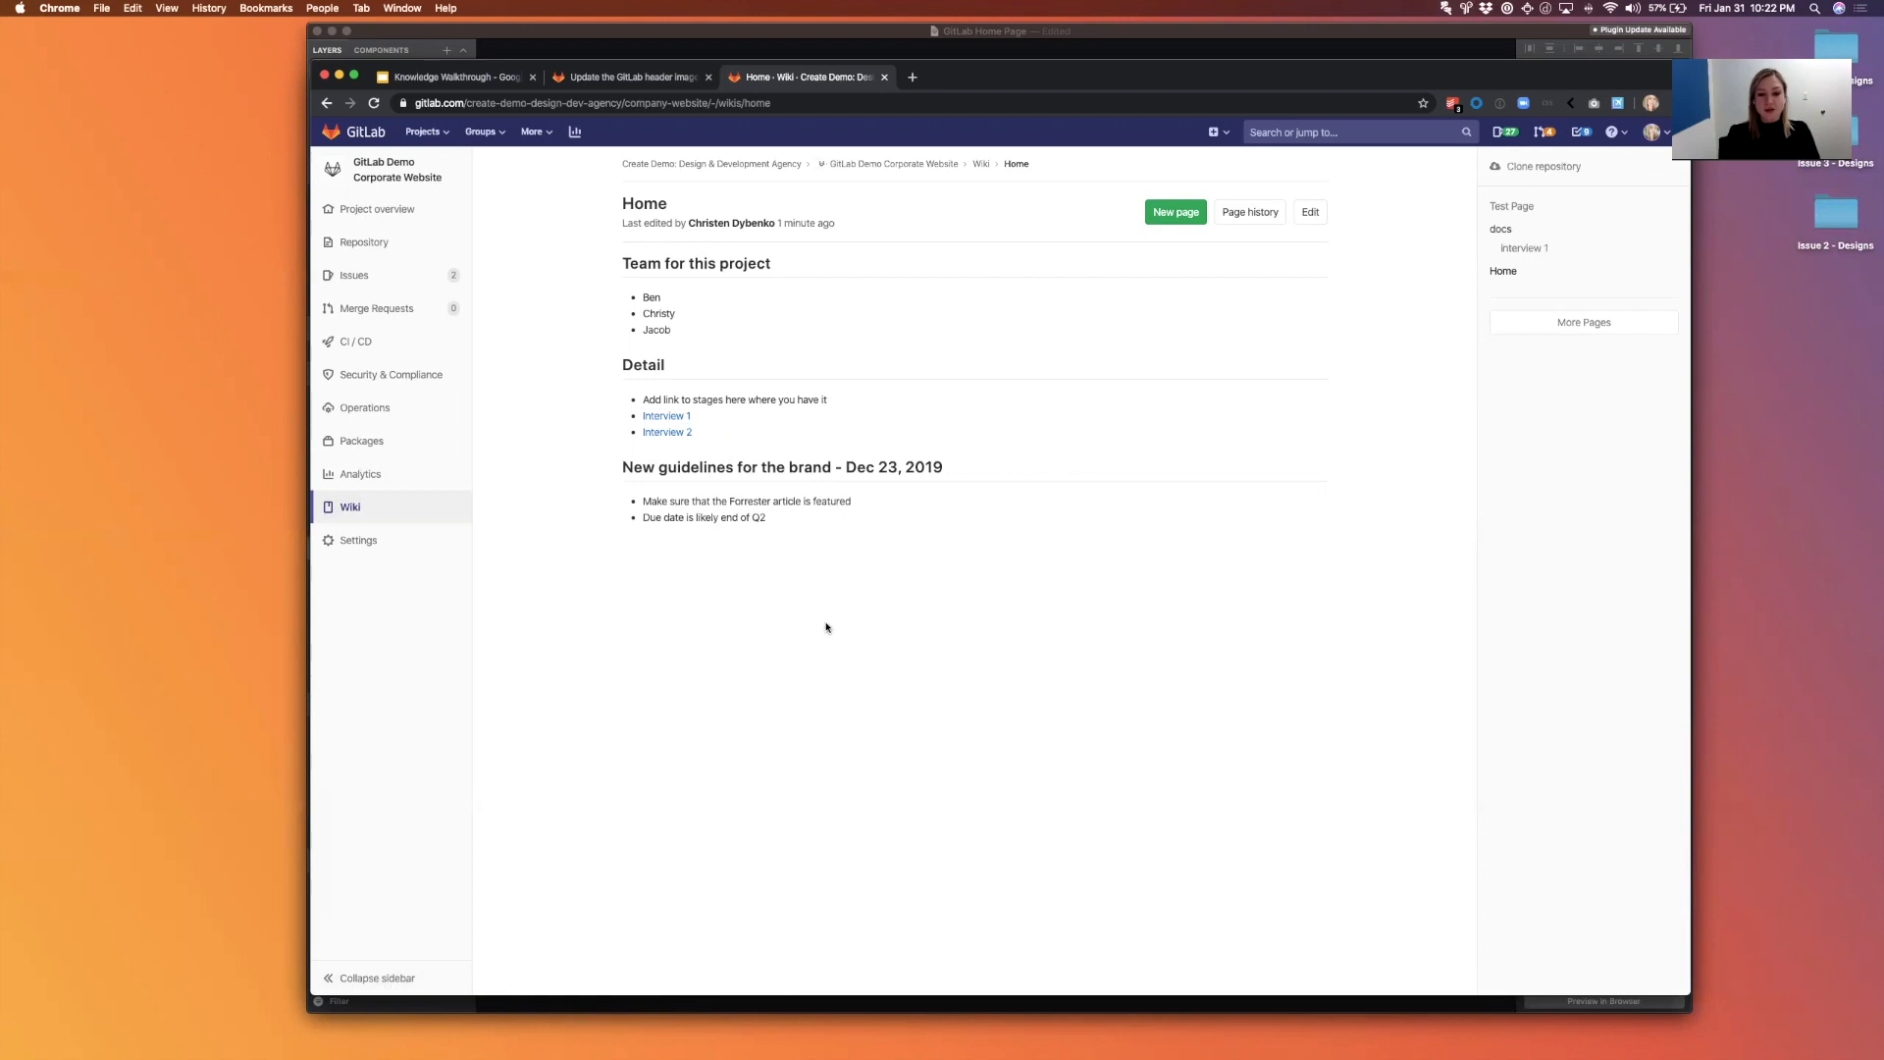
{"action": "mouse_move", "coordinate": [818, 613]}
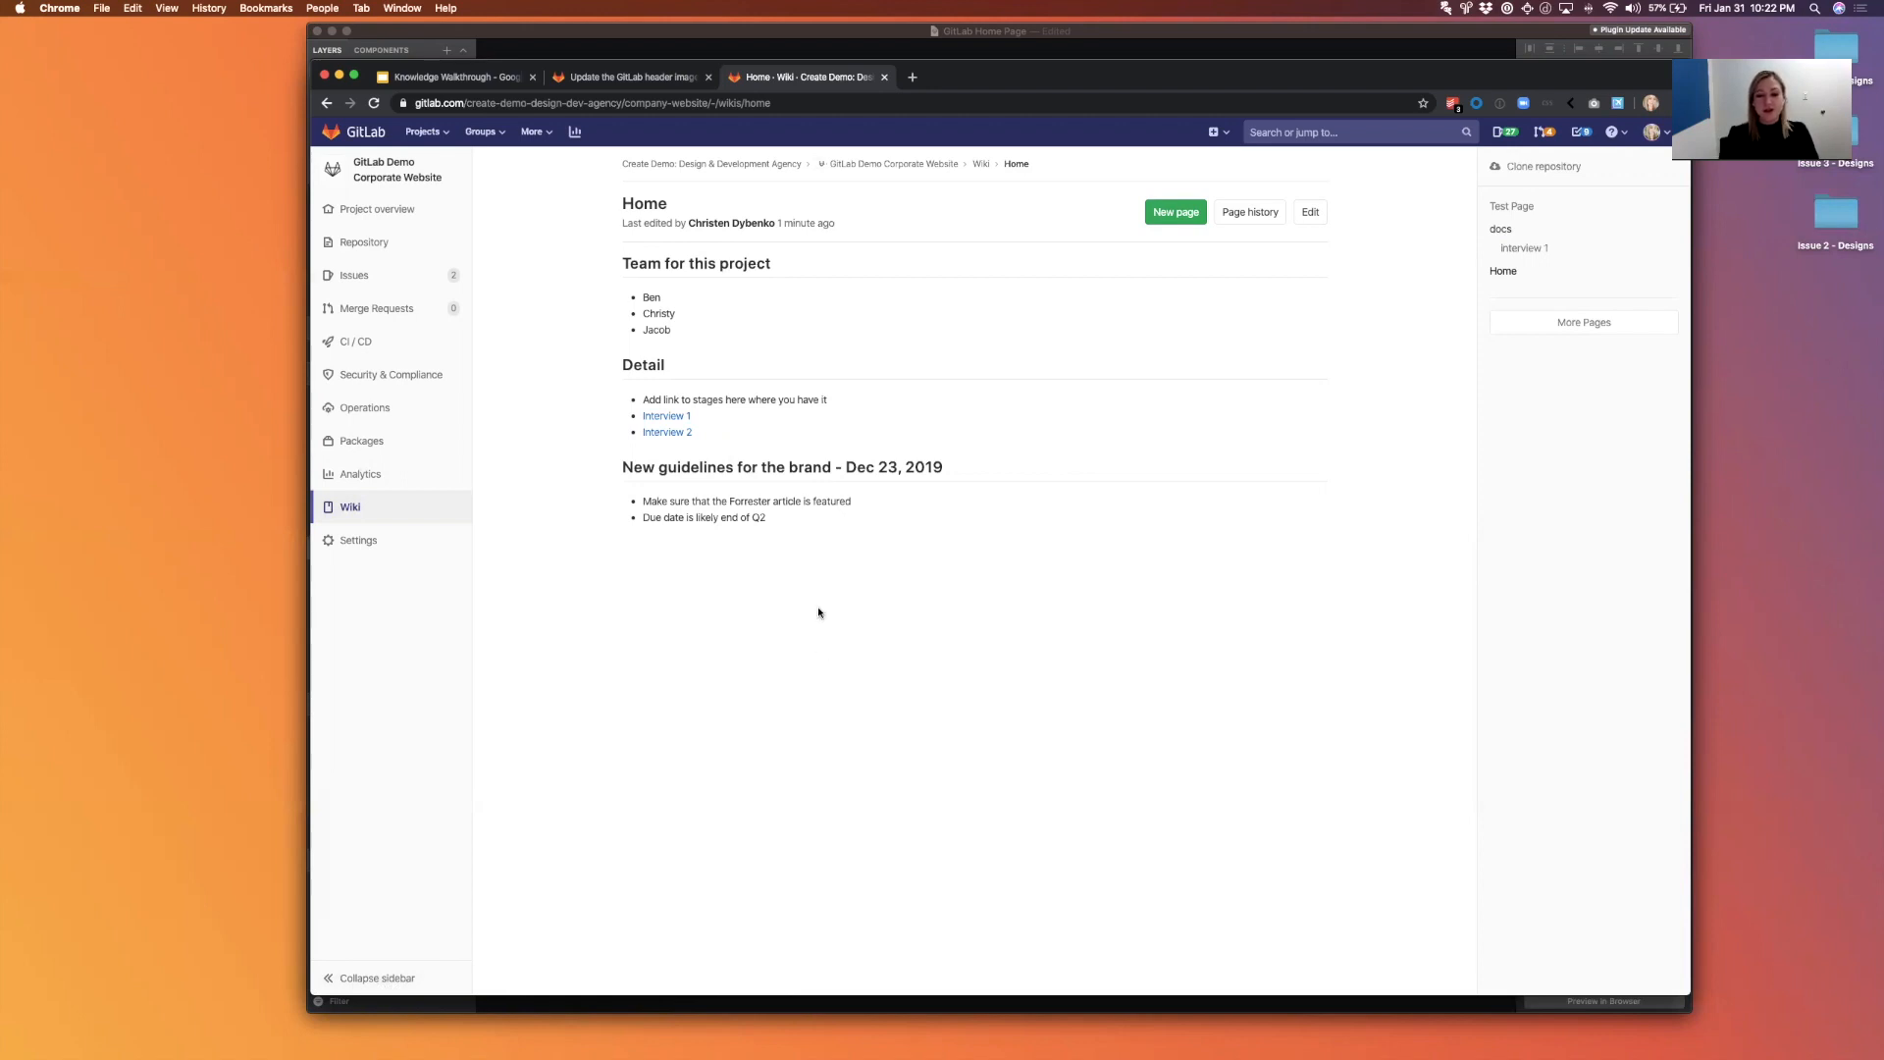
{"action": "mouse_move", "coordinate": [634, 828]}
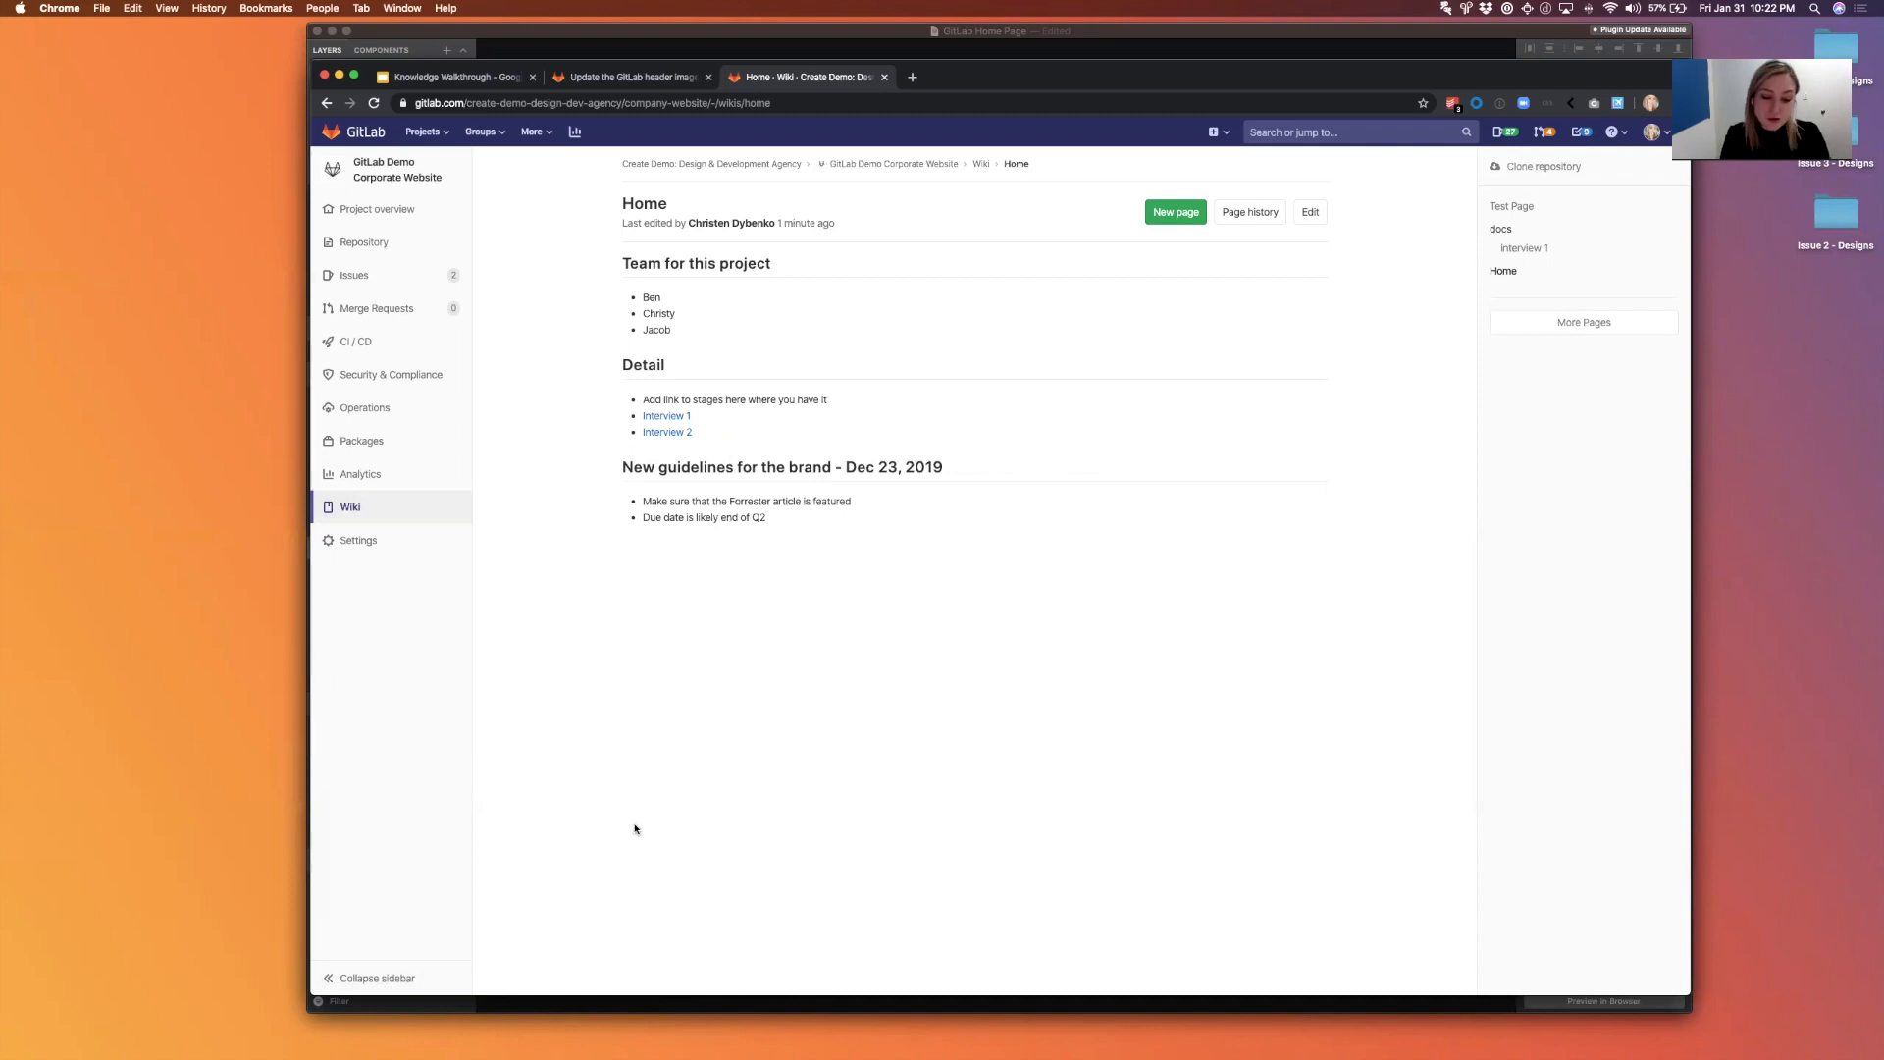
{"action": "mouse_move", "coordinate": [642, 831]}
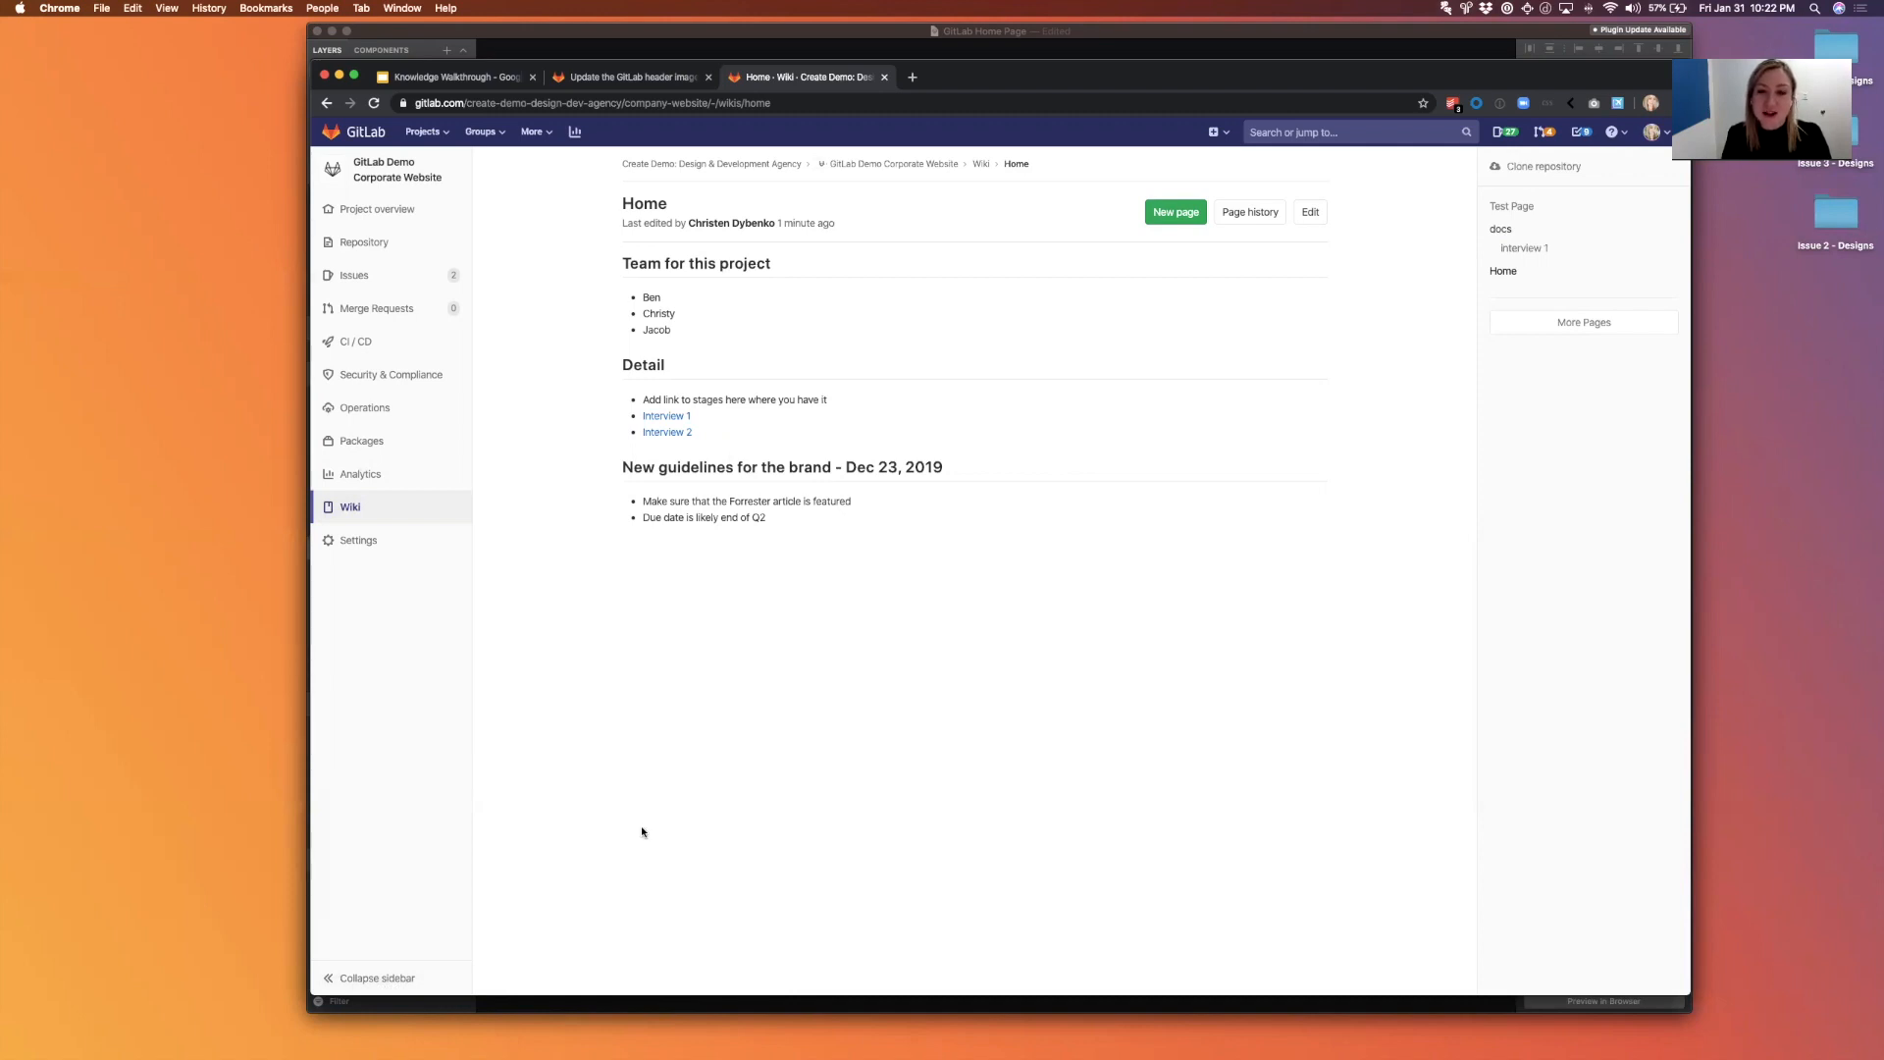